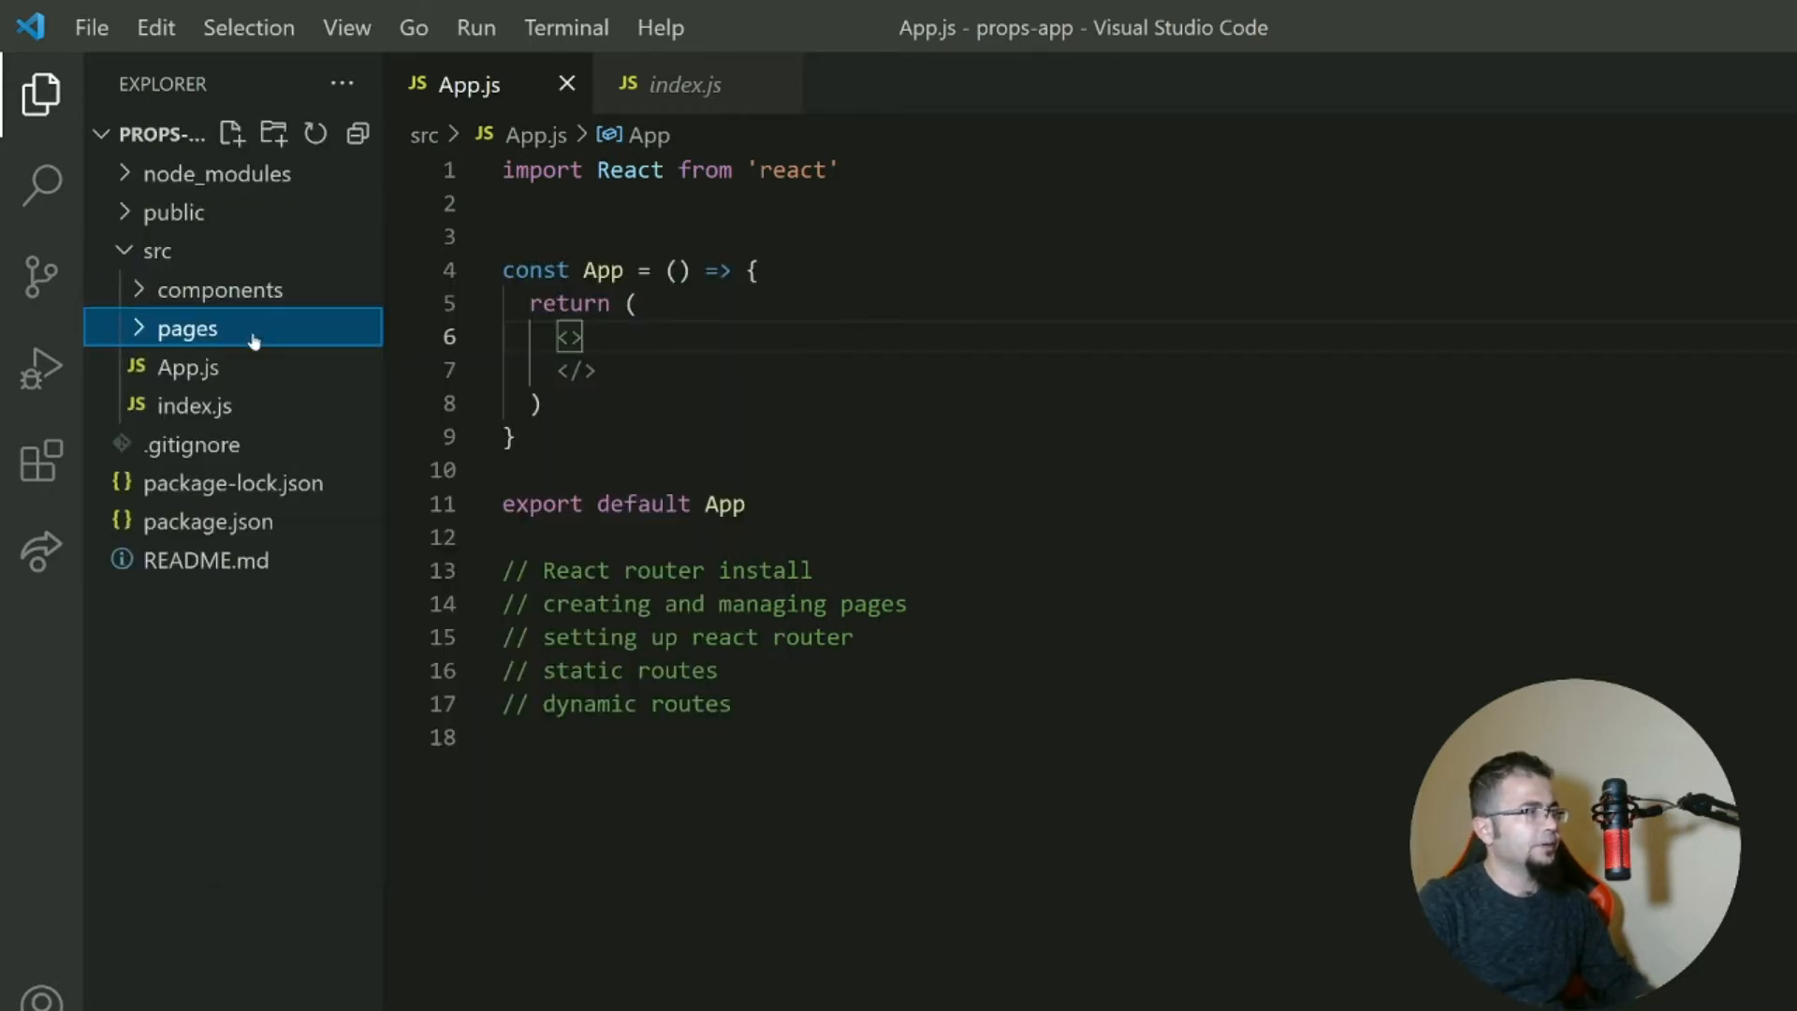
Create a new home.js file inside the src/pages folder.
{"action": "left_click", "coordinate": [234, 131]}
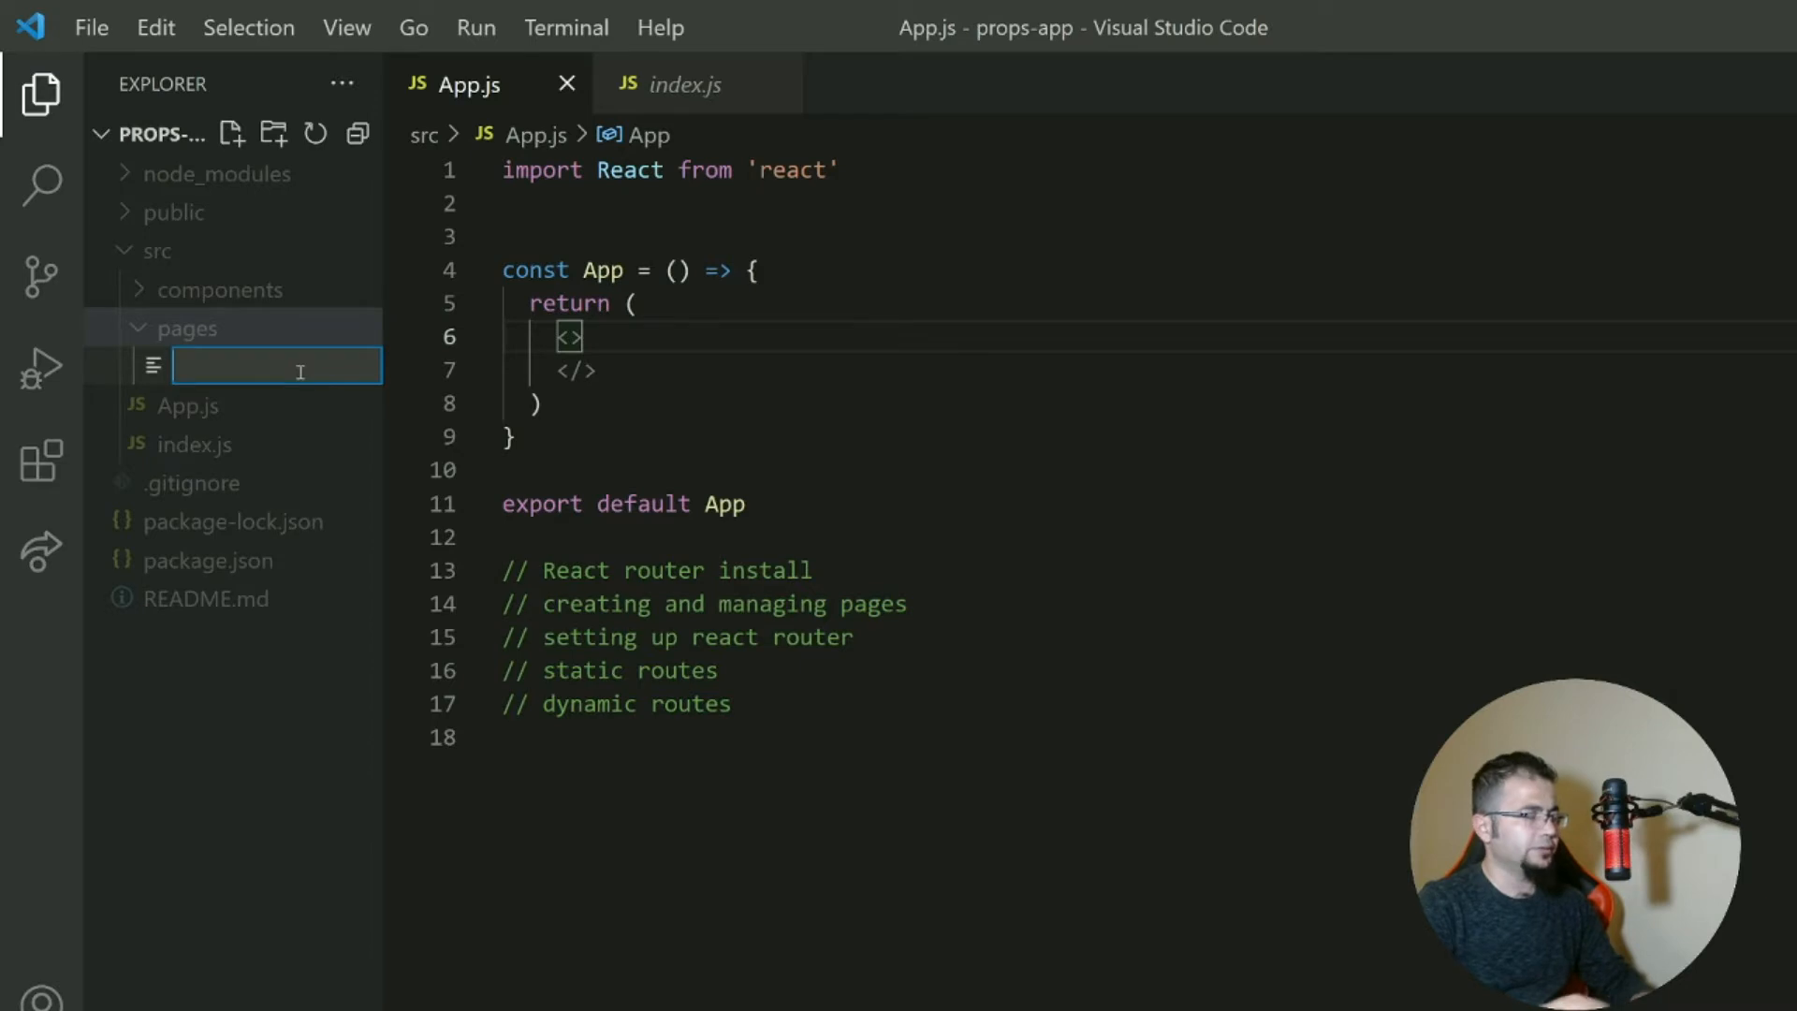
{"action": "type", "text": "home."}
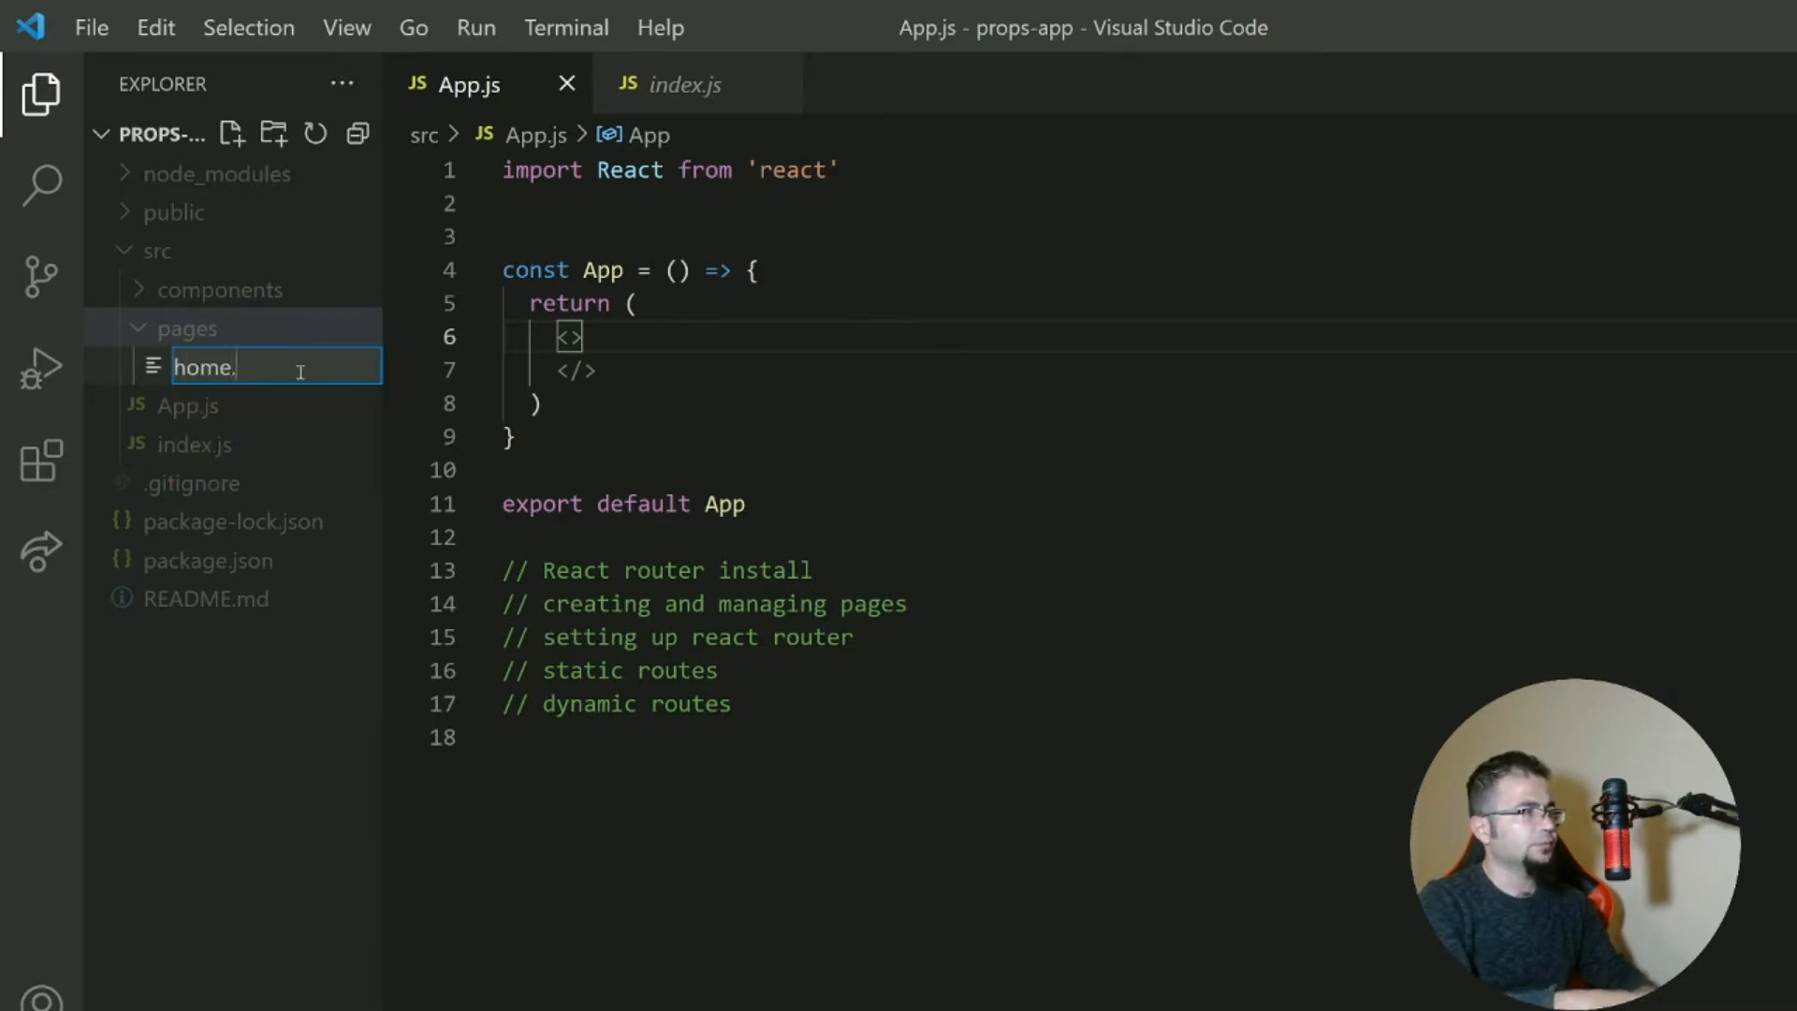
{"action": "key", "text": "Enter"}
{"action": "type", "text": "a"}
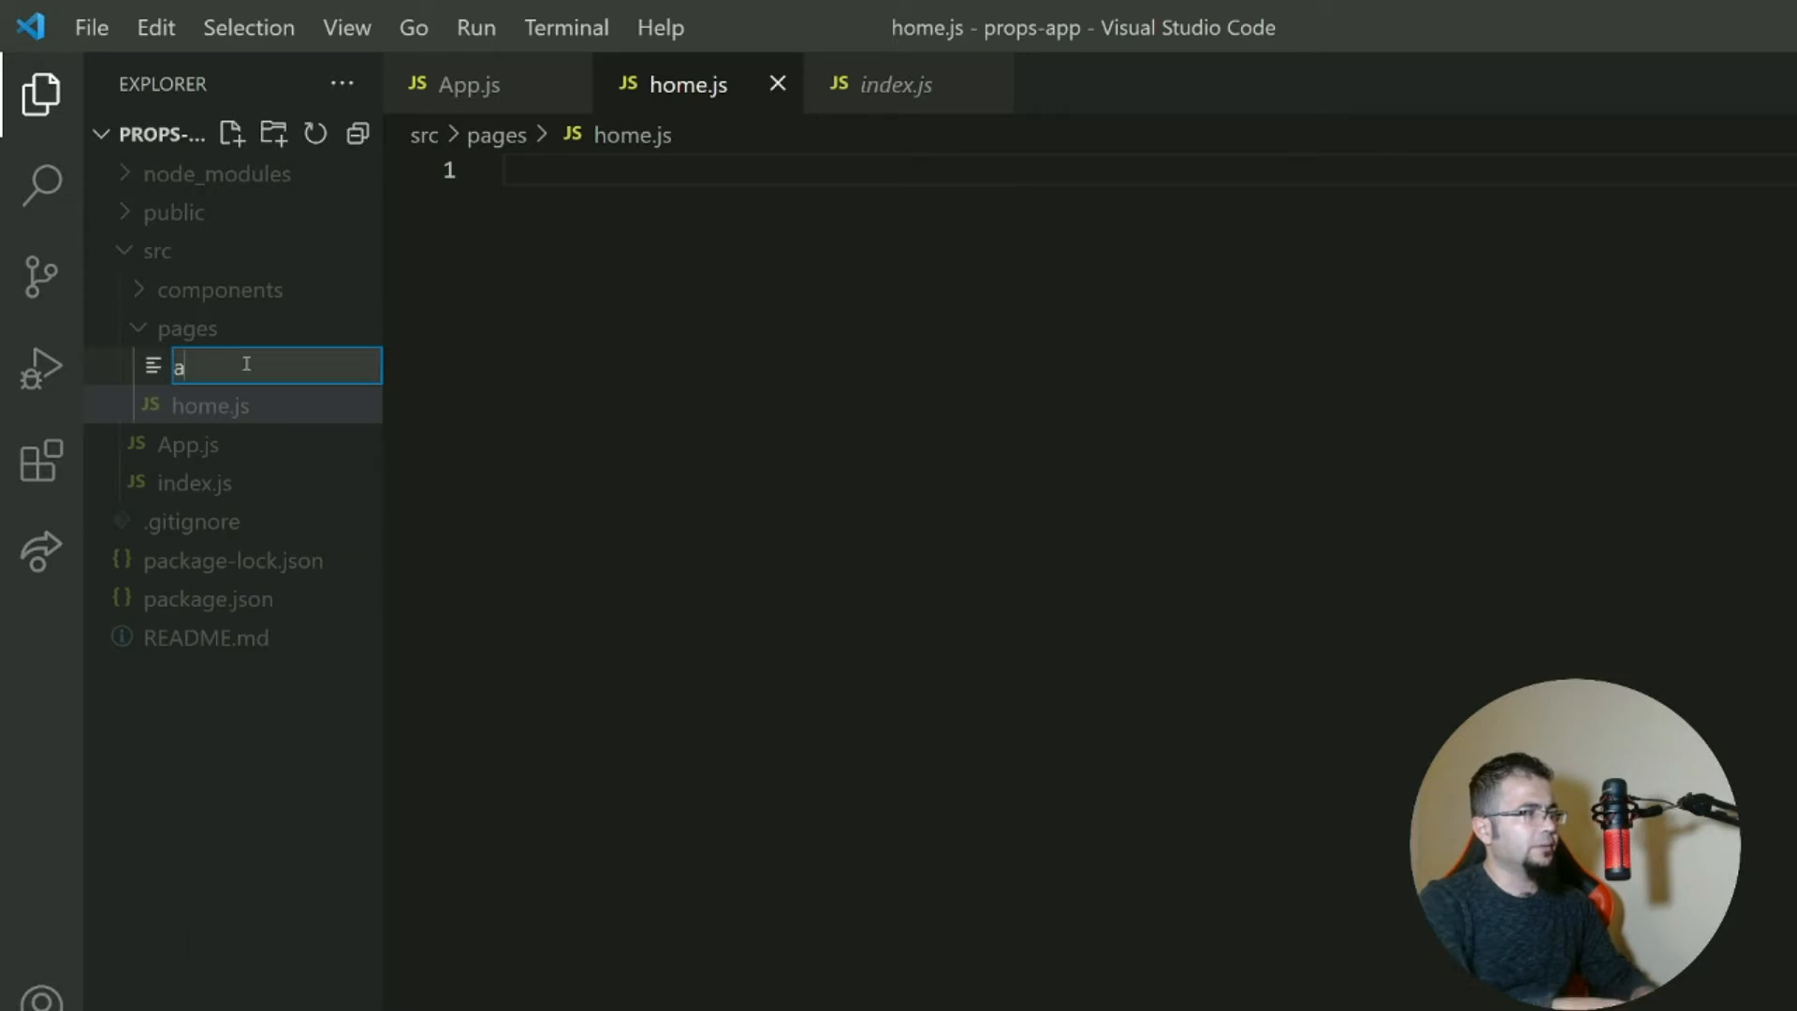
Add about.js and contact.js files to the pages folder.
{"action": "type", "text": "bout.js"}
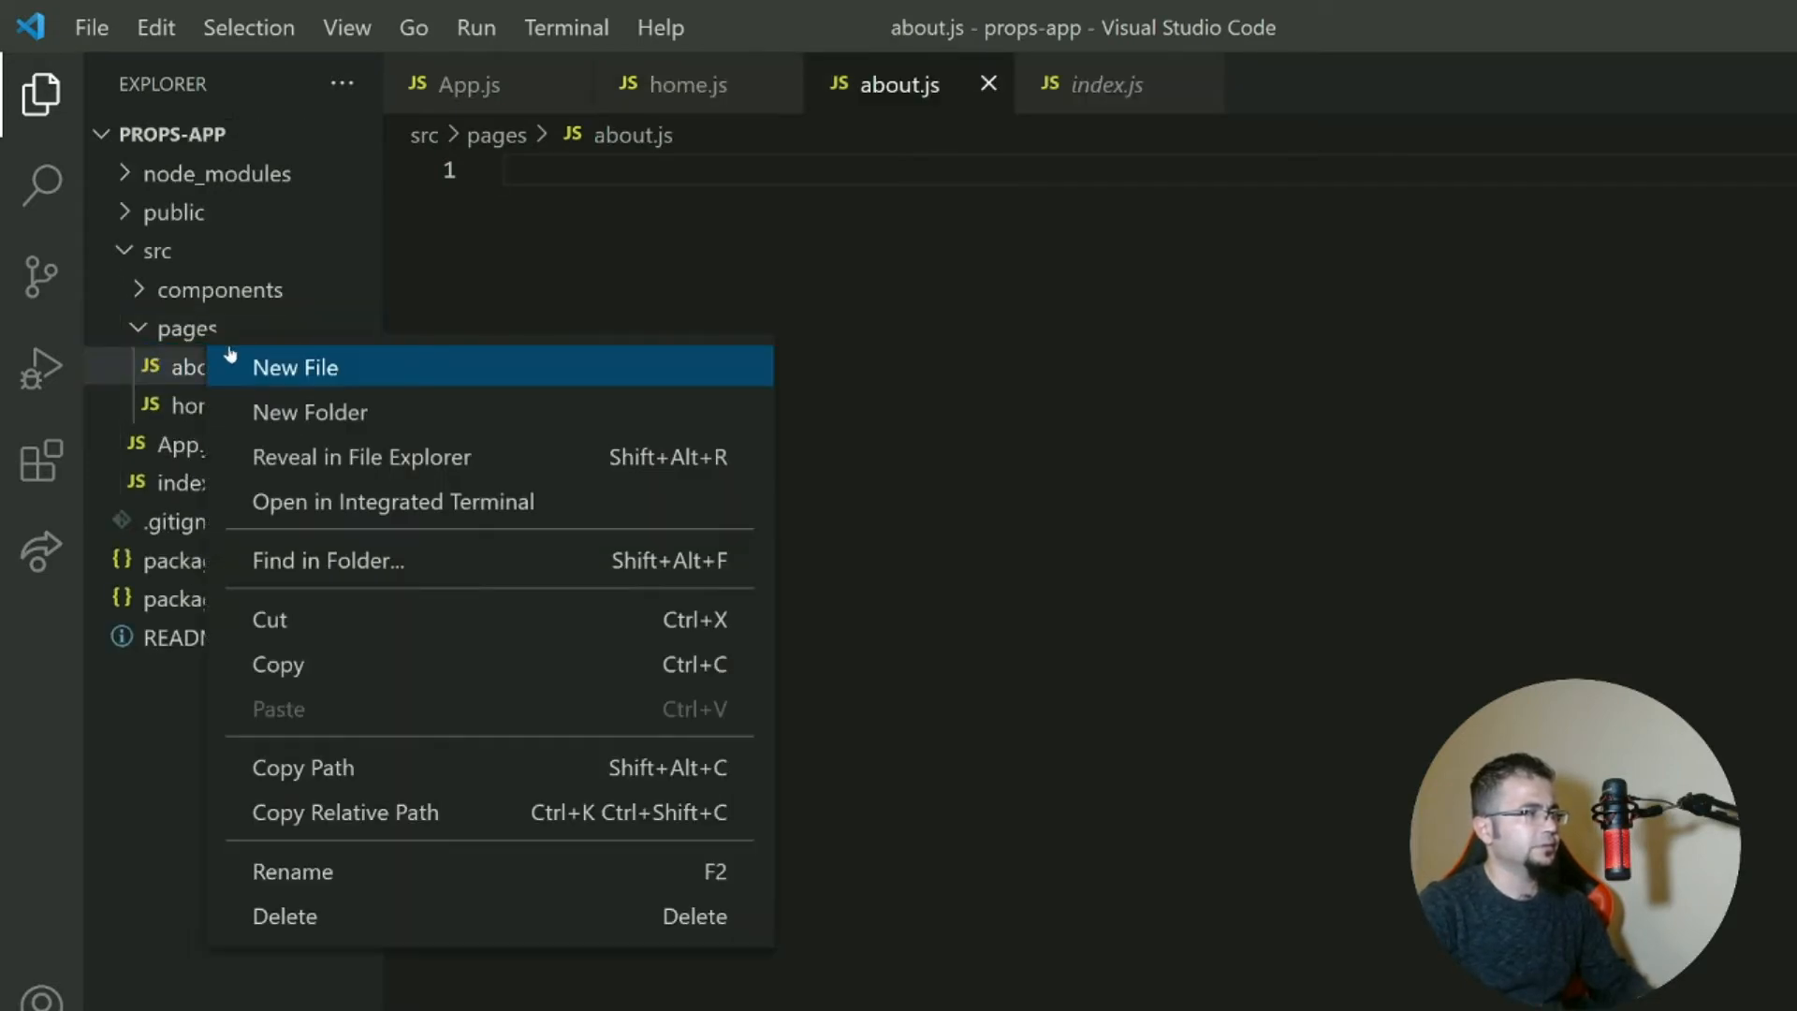
{"action": "left_click", "coordinate": [296, 367]}
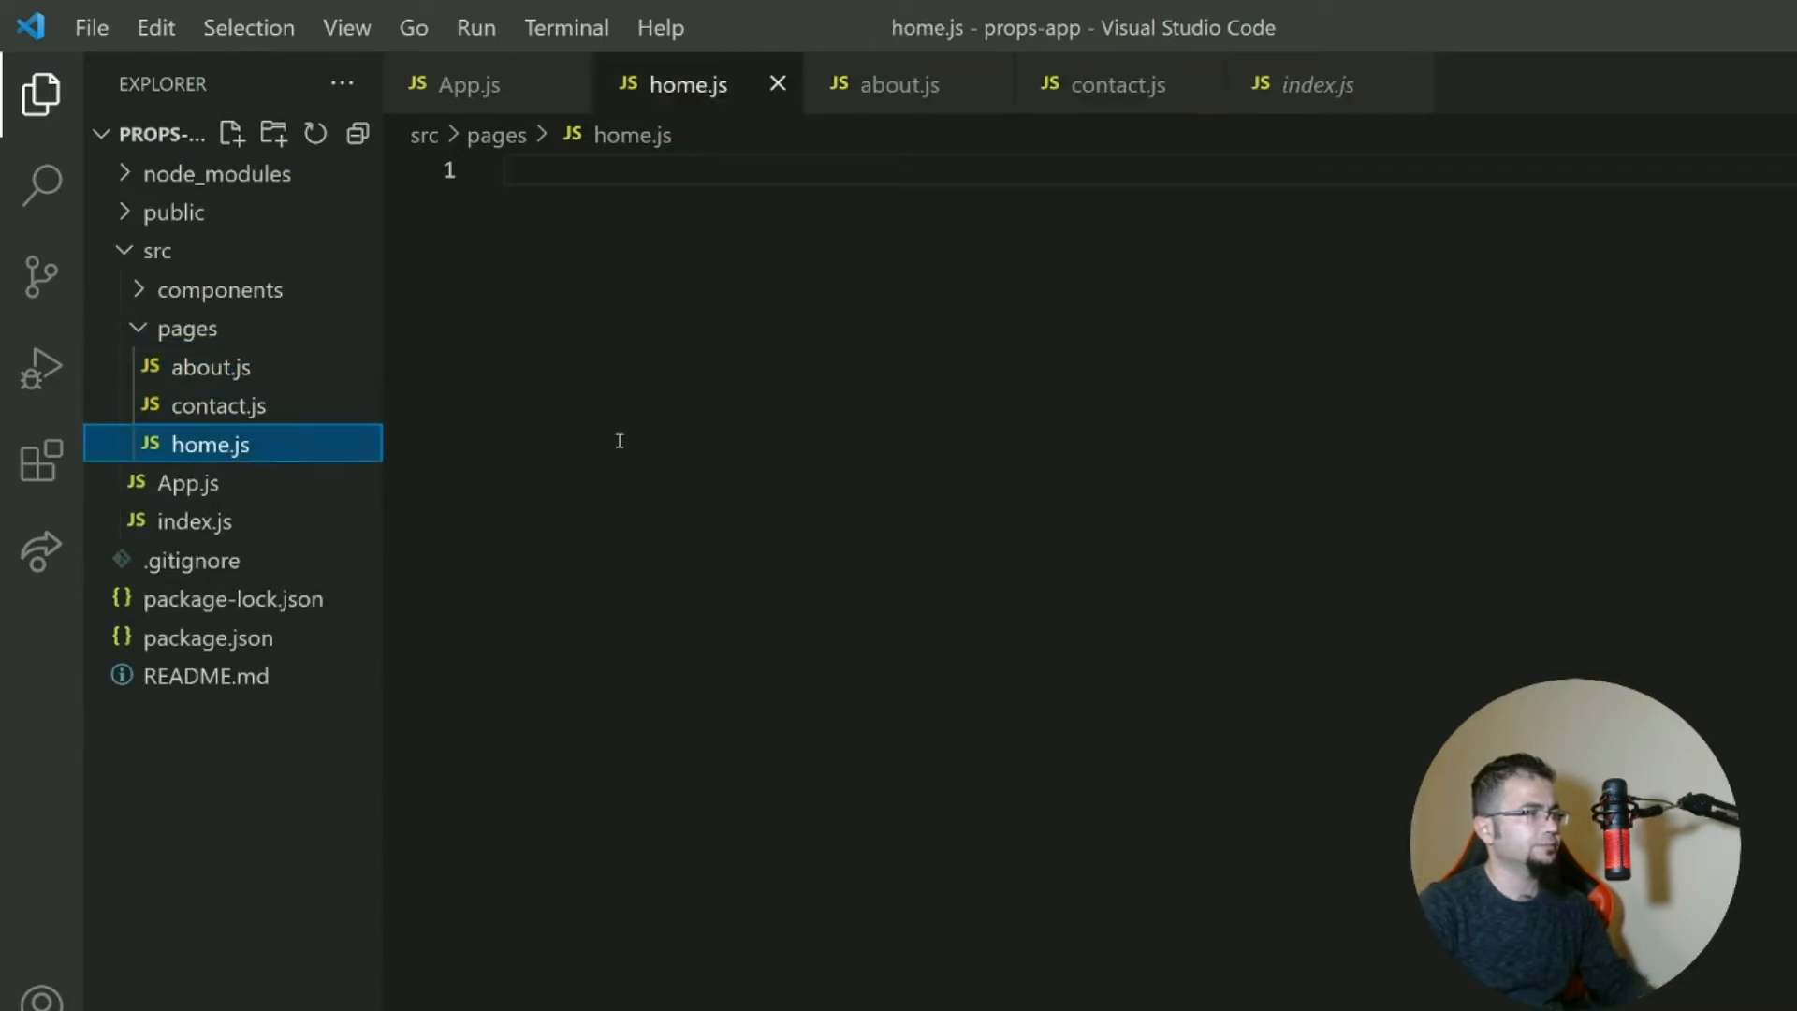
{"action": "type", "text": "rafc"}
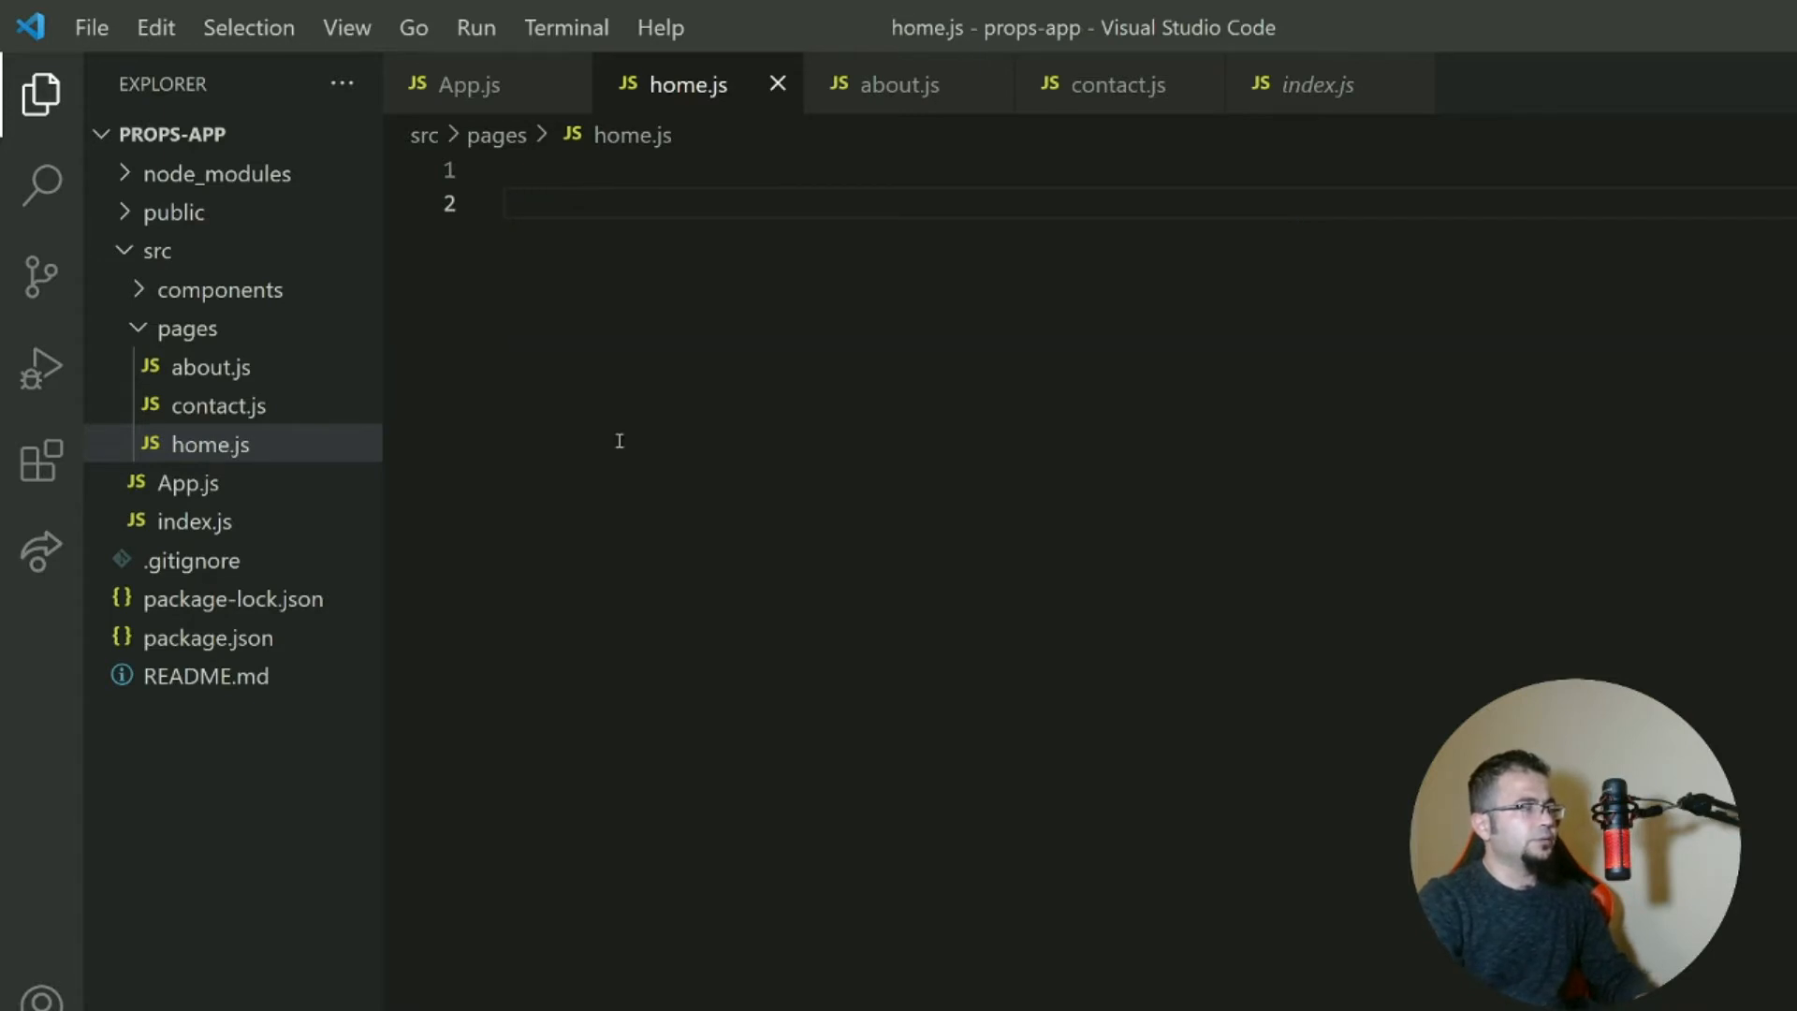
{"action": "mouse_move", "coordinate": [34, 460]}
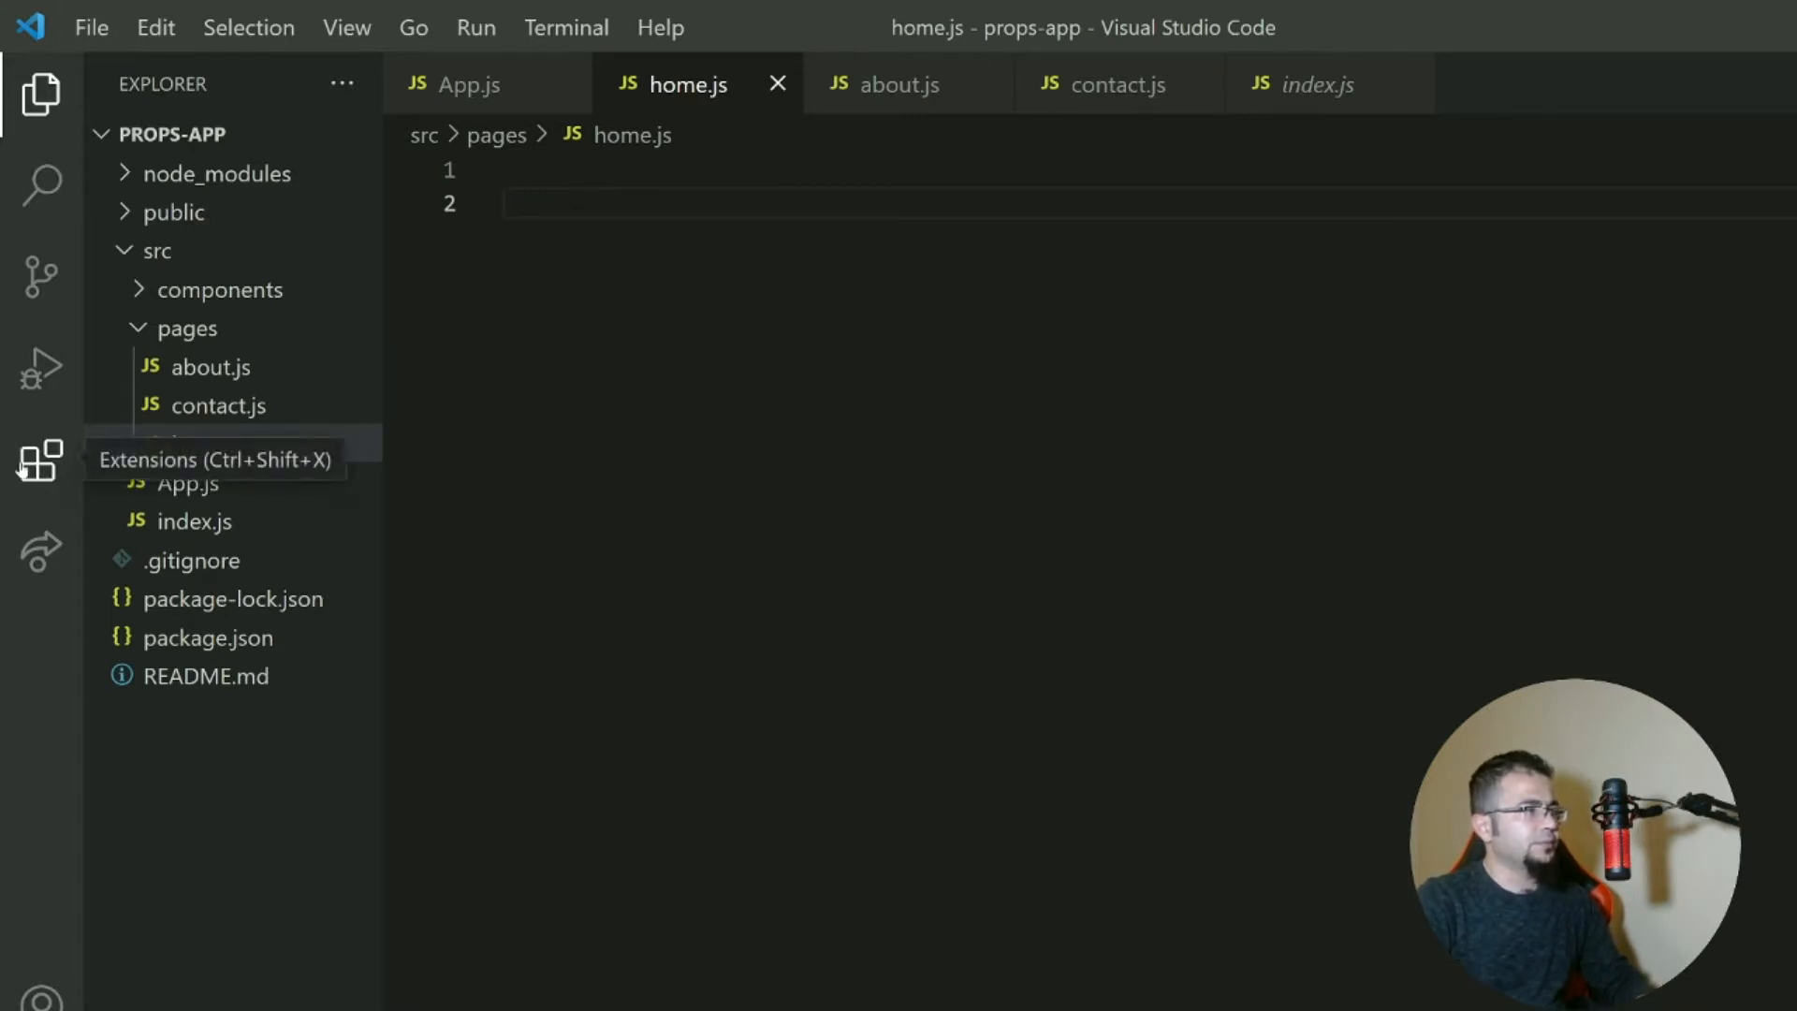
Search extensions for 'es7' and view the ES7 React snippets details, then return to Explorer.
{"action": "left_click", "coordinate": [35, 455]}
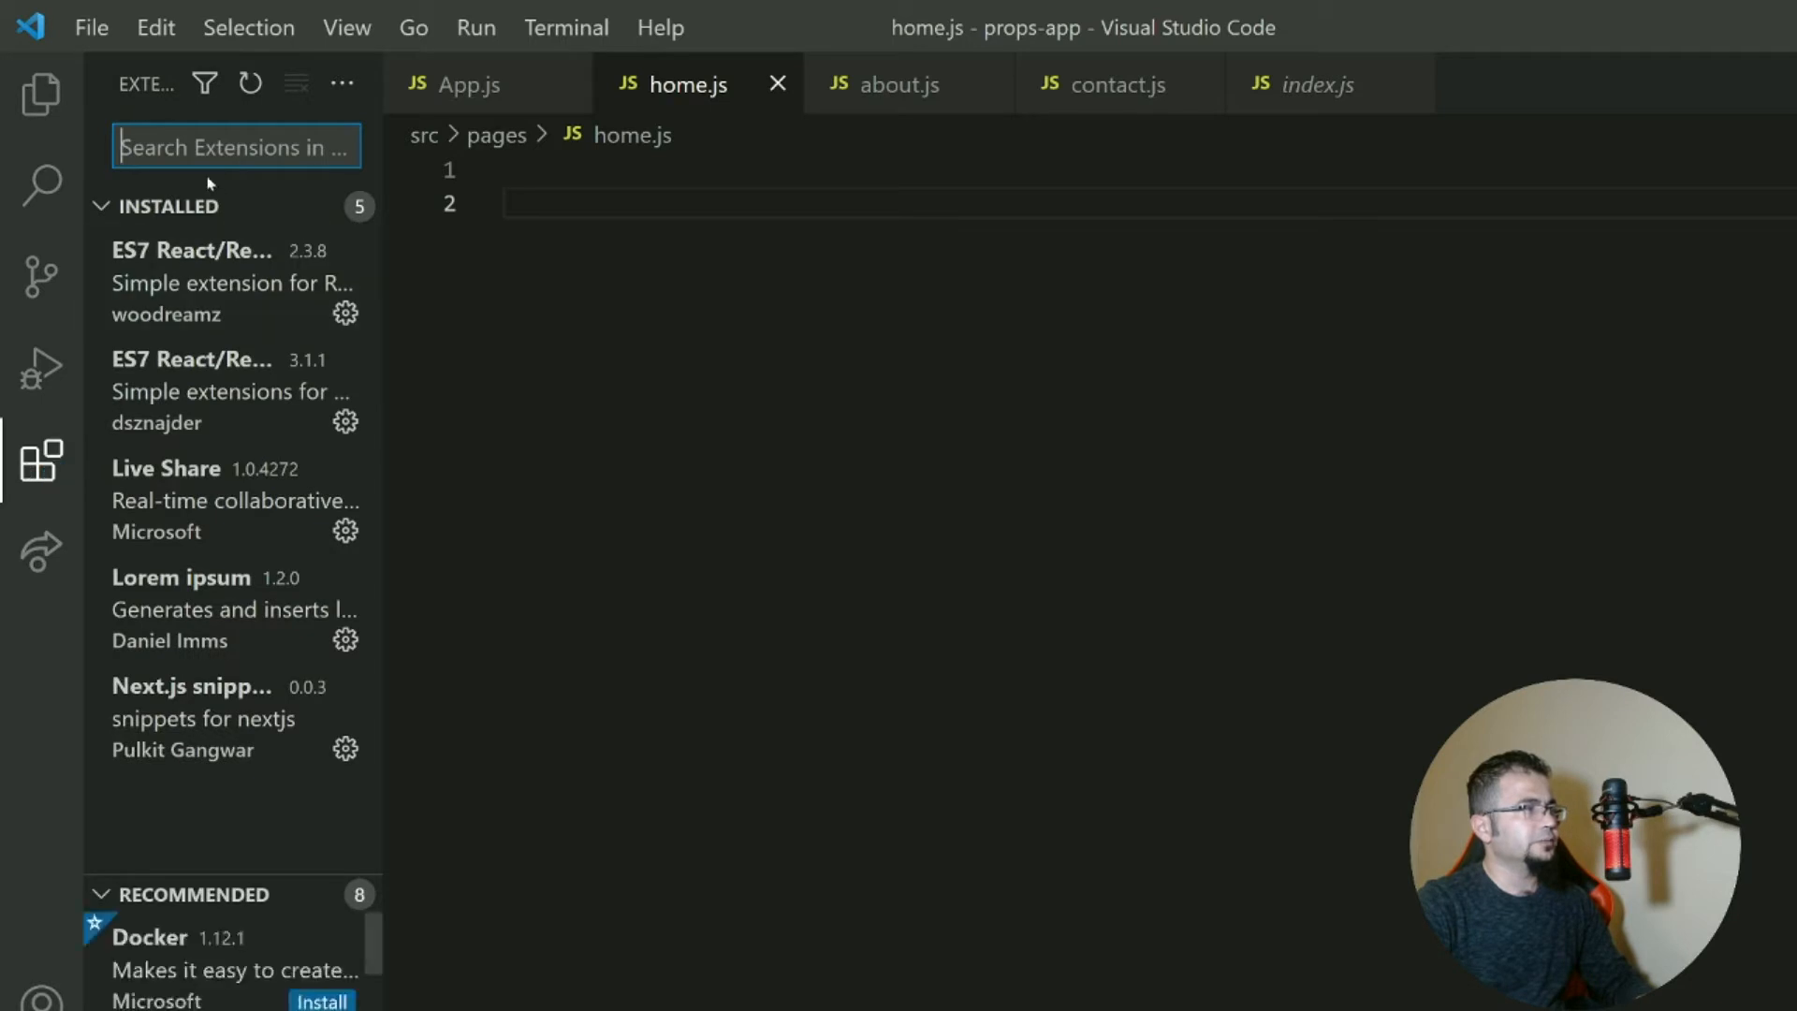
{"action": "type", "text": "e"}
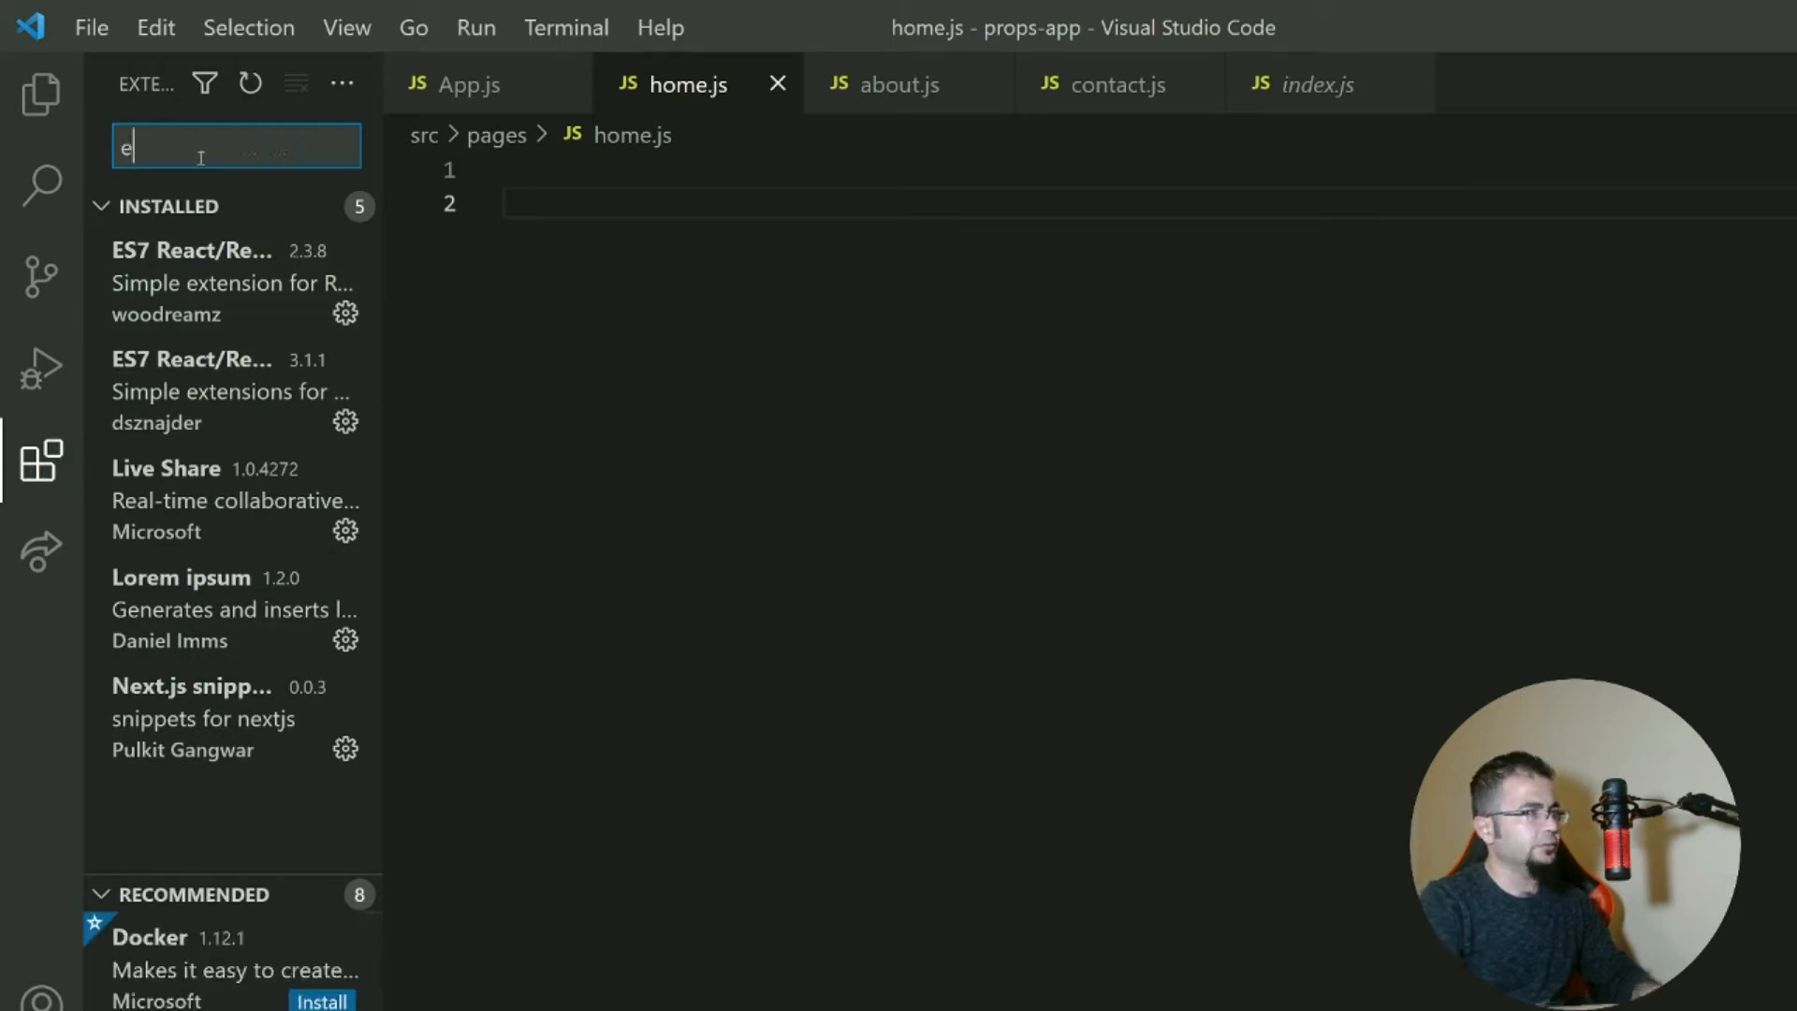
{"action": "type", "text": "s7"}
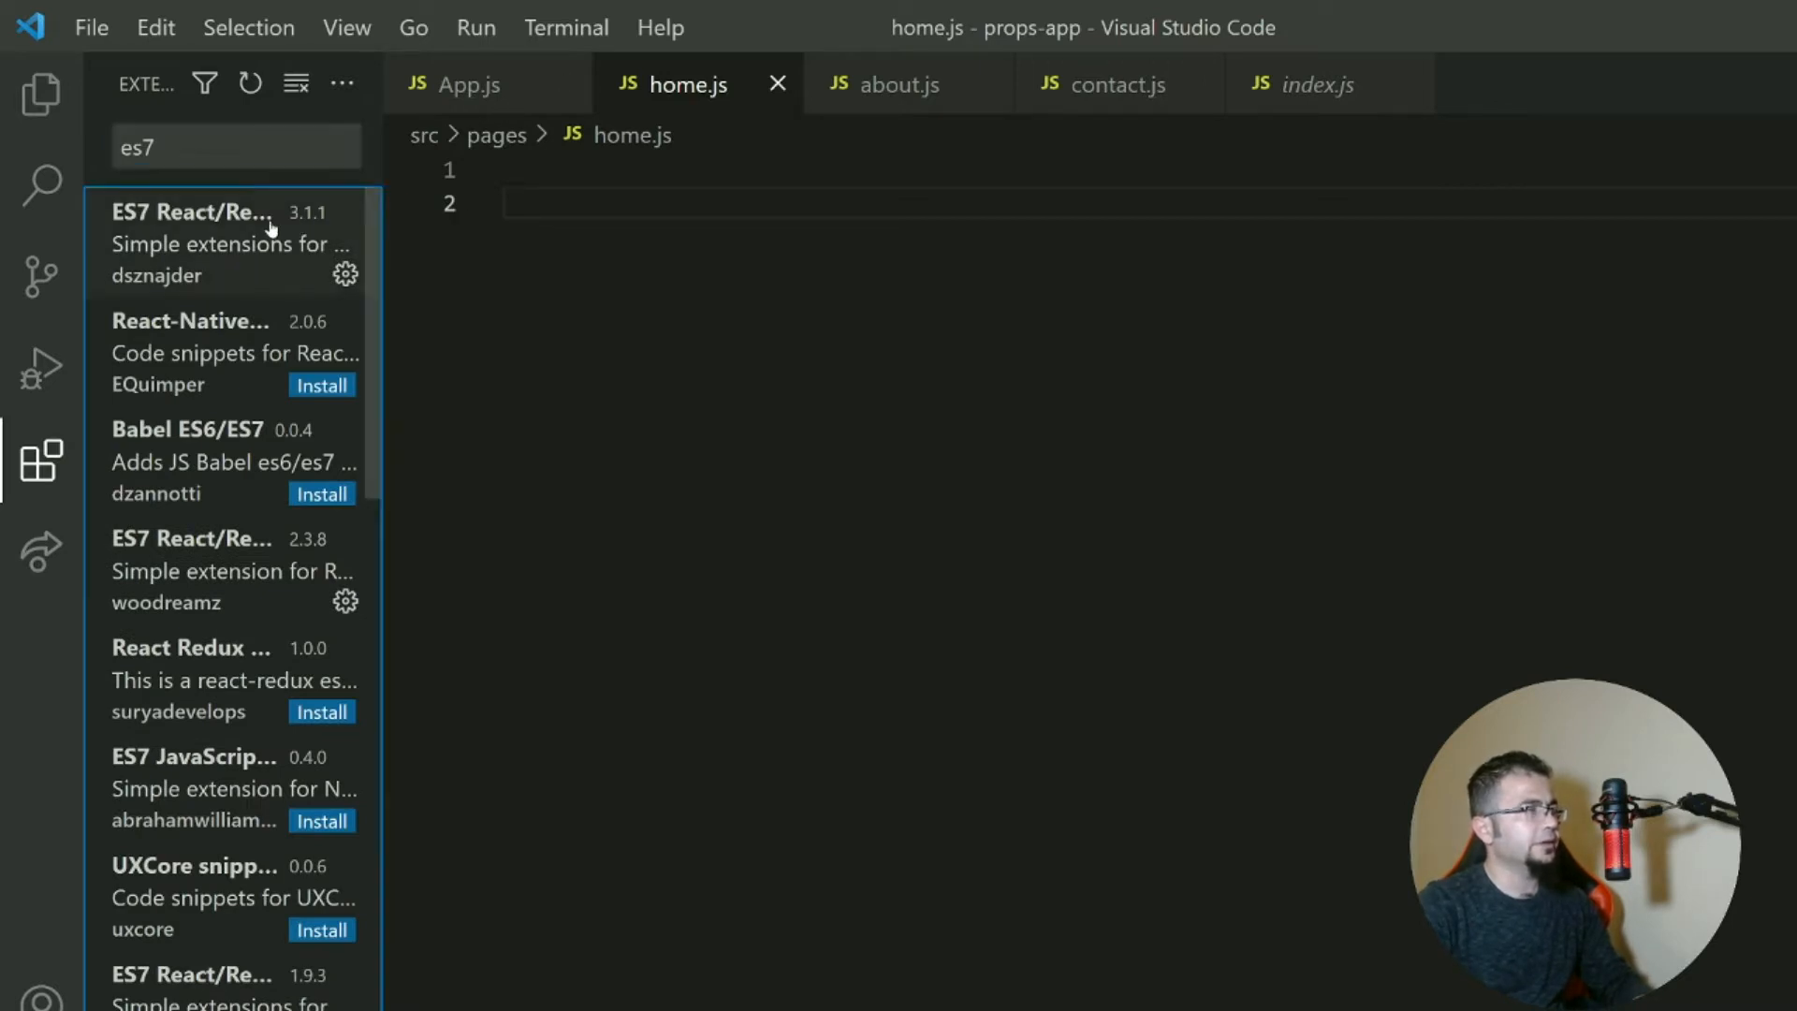
{"action": "left_click", "coordinate": [224, 243]}
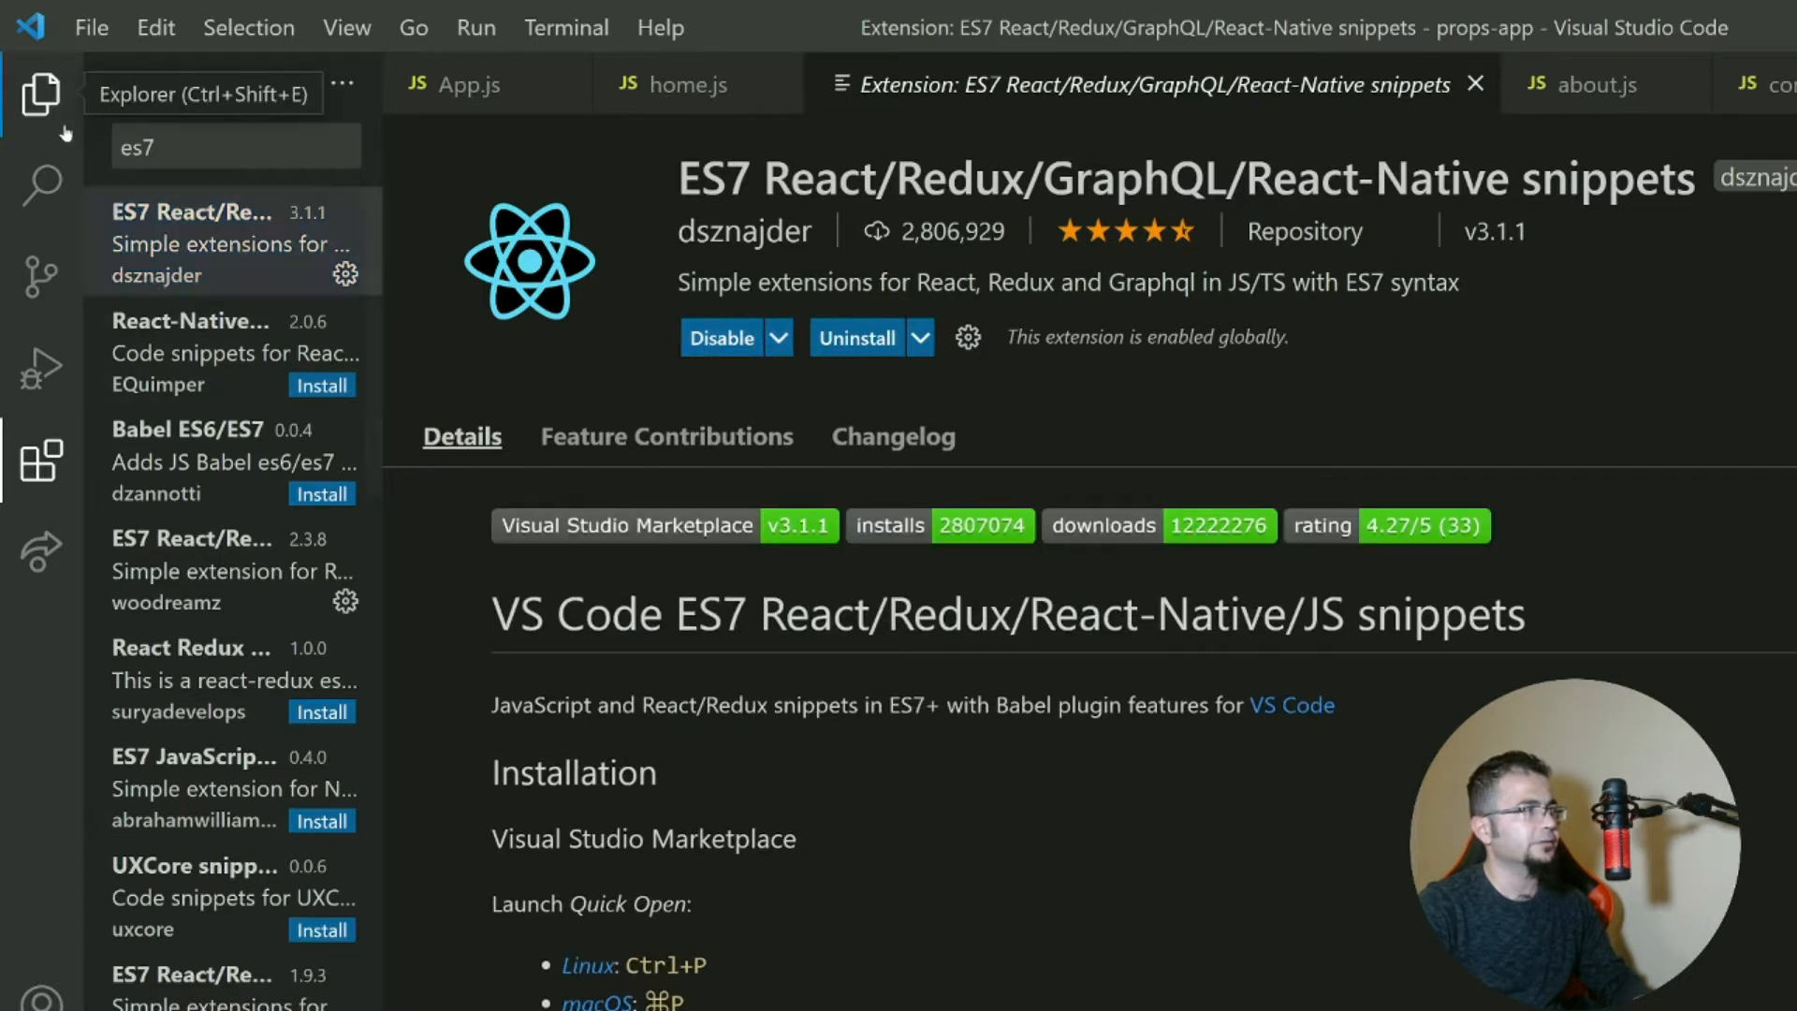
{"action": "left_click", "coordinate": [39, 90]}
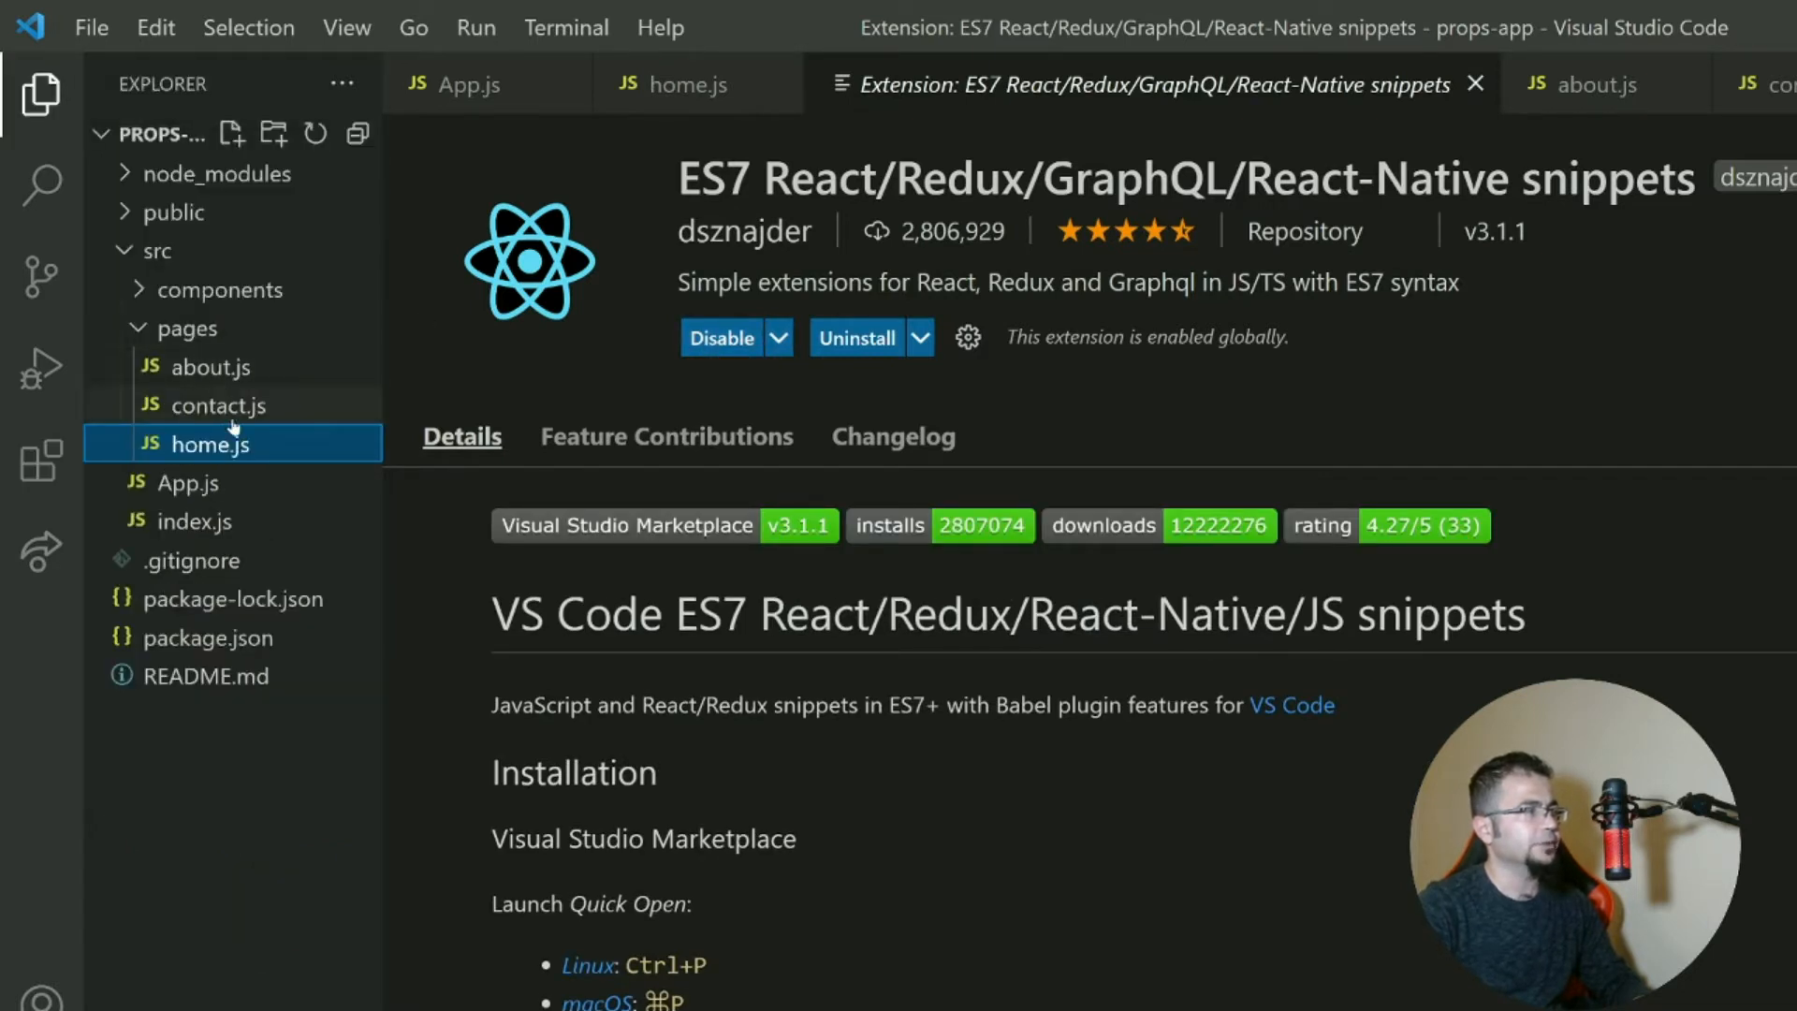
Expand rafce in home.js into a Home component with an <h1>Home</h1> heading.
{"action": "double_click", "coordinate": [210, 443]}
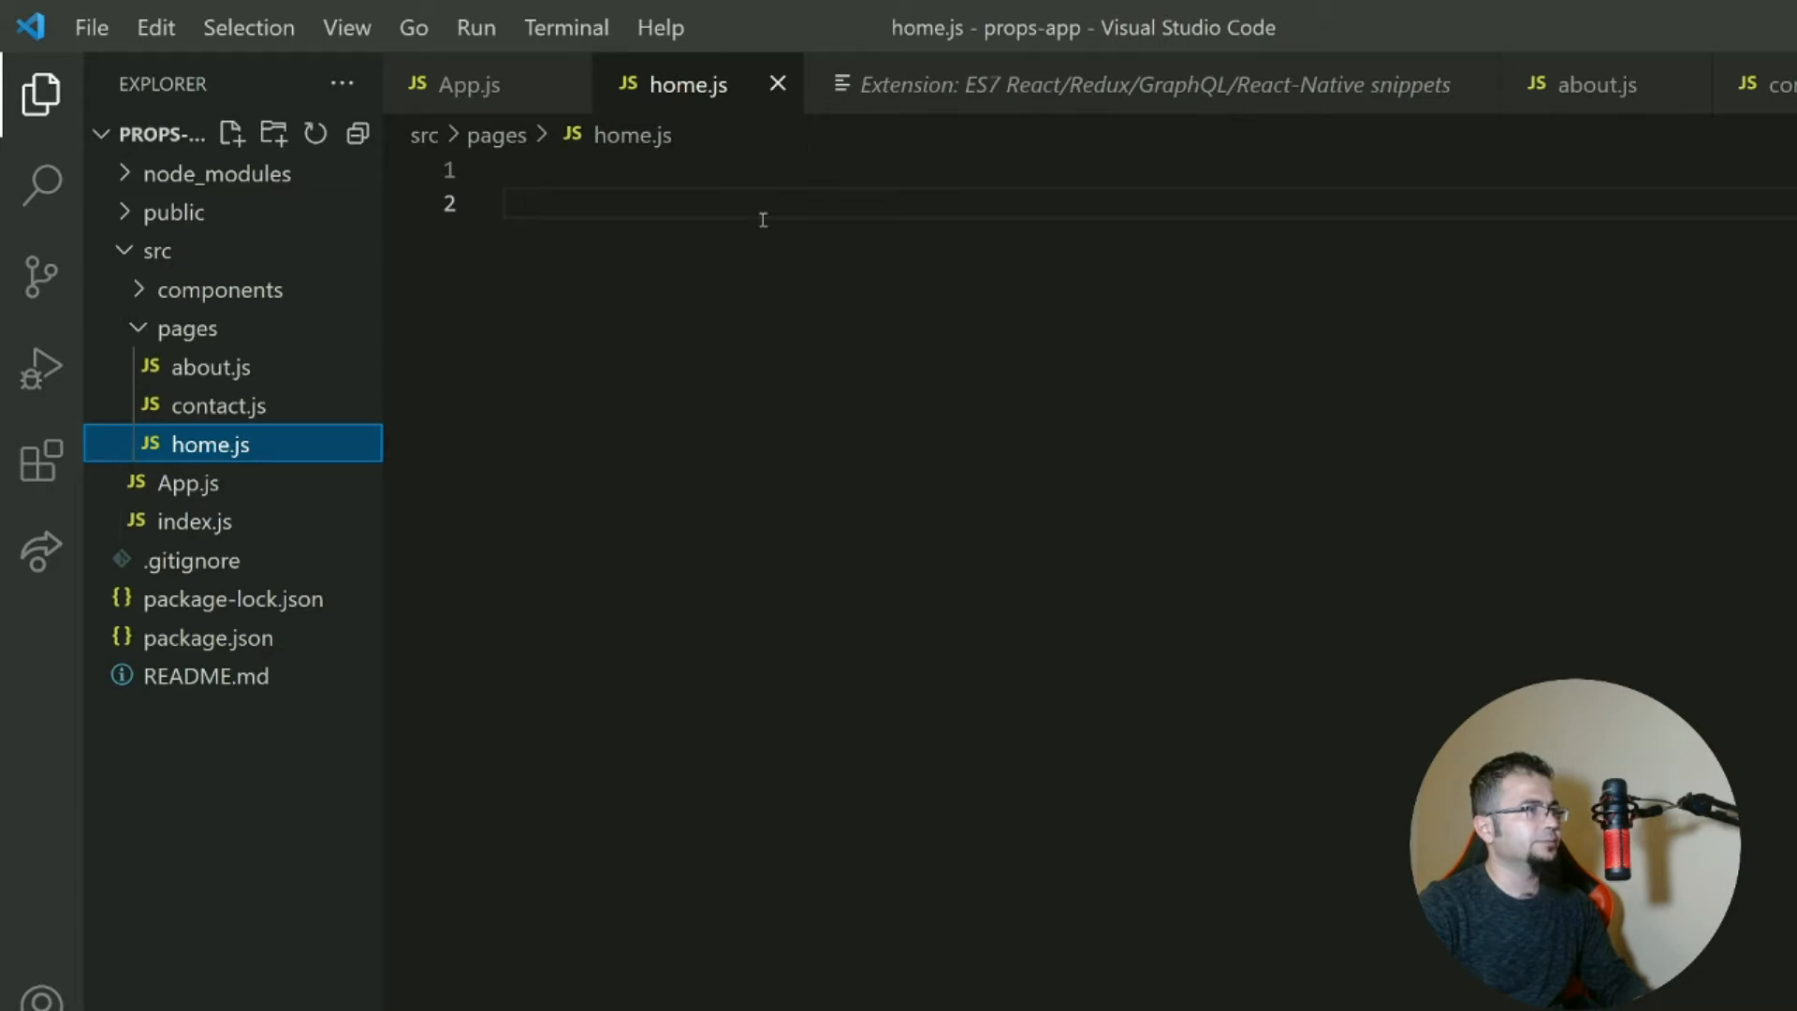
{"action": "key", "text": "Enter"}
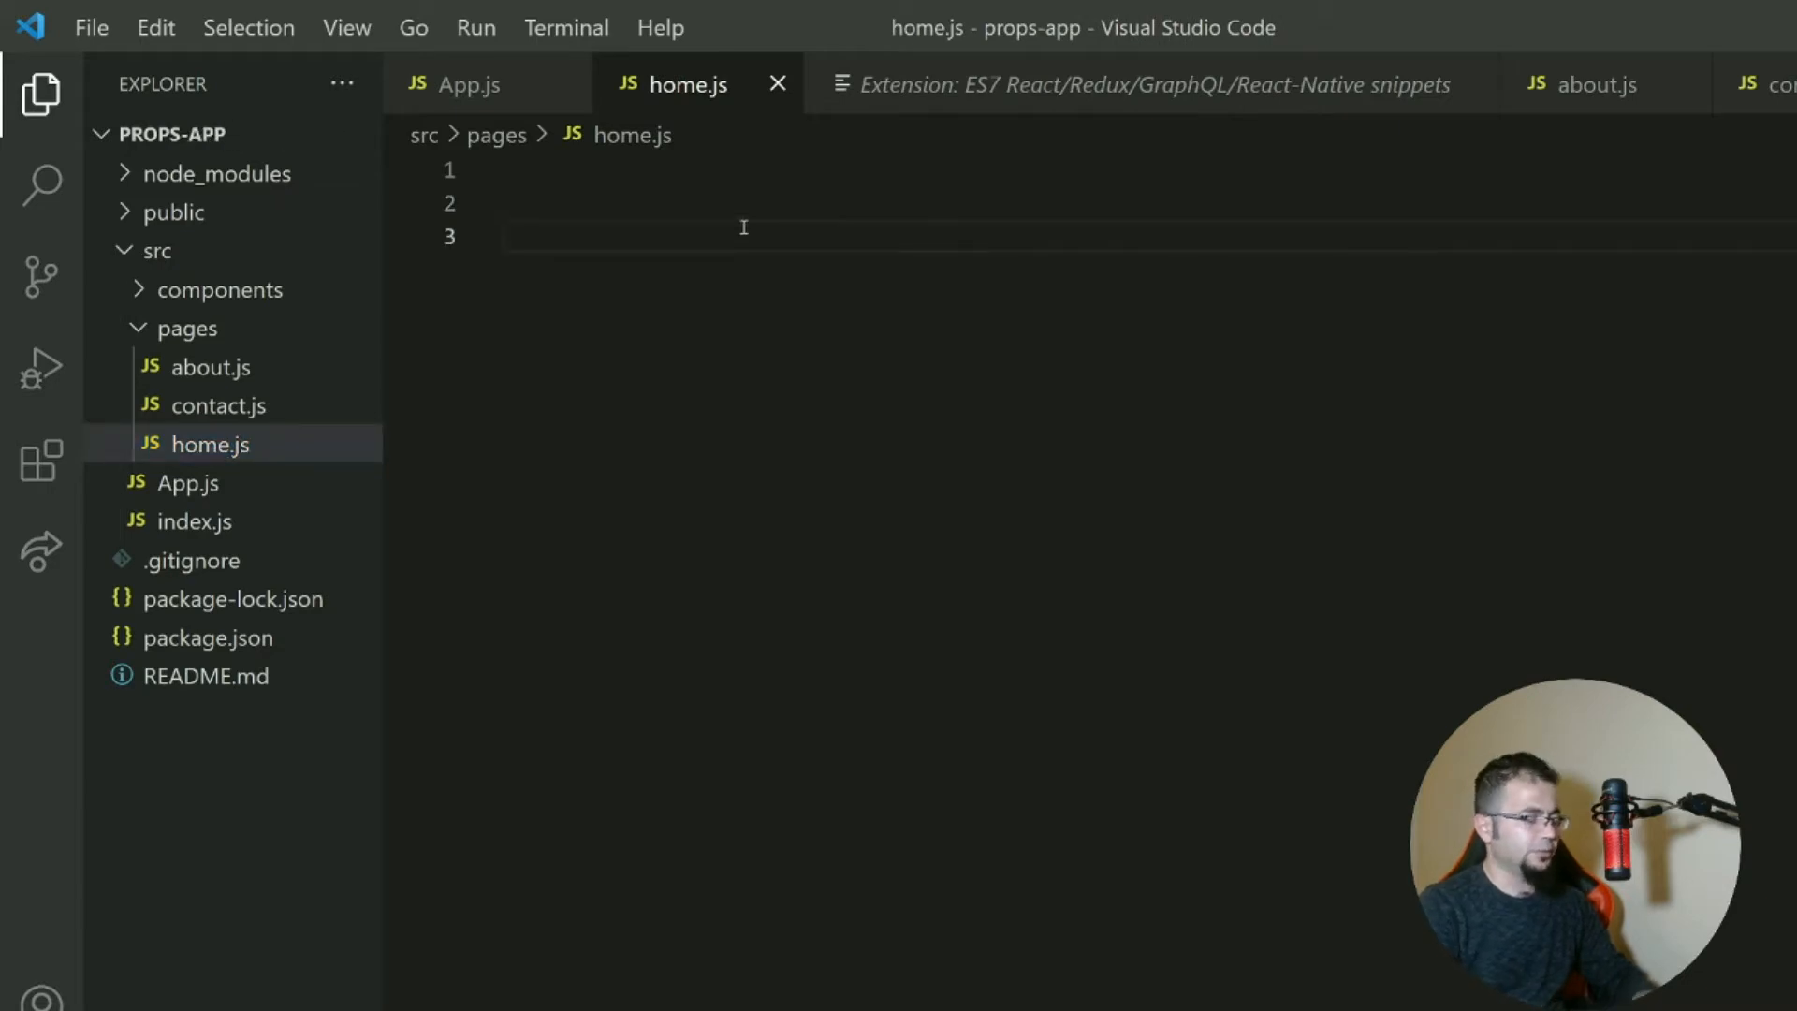
{"action": "type", "text": "r"}
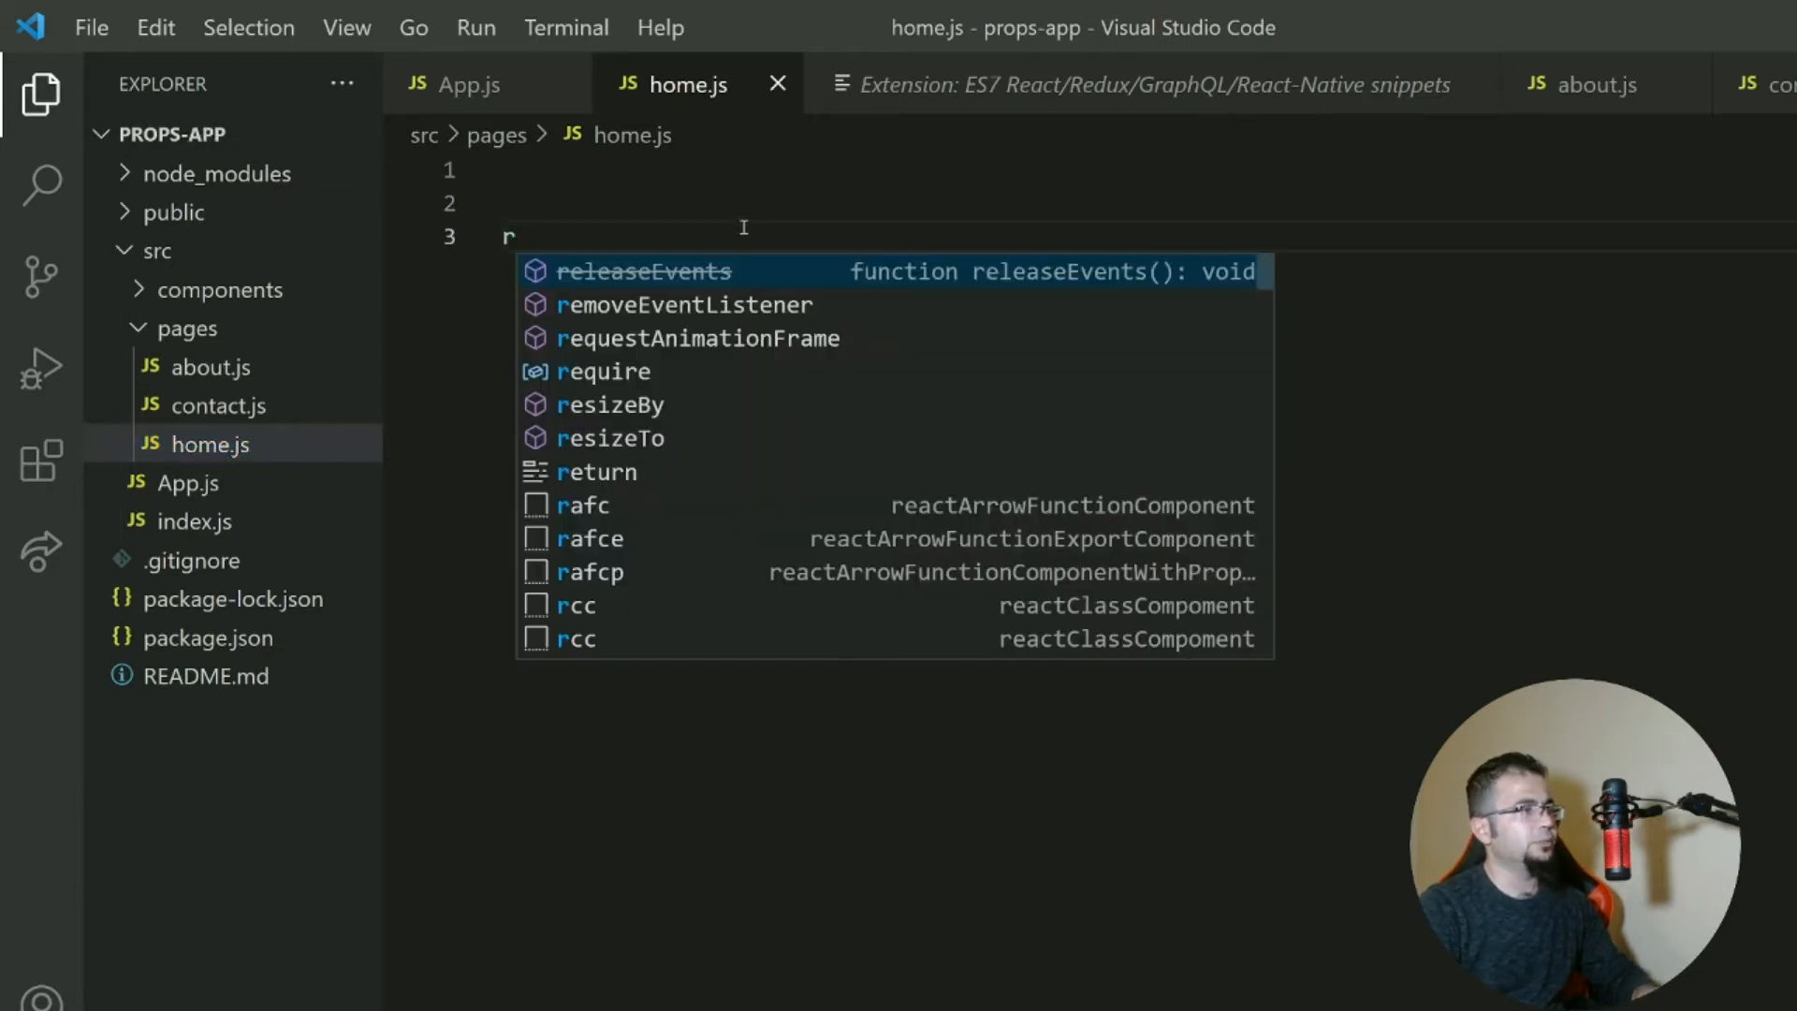
{"action": "type", "text": "f"}
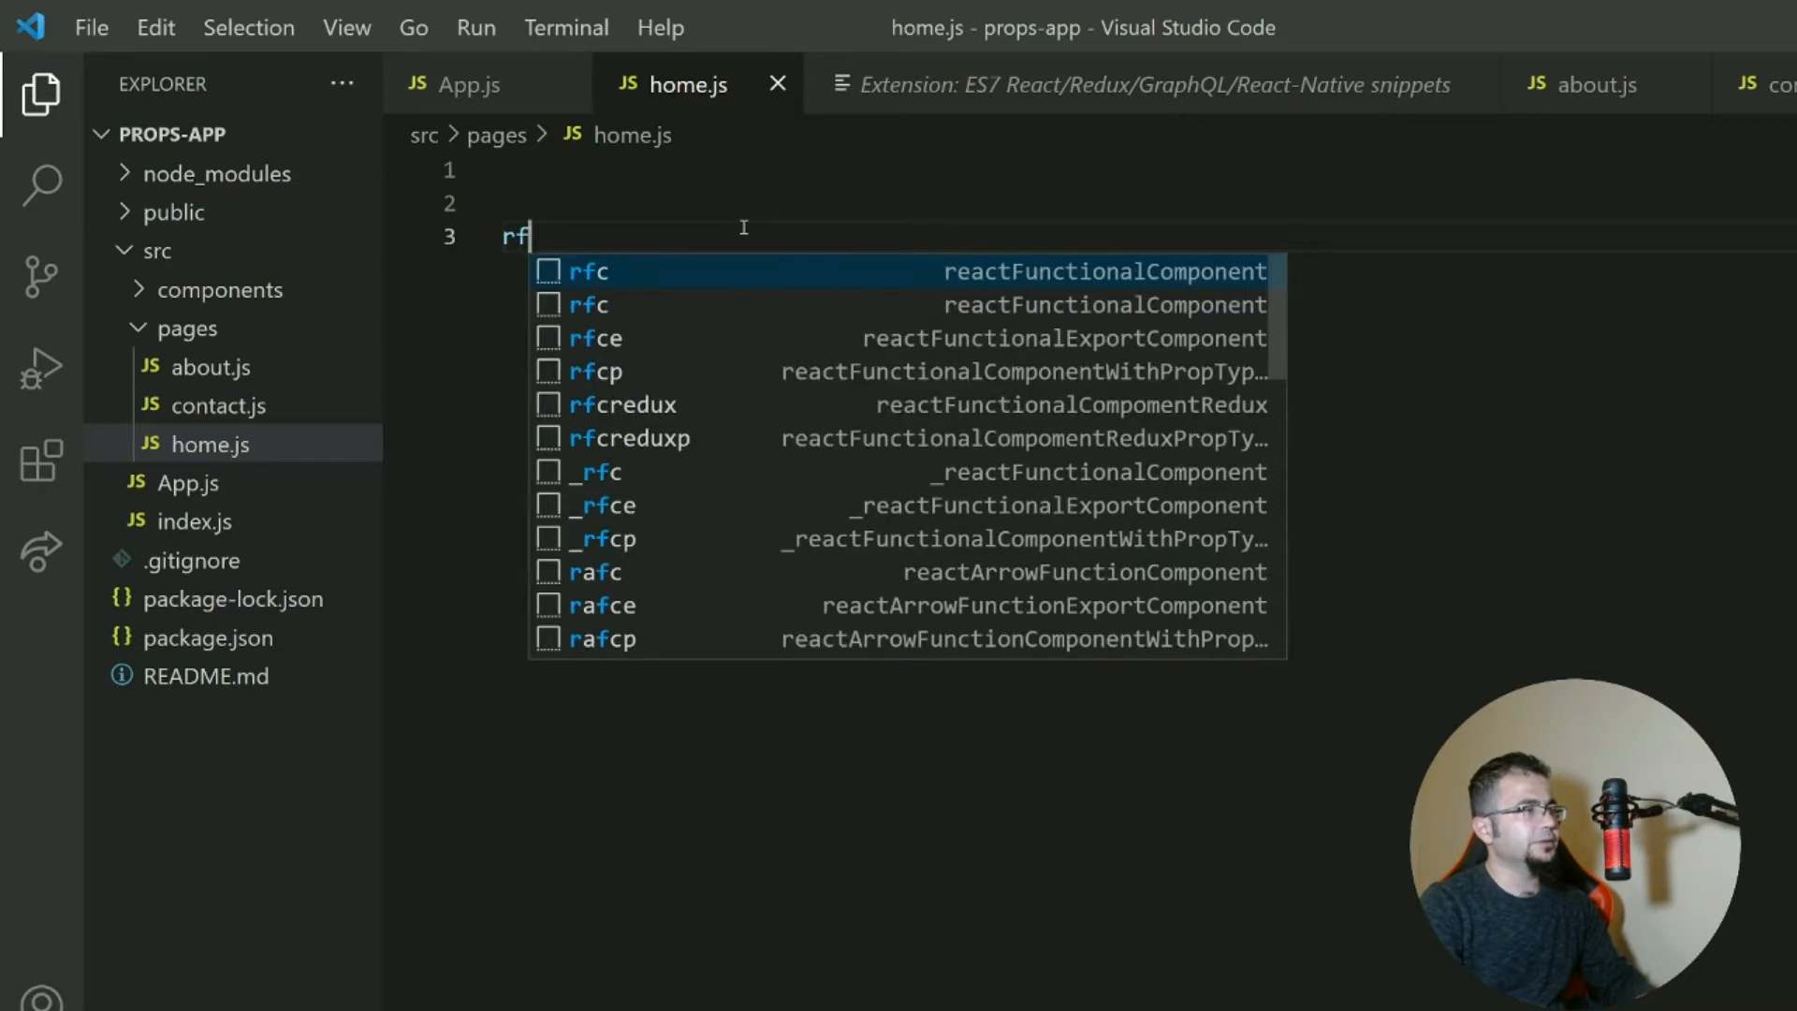
{"action": "type", "text": "c"}
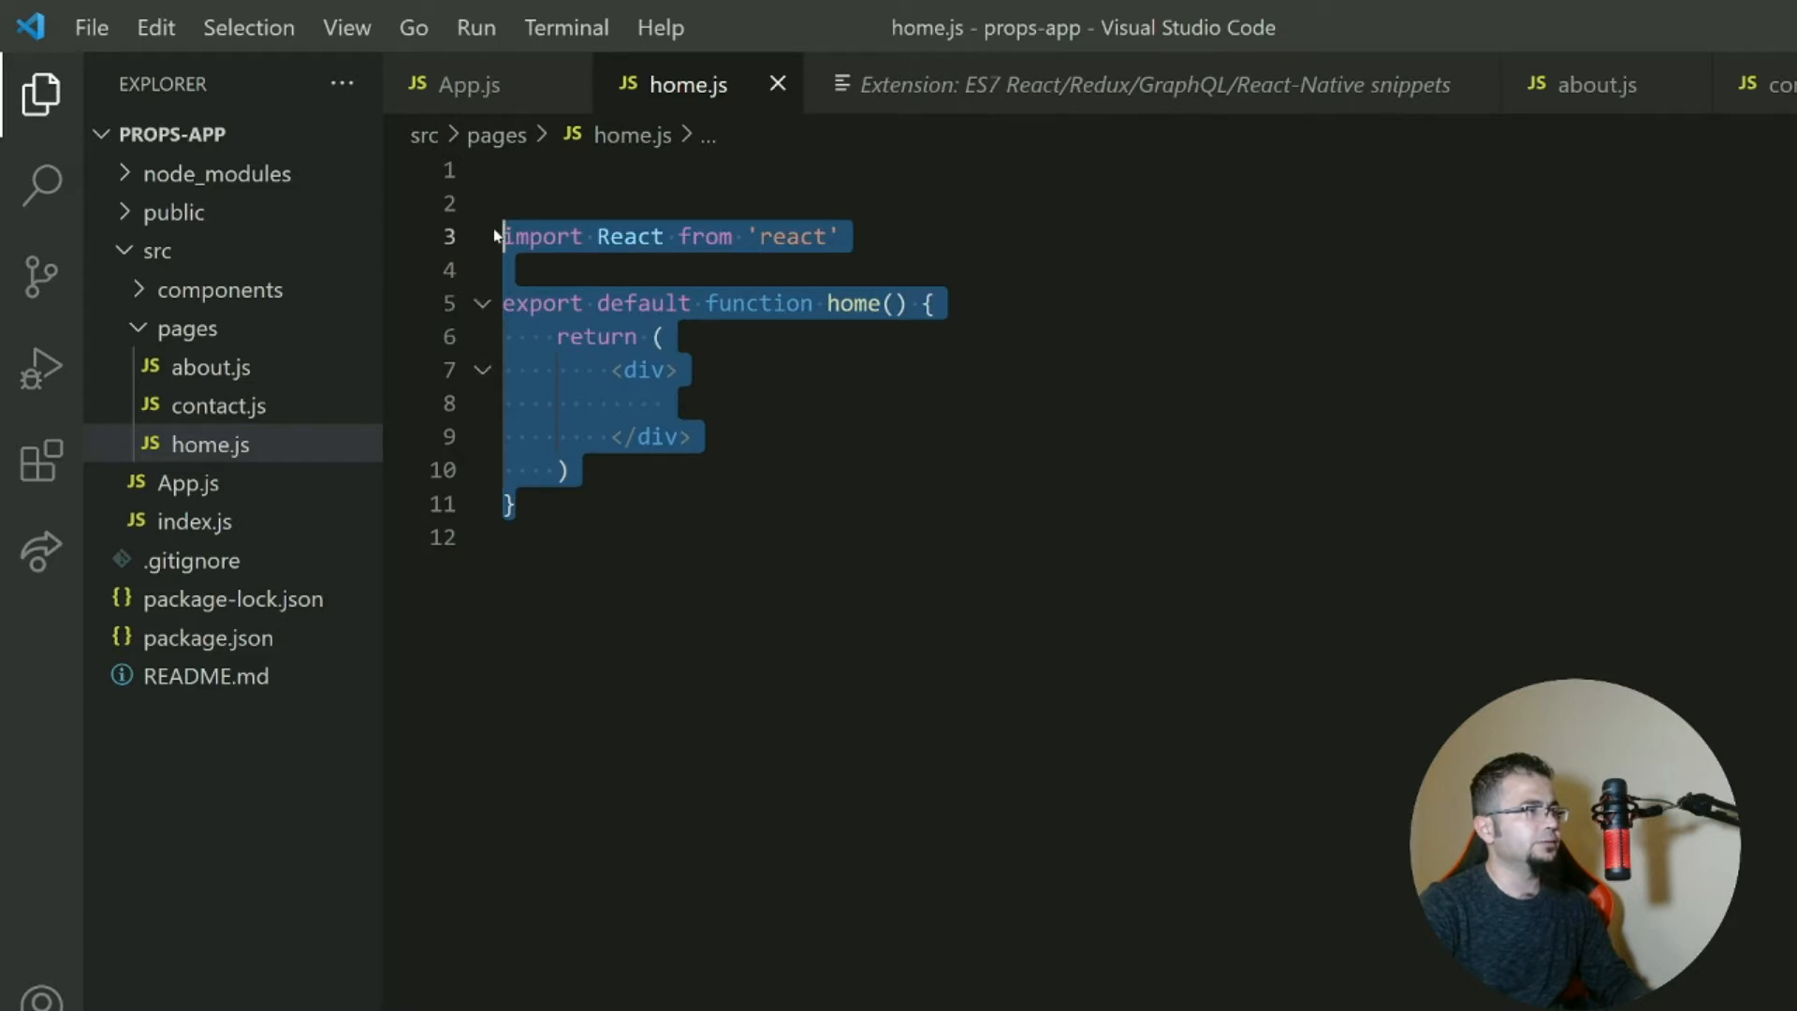
{"action": "type", "text": "rafce"}
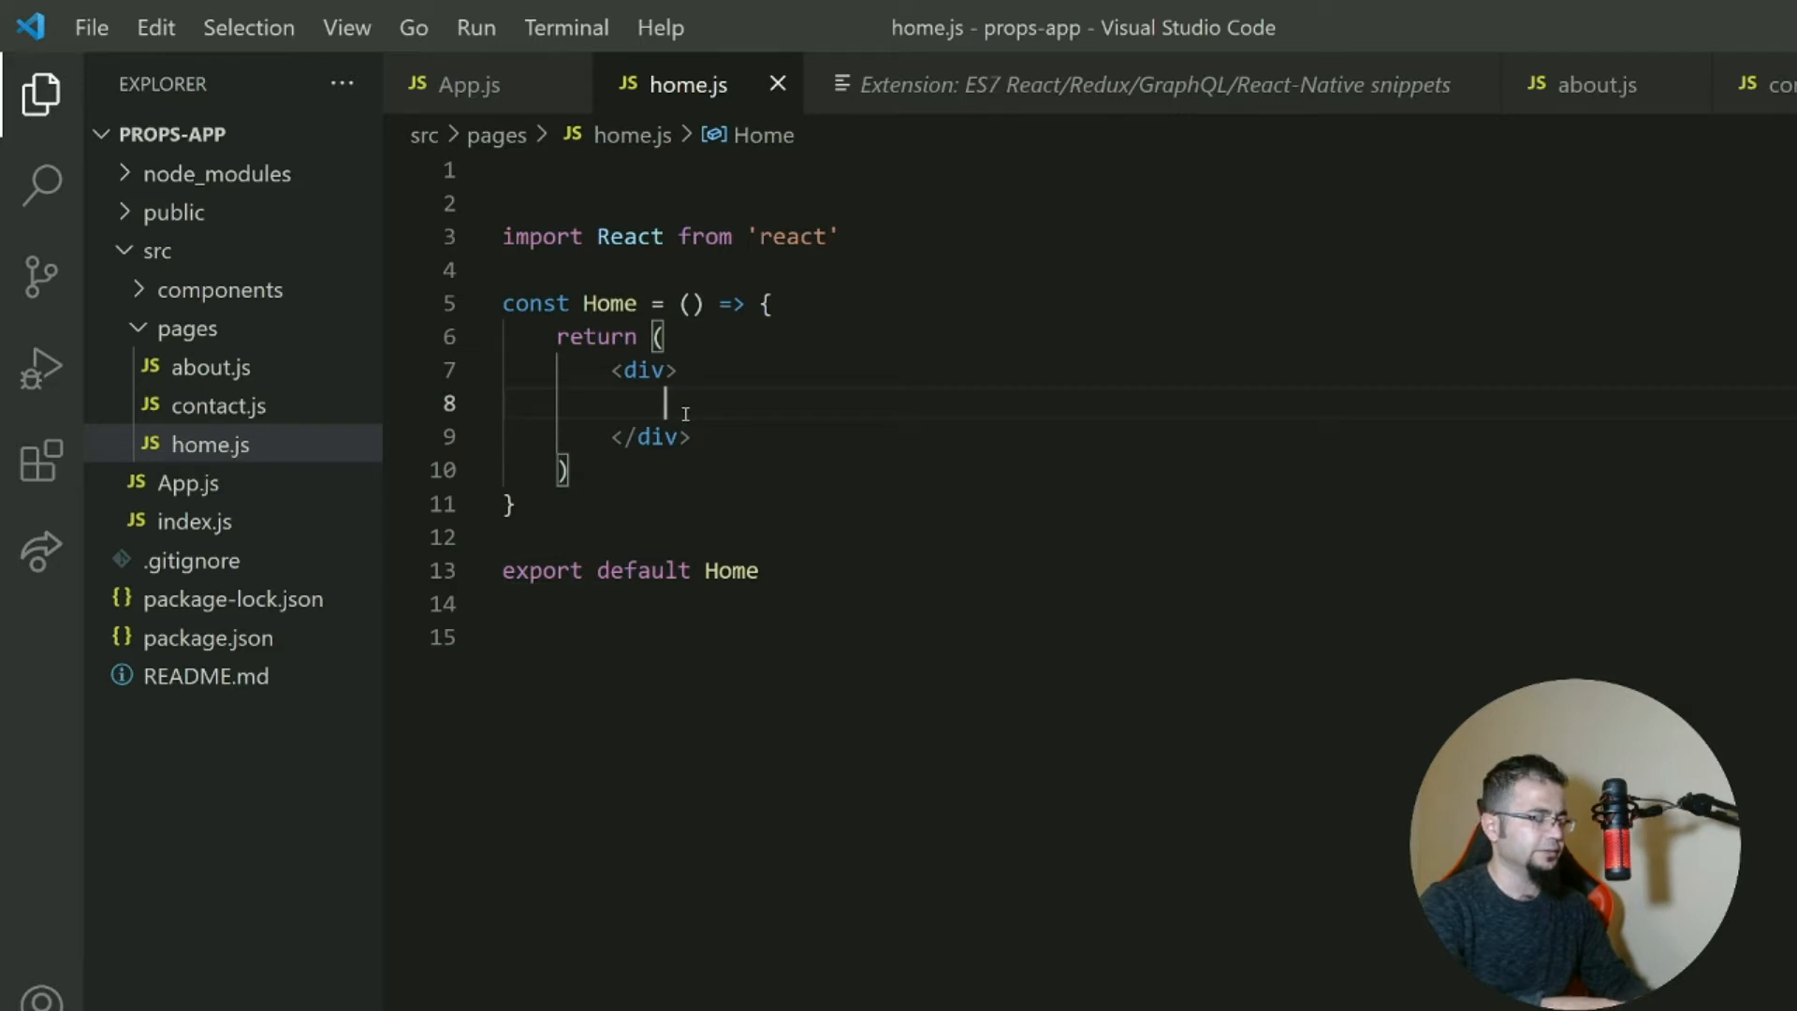
{"action": "type", "text": "<h1>Home</h1>"}
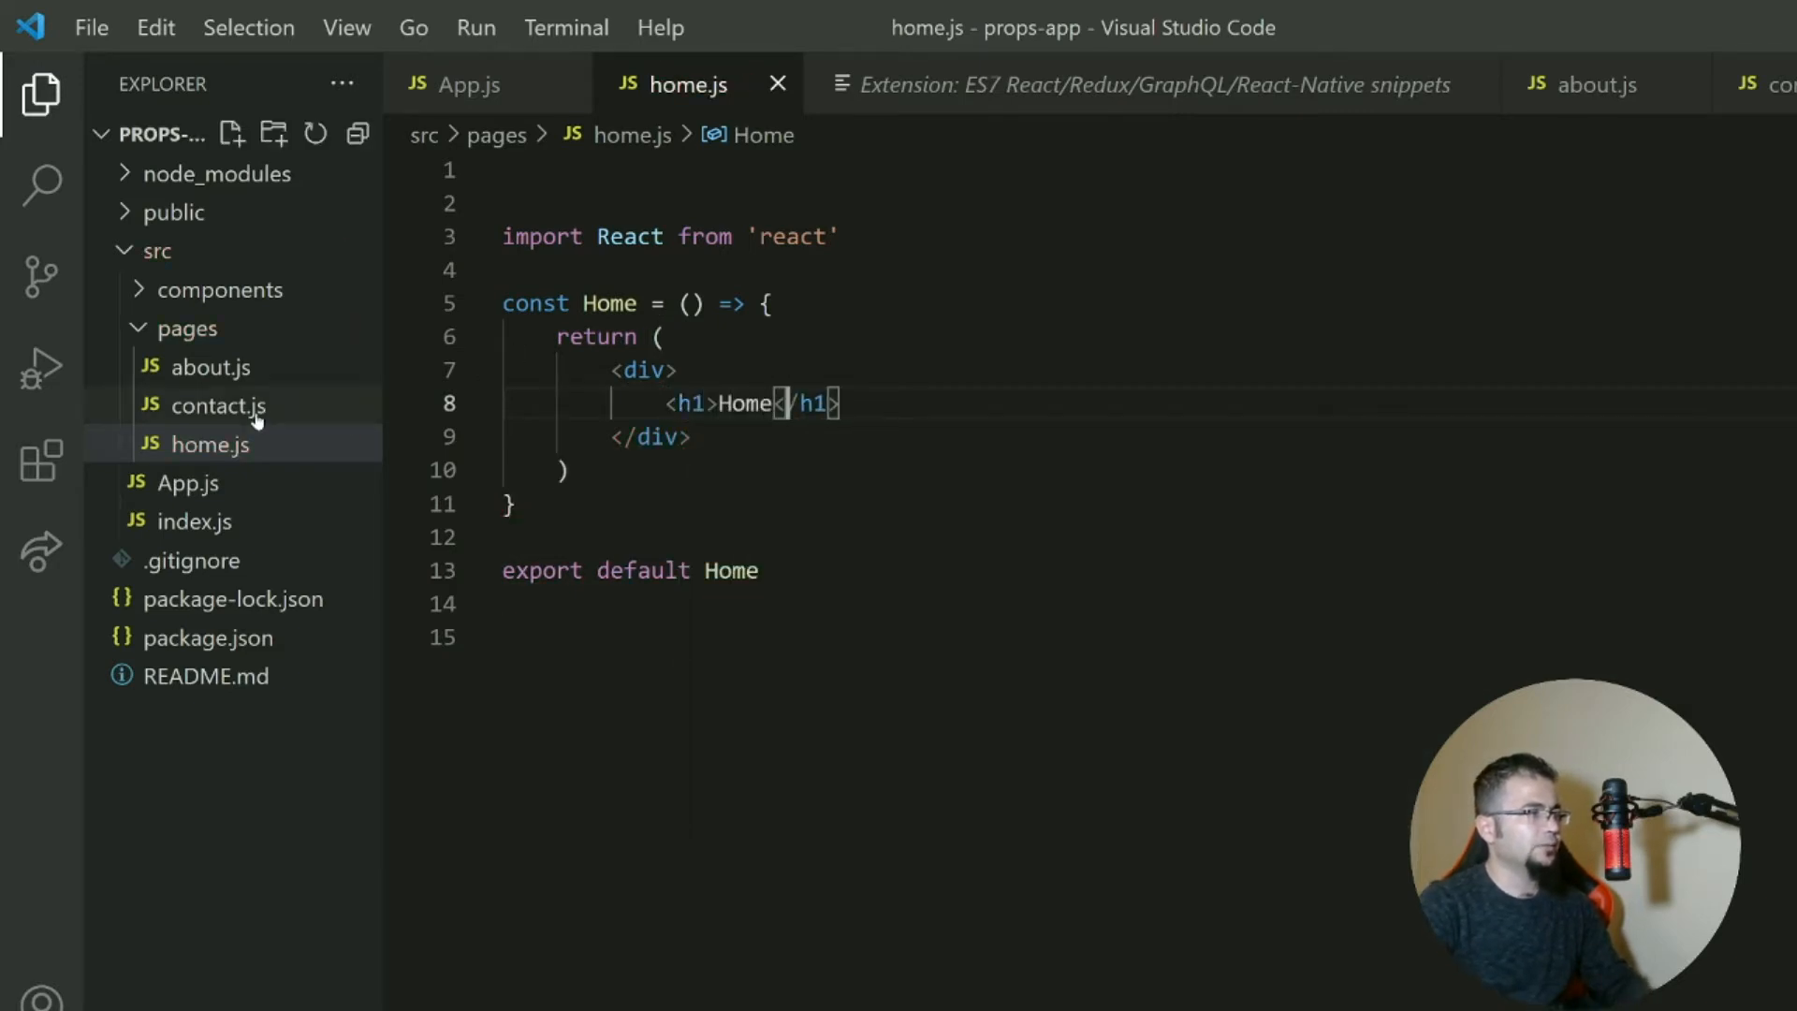
Expand rafce in contact.js into a Contact component with an <h1>Contact</h1> heading.
{"action": "left_click", "coordinate": [219, 405]}
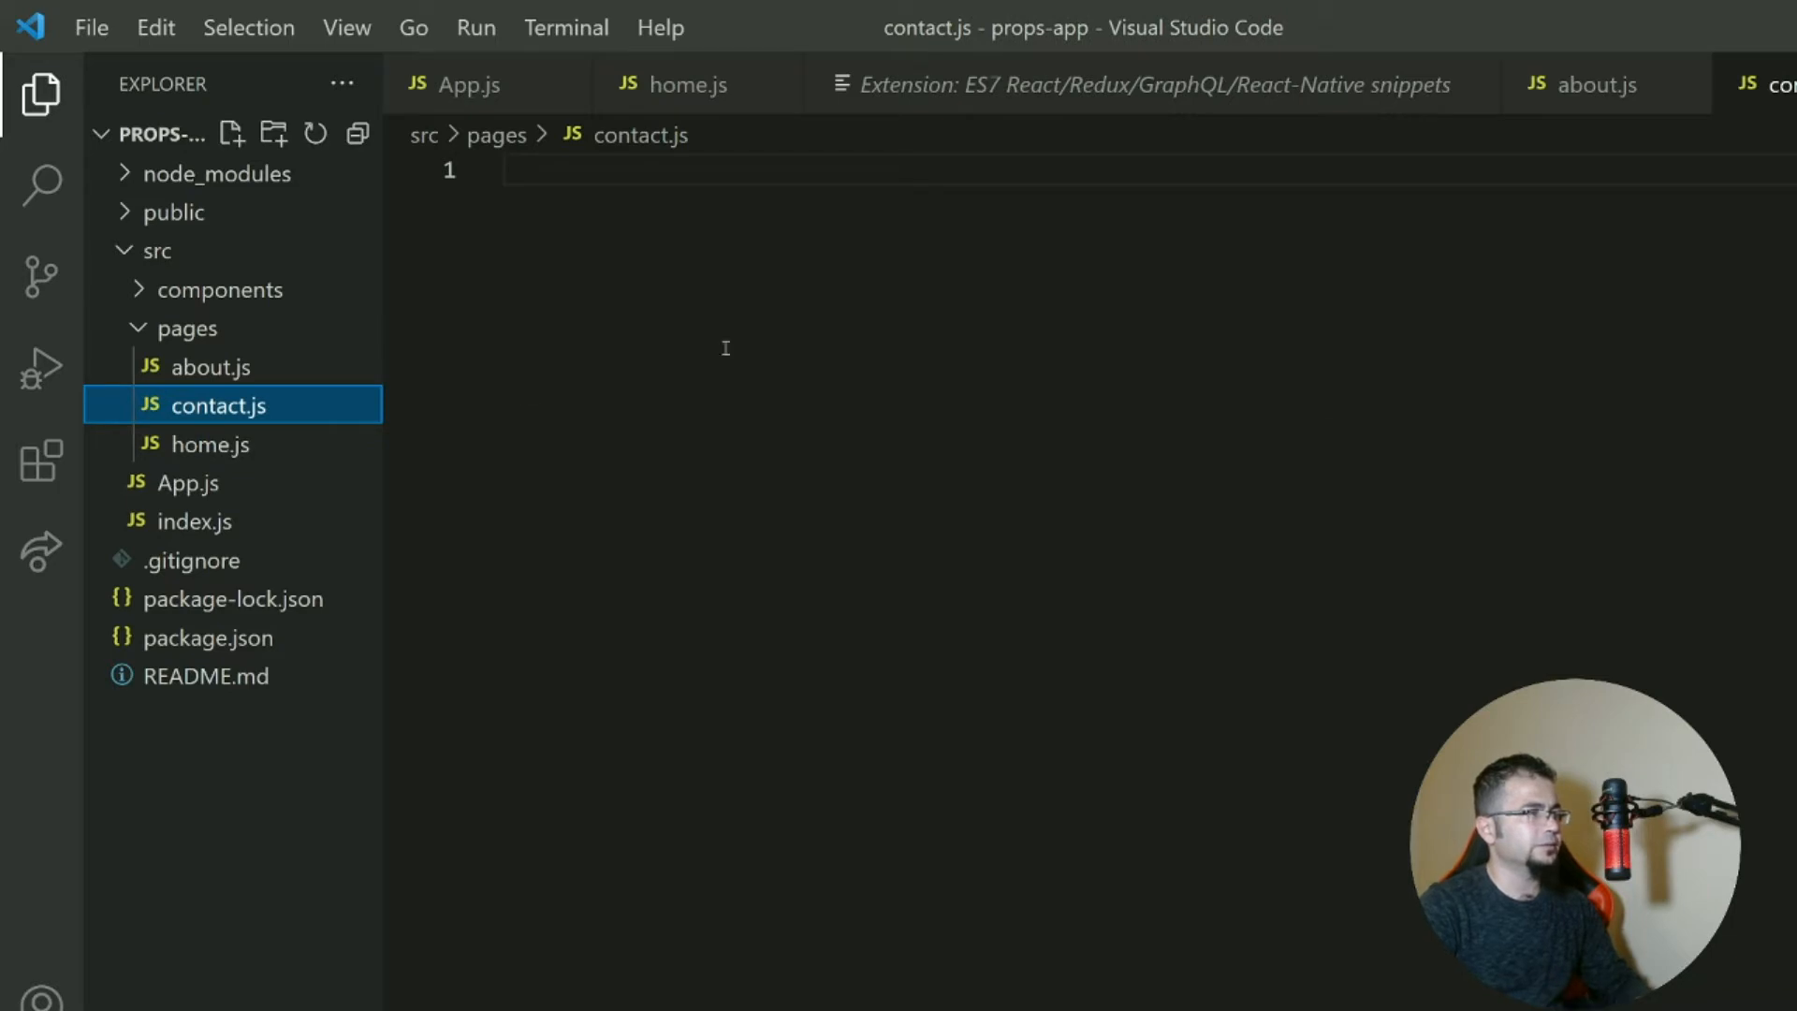
{"action": "type", "text": "rt React from 'react"}
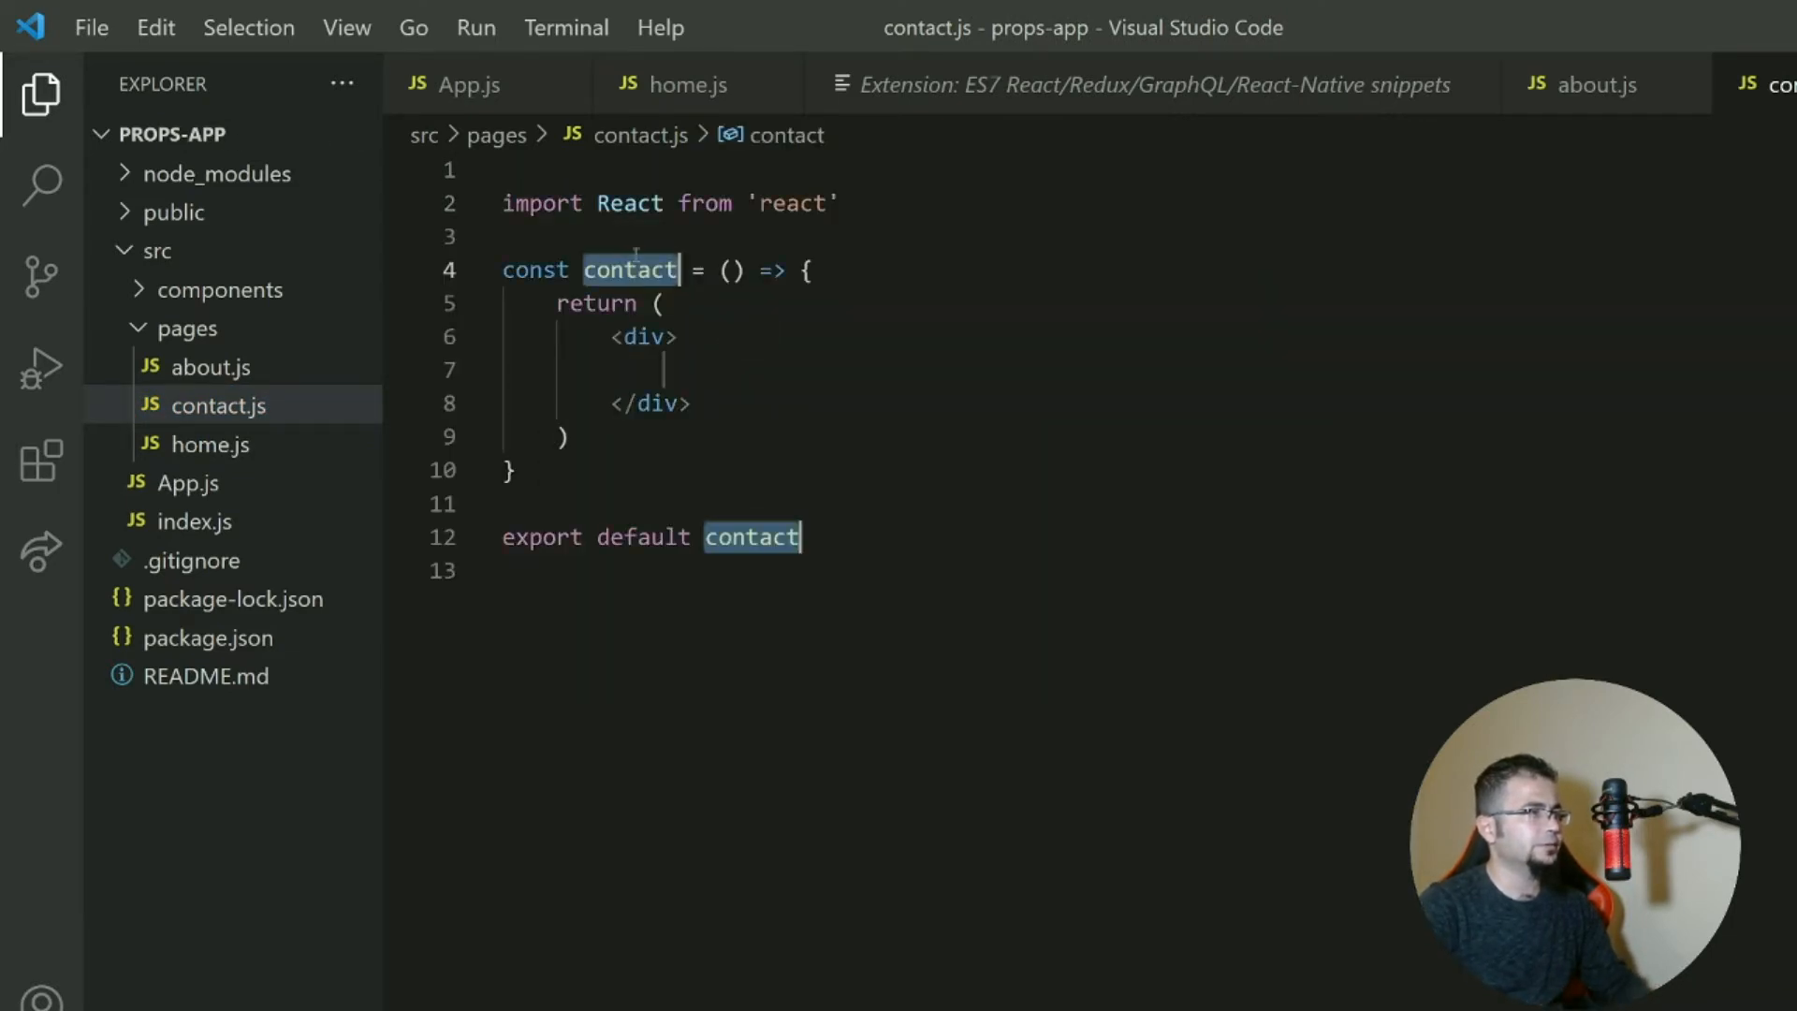
{"action": "type", "text": "Con"}
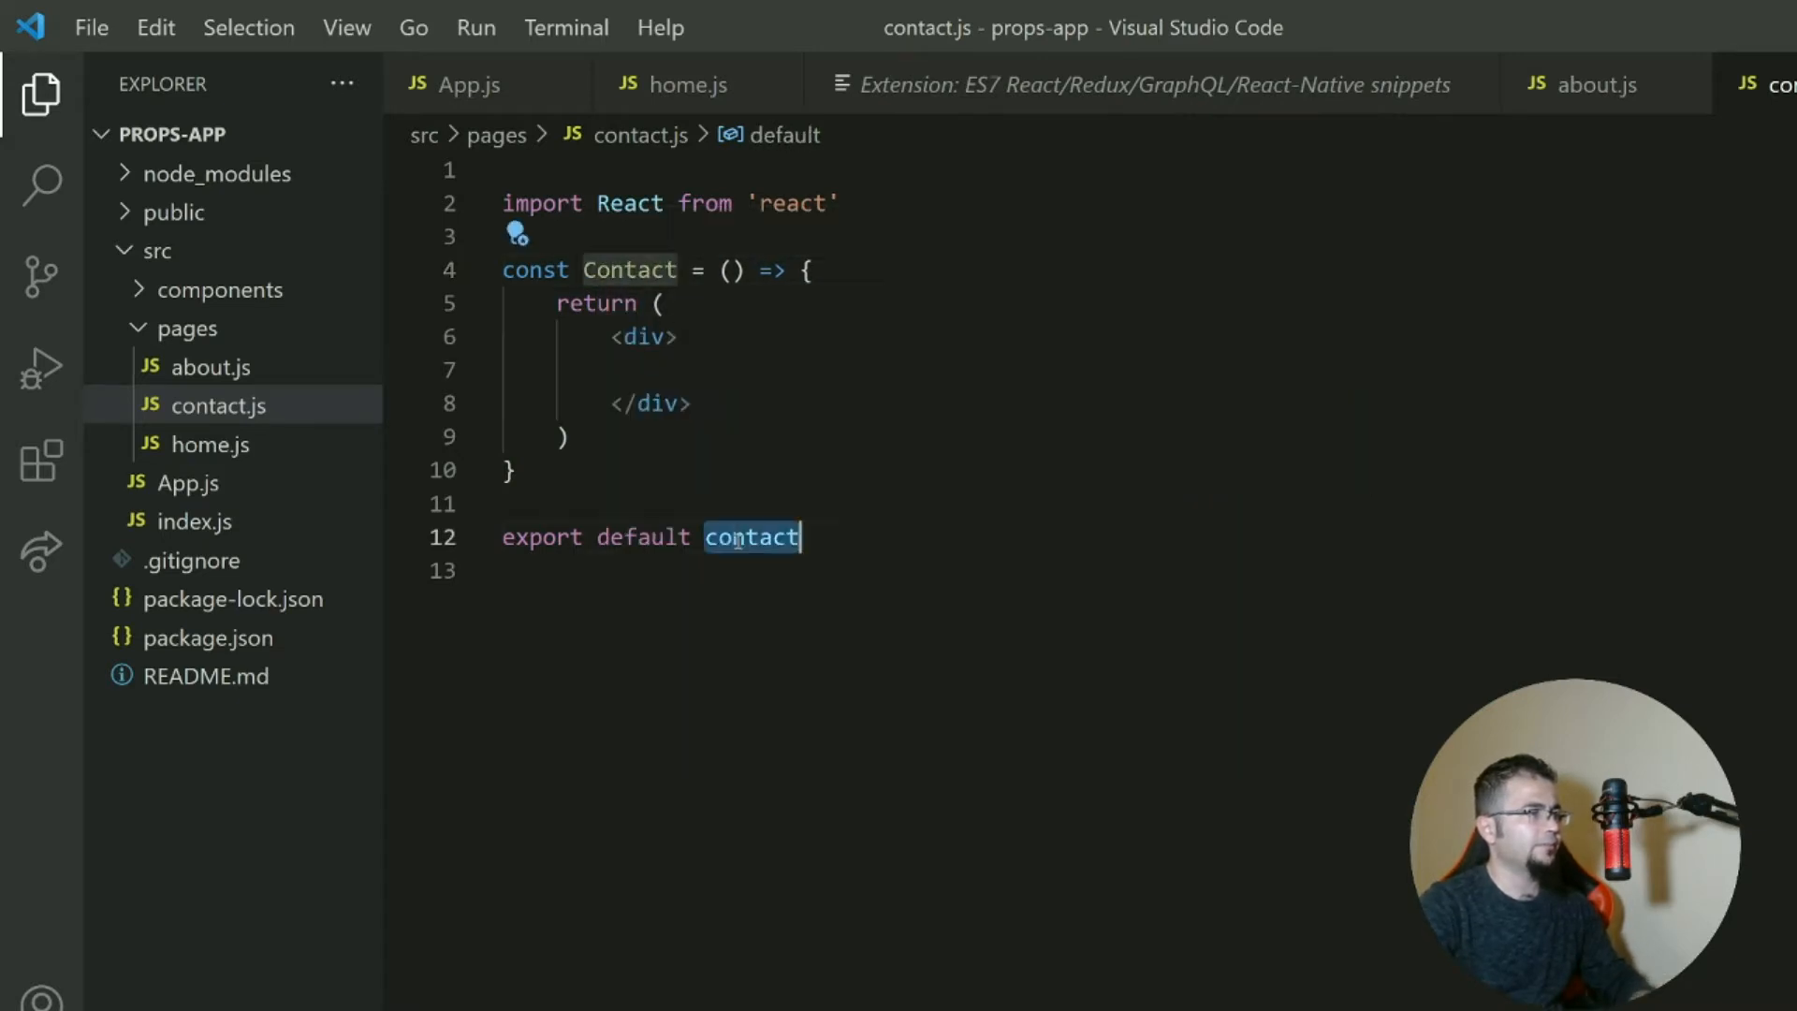
{"action": "type", "text": "Contact"}
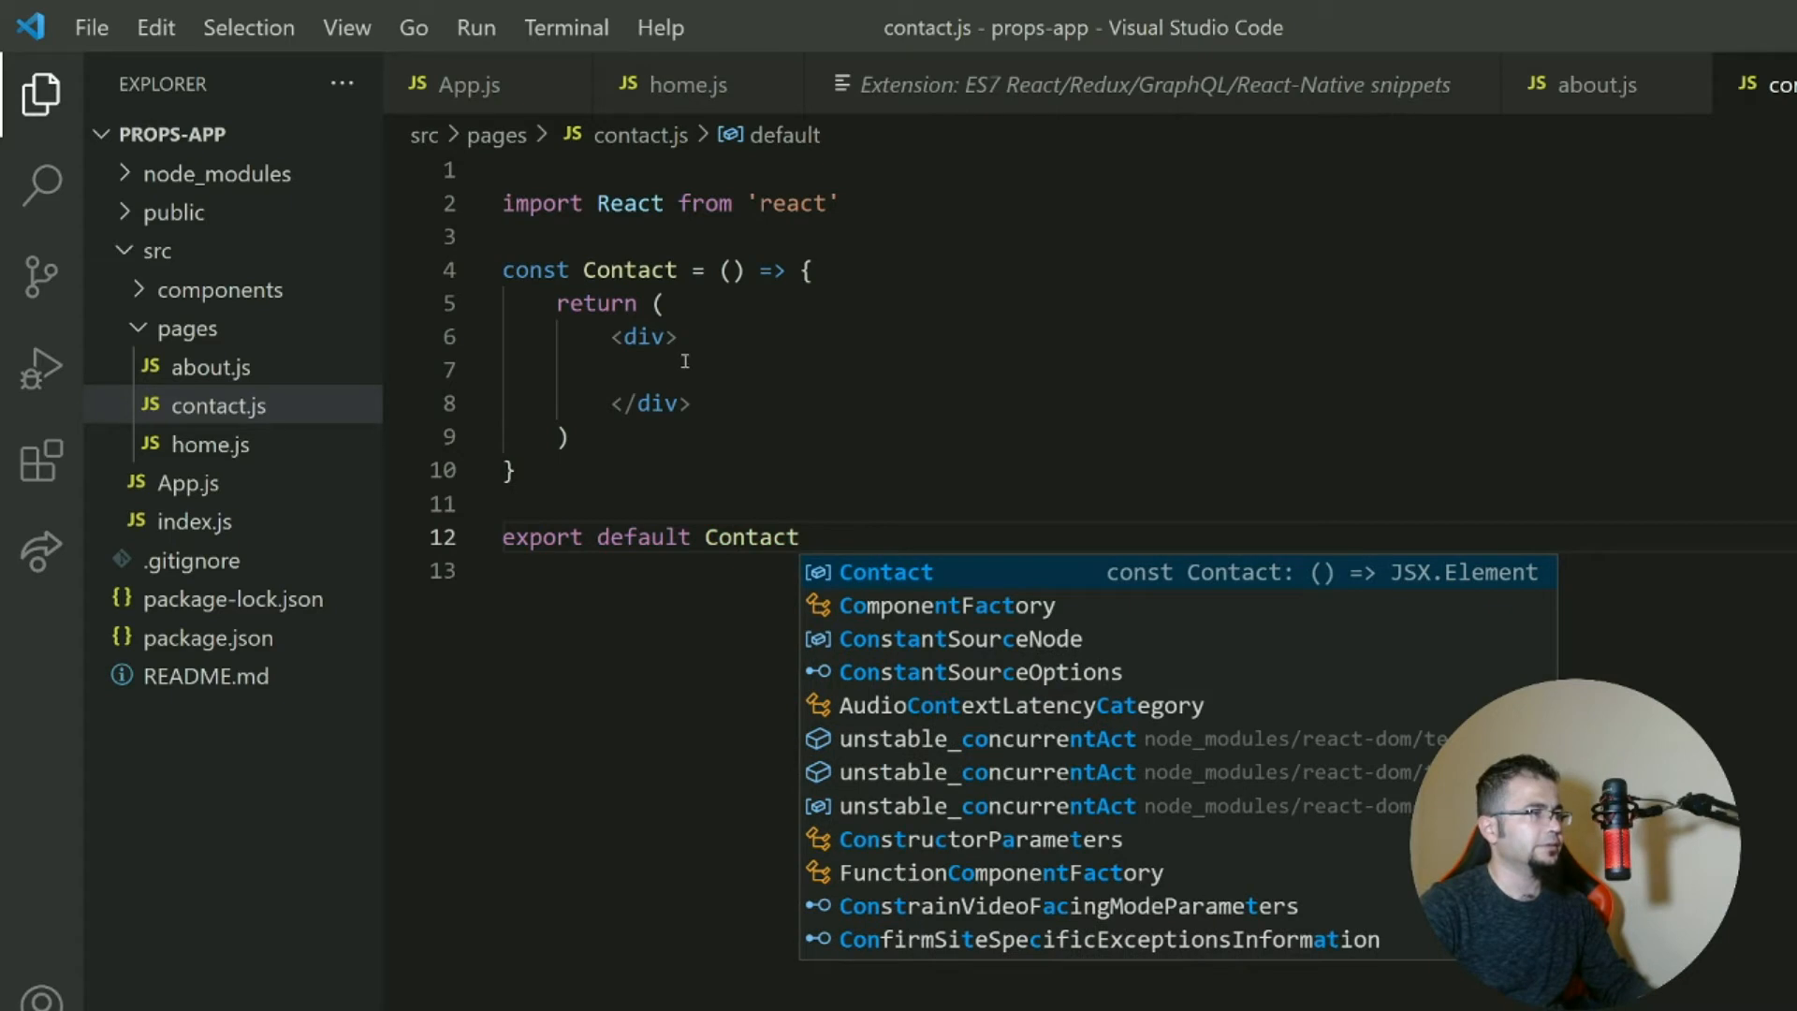
{"action": "type", "text": "<h1>"}
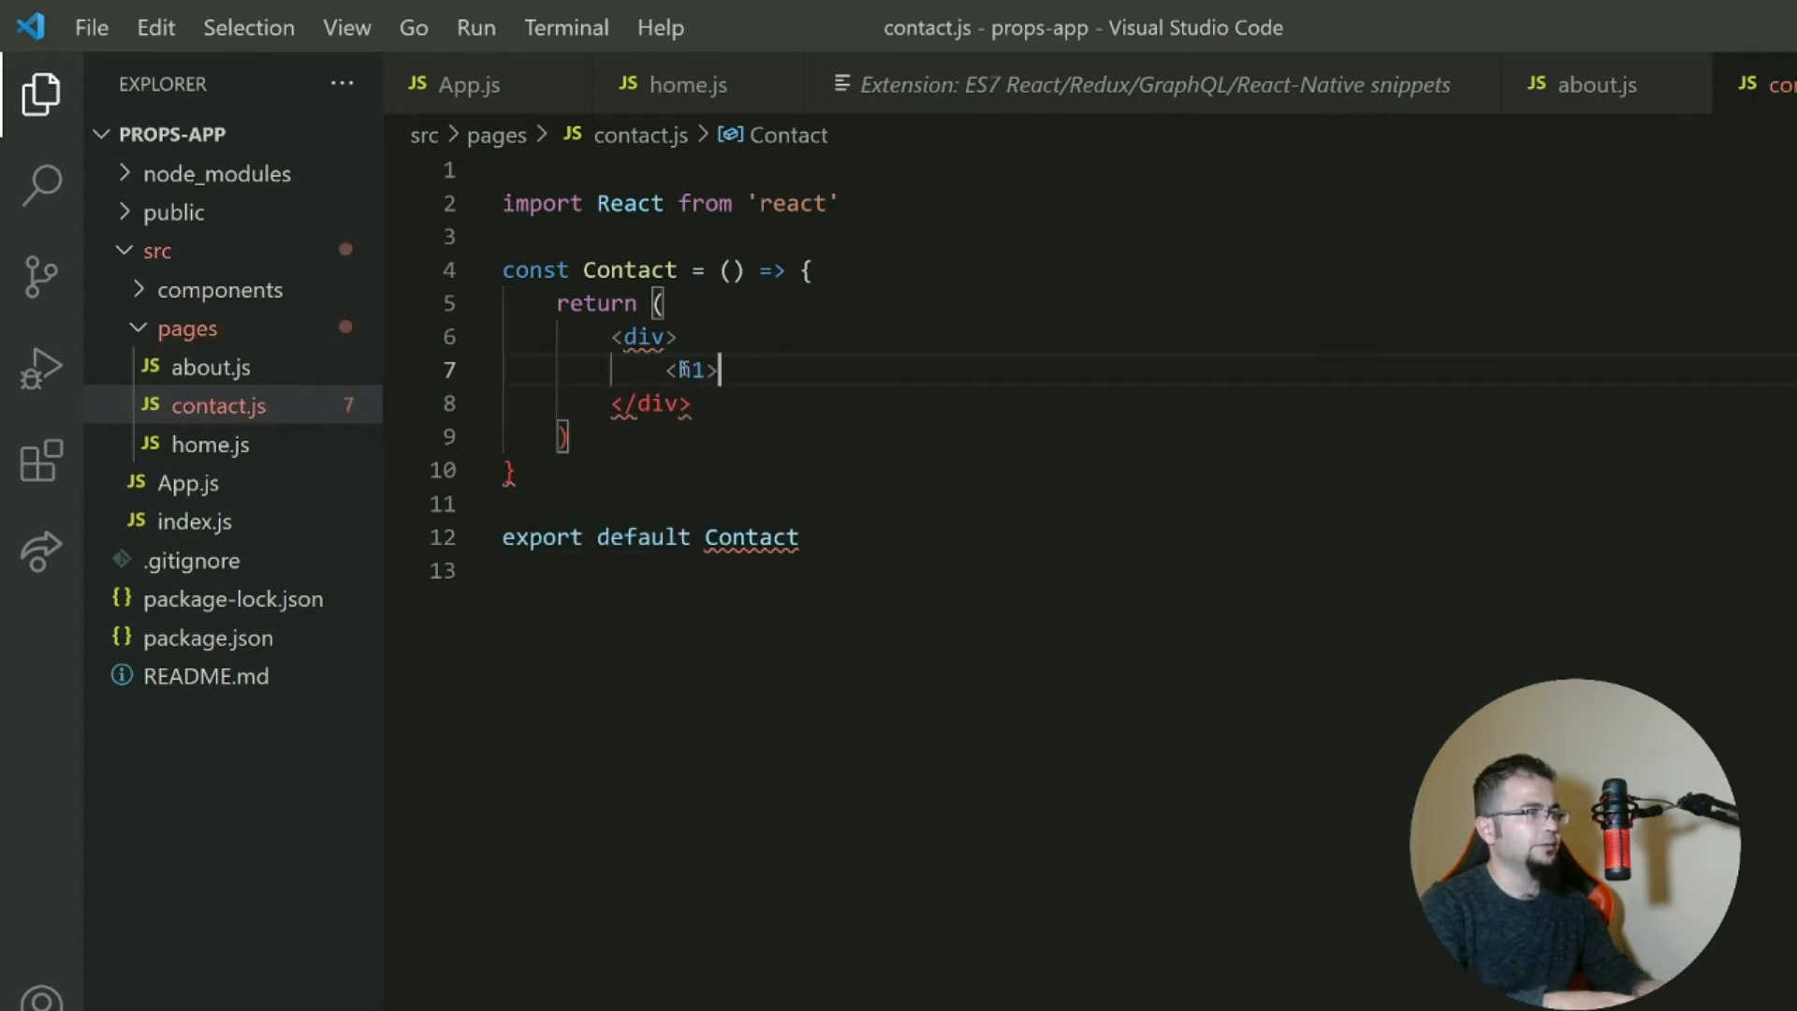
{"action": "type", "text": "Cnot</h1>"}
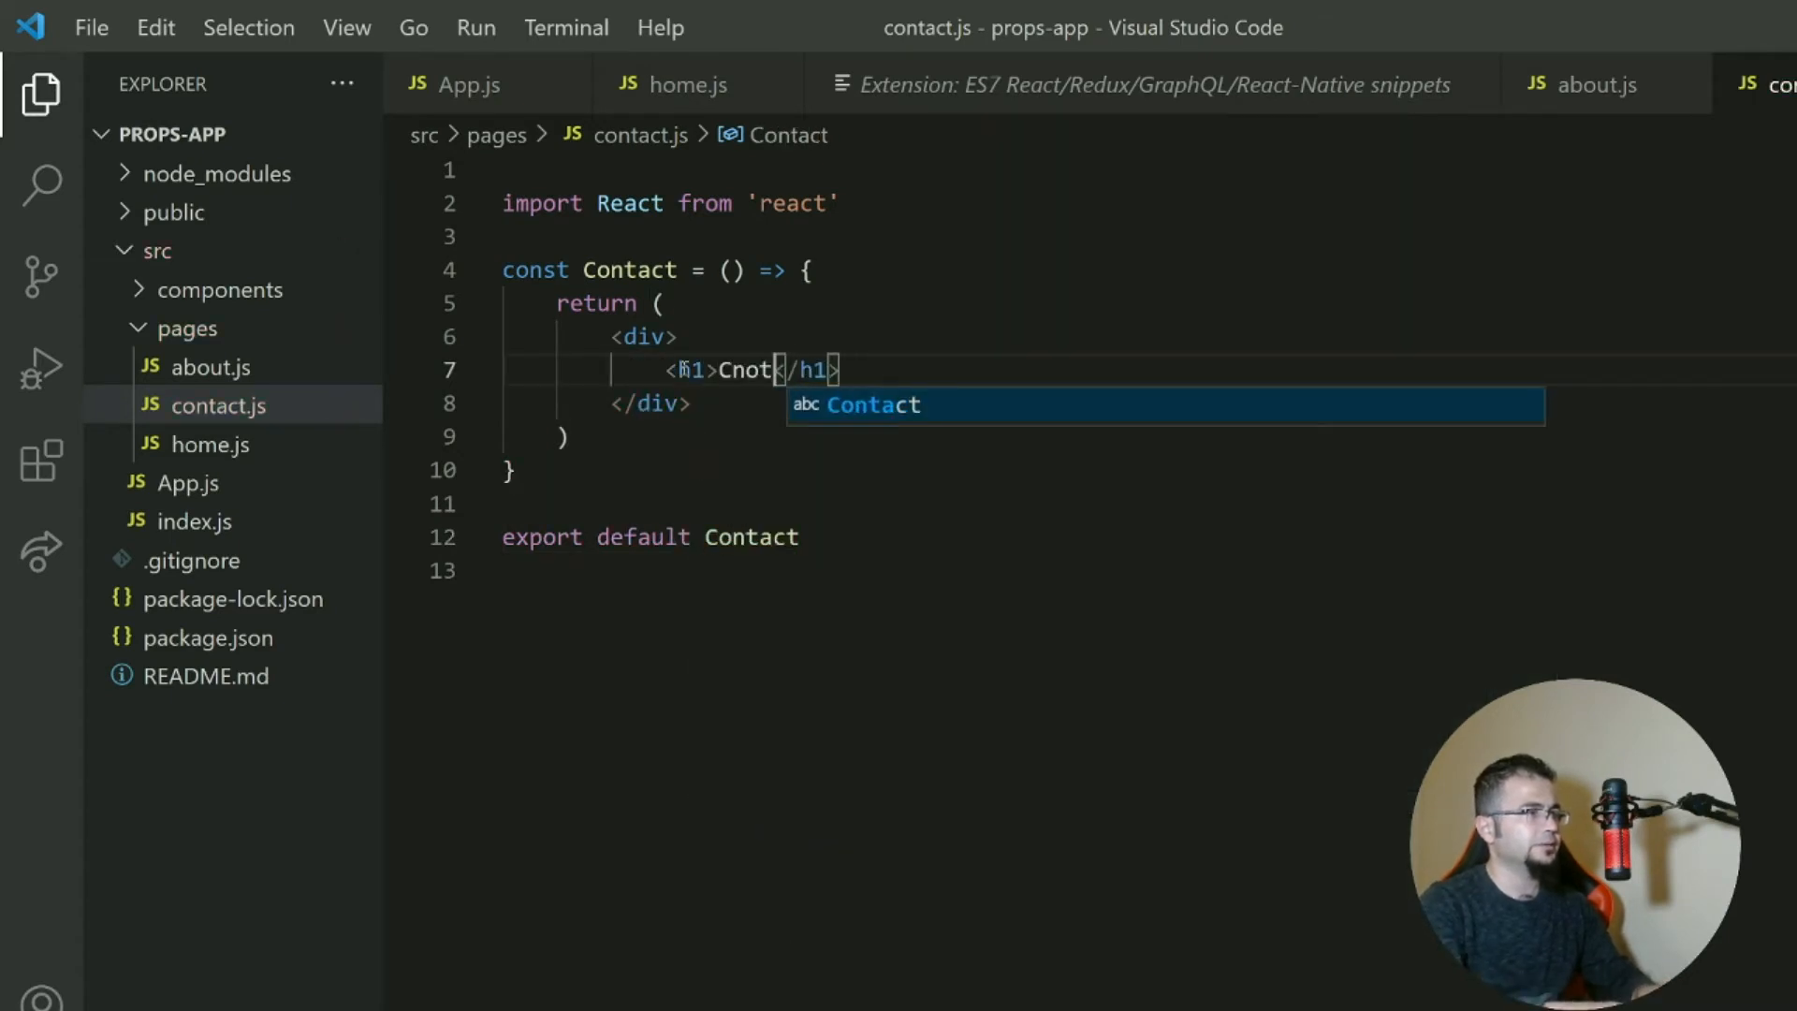
{"action": "type", "text": "ontact"}
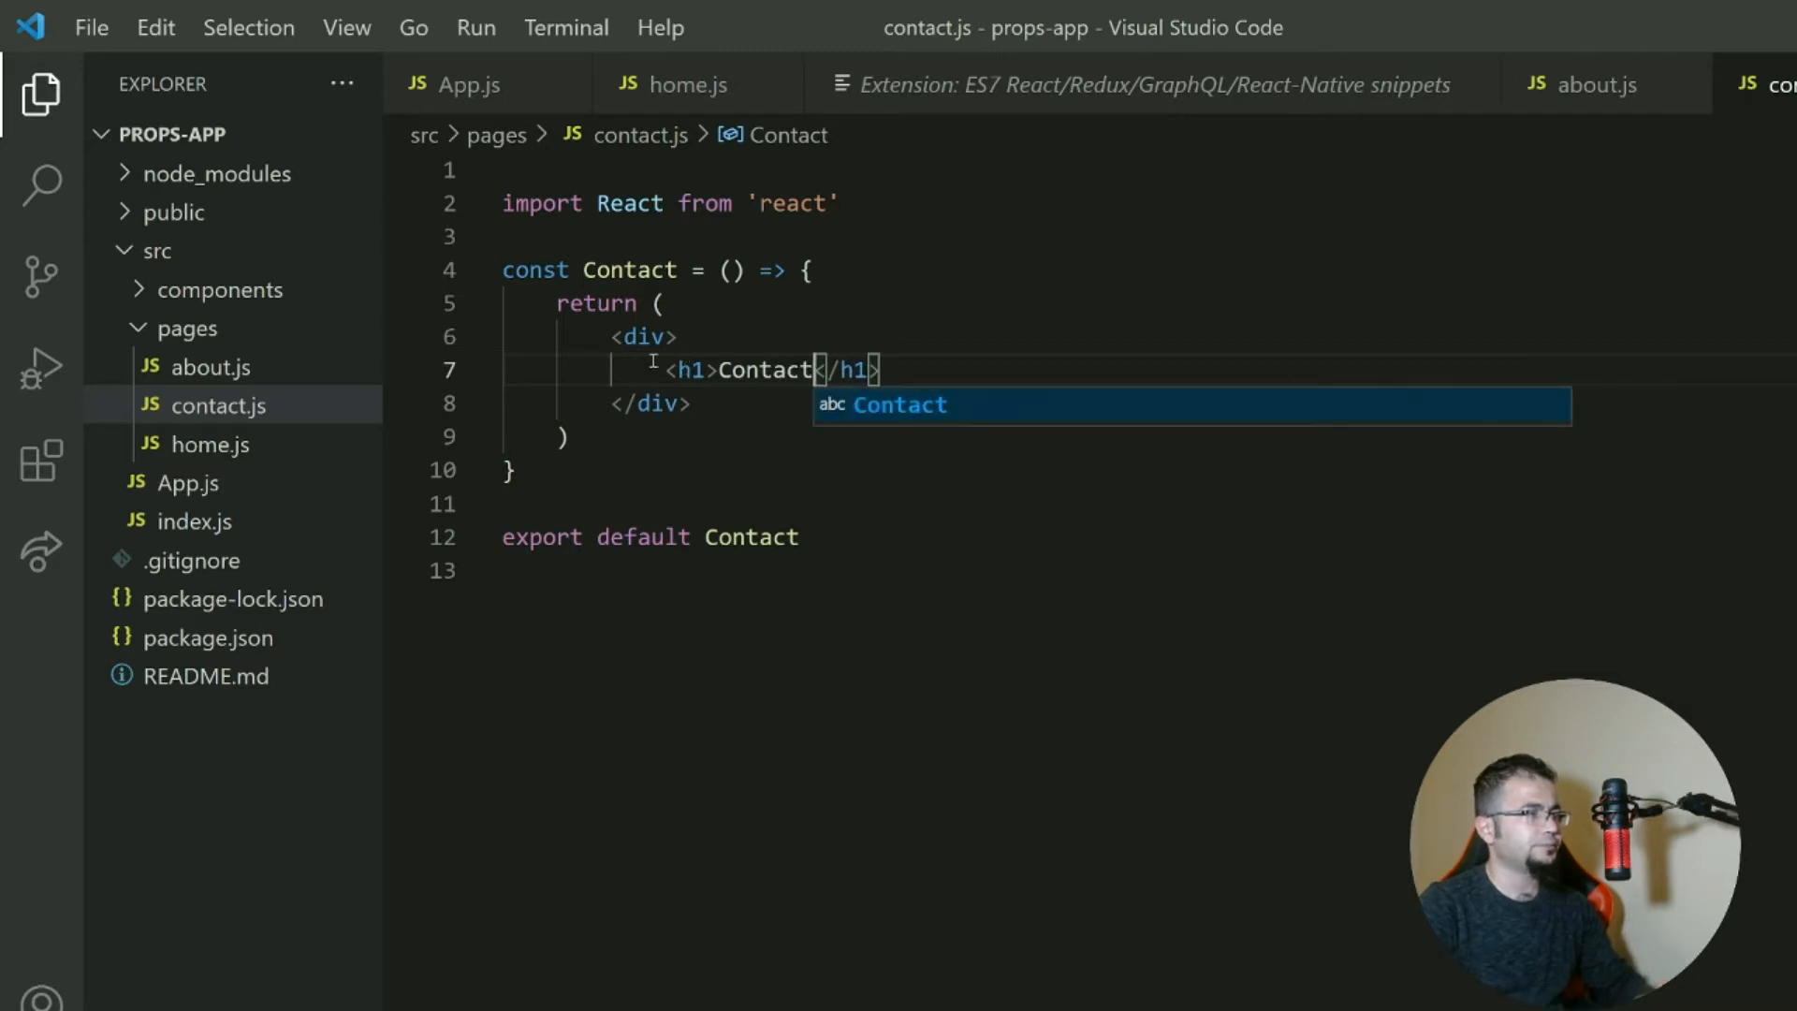
Expand rafce in about.js into an About component with an h1 inside its div.
{"action": "left_click", "coordinate": [212, 367]}
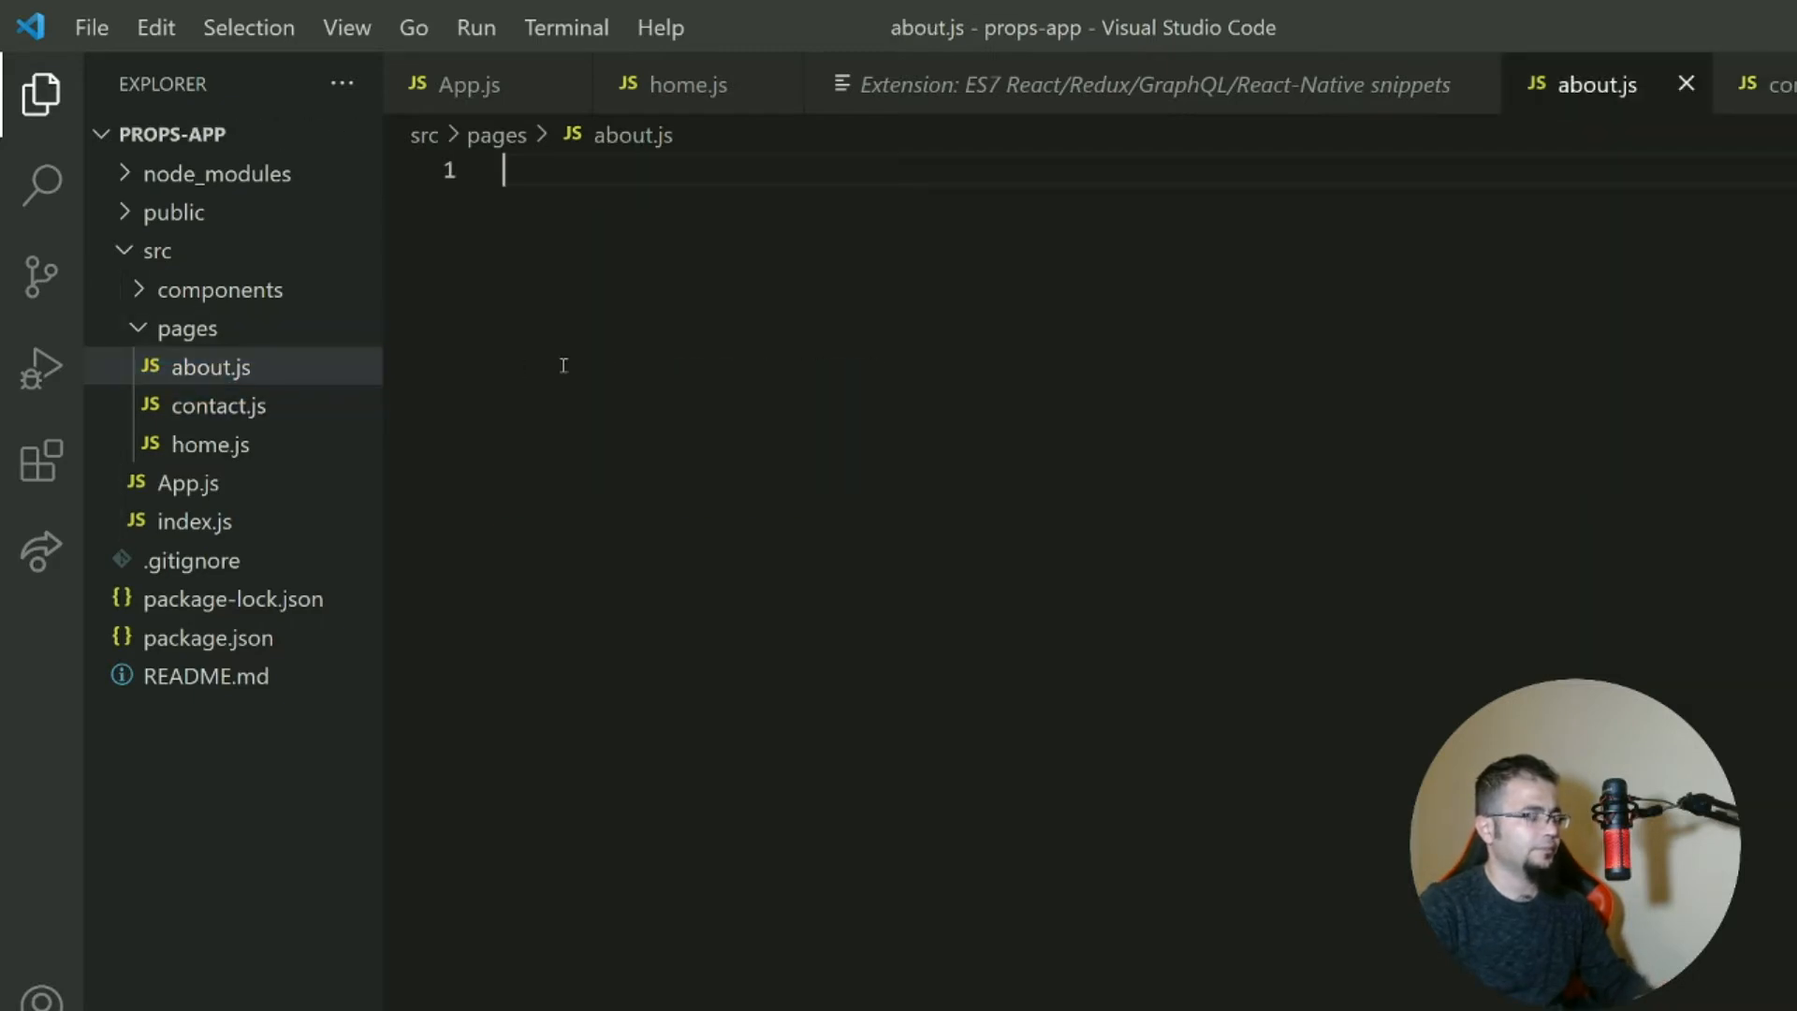
{"action": "type", "text": "rafce"}
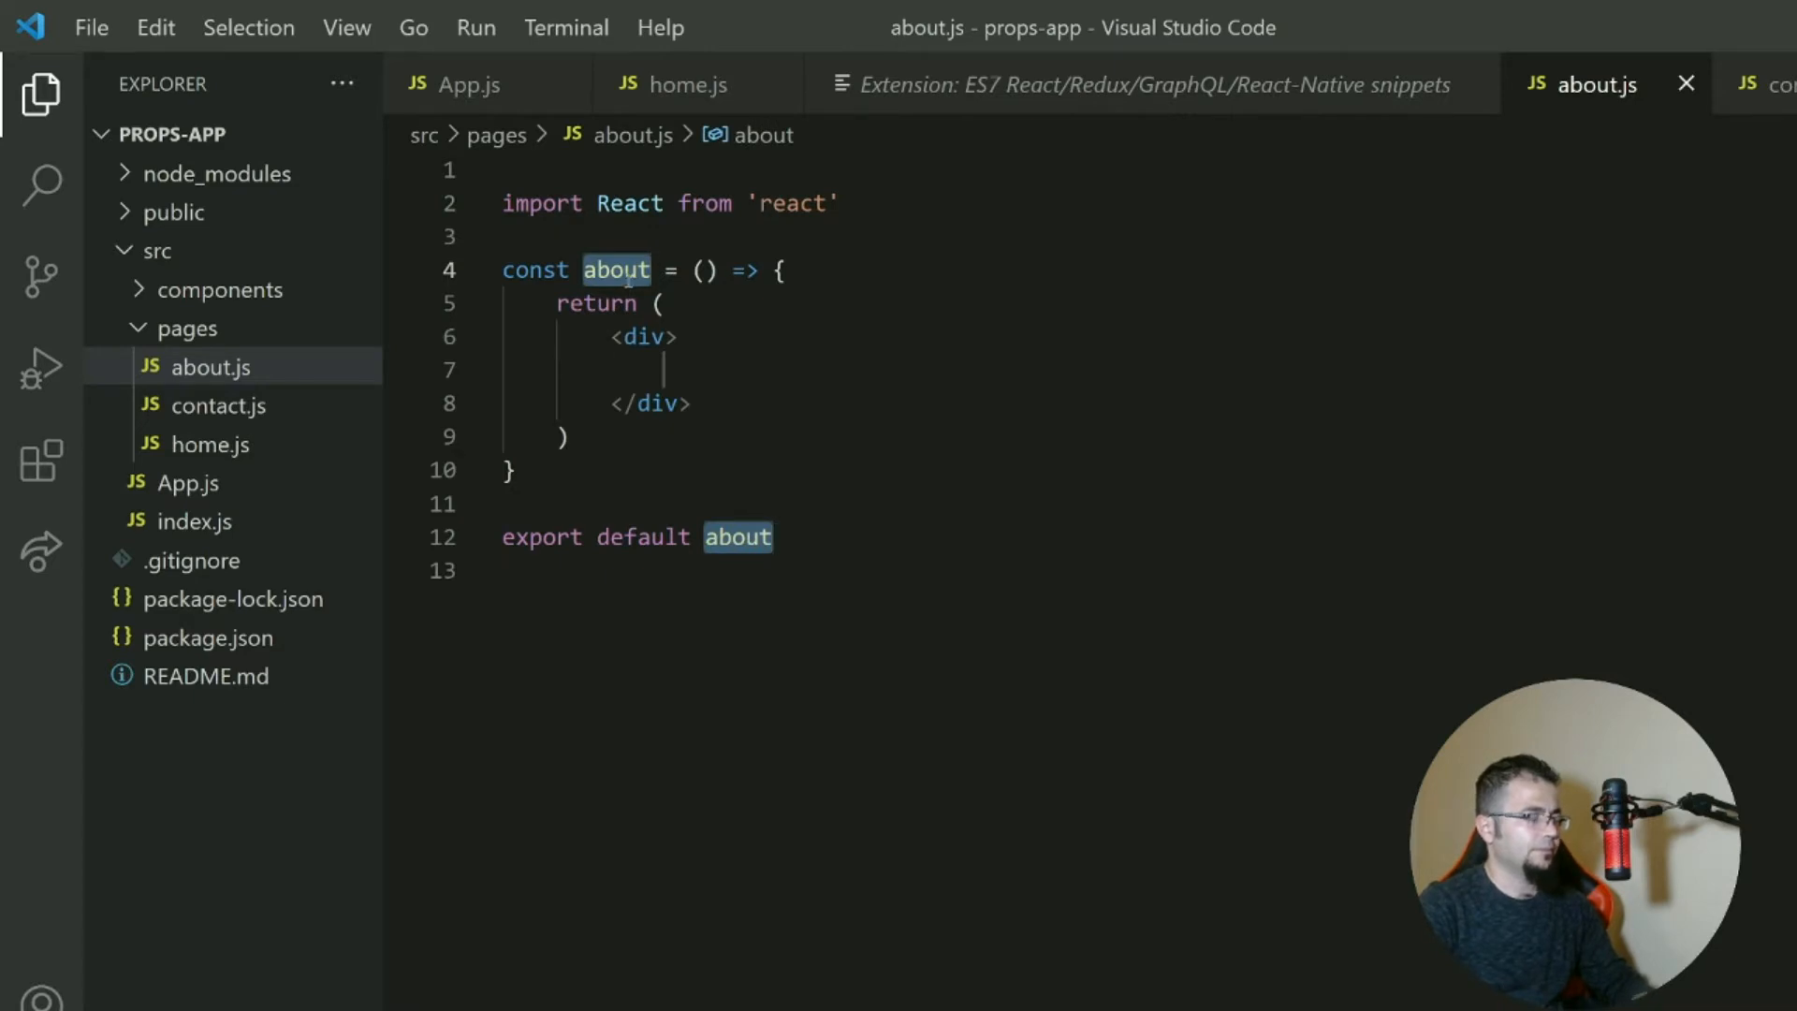
{"action": "type", "text": "About"}
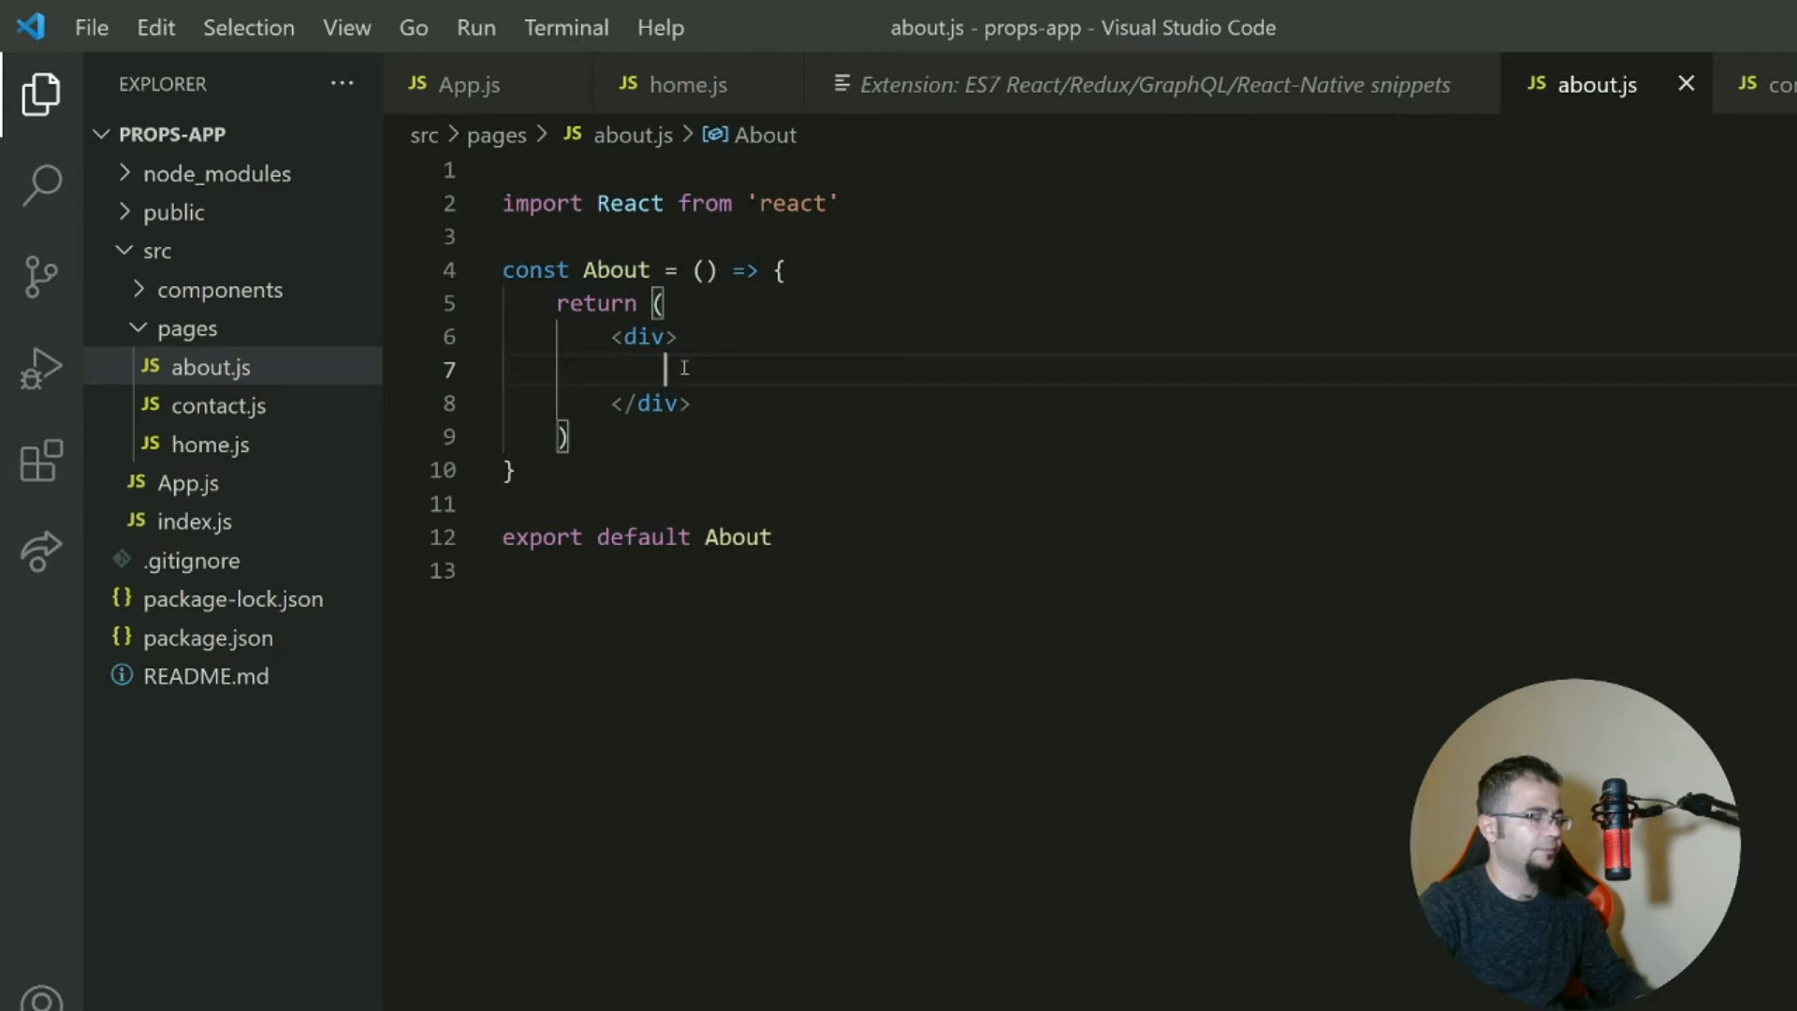
{"action": "type", "text": "<h1>Ab</h1>"}
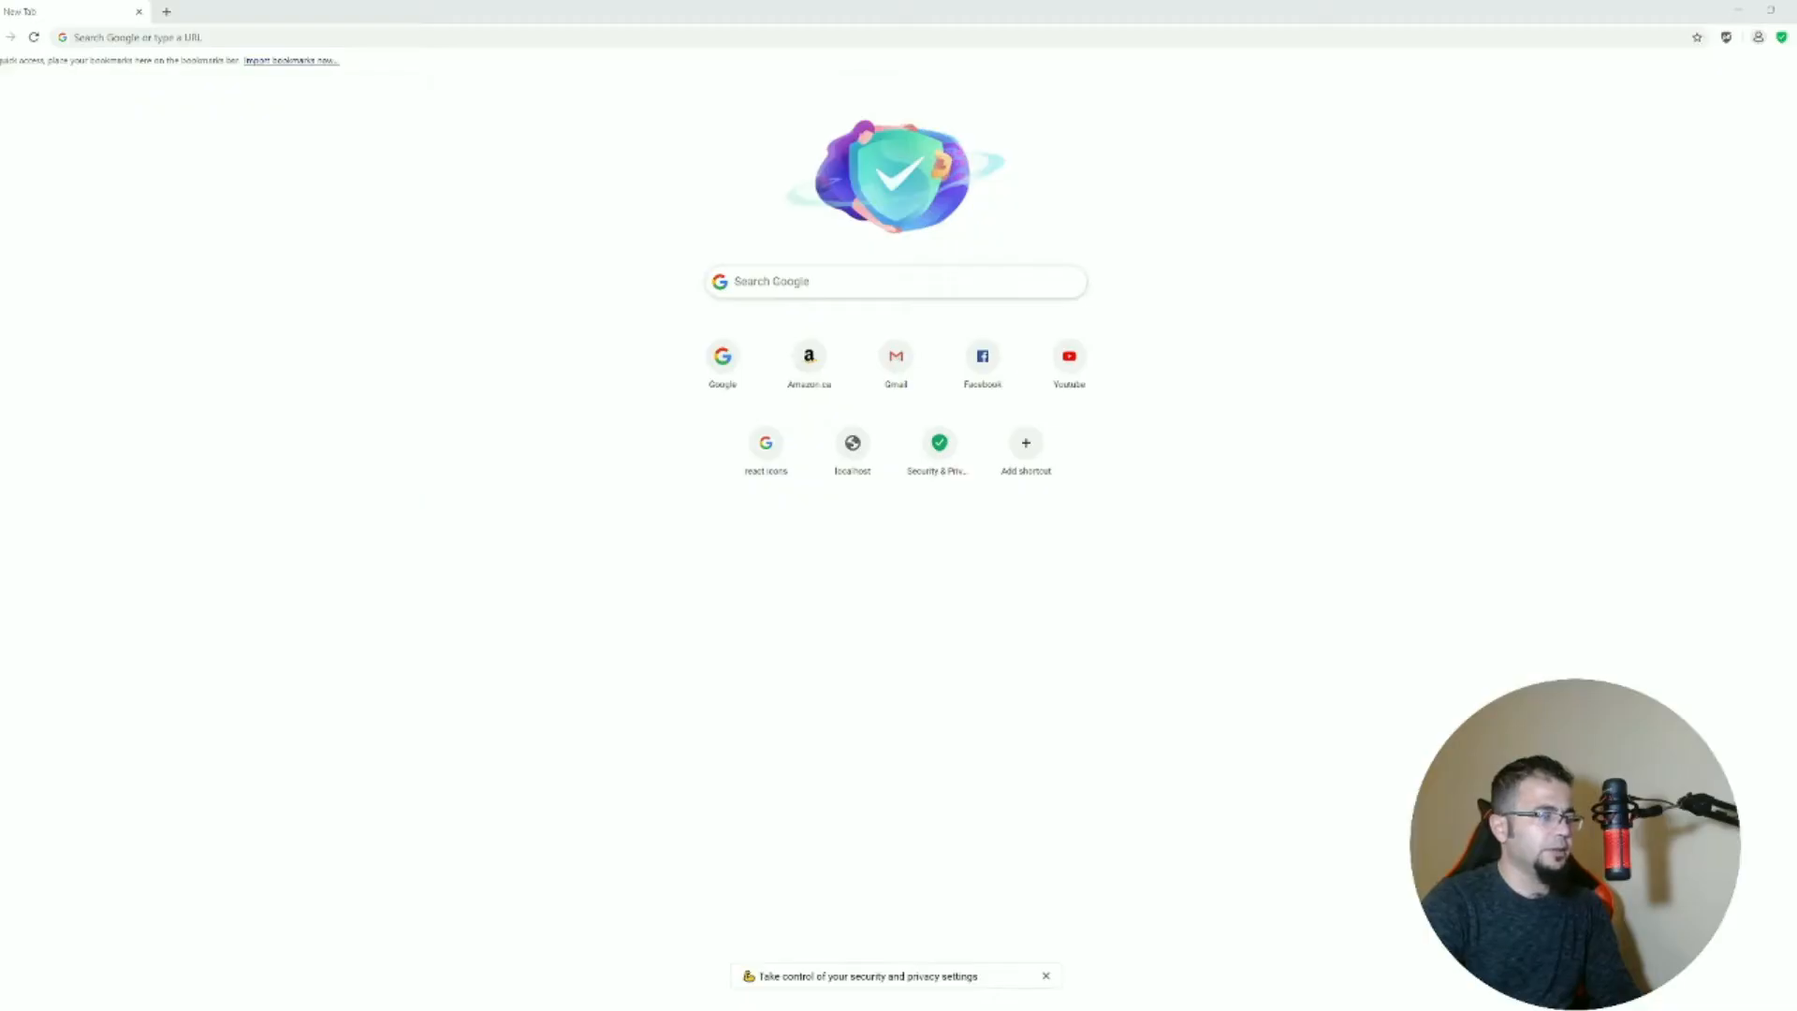
Search Google for 'react router' from the address bar and view the results.
{"action": "left_click", "coordinate": [537, 35]}
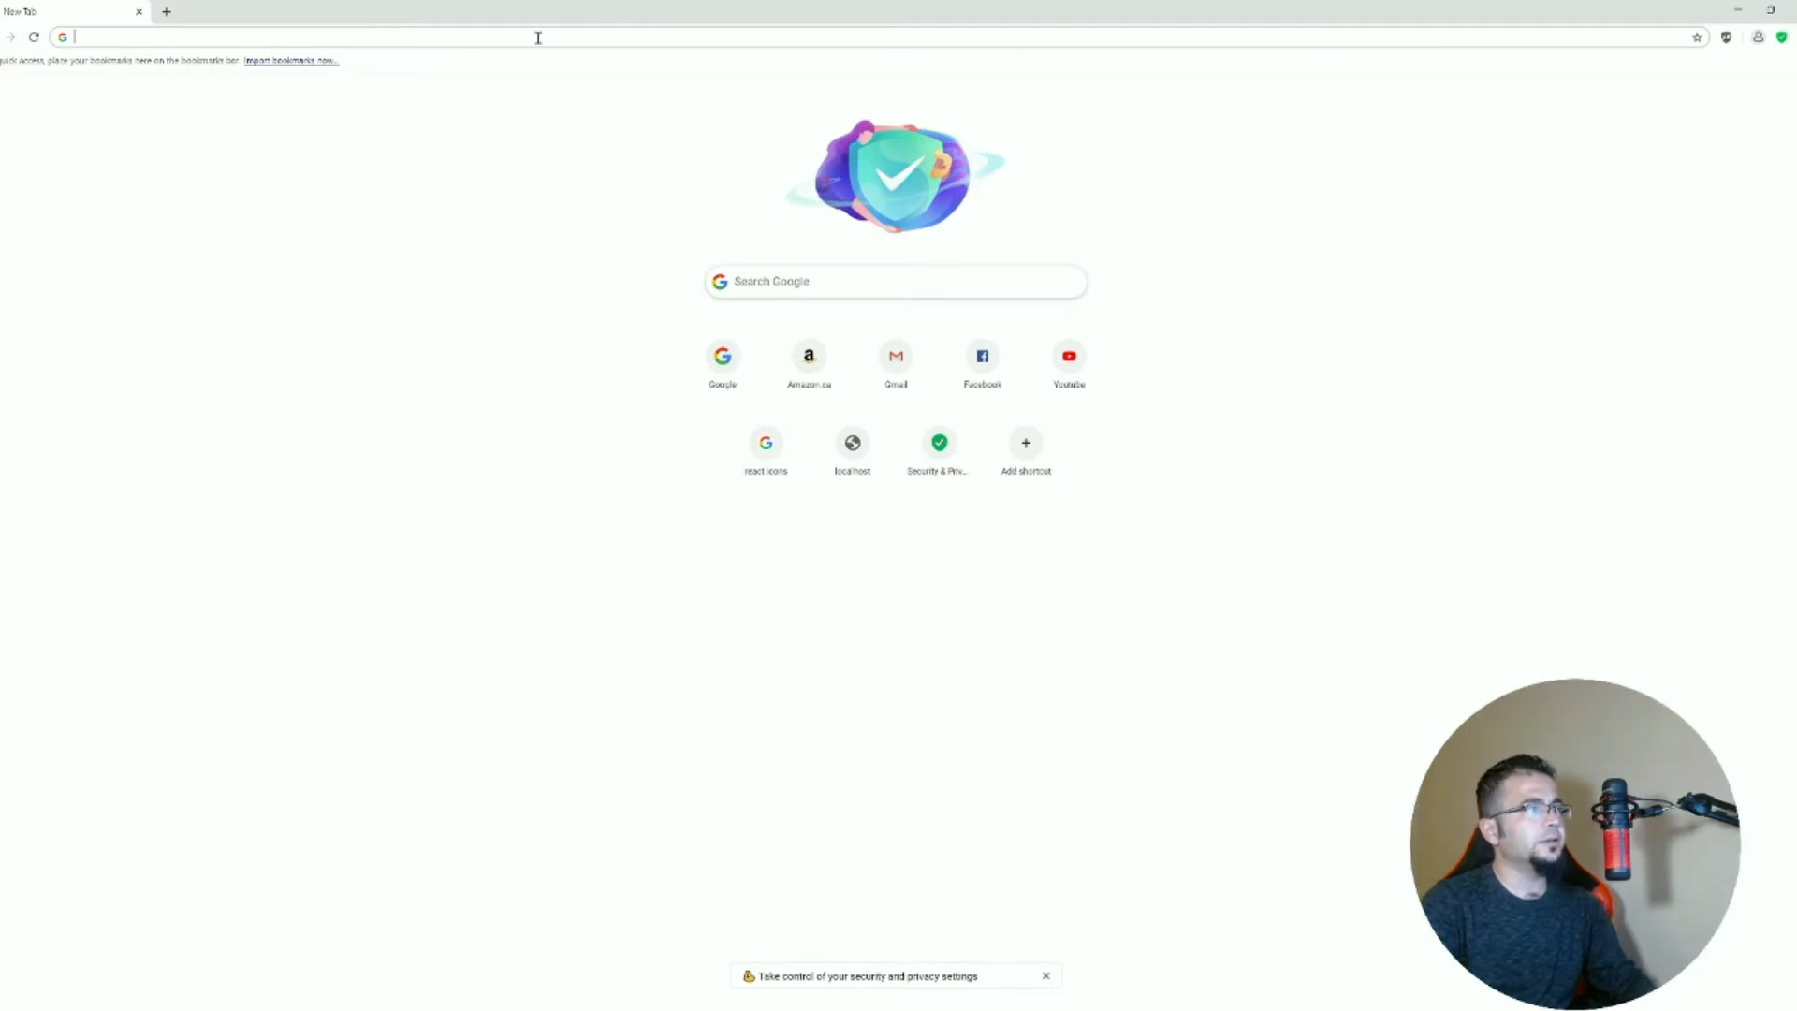
{"action": "type", "text": "react rou"}
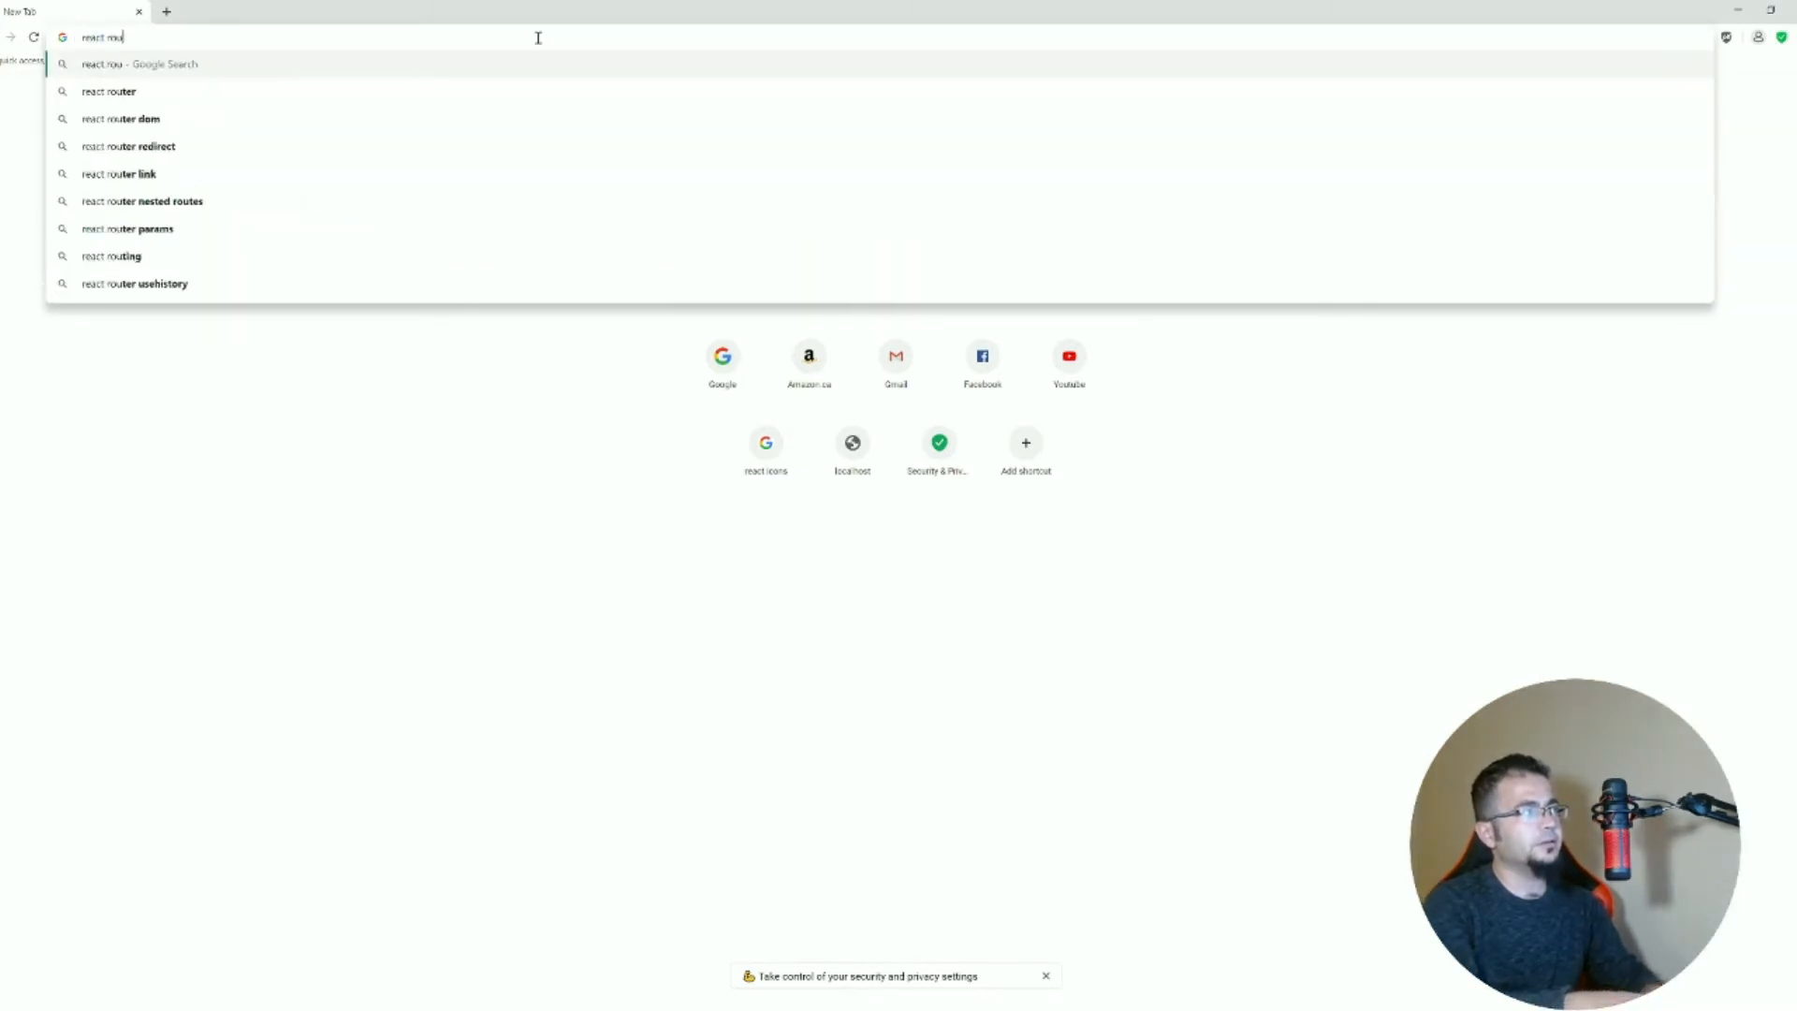
{"action": "left_click", "coordinate": [107, 92]}
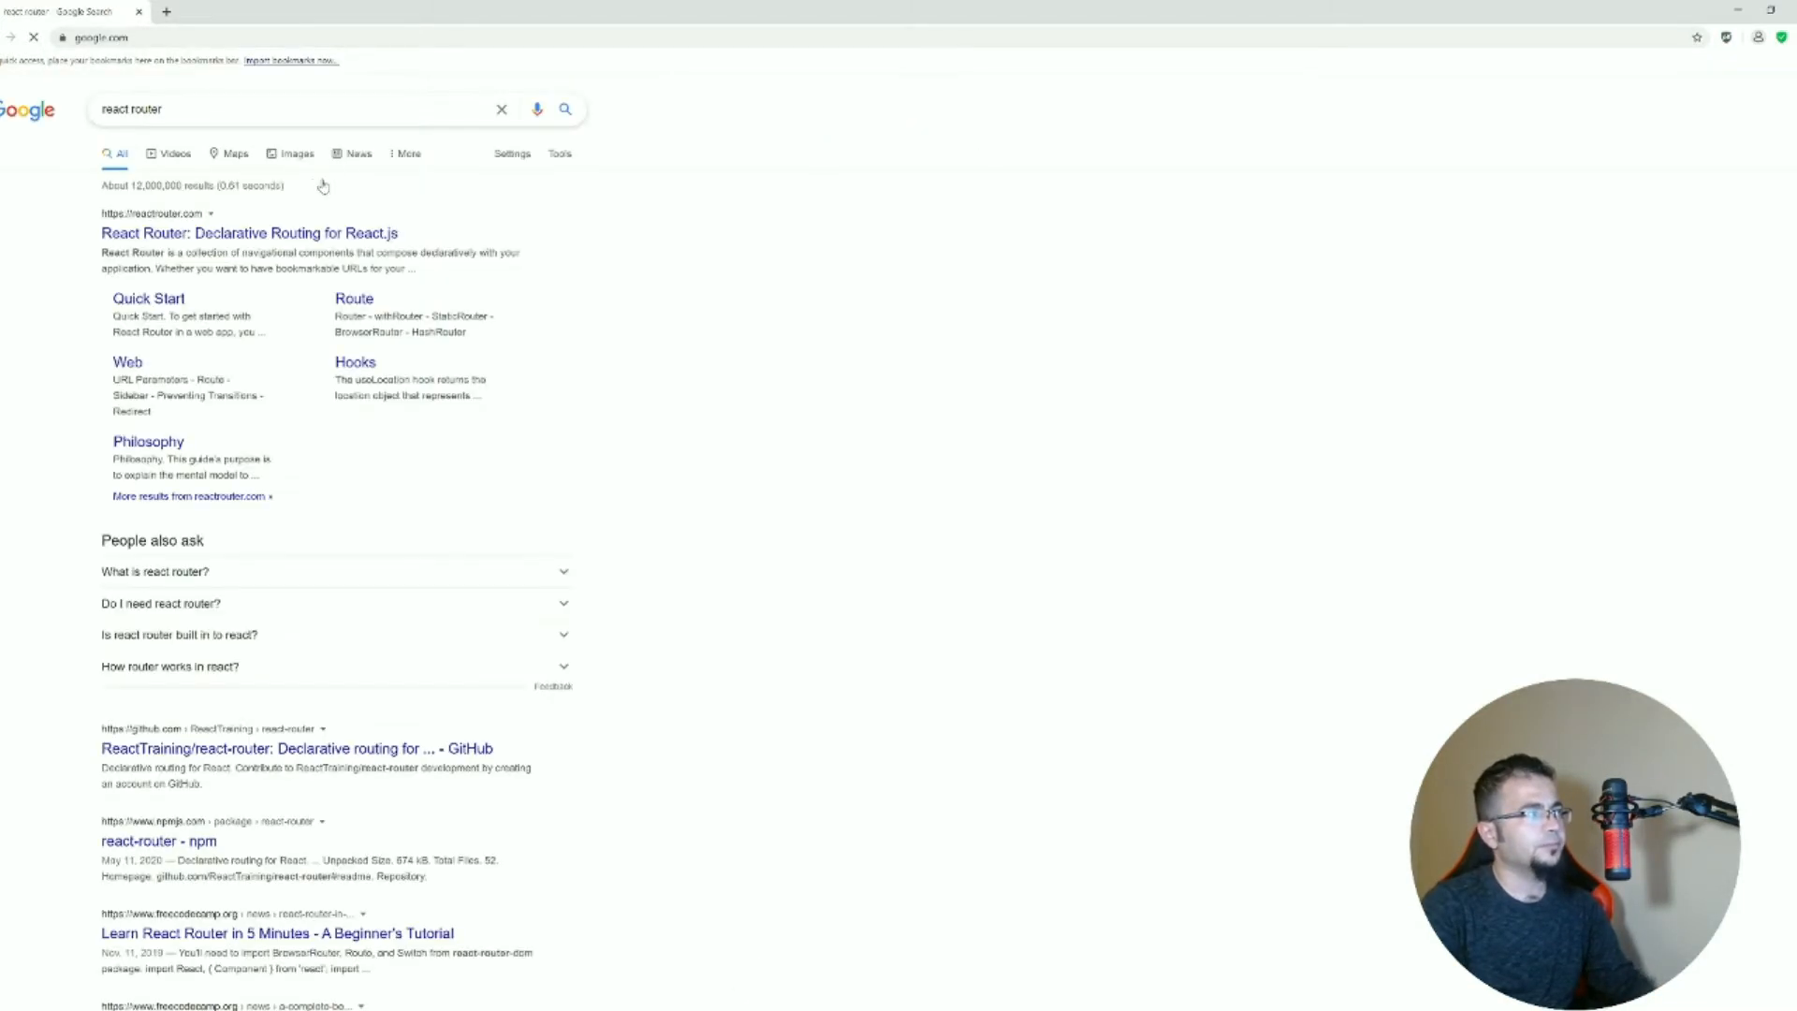
{"action": "left_click", "coordinate": [247, 232]}
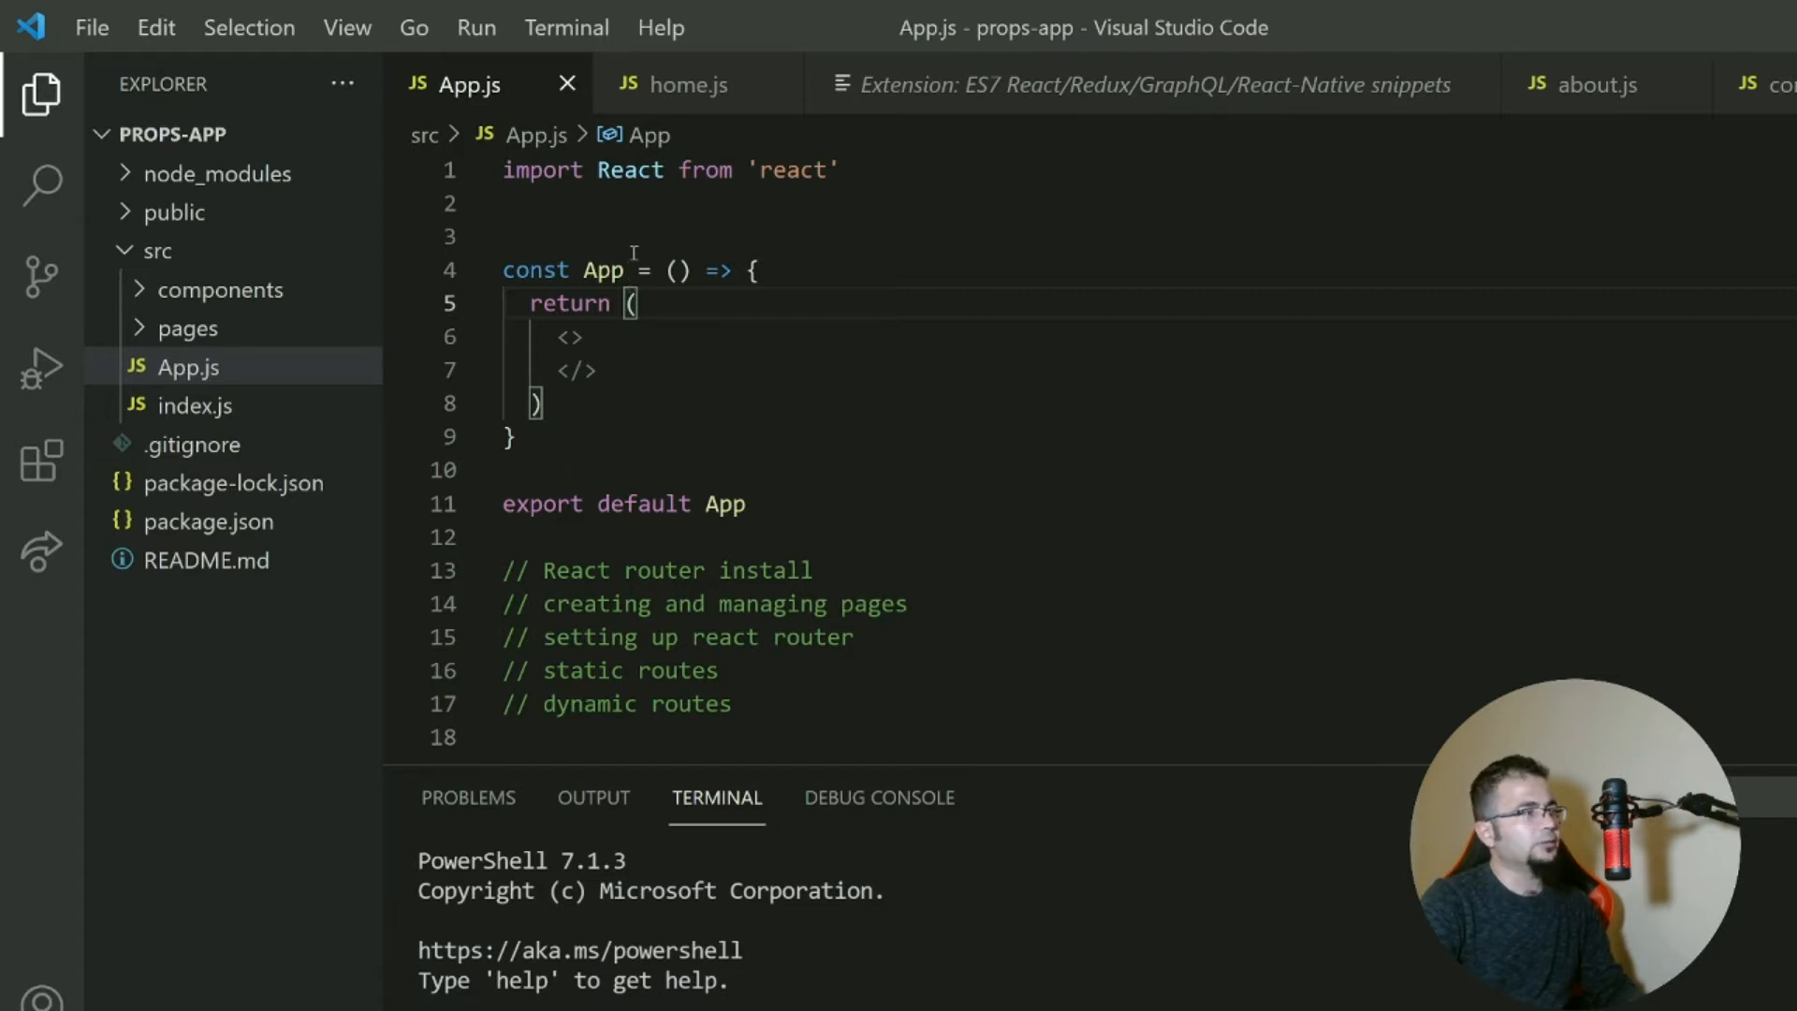
{"action": "mouse_move", "coordinate": [284, 414]}
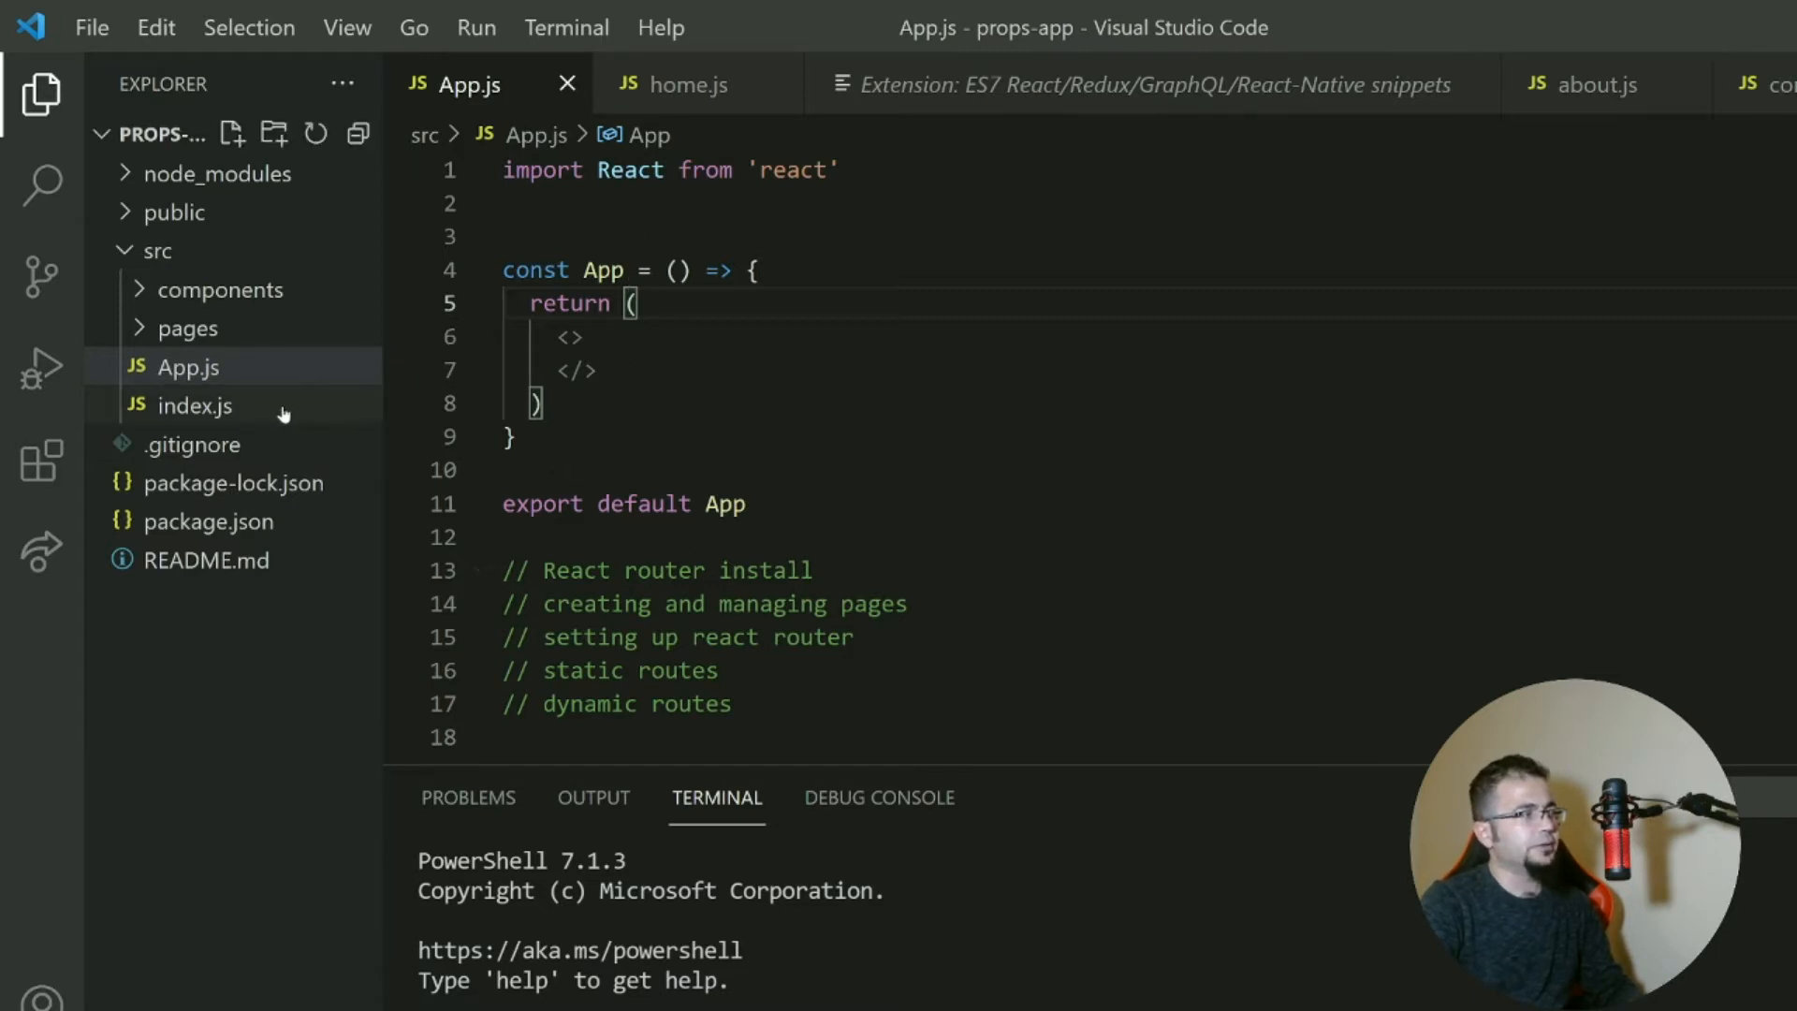
{"action": "mouse_move", "coordinate": [274, 408]}
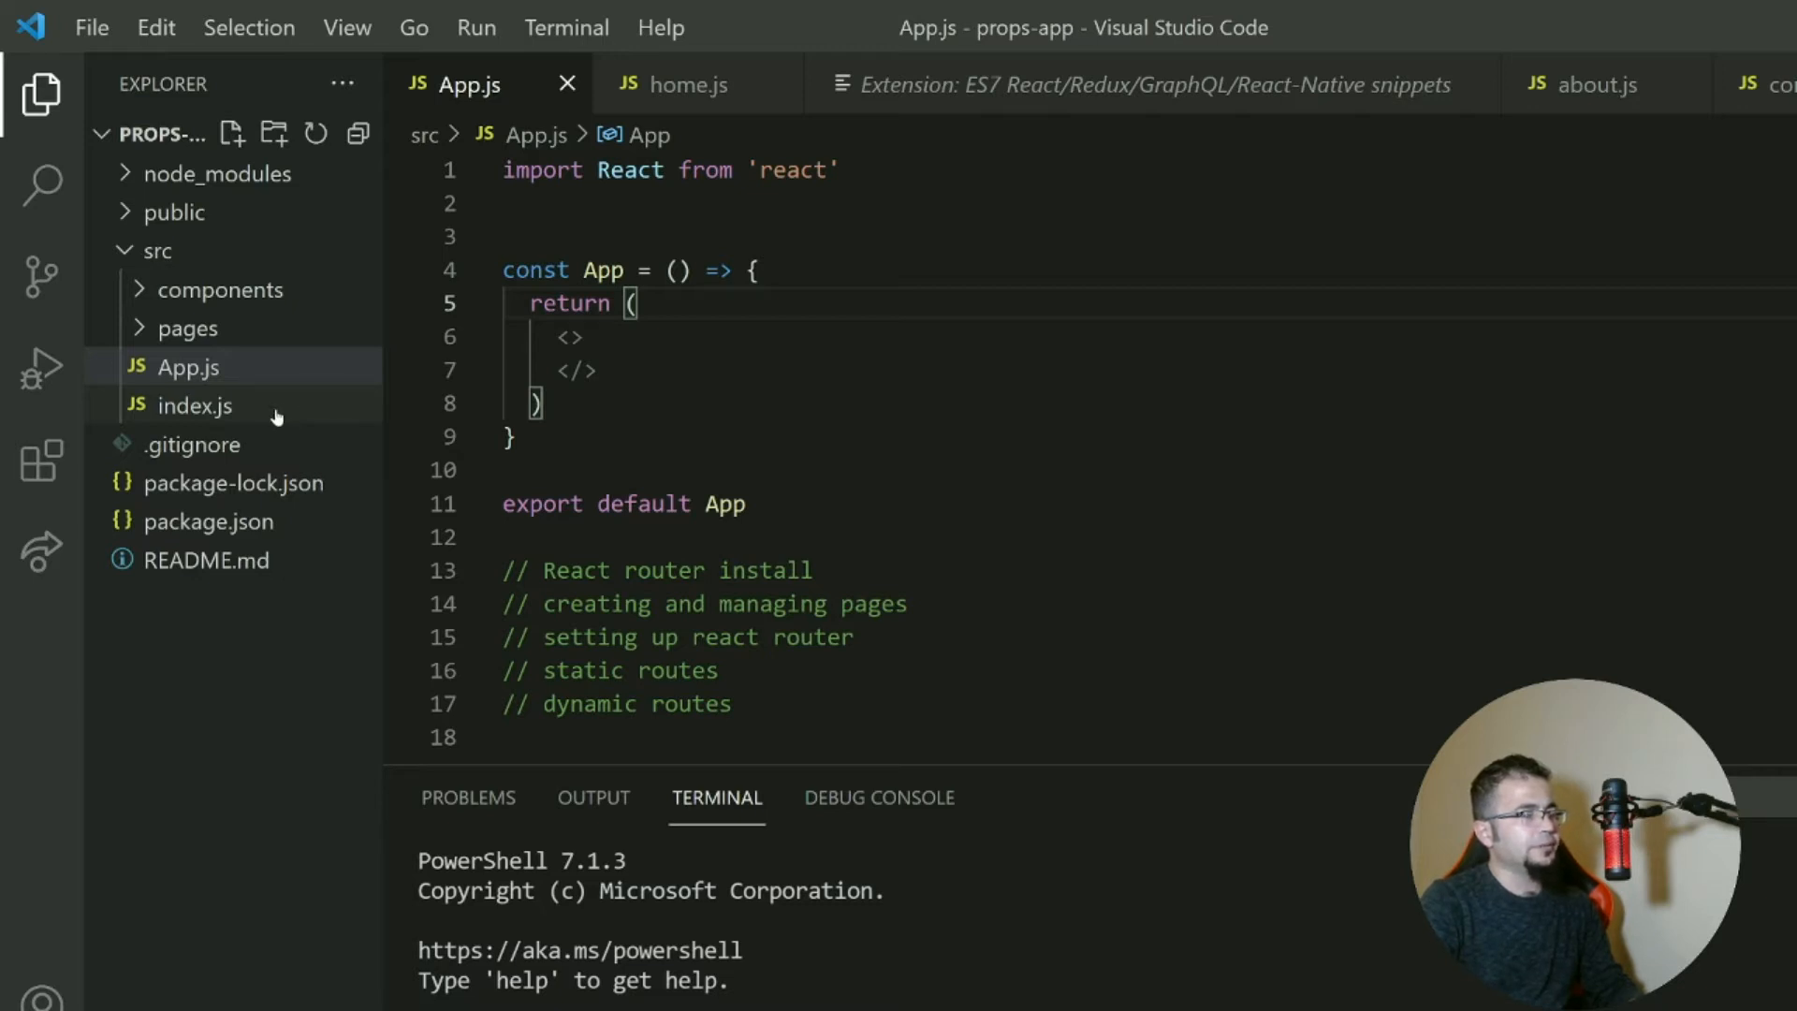
Review index.js where App is rendered, then return to App.js.
{"action": "left_click", "coordinate": [196, 404]}
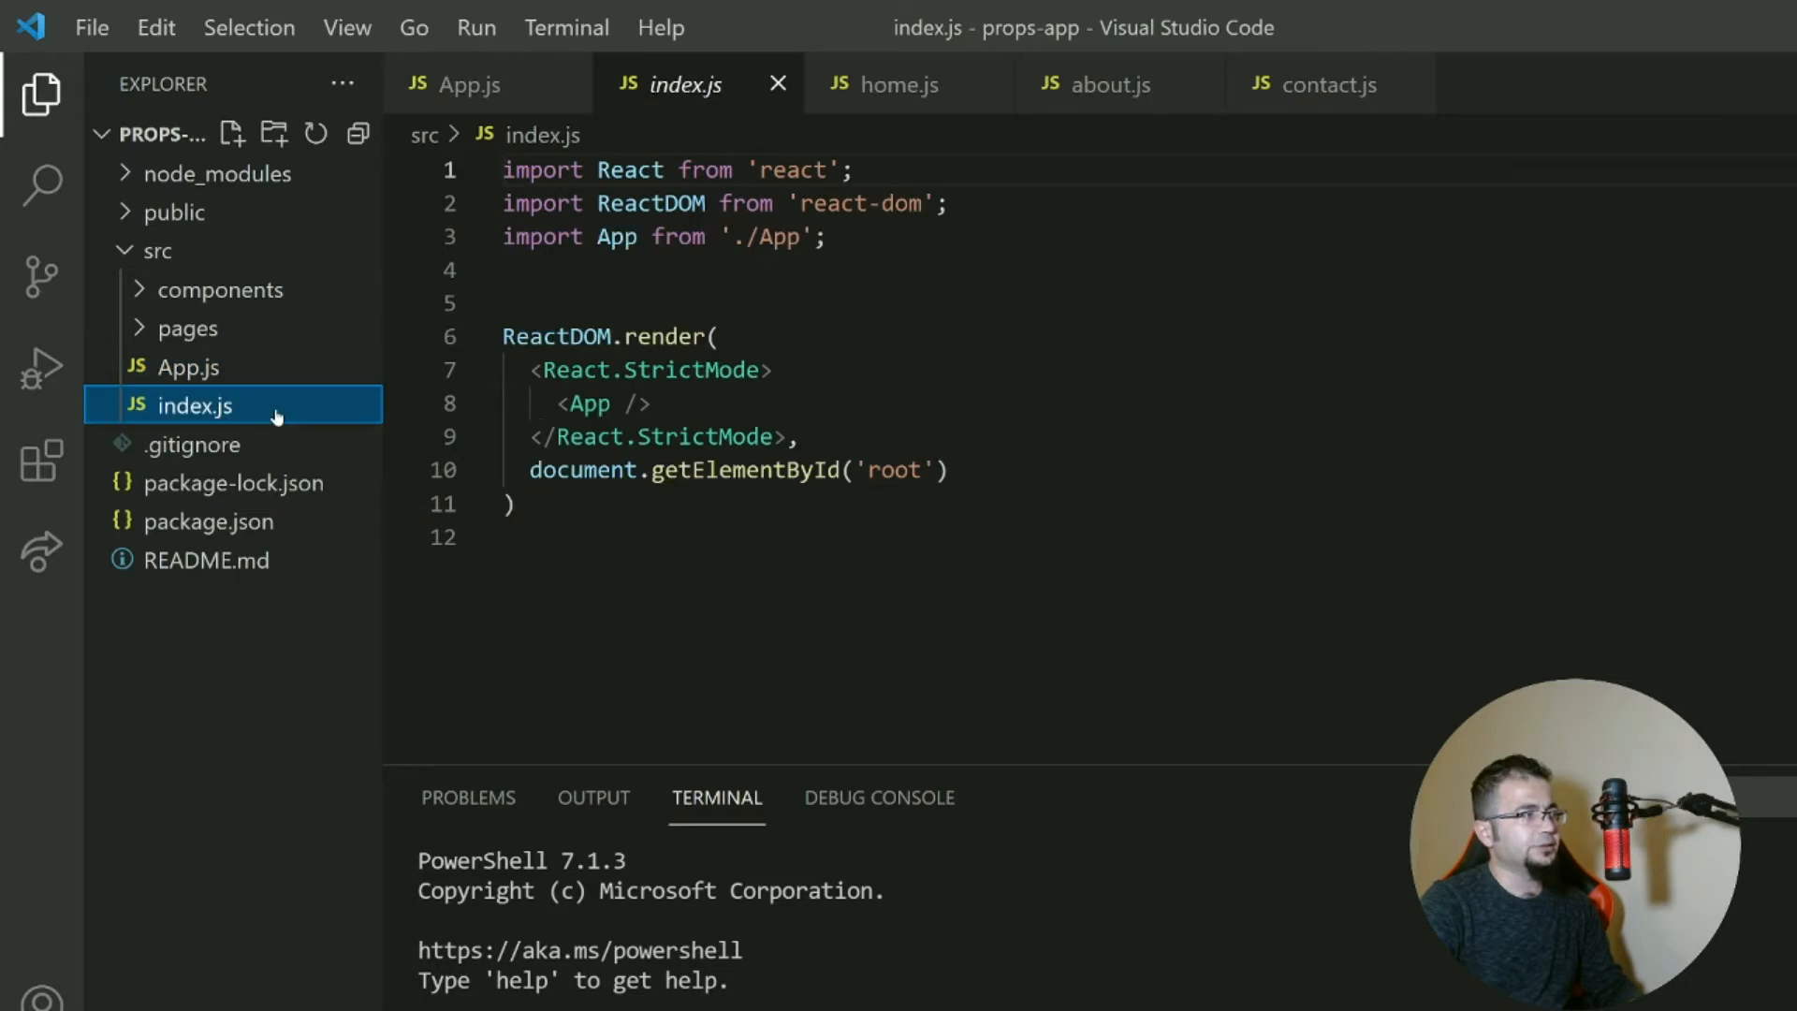
{"action": "mouse_move", "coordinate": [300, 385]}
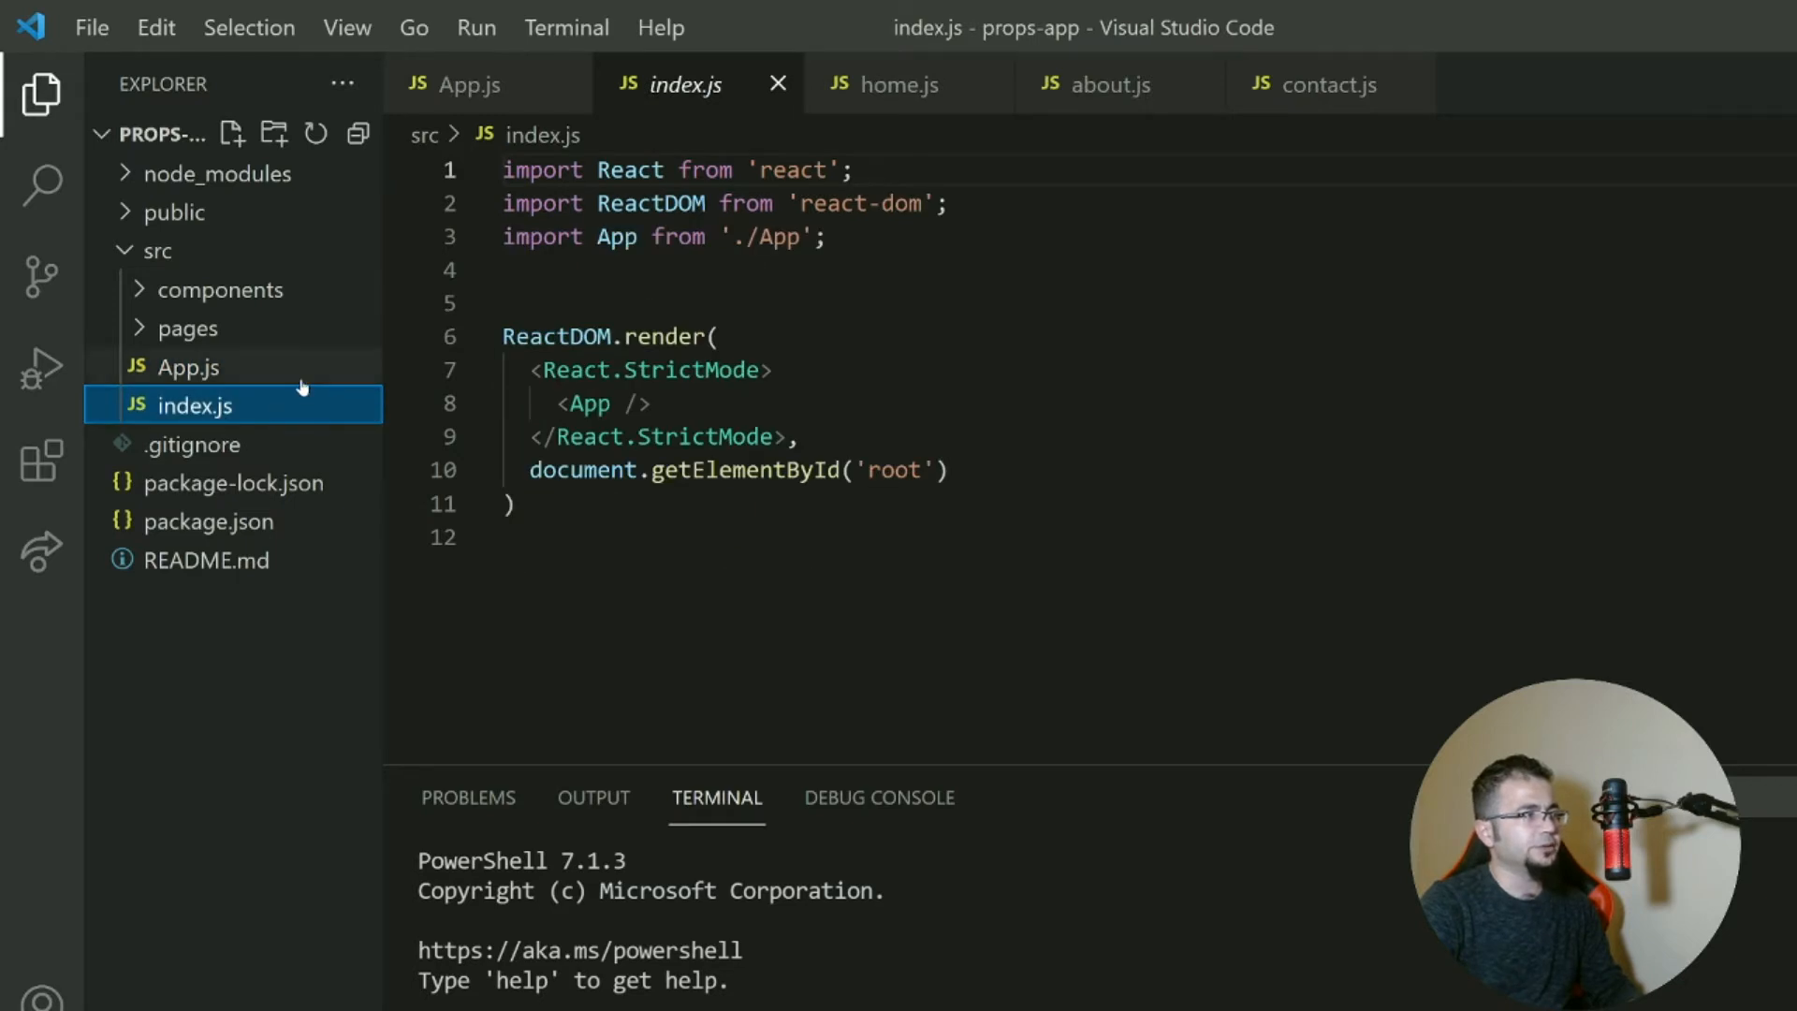
{"action": "left_click", "coordinate": [187, 367]}
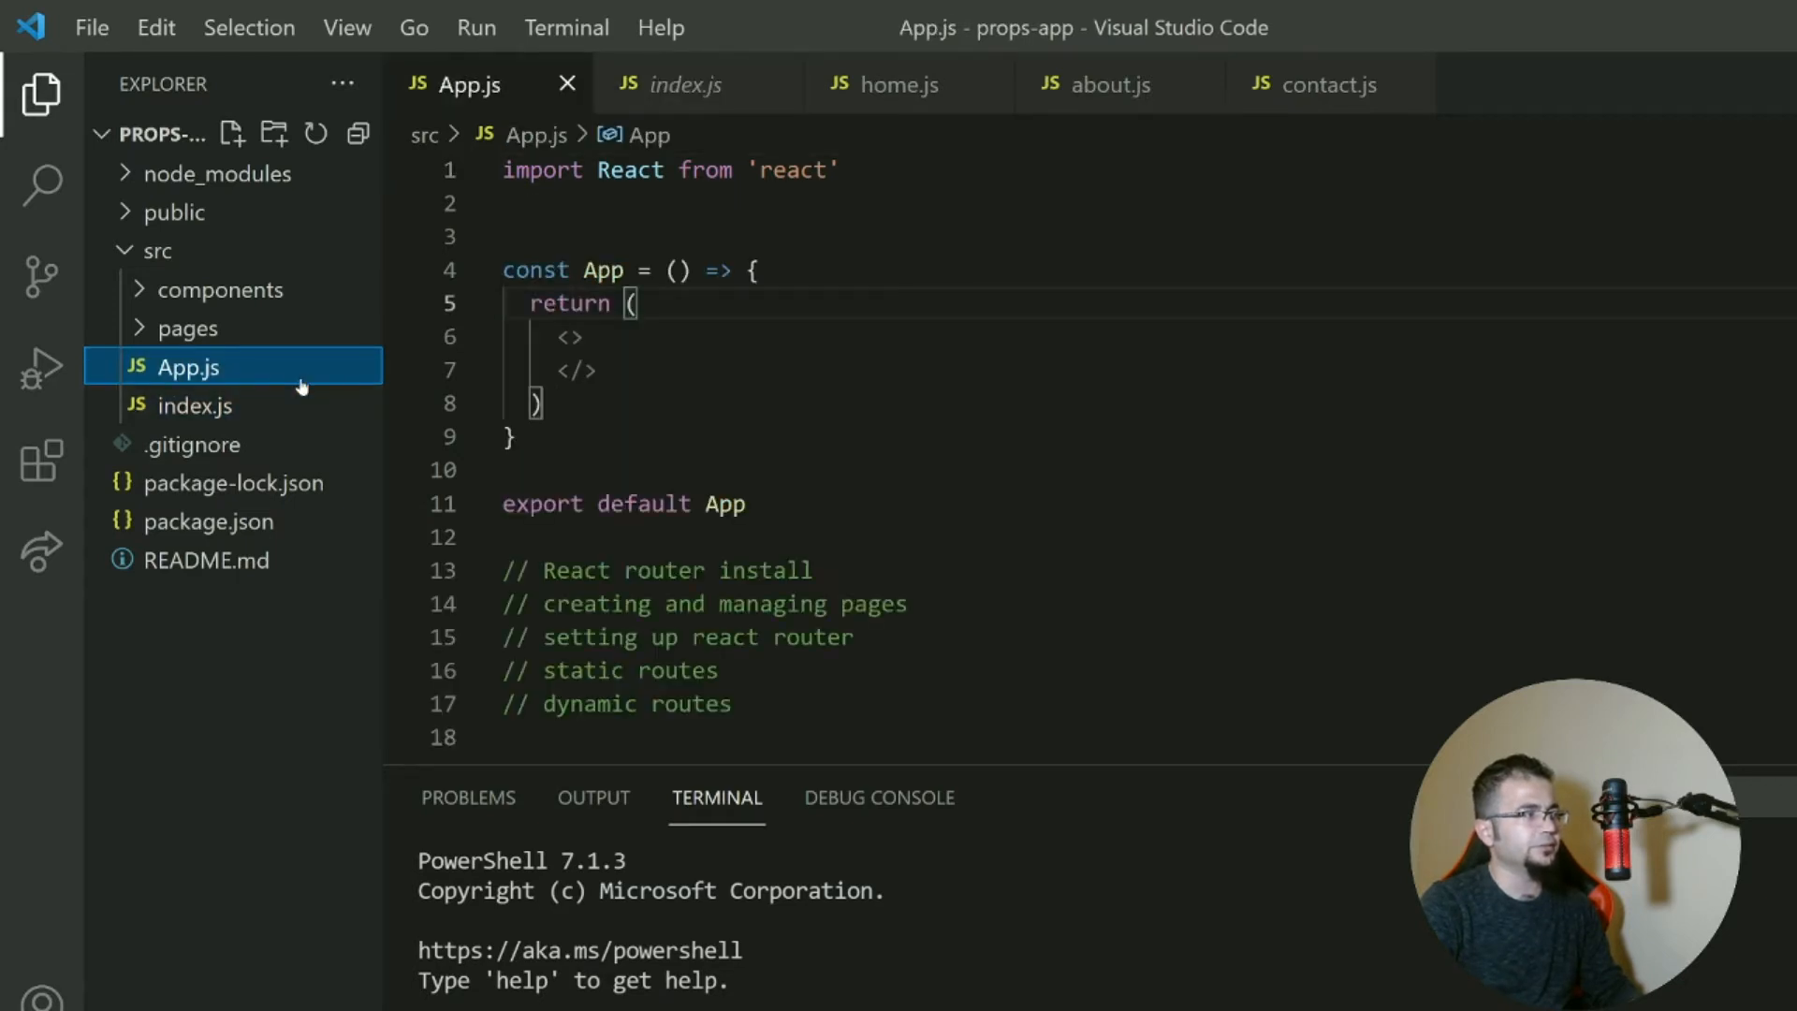
{"action": "mouse_move", "coordinate": [270, 382]}
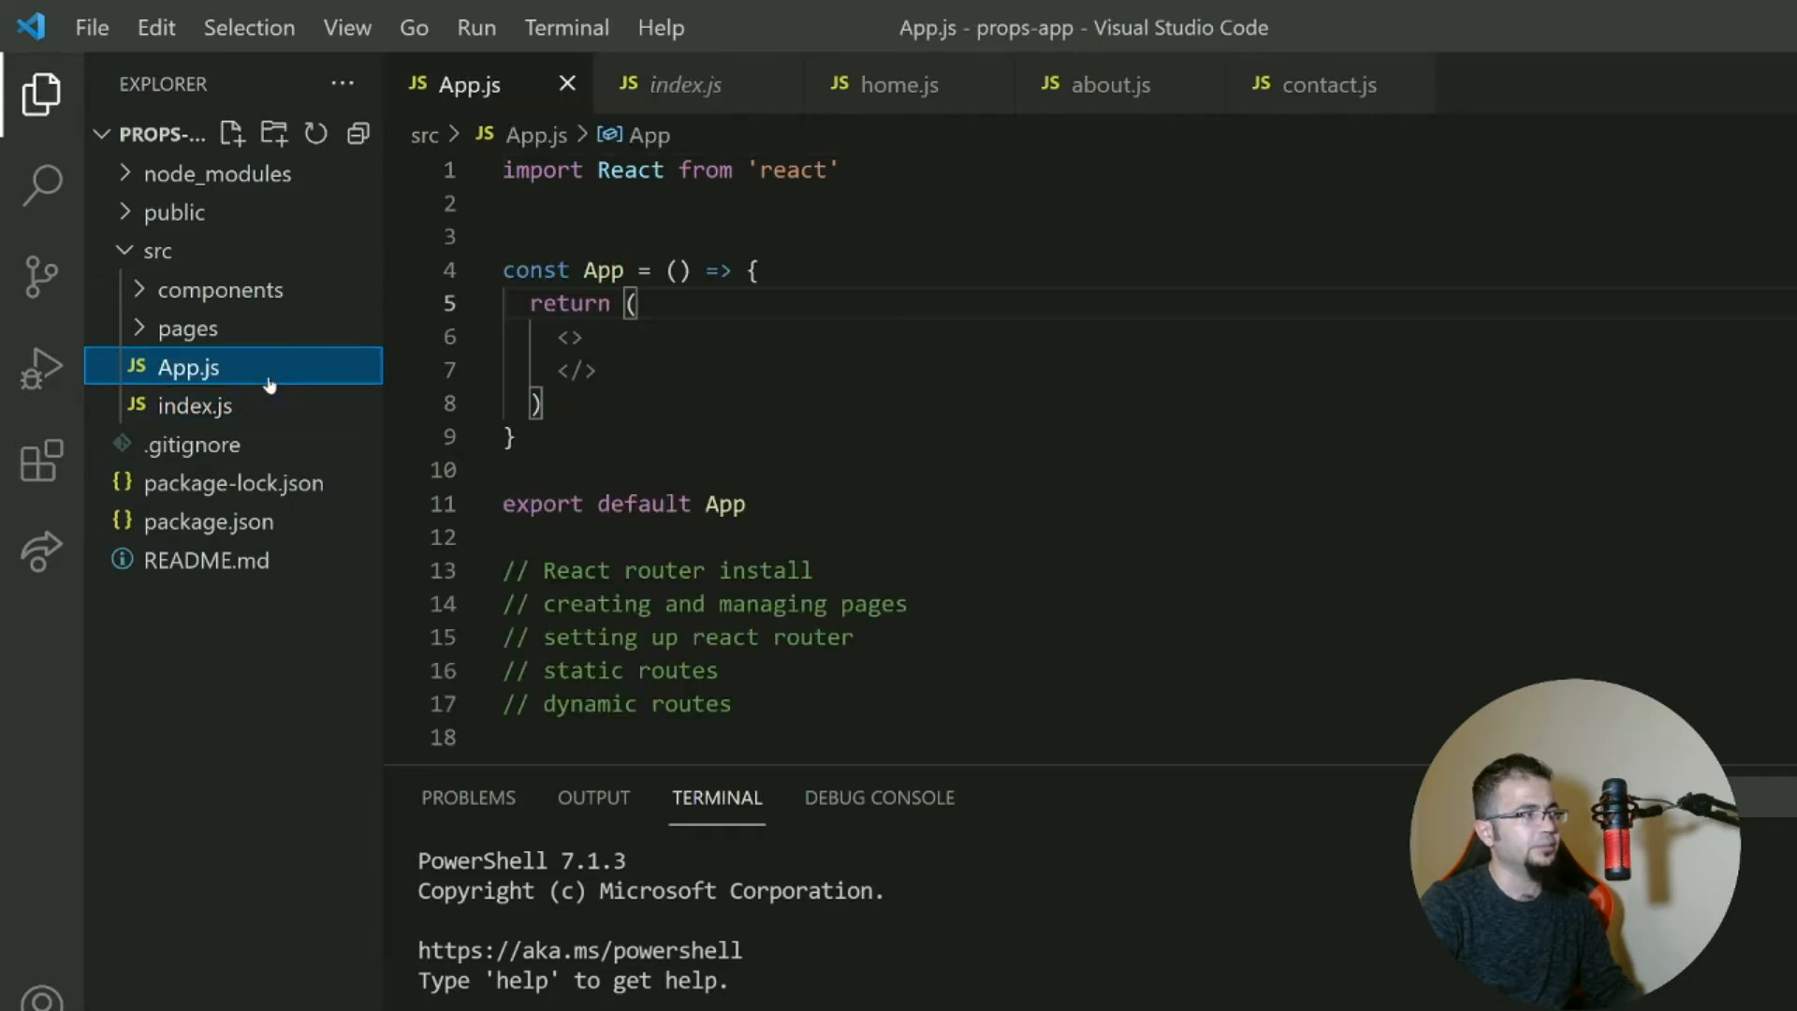
{"action": "left_click", "coordinate": [193, 404]}
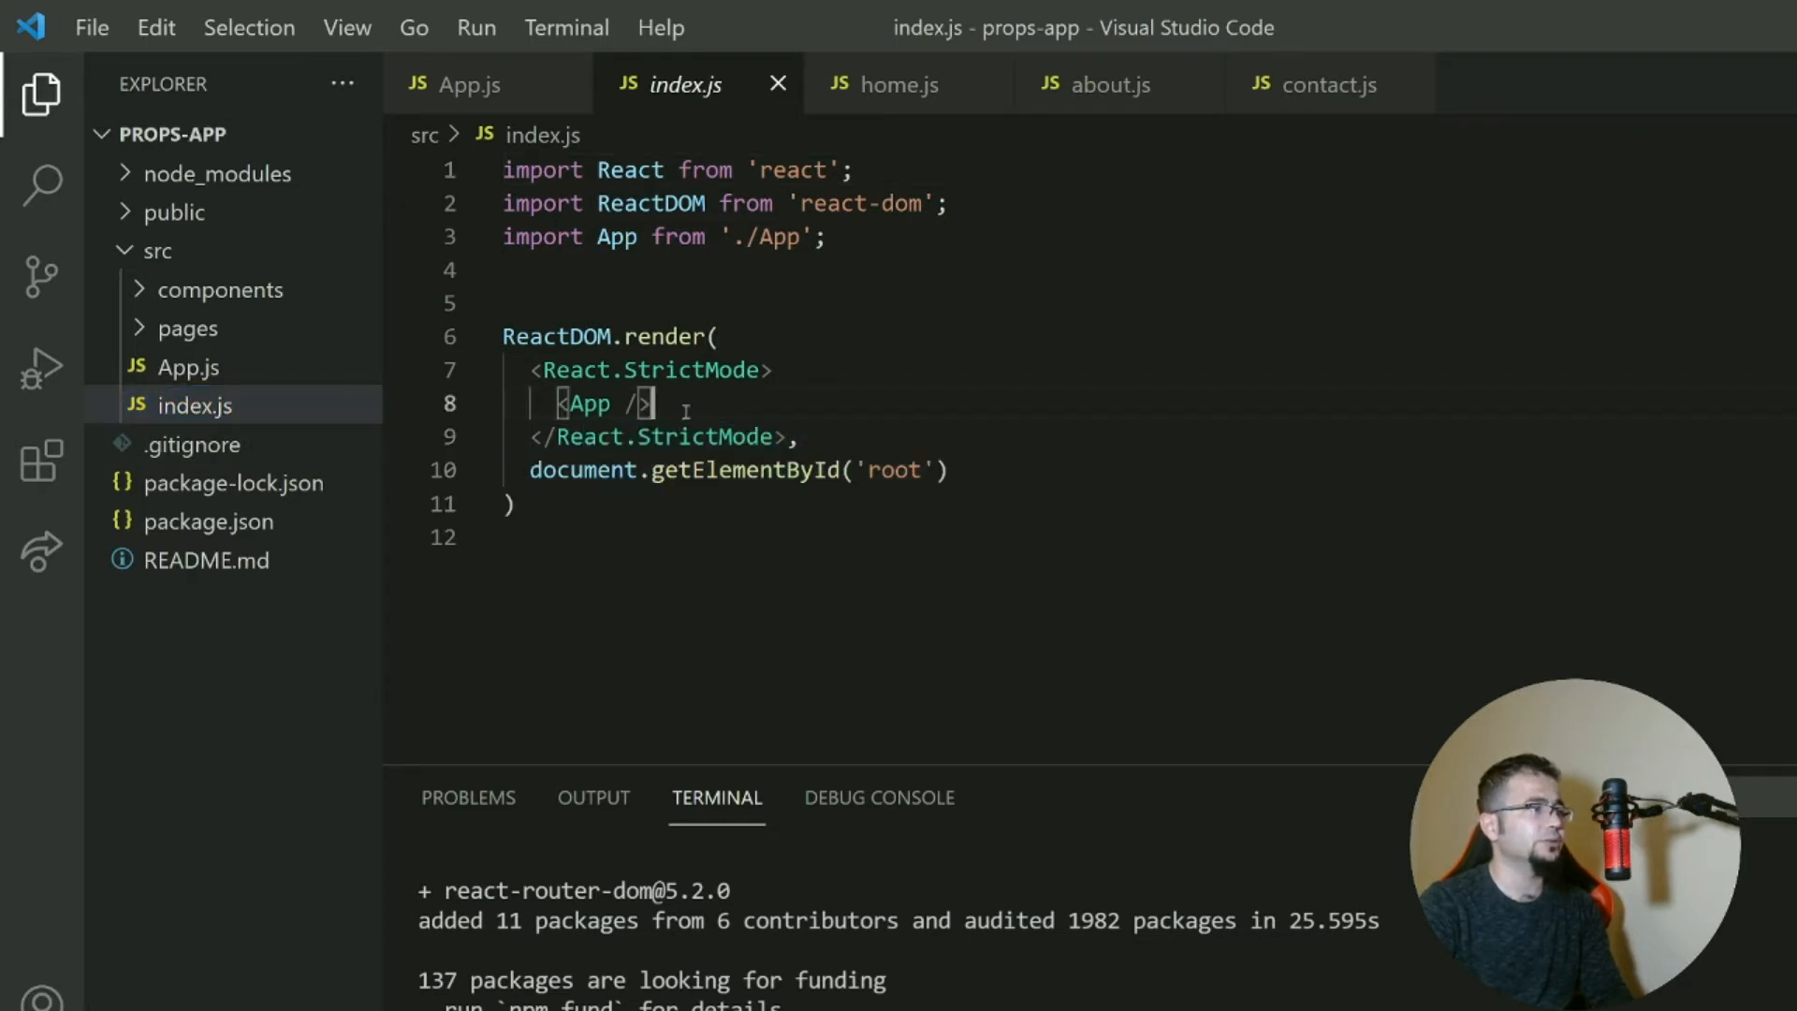
{"action": "left_click", "coordinate": [188, 367]}
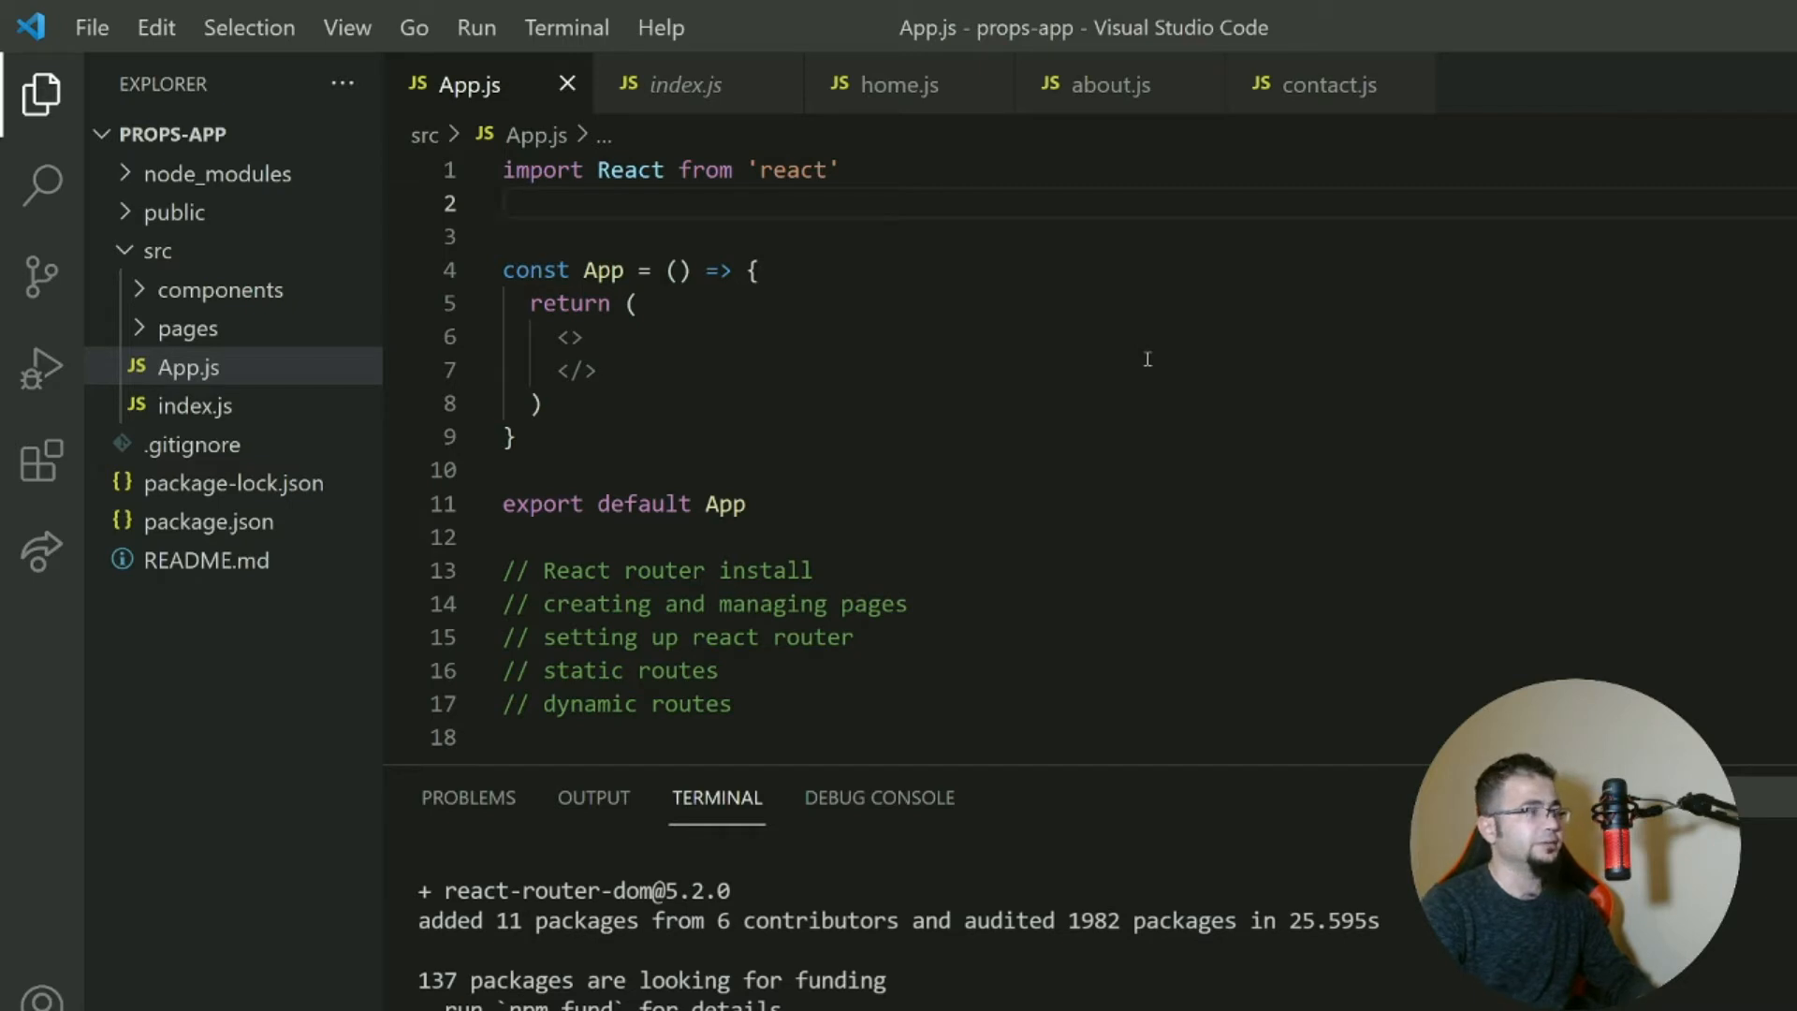
Add a // BrowserRouter comment and begin importing {BrowserRouter} in App.js.
{"action": "key", "text": "Enter"}
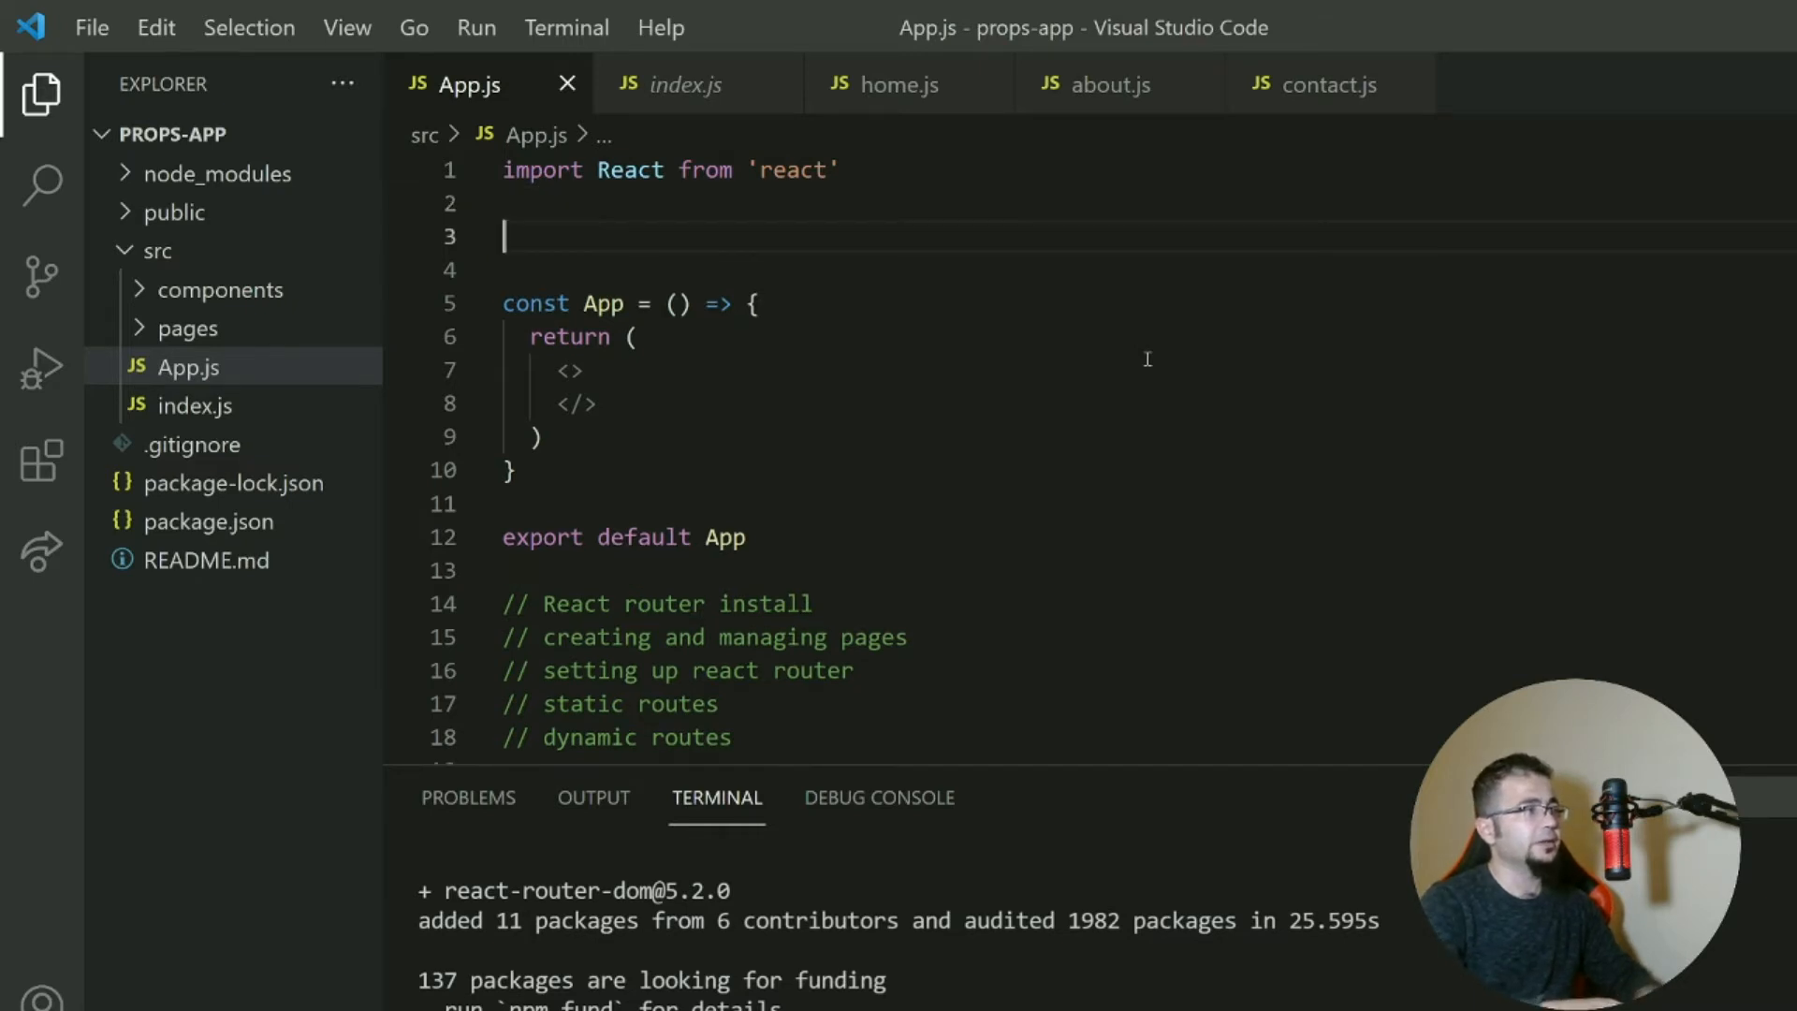
{"action": "type", "text": "// Browser"}
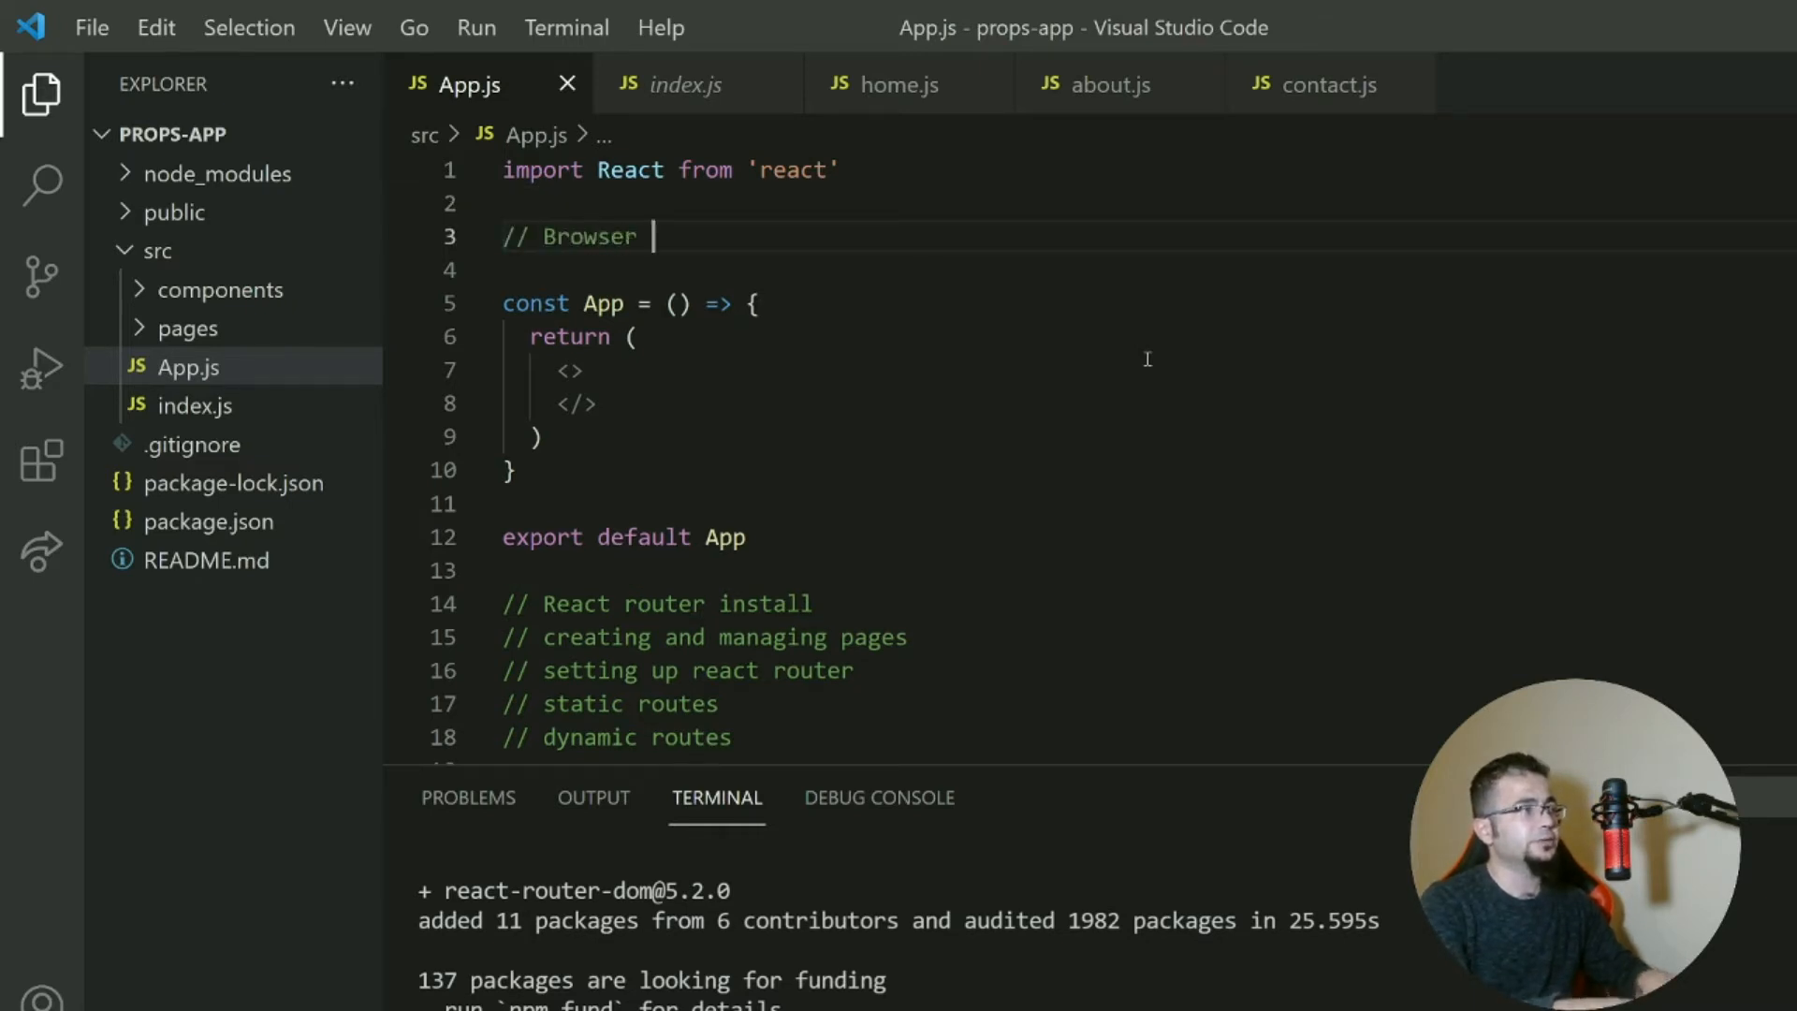
{"action": "type", "text": "Router"}
{"action": "type", "text": "// Switch"}
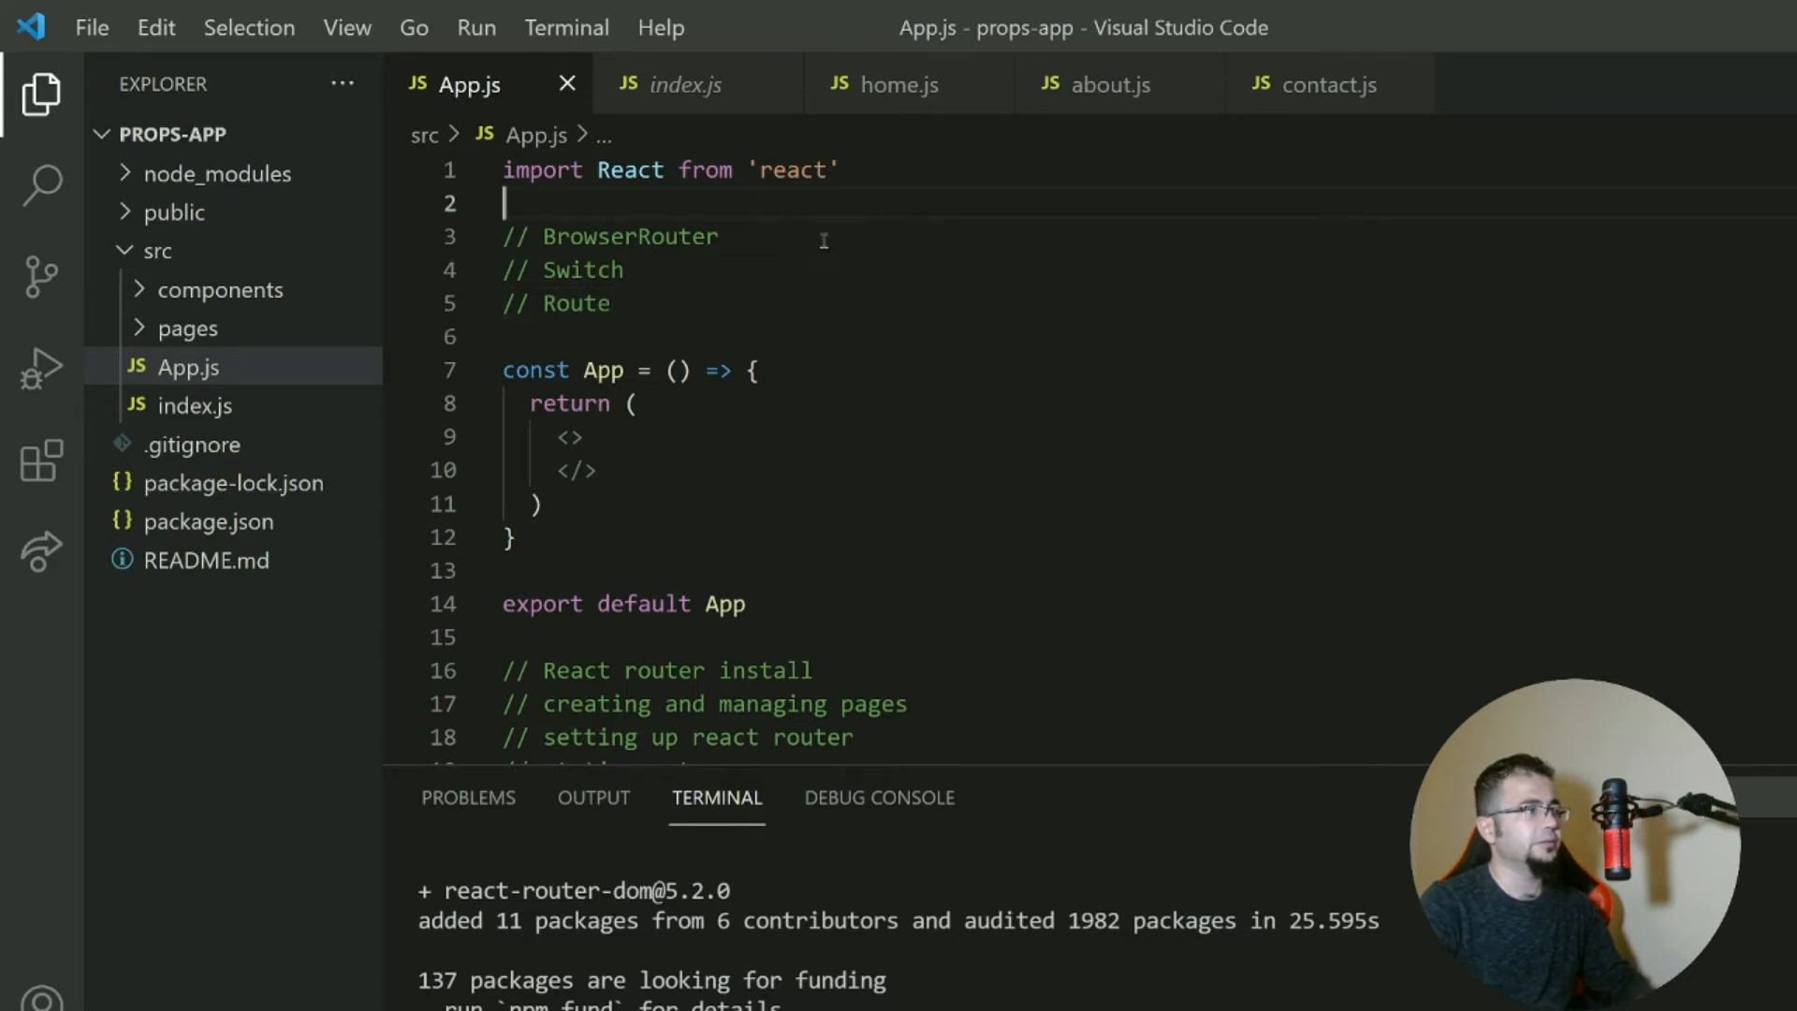
{"action": "type", "text": "import"}
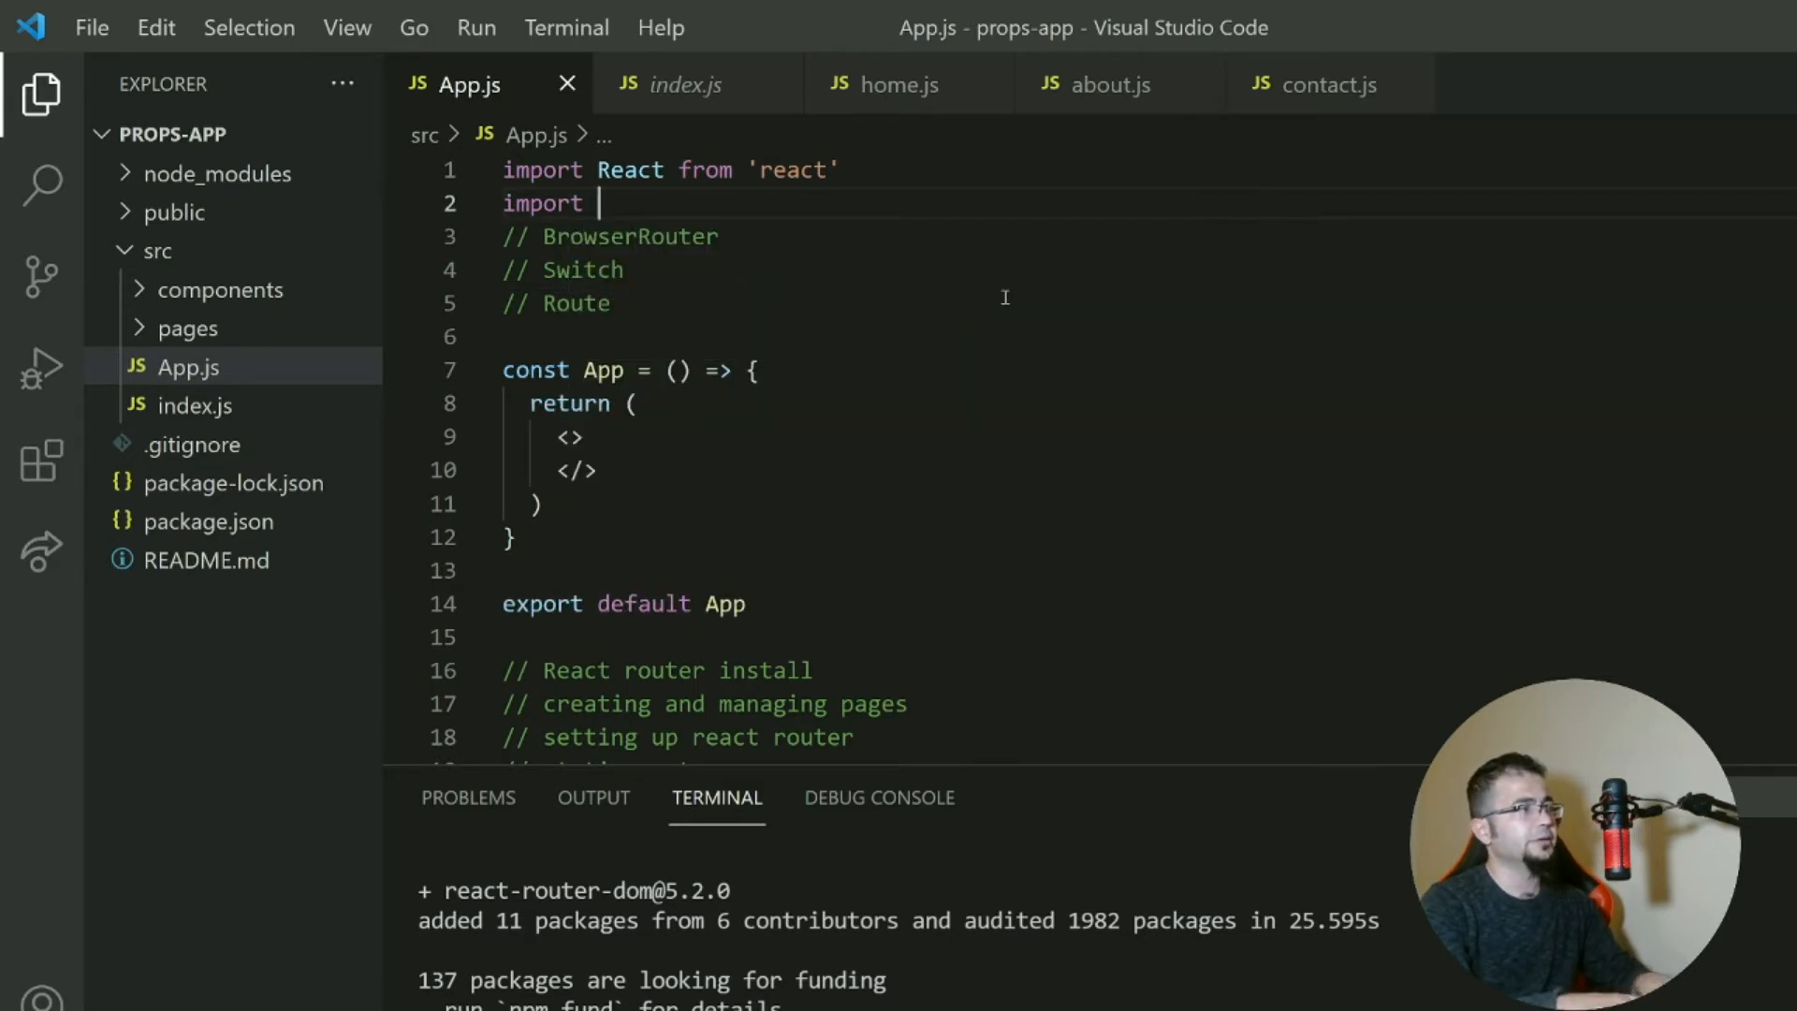
{"action": "type", "text": "{Browser}"}
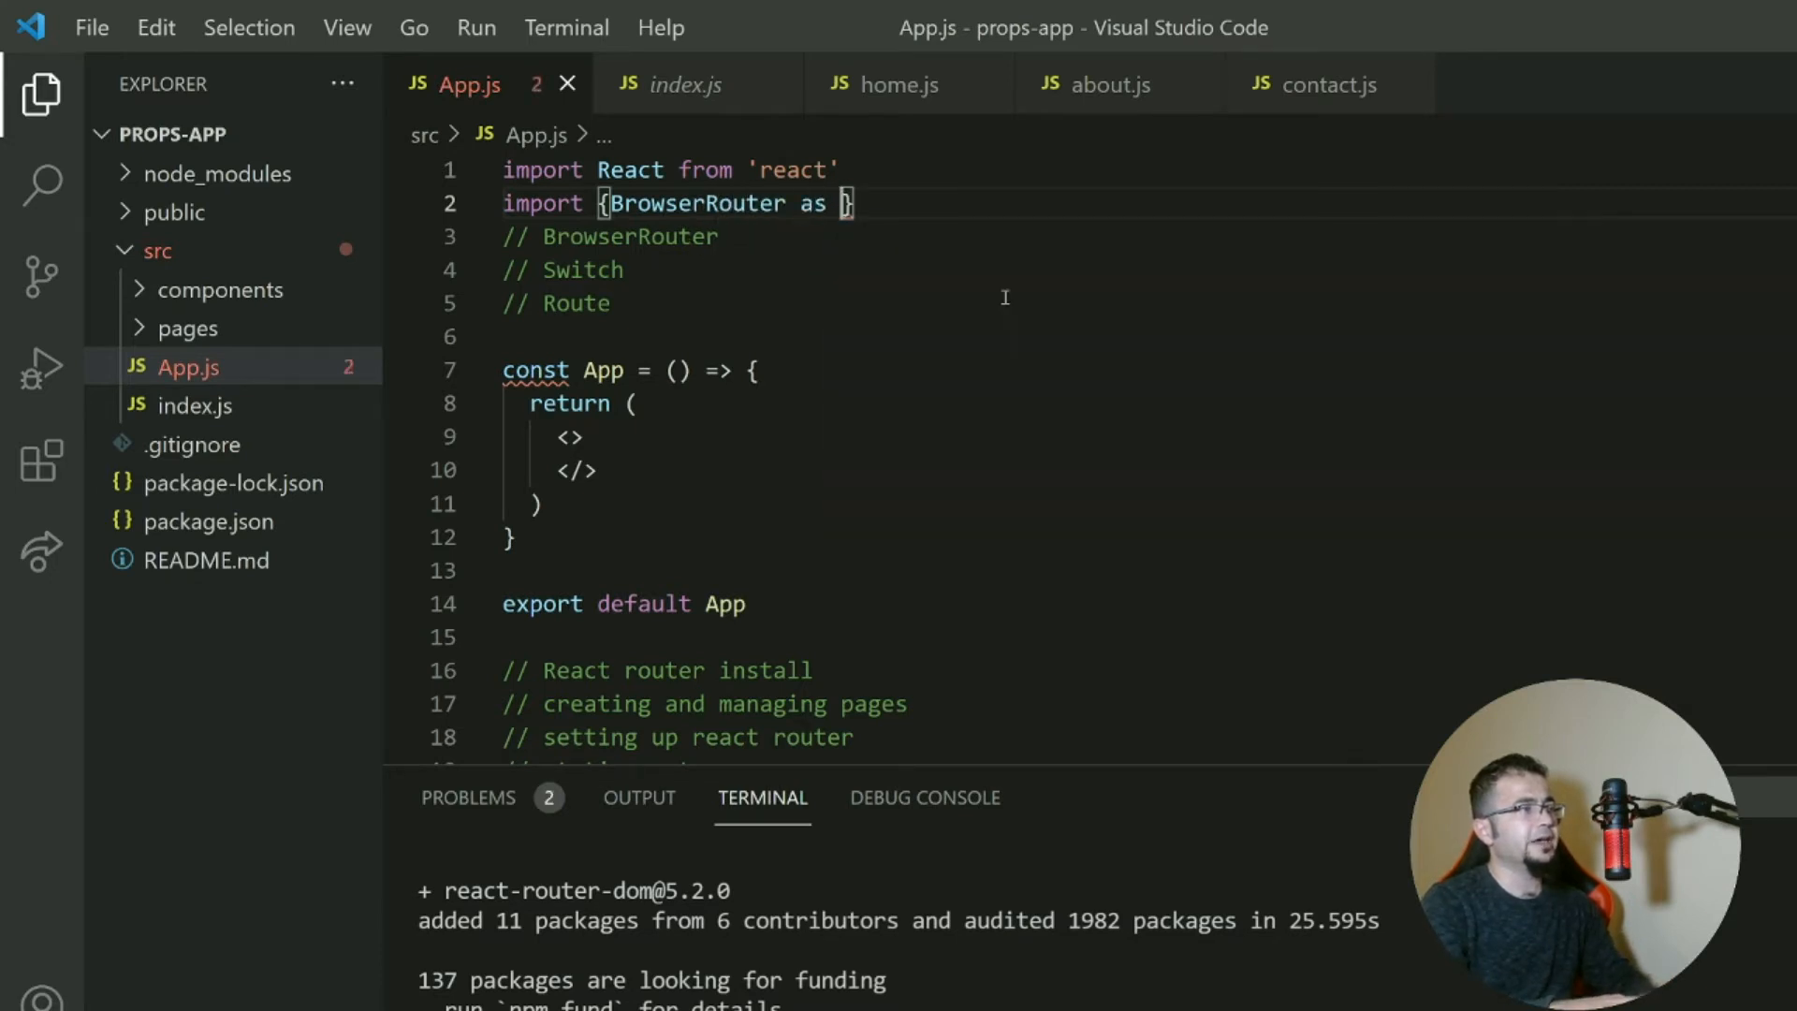
{"action": "type", "text": "Router,"}
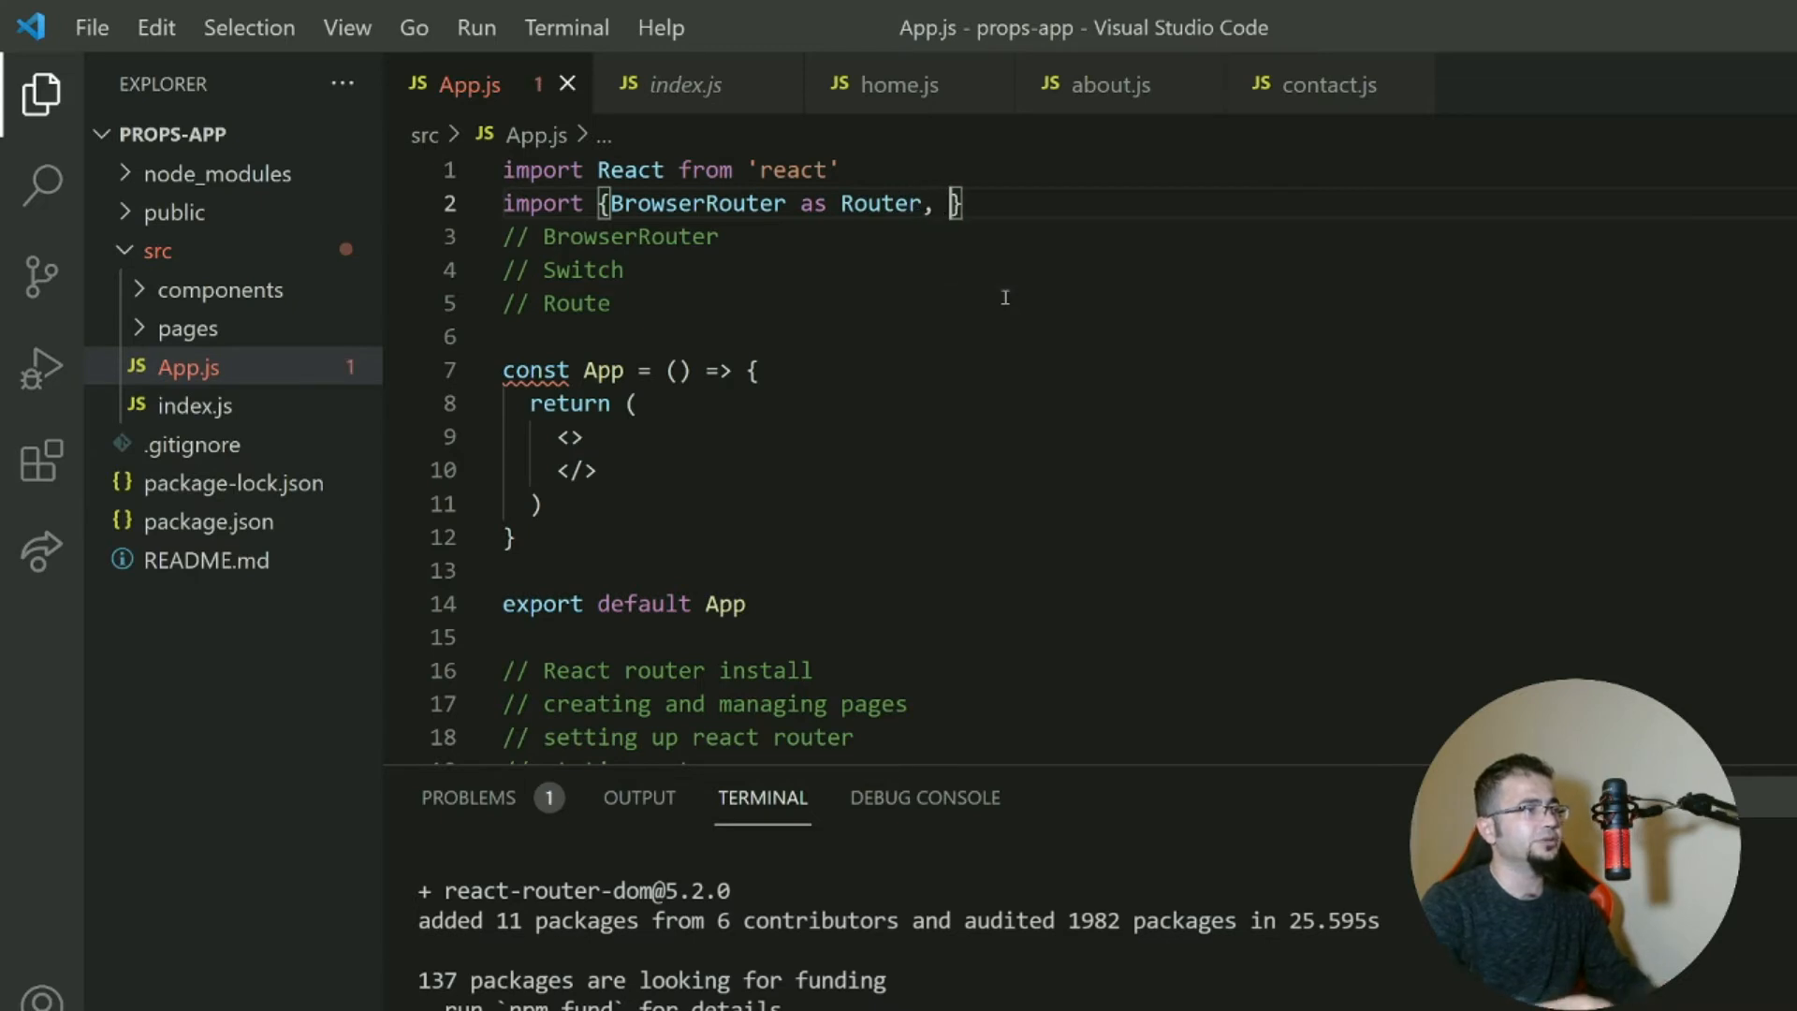
Complete import {BrowserRouter, Switch, Route} from 'react-router-dom'.
{"action": "double_click", "coordinate": [697, 202]}
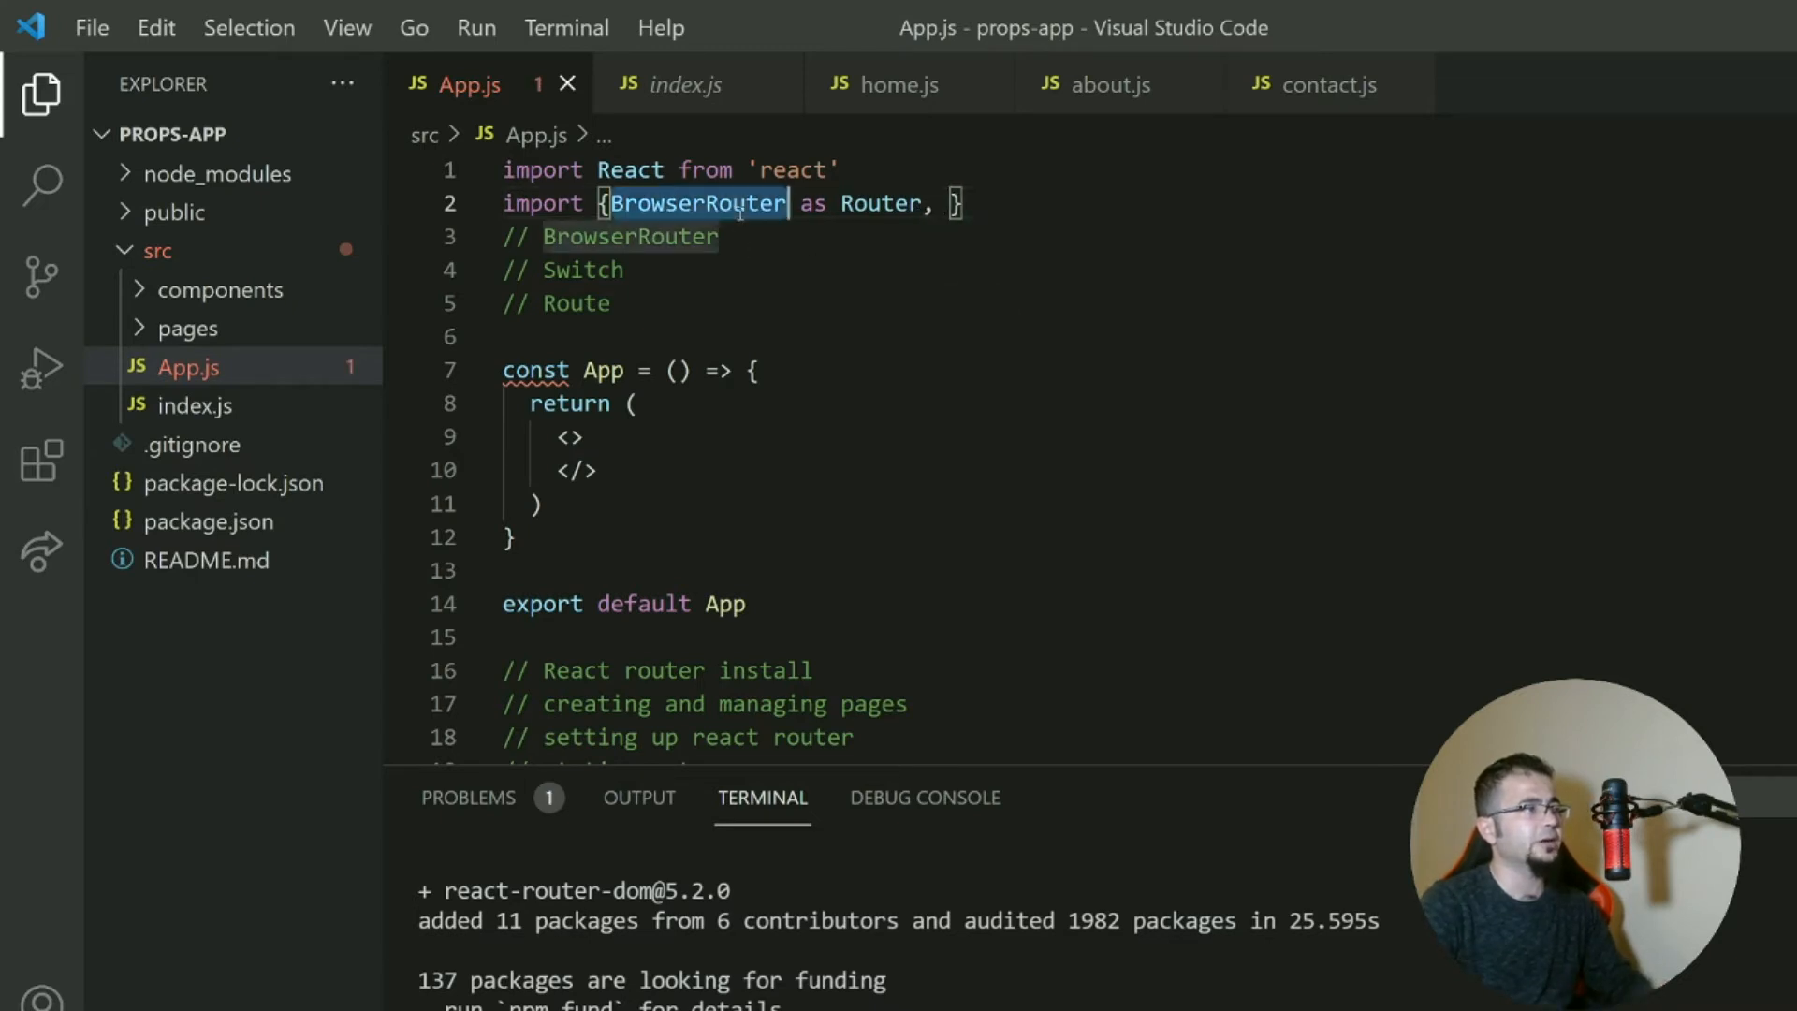
{"action": "left_click", "coordinate": [936, 202]}
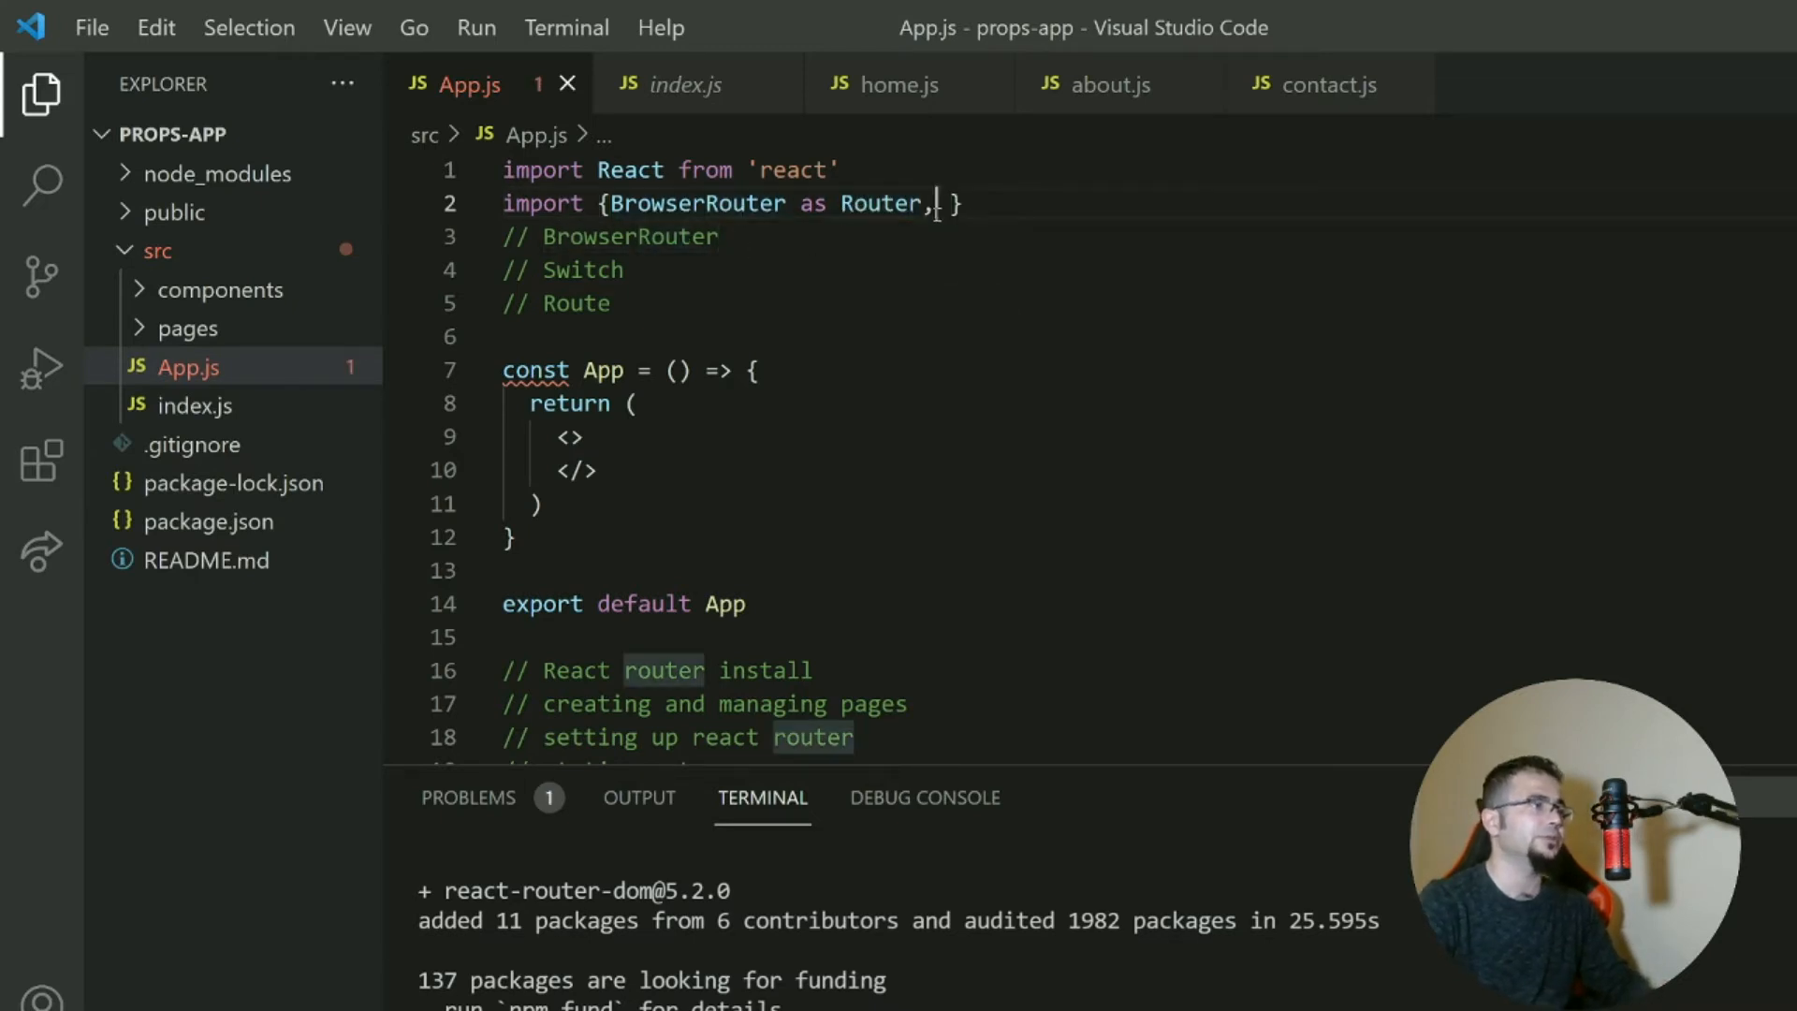
{"action": "double_click", "coordinate": [880, 203]}
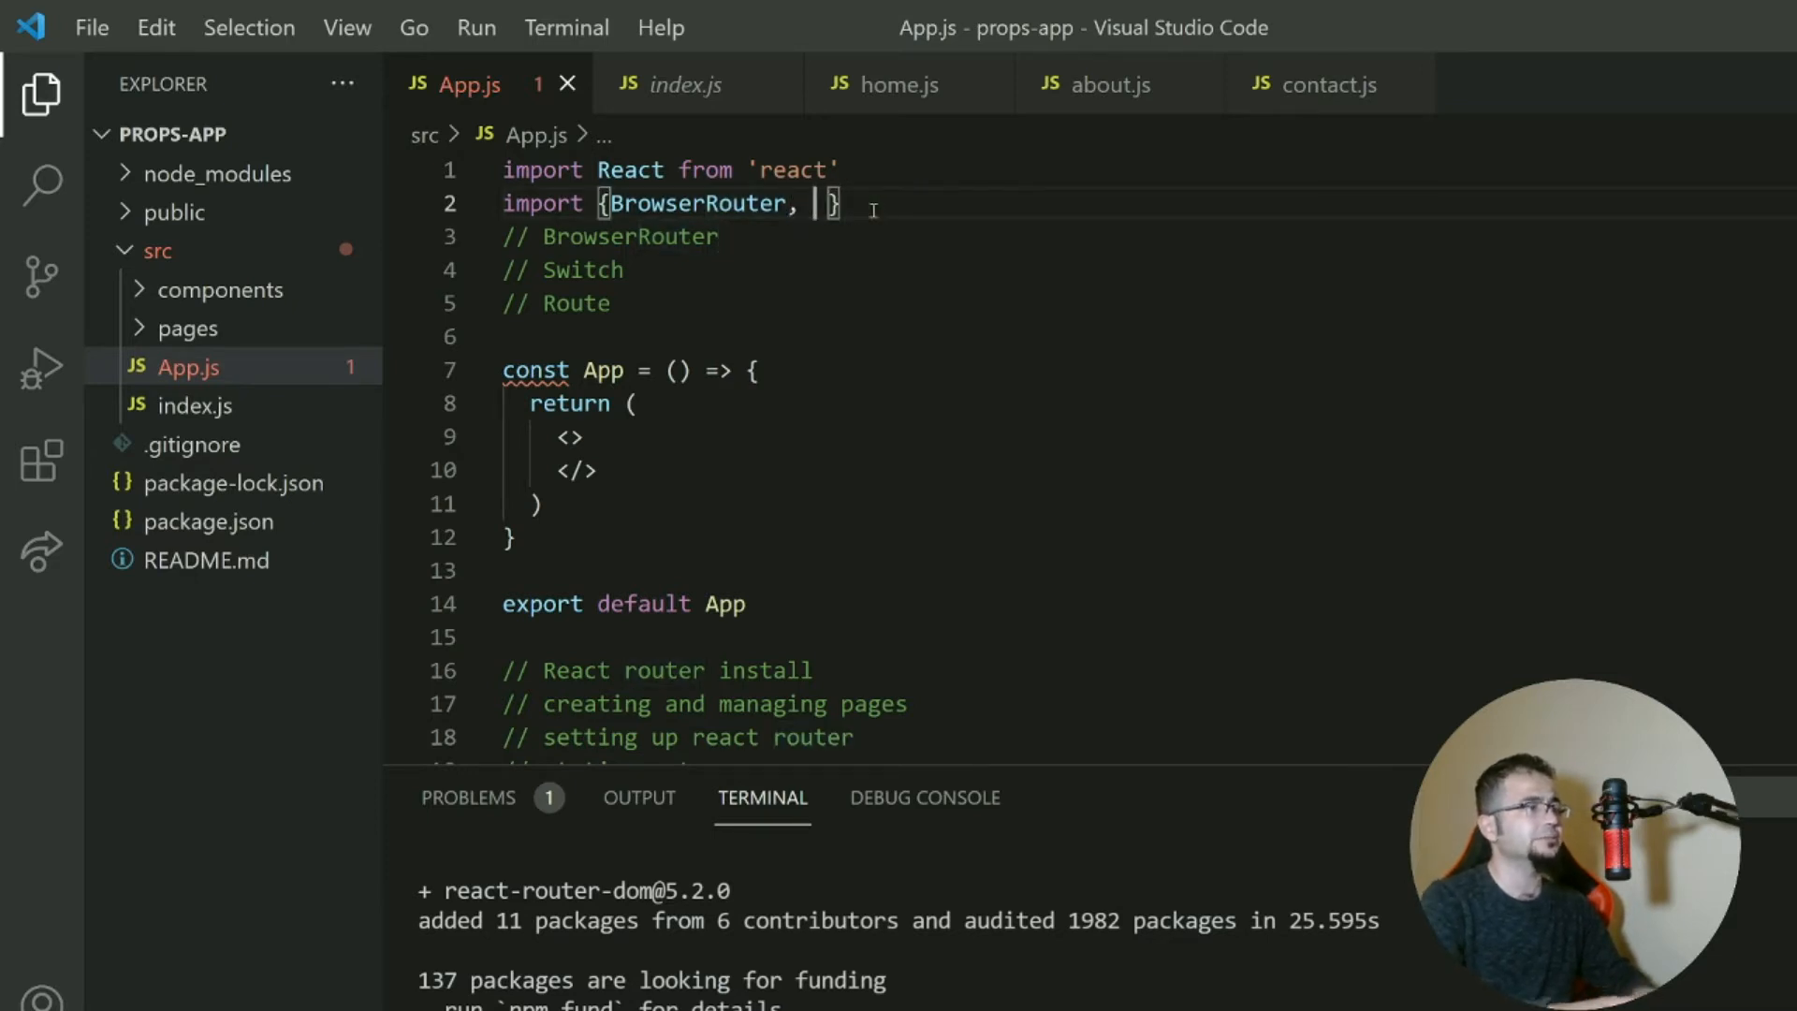
{"action": "type", "text": "Switch, Route"}
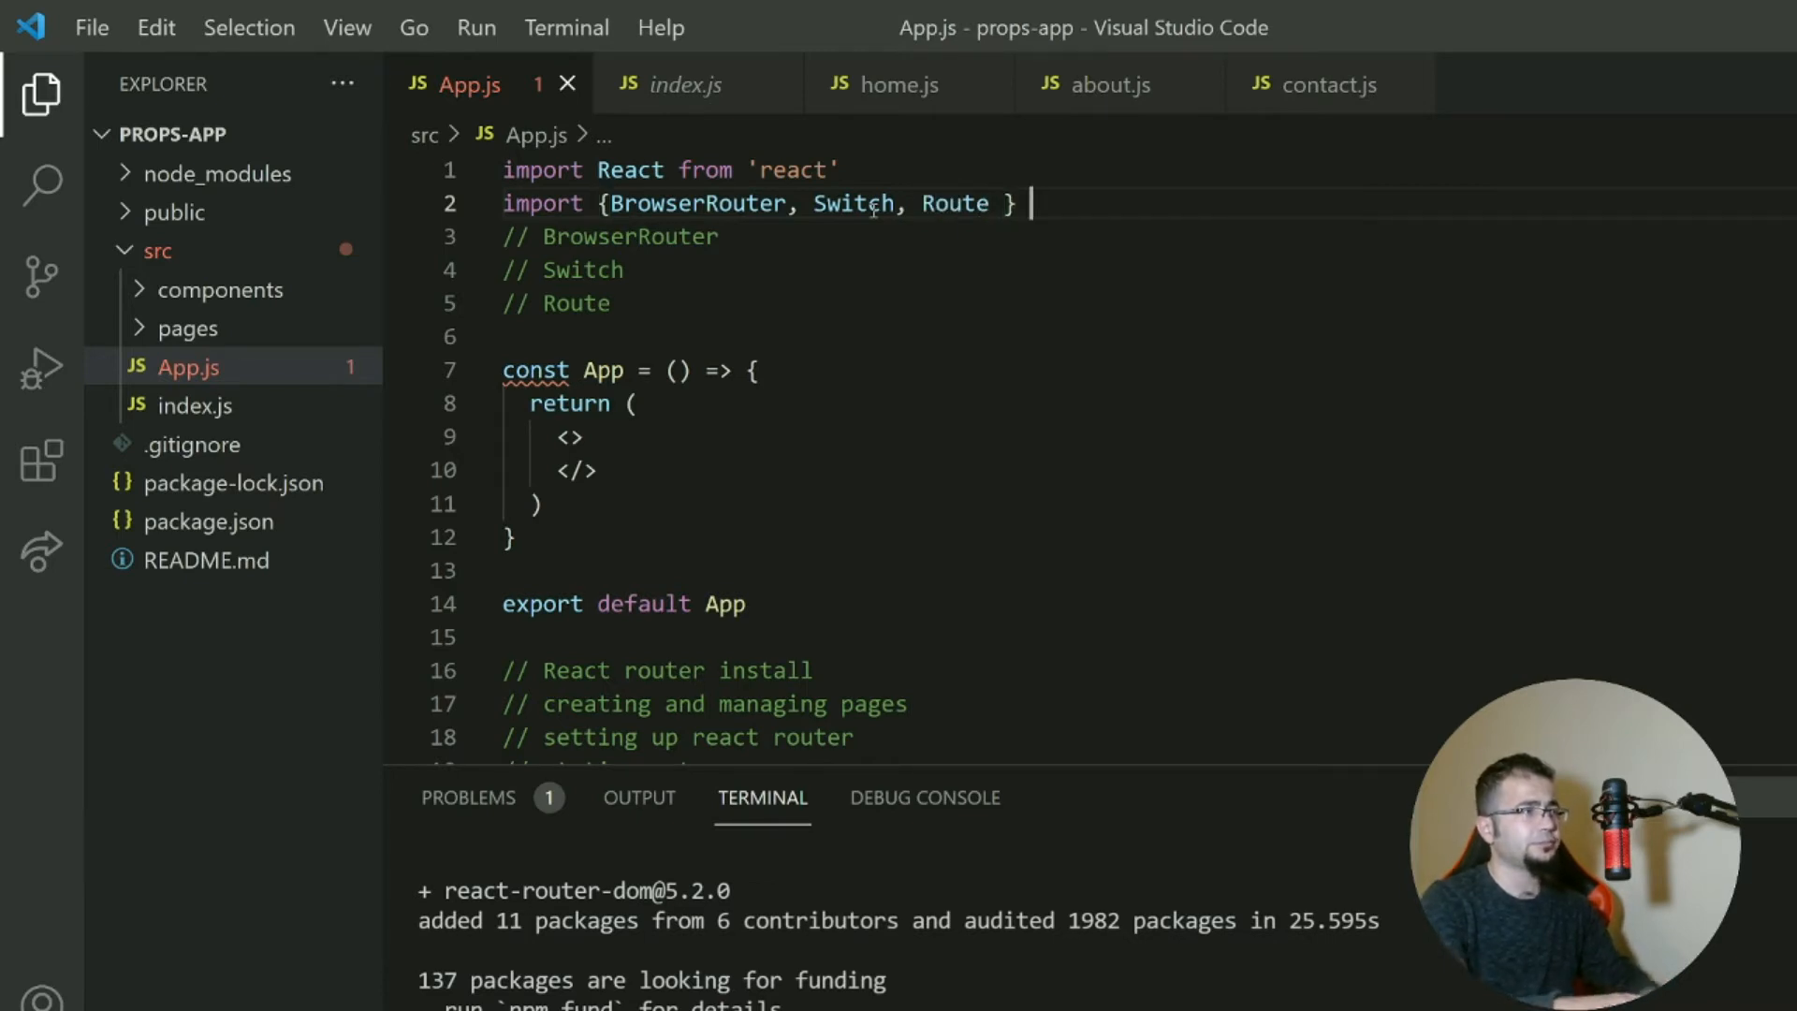
{"action": "type", "text": "from 'react'"}
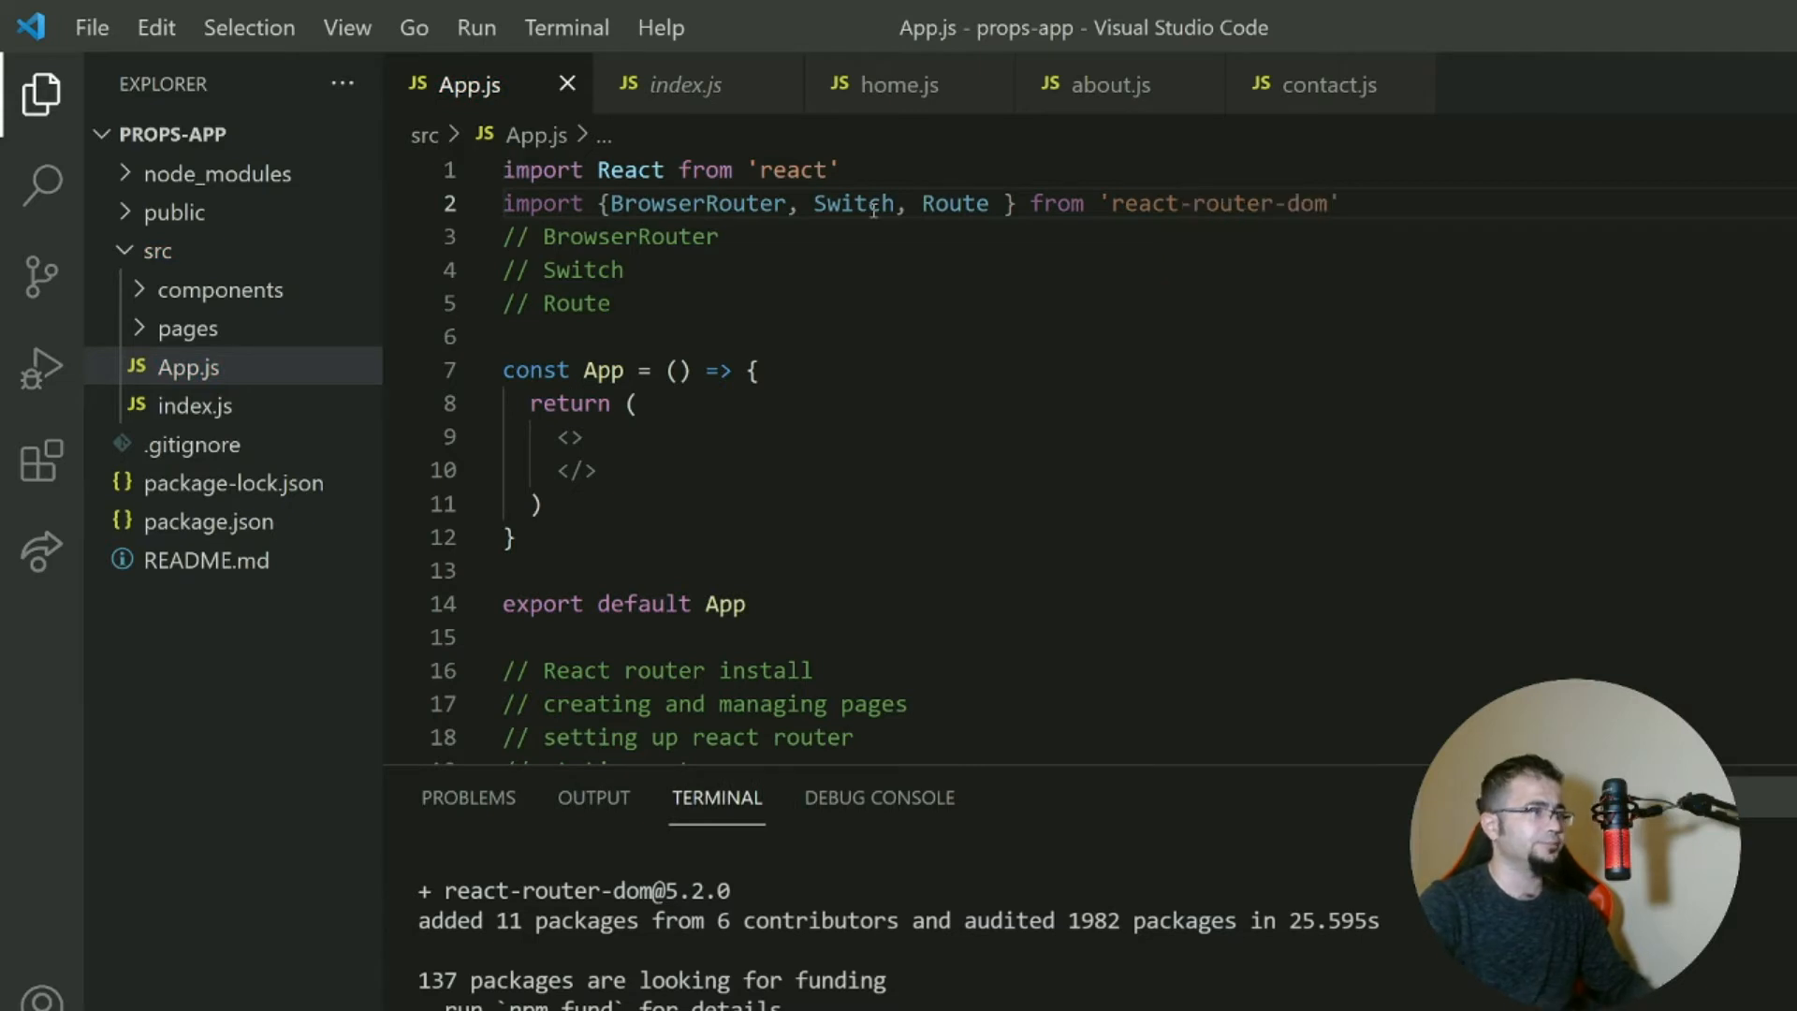
{"action": "double_click", "coordinate": [629, 238]}
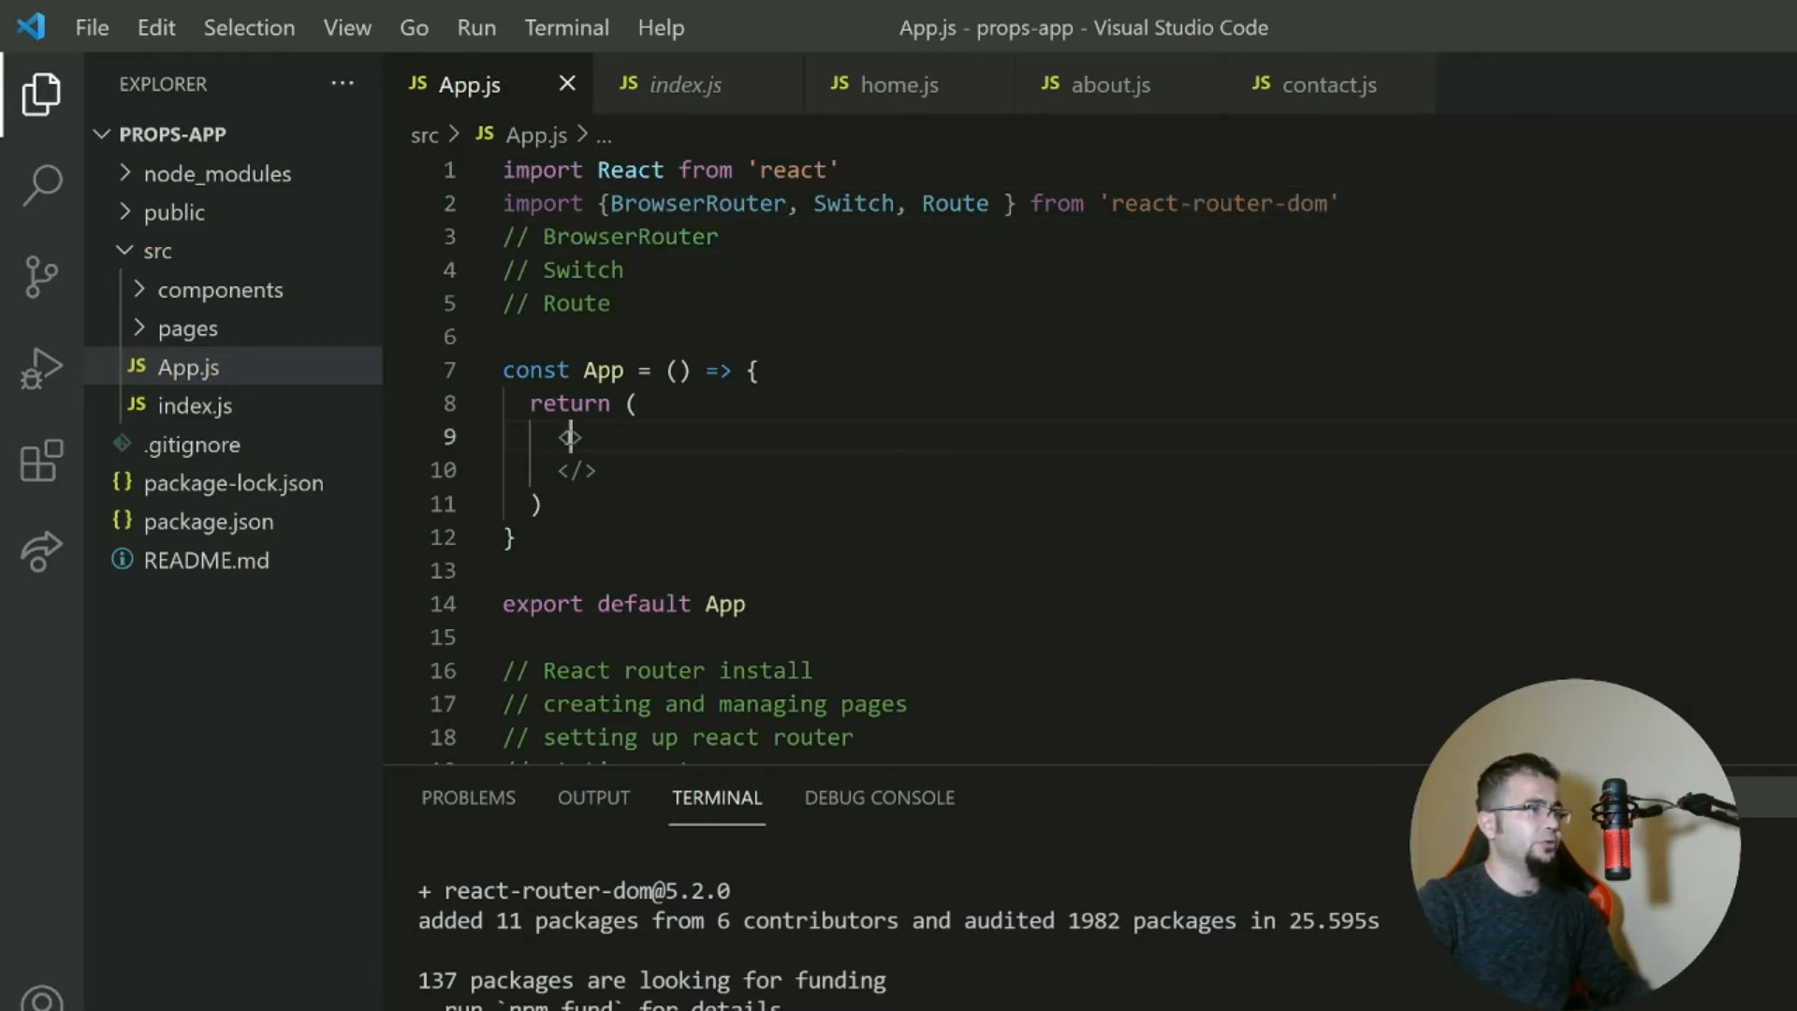
Wrap App's return in <BrowserRouter> tags with a blank line inside.
{"action": "type", "text": "<Brow"}
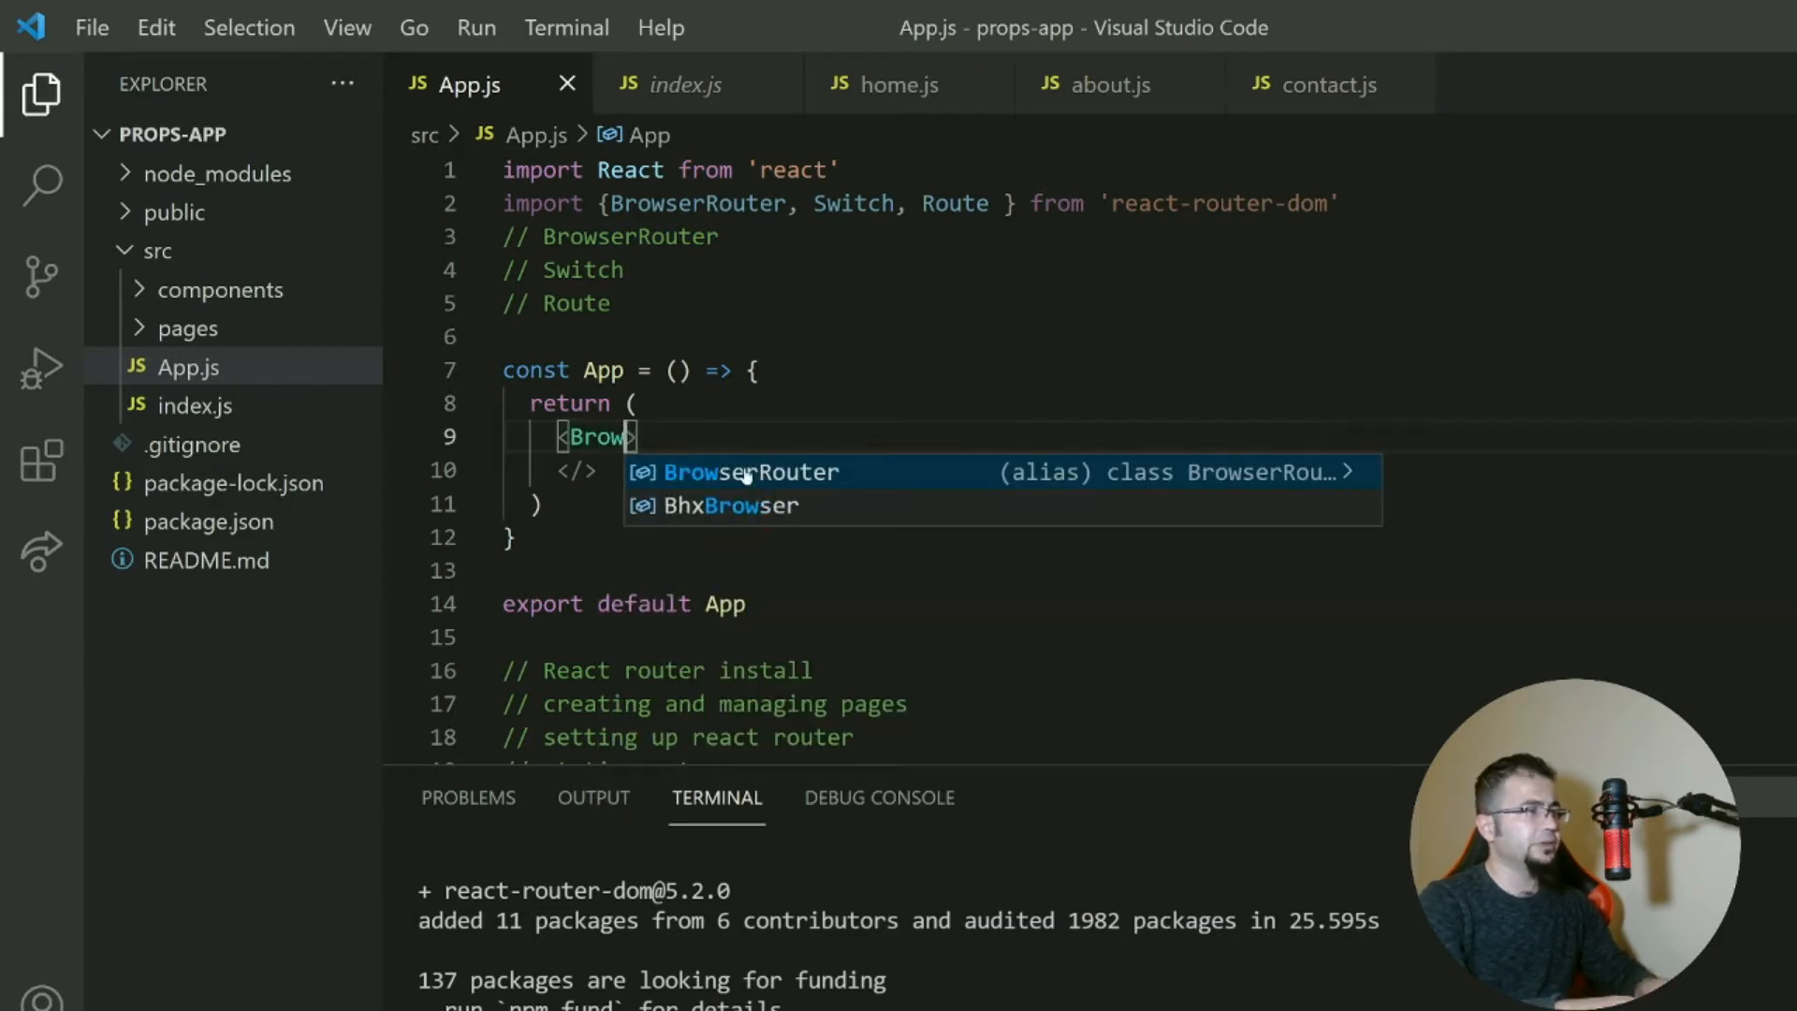
{"action": "key", "text": "Tab"}
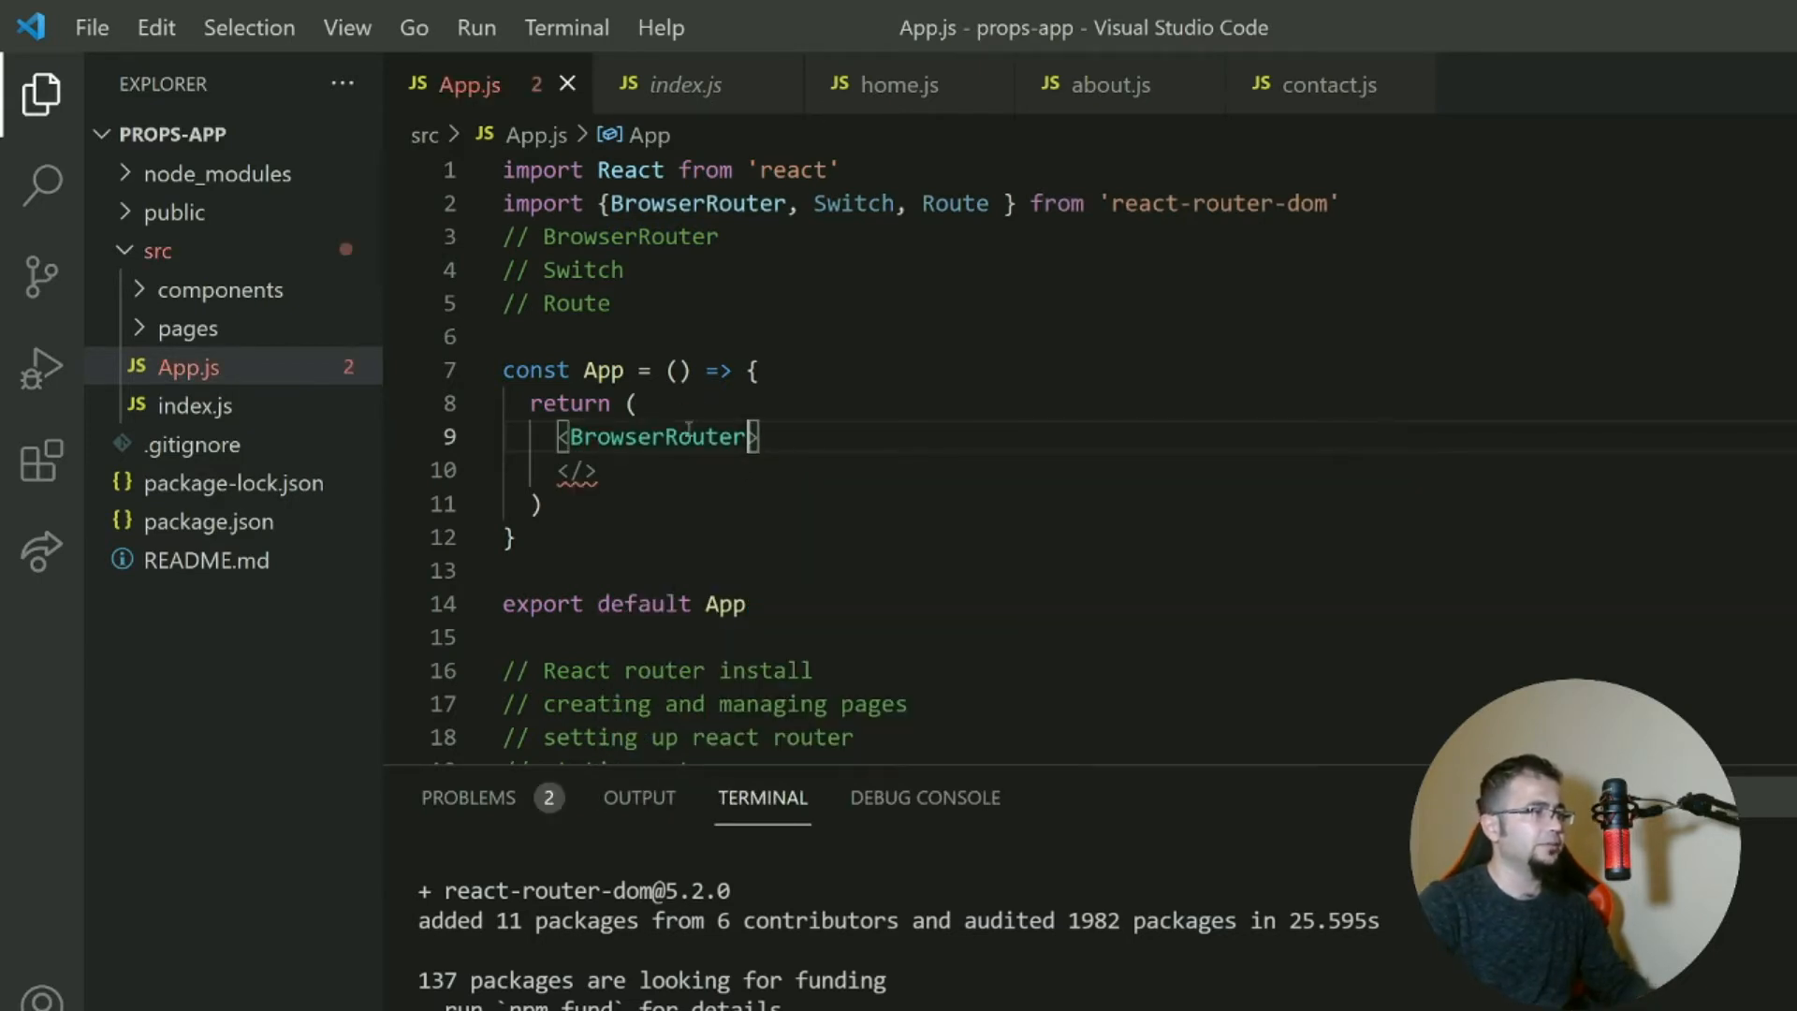
{"action": "double_click", "coordinate": [656, 439]}
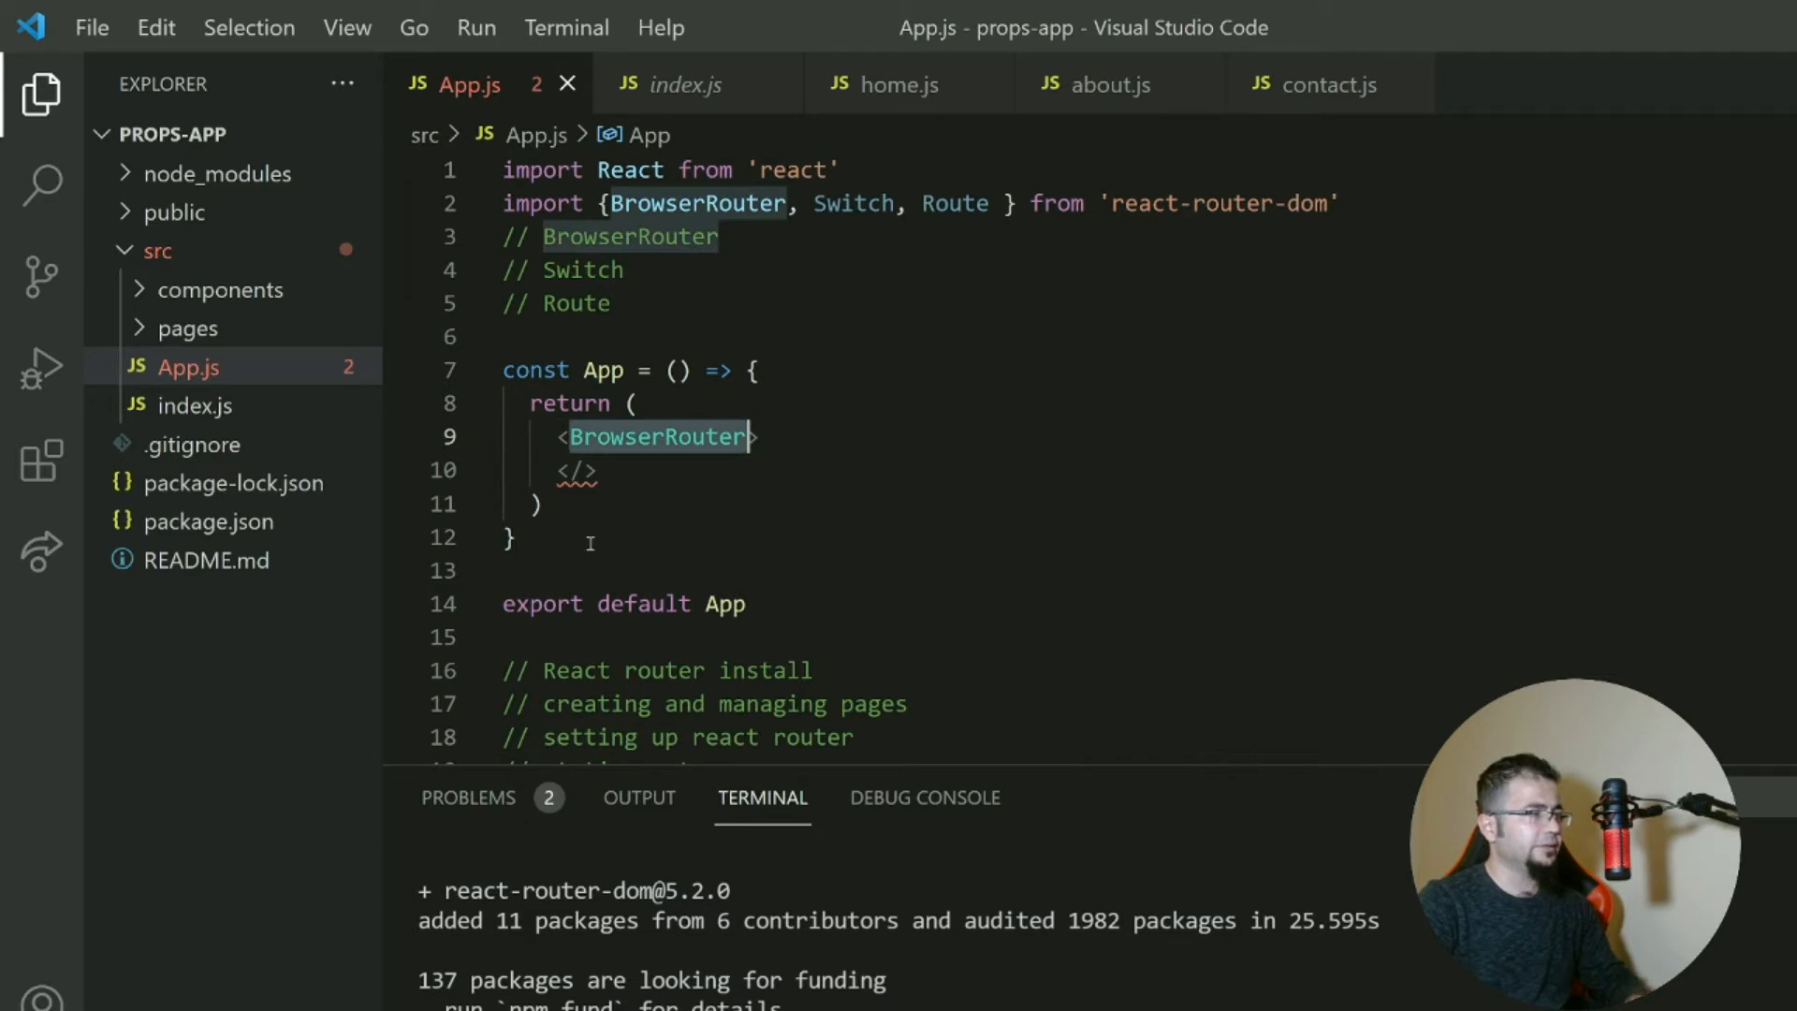
{"action": "type", "text": "BrowserRouter"}
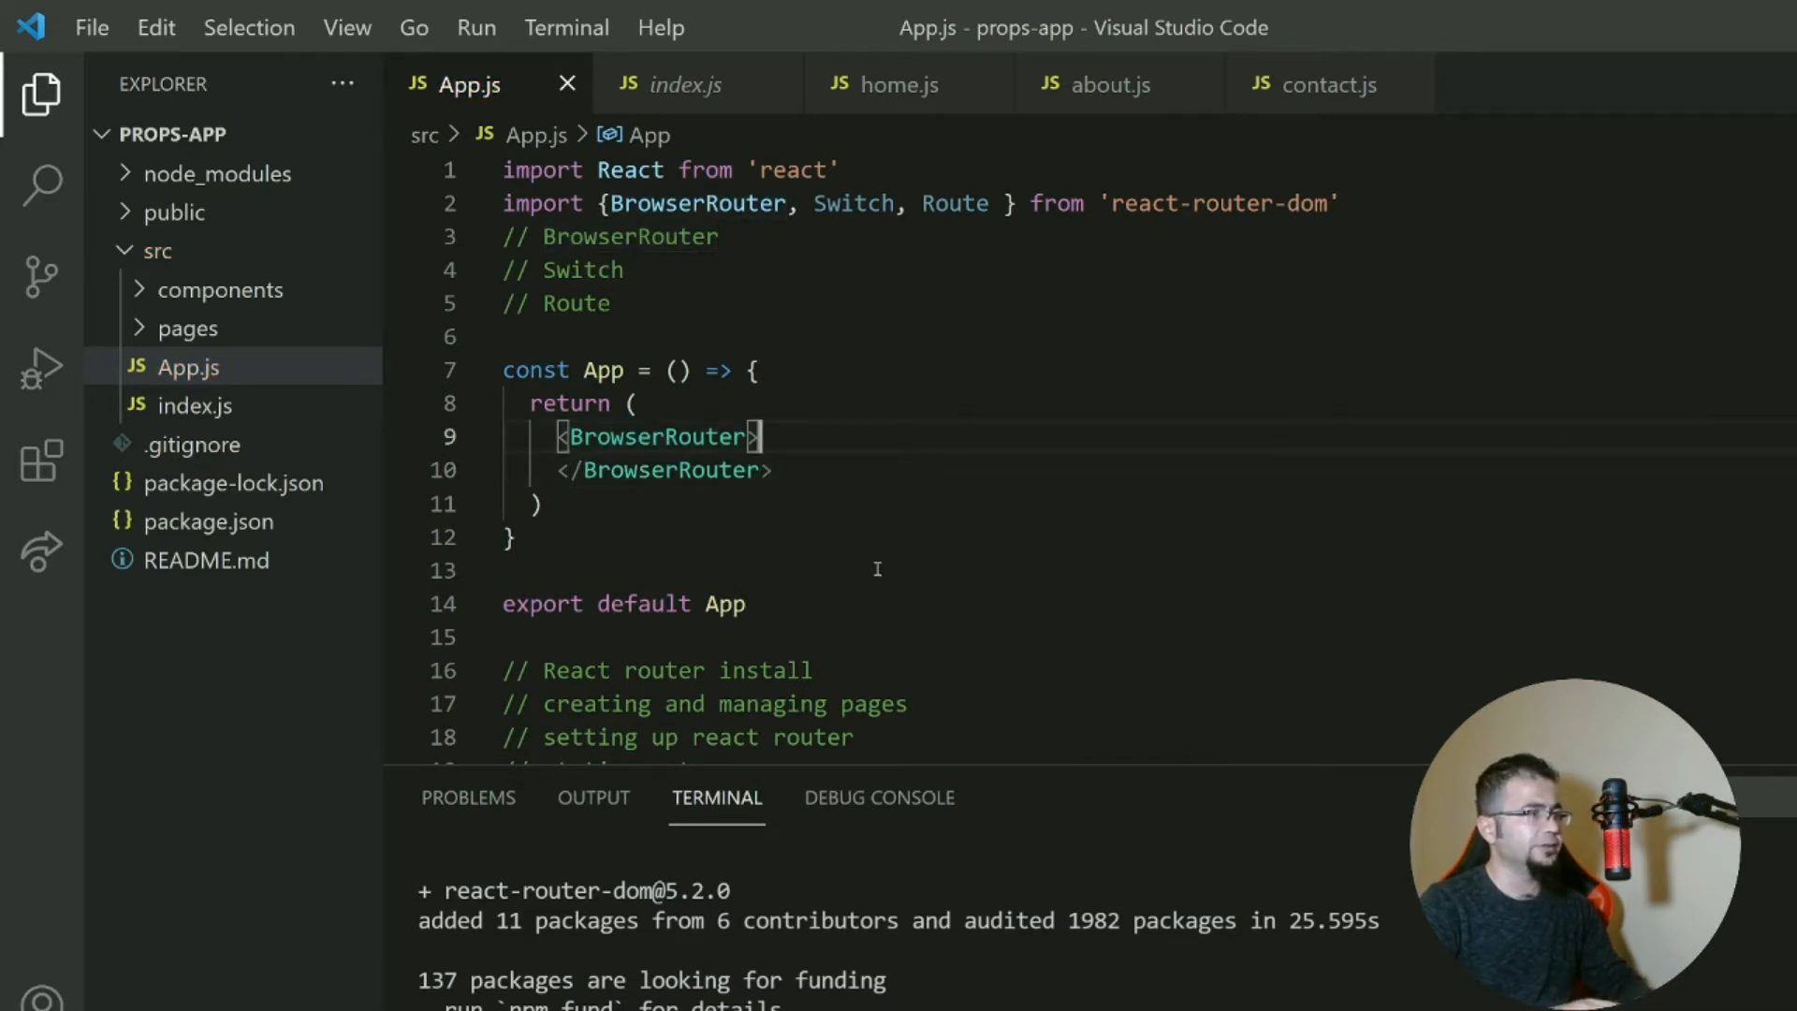
{"action": "key", "text": "Enter"}
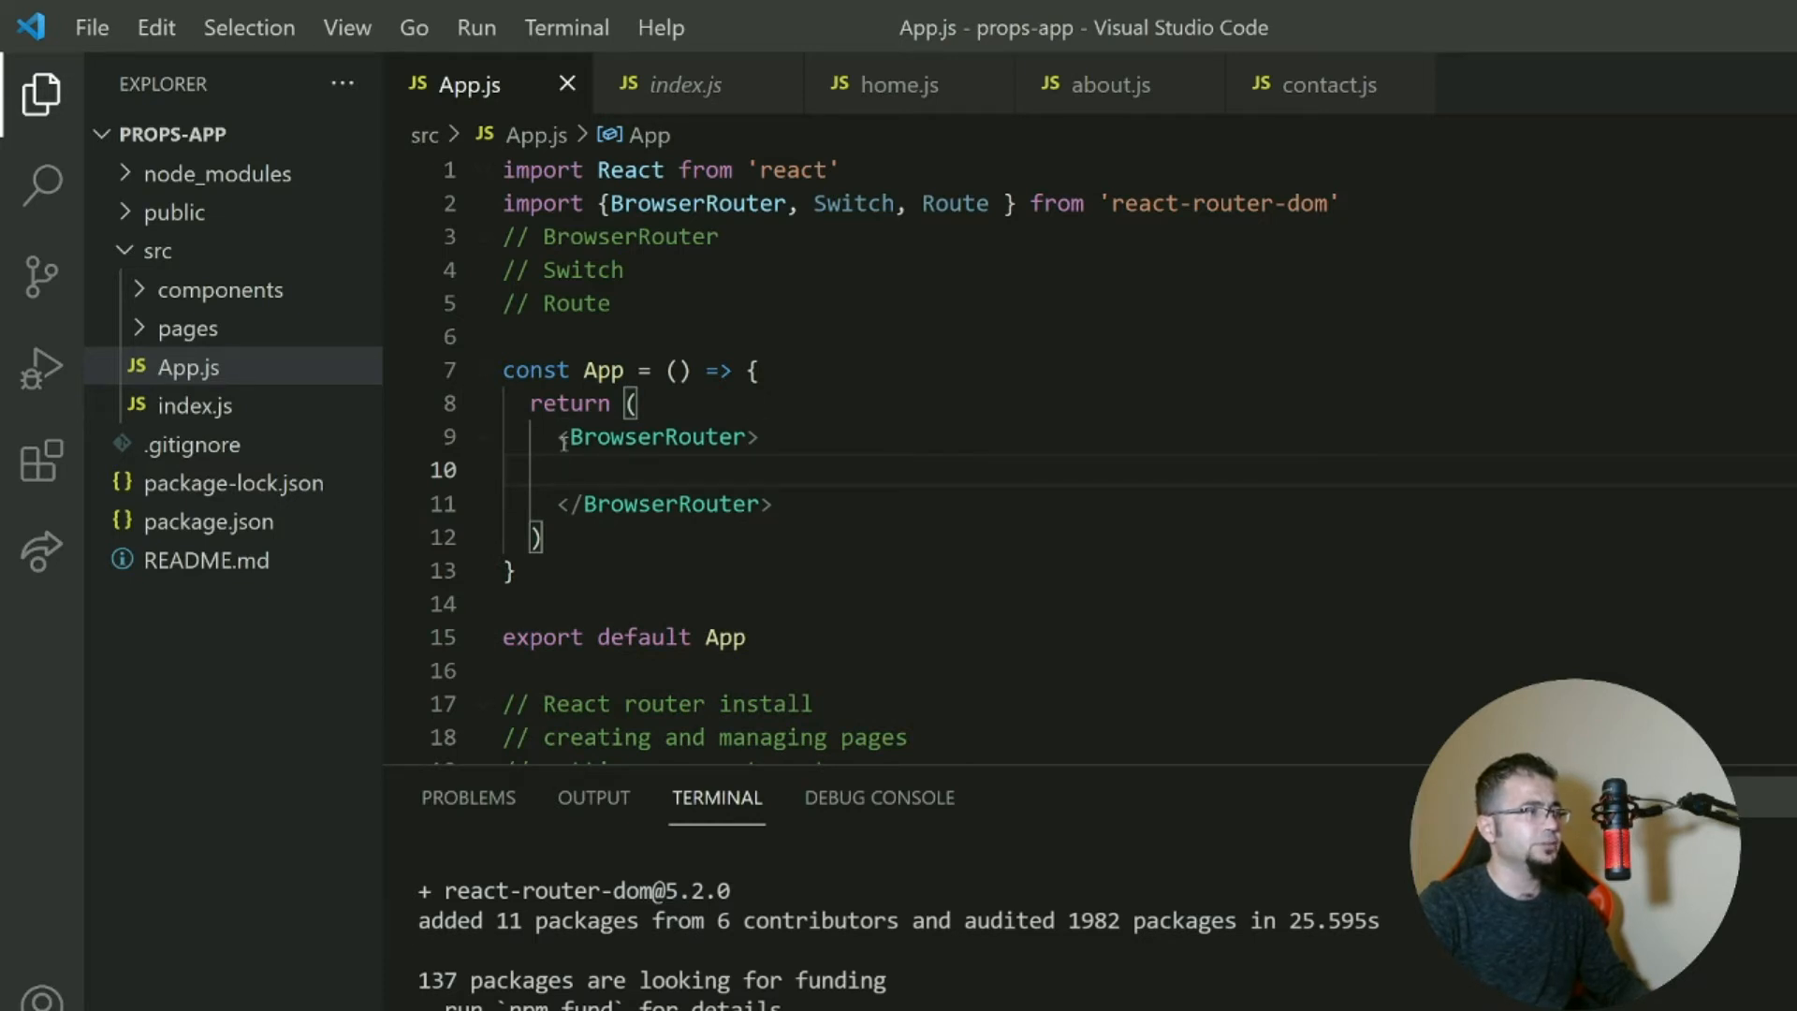
{"action": "double_click", "coordinate": [602, 369]}
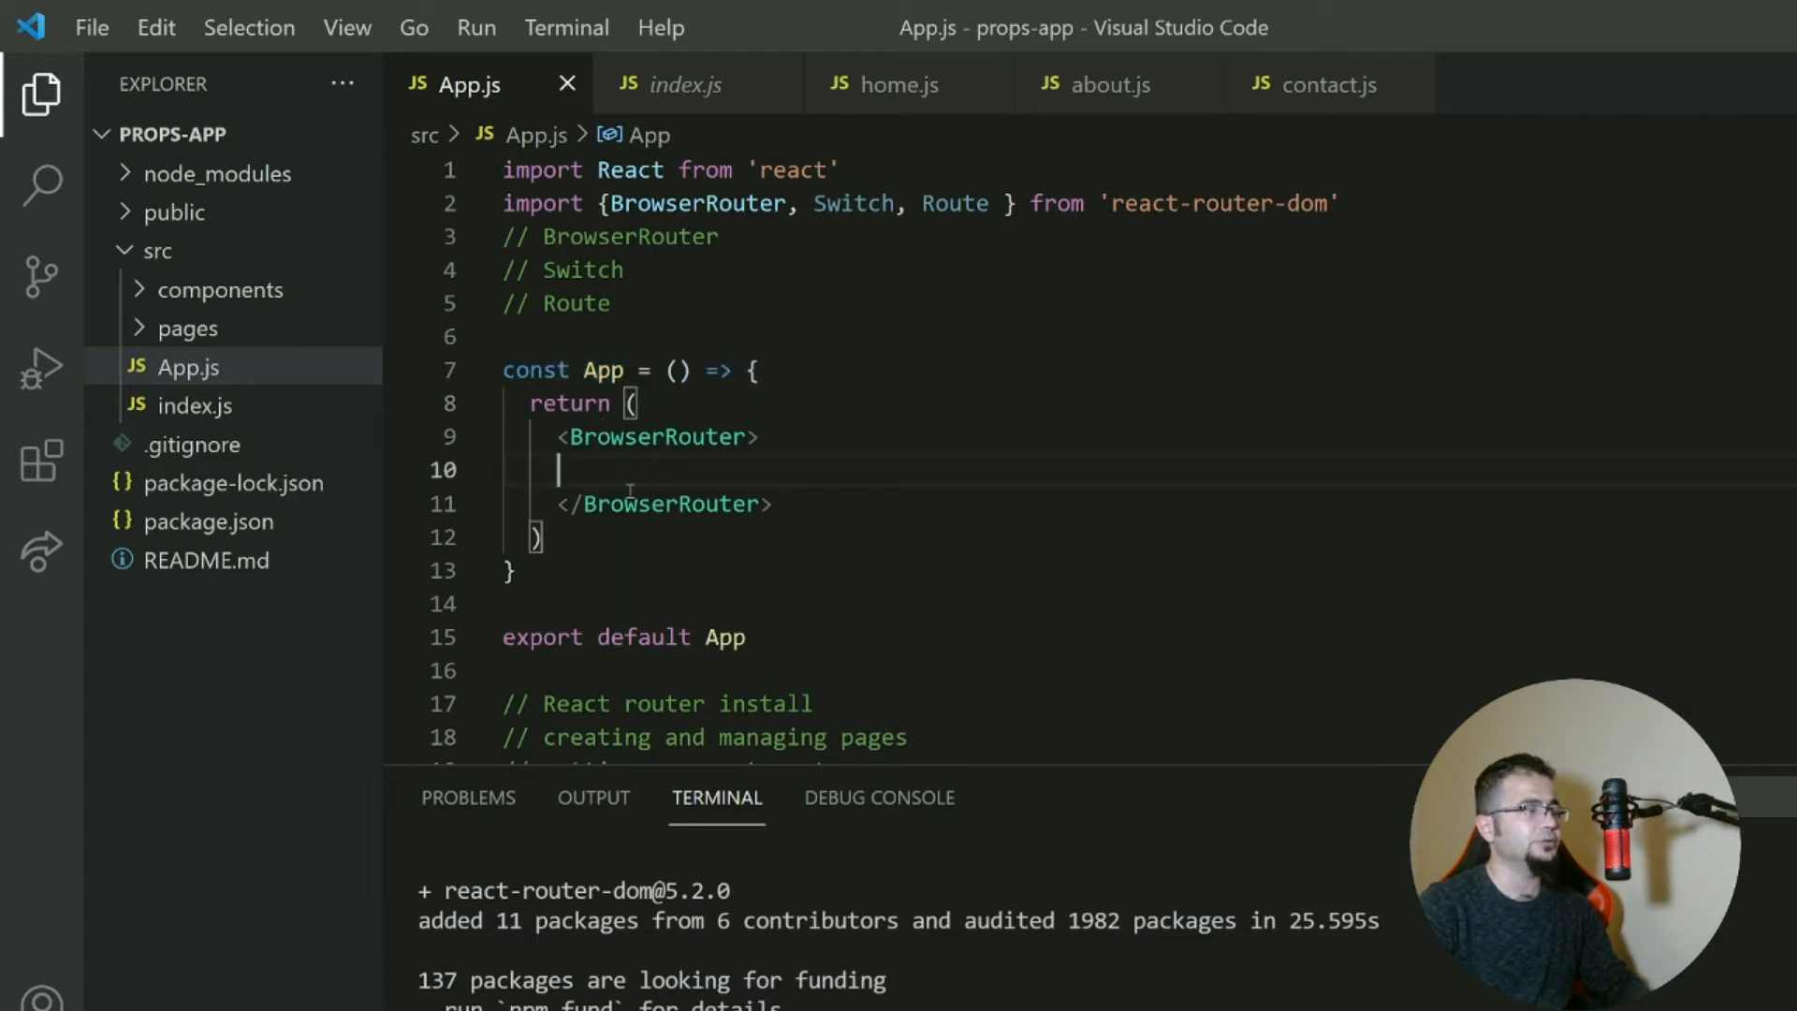
{"action": "key", "text": "Enter"}
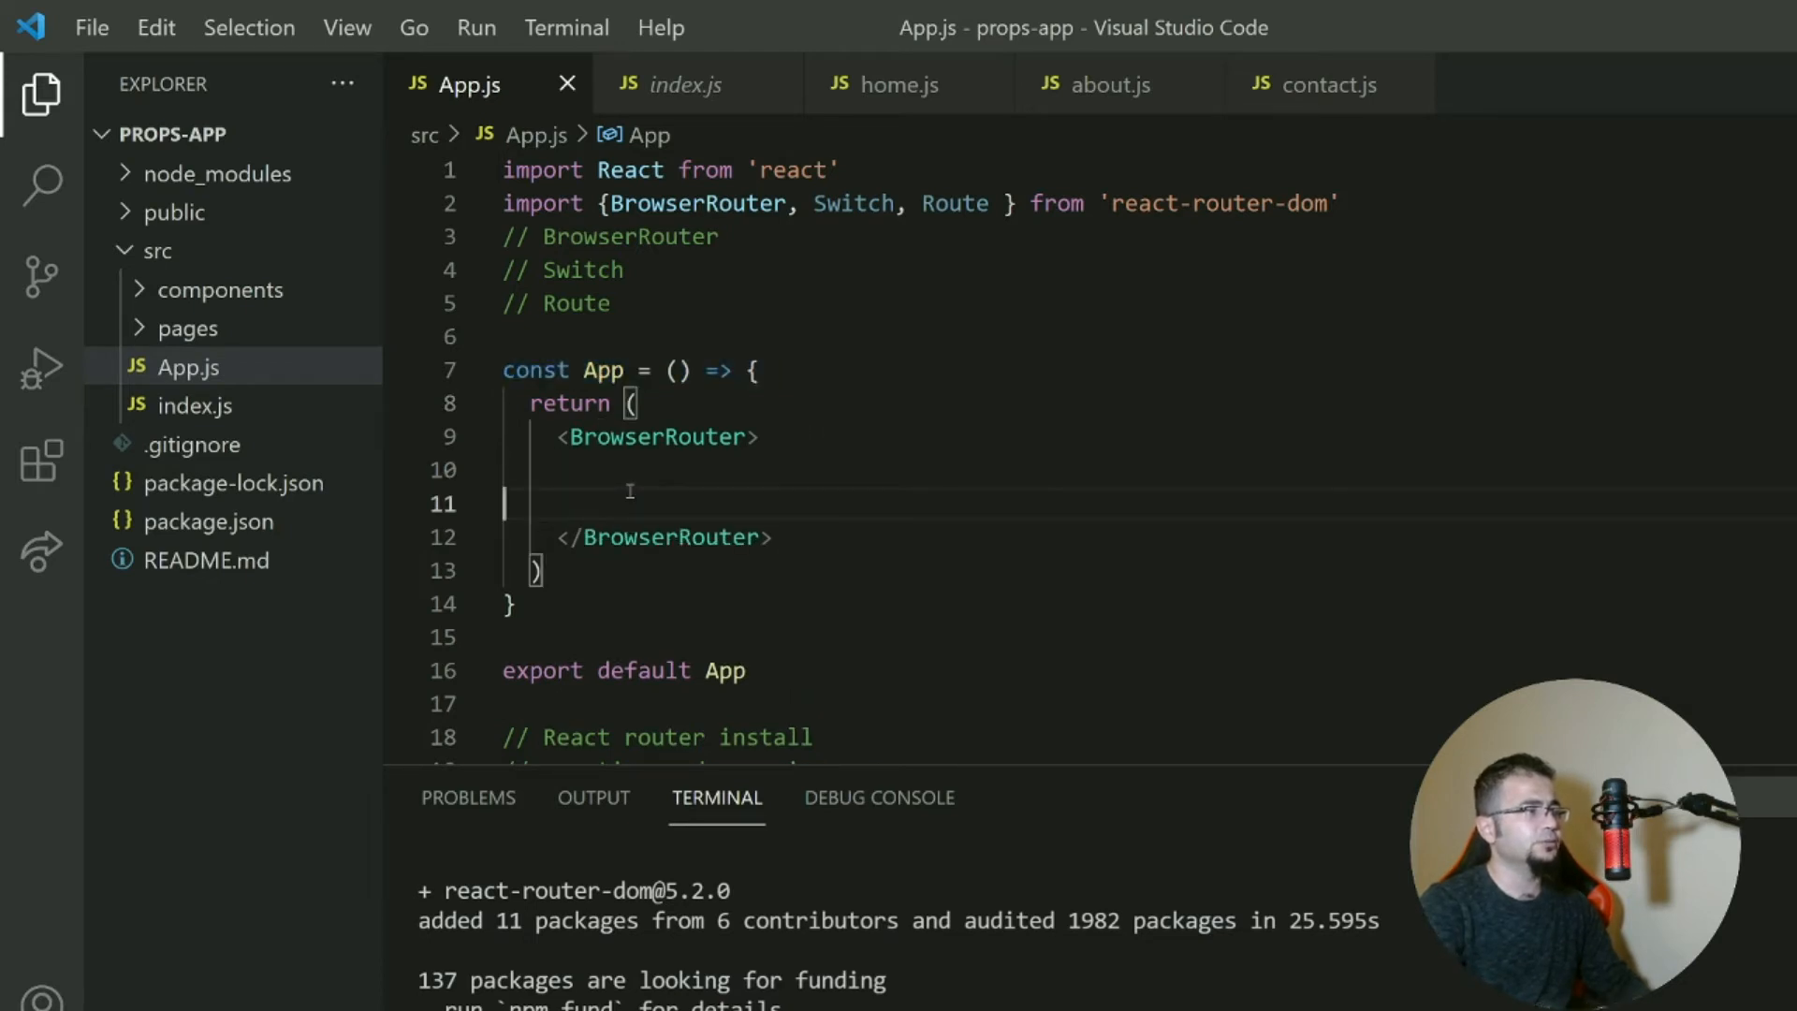
{"action": "key", "text": "Backspace"}
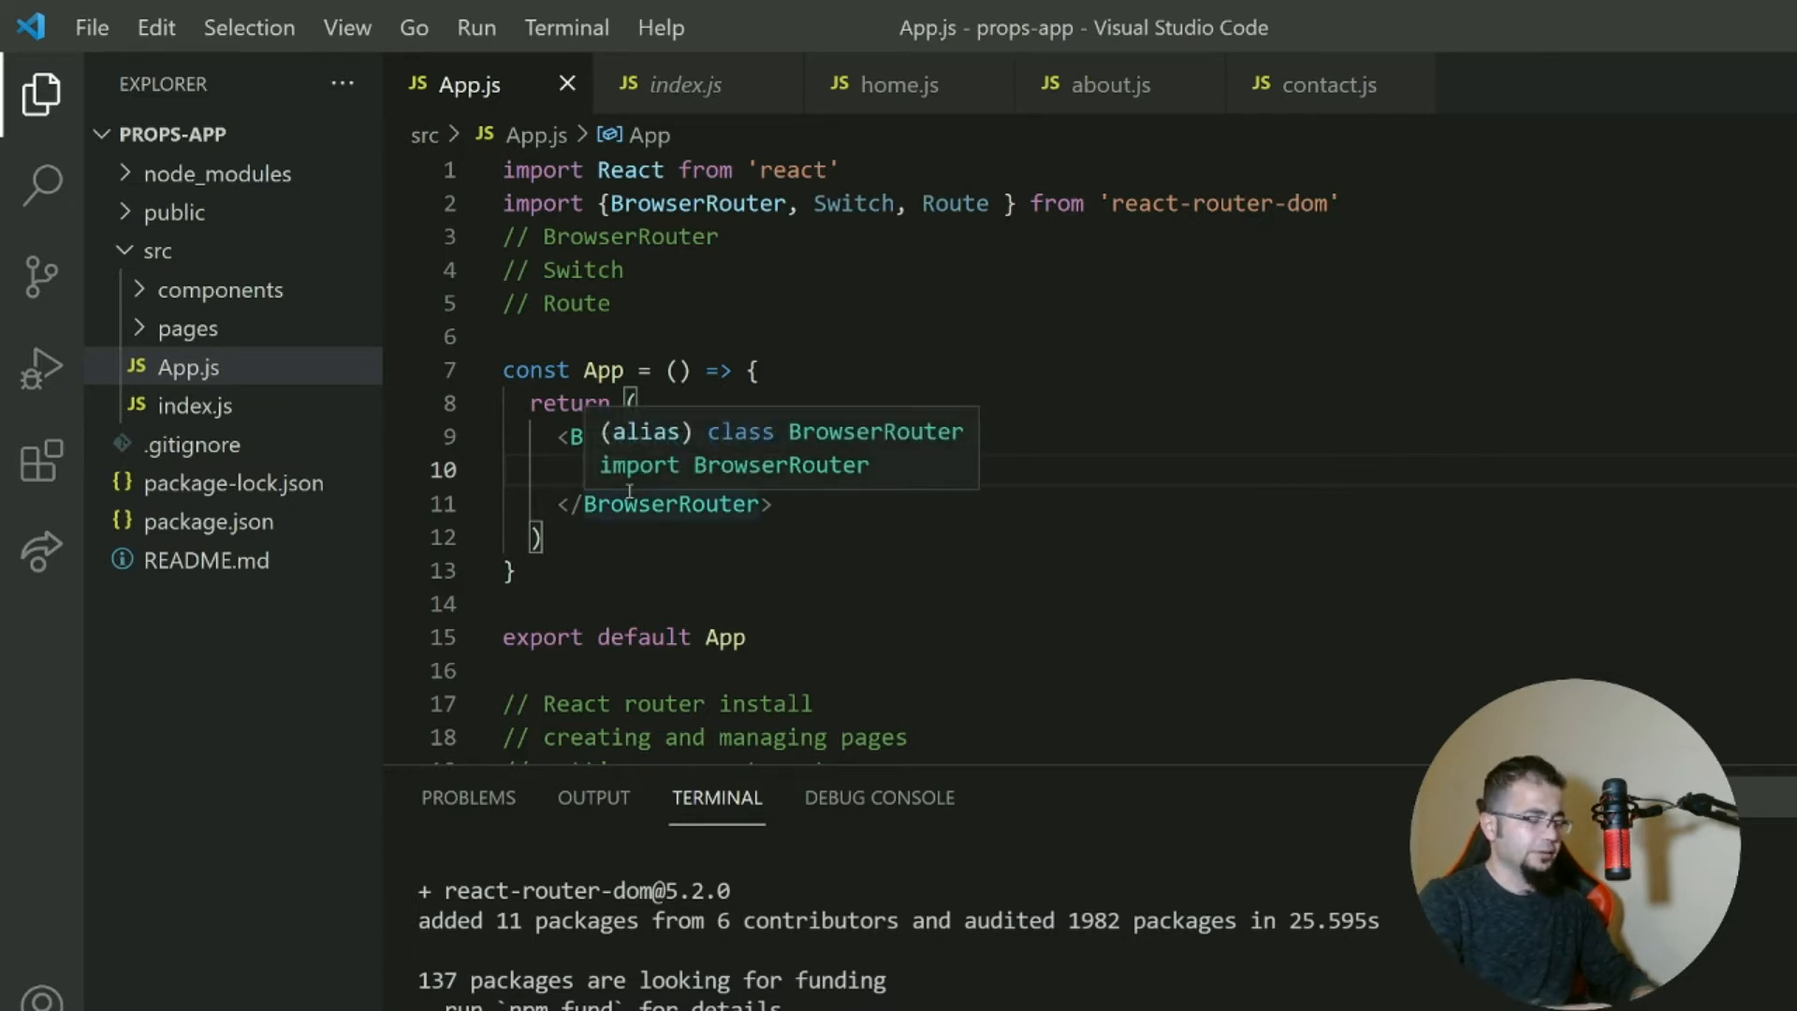
Nest an empty <Switch> block inside the BrowserRouter.
{"action": "type", "text": "<Switch>"}
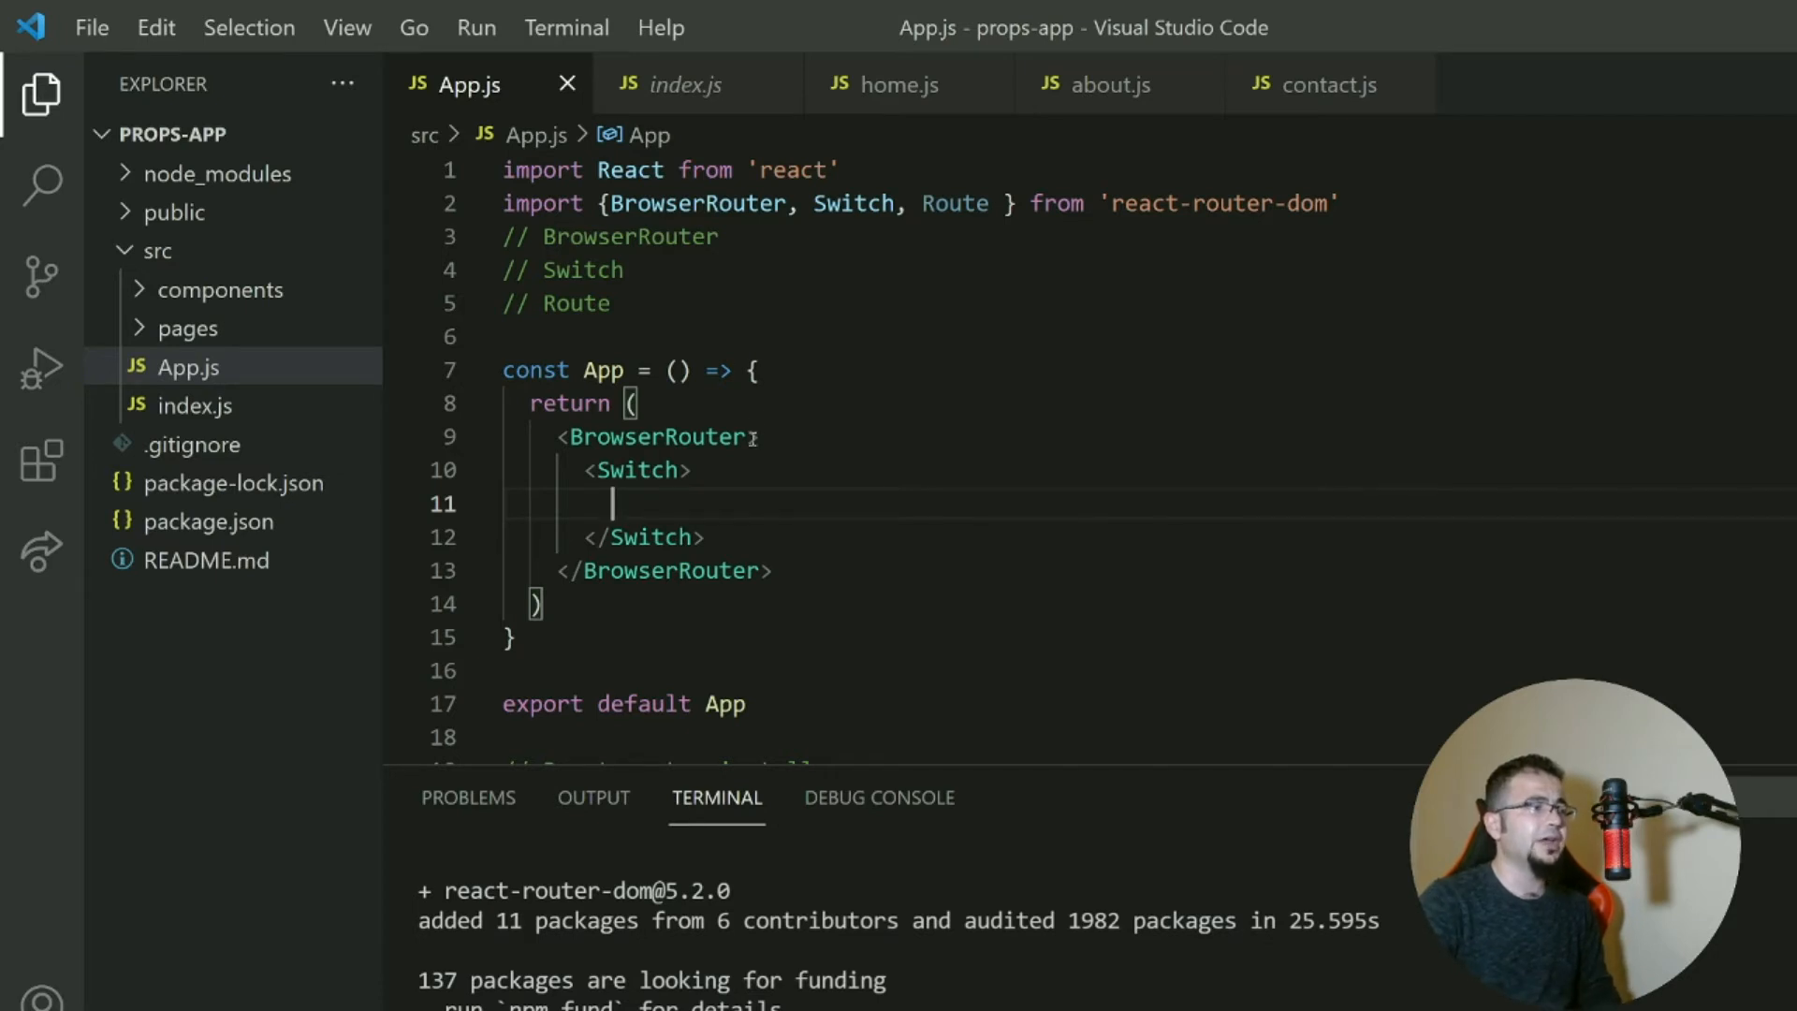
{"action": "key", "text": "Enter"}
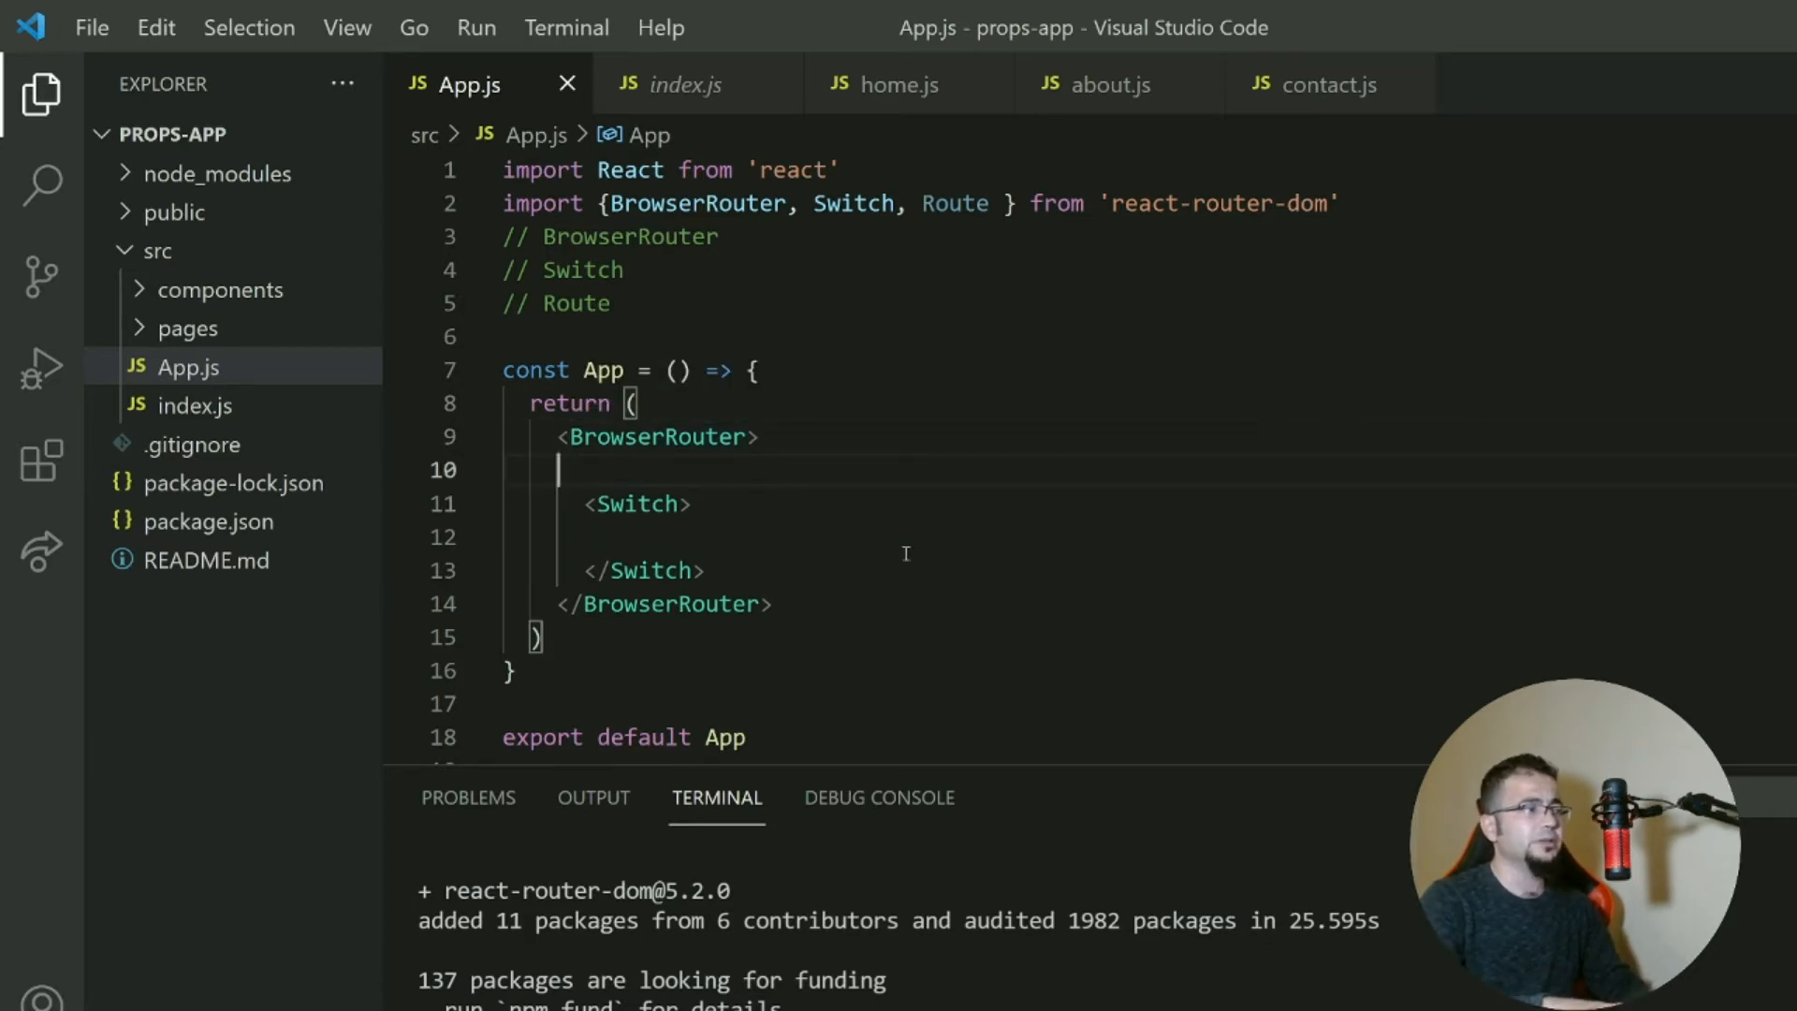
{"action": "type", "text": "<re"}
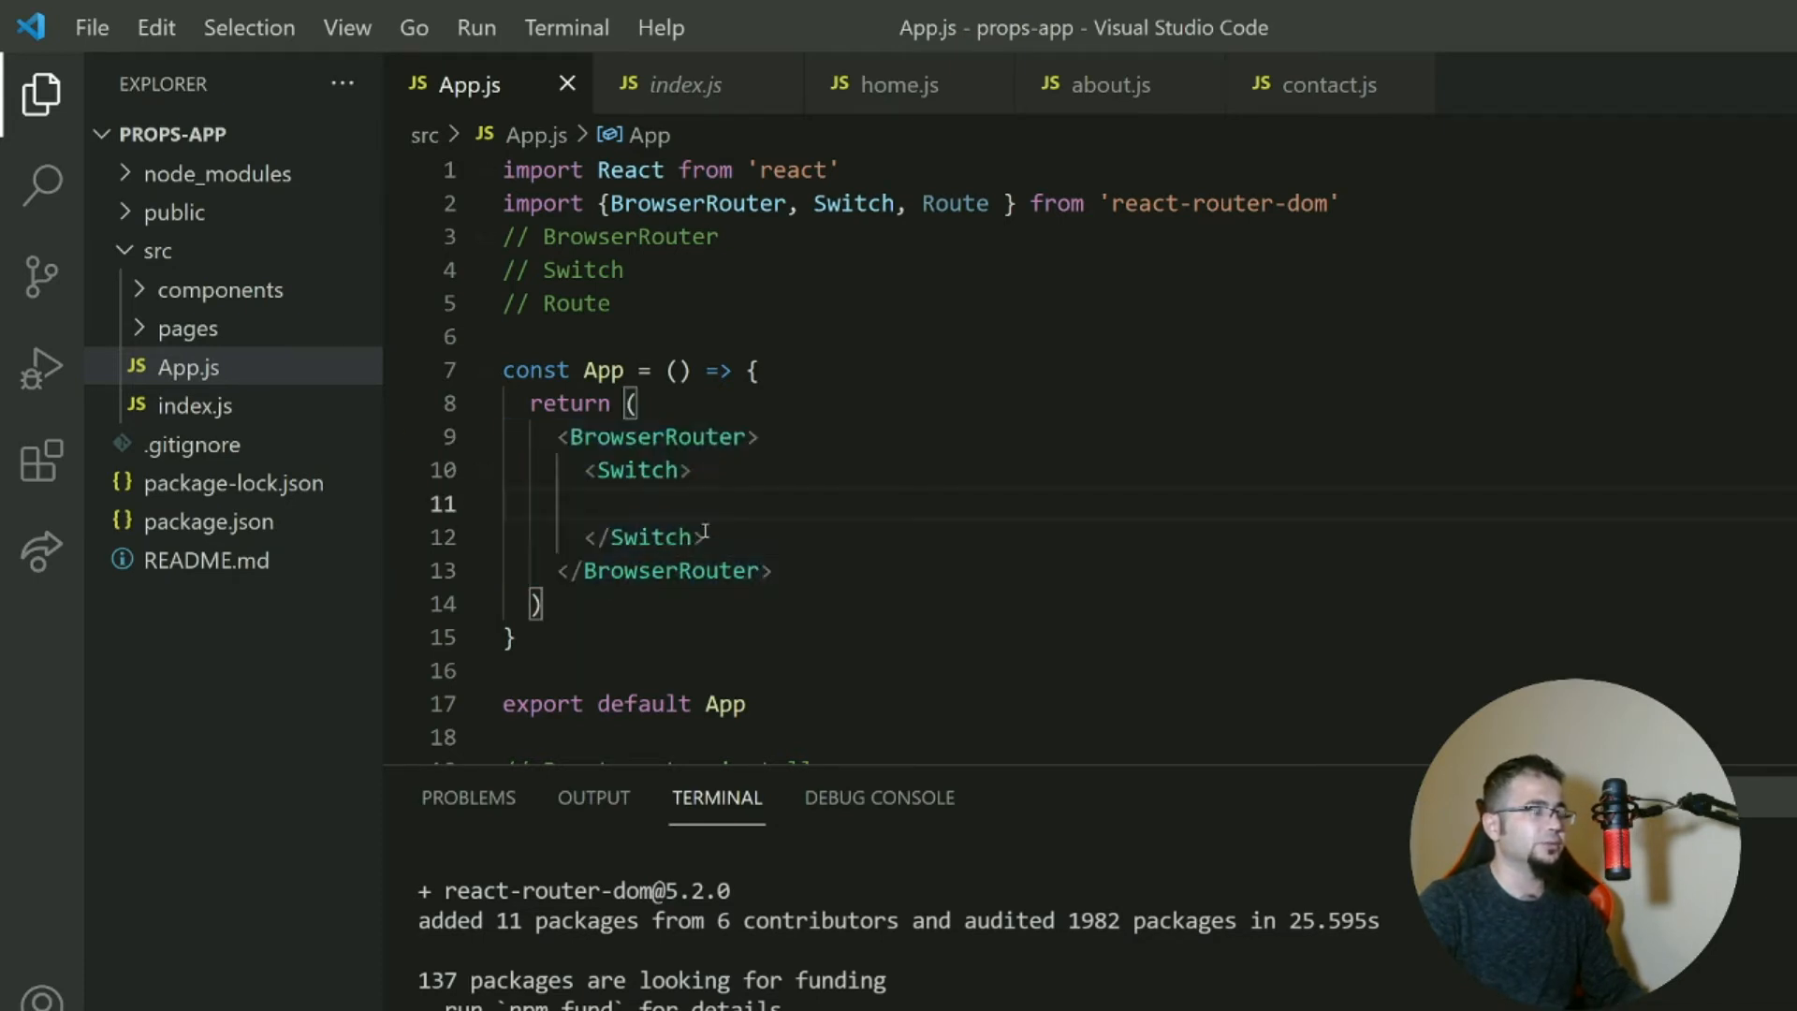
Add a <Route> inside Switch with path='/' for the root.
{"action": "type", "text": "<"}
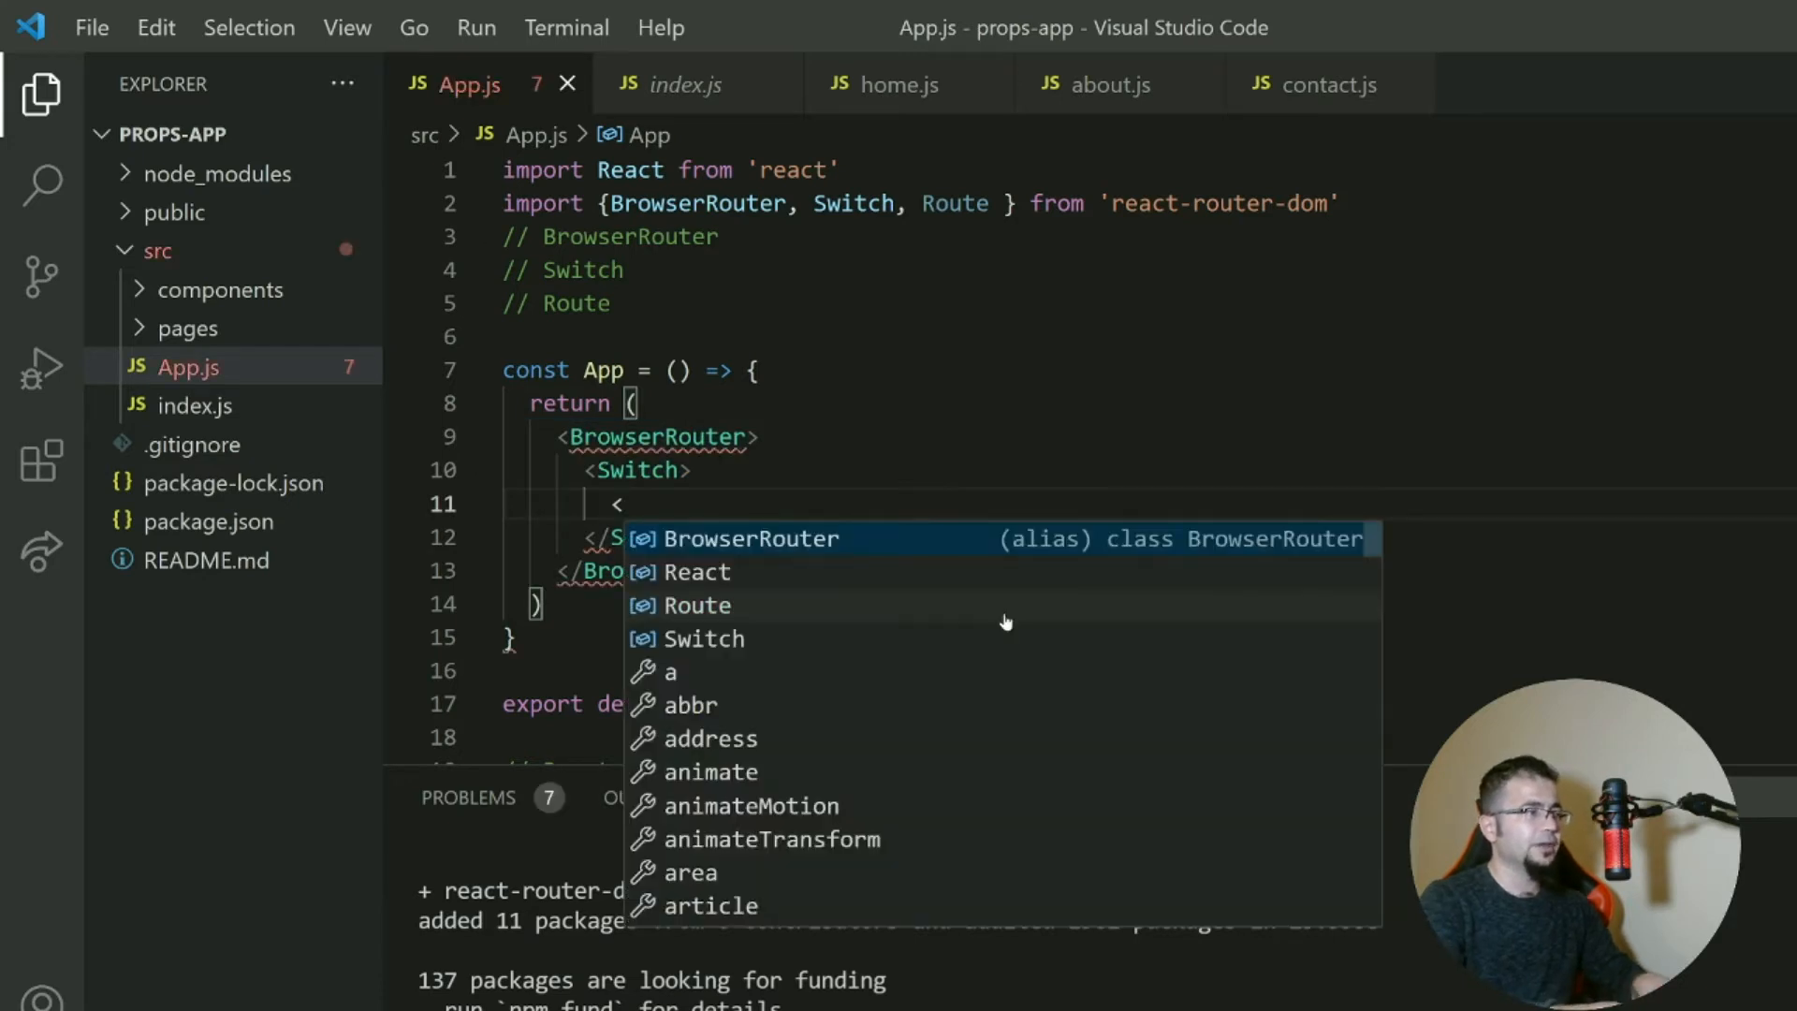
{"action": "type", "text": "Route"}
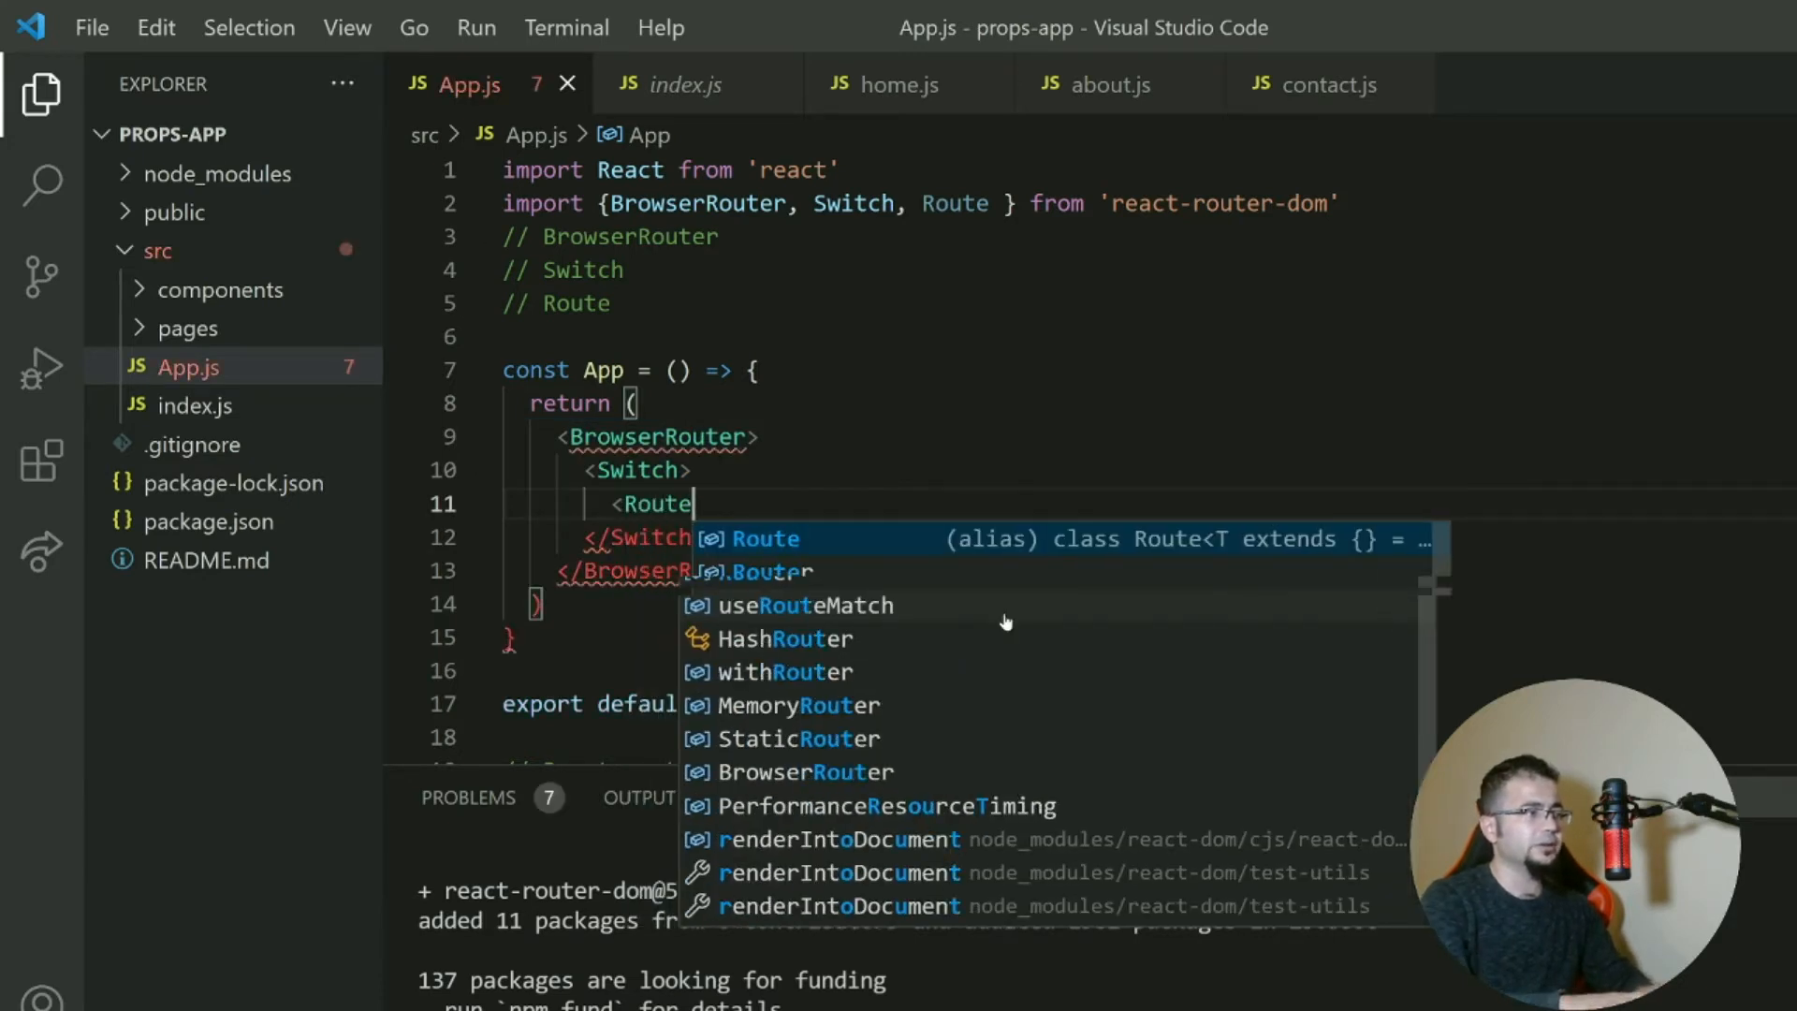
{"action": "key", "text": "Escape"}
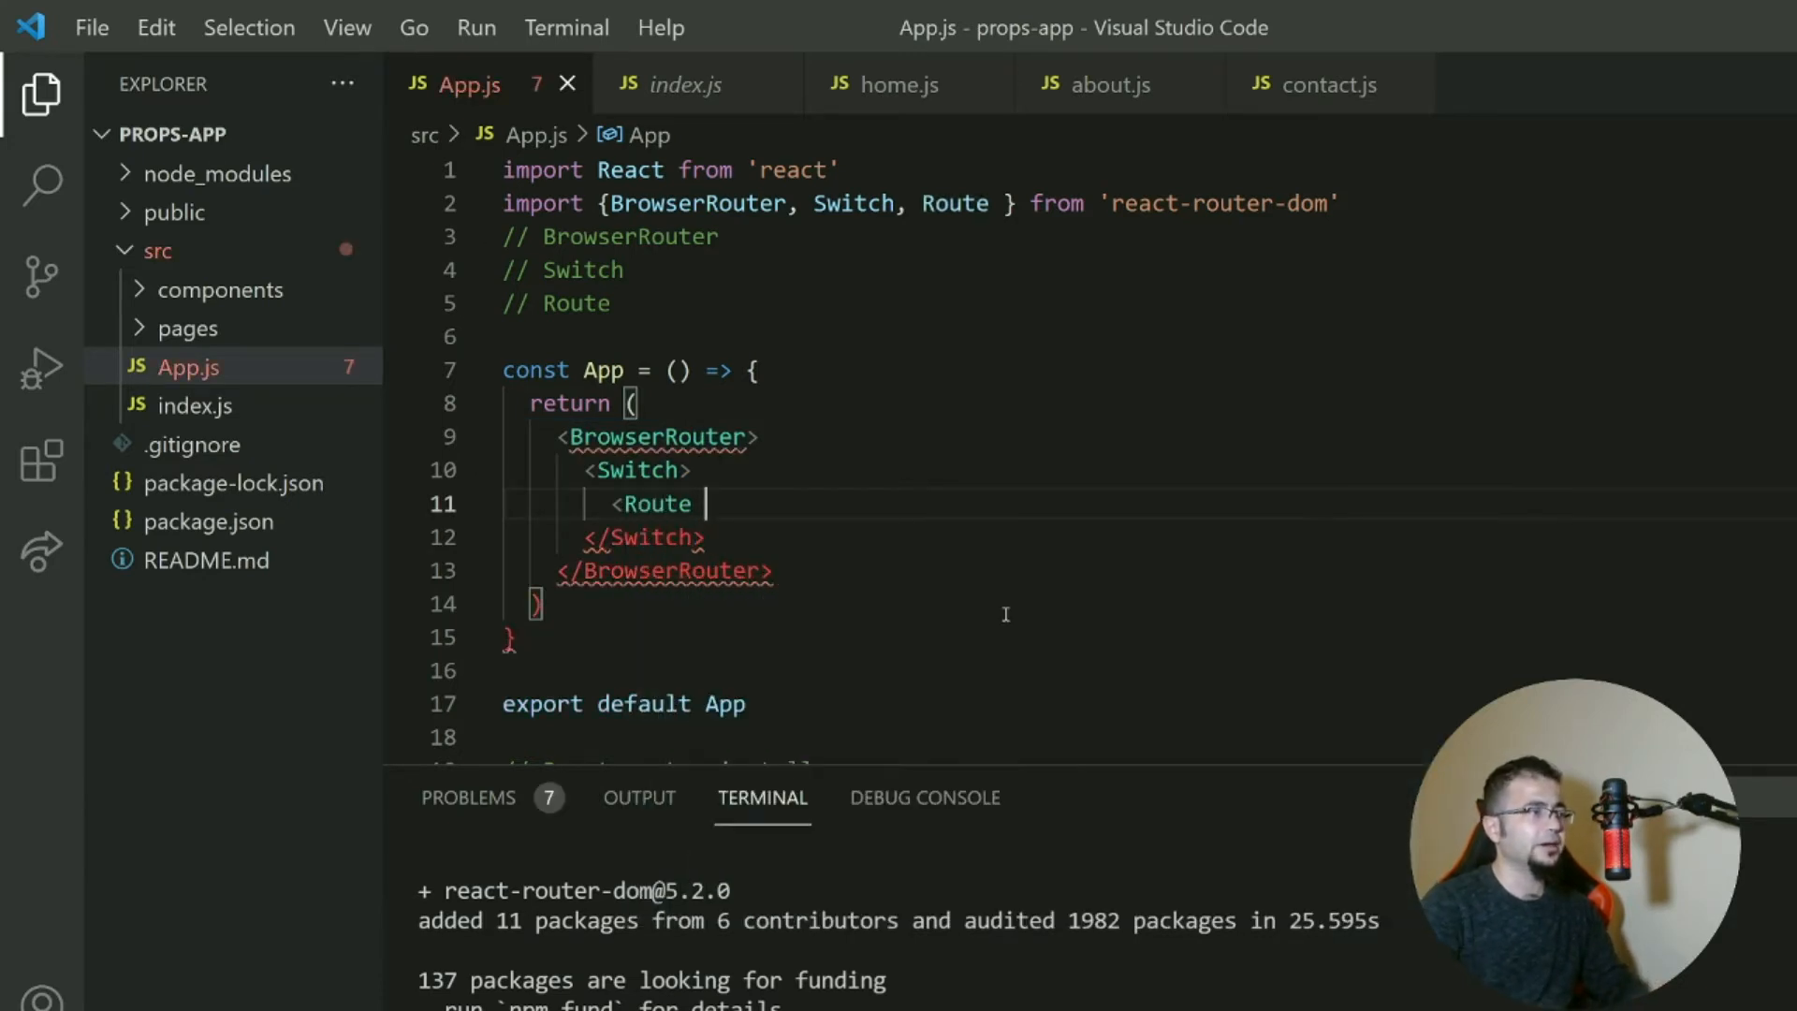
{"action": "left_click", "coordinate": [976, 203]}
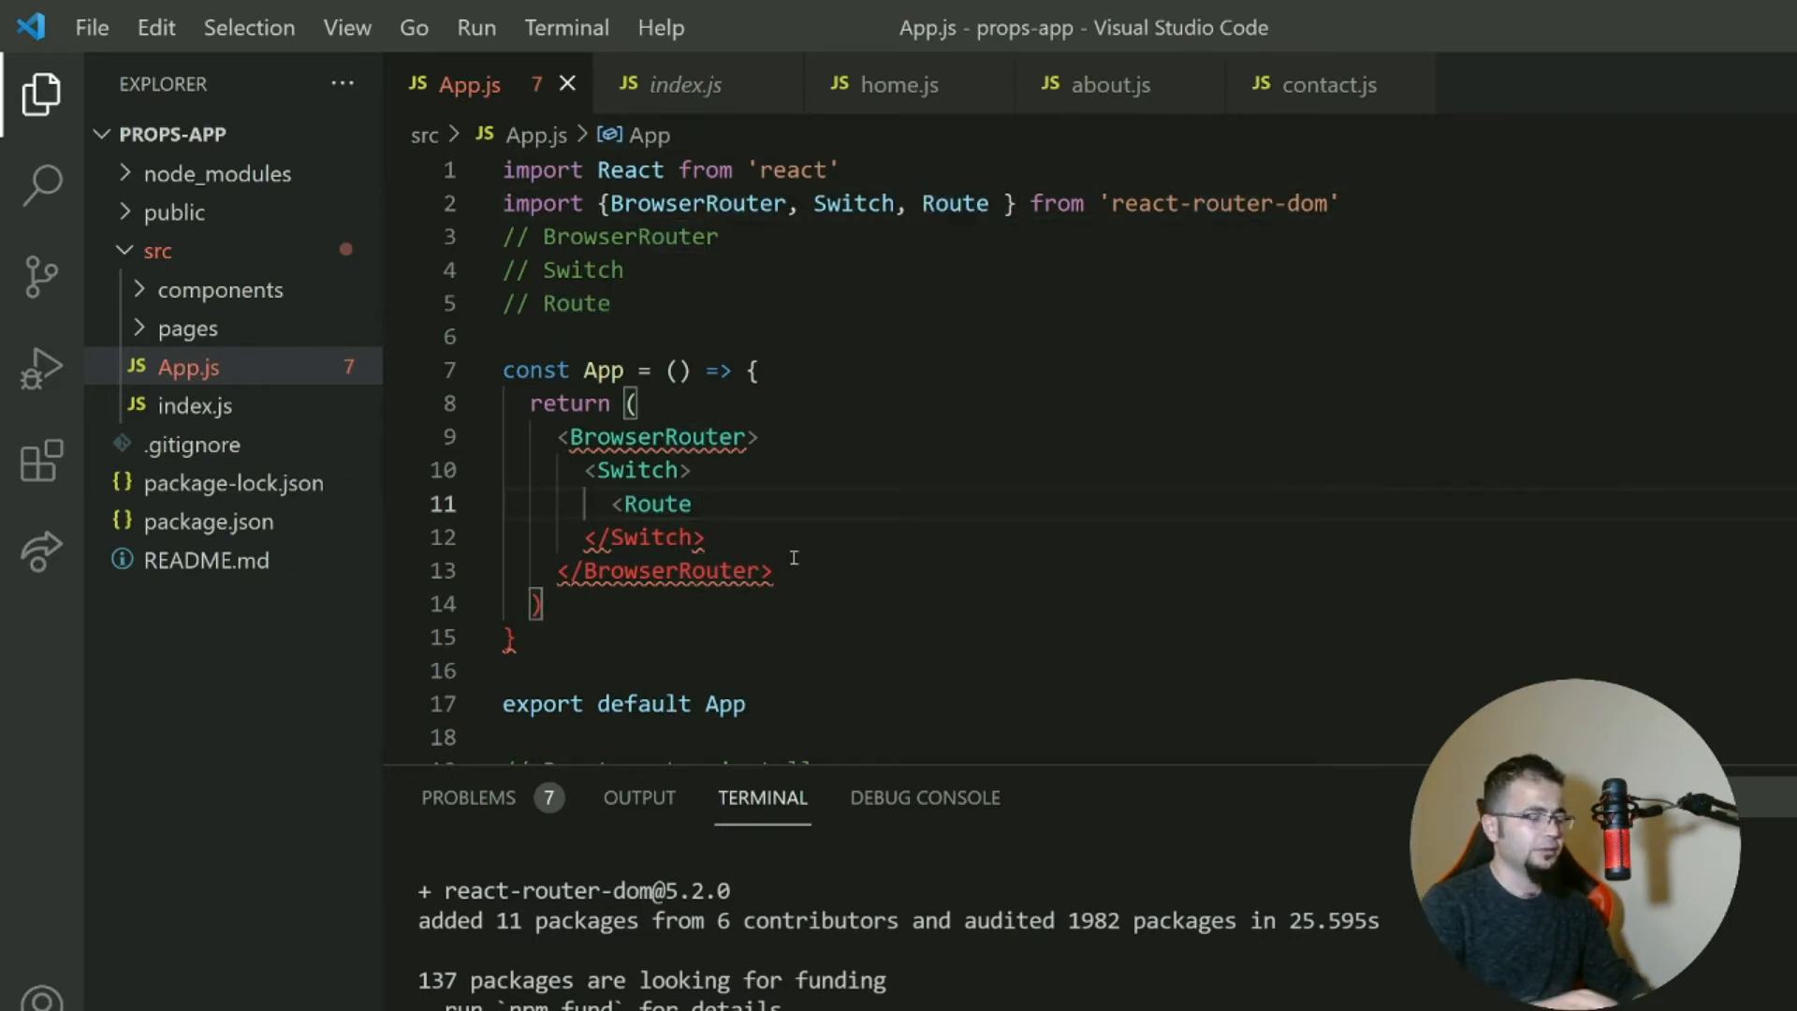
{"action": "type", "text": "path='"}
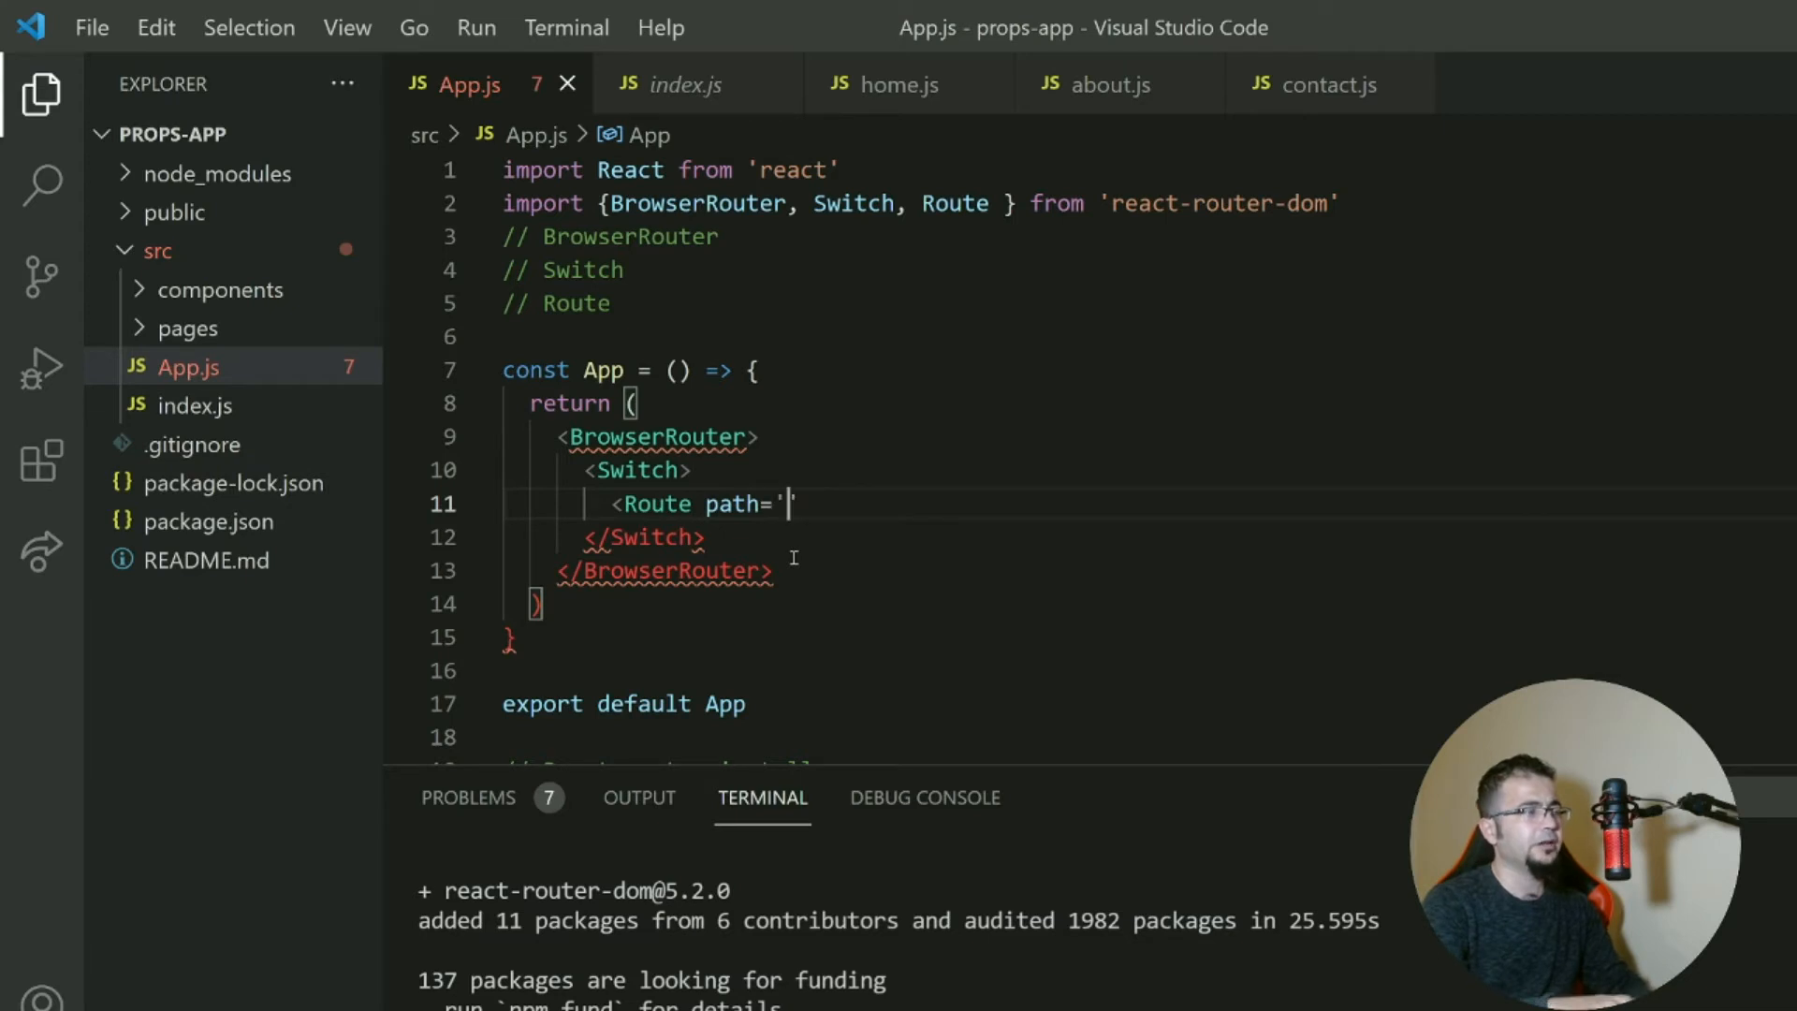
{"action": "type", "text": "/"}
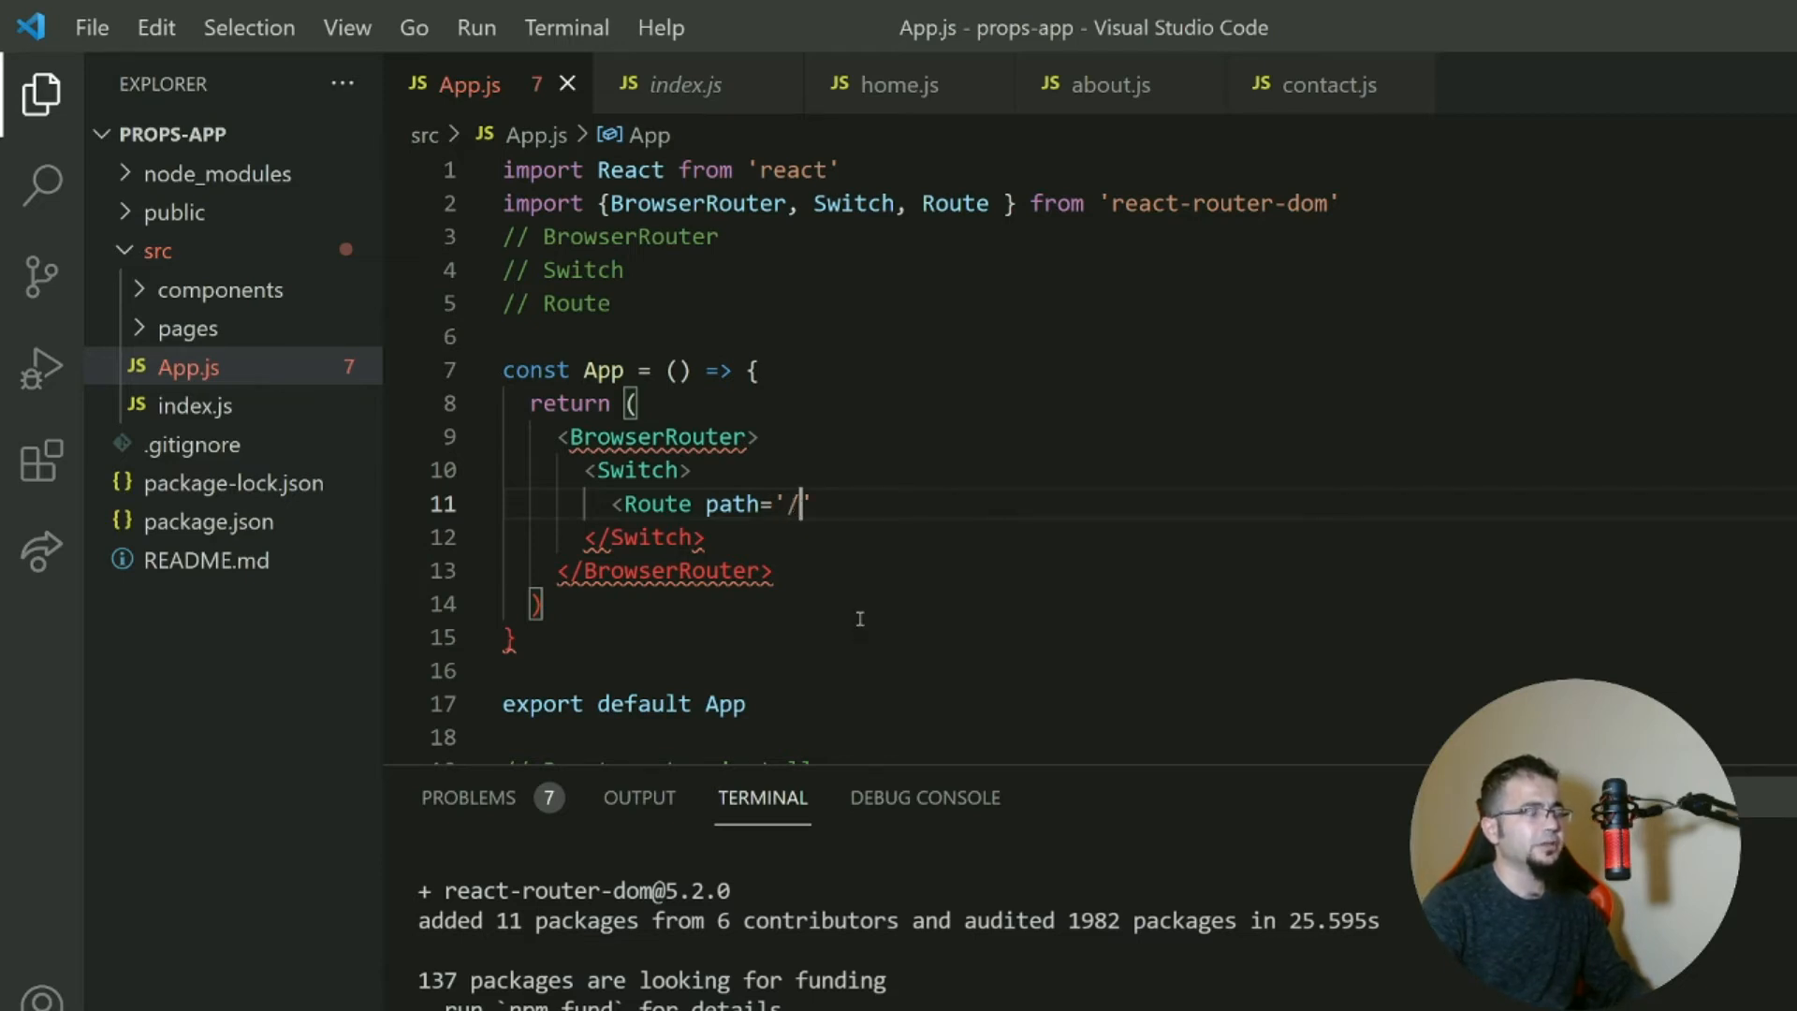
{"action": "type", "text": "/"}
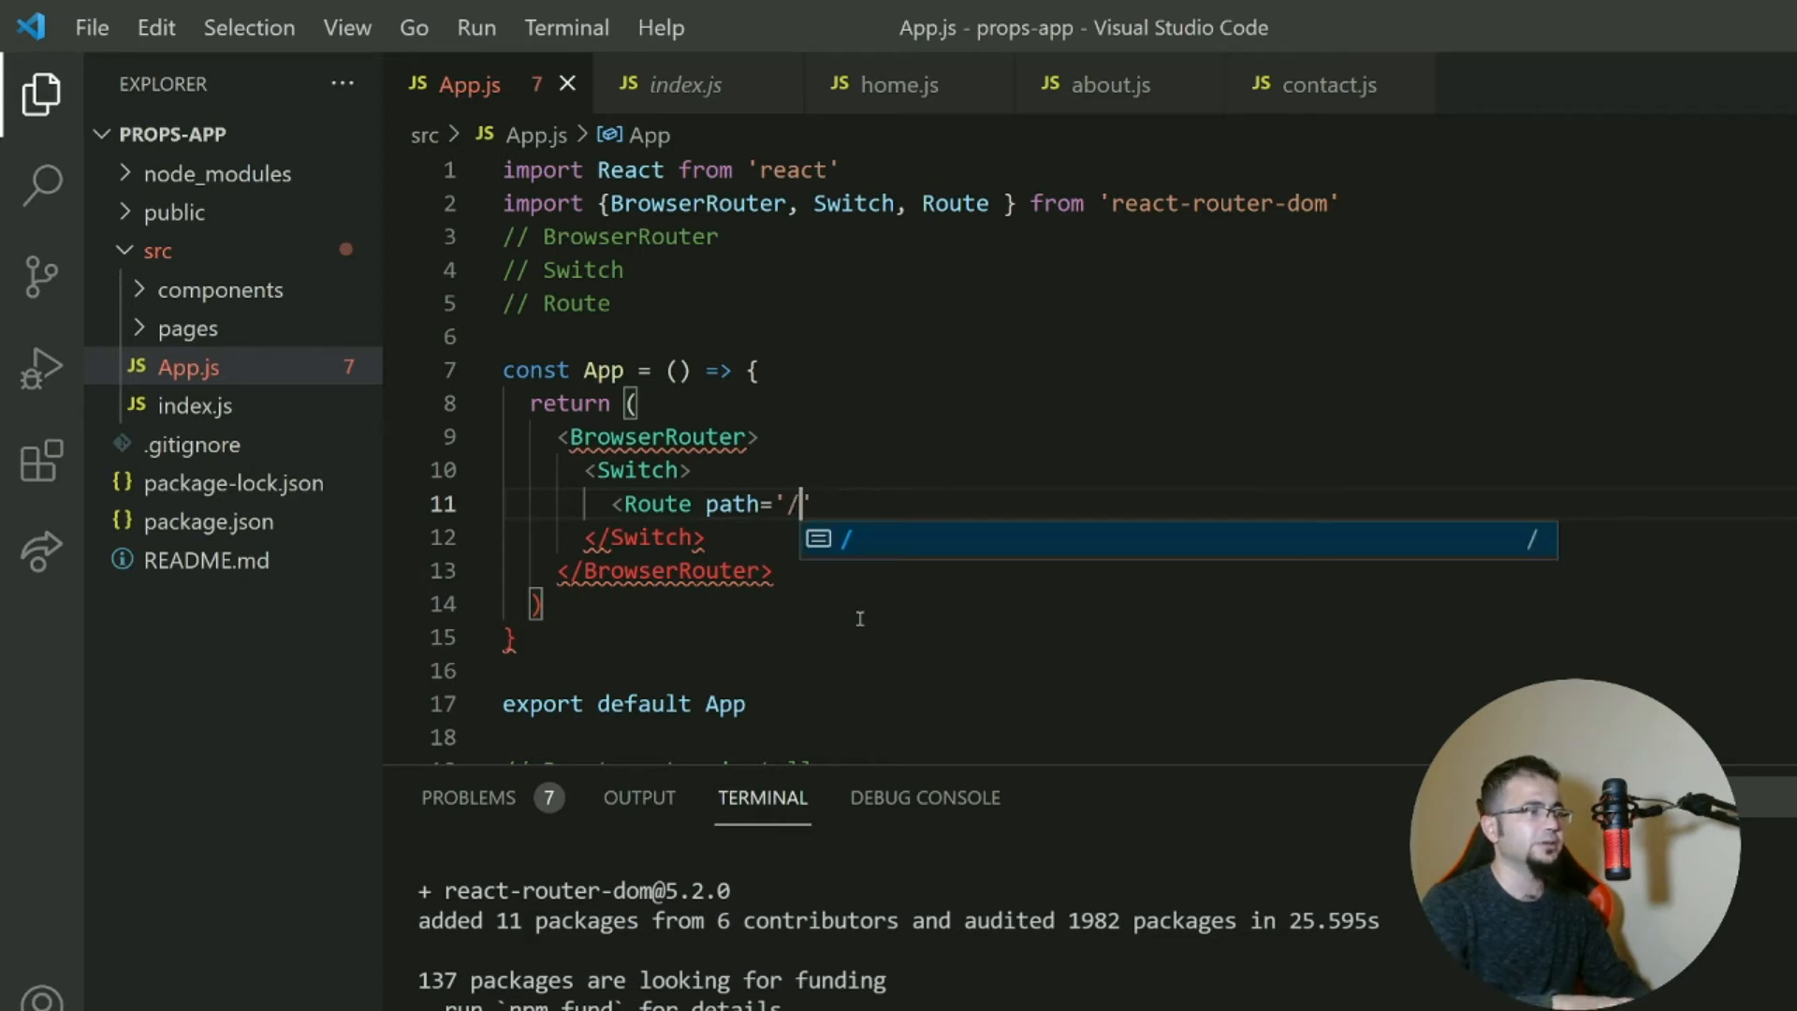
{"action": "type", "text": "about"}
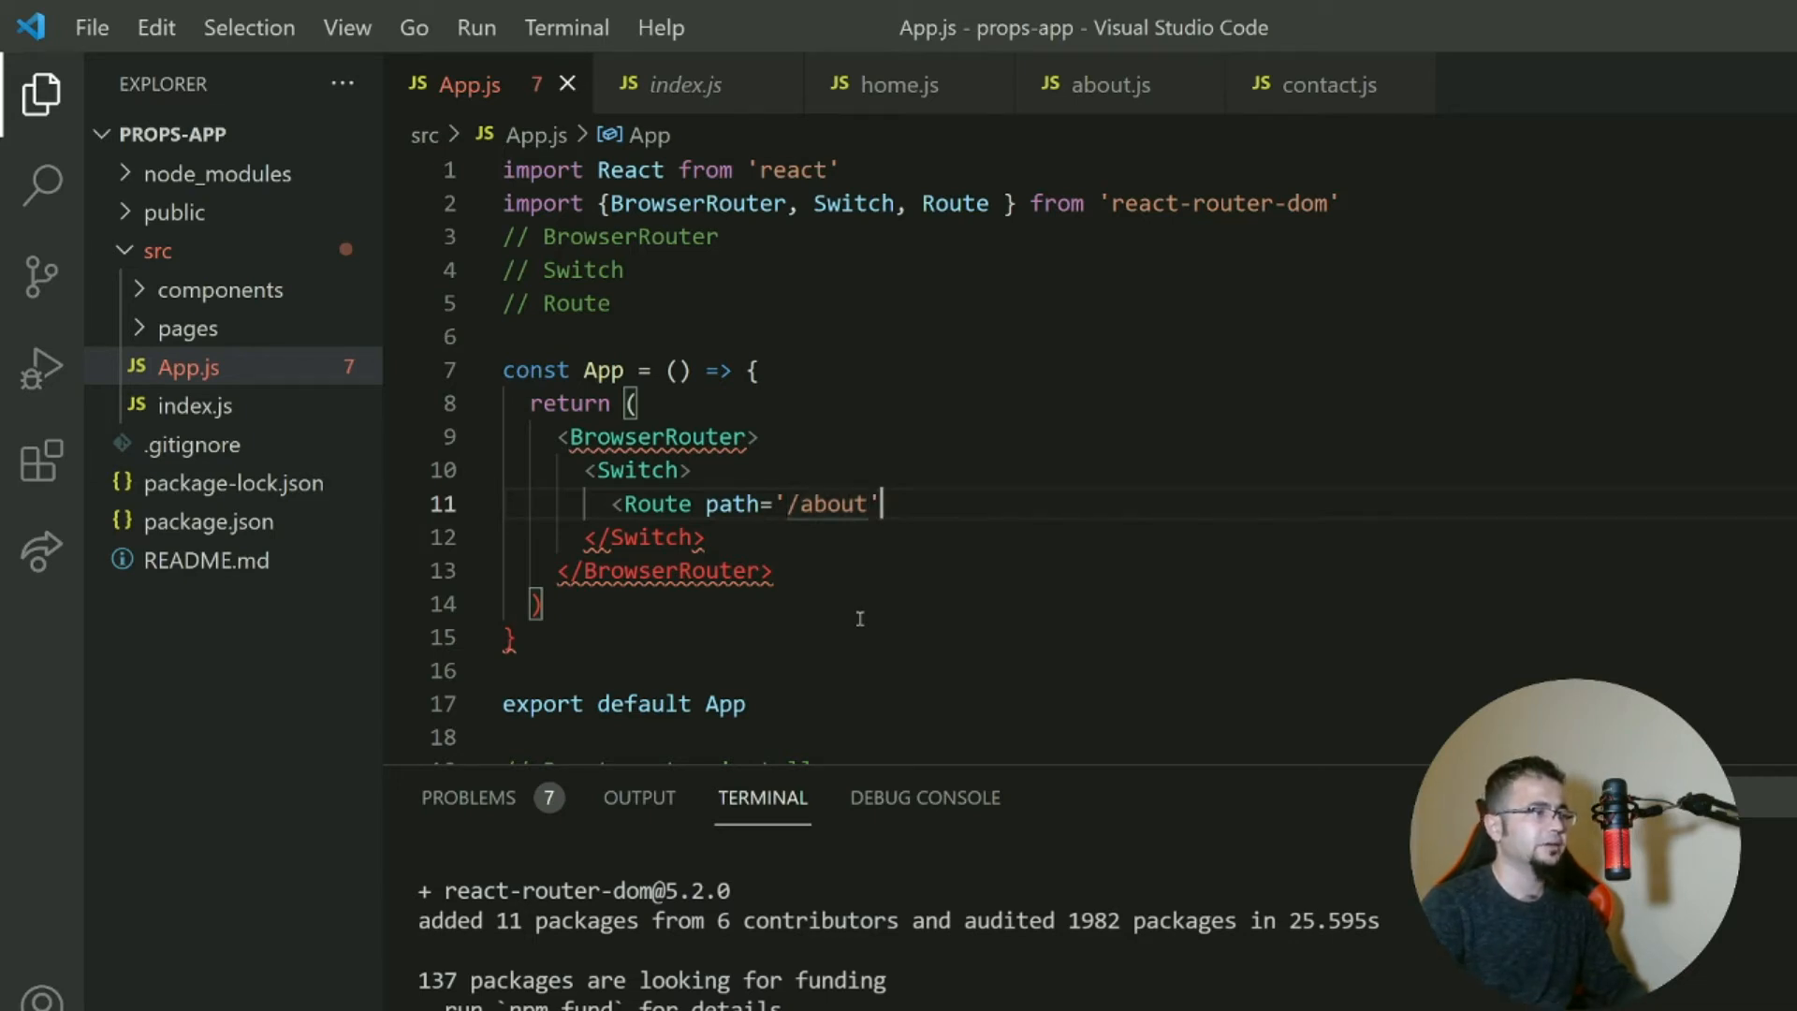
{"action": "key", "text": "Backspace"}
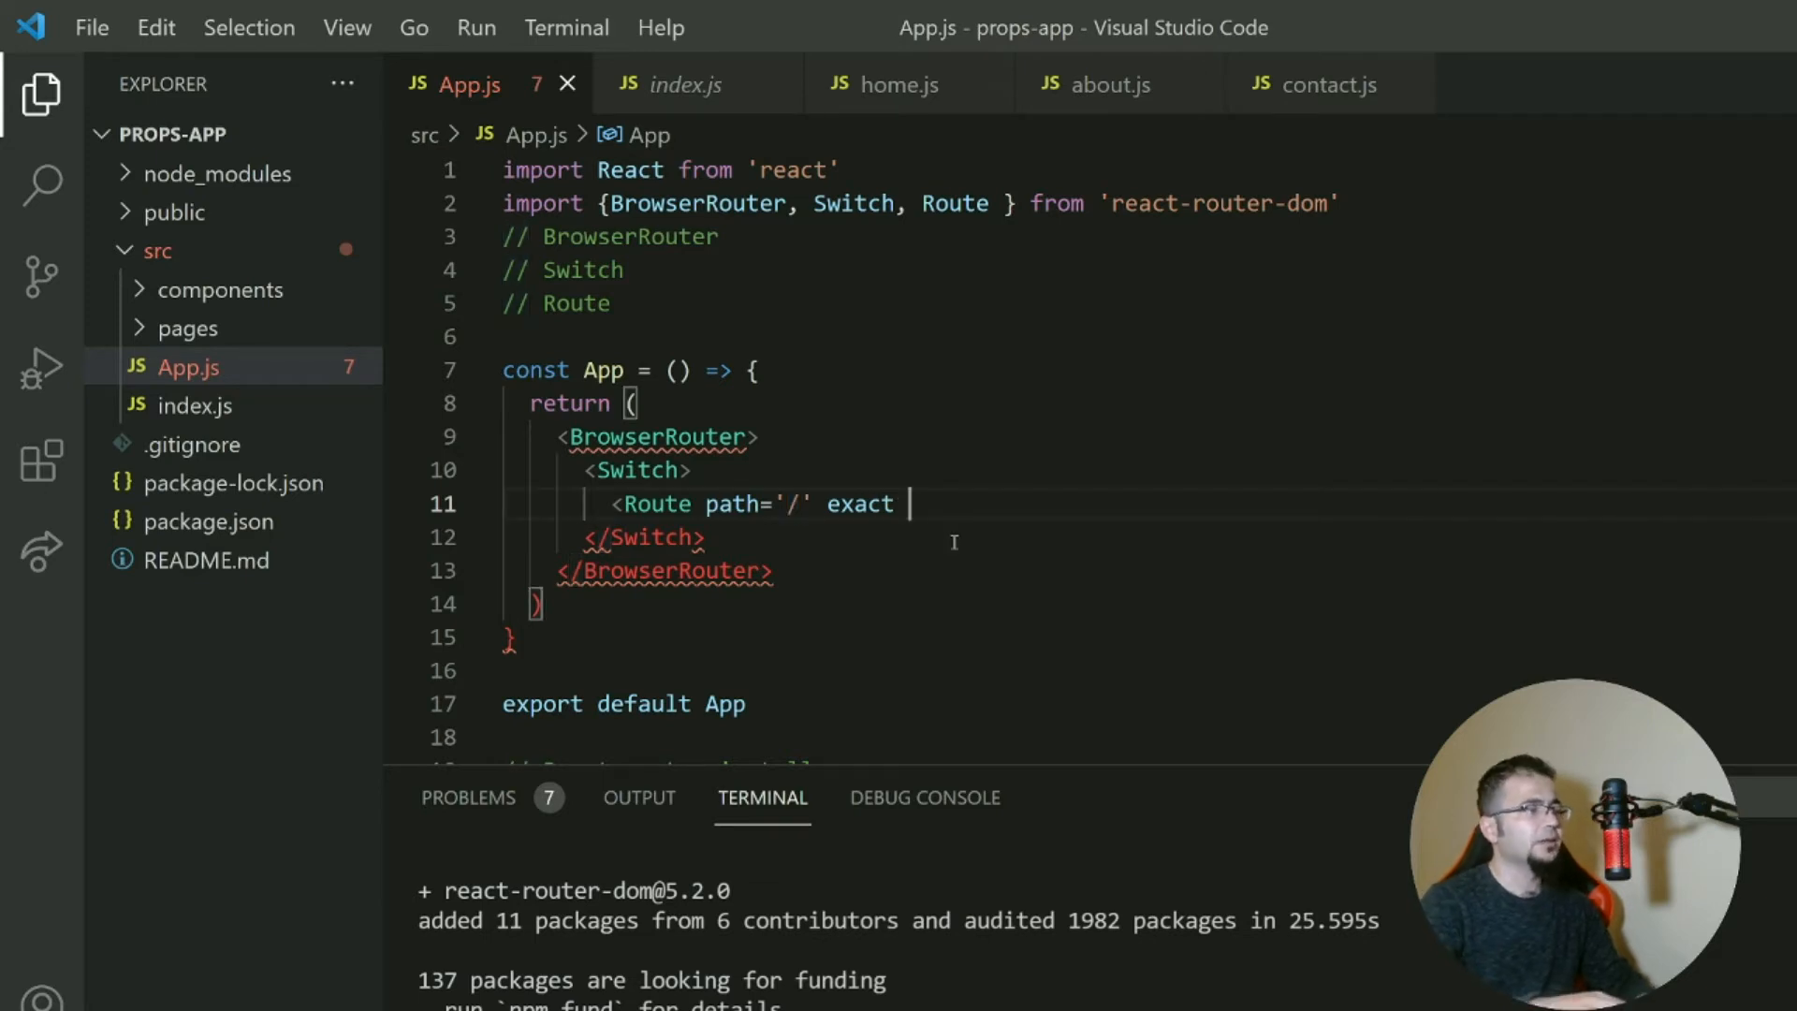
Set the route's component={Home} and import Home from './pages/home'.
{"action": "type", "text": "component"}
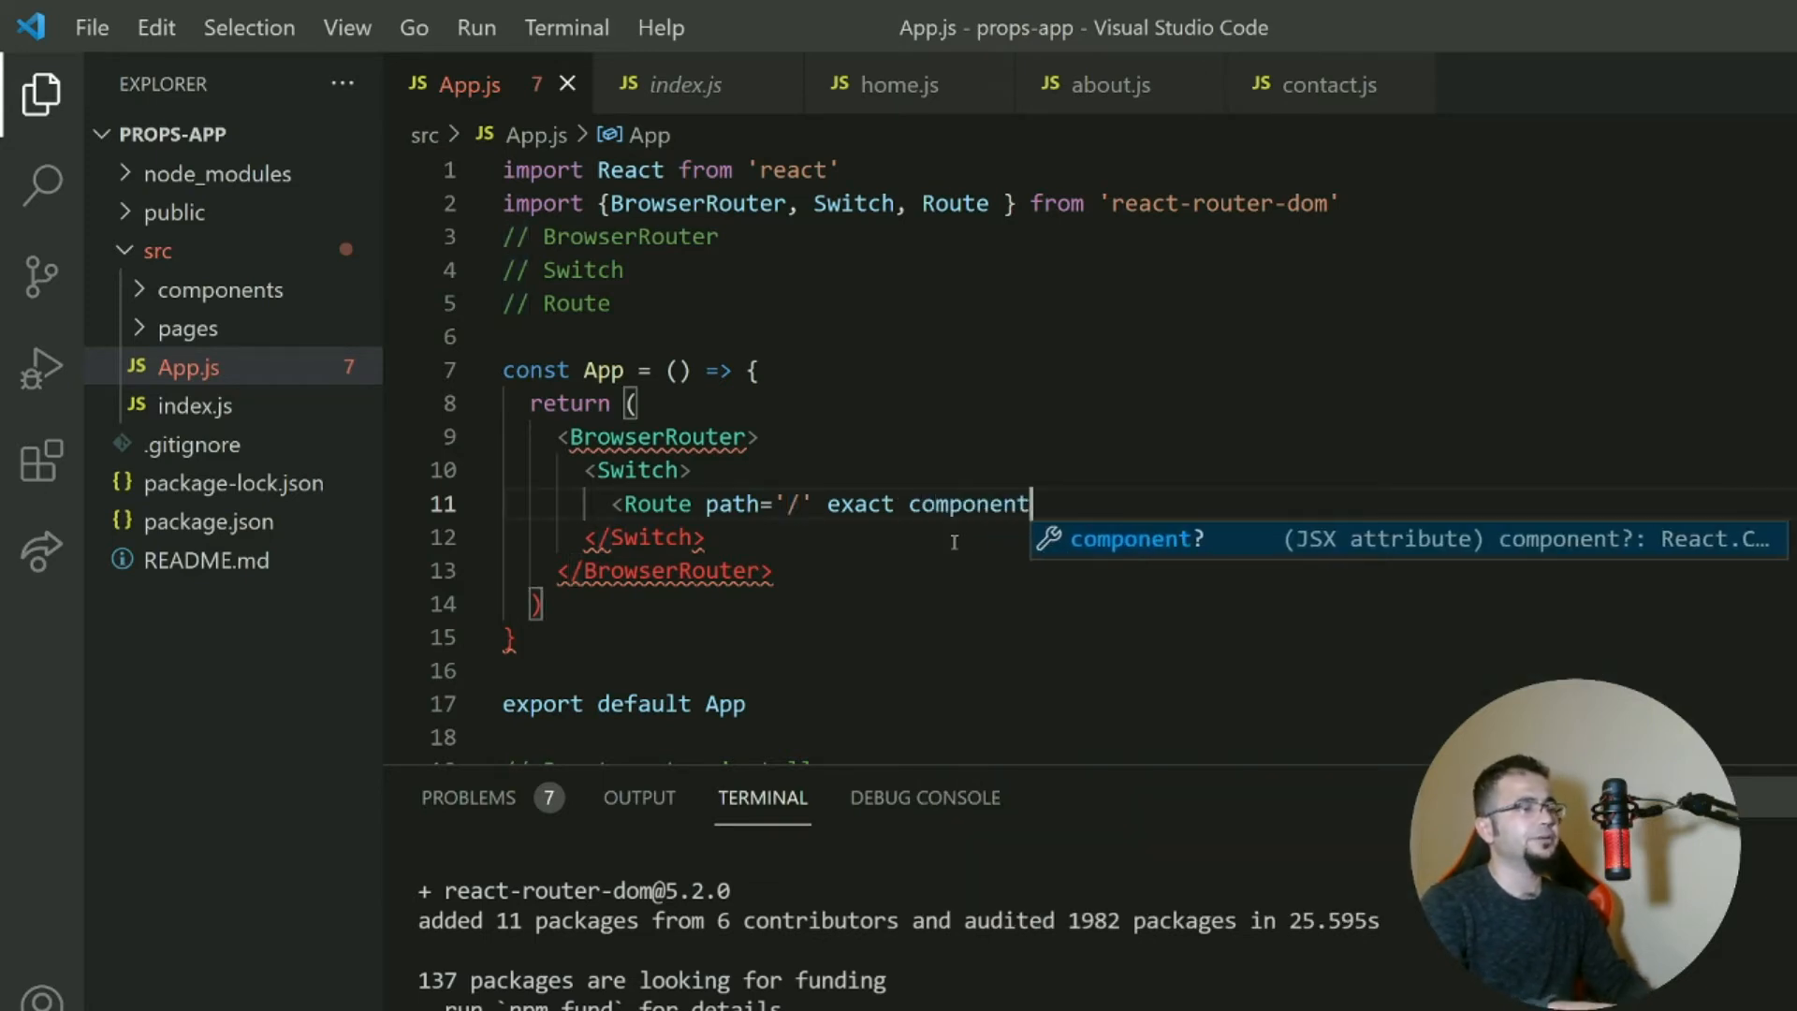
{"action": "key", "text": "Backspace"}
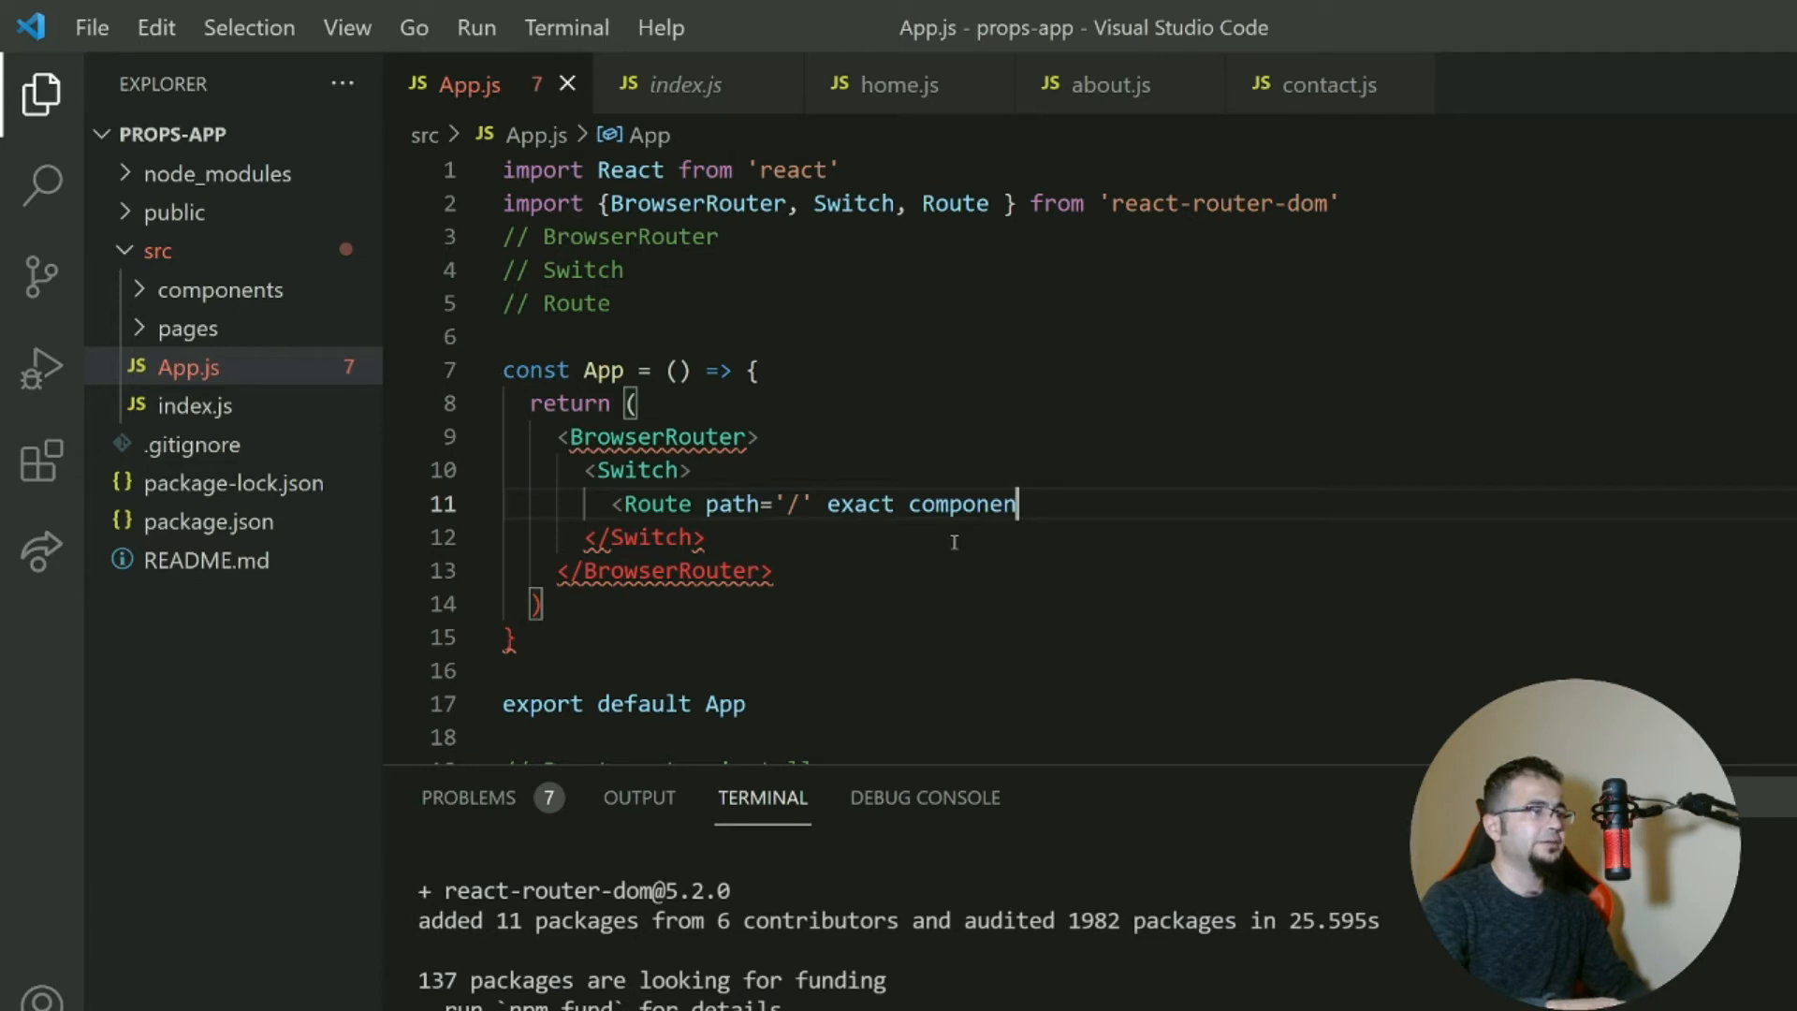
{"action": "type", "text": "t={}"}
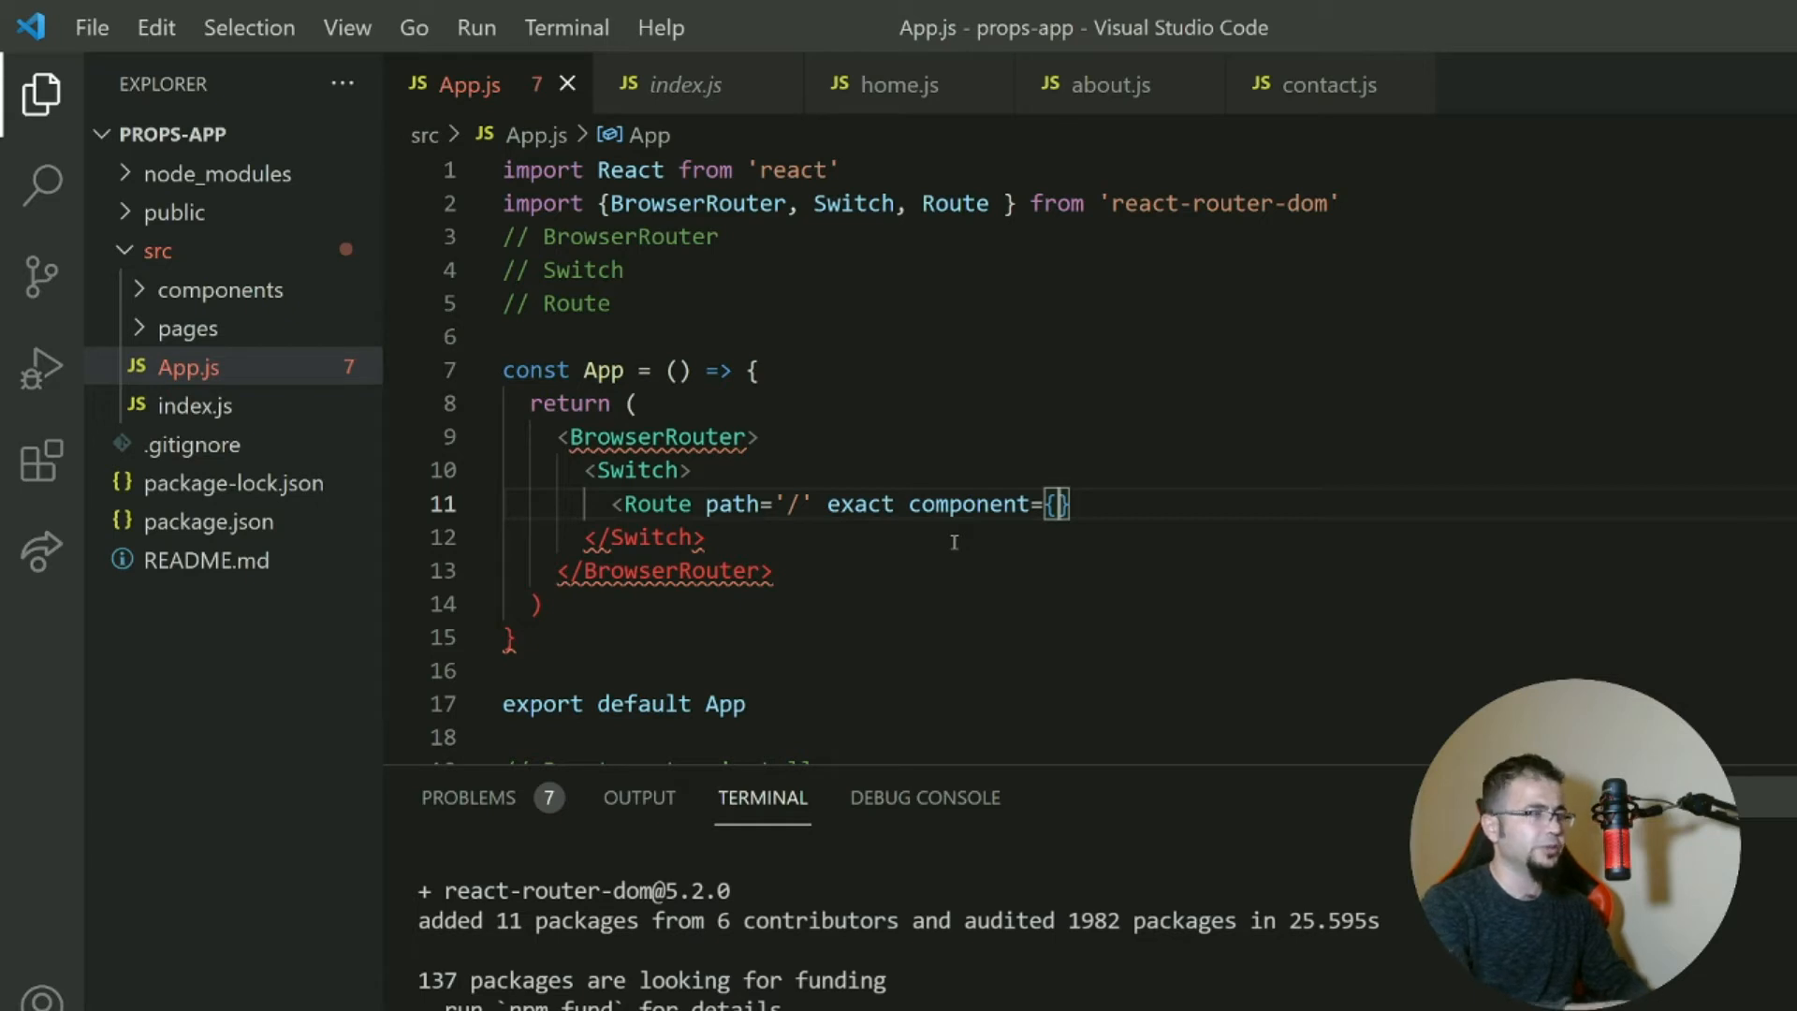
{"action": "type", "text": "Home"}
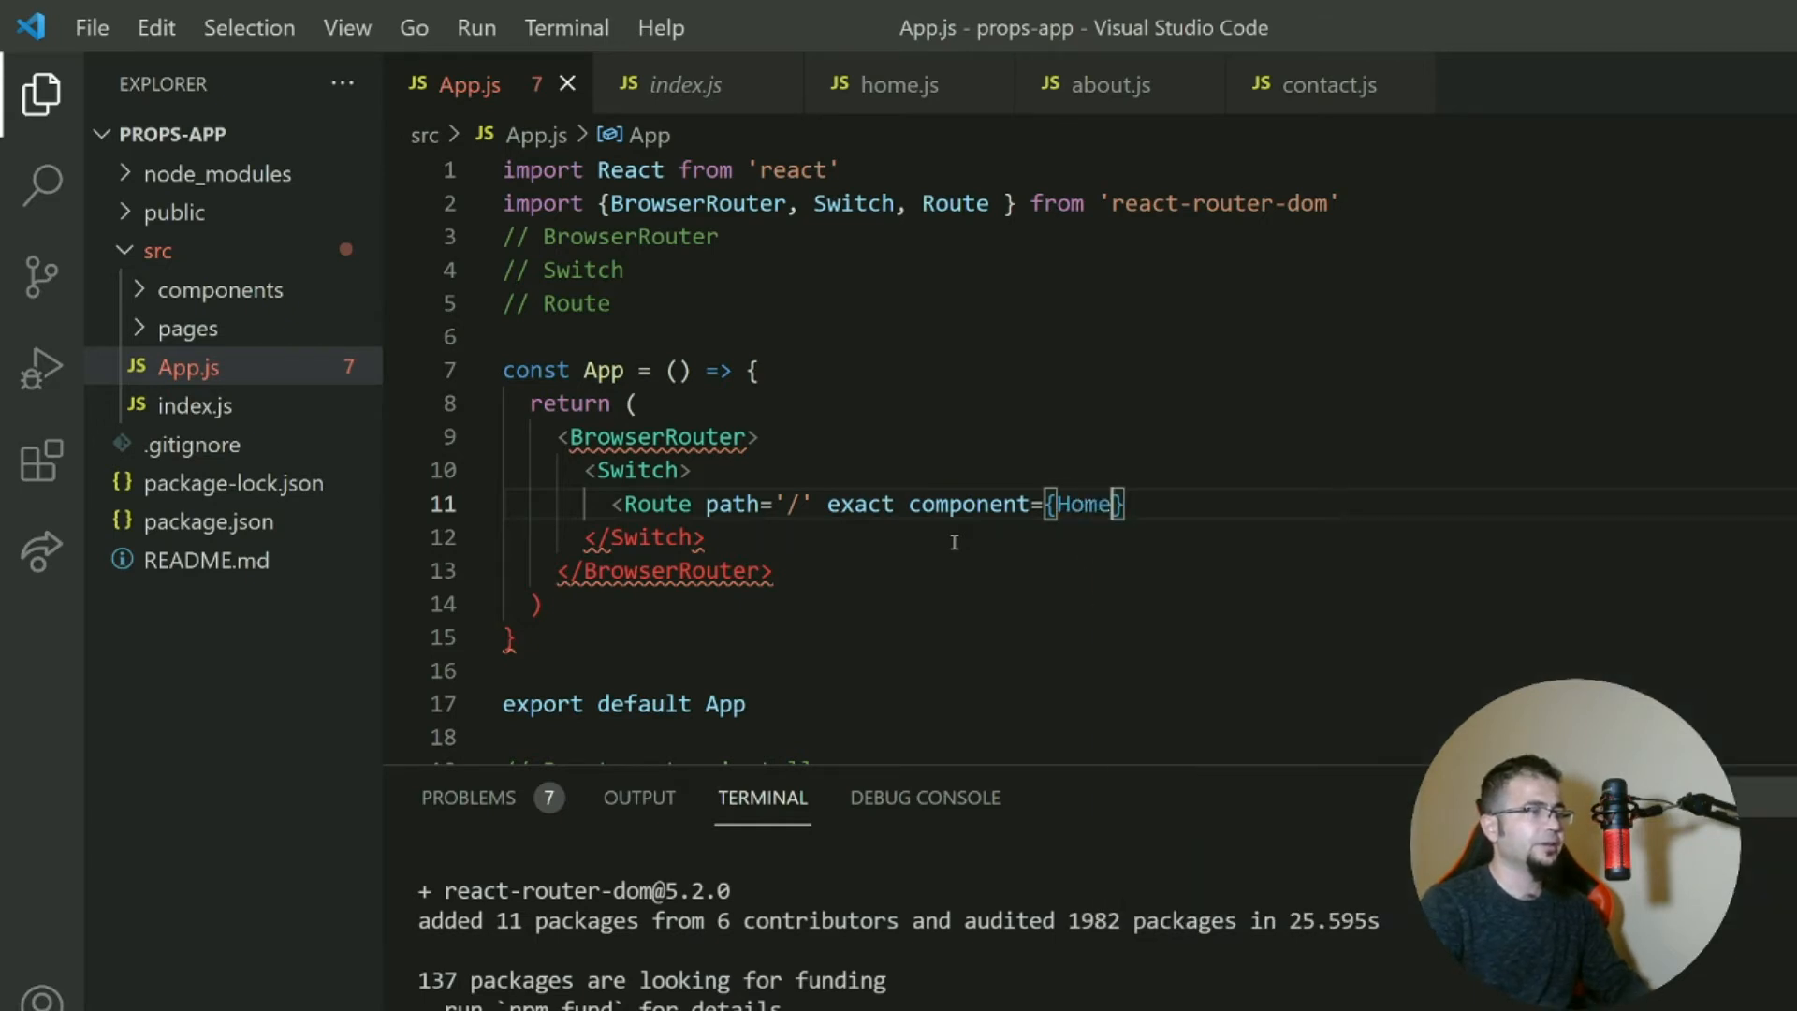
{"action": "type", "text": "import Home from './pages/home'"}
{"action": "type", "text": " />"}
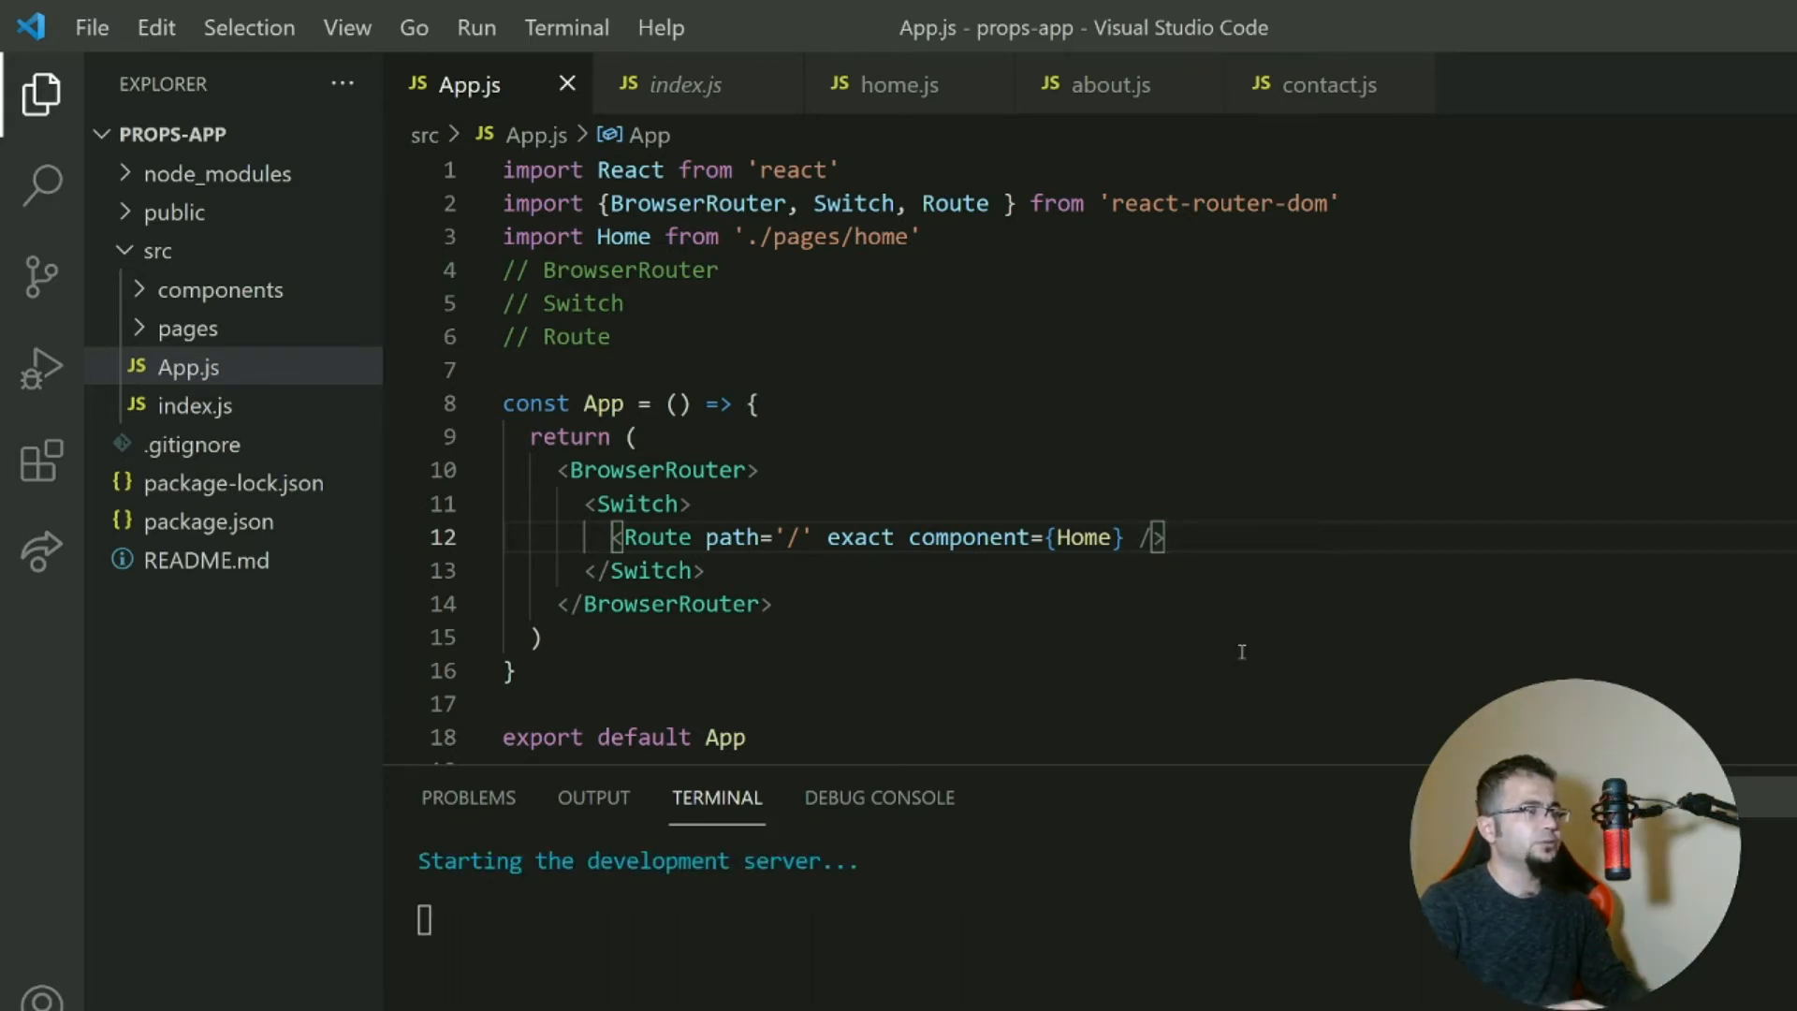
Write <Route path='/about' exact> with <About /> as its child in App.js.
{"action": "type", "text": "<R"}
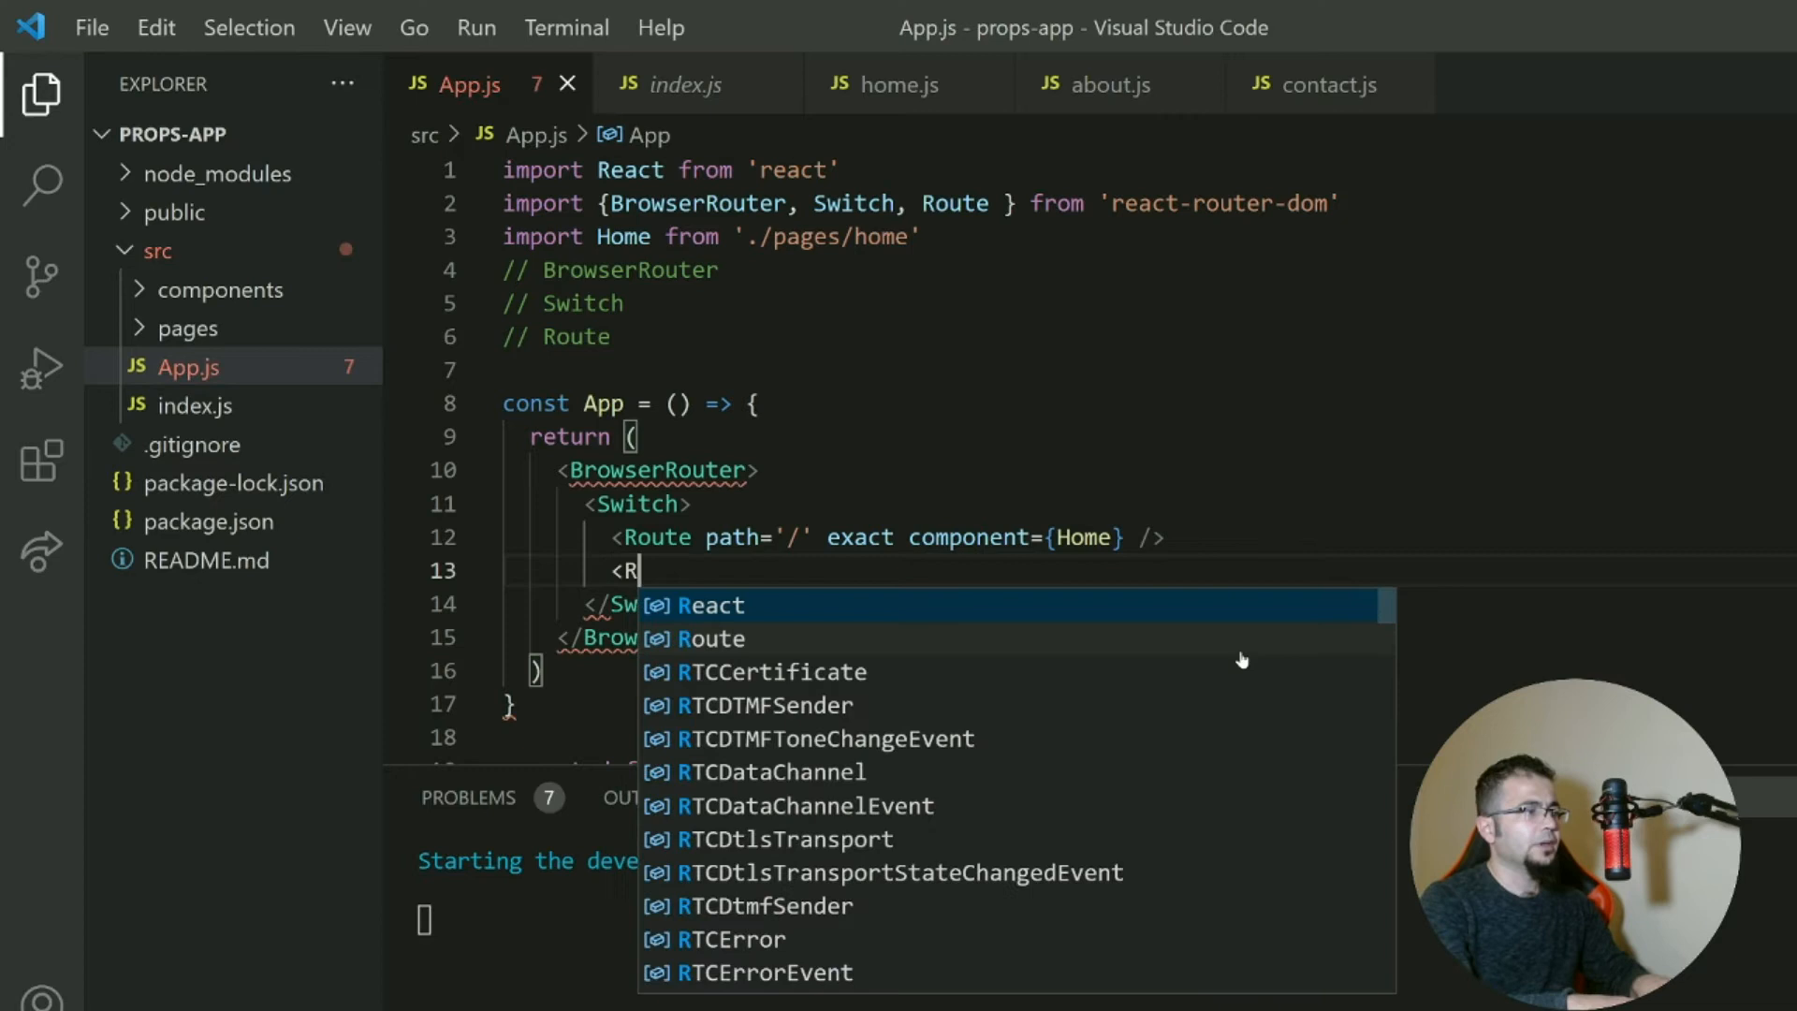
{"action": "type", "text": "oute path="}
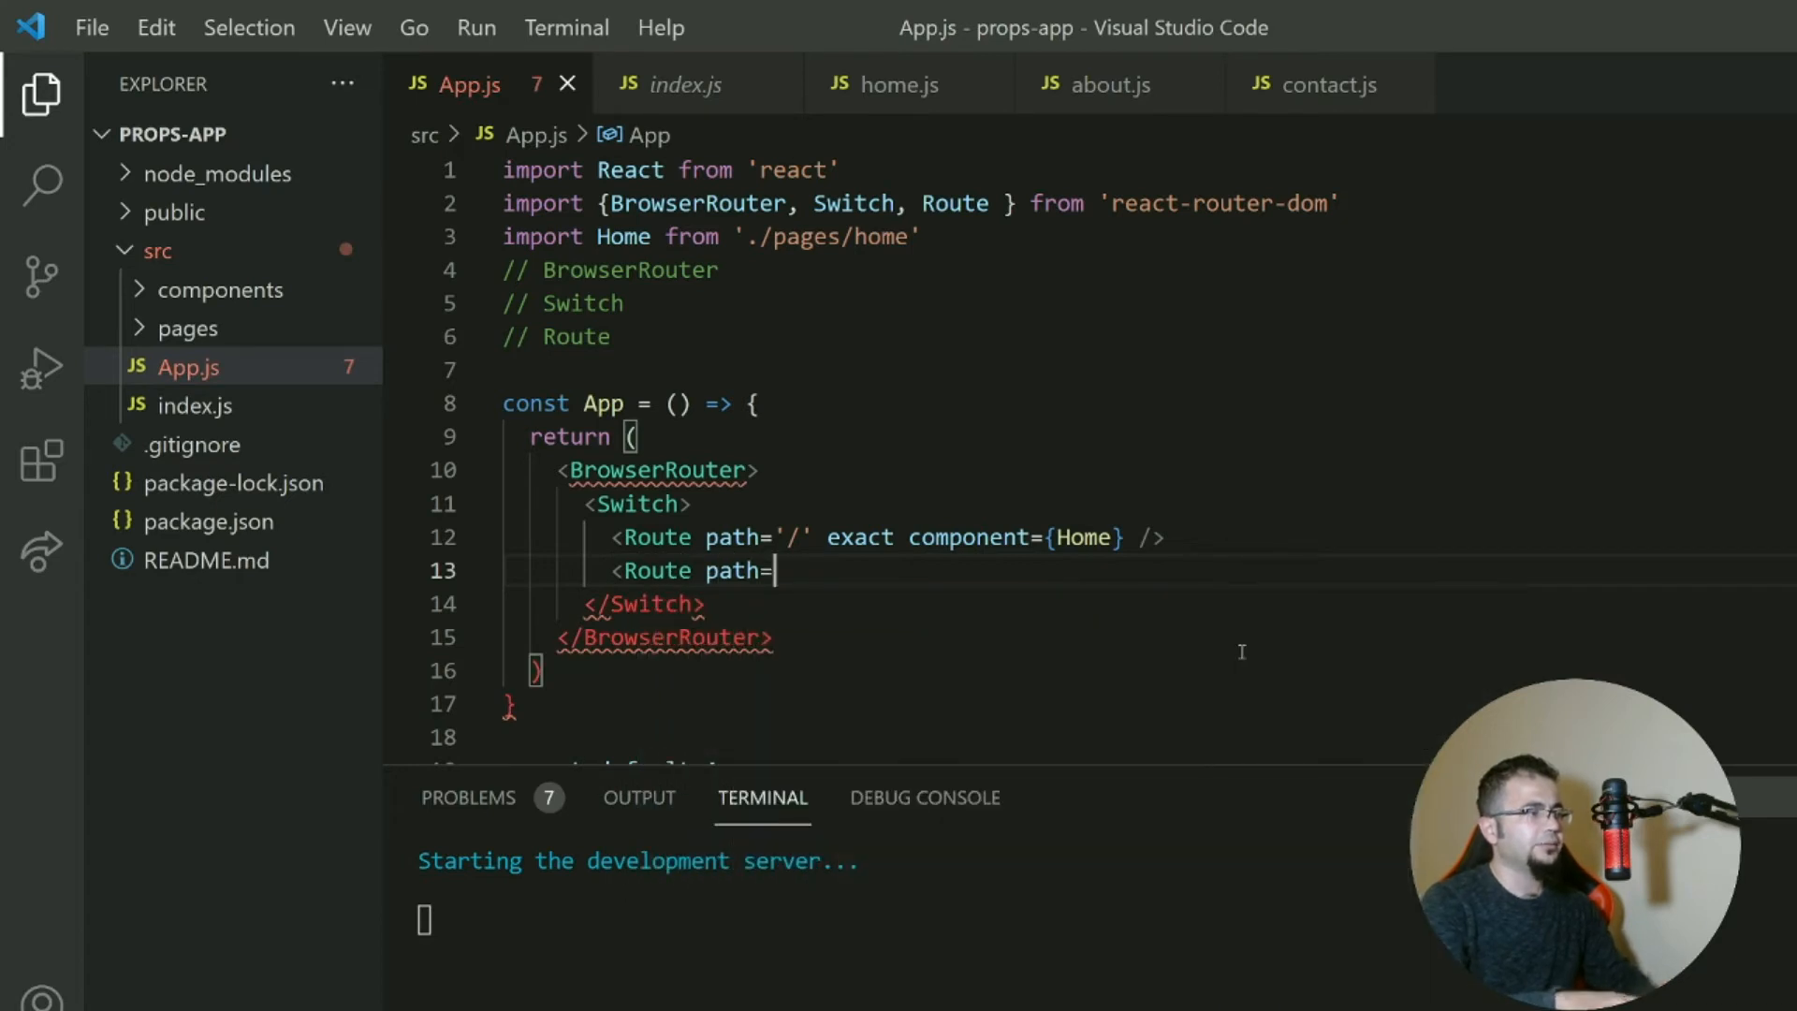
{"action": "type", "text": "'/about'"}
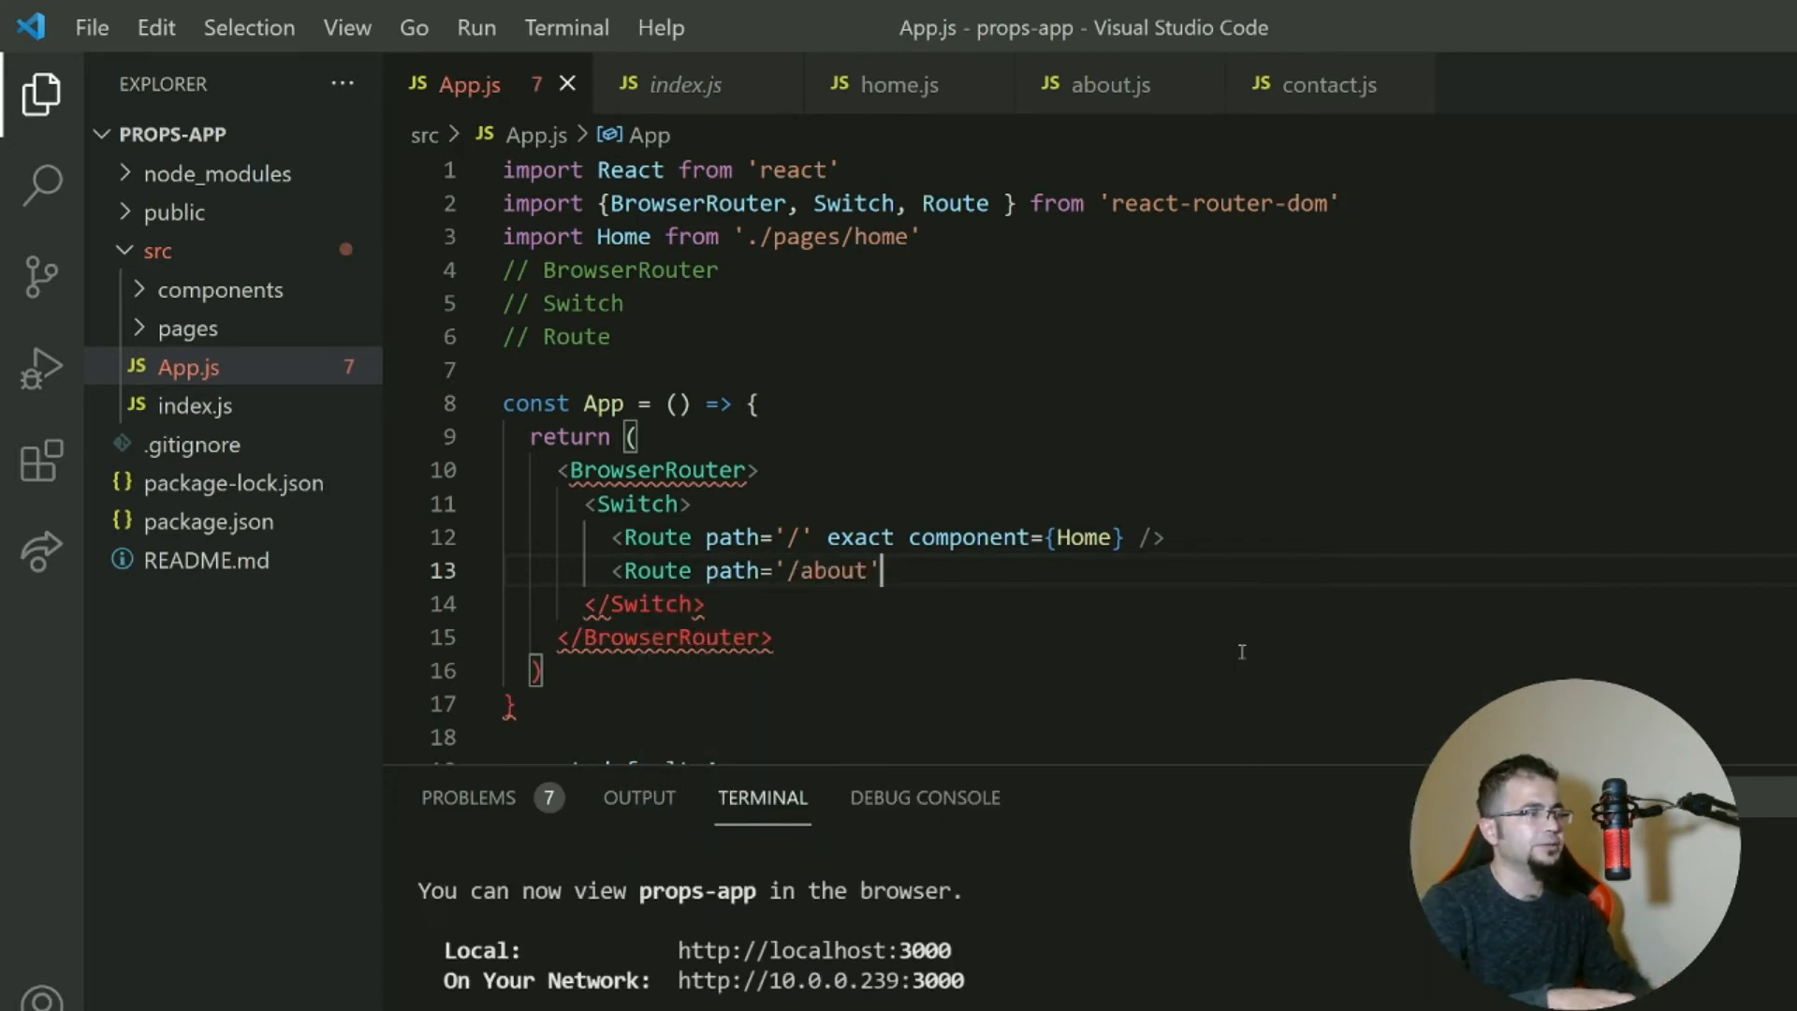
{"action": "type", "text": "exact>"}
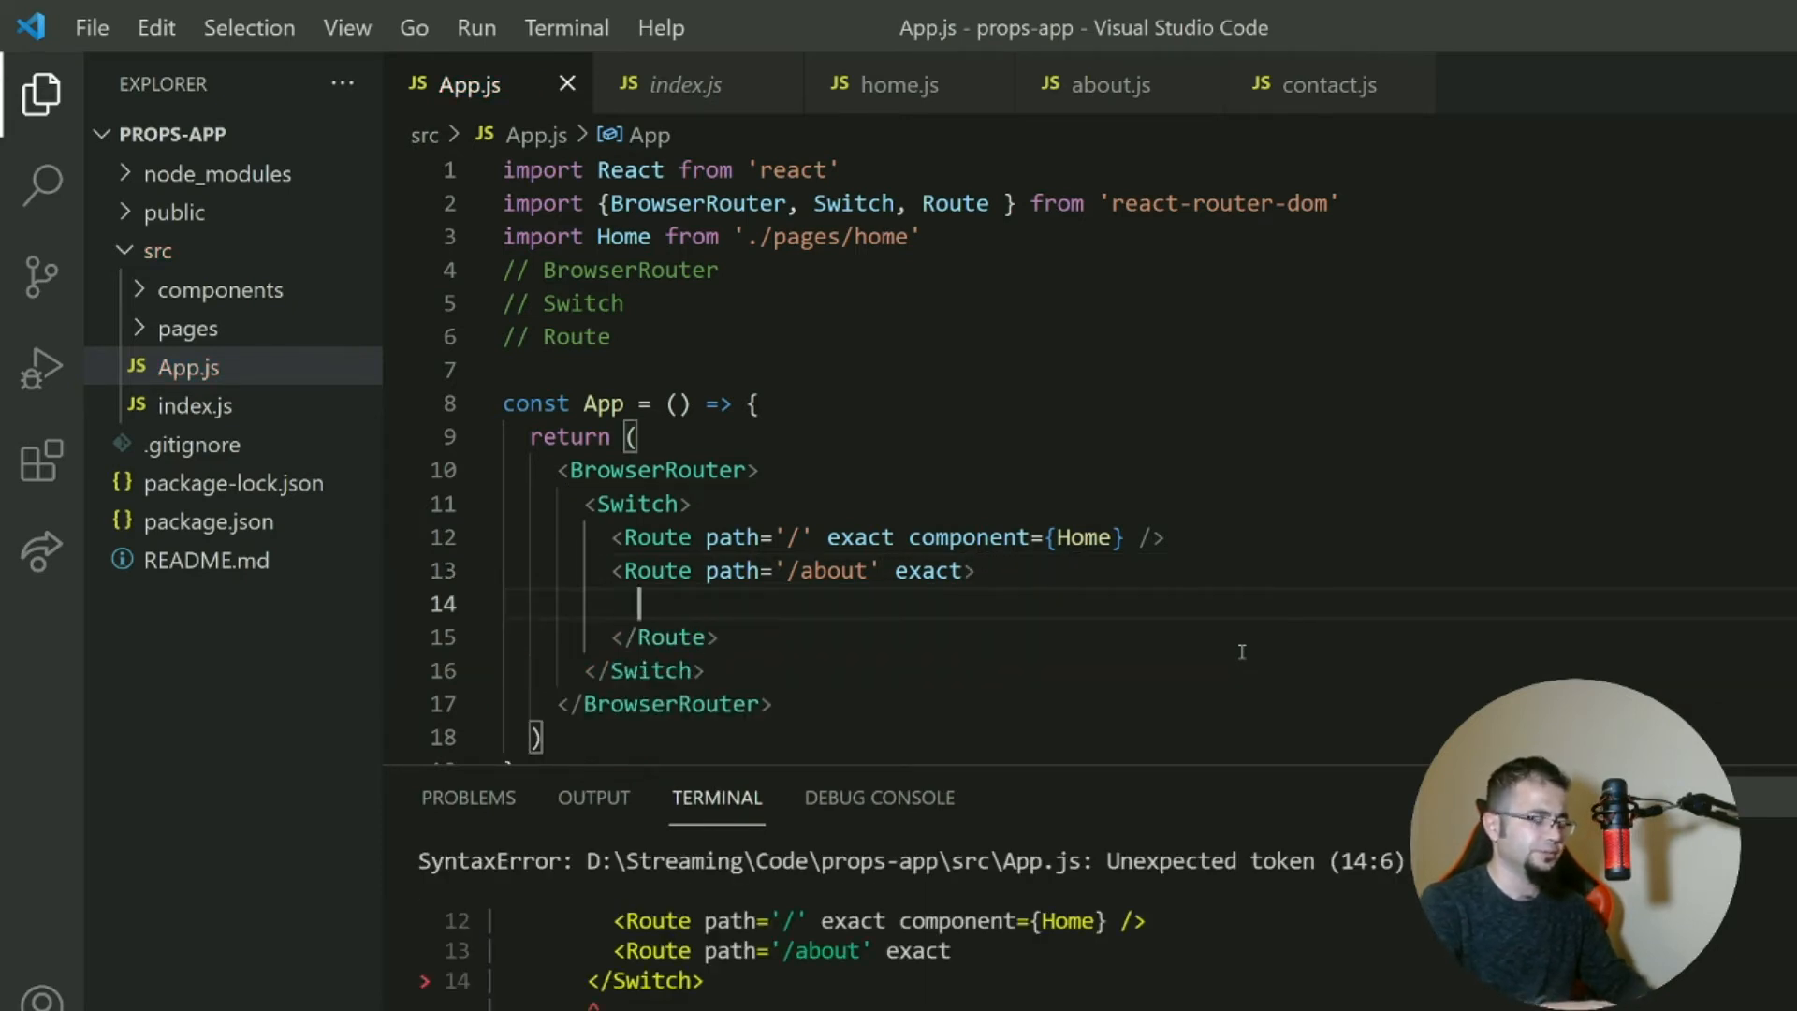
{"action": "type", "text": "<"}
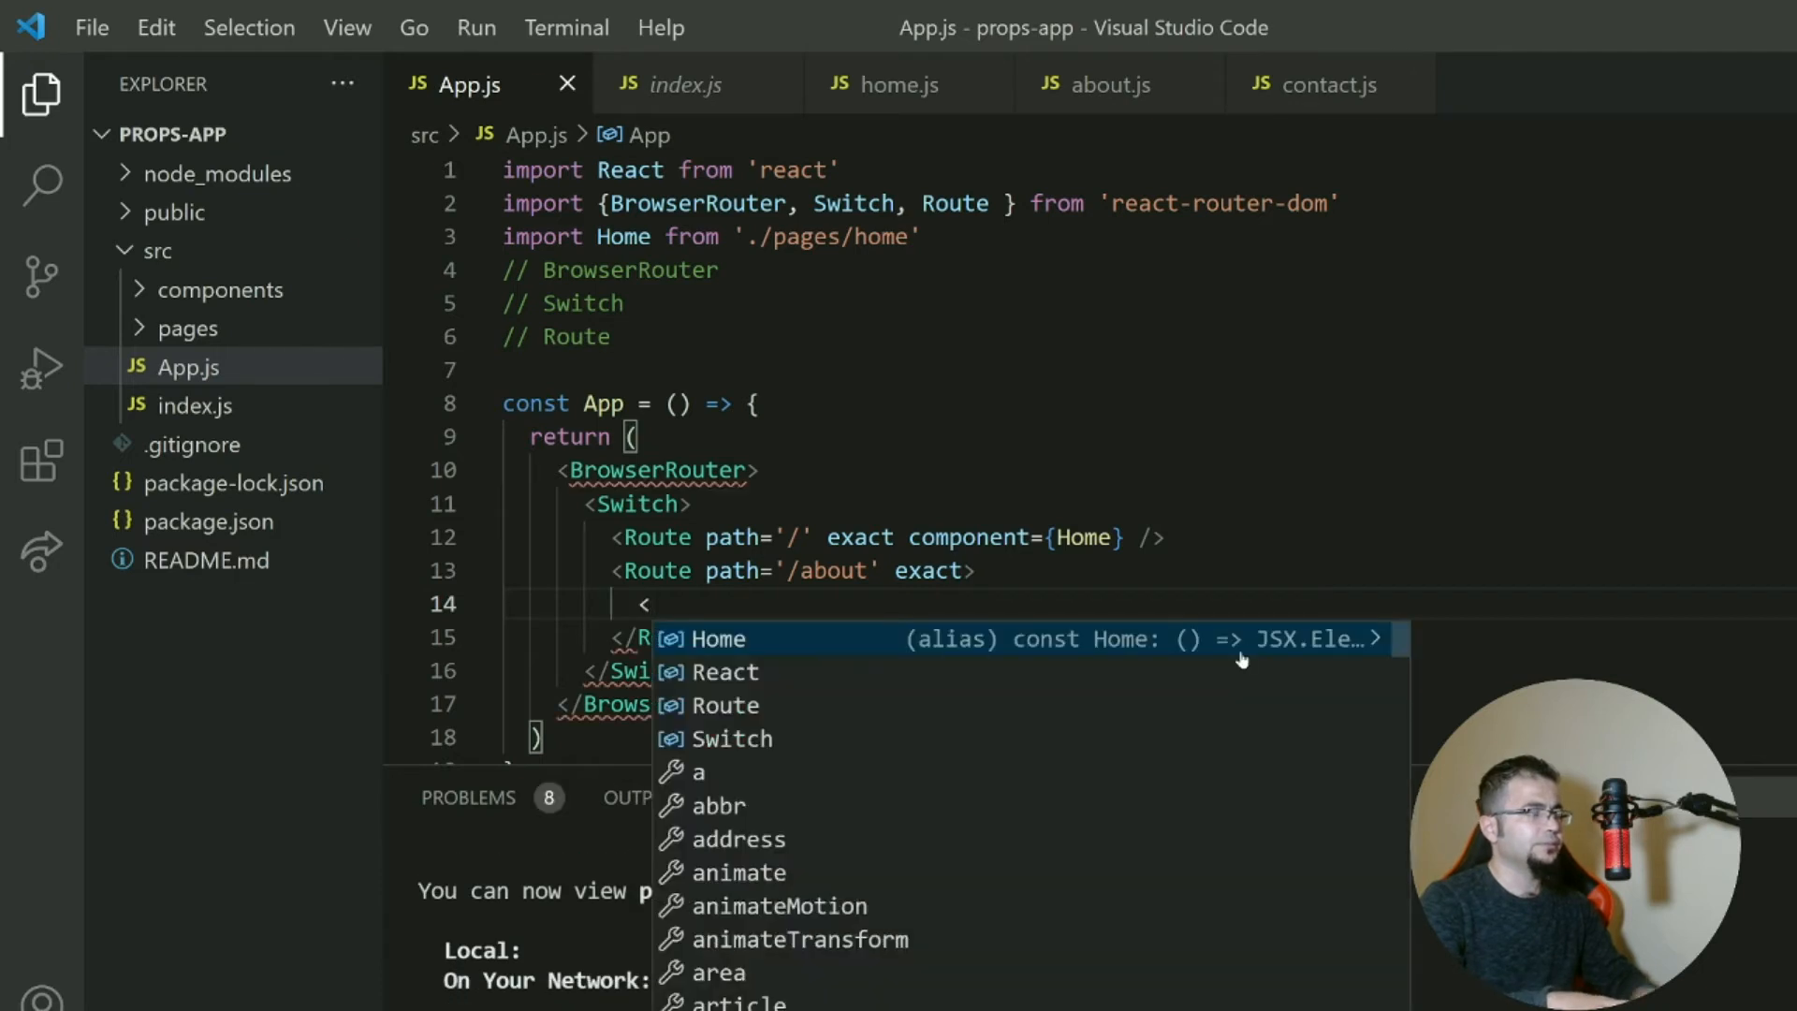
{"action": "type", "text": "A"}
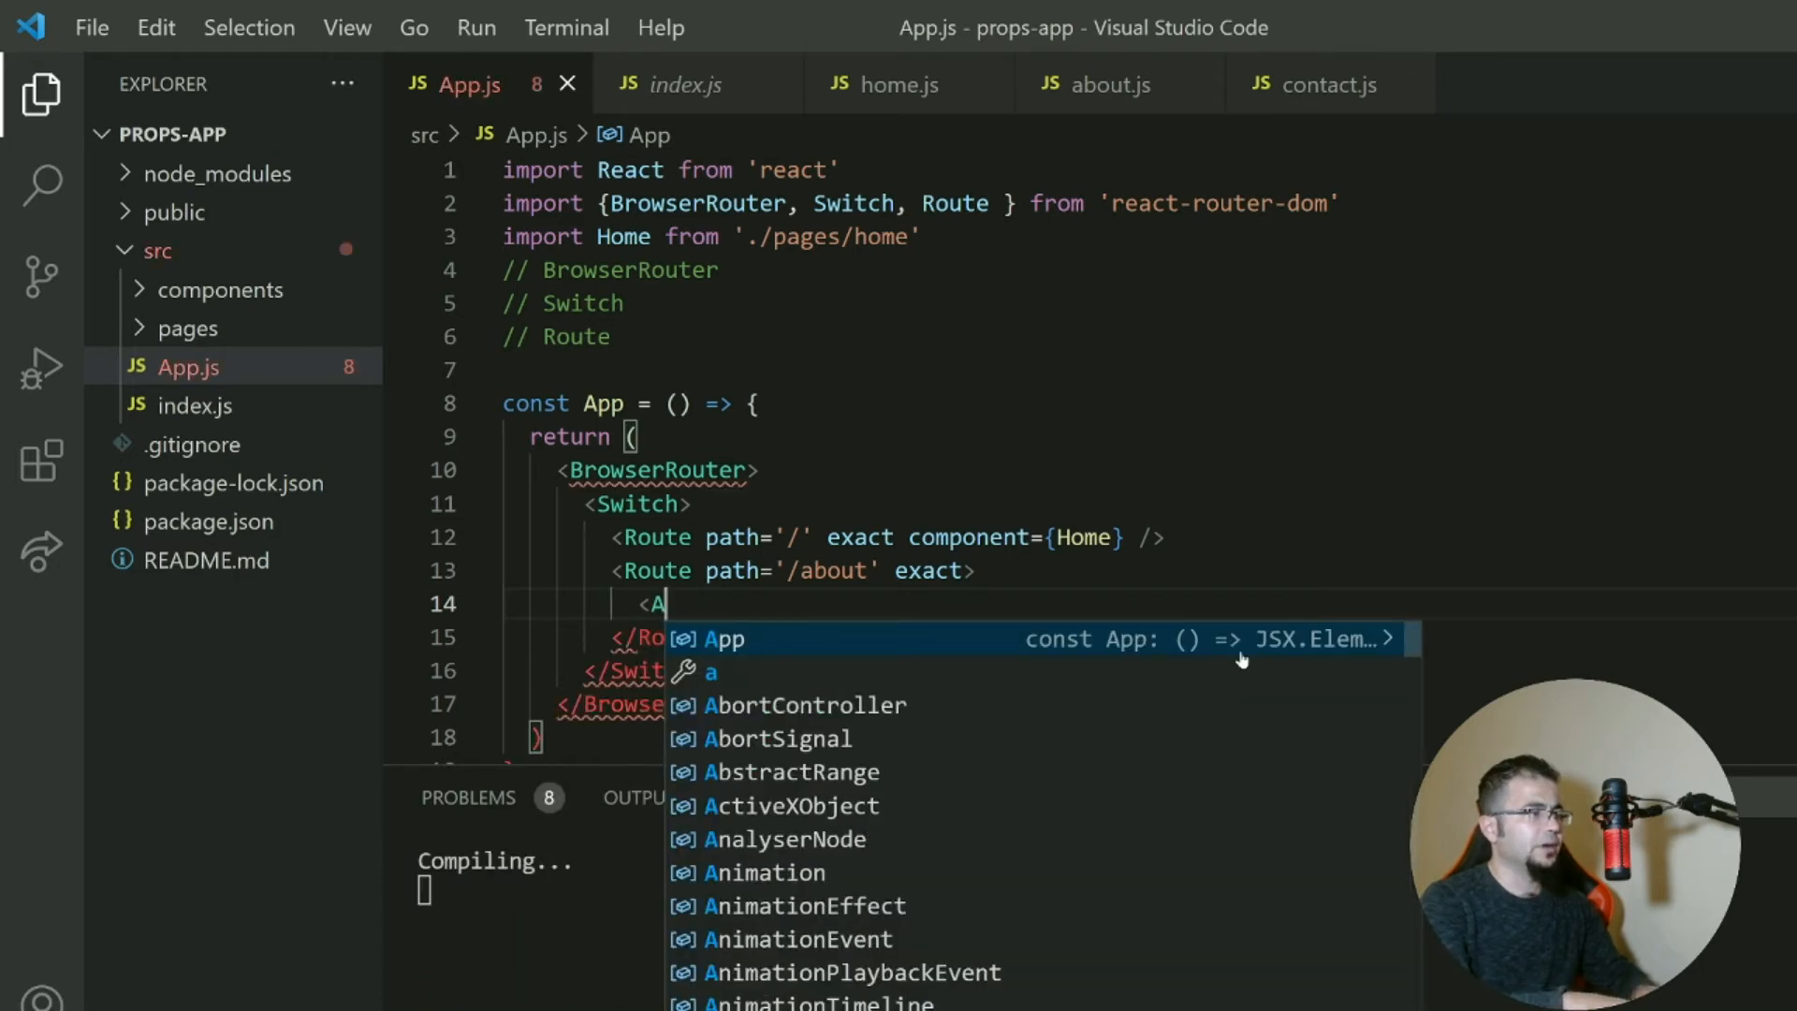
{"action": "type", "text": "bout />"}
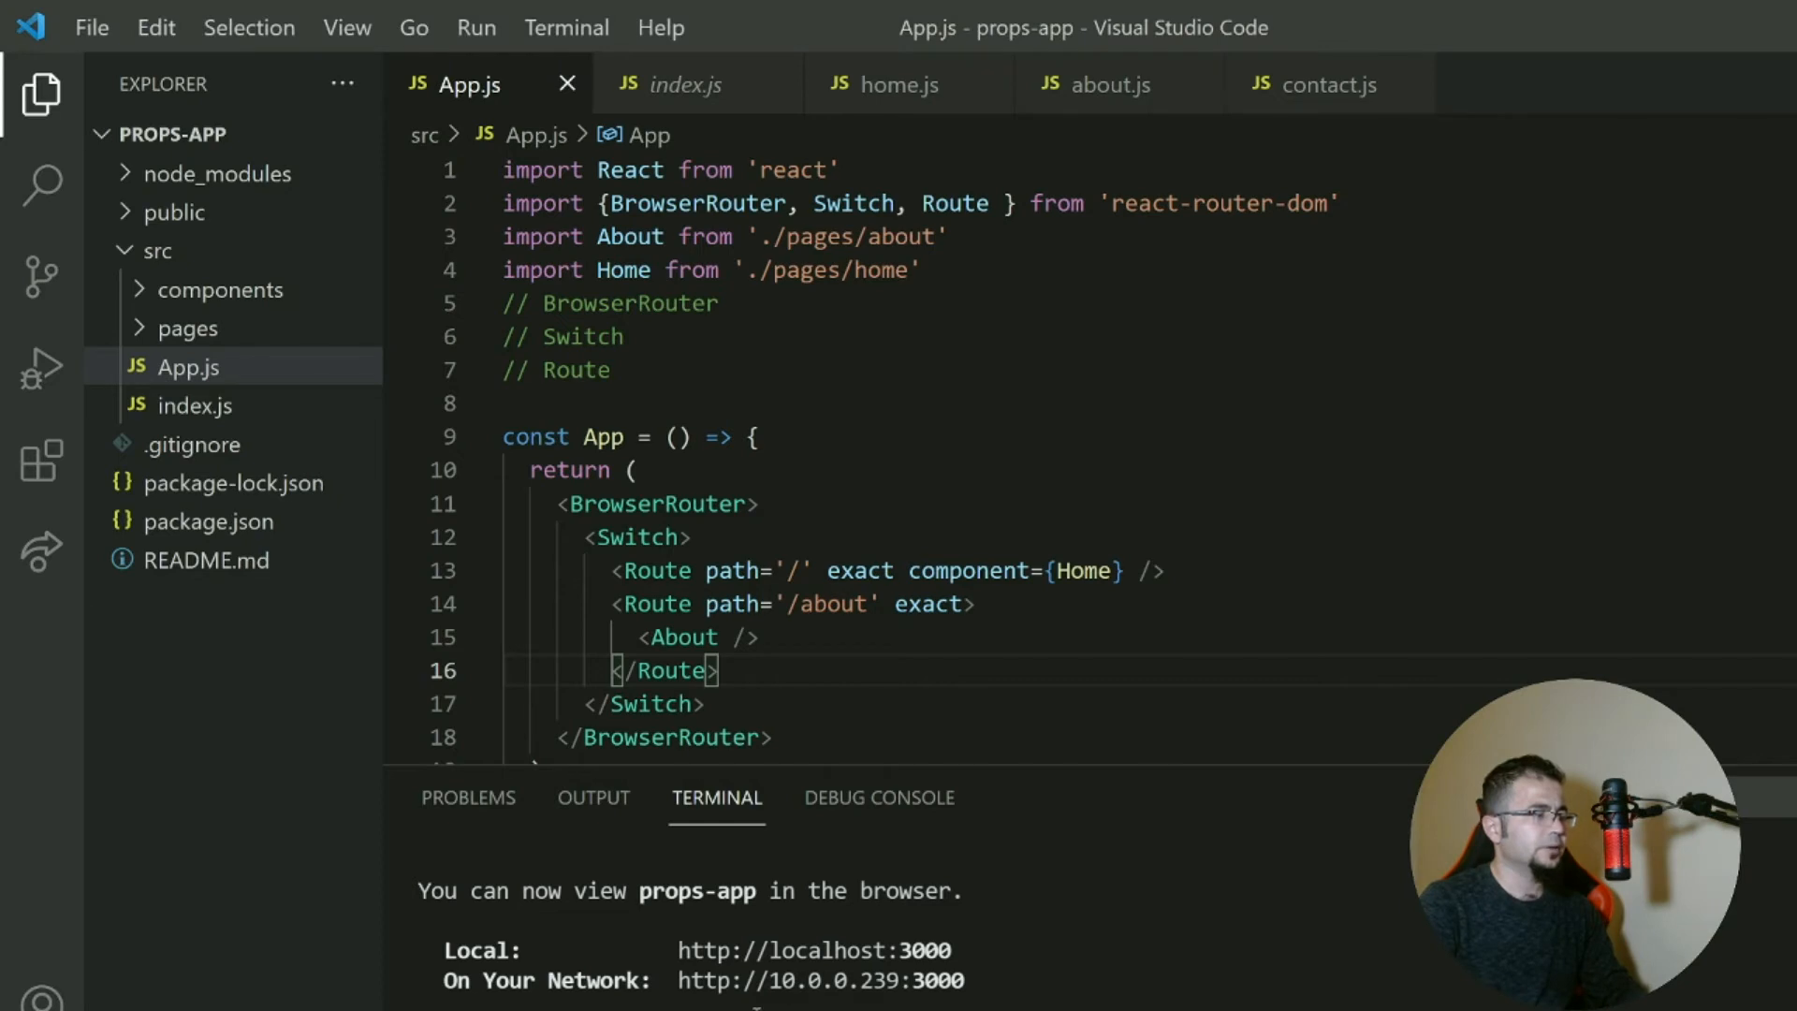
{"action": "mouse_move", "coordinate": [831, 964]}
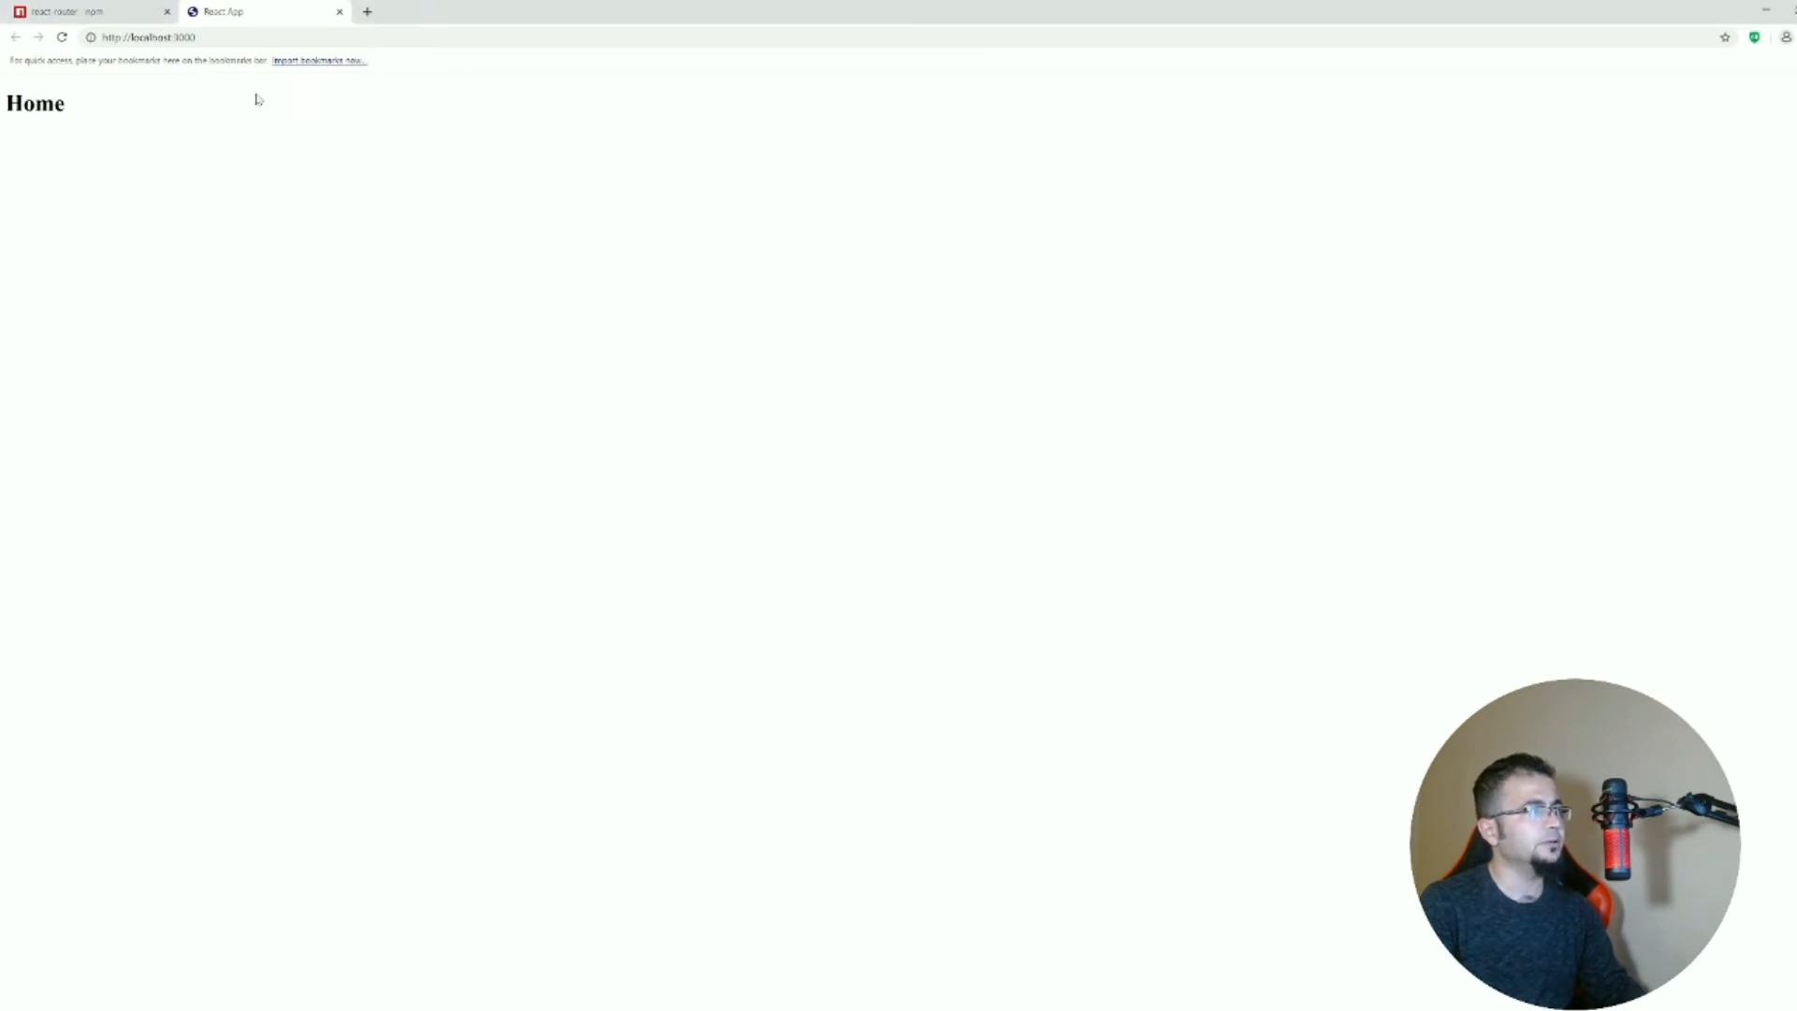
Append /about to the localhost:3000 address in Chrome.
{"action": "left_click", "coordinate": [187, 38]}
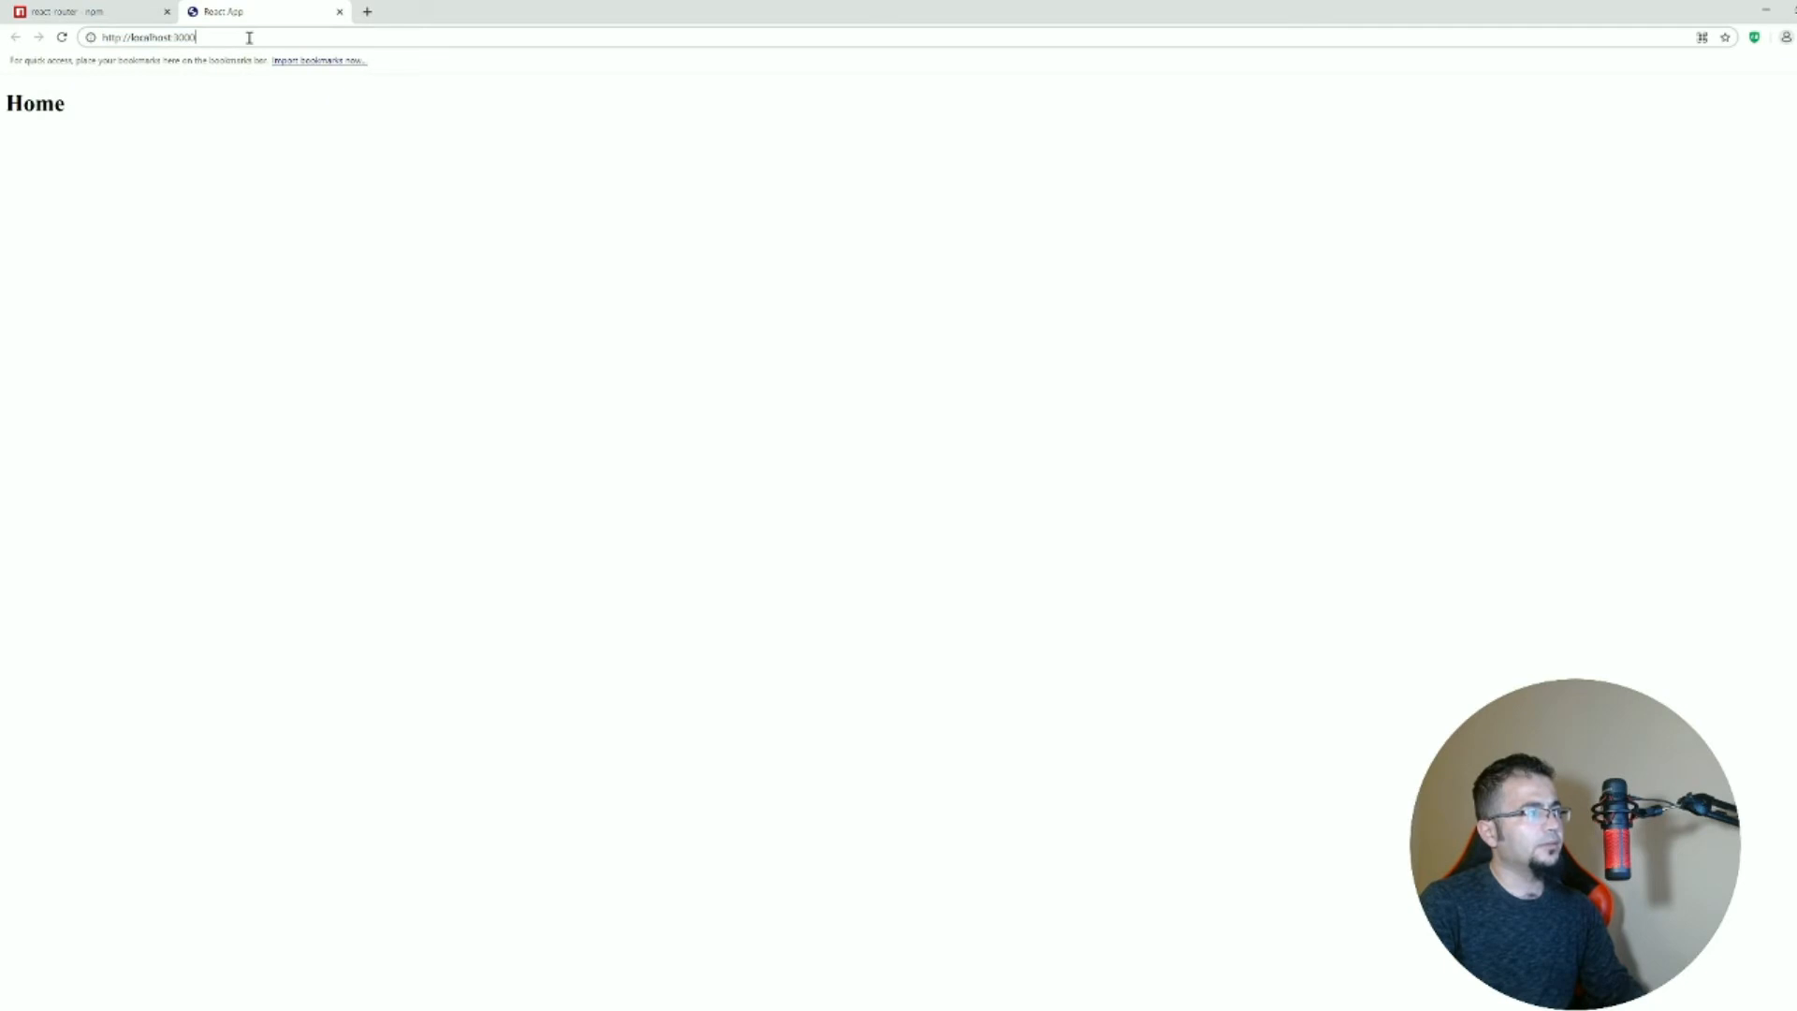
{"action": "type", "text": "/about' exact>"}
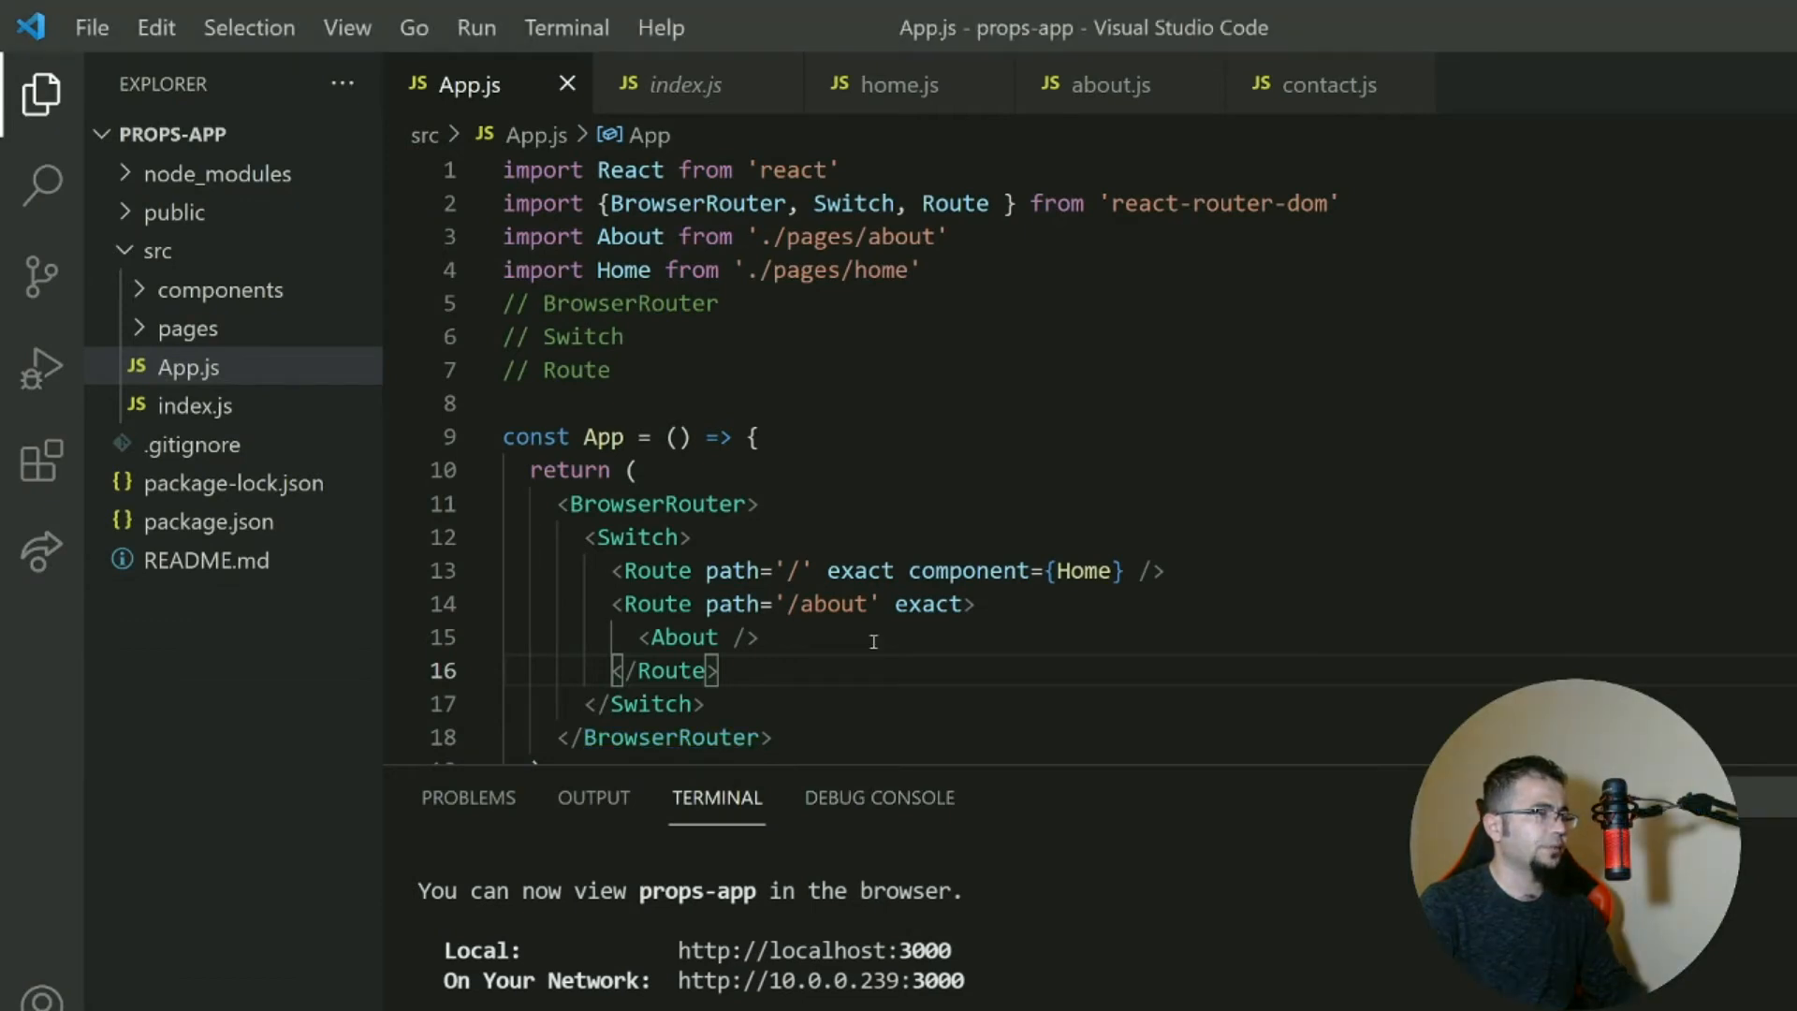
Start a <Route path='/contact' exact compone… line below the About route.
{"action": "key", "text": "Enter"}
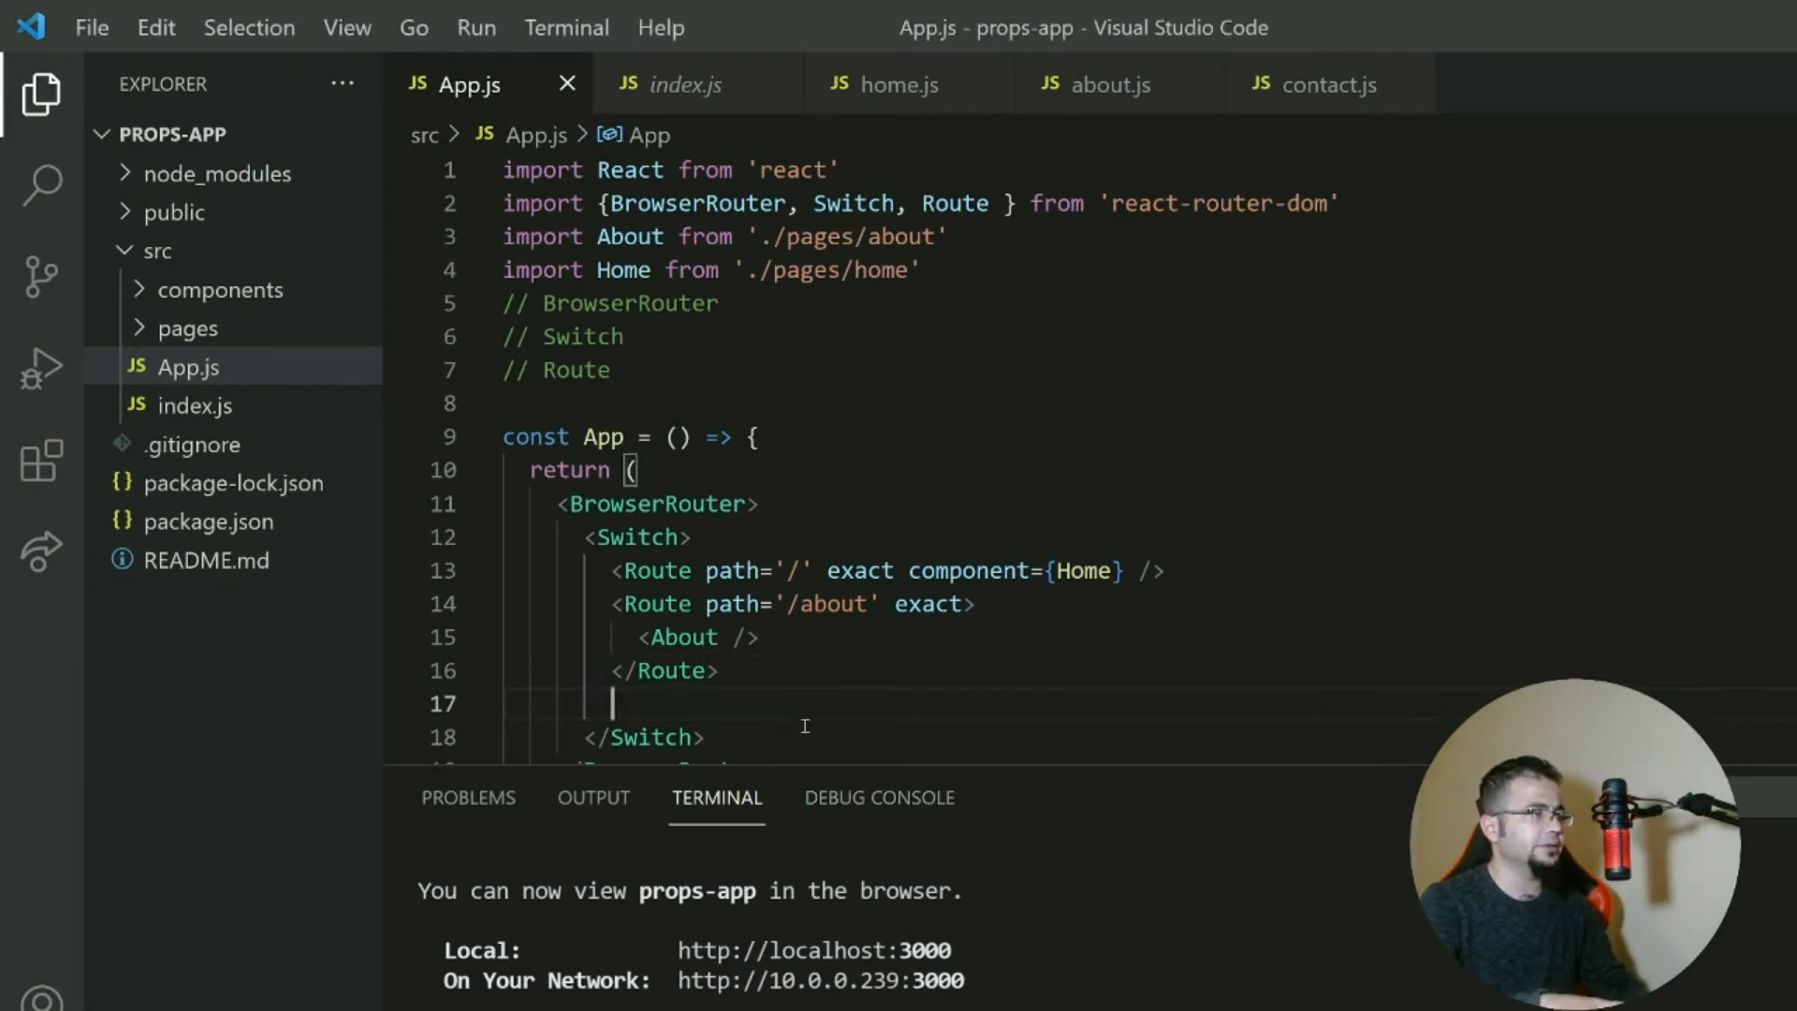
{"action": "type", "text": "<Route pa"}
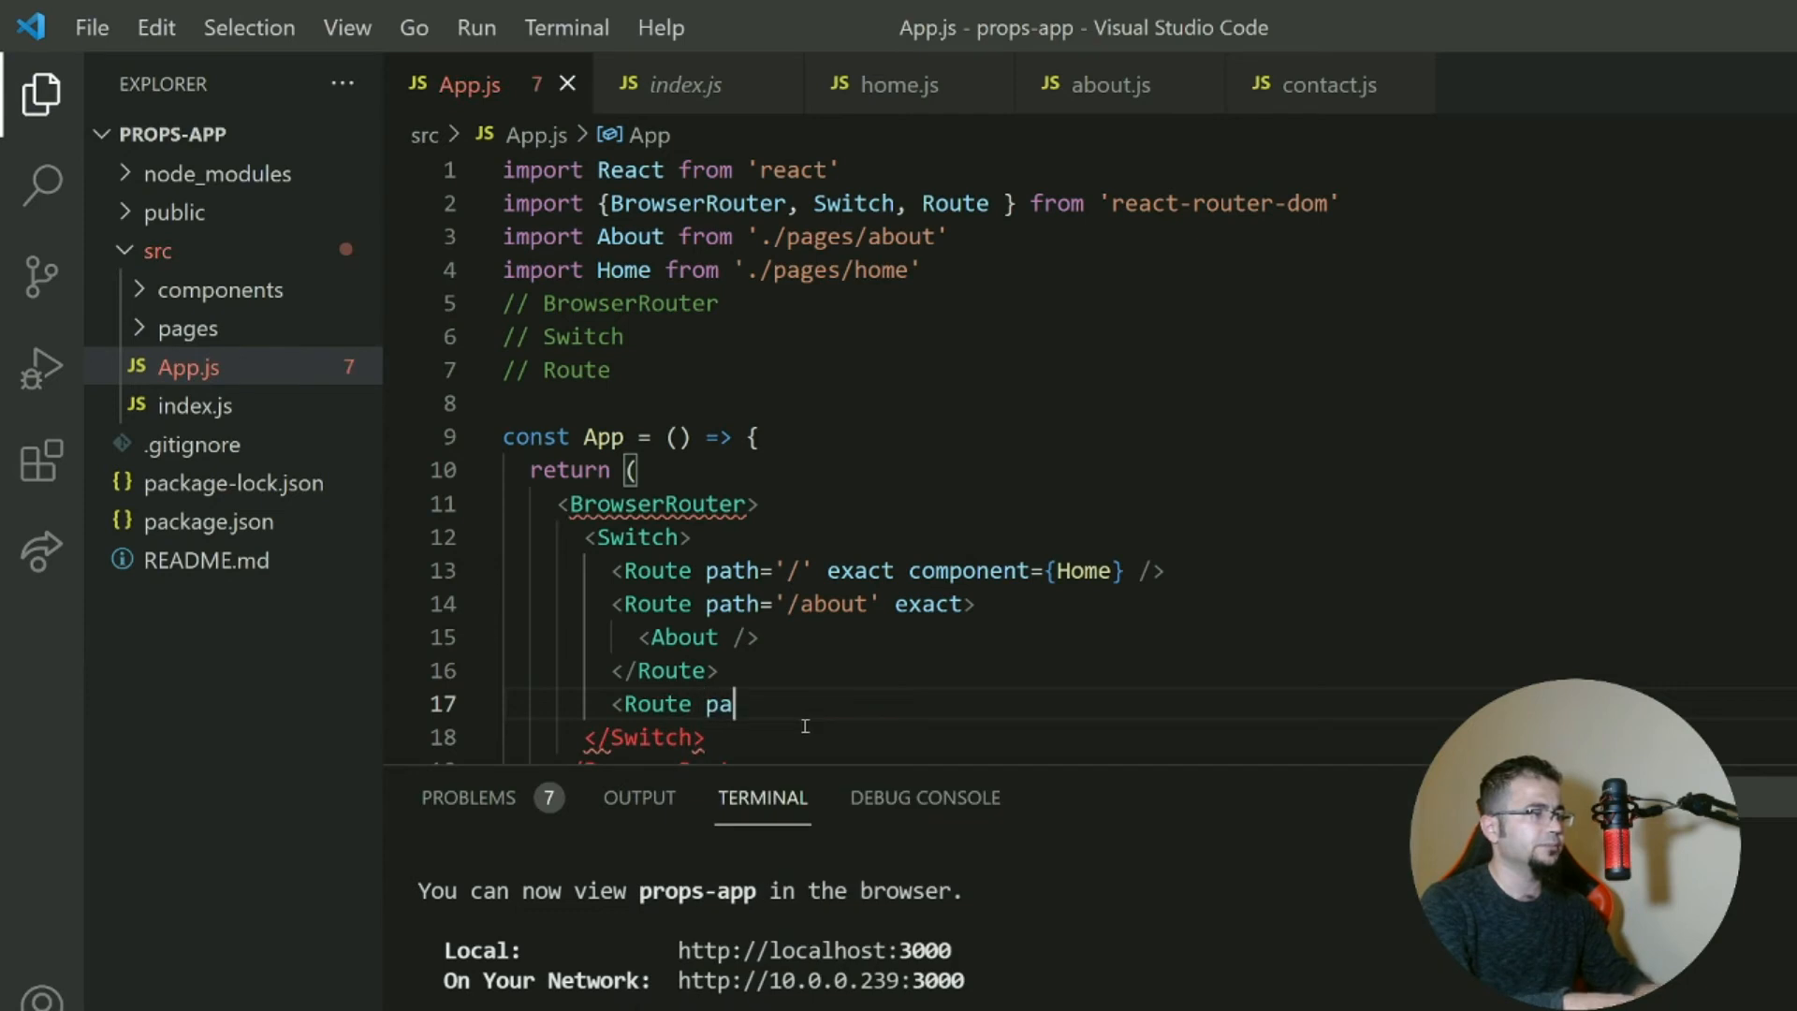
{"action": "type", "text": "th='/co"}
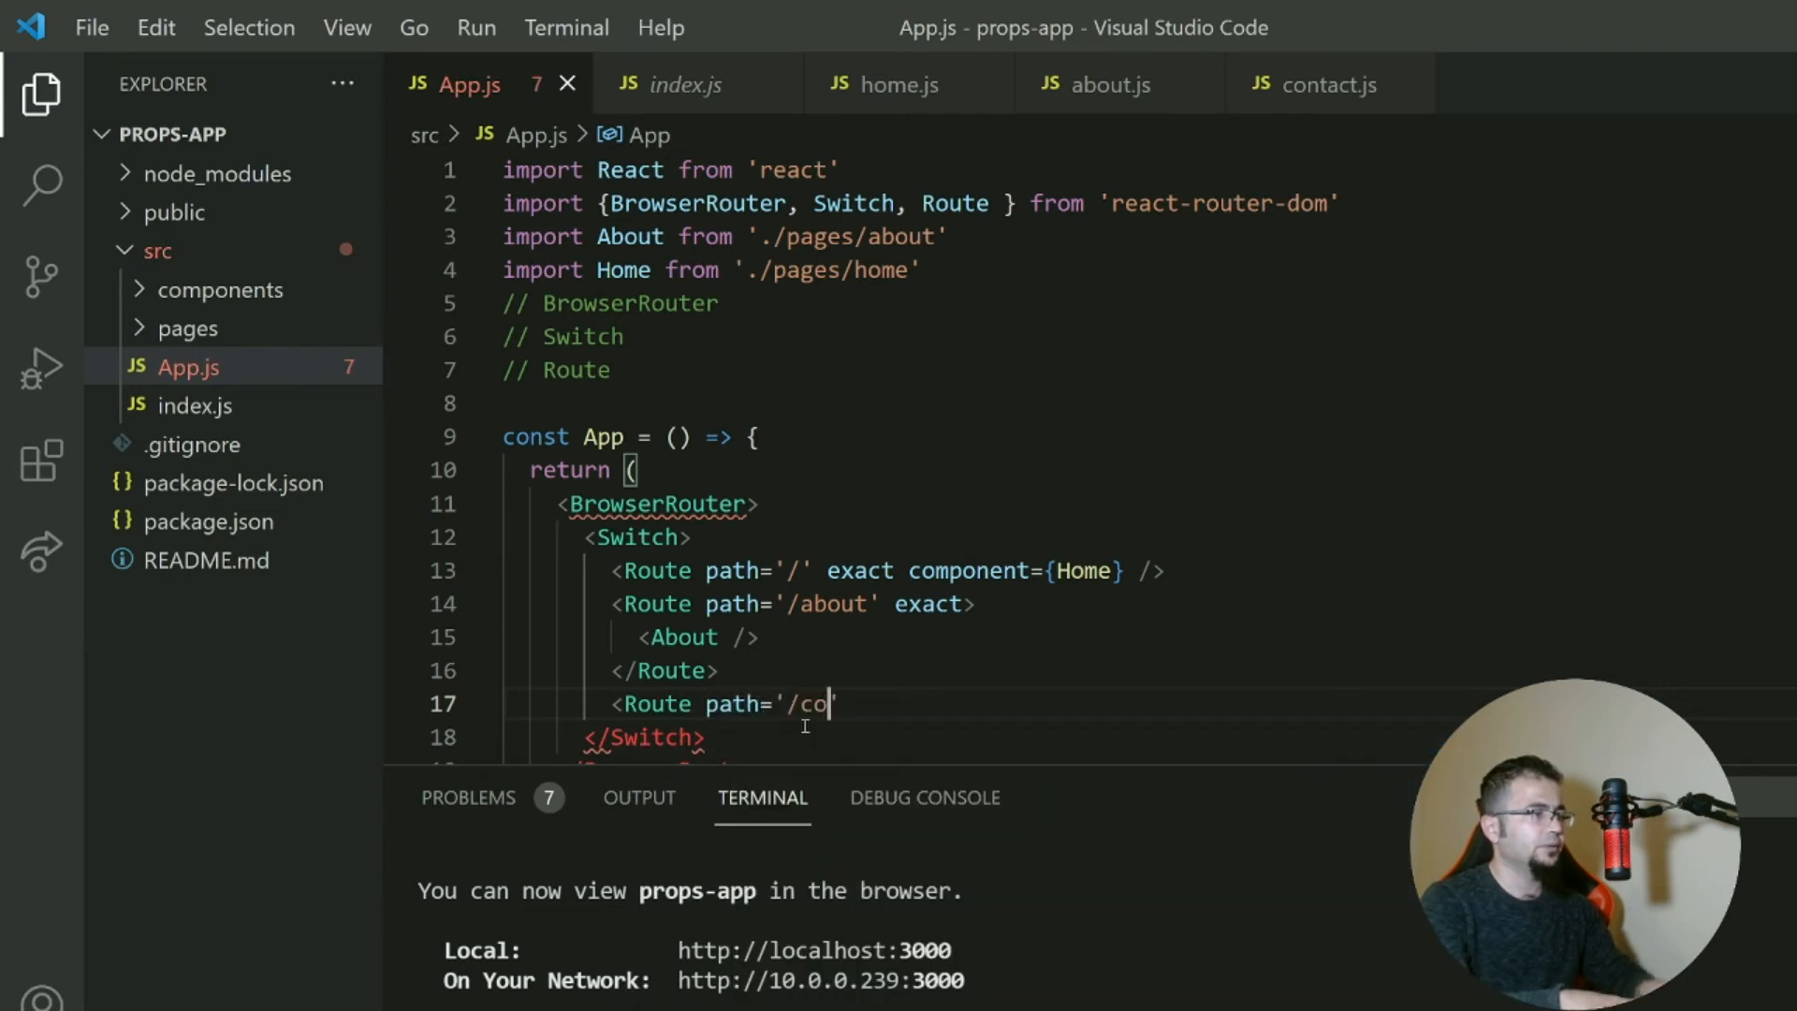
{"action": "type", "text": "ntact'"}
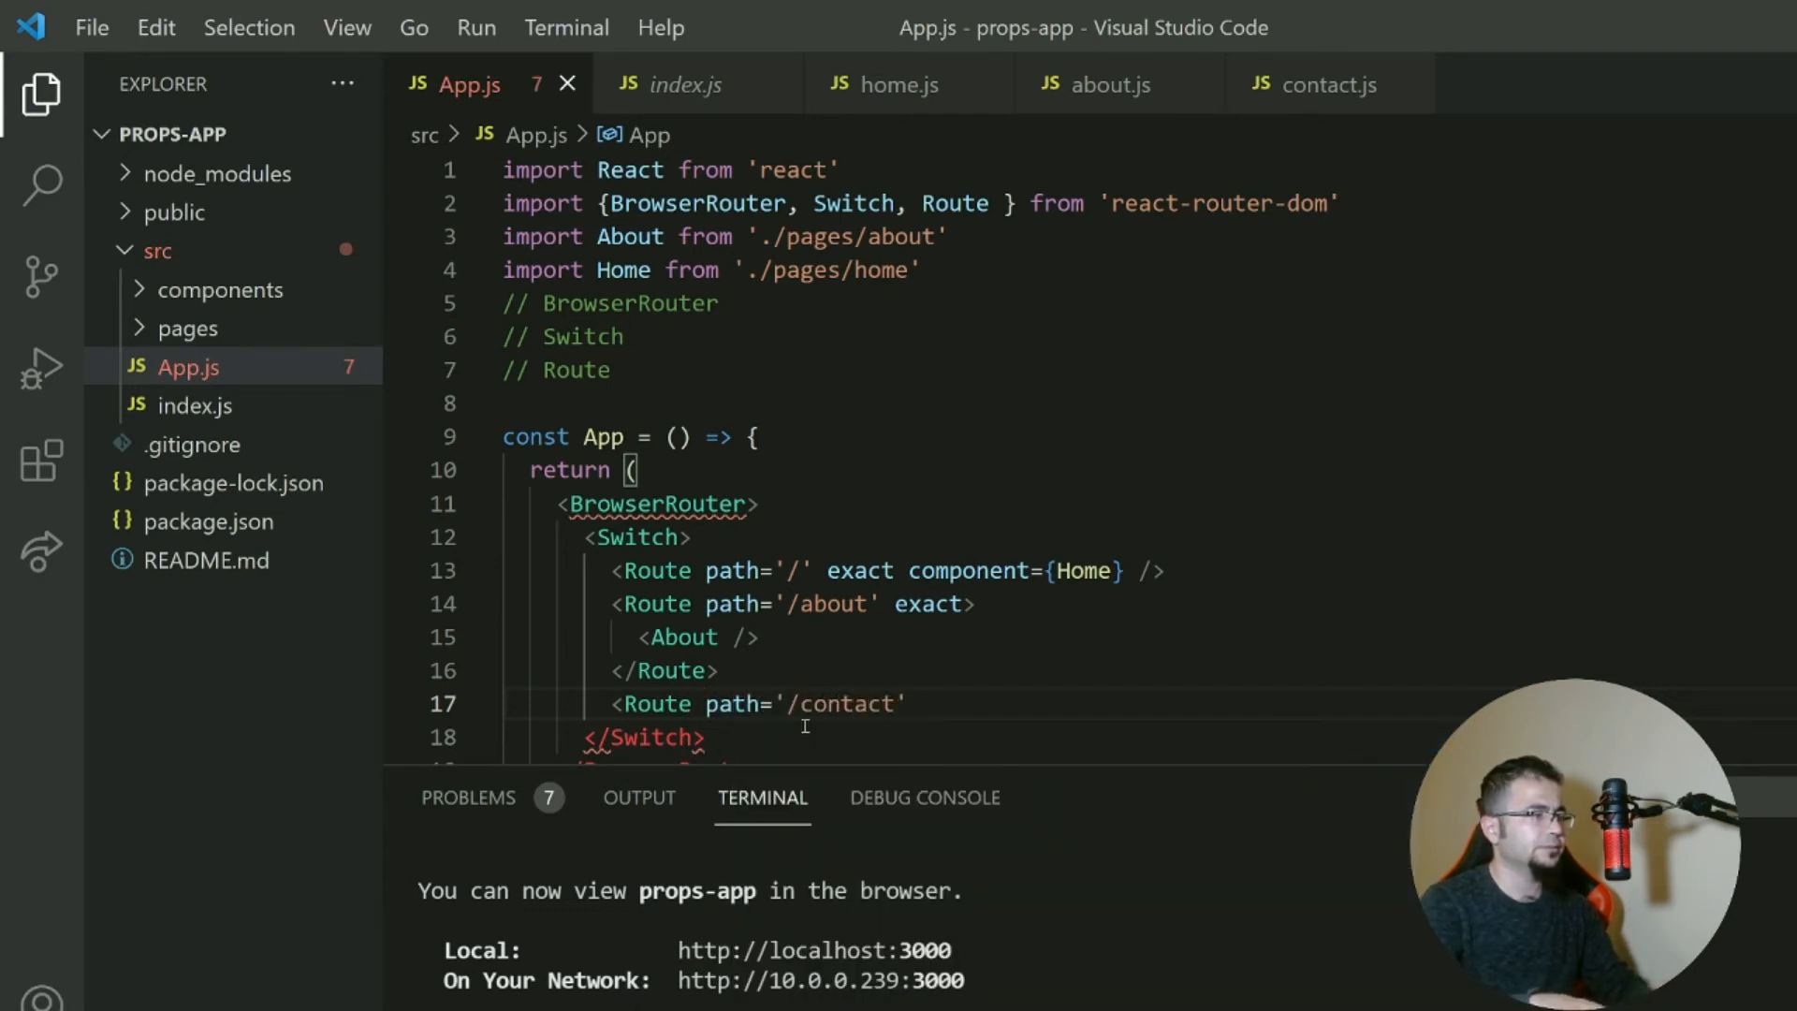
{"action": "type", "text": "e"}
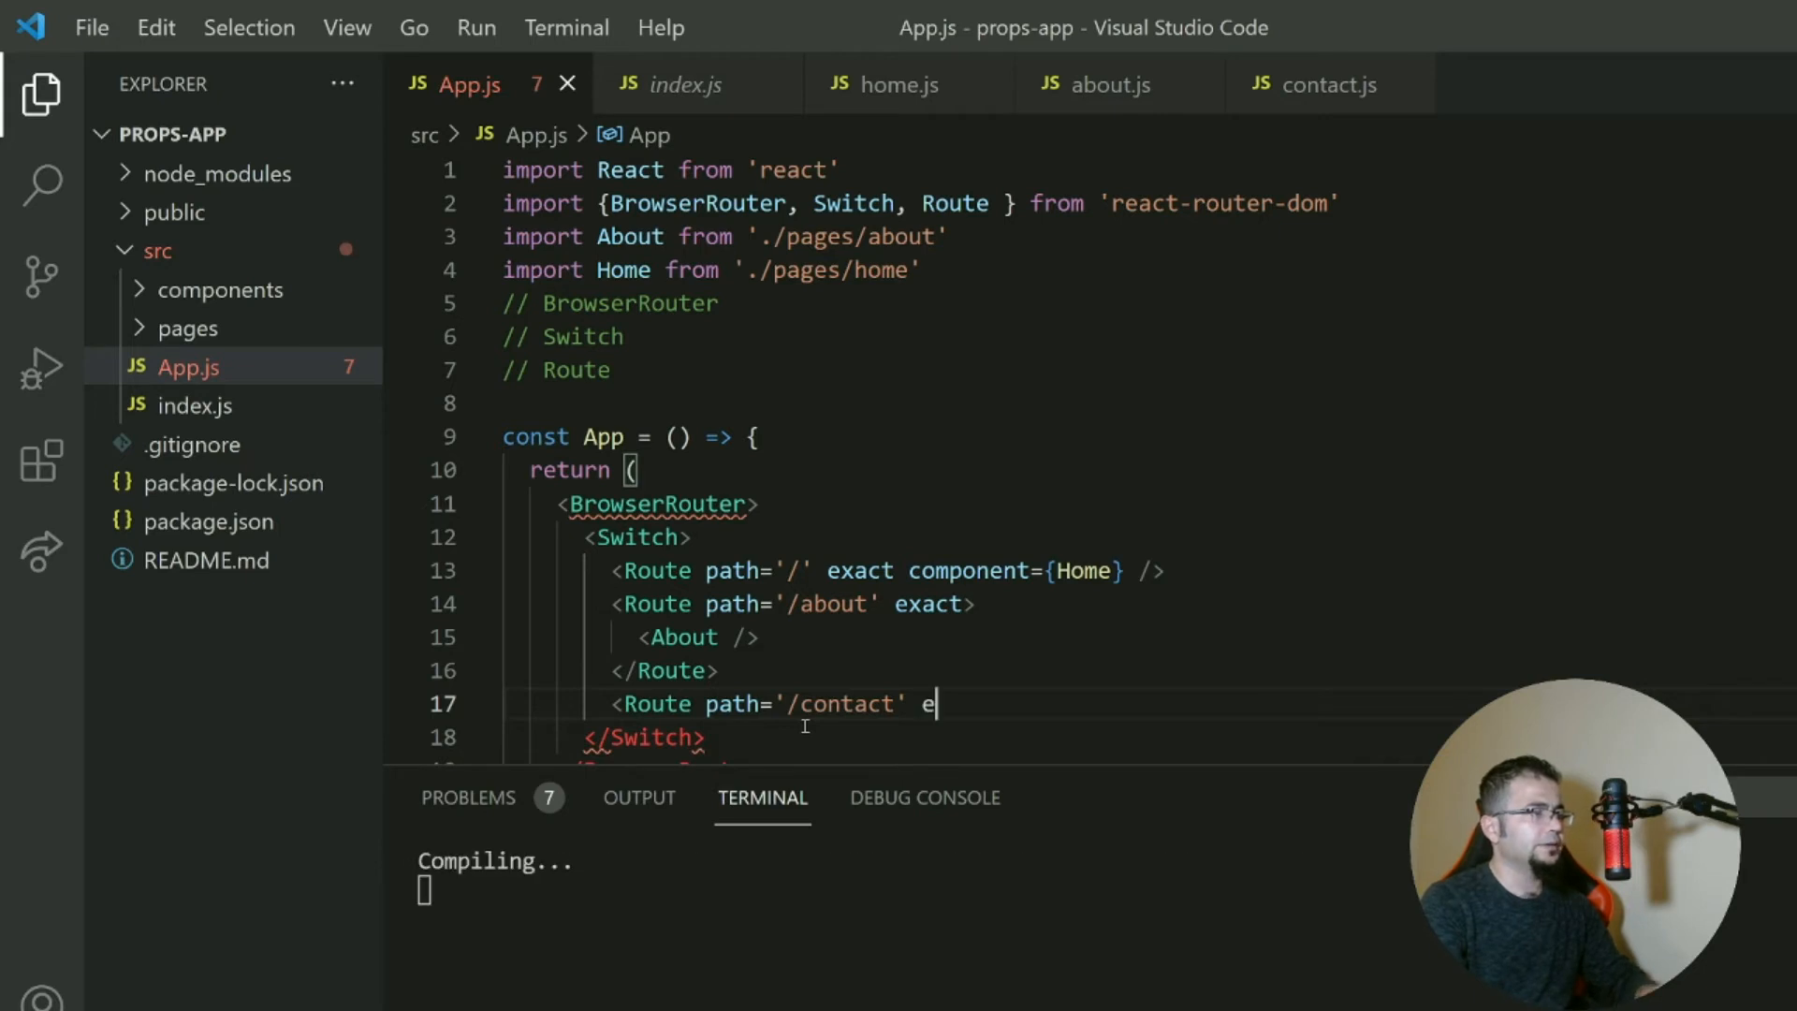
{"action": "type", "text": "xact compone"}
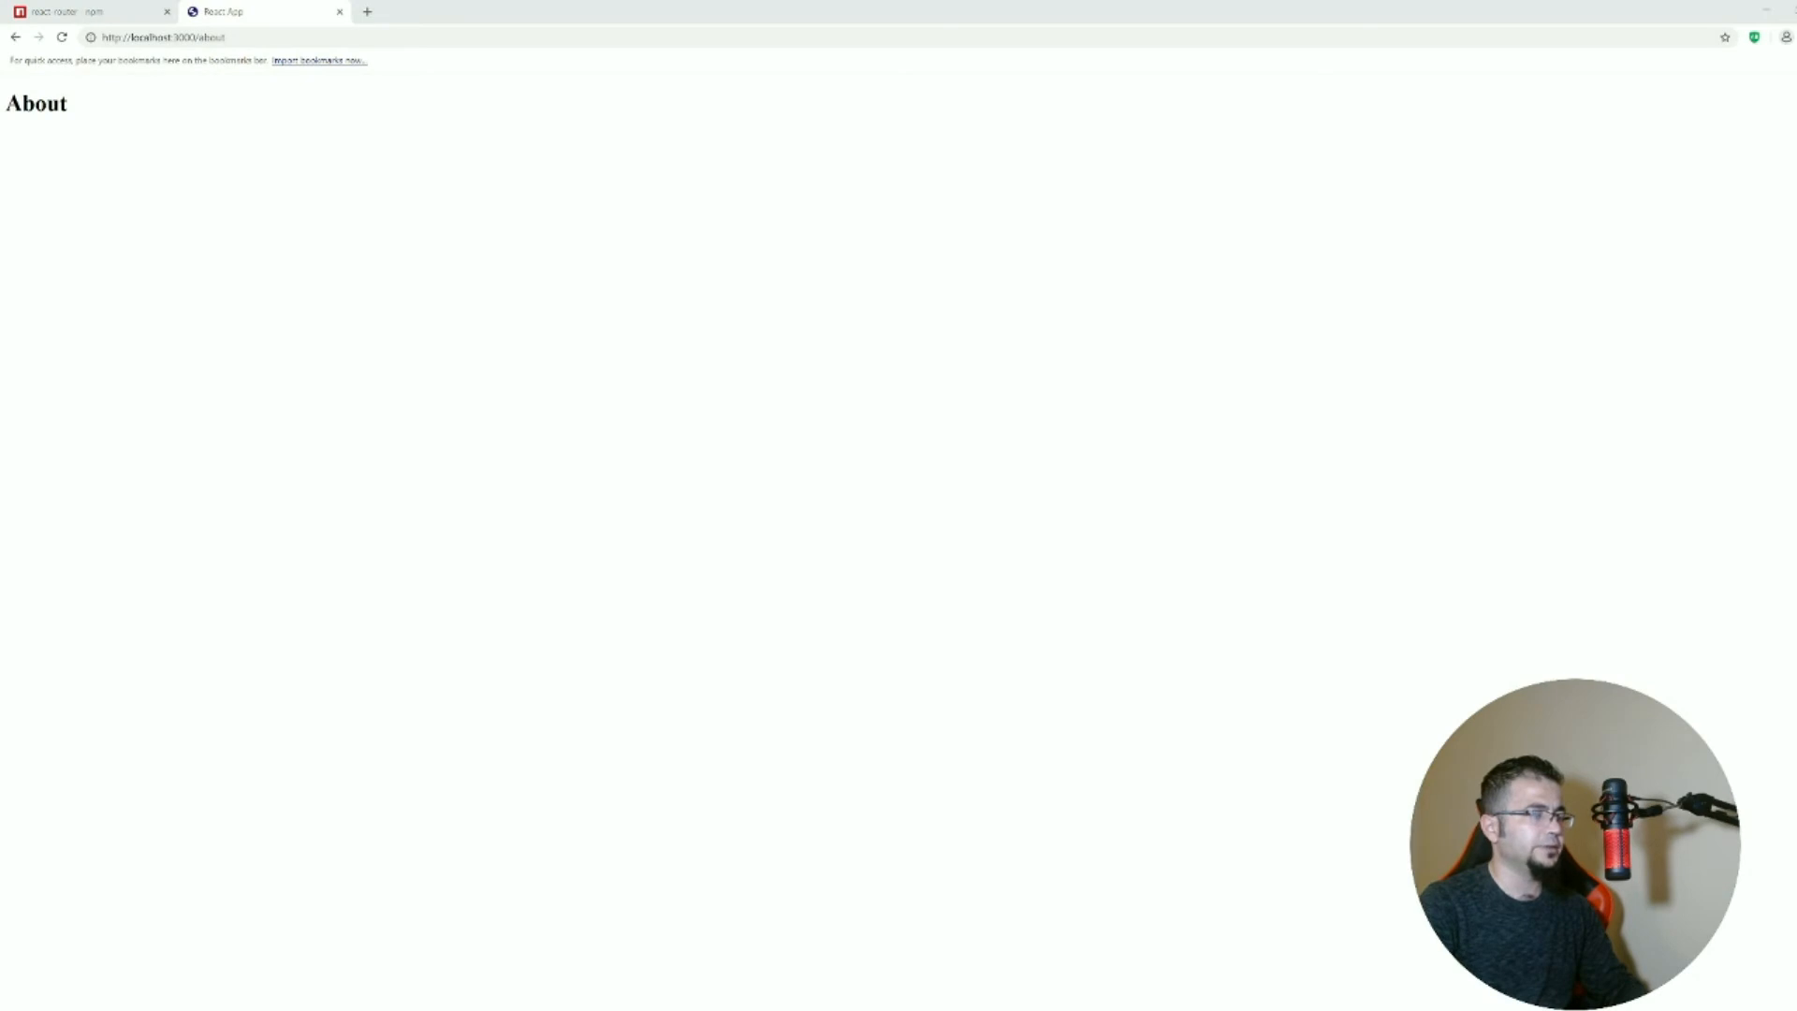
Navigate Chrome to localhost:3000/contact.
{"action": "double_click", "coordinate": [215, 37]}
{"action": "type", "text": "contac"}
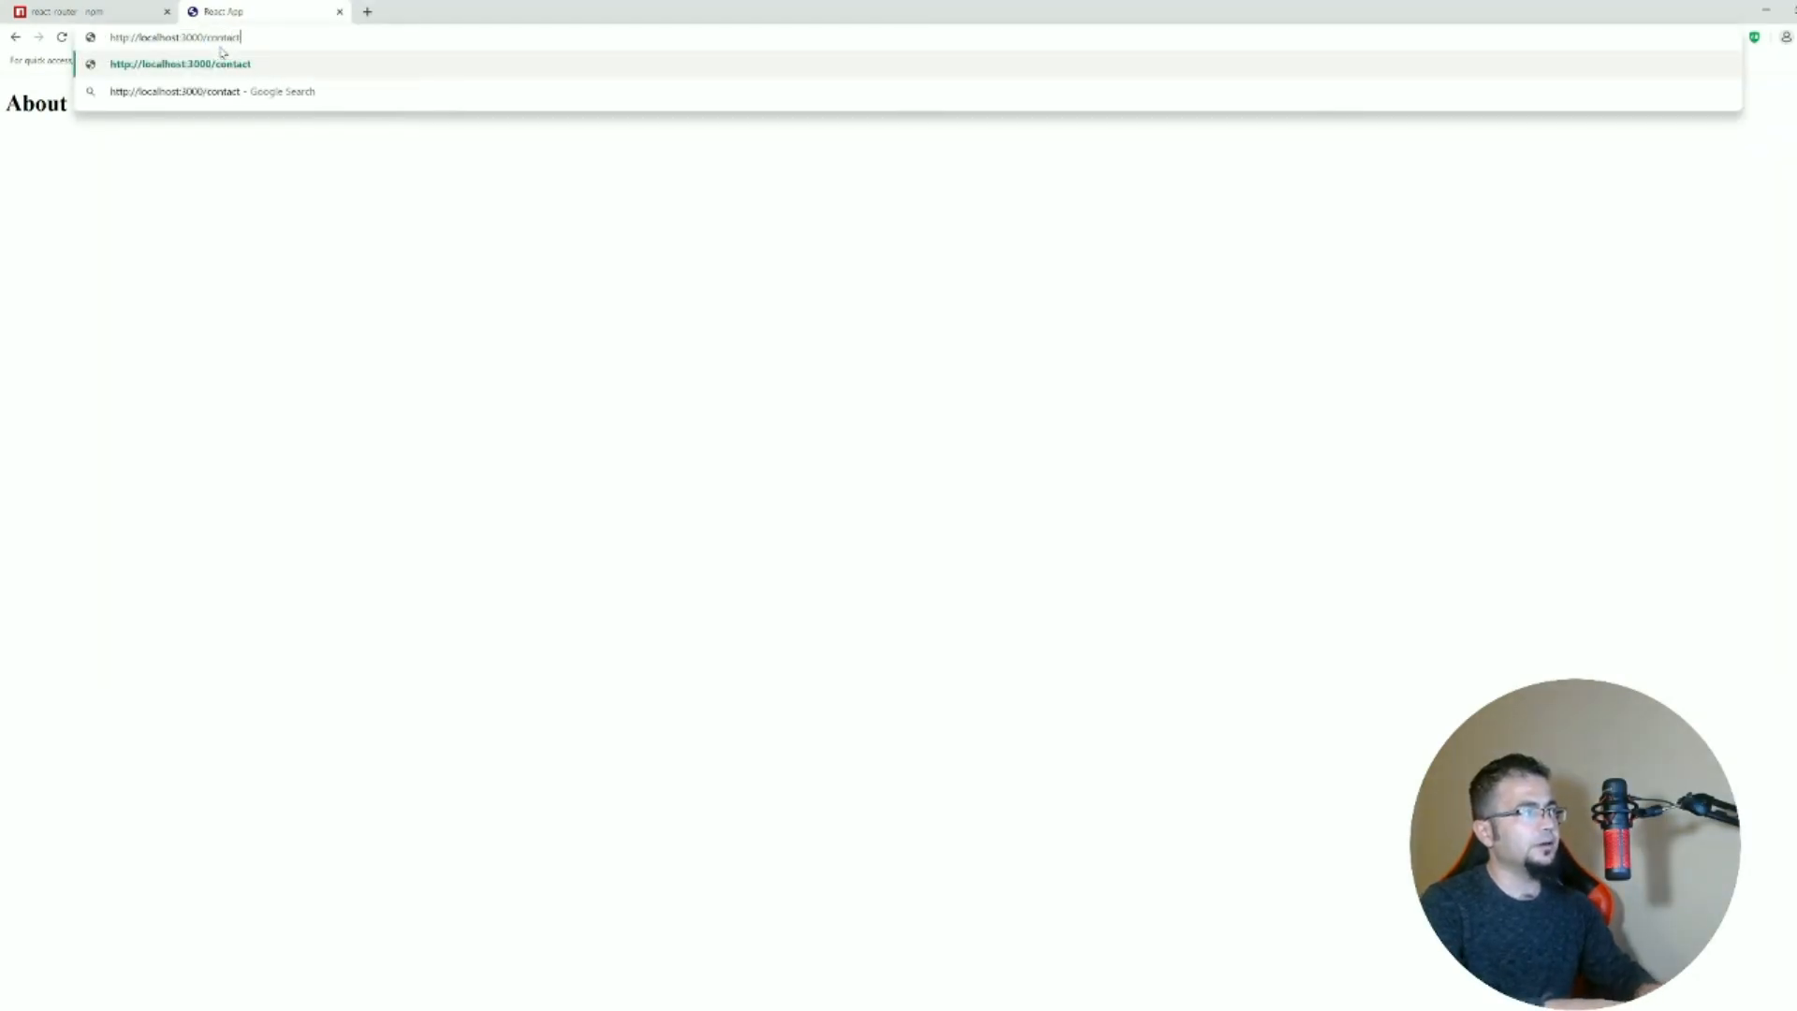
{"action": "key", "text": "Enter"}
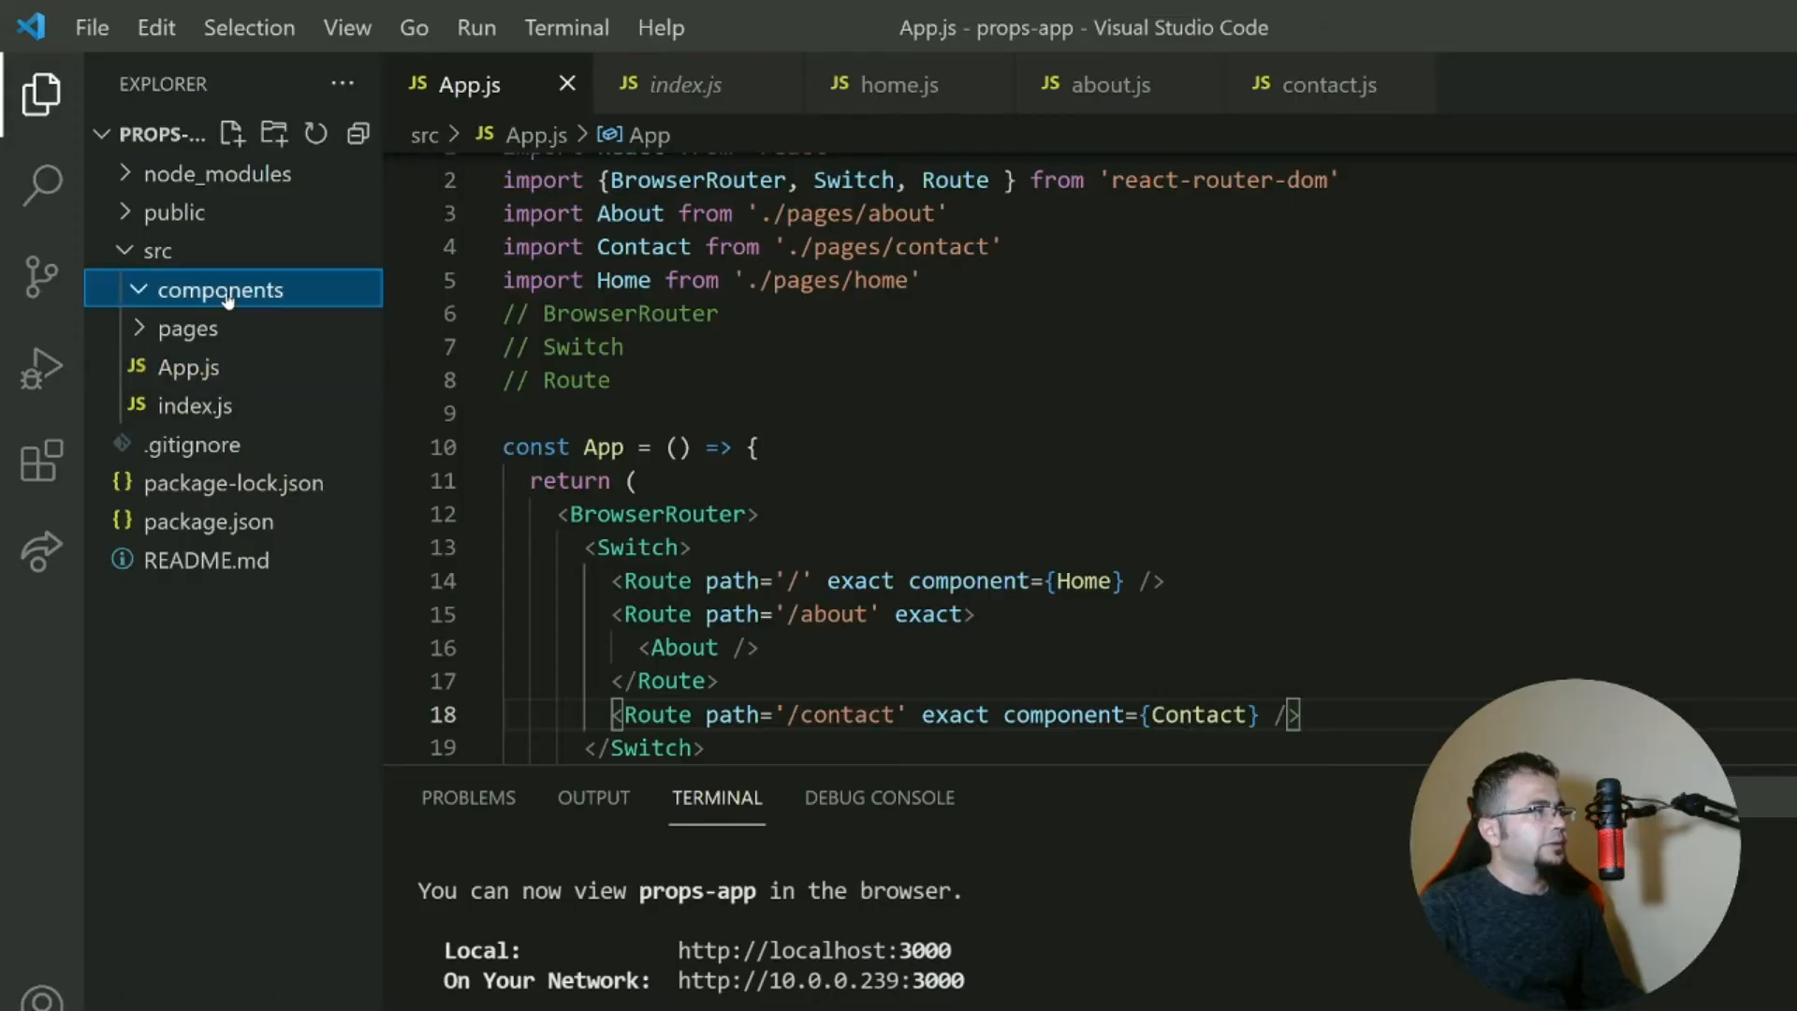
Create components/Navigation.js and import {Link} from react-router-dom.
{"action": "left_click", "coordinate": [234, 131]}
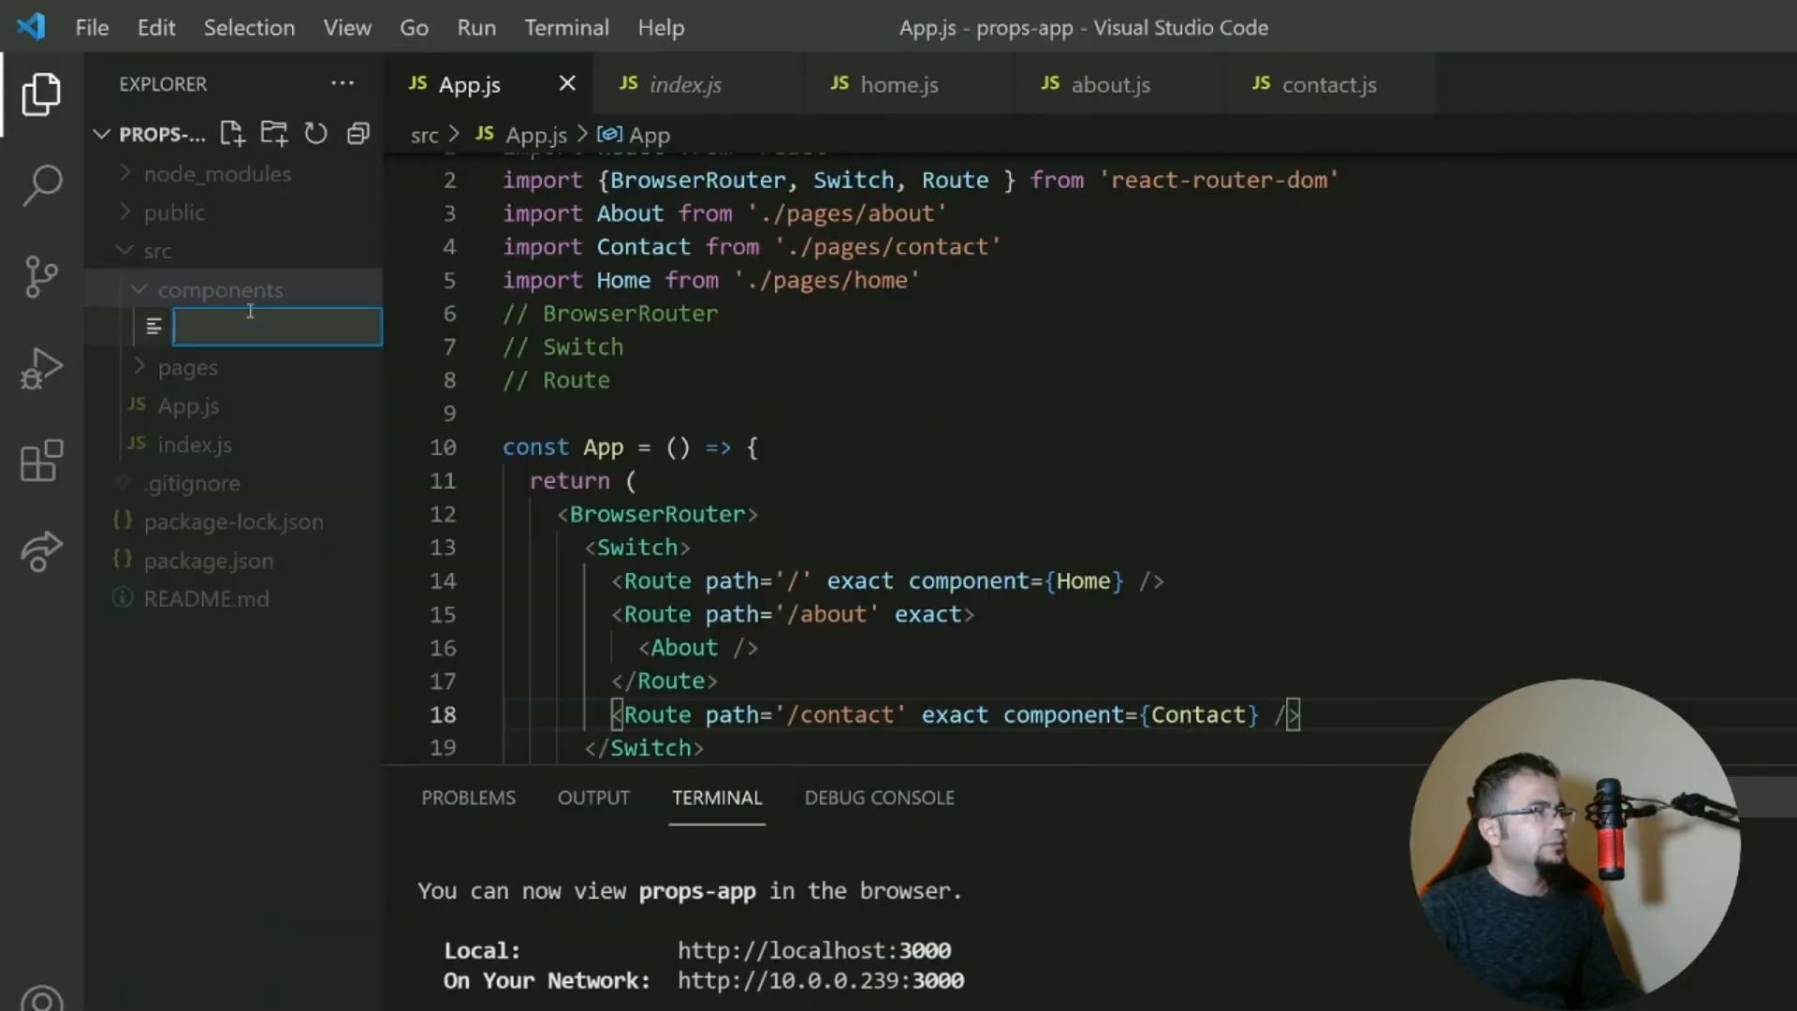
{"action": "type", "text": "Nav"}
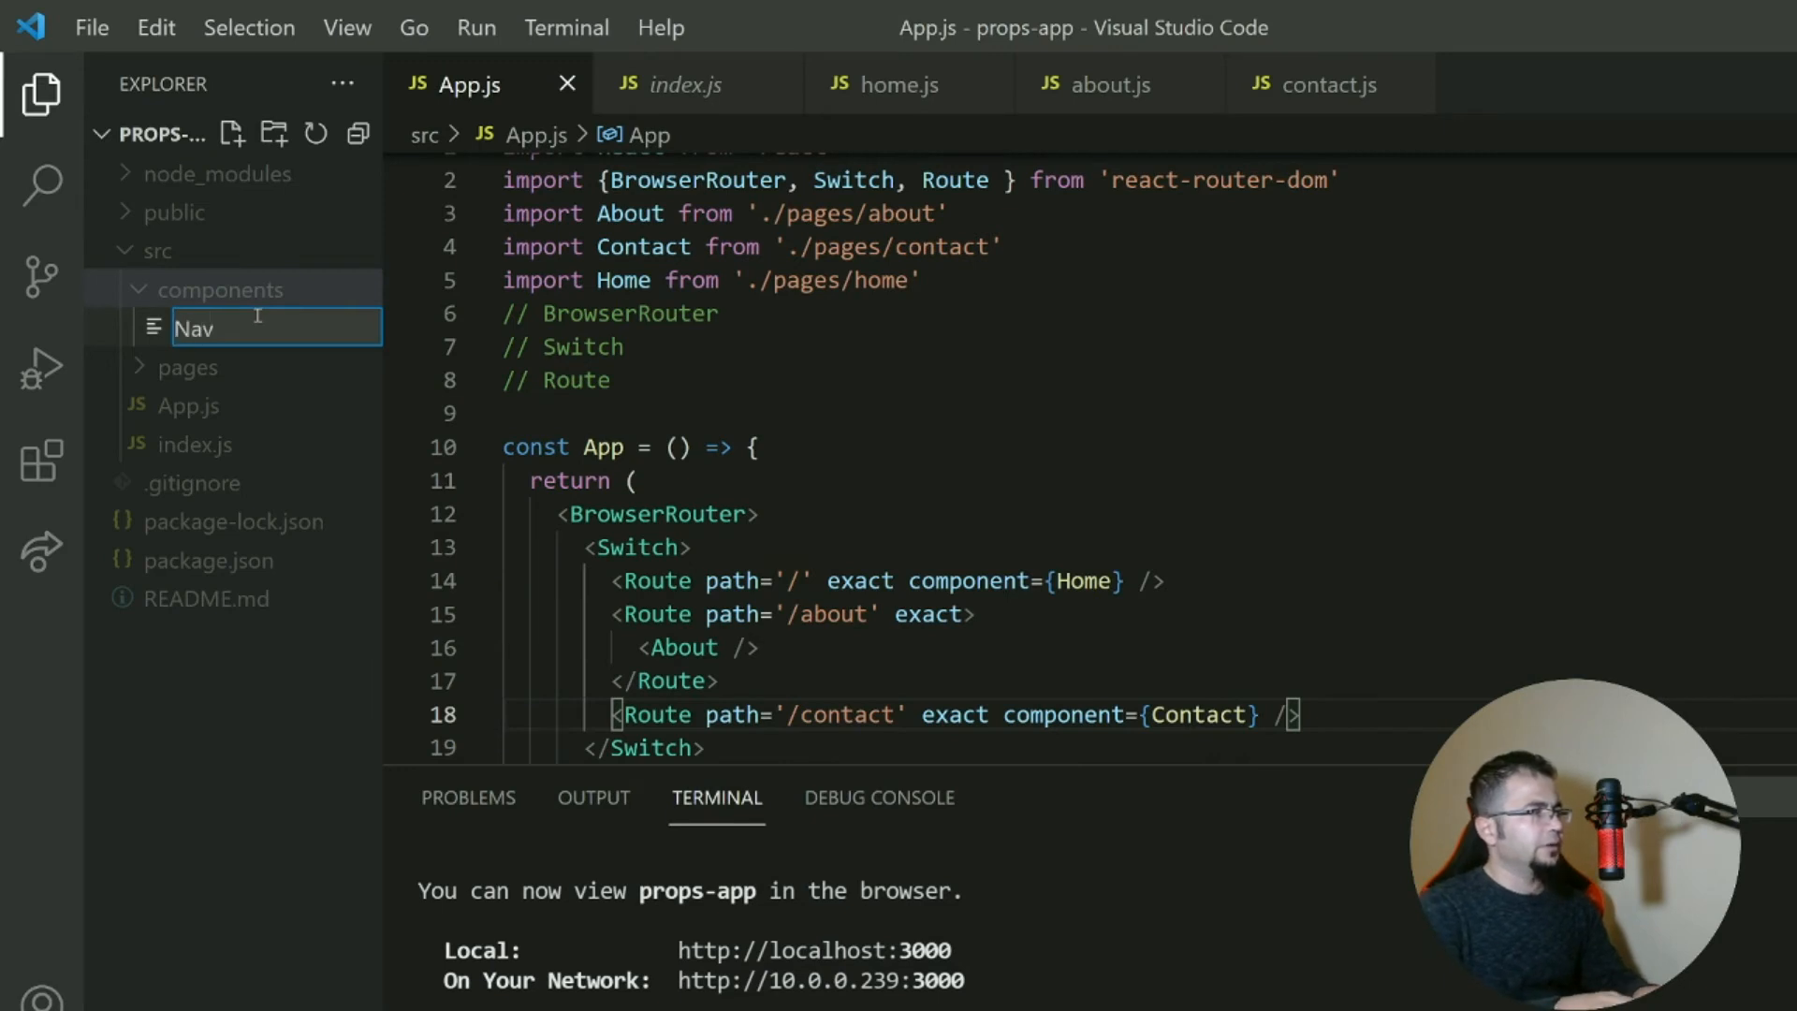
{"action": "type", "text": "Navigation.js"}
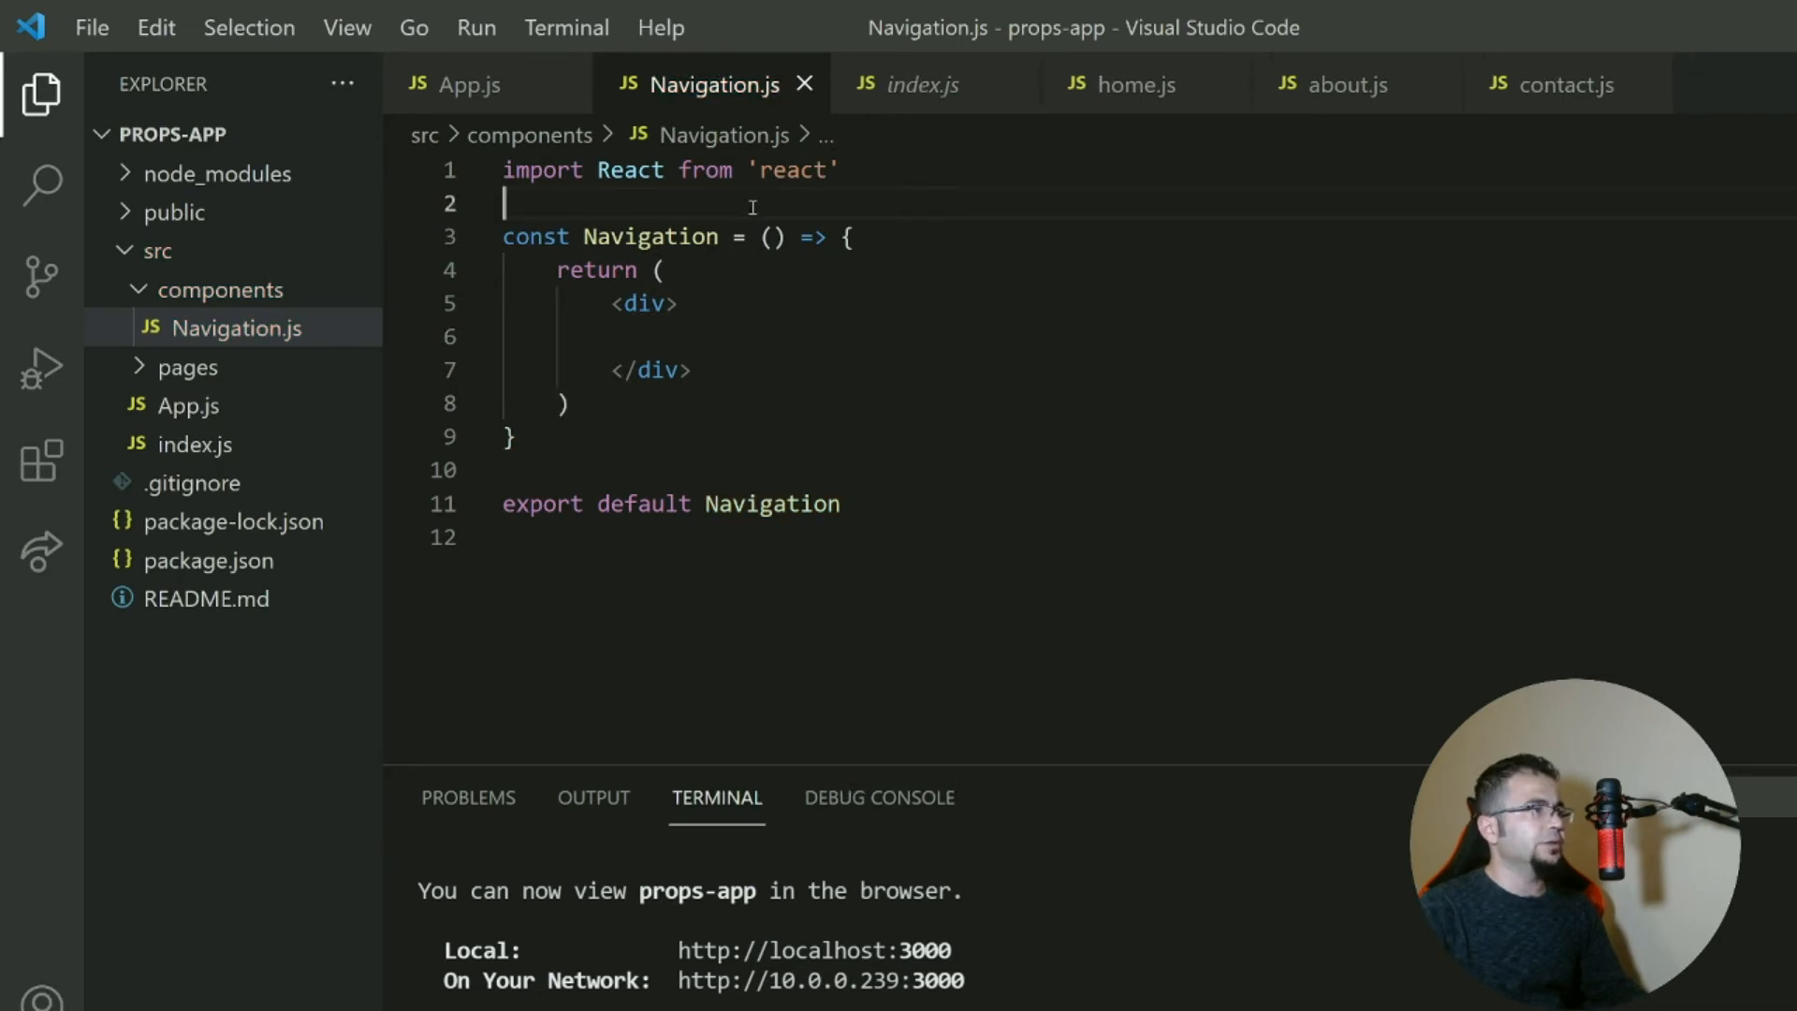
{"action": "type", "text": "i"}
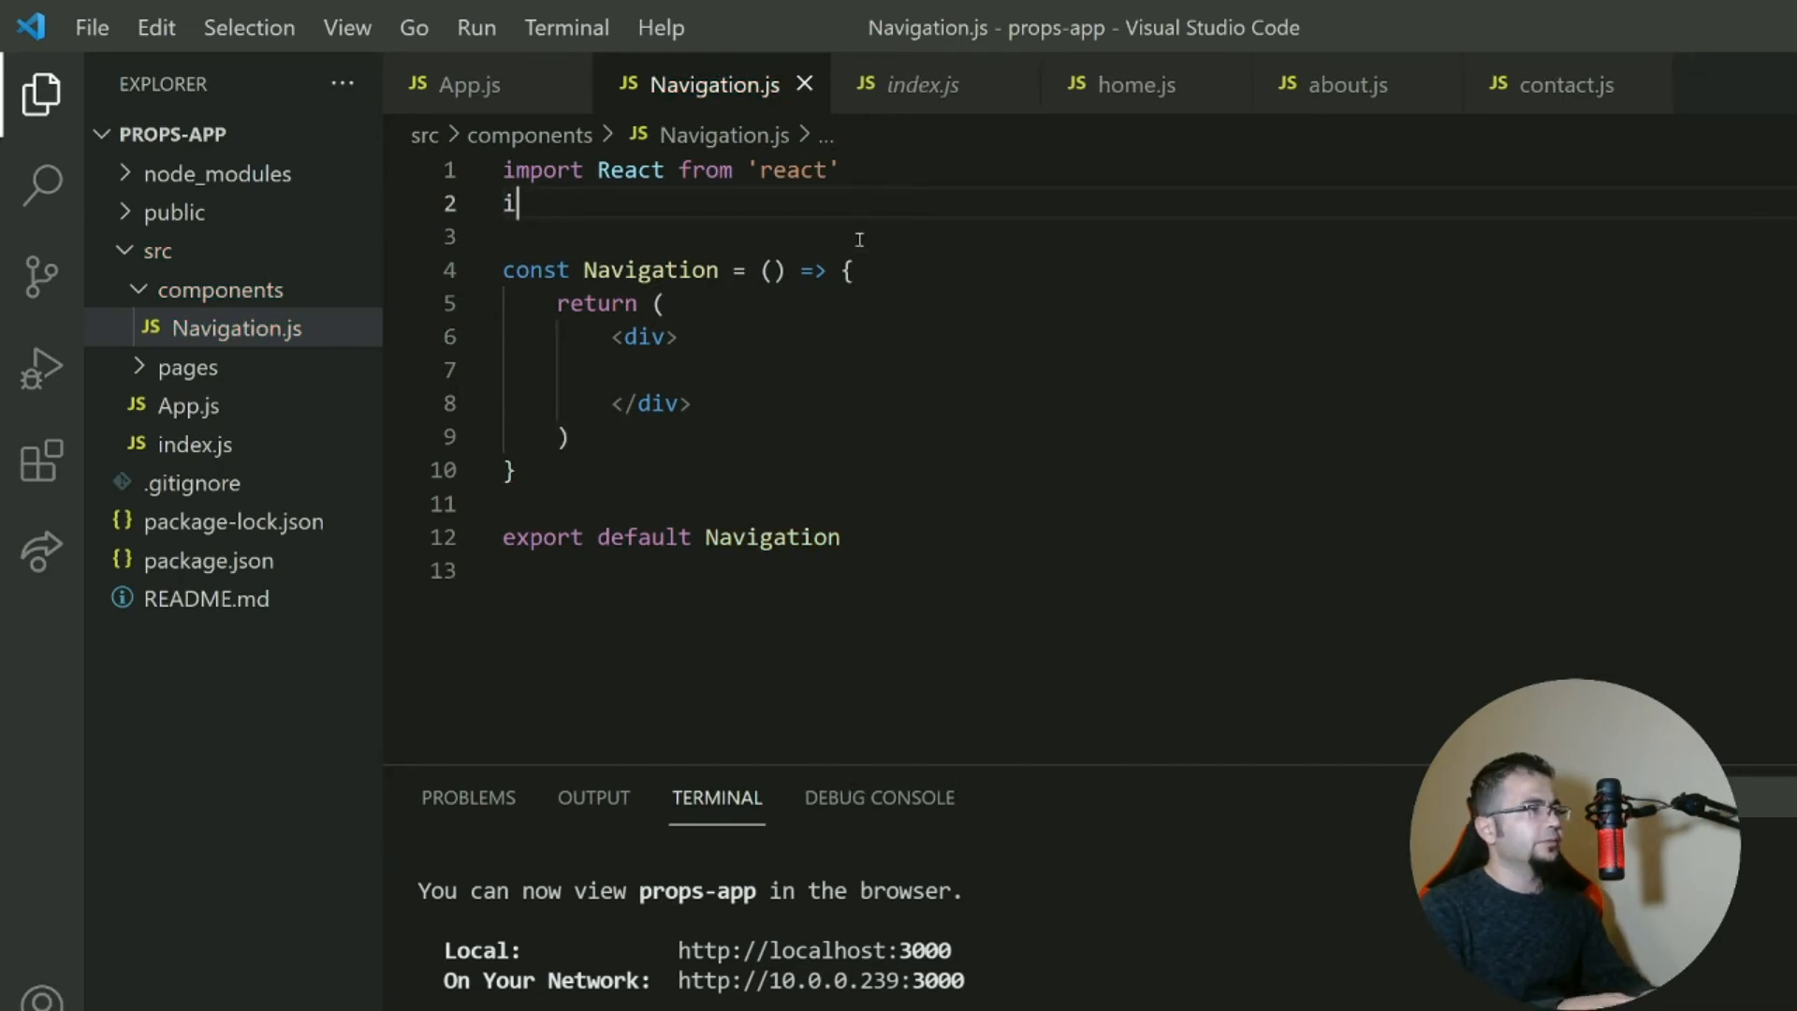
{"action": "type", "text": "mport"}
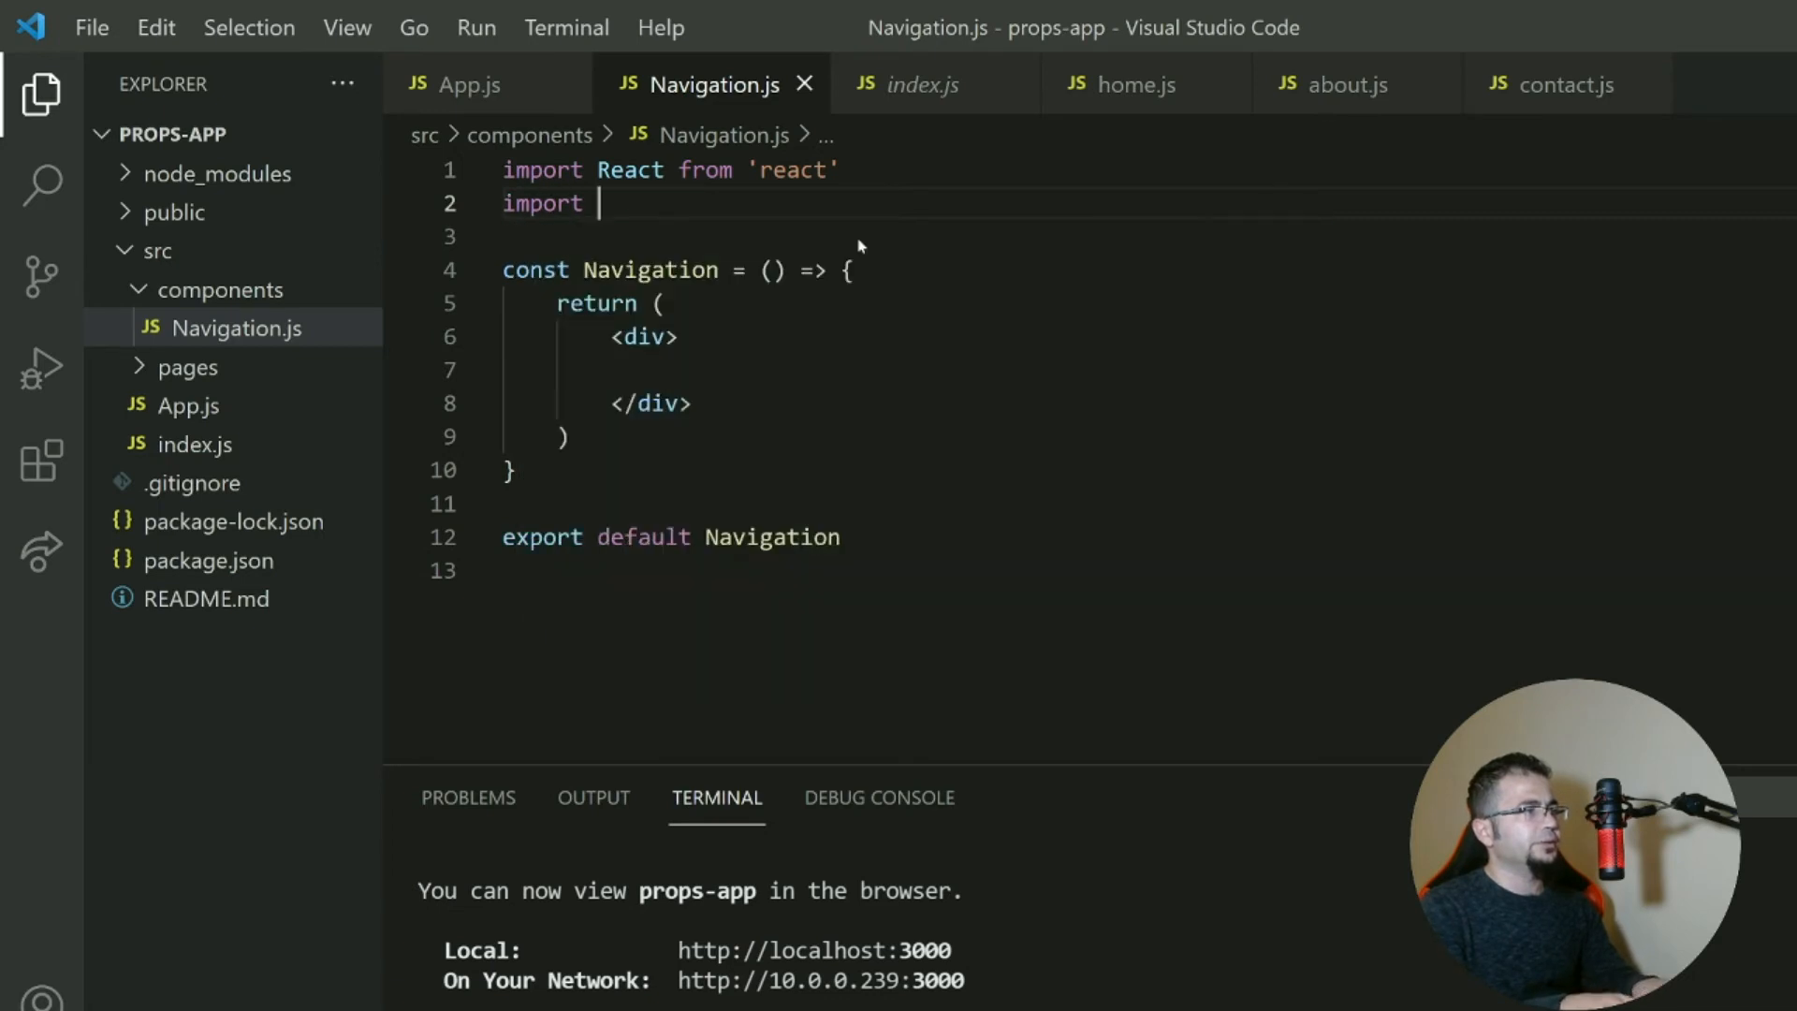
{"action": "type", "text": "{Link} f"}
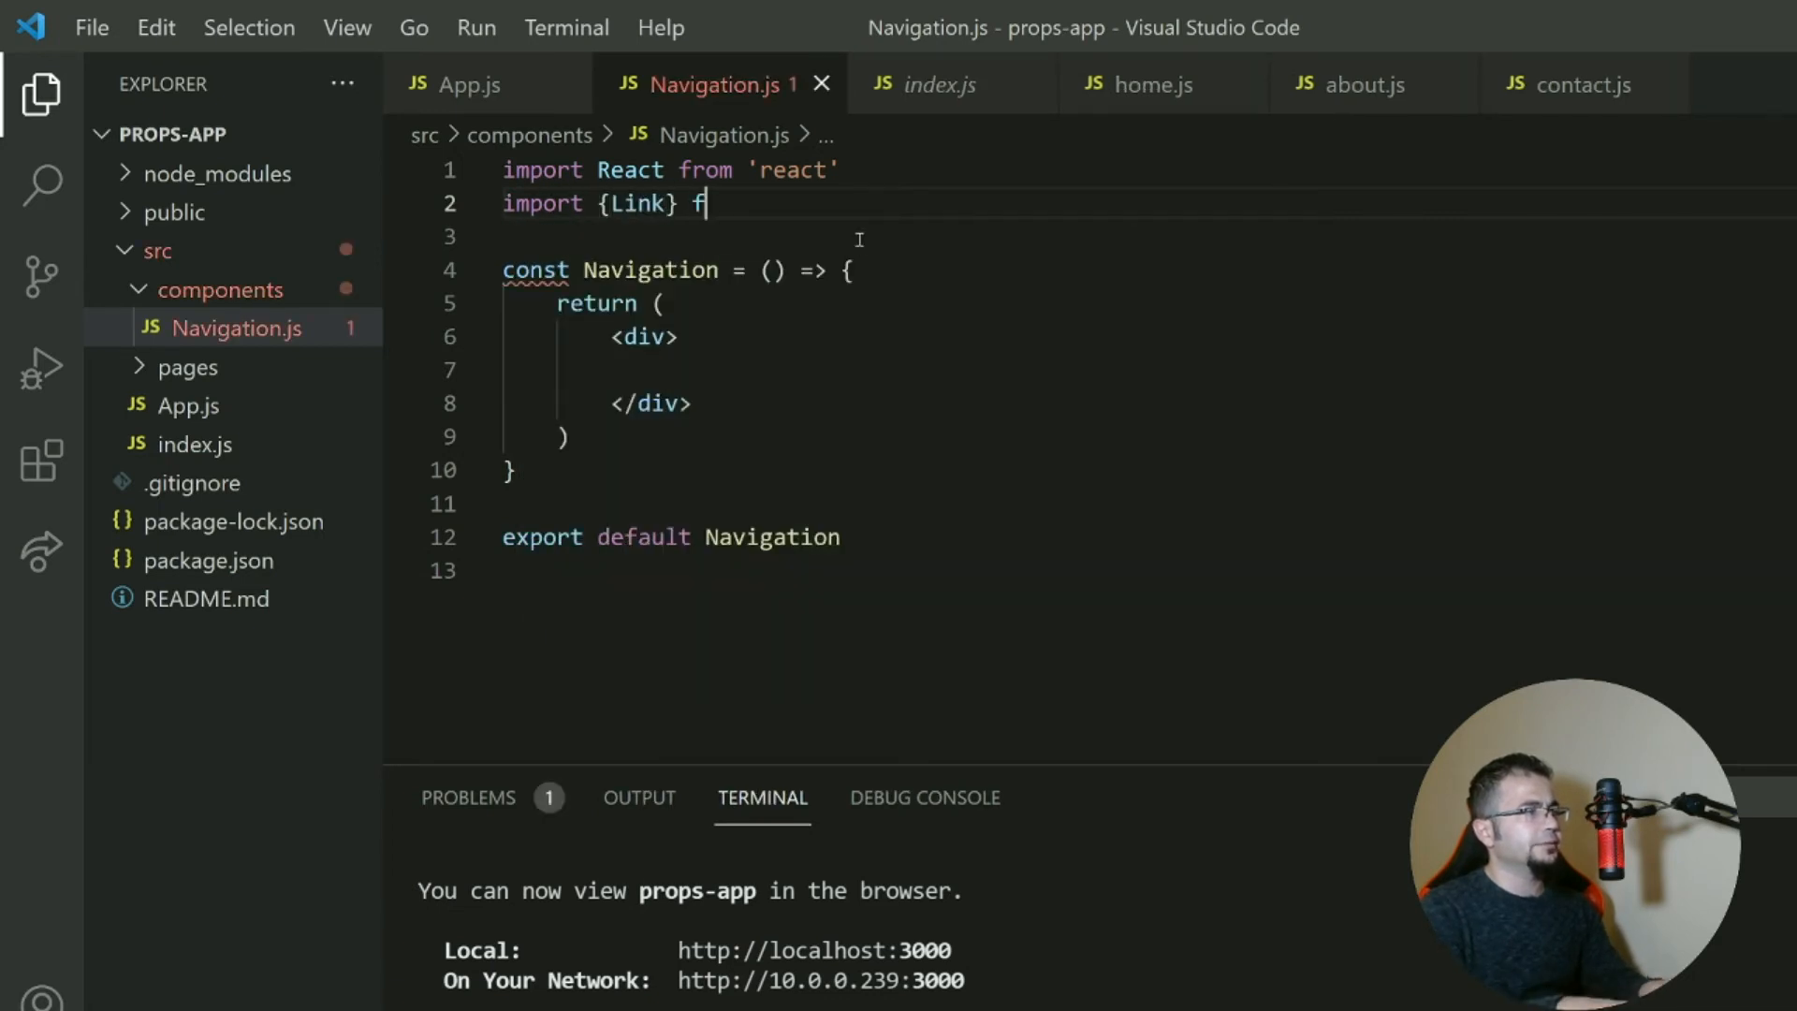
{"action": "type", "text": "rom 'react'"}
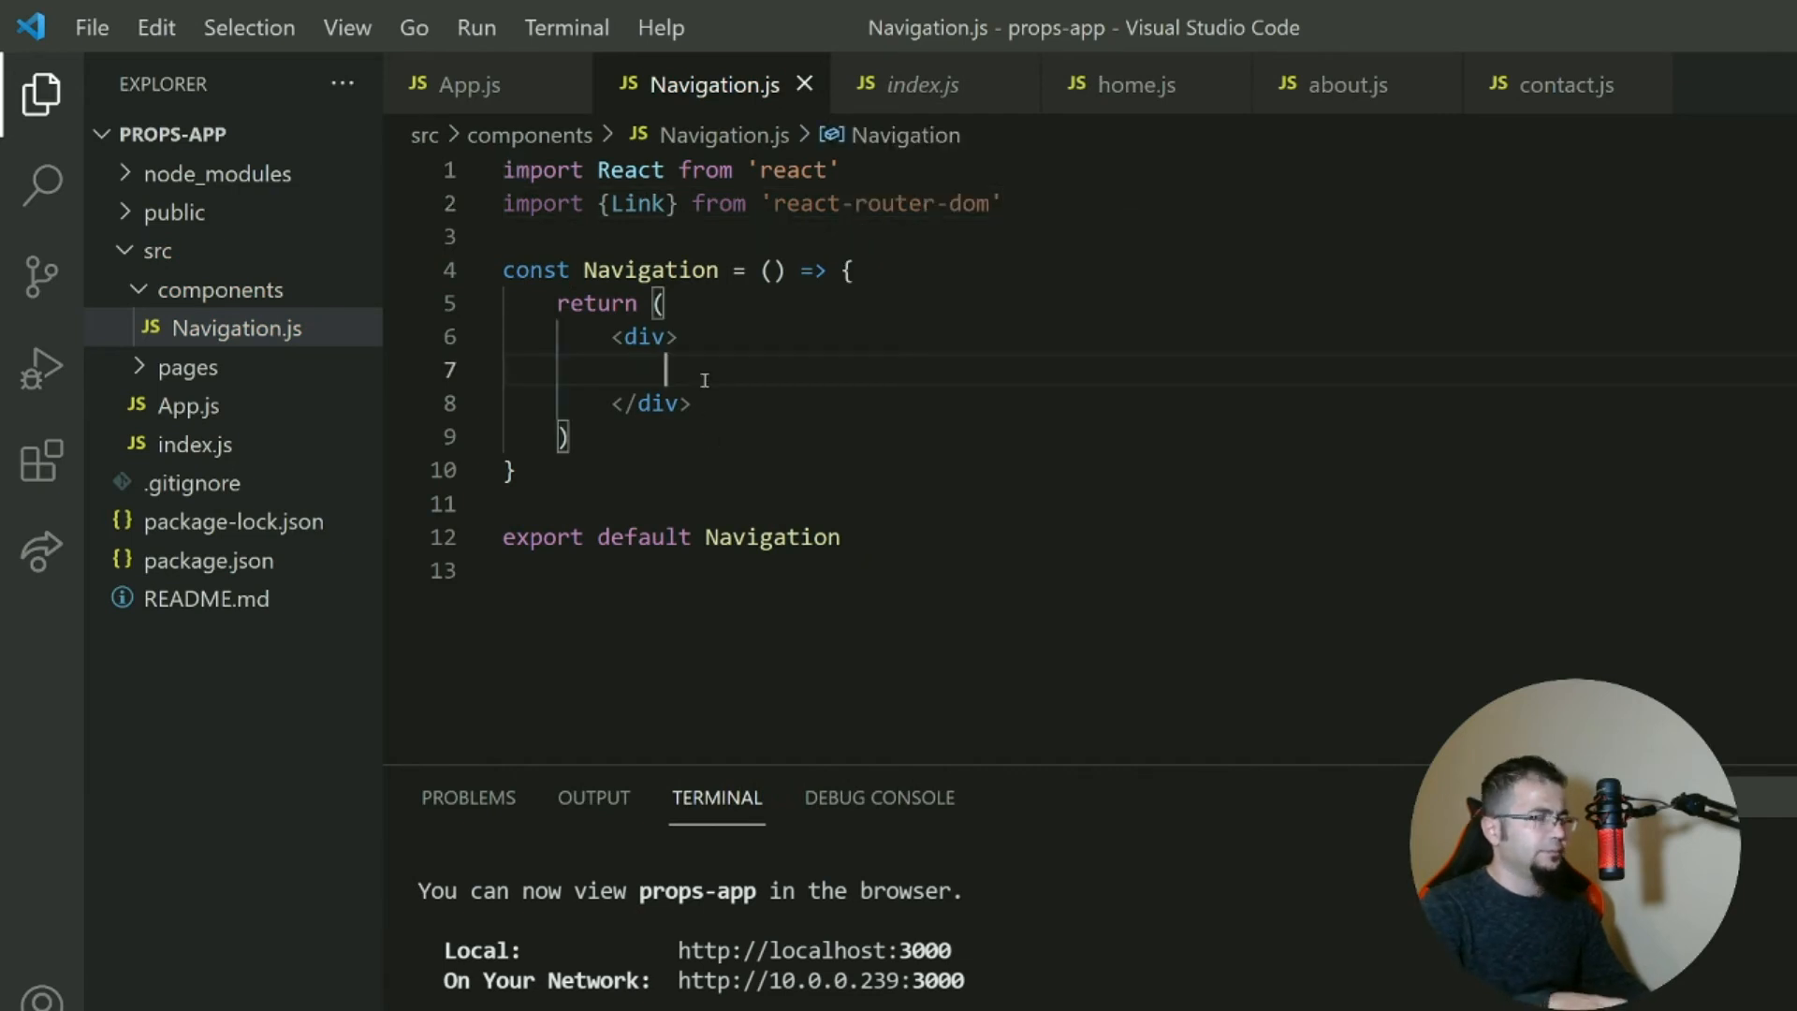
Add Link elements to '/' labelled Home and to '/about' labelled About.
{"action": "type", "text": "<Link to="}
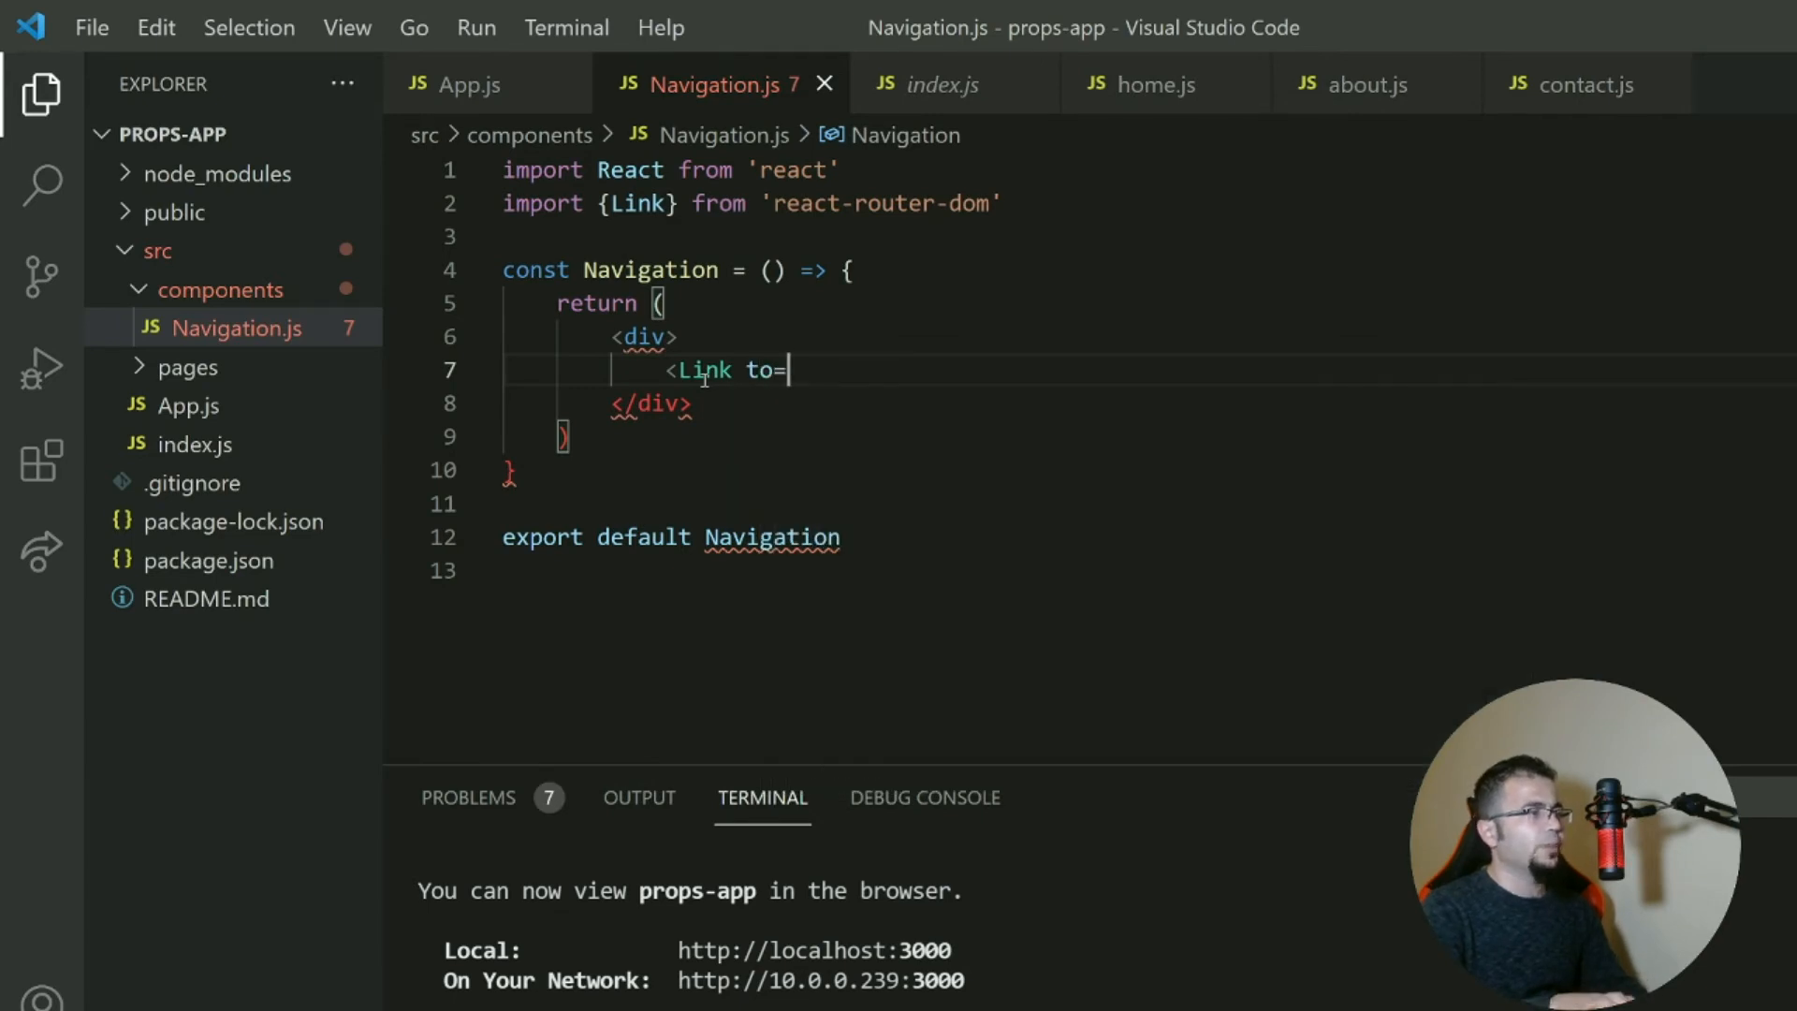
{"action": "type", "text": "''"}
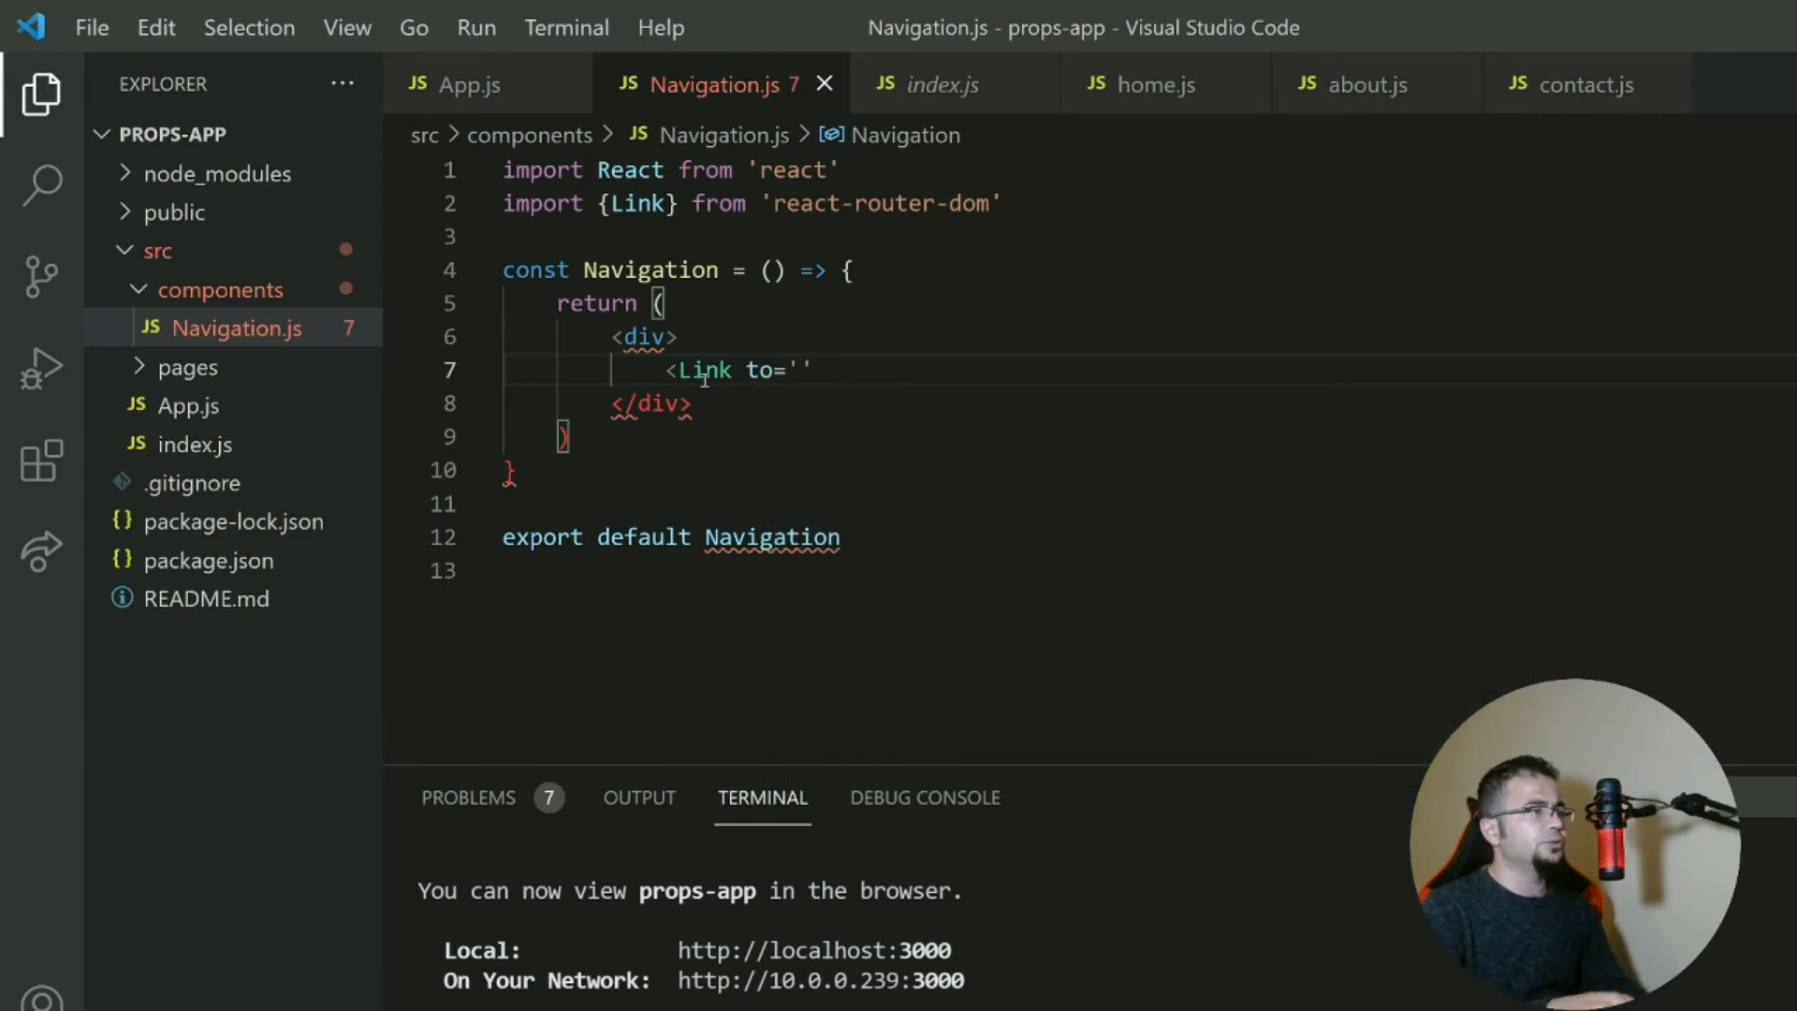
{"action": "type", "text": "/"}
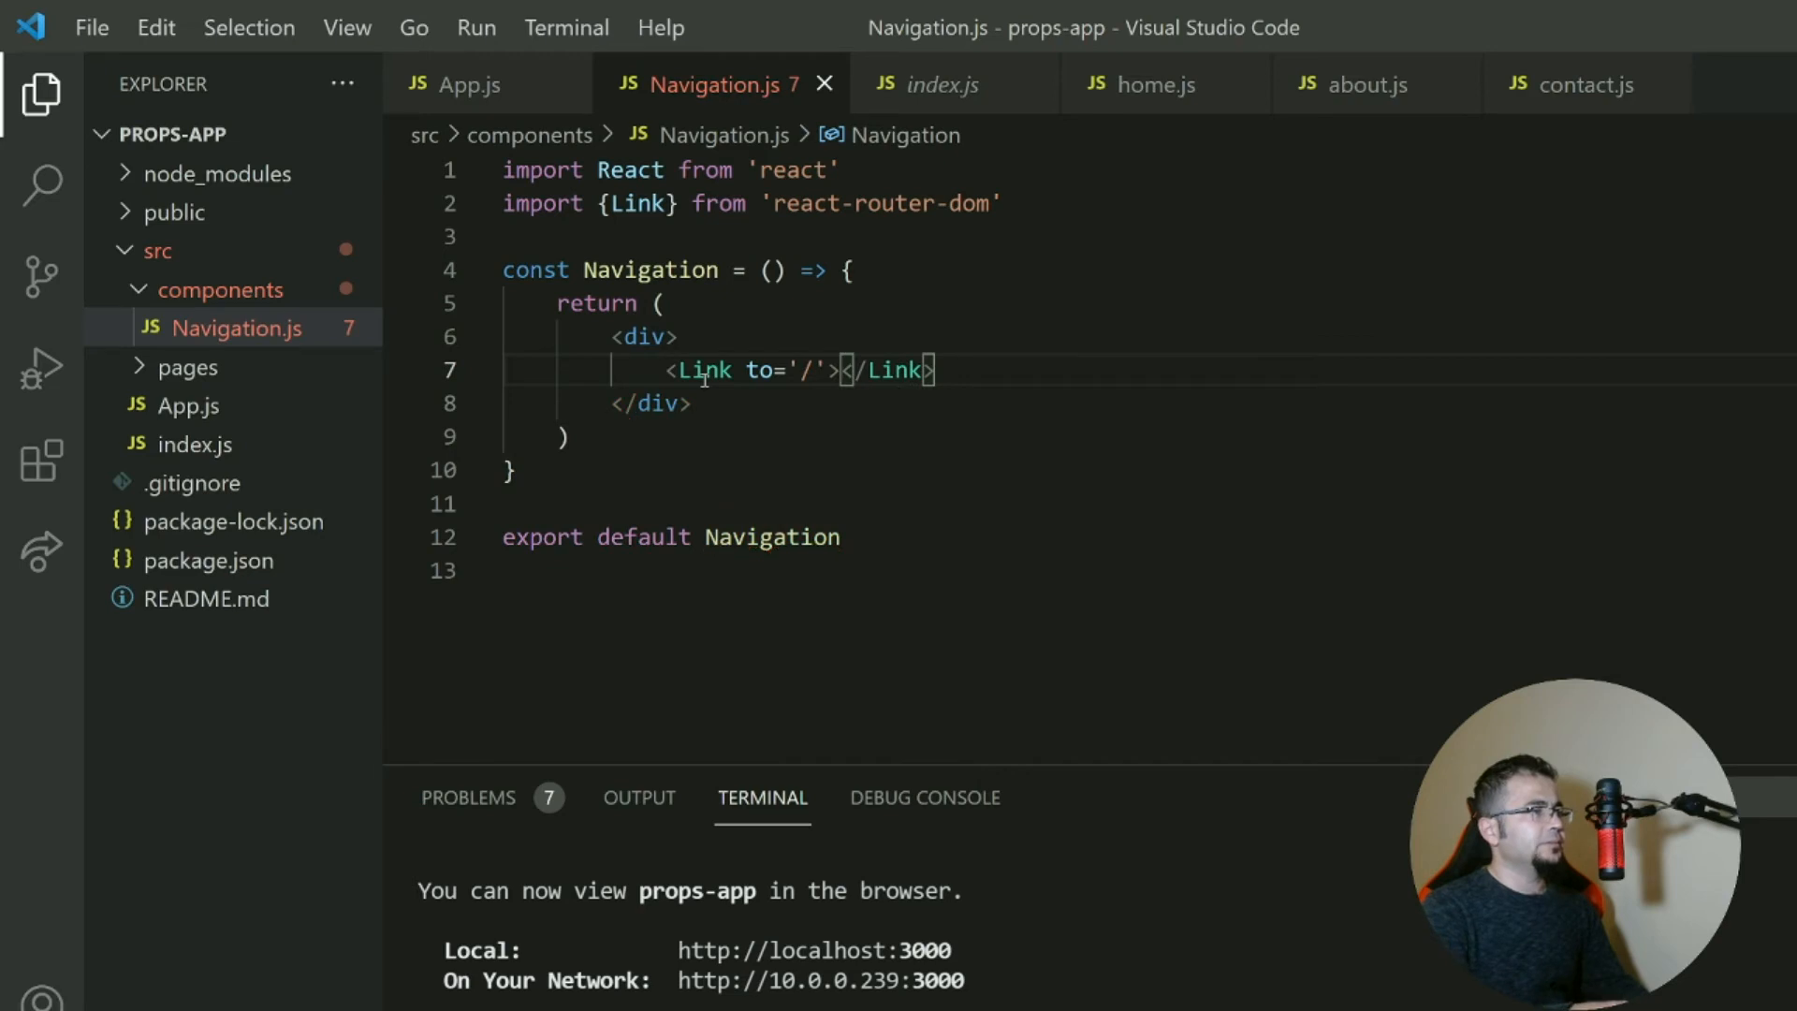
{"action": "type", "text": "Home"}
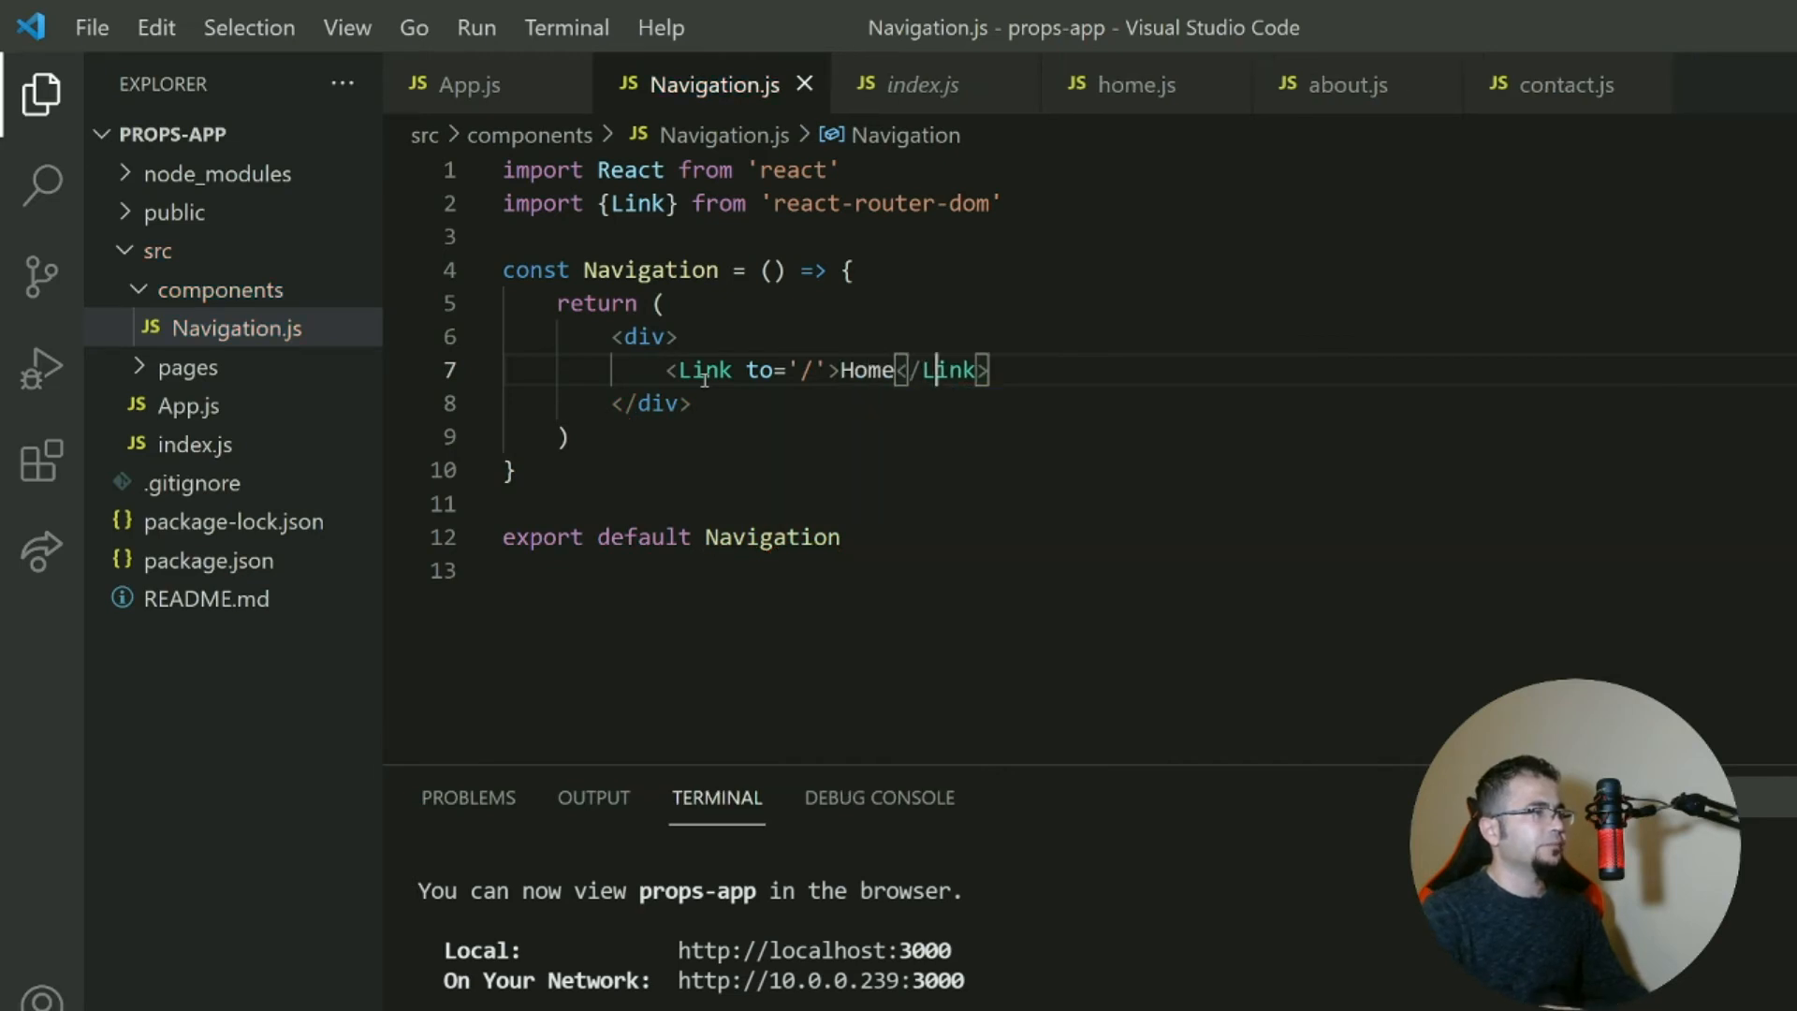
{"action": "key", "text": "Enter"}
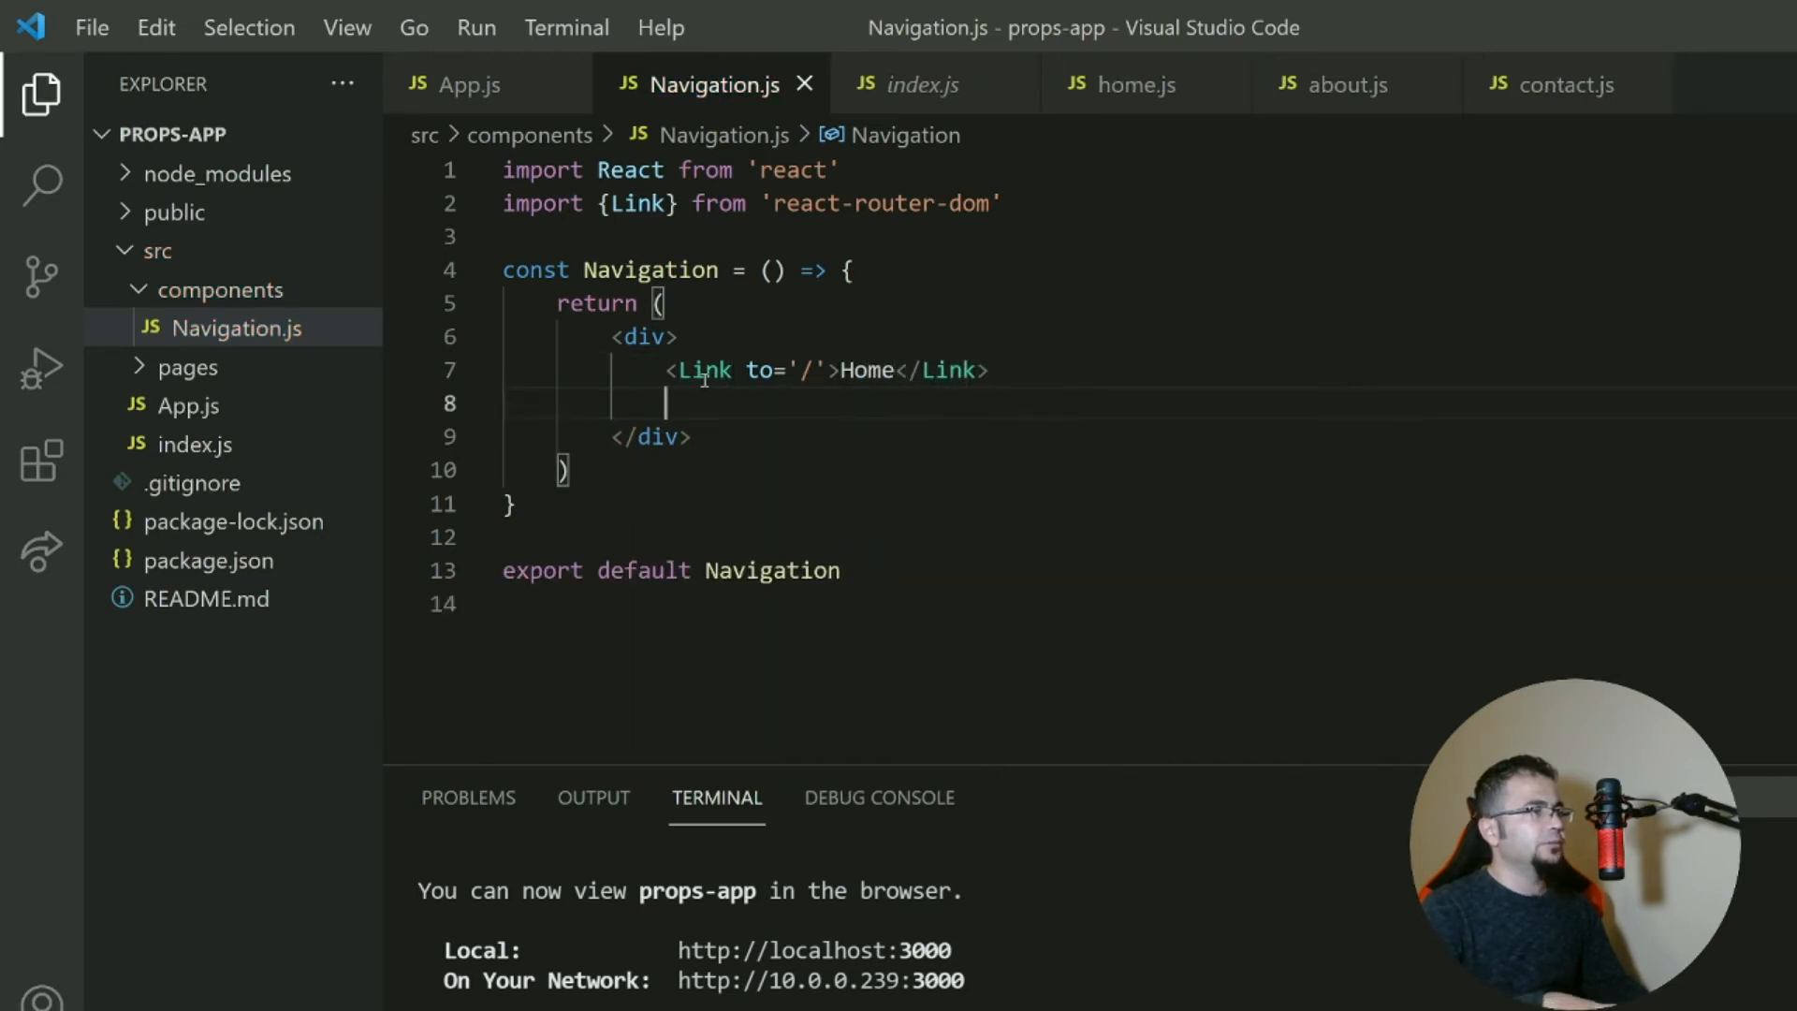
{"action": "type", "text": "<Link to"}
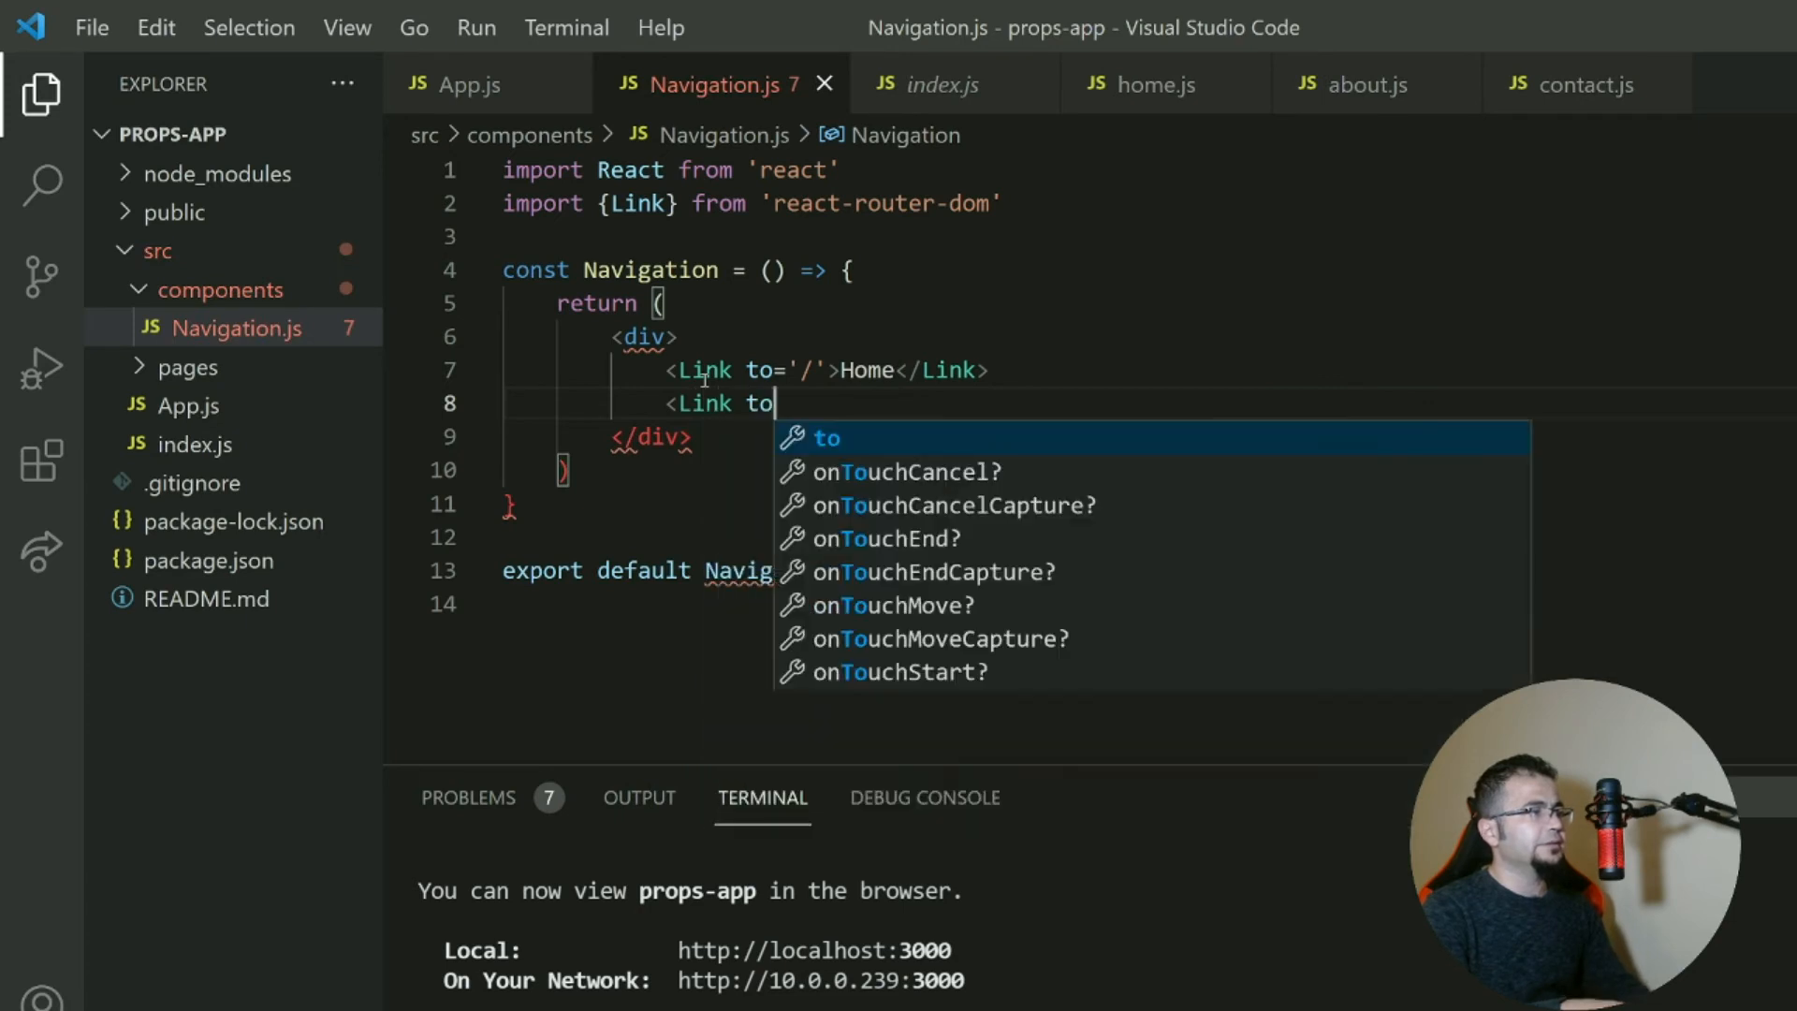
{"action": "type", "text": "='"}
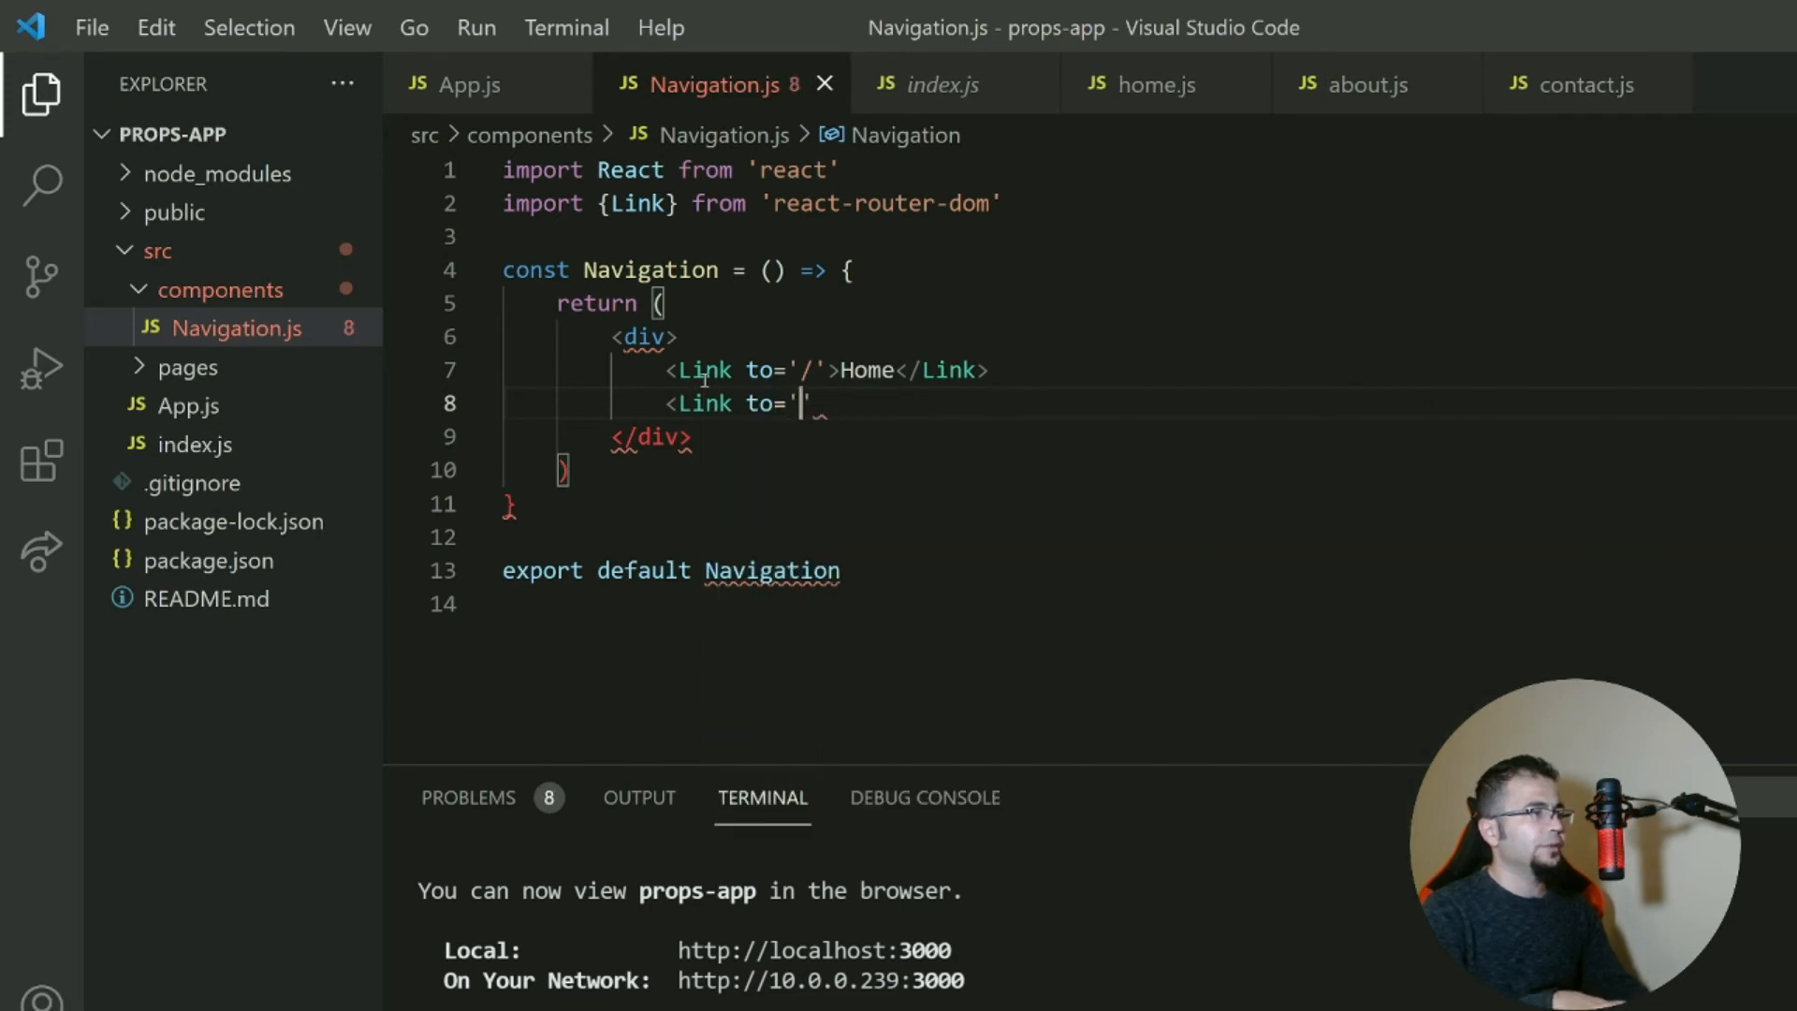
{"action": "type", "text": "/about'></Link>"}
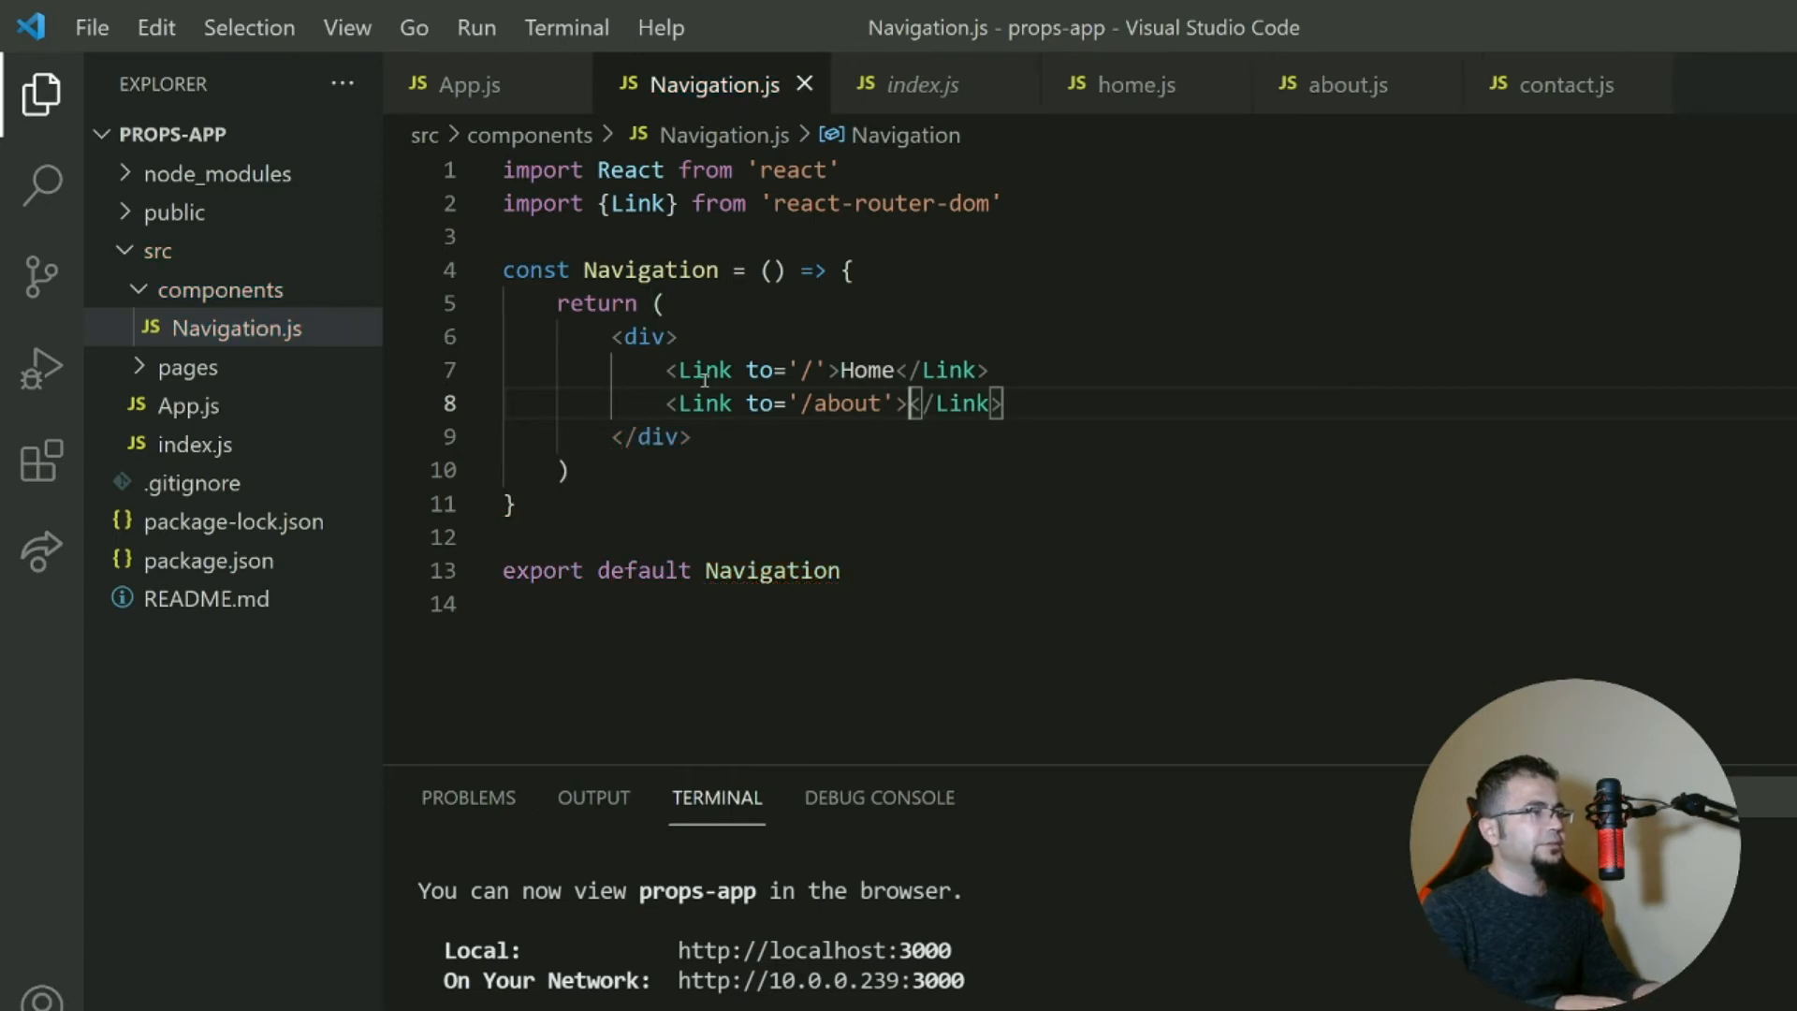
{"action": "type", "text": "About"}
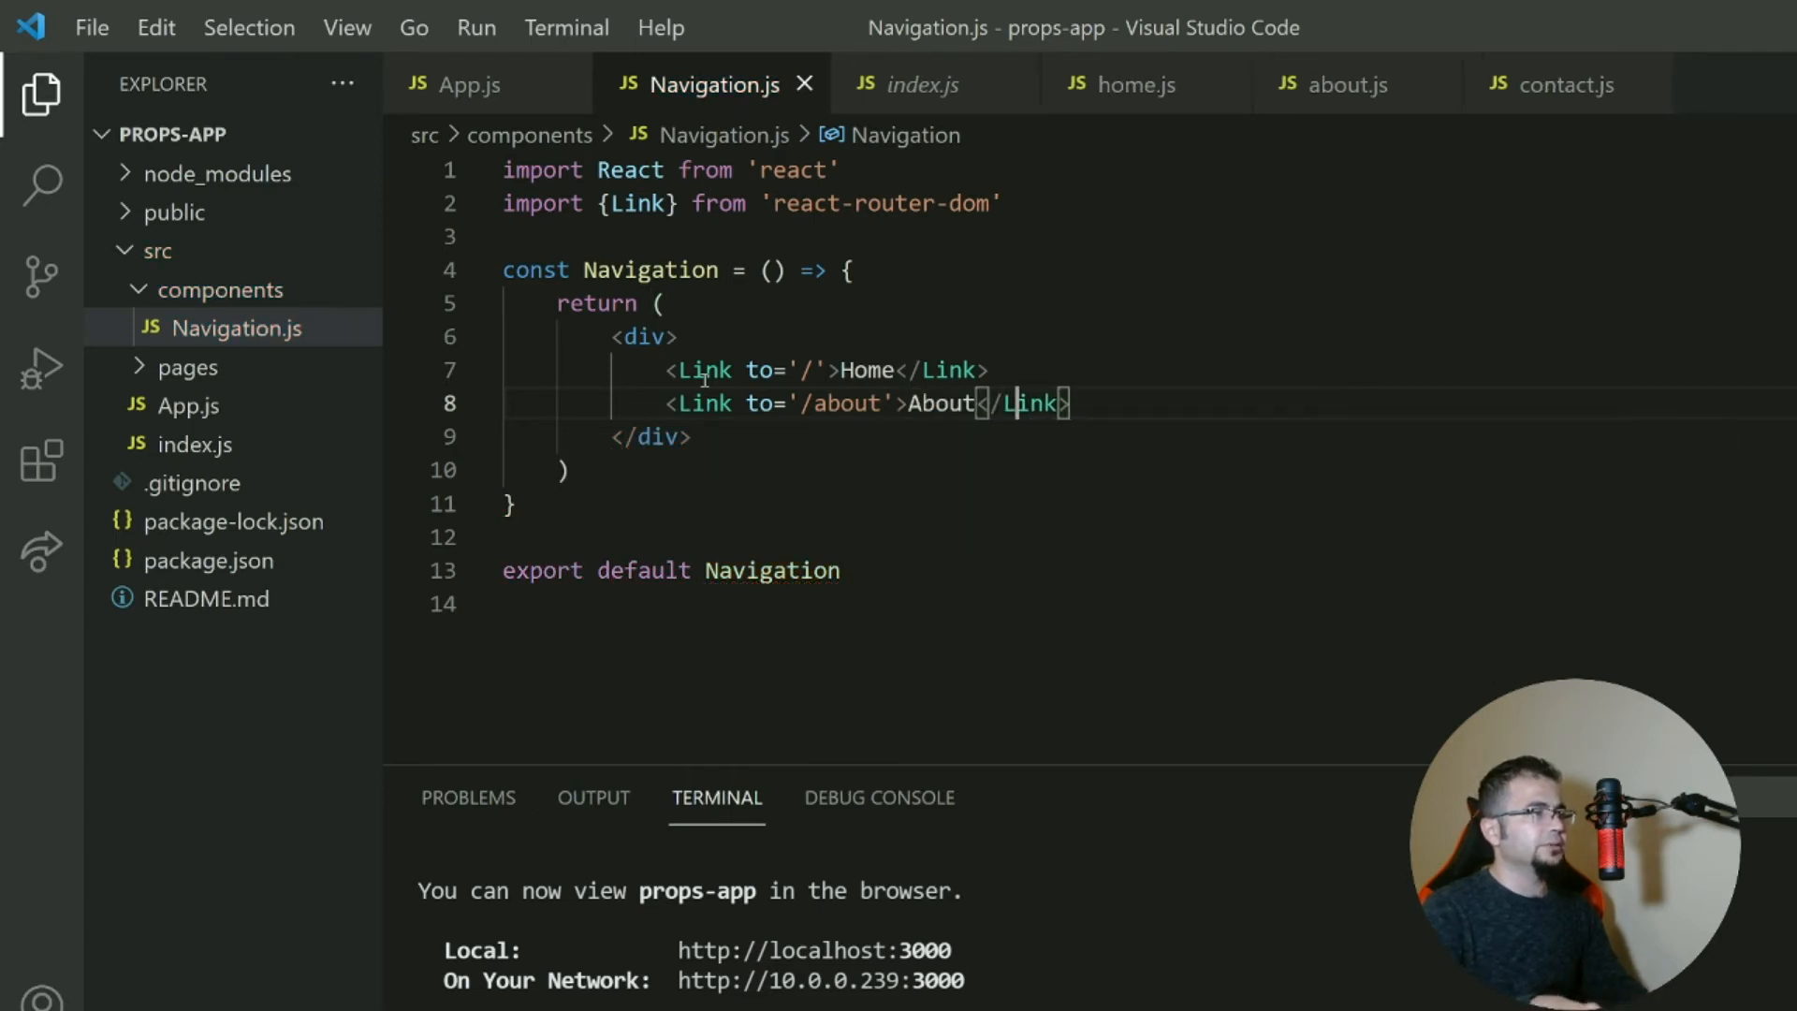
Add a third Link to '/contact' labelled Contact.
{"action": "key", "text": "Enter"}
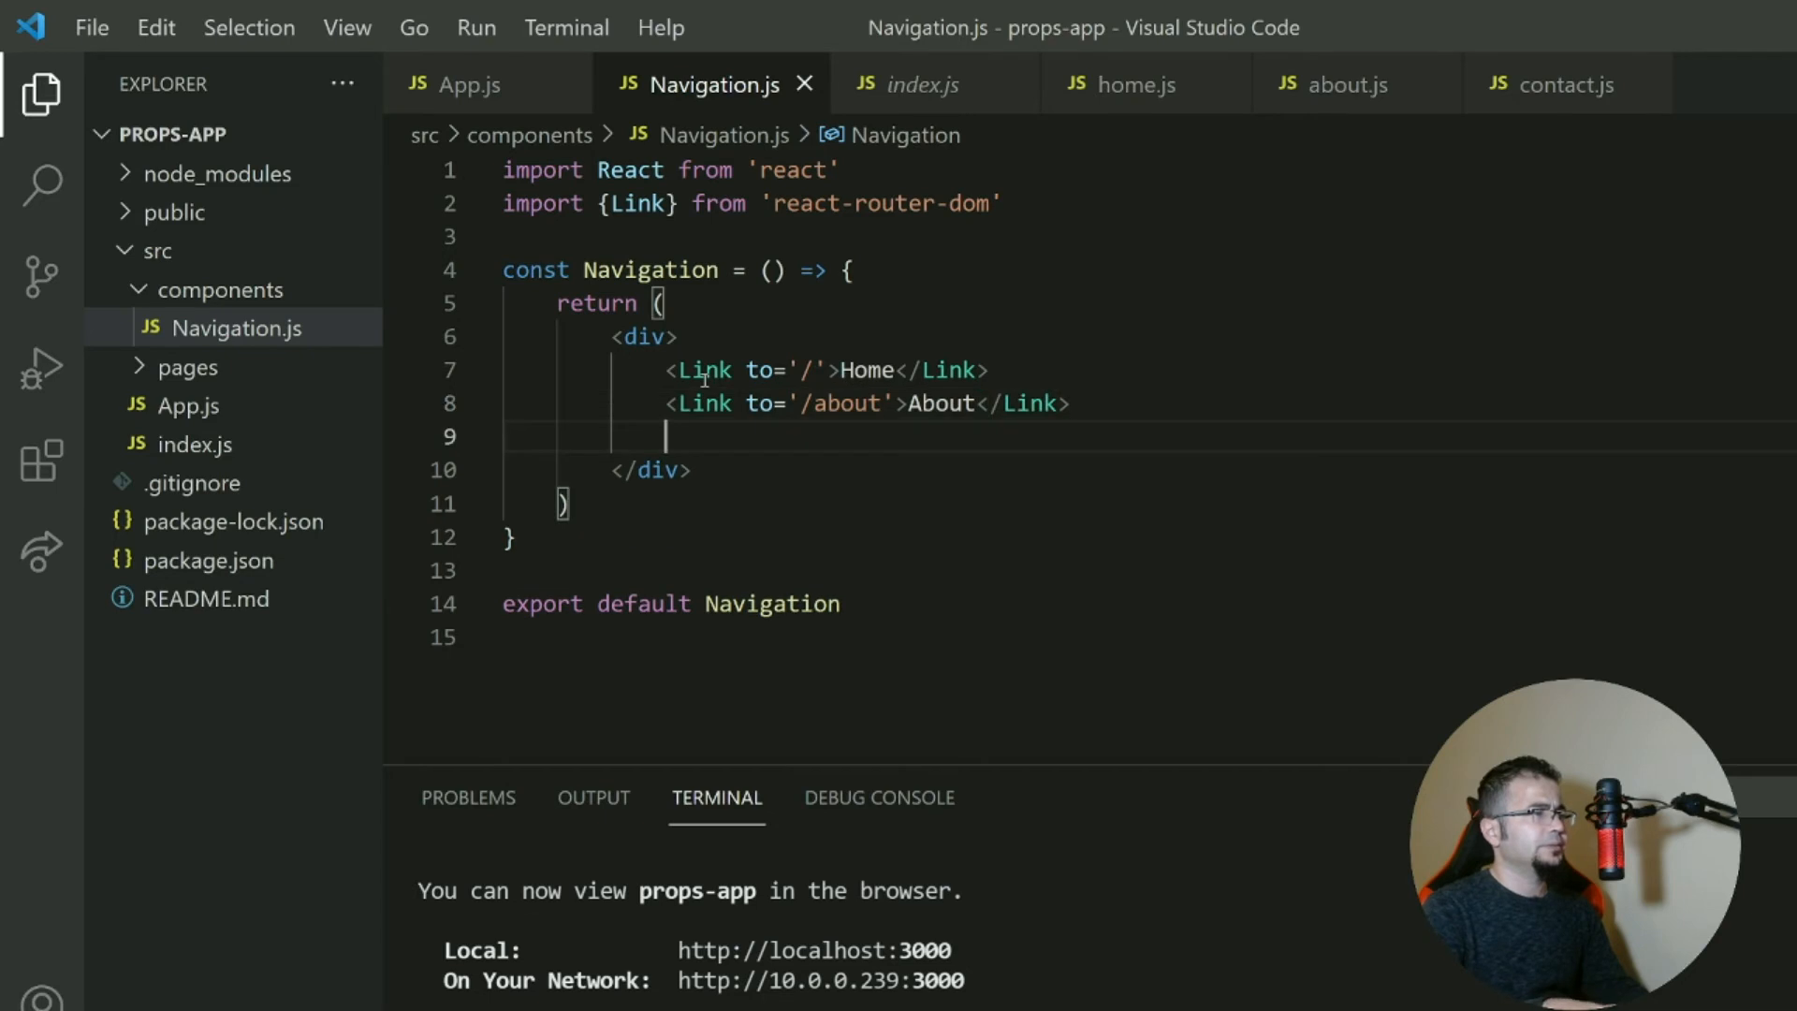
{"action": "type", "text": "<Link to="}
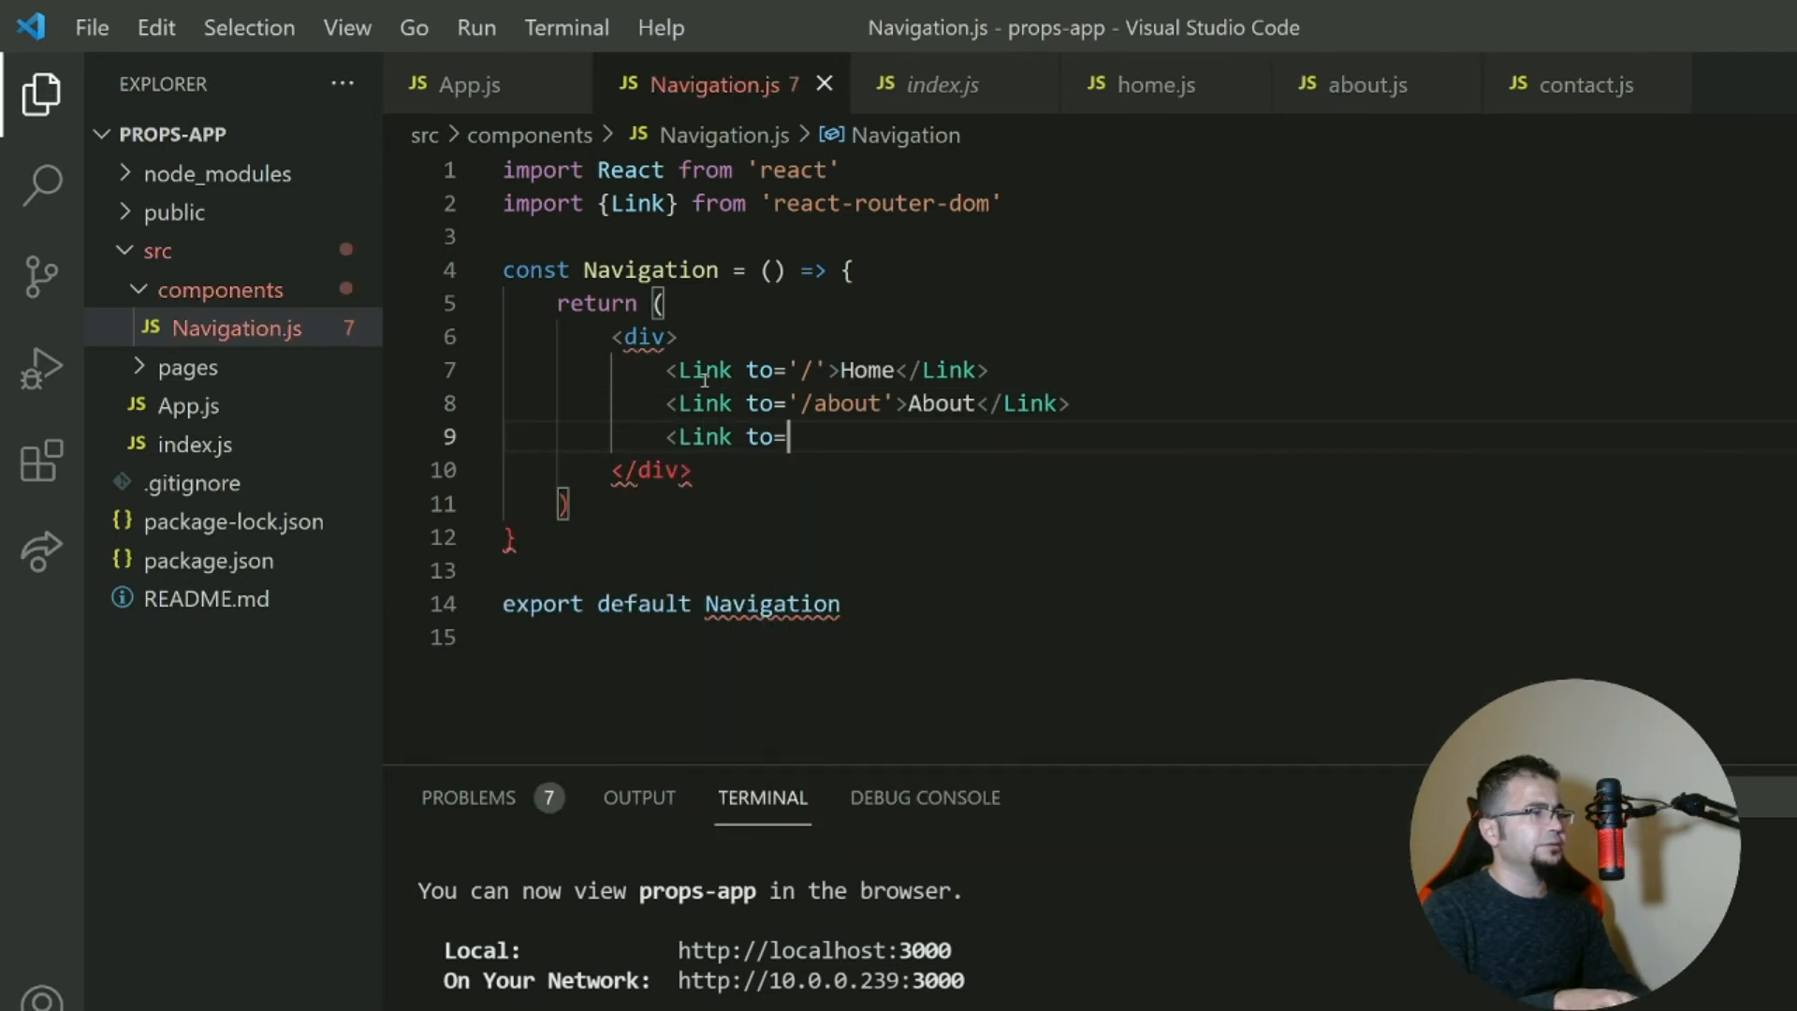
{"action": "type", "text": "'/c"}
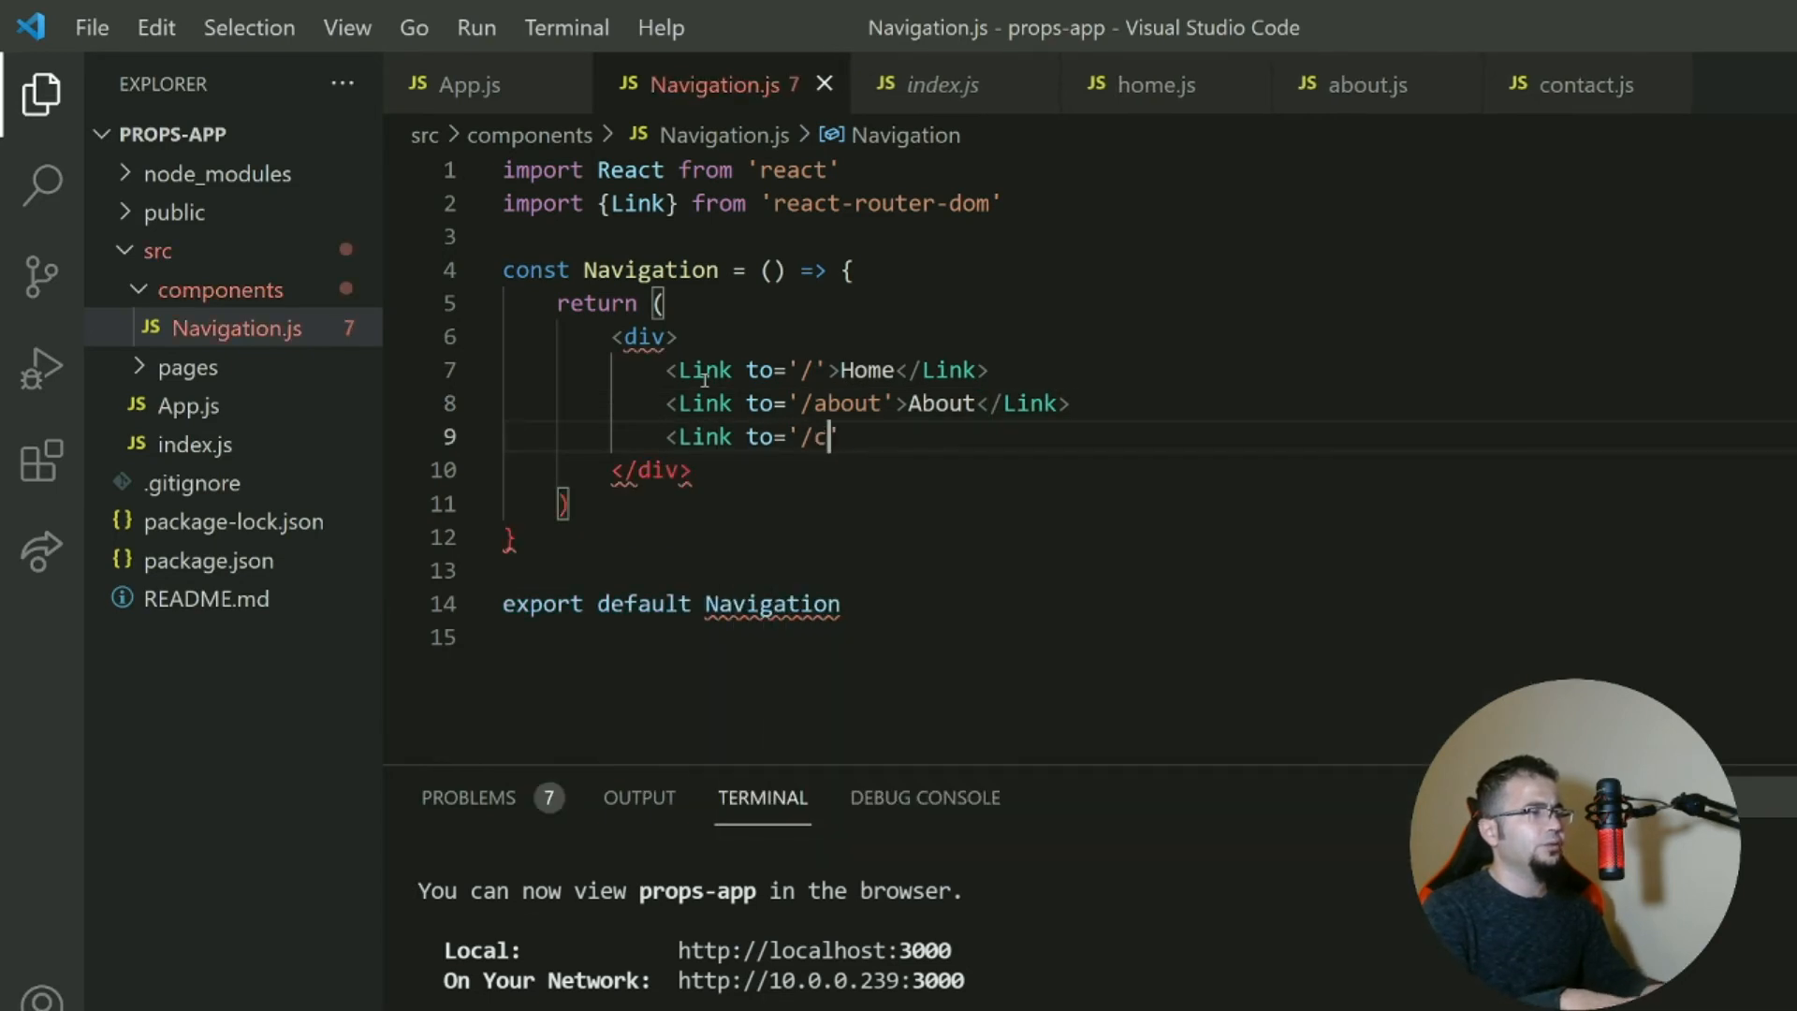
{"action": "type", "text": "ontact'>C</Link>"}
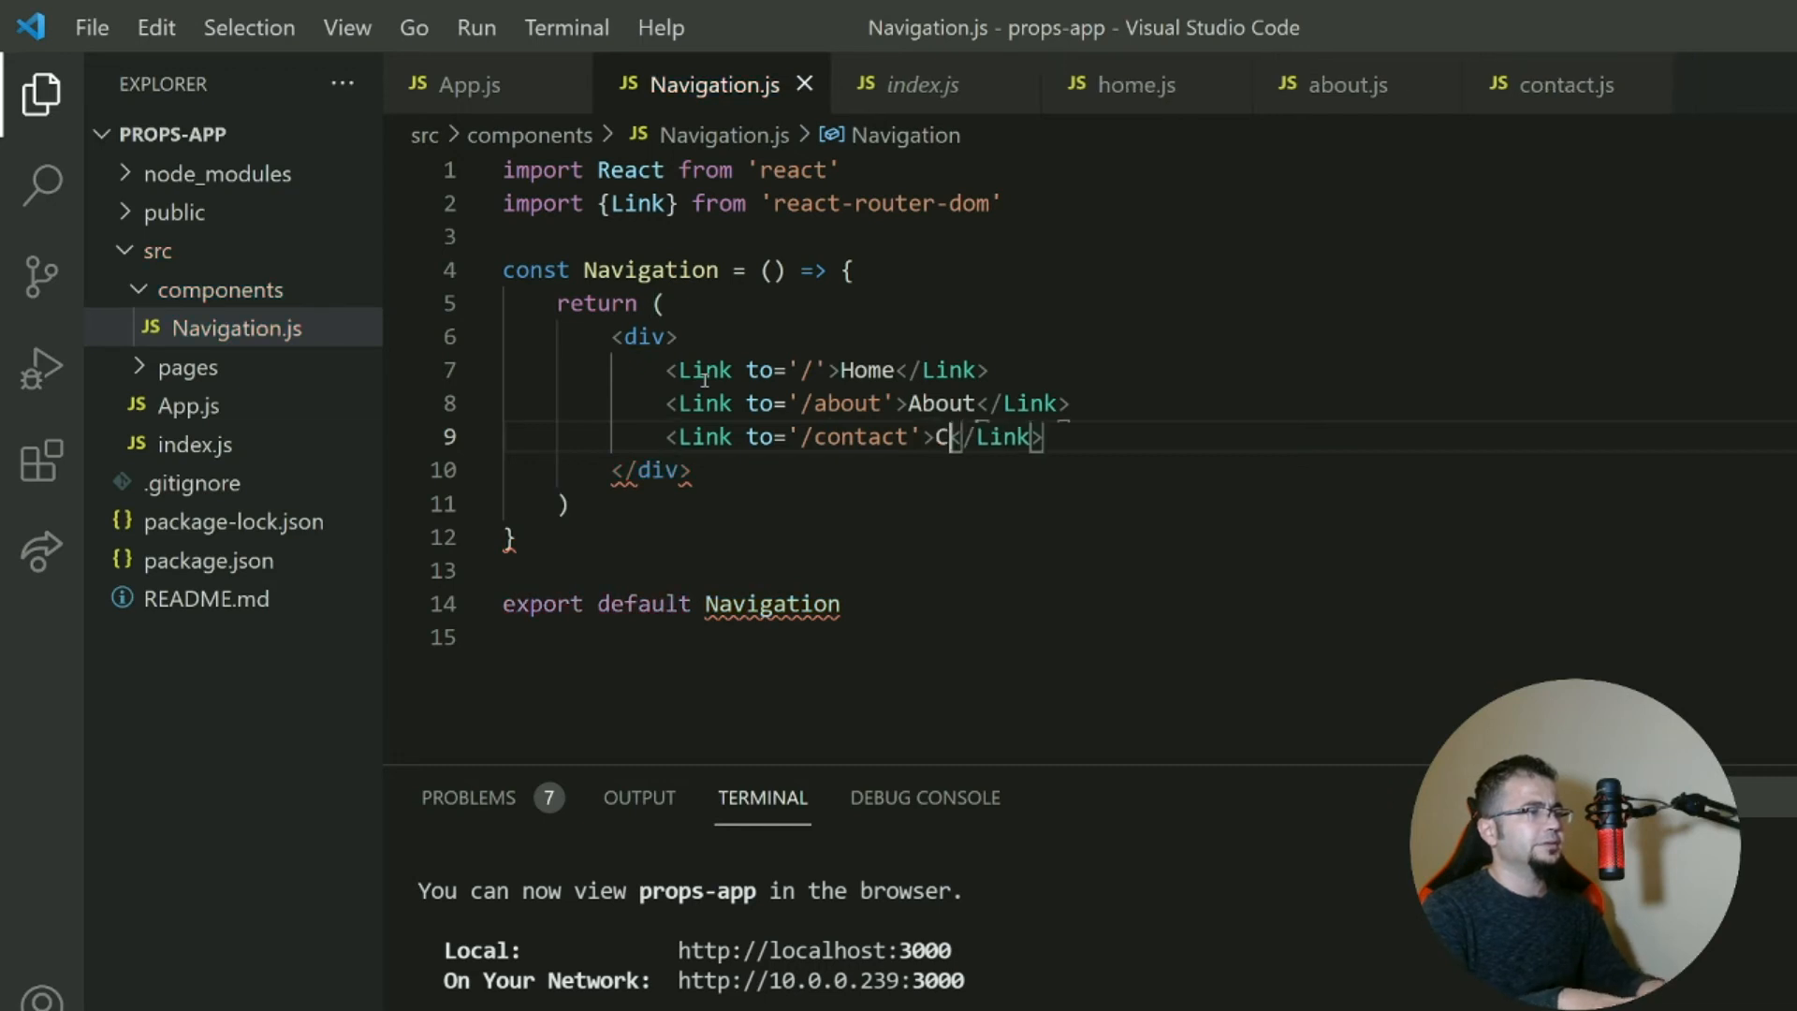
{"action": "type", "text": "ontact"}
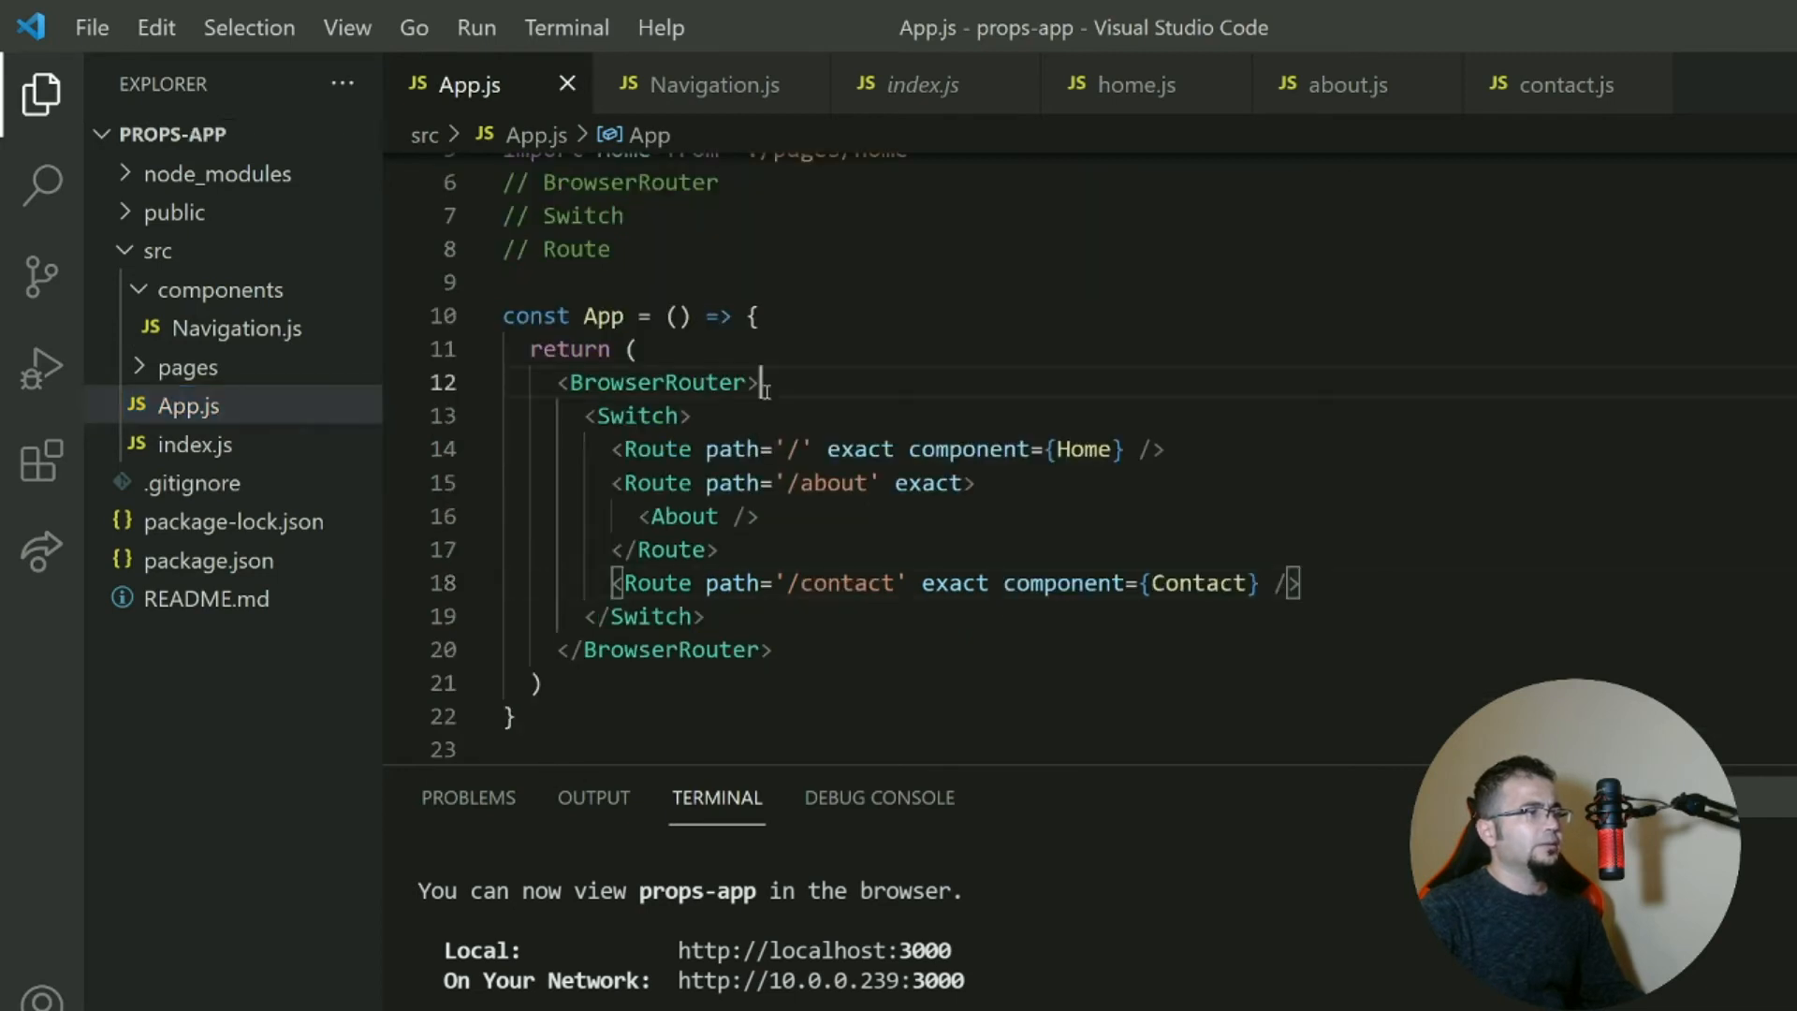
Insert a self-closing <Navigation /> right after the opening BrowserRouter tag.
{"action": "key", "text": "Enter"}
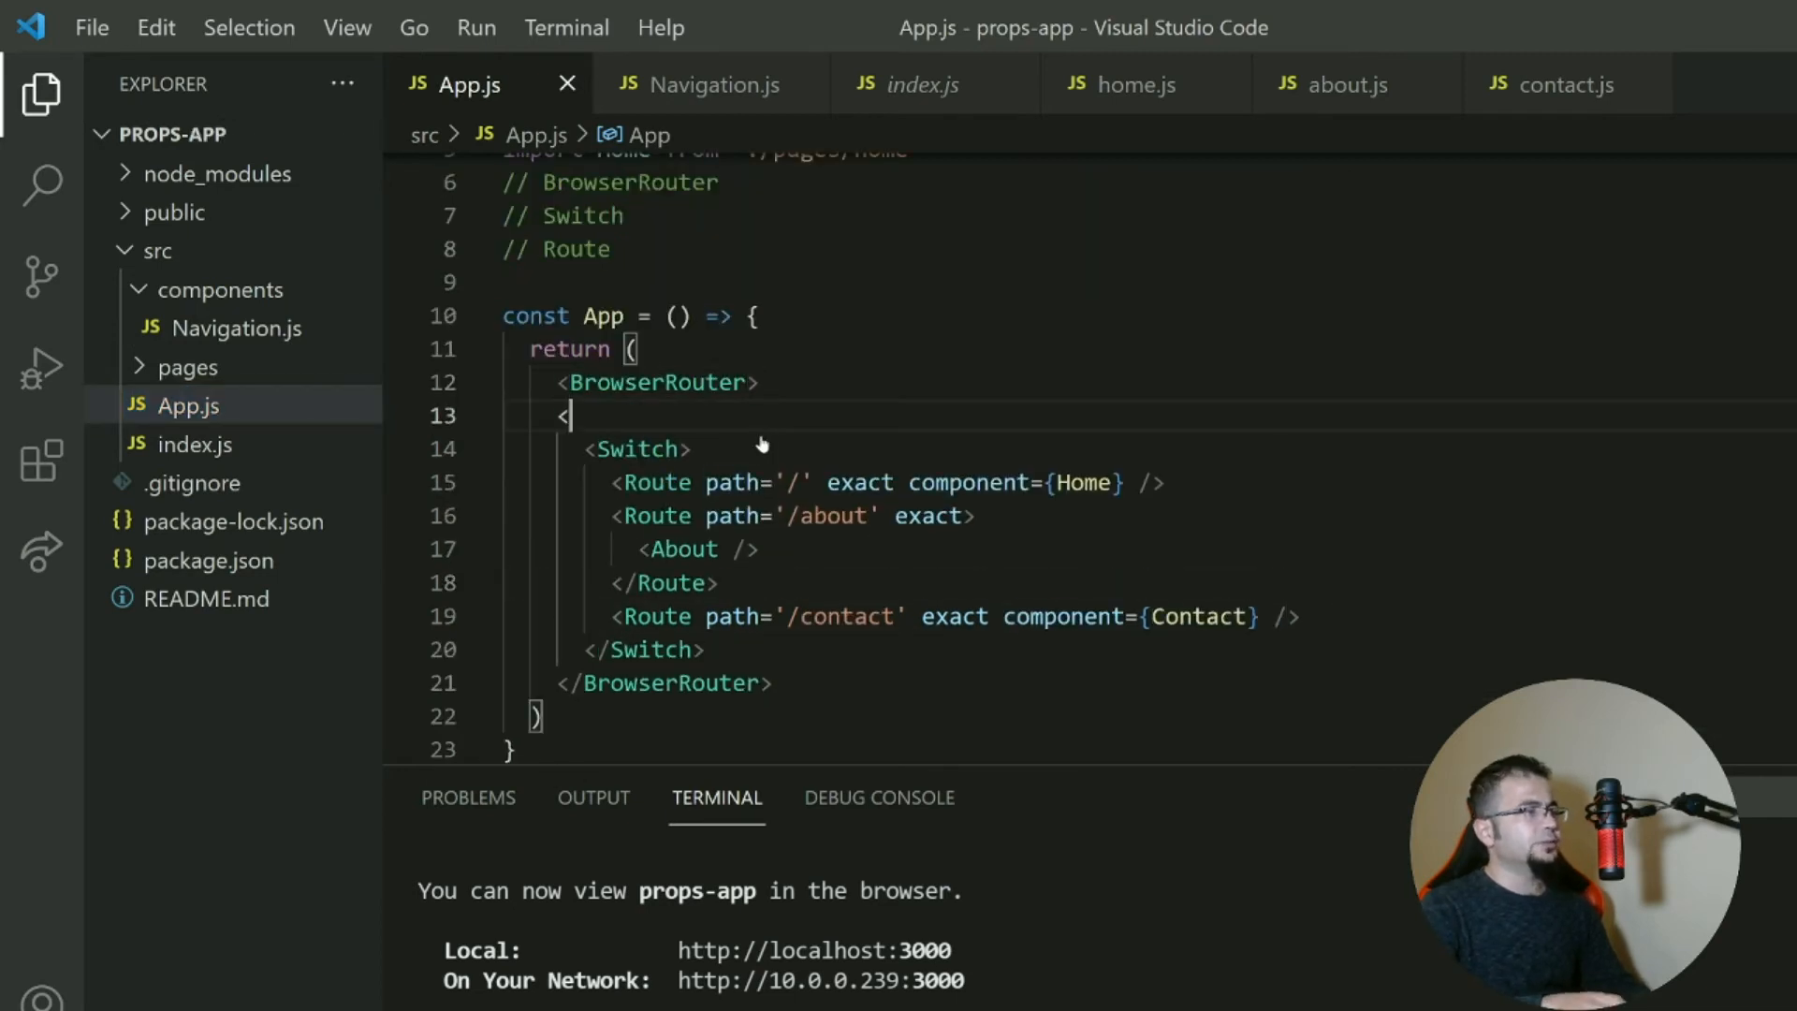
{"action": "type", "text": "Nav"}
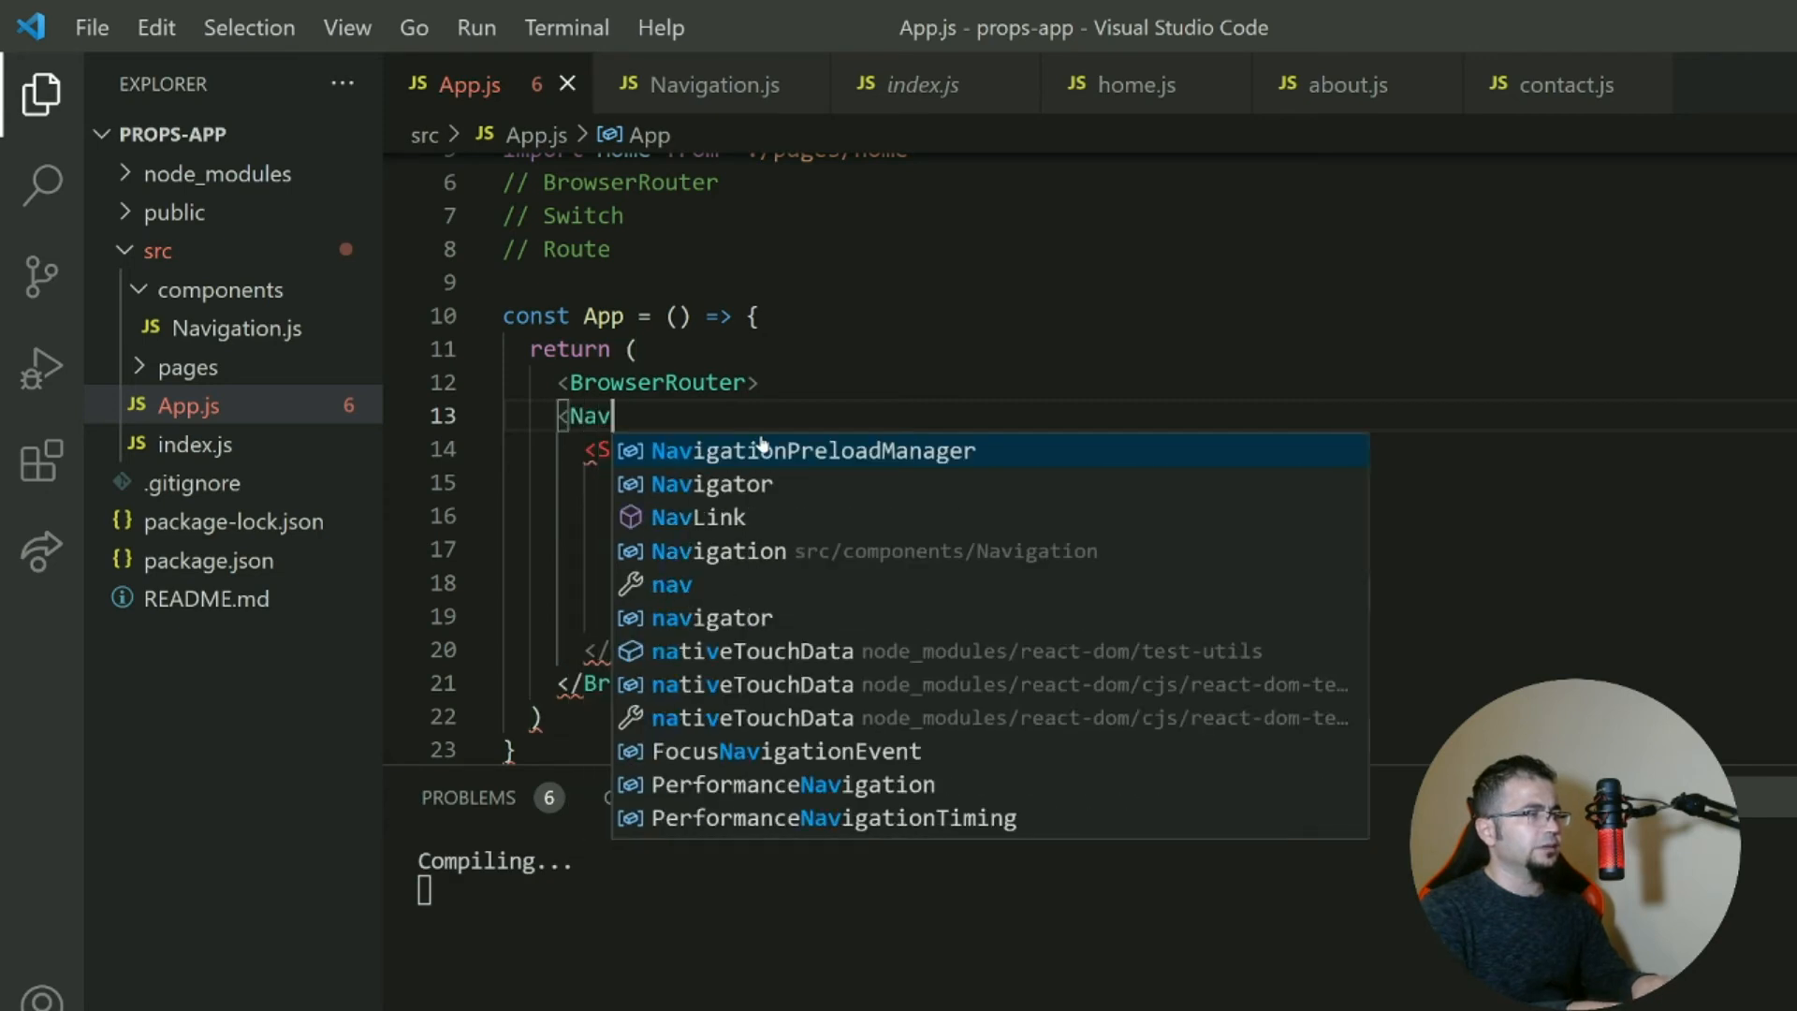
{"action": "type", "text": "igation"}
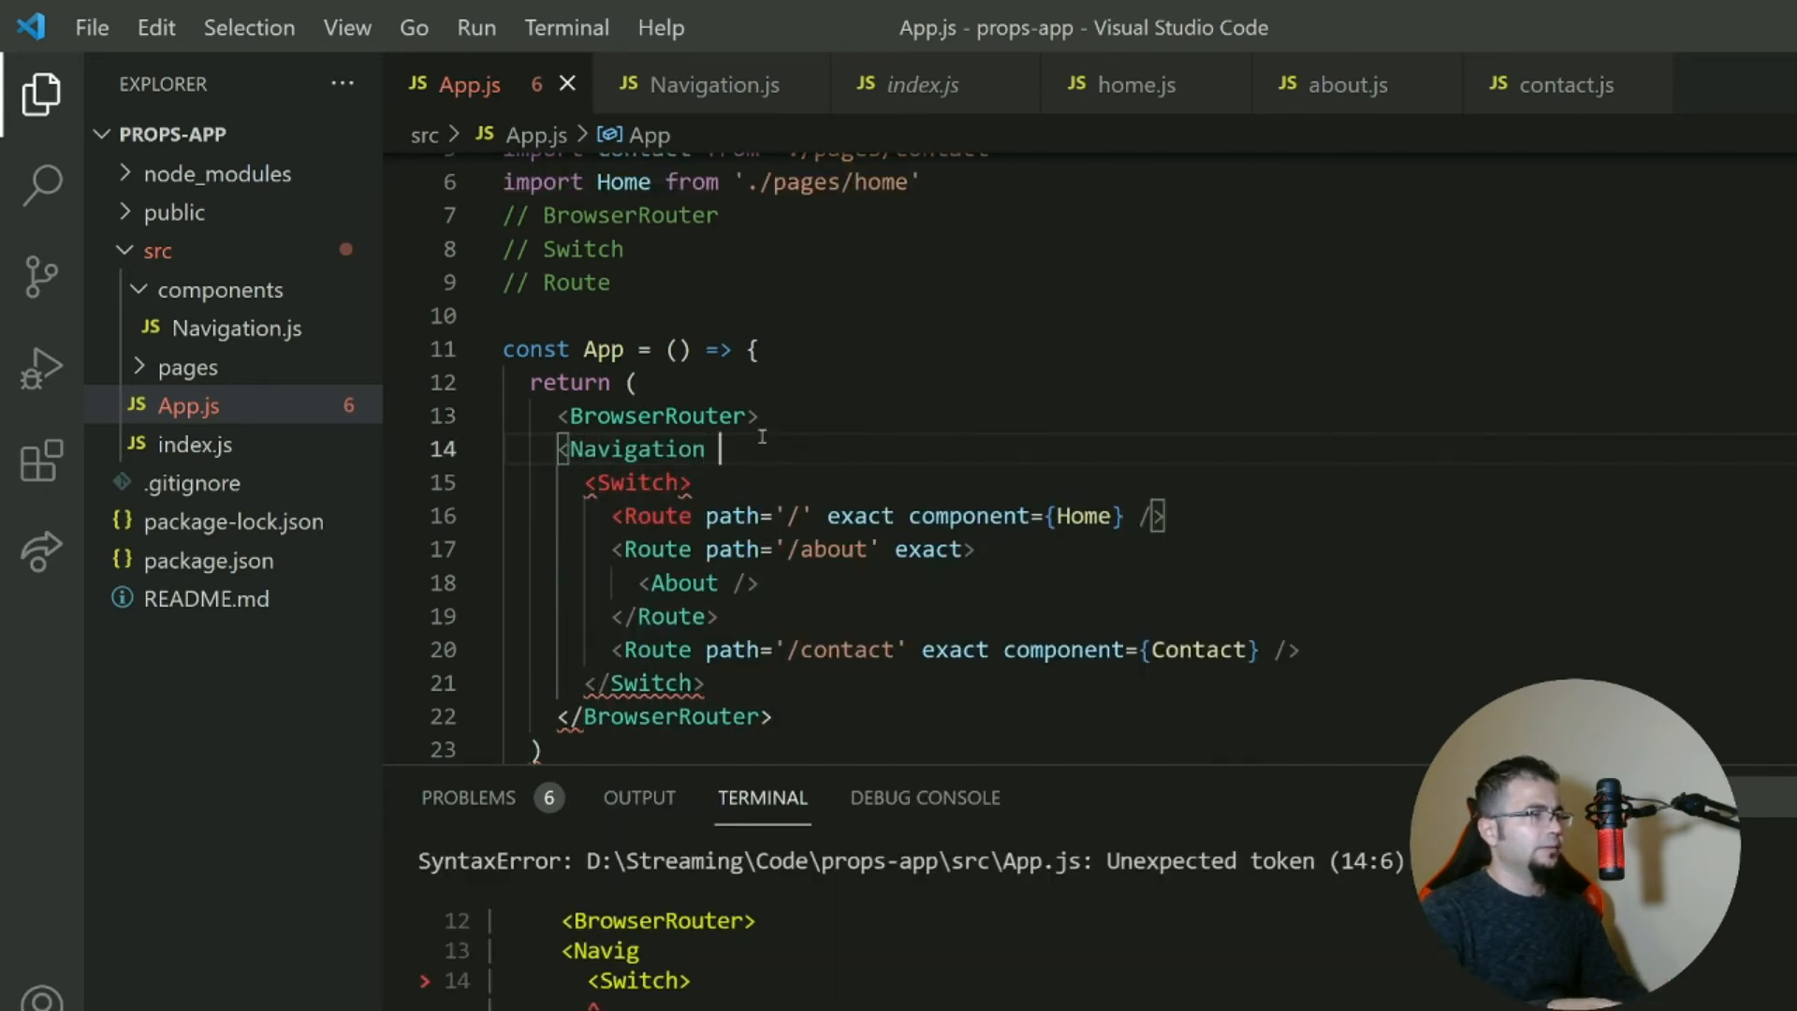
{"action": "type", "text": "/>"}
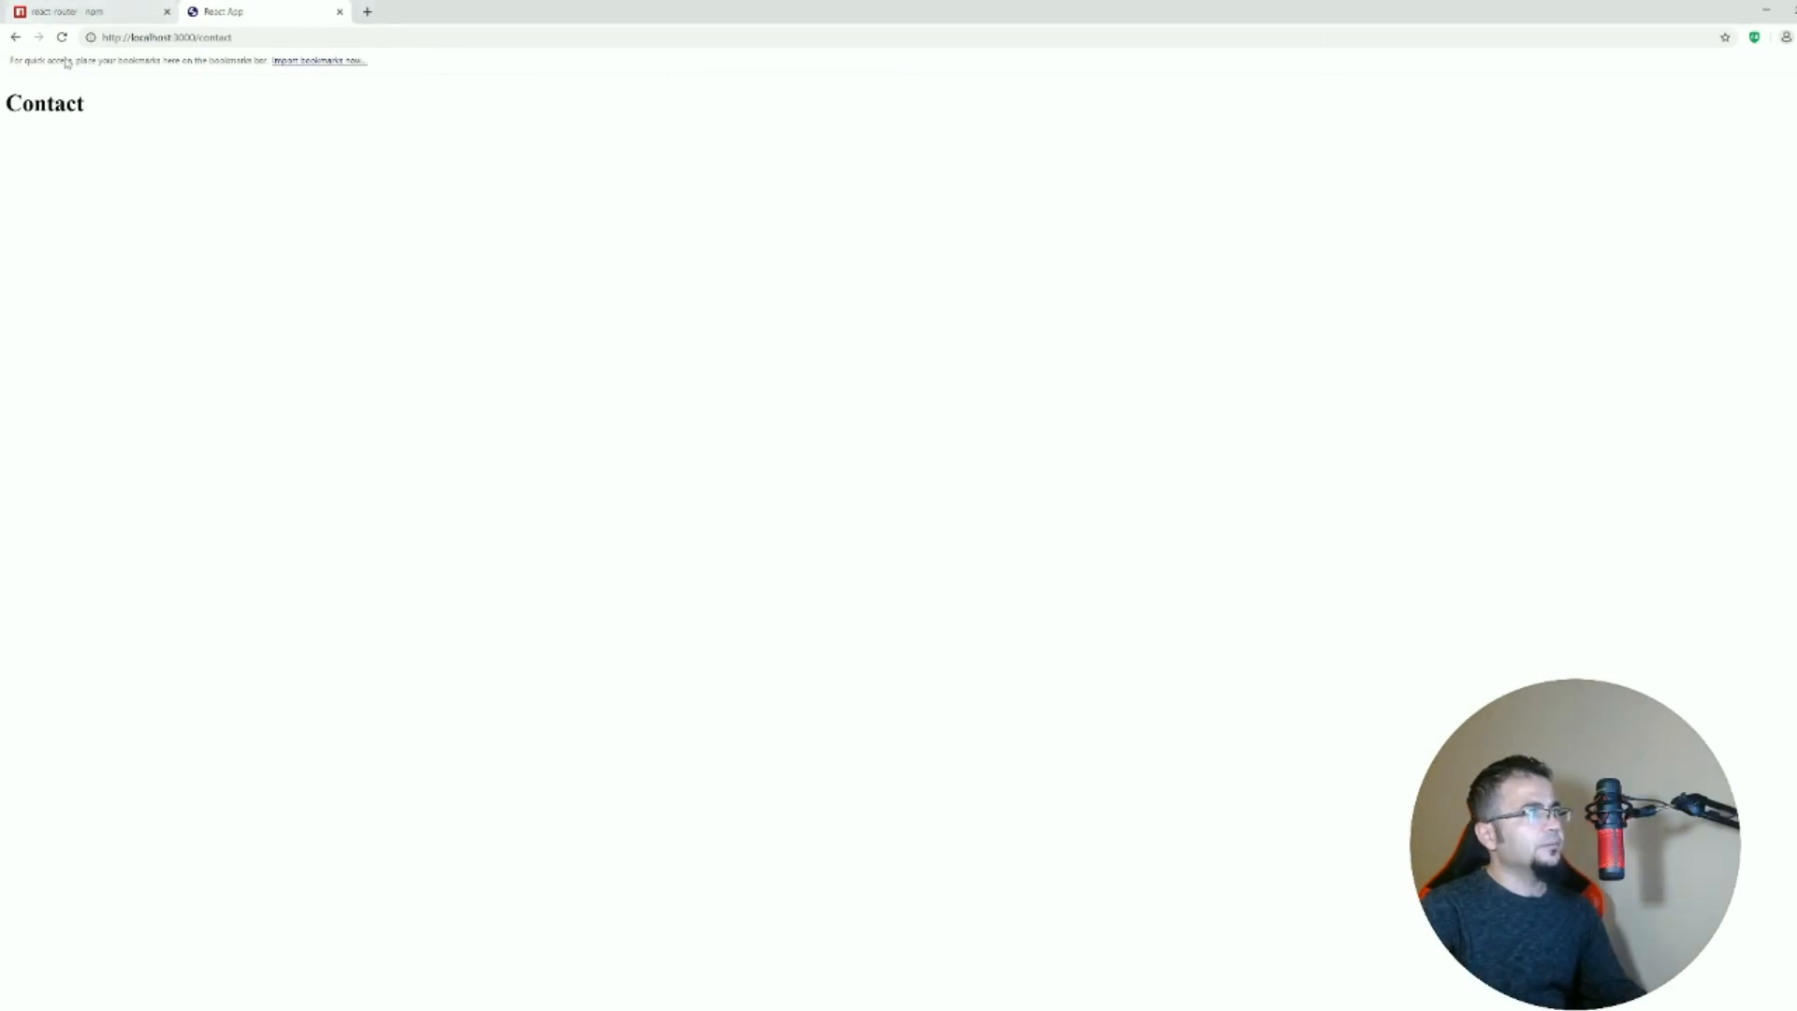
Click through the Home, About and Contact links to verify each page renders.
{"action": "left_click", "coordinate": [60, 37]}
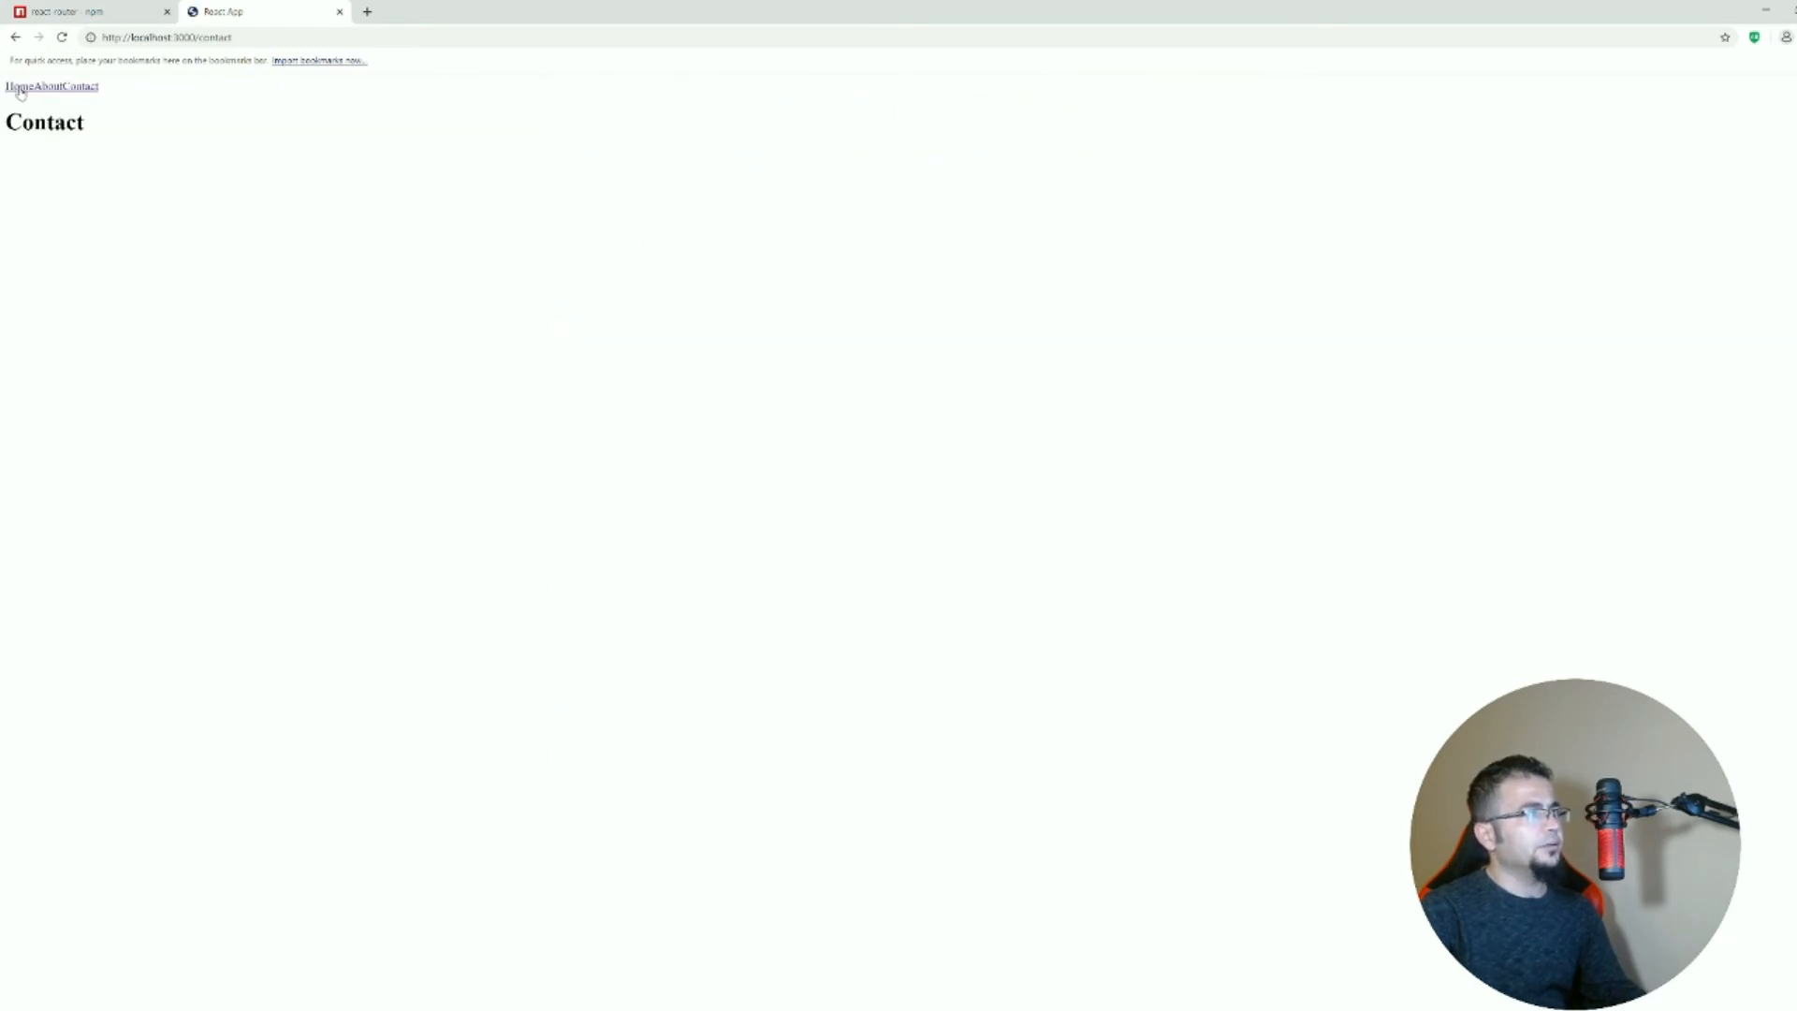
{"action": "left_click", "coordinate": [38, 86]}
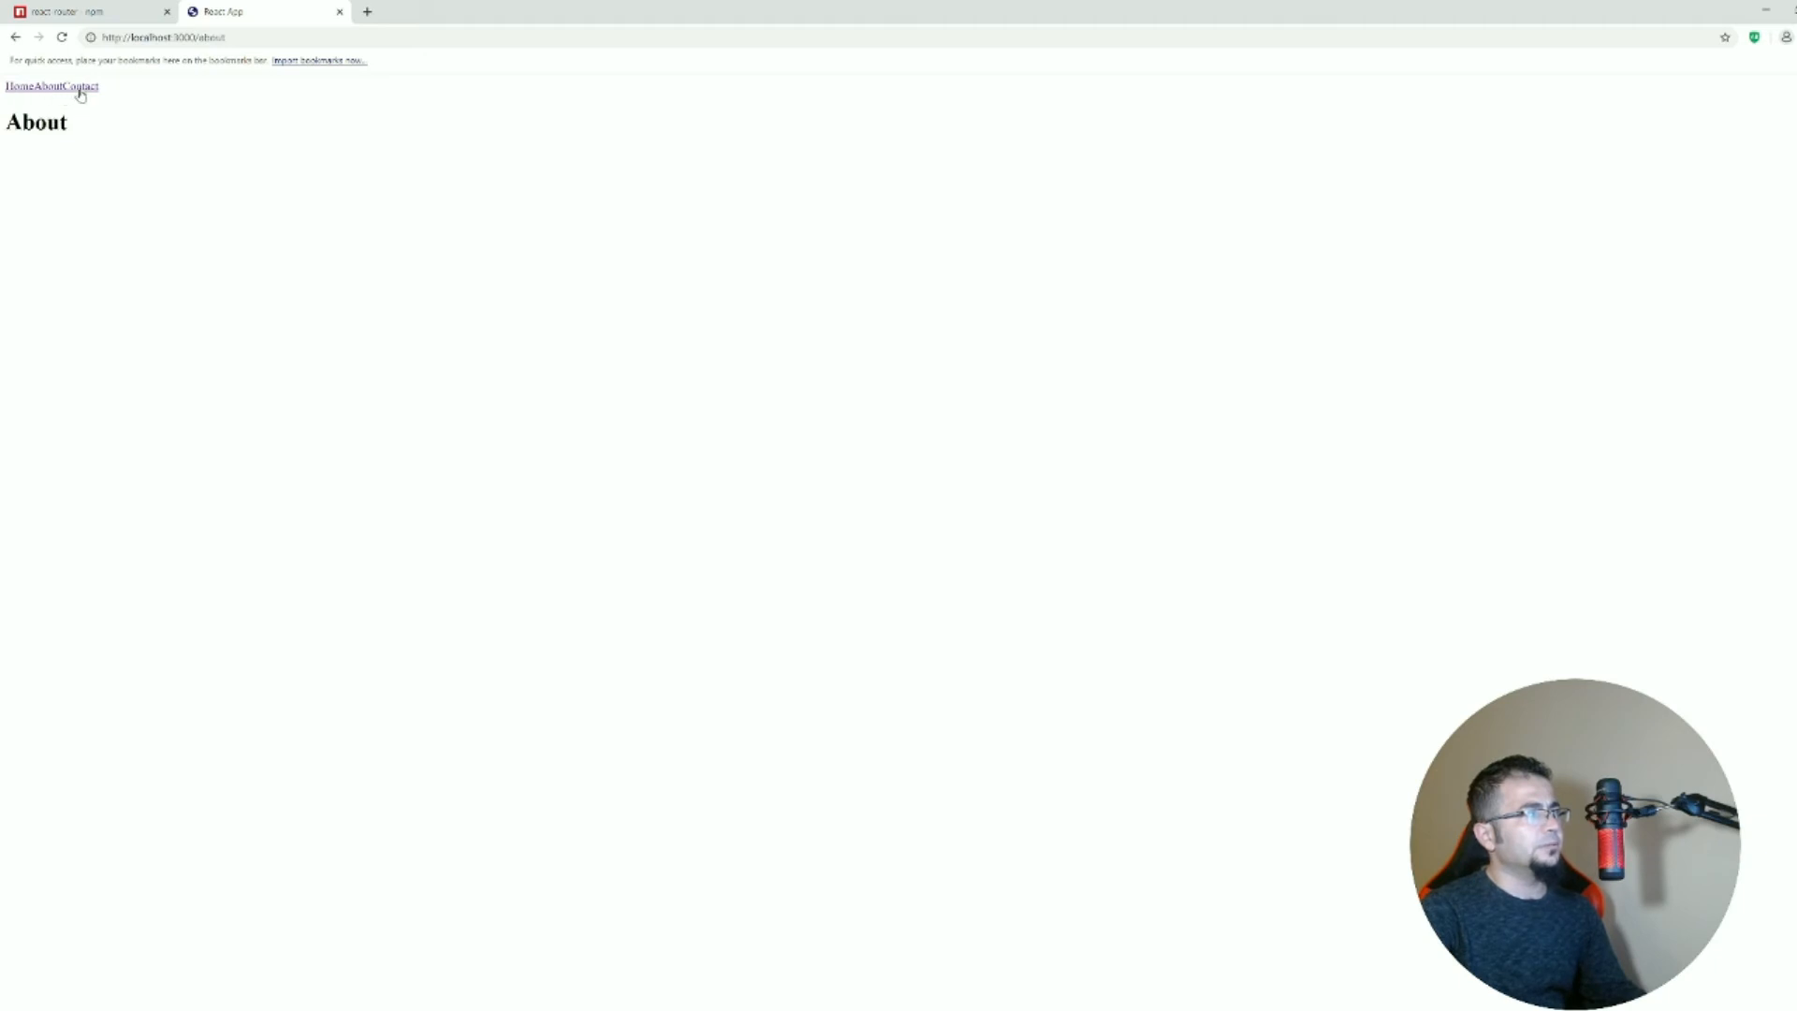
{"action": "left_click", "coordinate": [86, 86]}
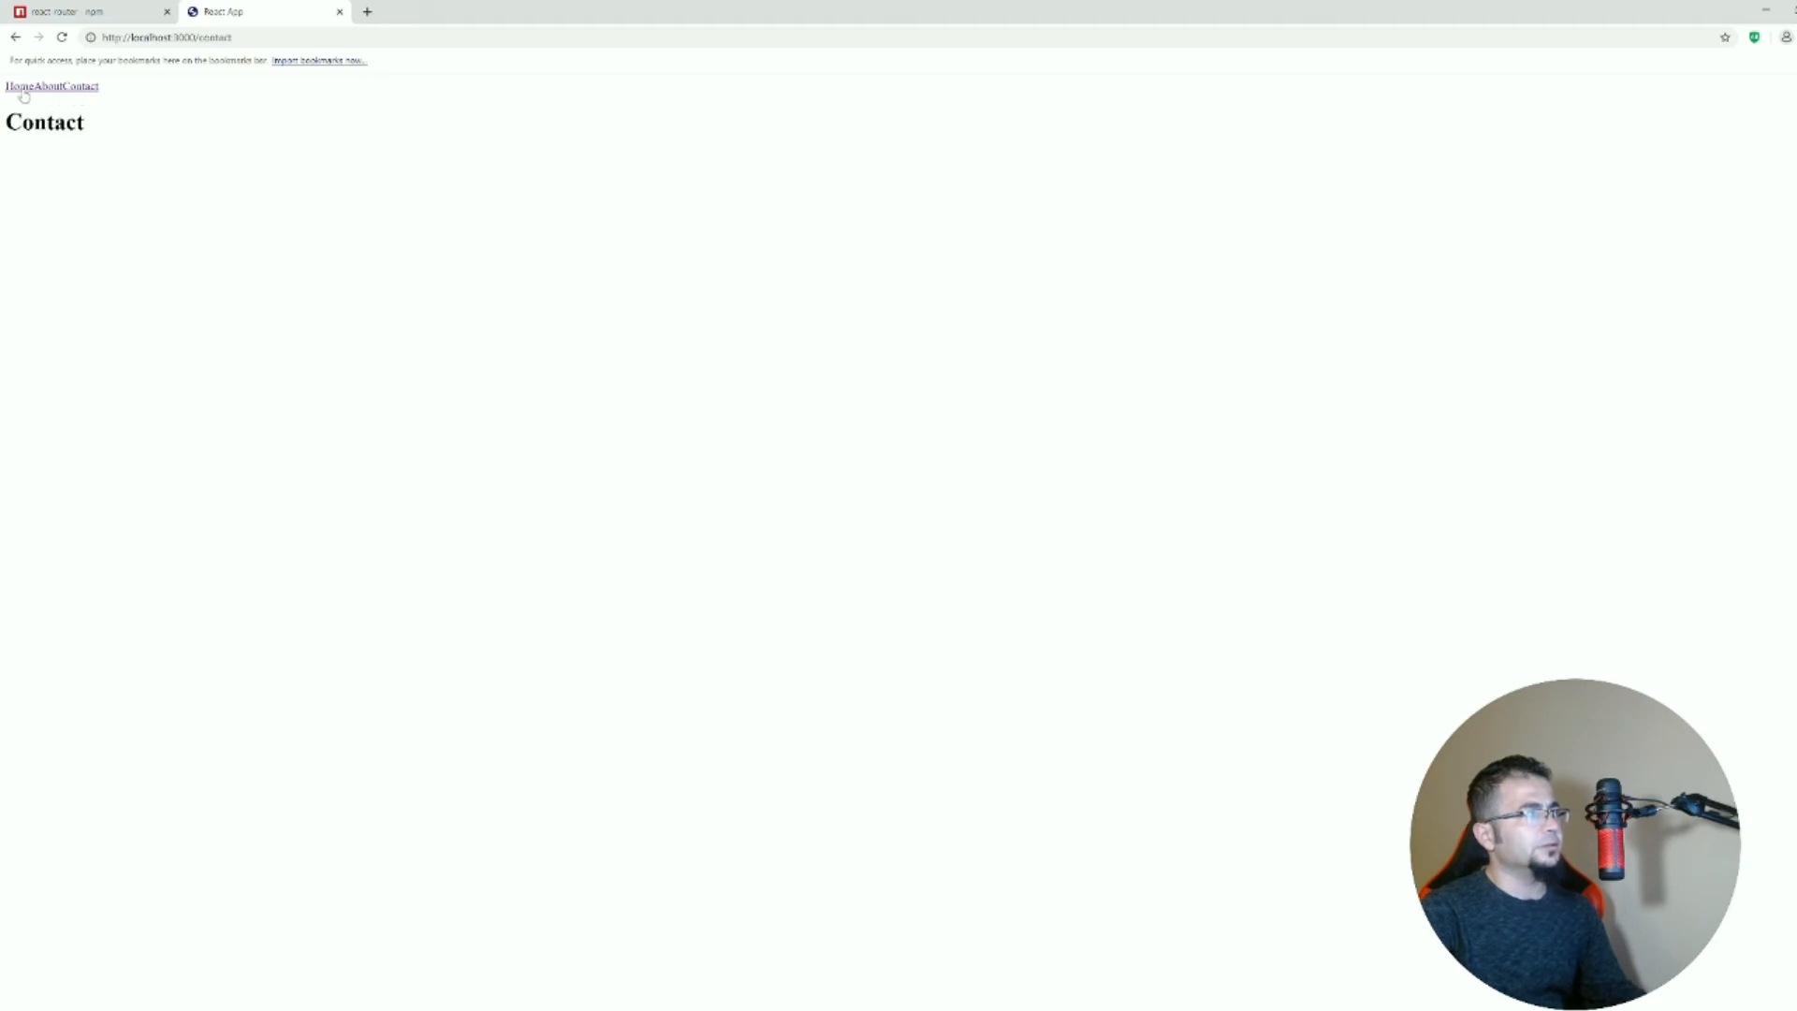
{"action": "left_click", "coordinate": [15, 112]}
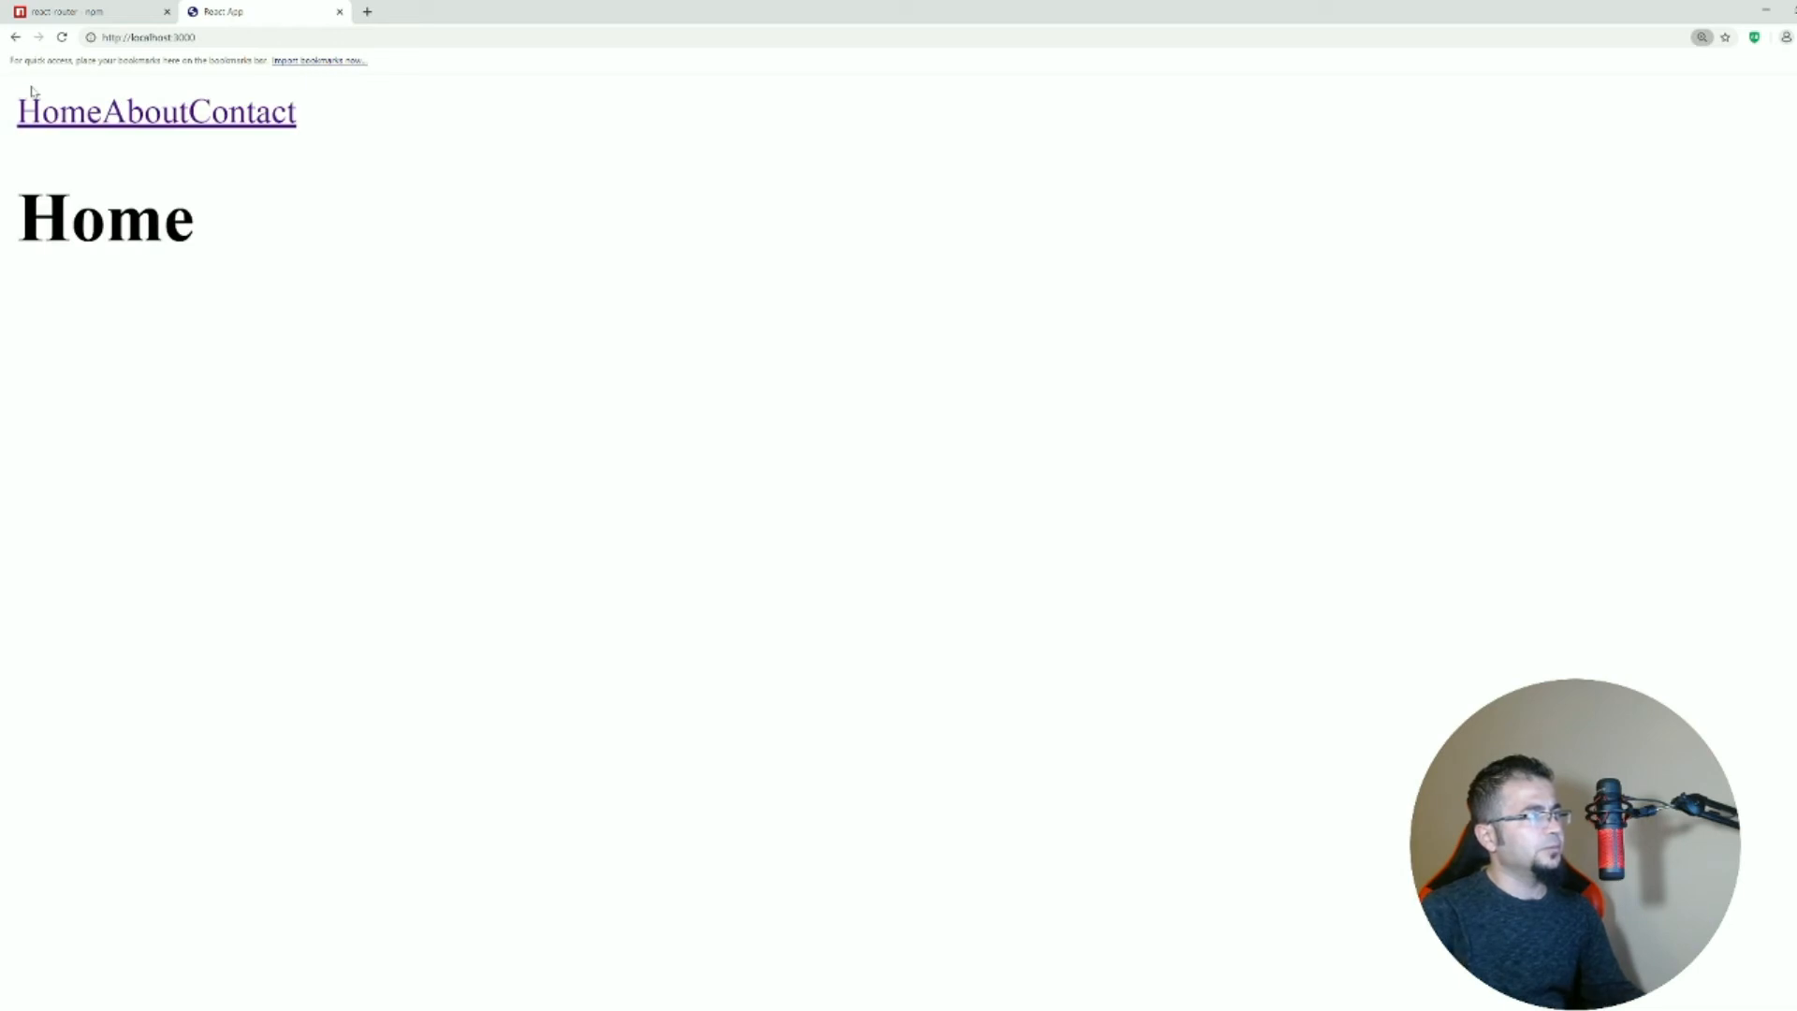
{"action": "left_click", "coordinate": [150, 112]}
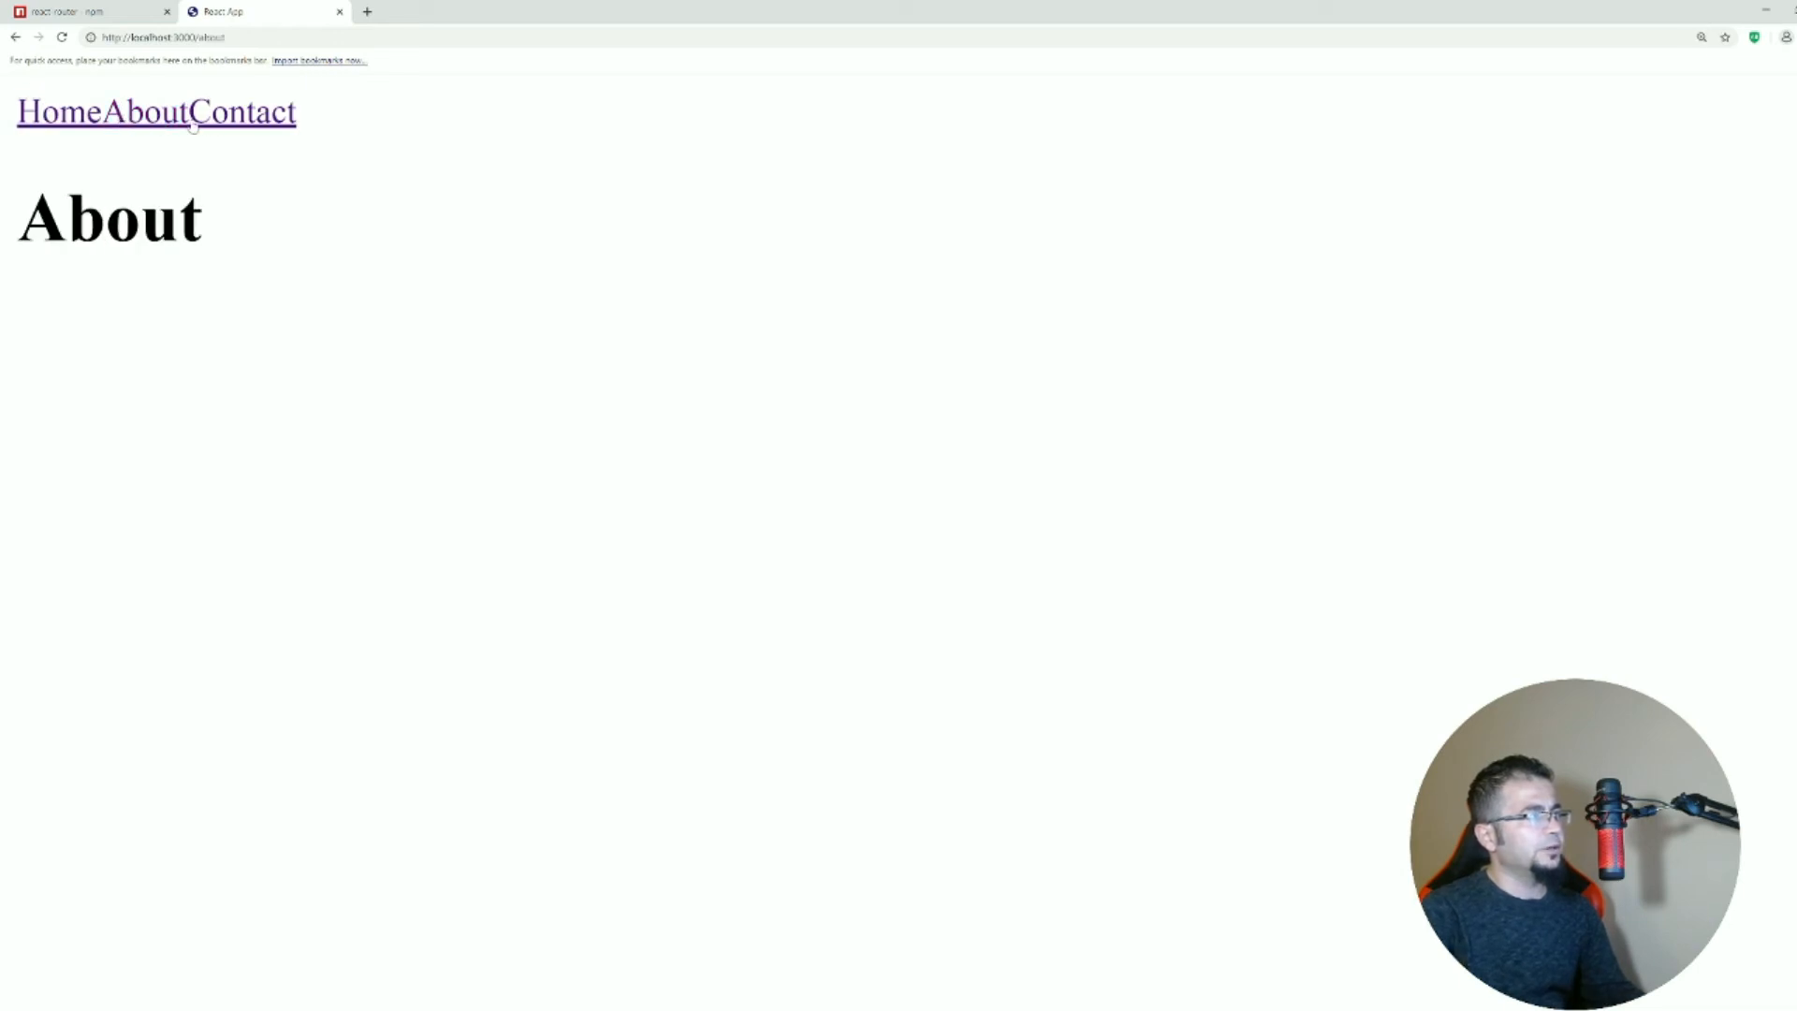
{"action": "left_click", "coordinate": [54, 112]}
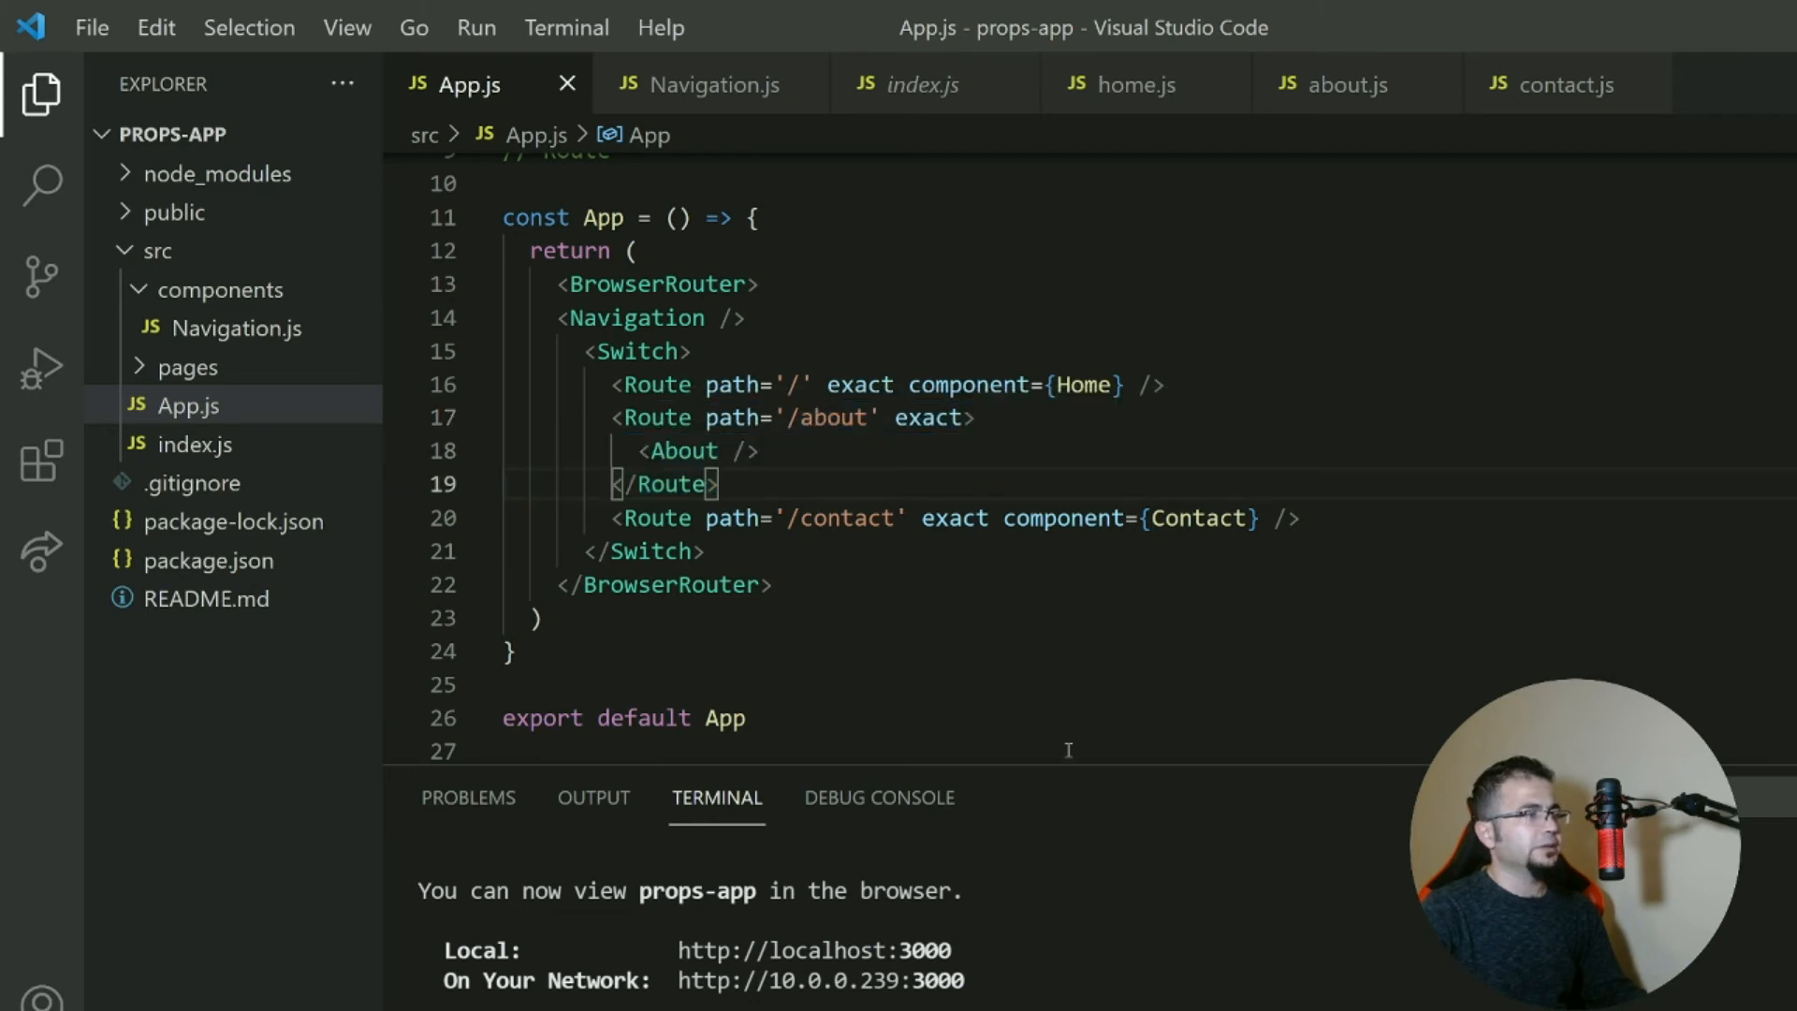
Write an exact Route for '/about/:name' (first drafted as /about/something) before the contact route.
{"action": "type", "text": "<"}
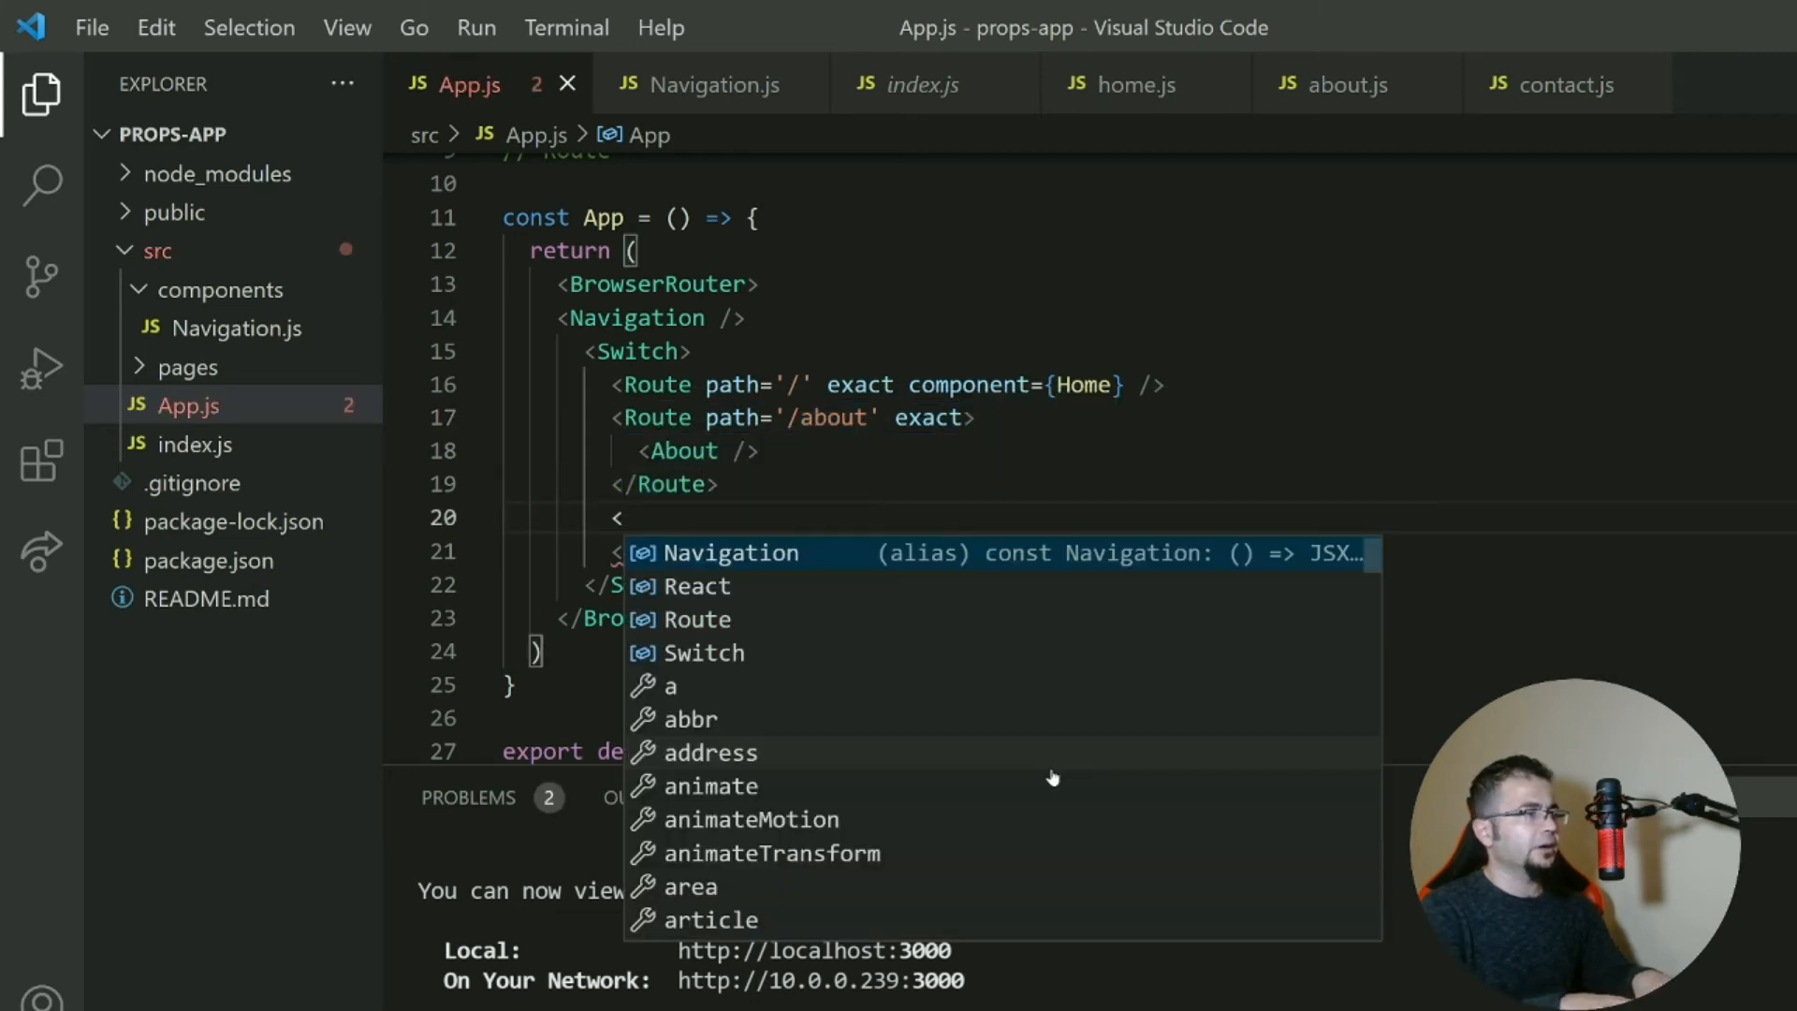
{"action": "type", "text": "Route path="}
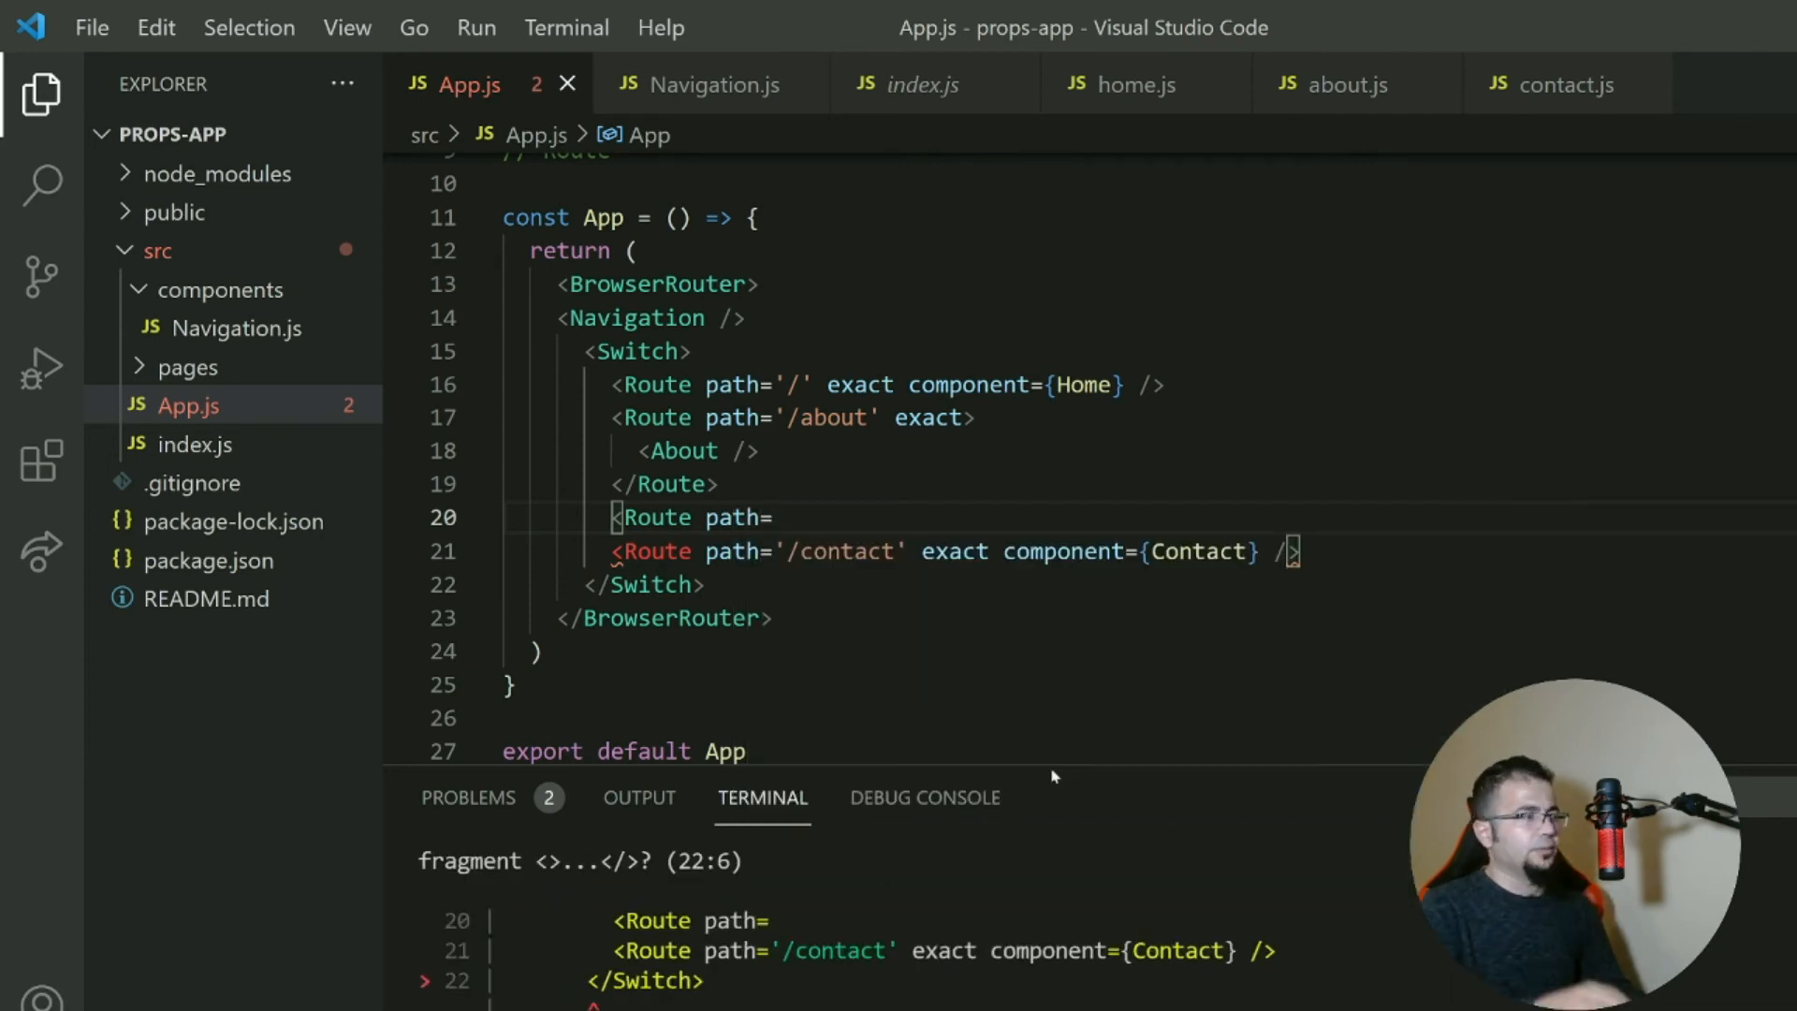
{"action": "type", "text": "''"}
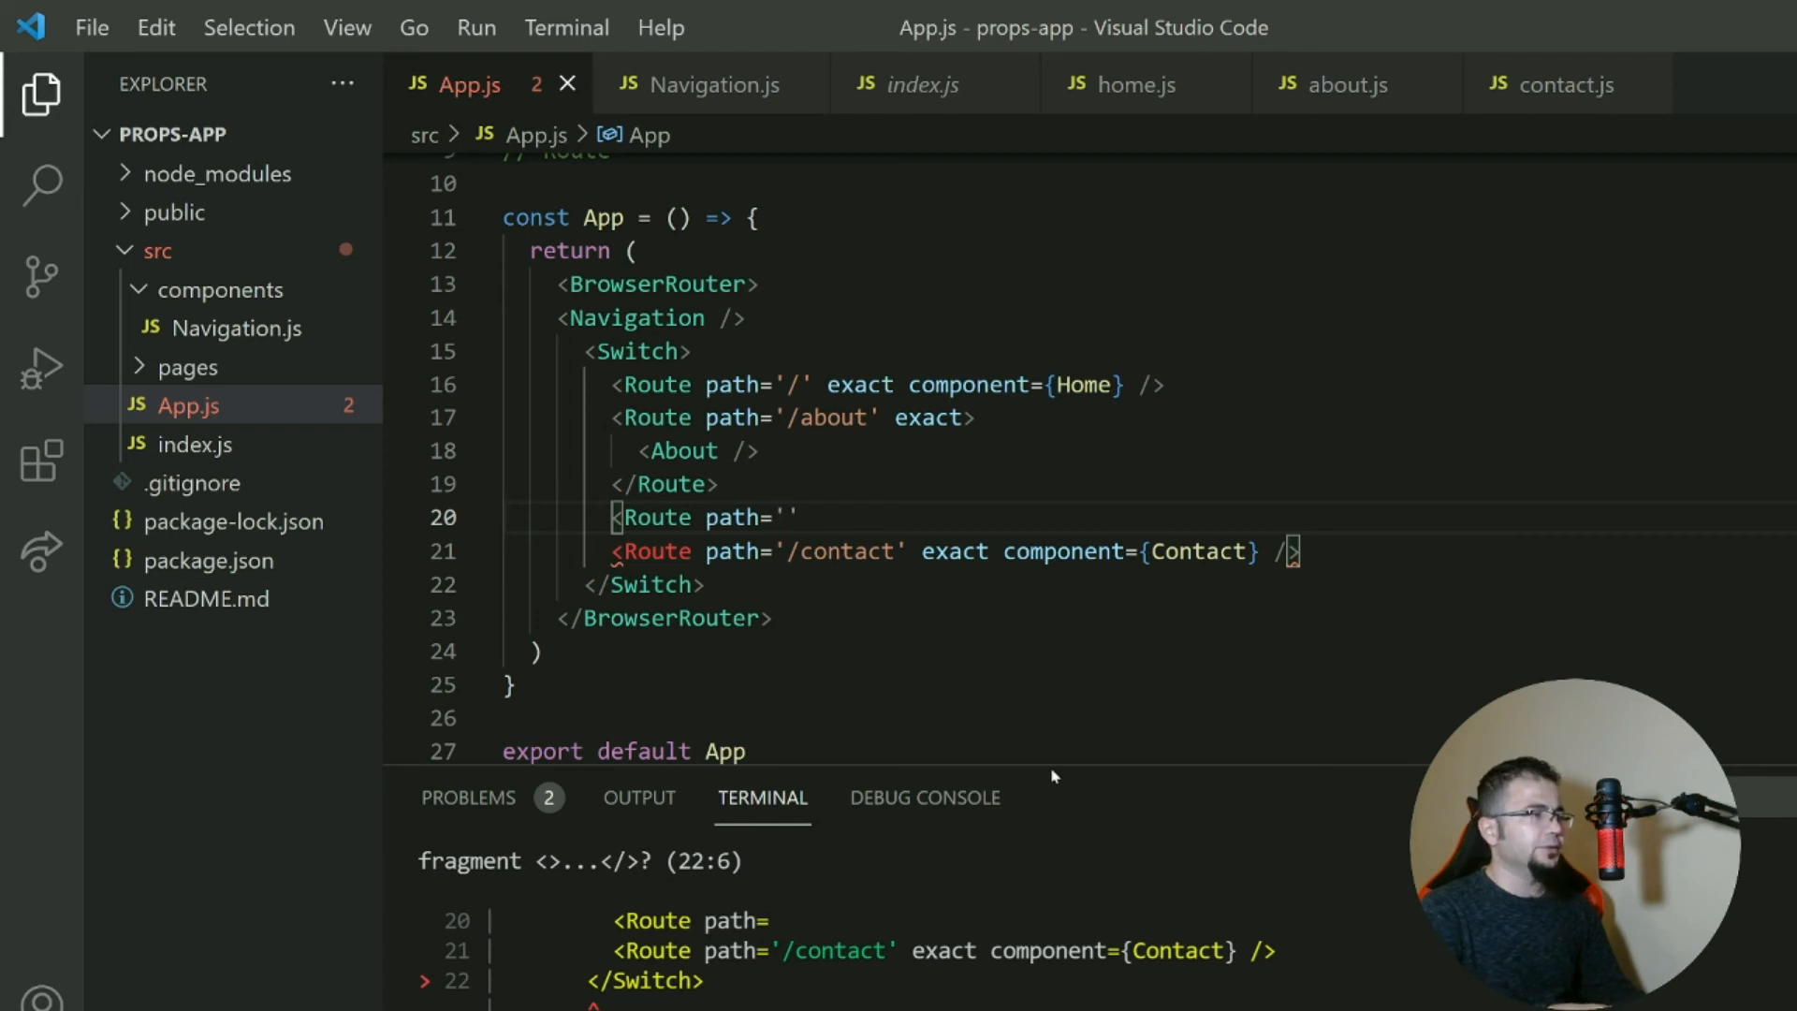
{"action": "type", "text": "/about"}
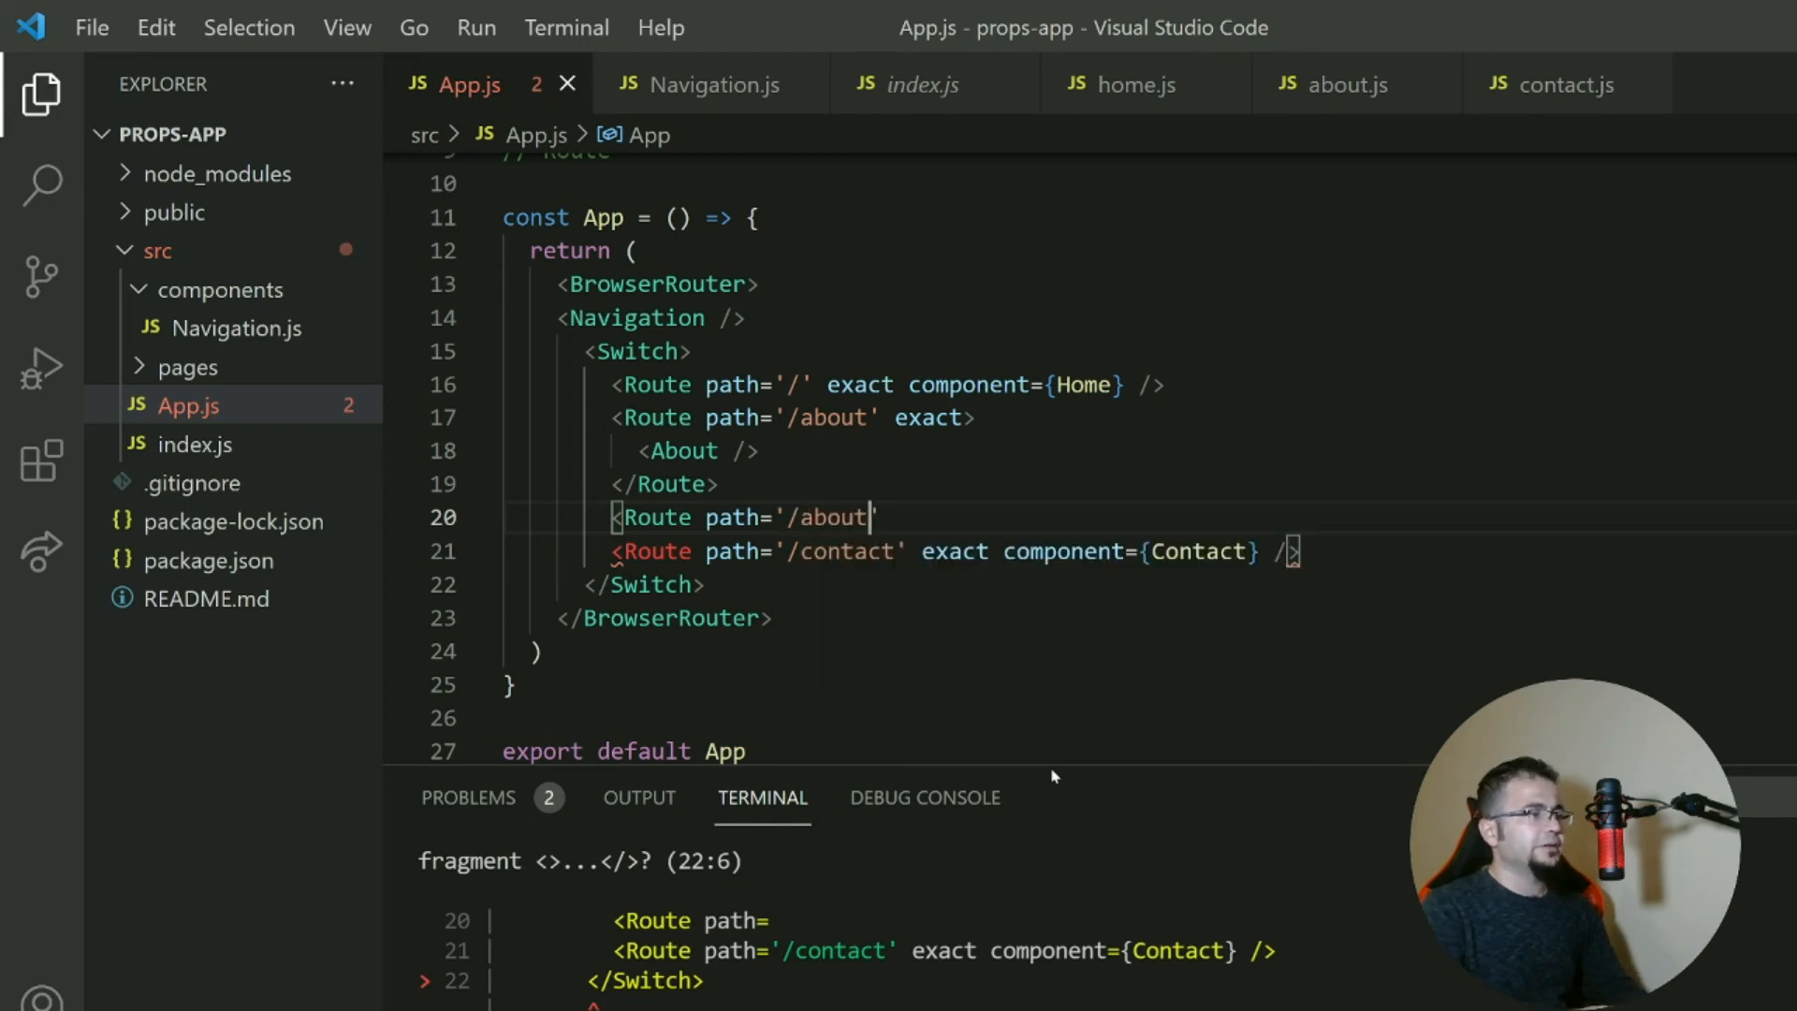
{"action": "type", "text": "/"}
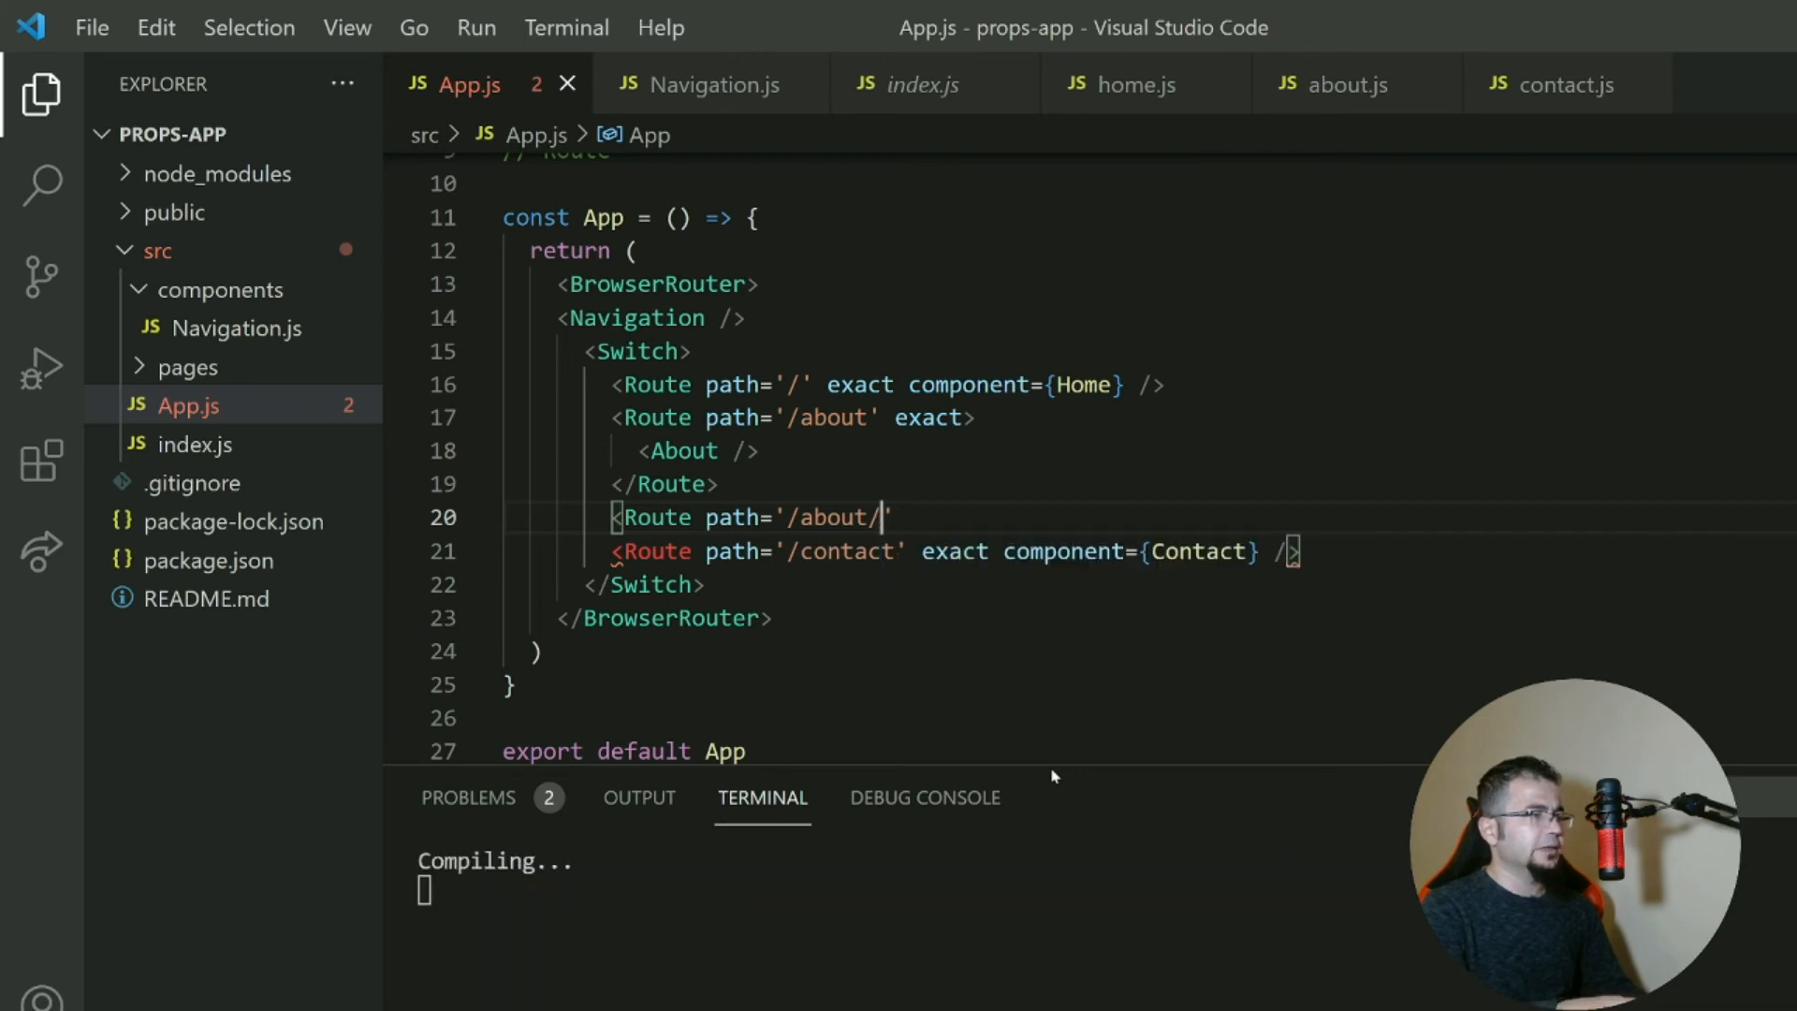
{"action": "type", "text": "something'"}
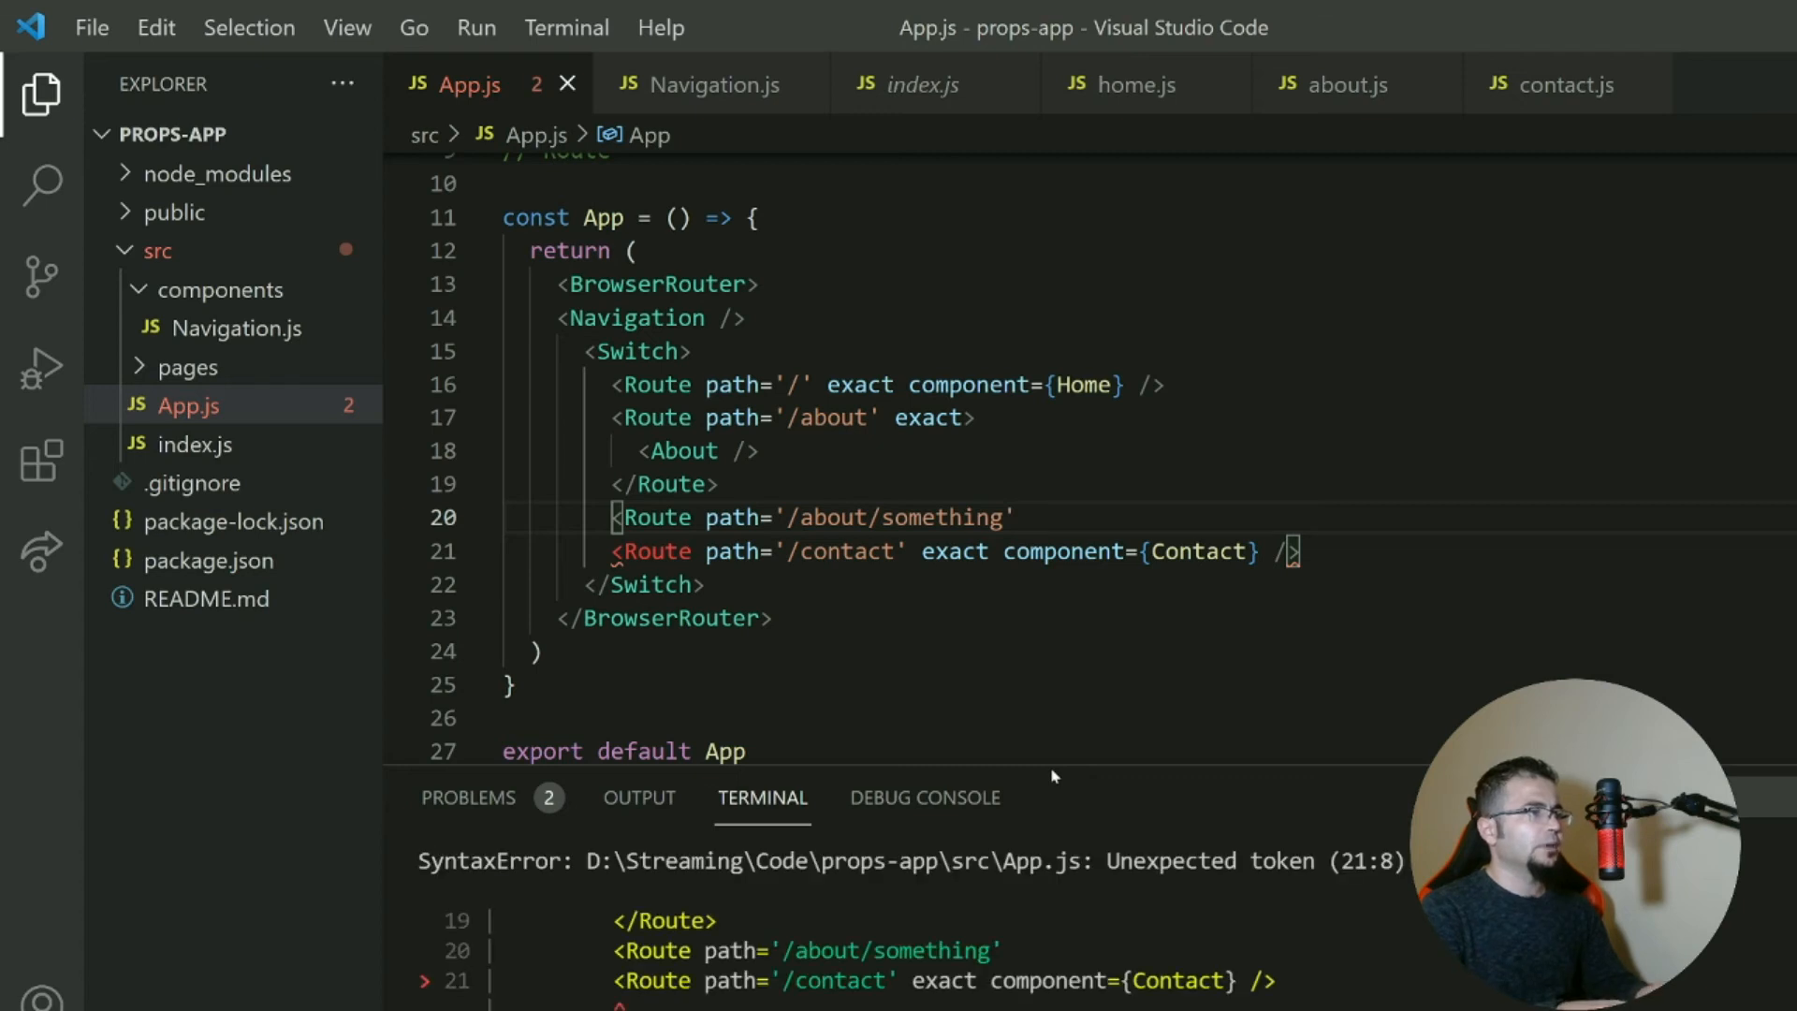
{"action": "type", "text": "exact>"}
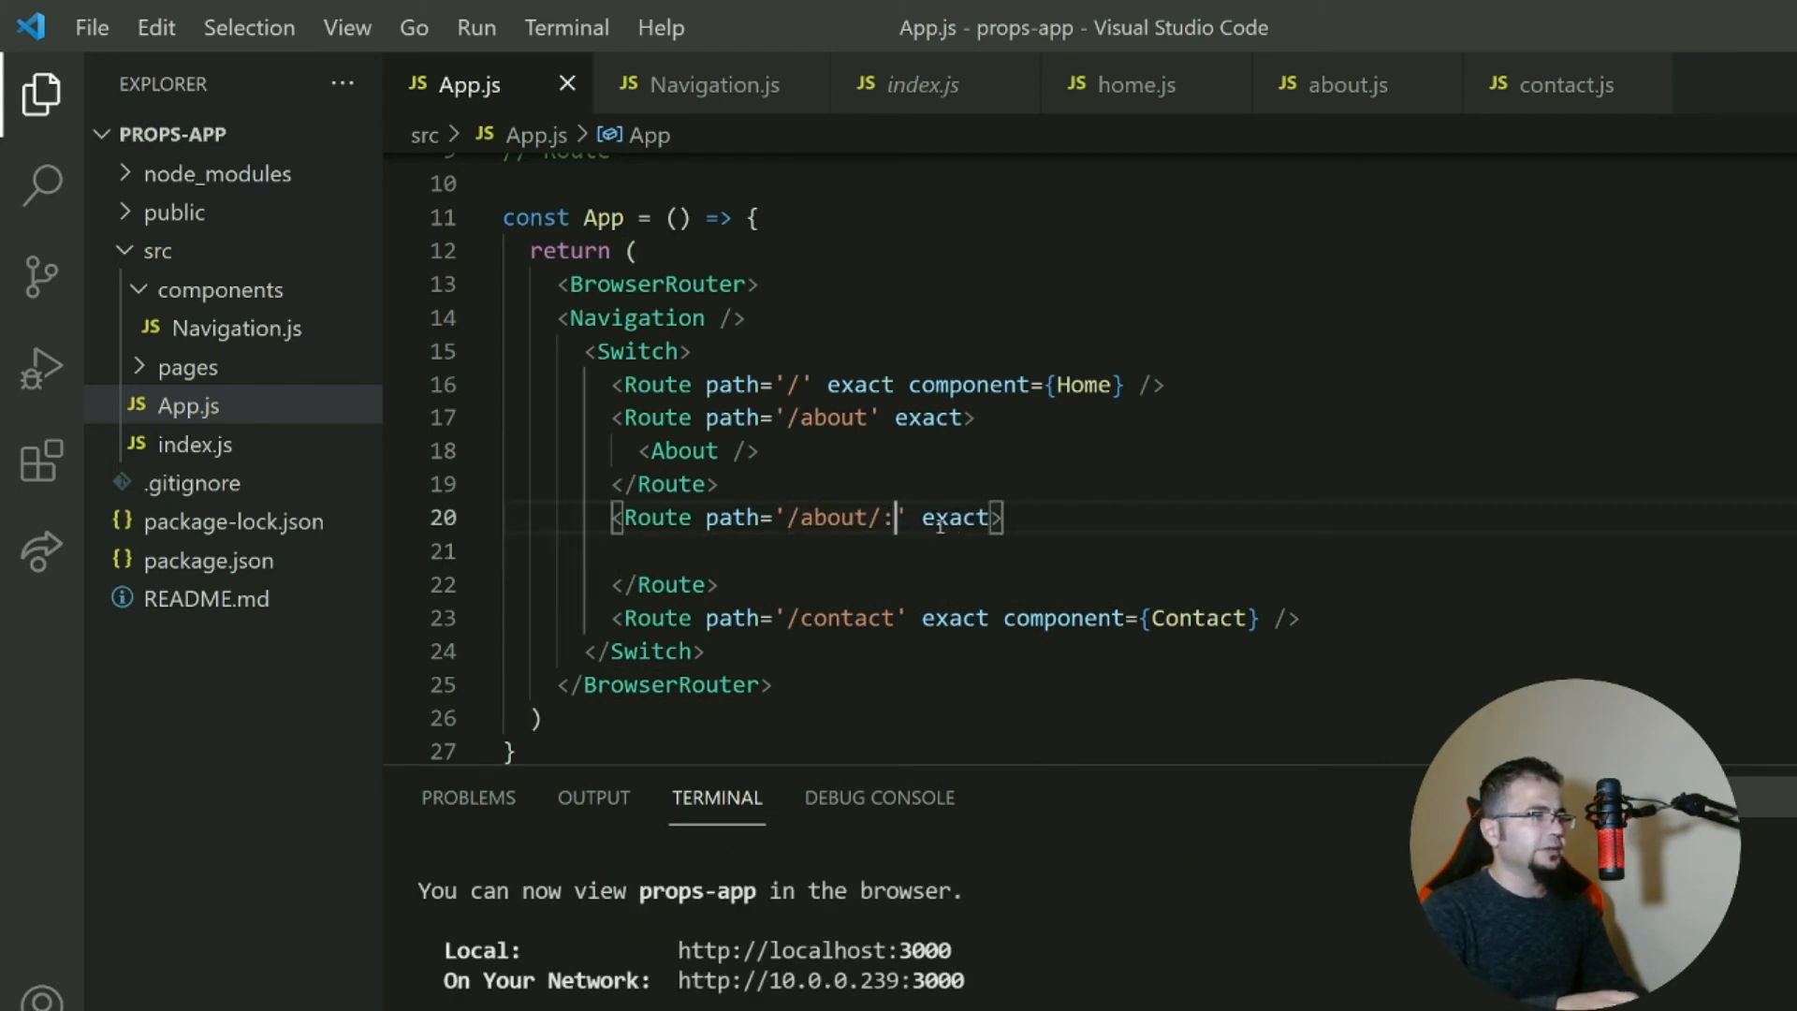
{"action": "type", "text": "n"}
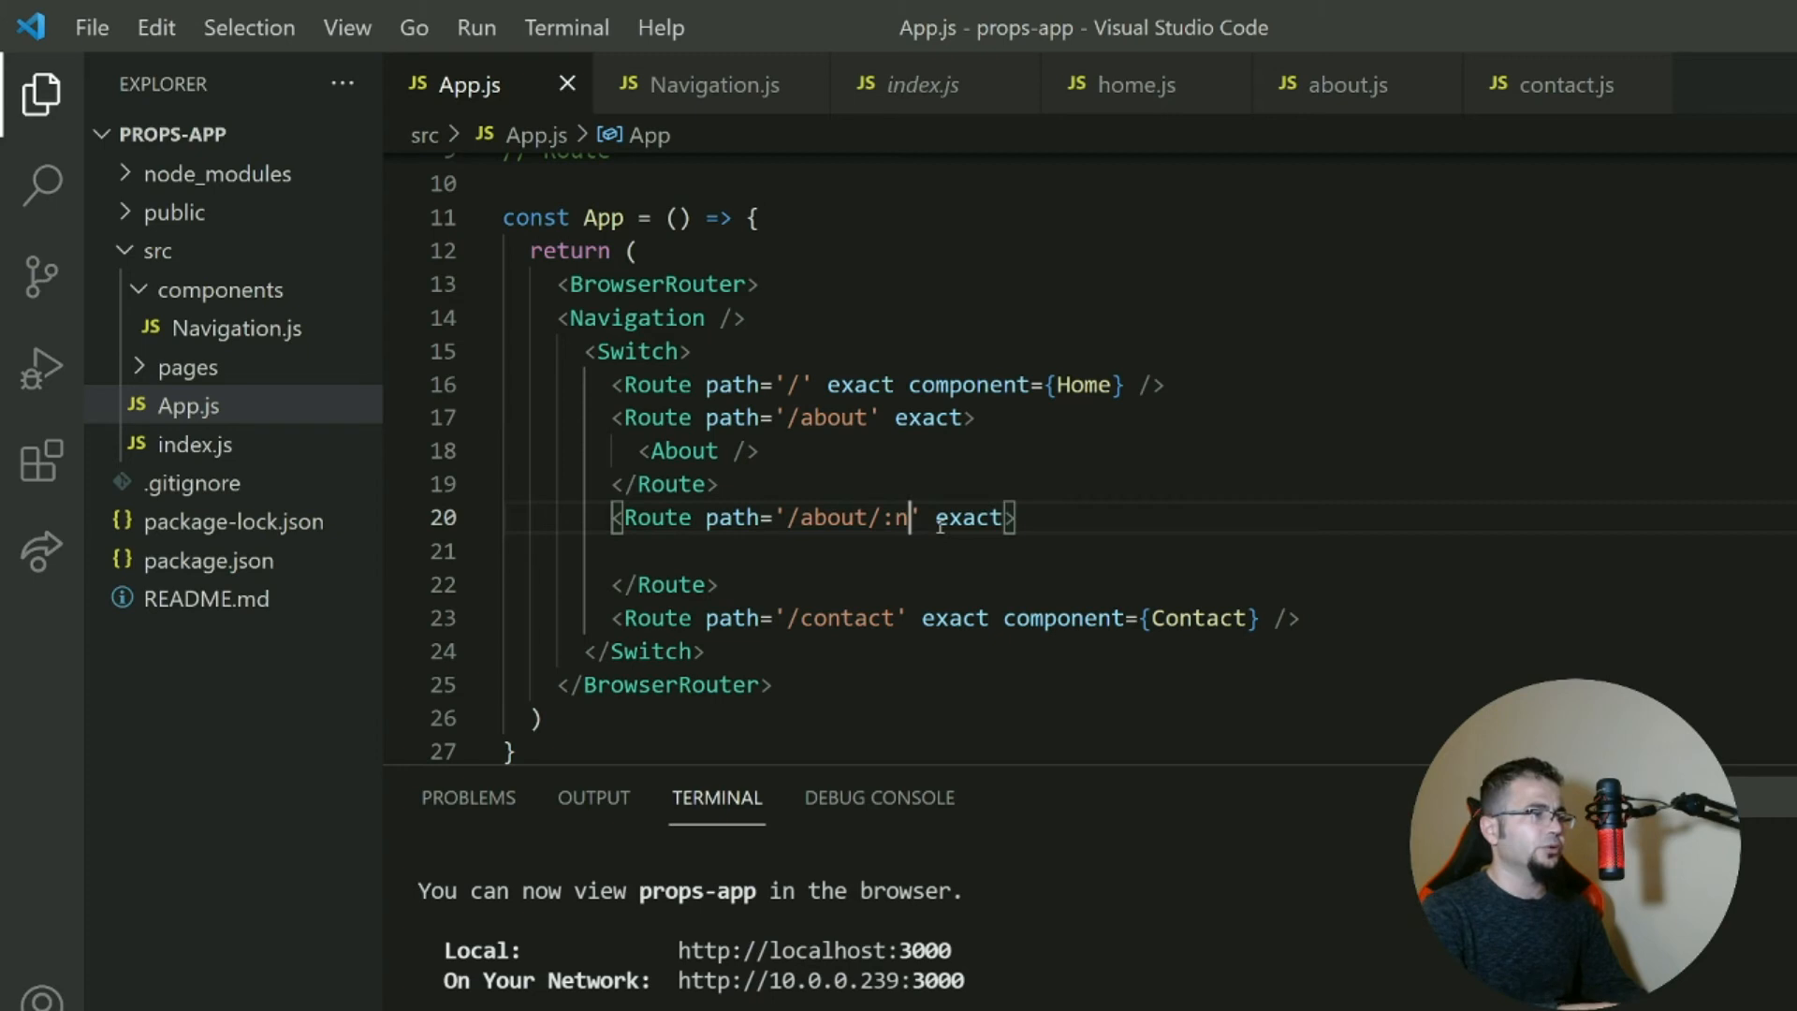
{"action": "type", "text": "ame"}
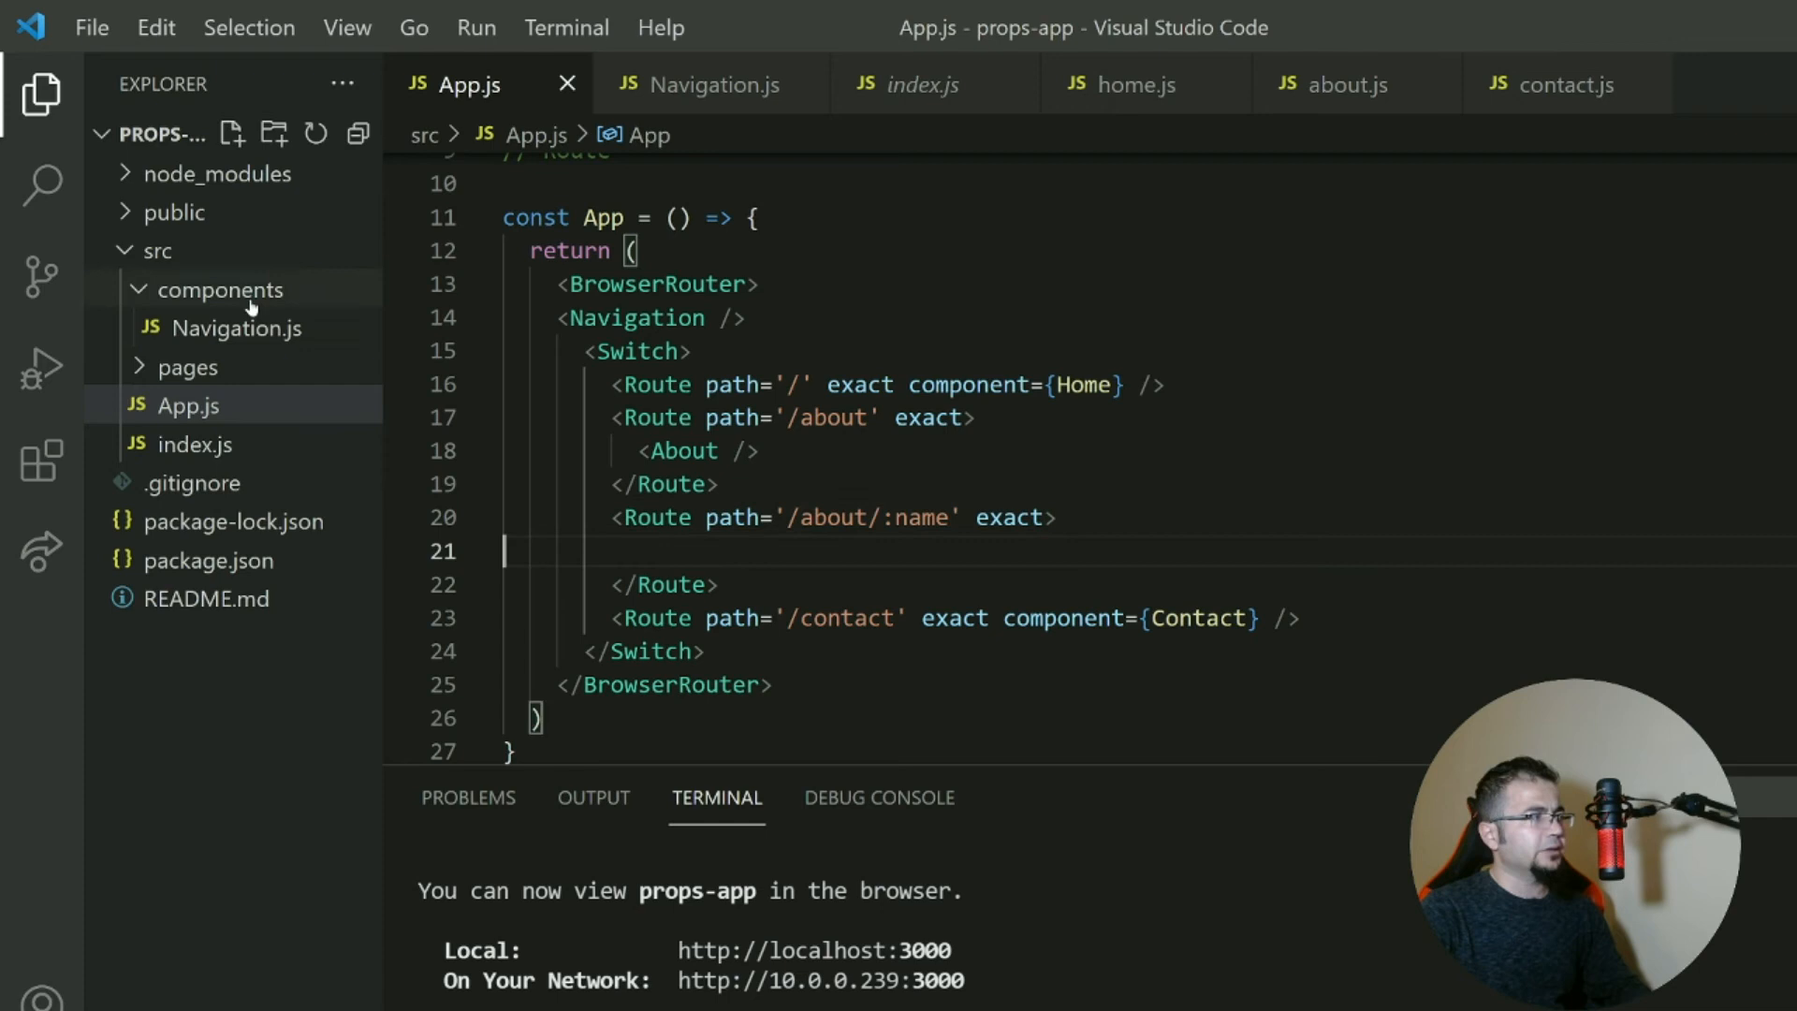
Create components/AboutChildren.js from the rafc snippet with an 'About Children Number:' heading.
{"action": "right_click", "coordinate": [219, 288]}
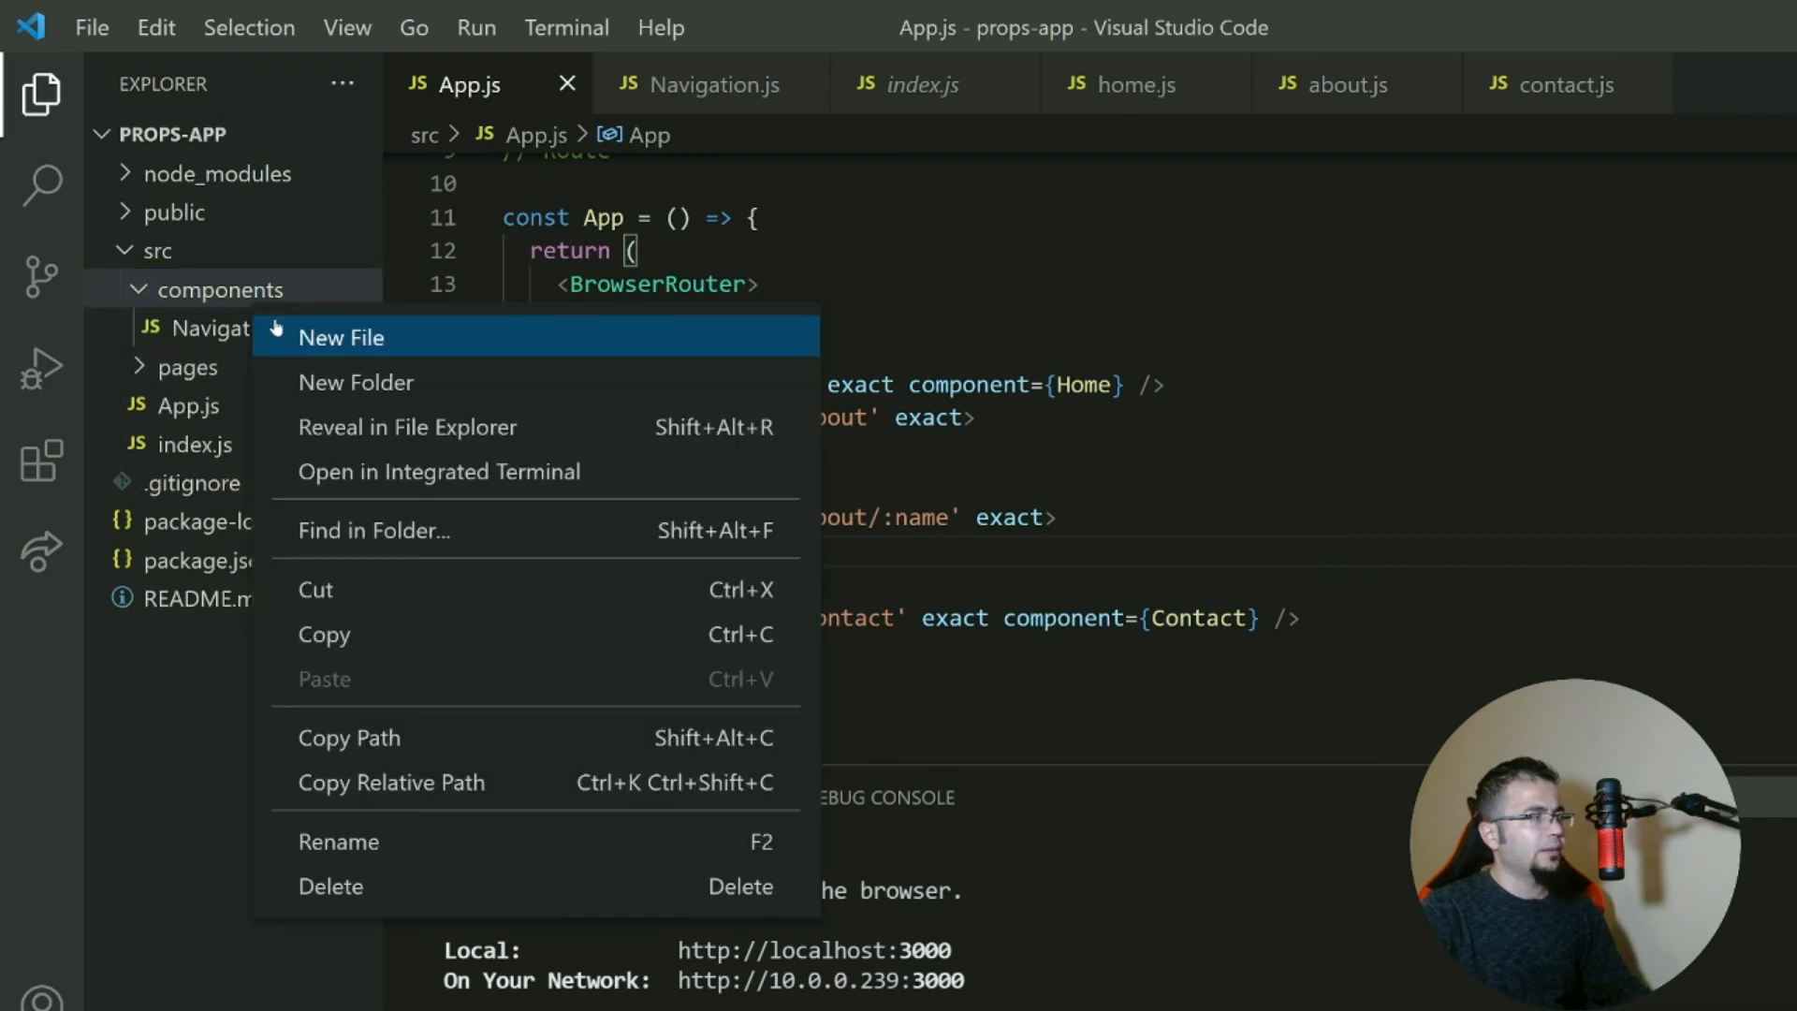
{"action": "left_click", "coordinate": [341, 337]}
{"action": "type", "text": "AboutChildren.js"}
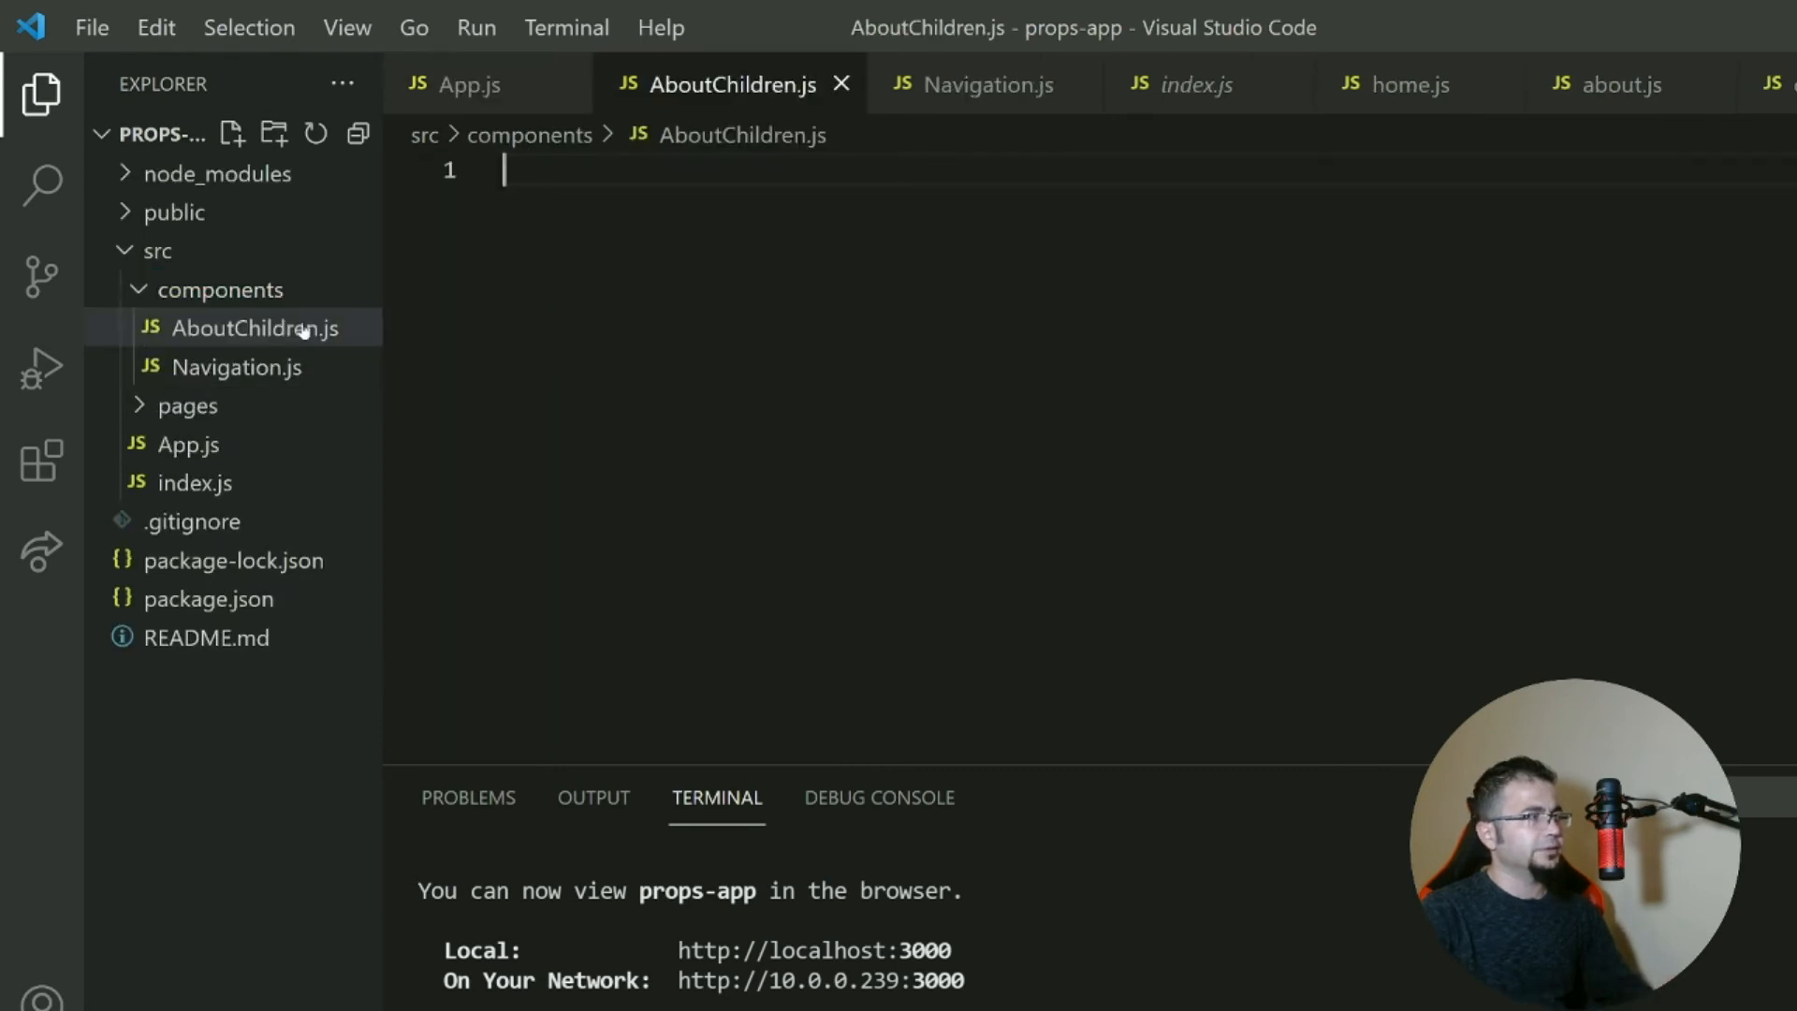
{"action": "type", "text": "rafc"}
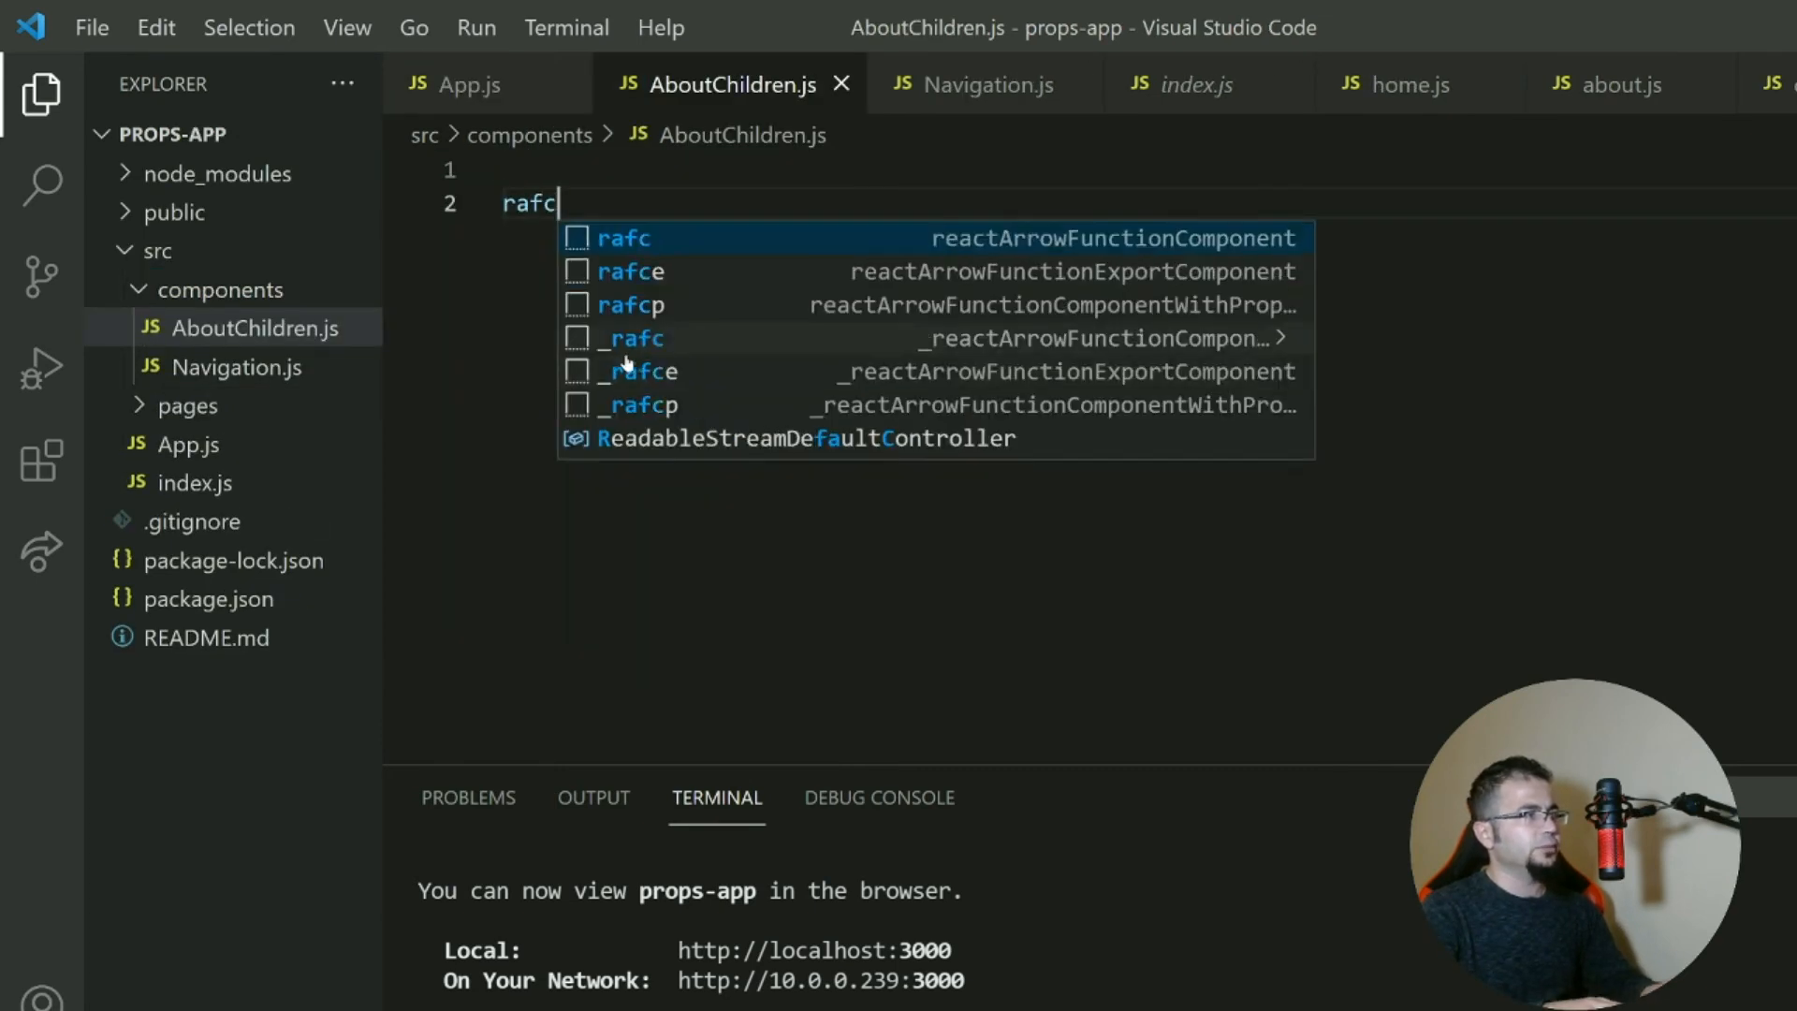
{"action": "key", "text": "Enter"}
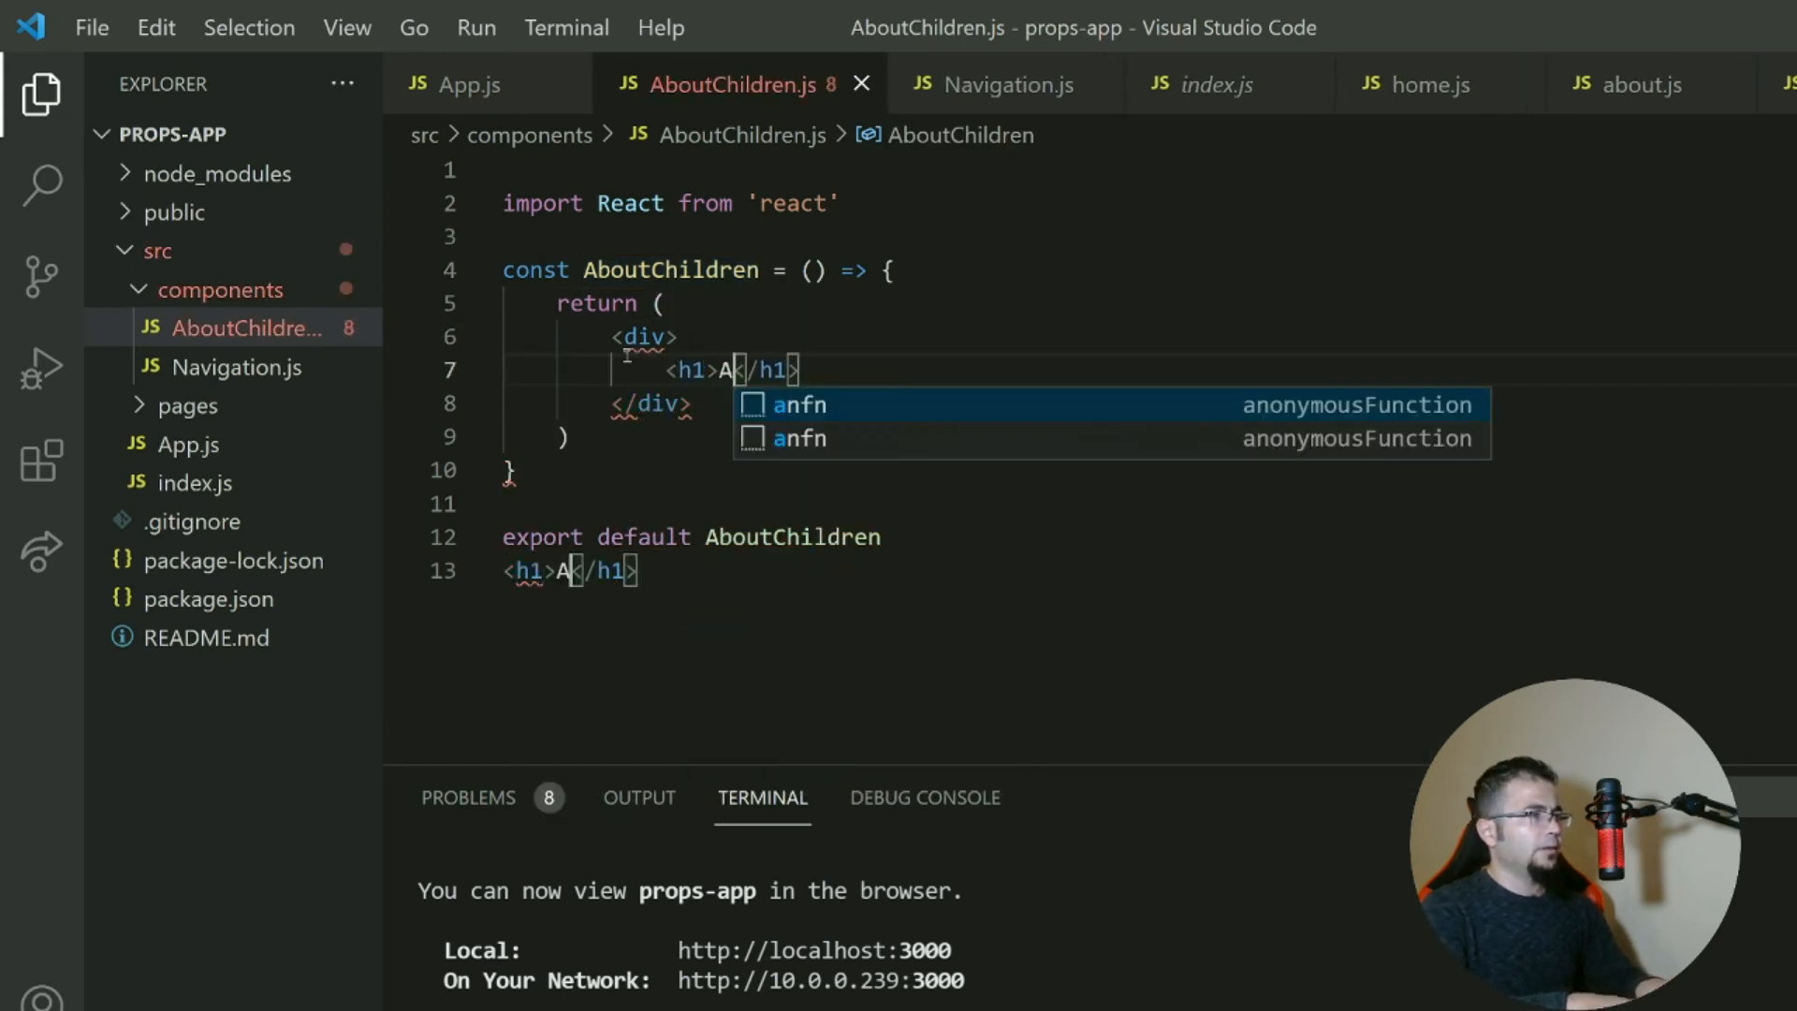
{"action": "type", "text": "bout Children"}
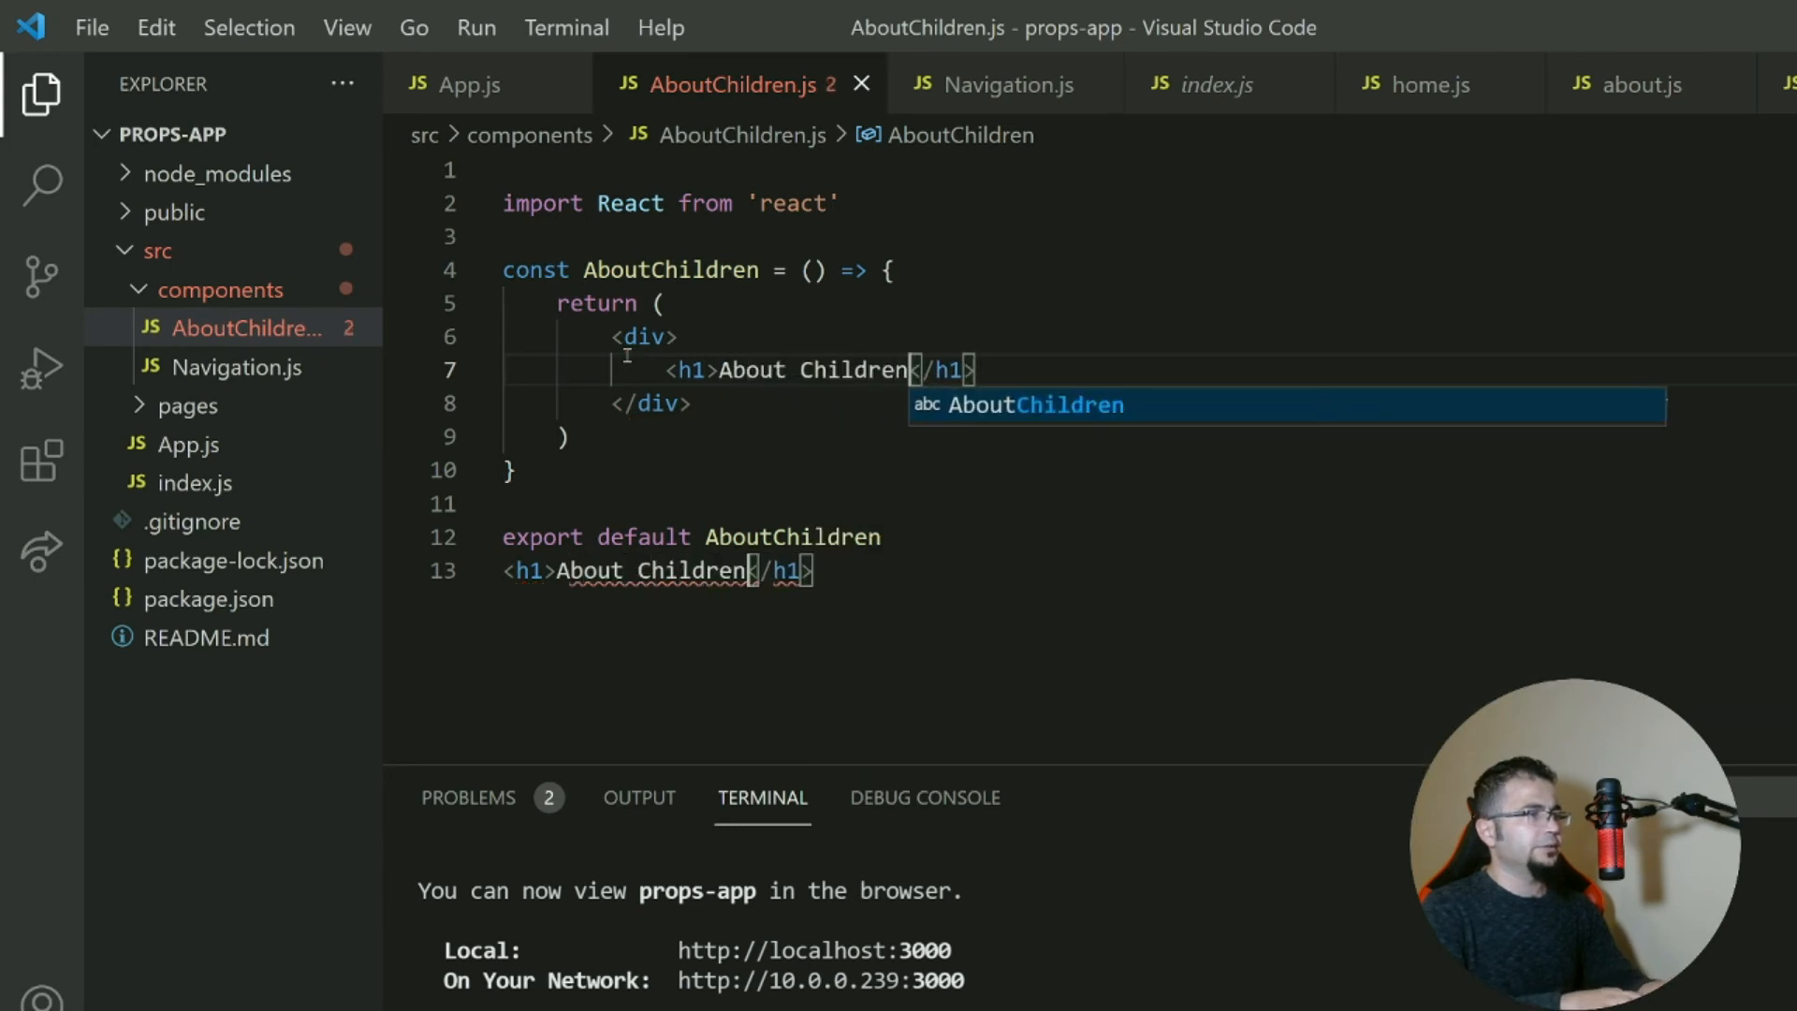
{"action": "type", "text": "Number:"}
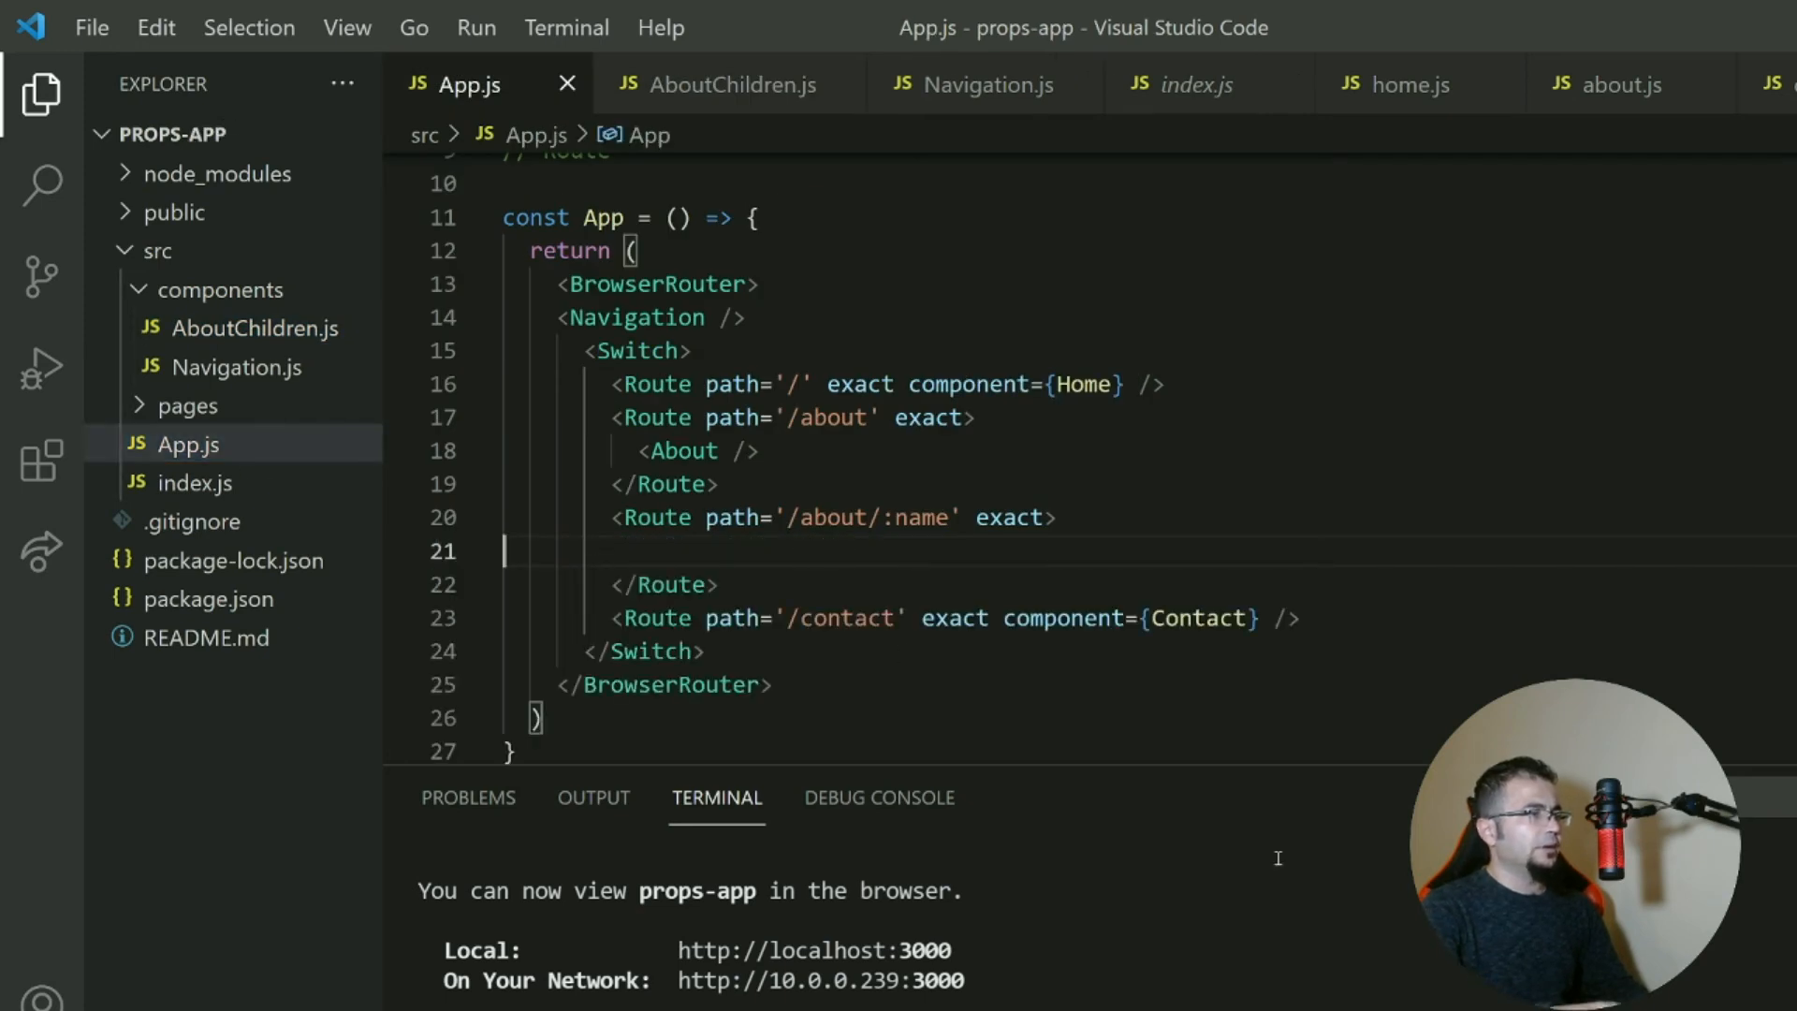
Insert <AboutChildren inside the '/about/:name' route via autocomplete.
{"action": "type", "text": "<A"}
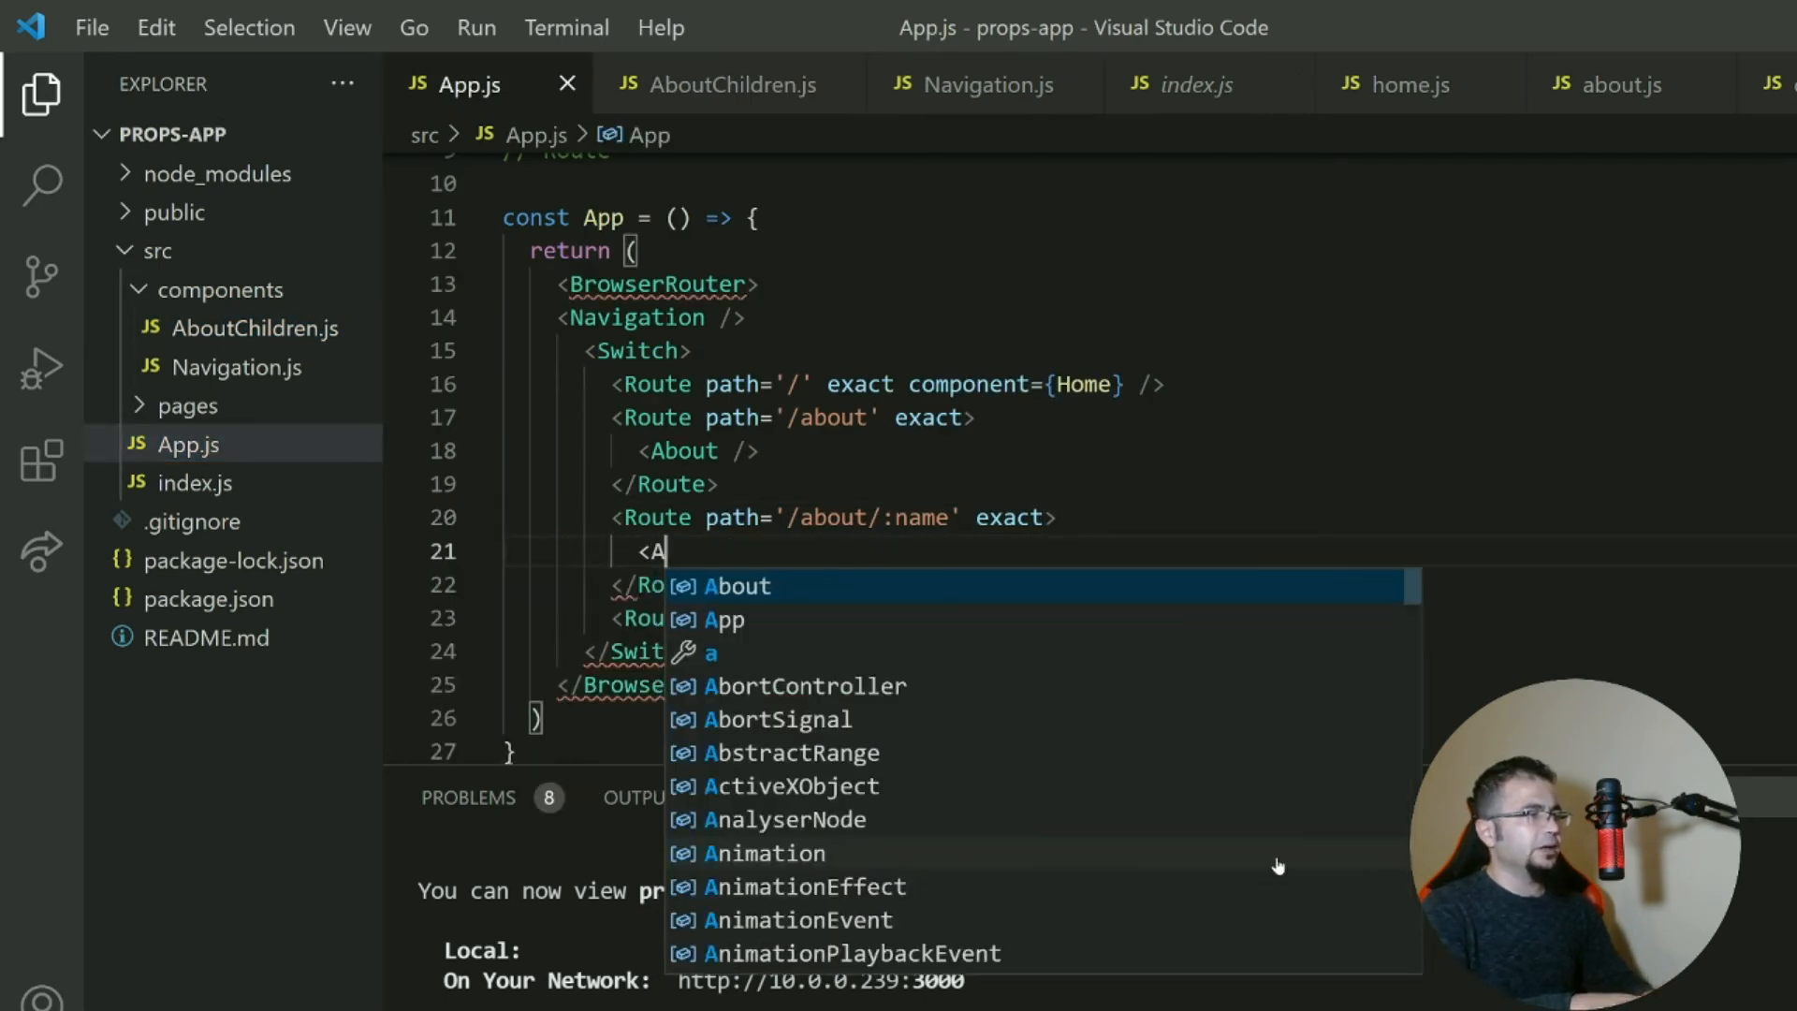
{"action": "type", "text": "boutC"}
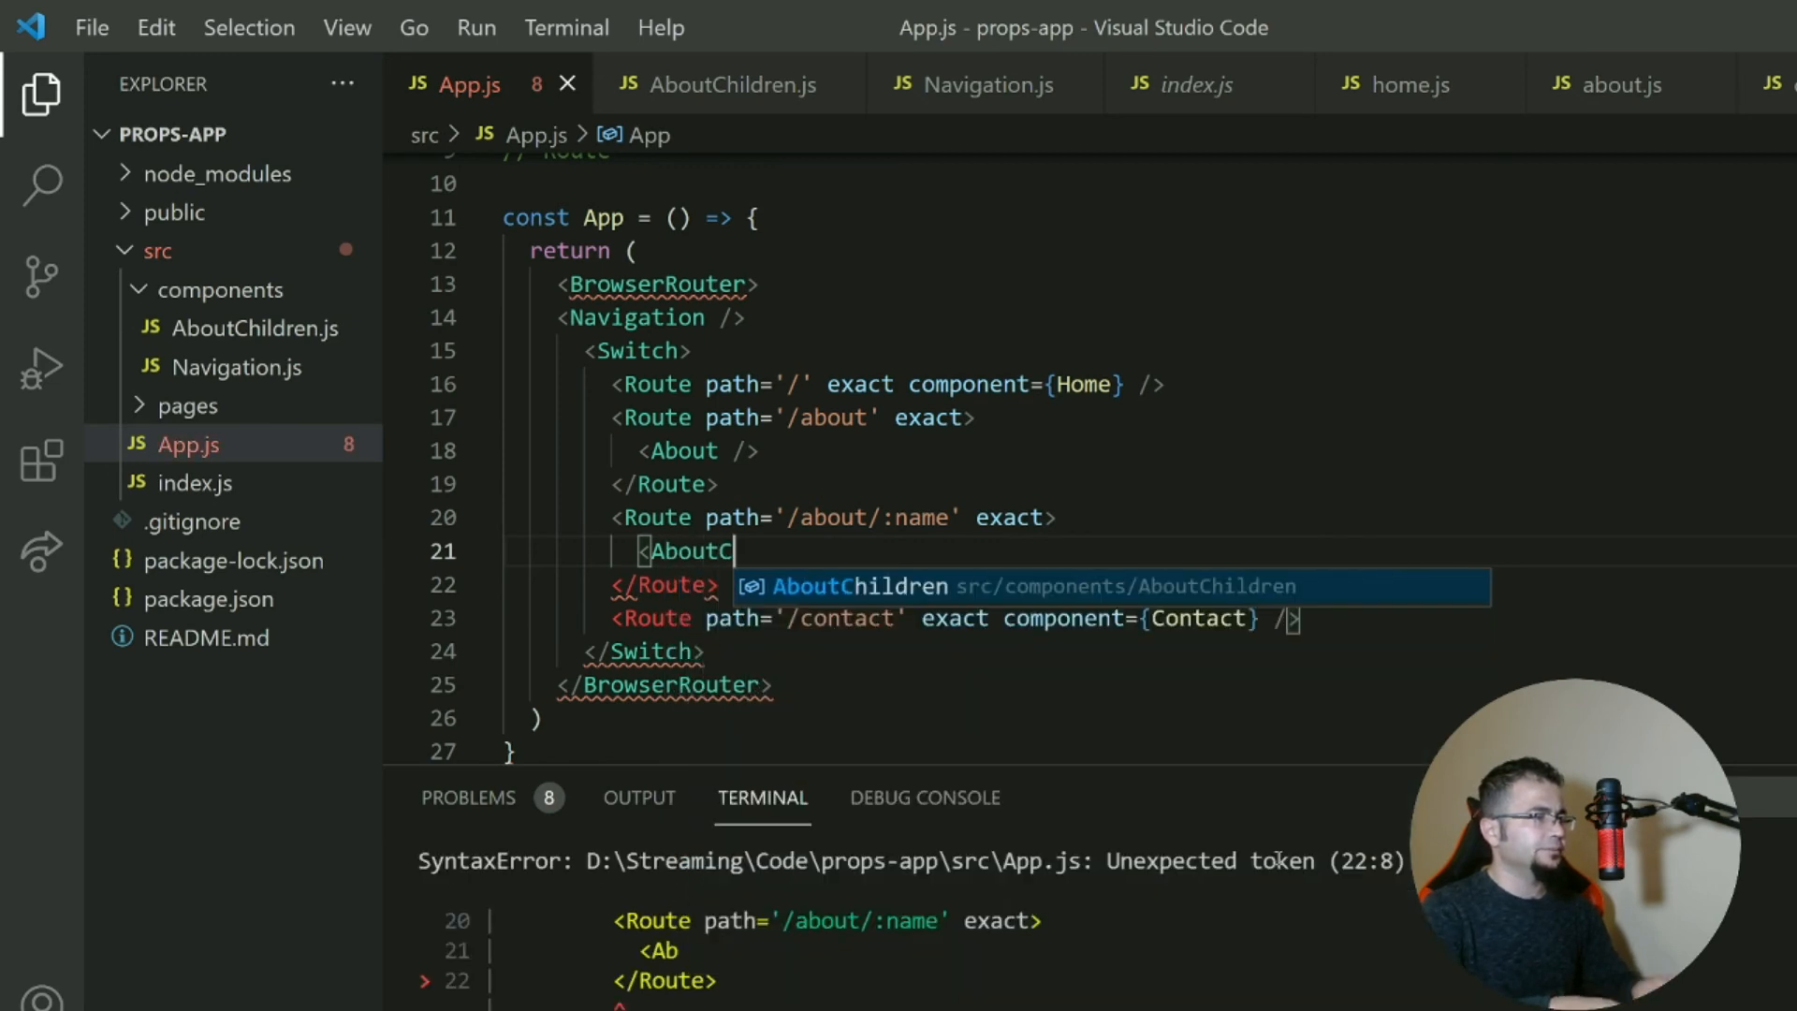
{"action": "key", "text": "Tab"}
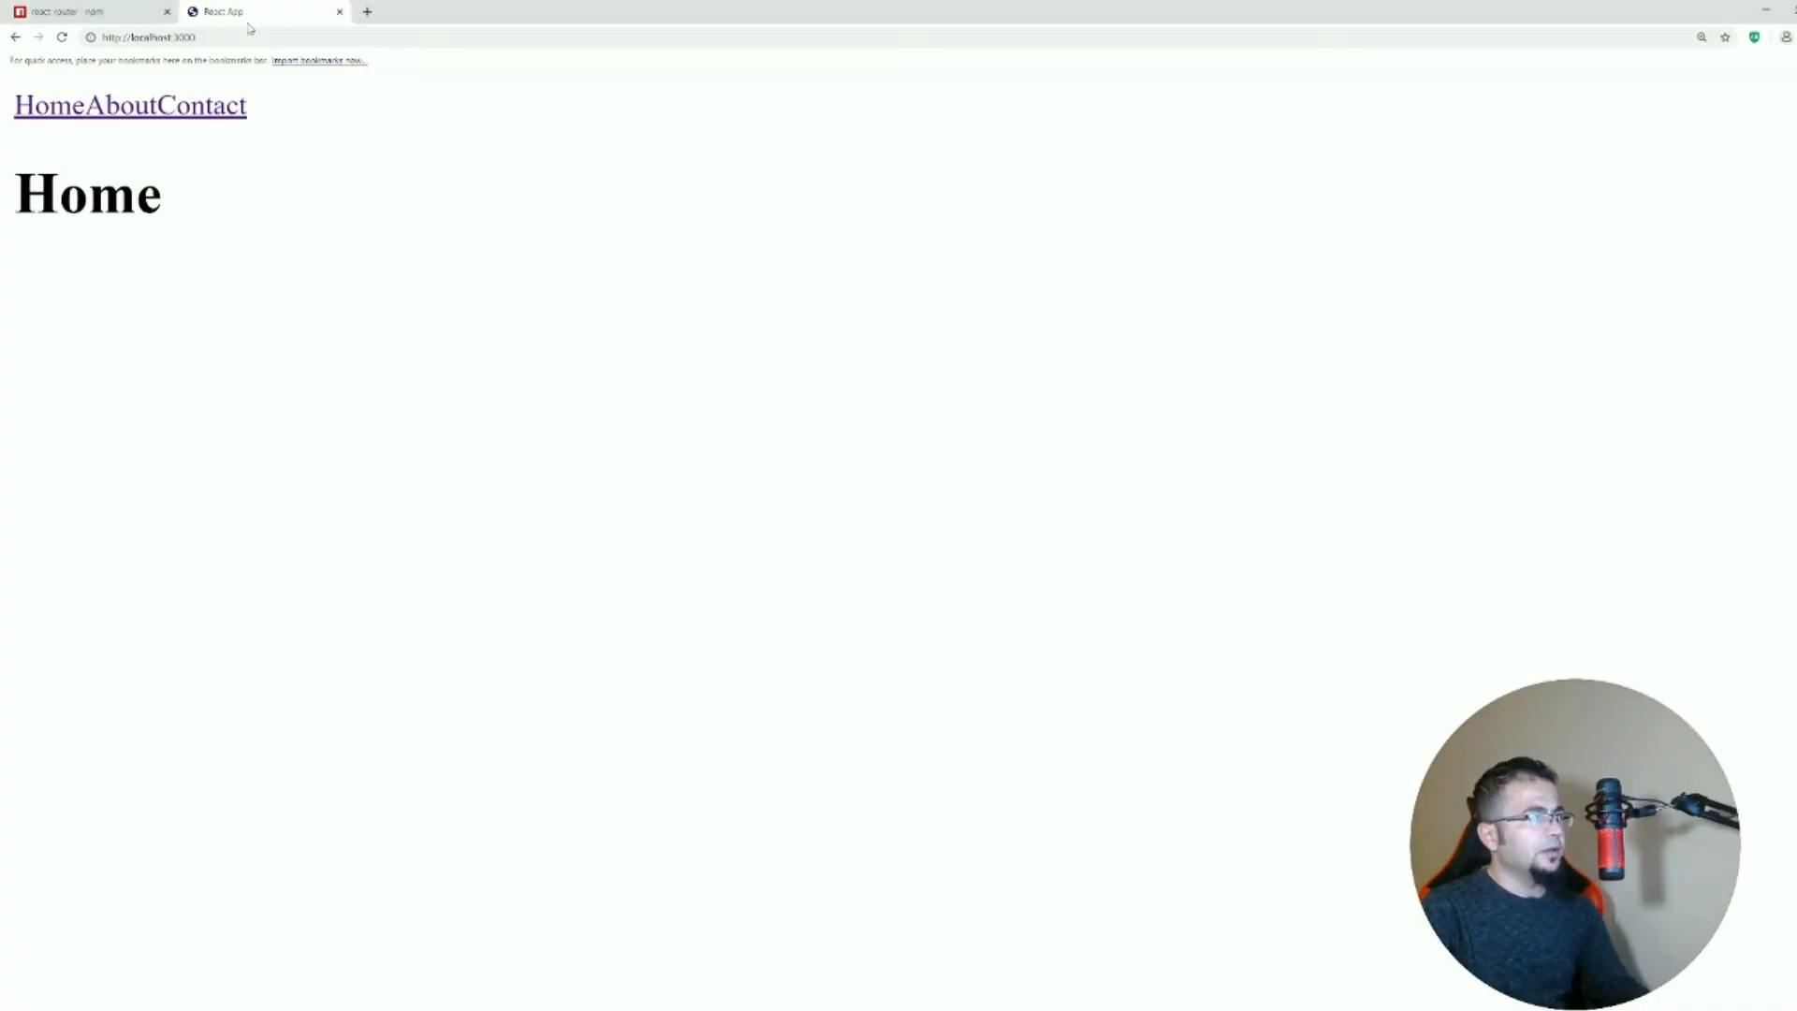
Navigate to localhost:3000/about/hello, then change the name segment to goodbye.
{"action": "left_click", "coordinate": [90, 105]}
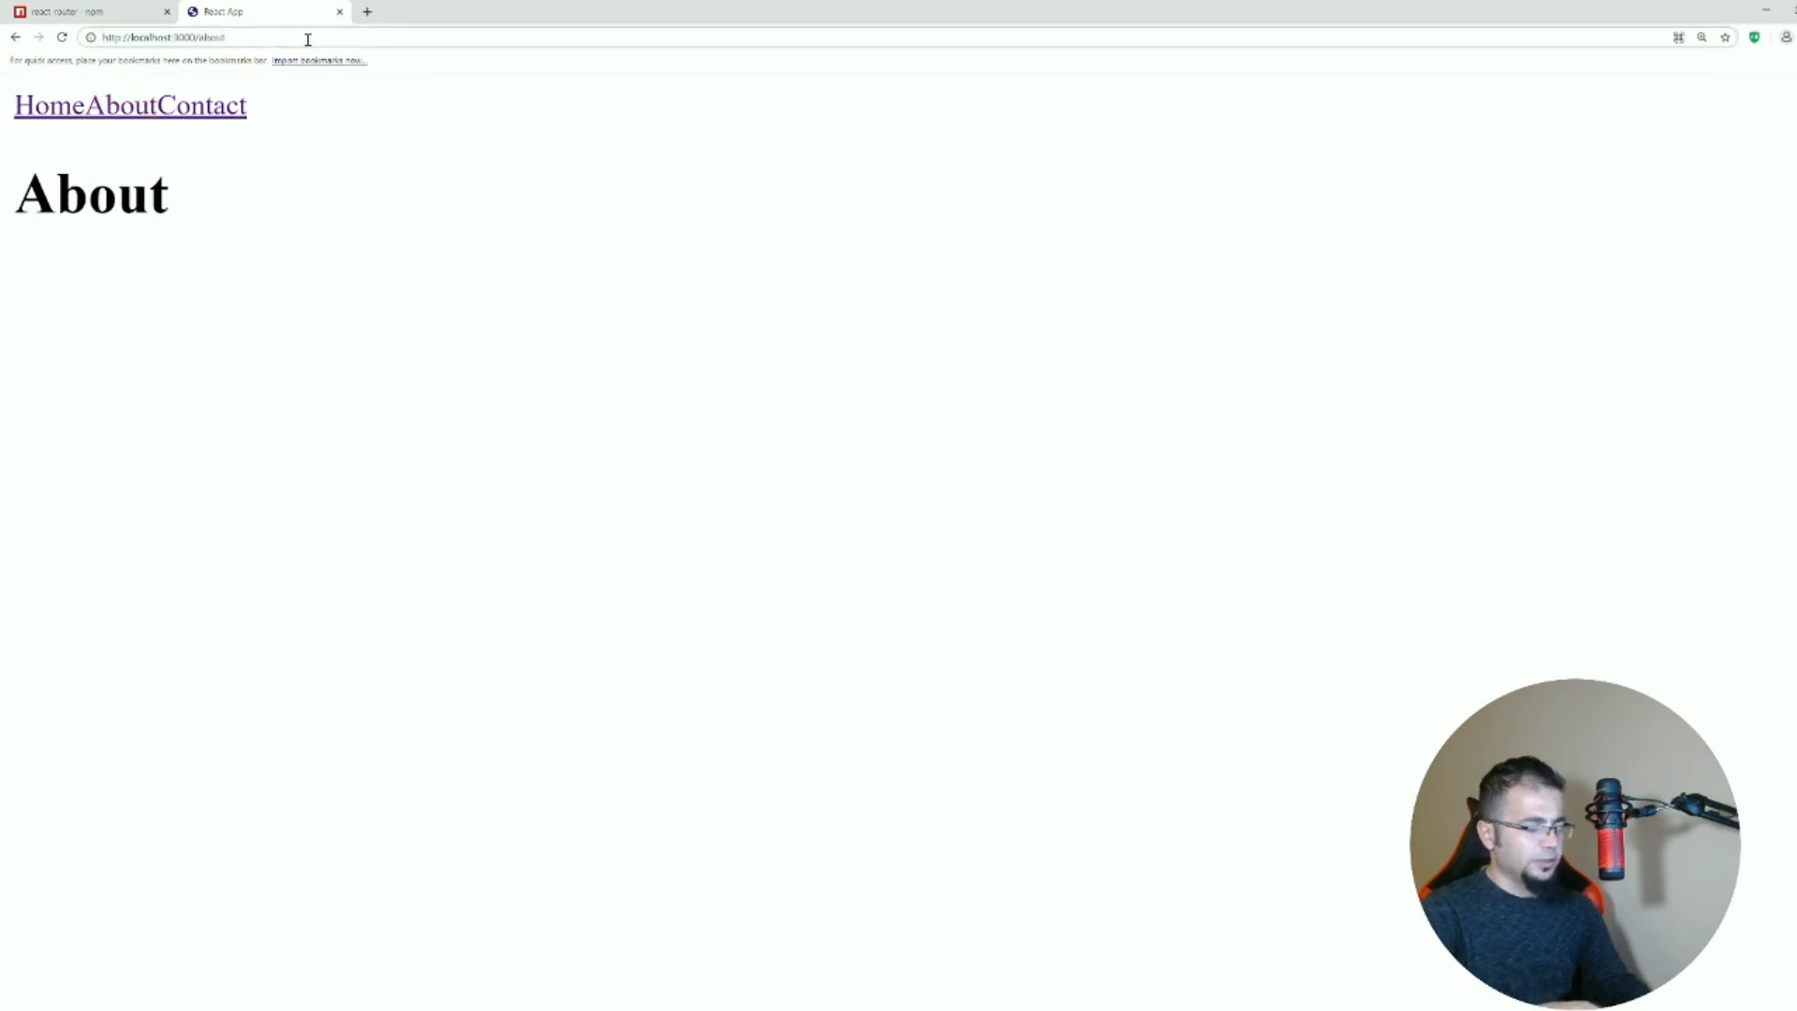
{"action": "type", "text": "/hello"}
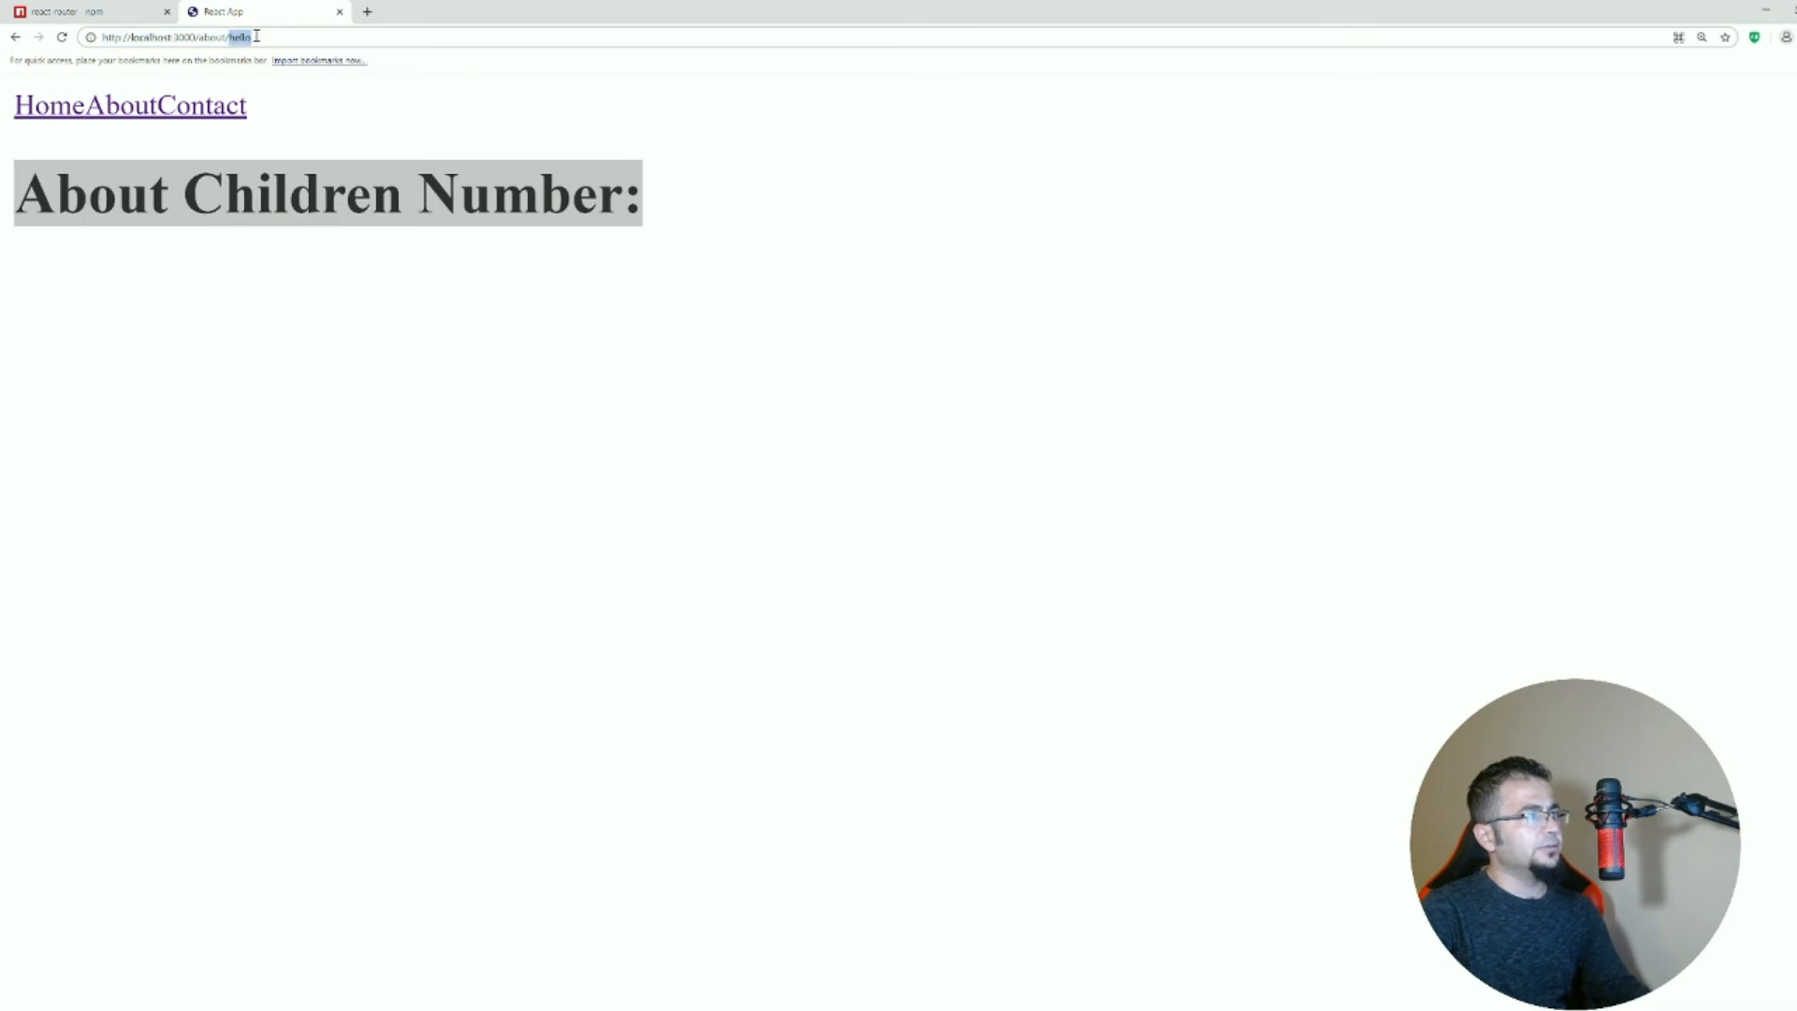
{"action": "type", "text": "goodbye"}
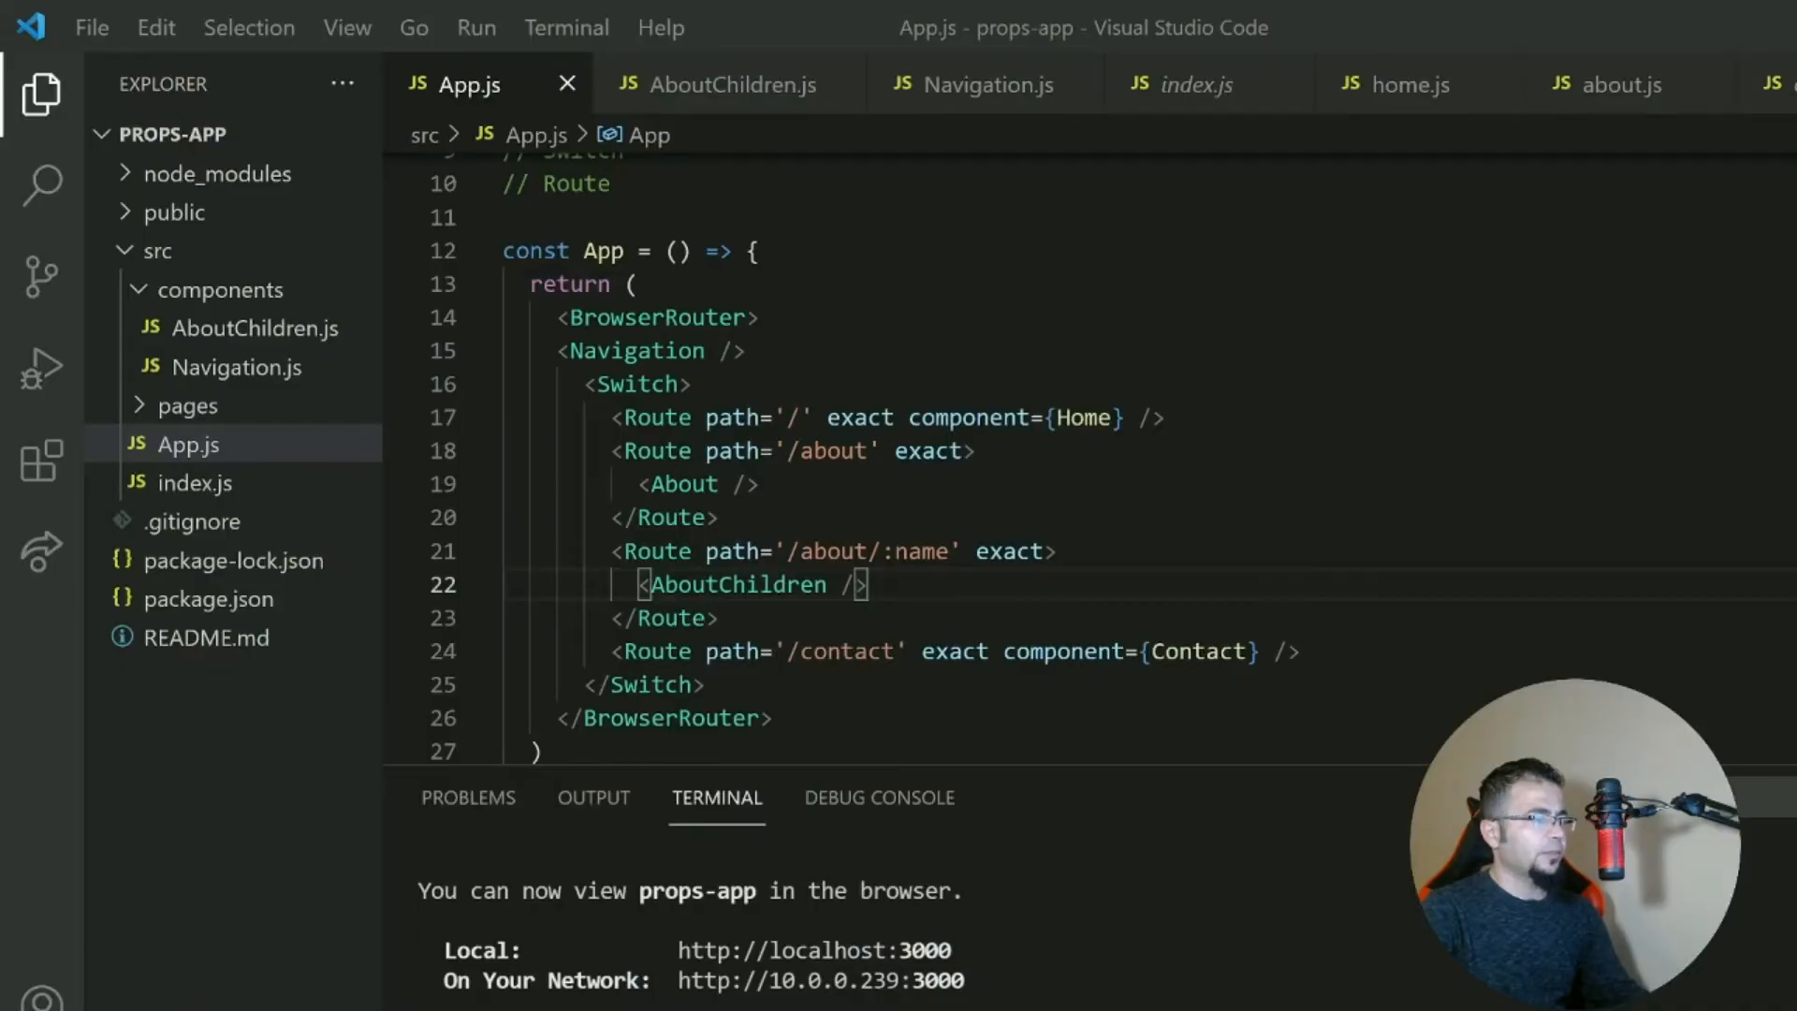
Highlight :name in the App.js route path, then switch to AboutChildren.js.
{"action": "left_click", "coordinate": [752, 483]}
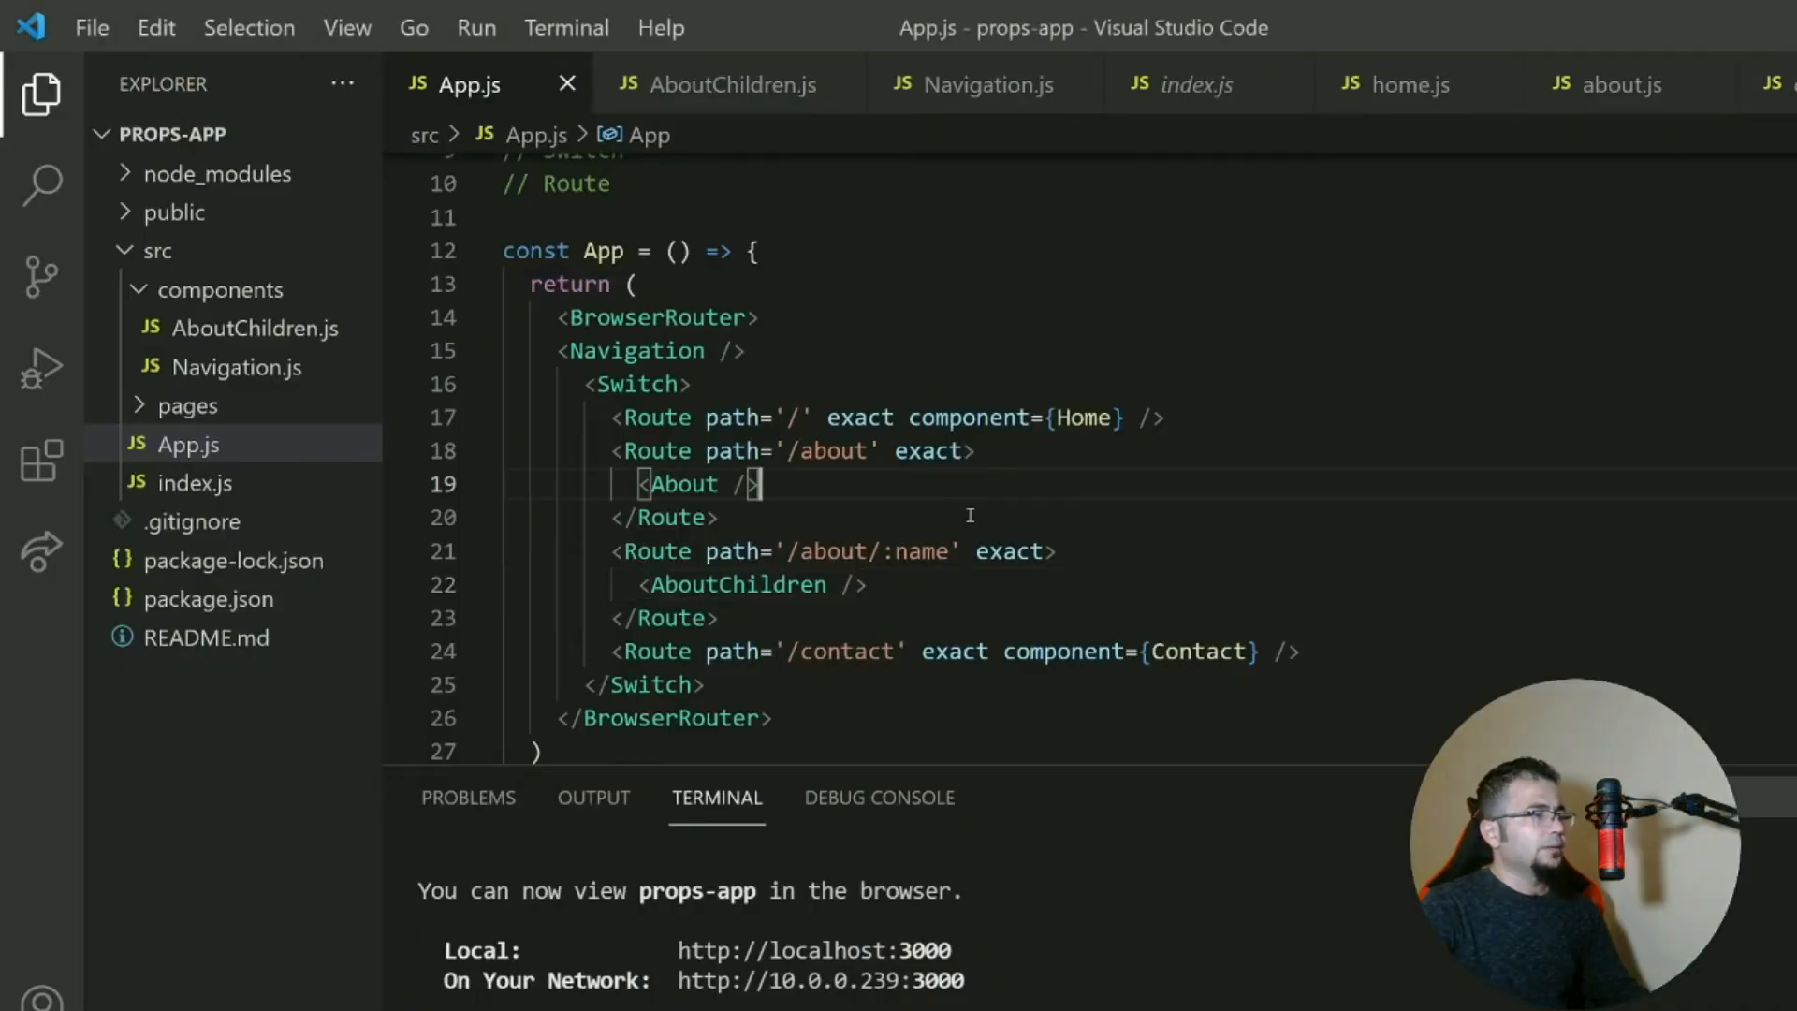
{"action": "double_click", "coordinate": [913, 551]}
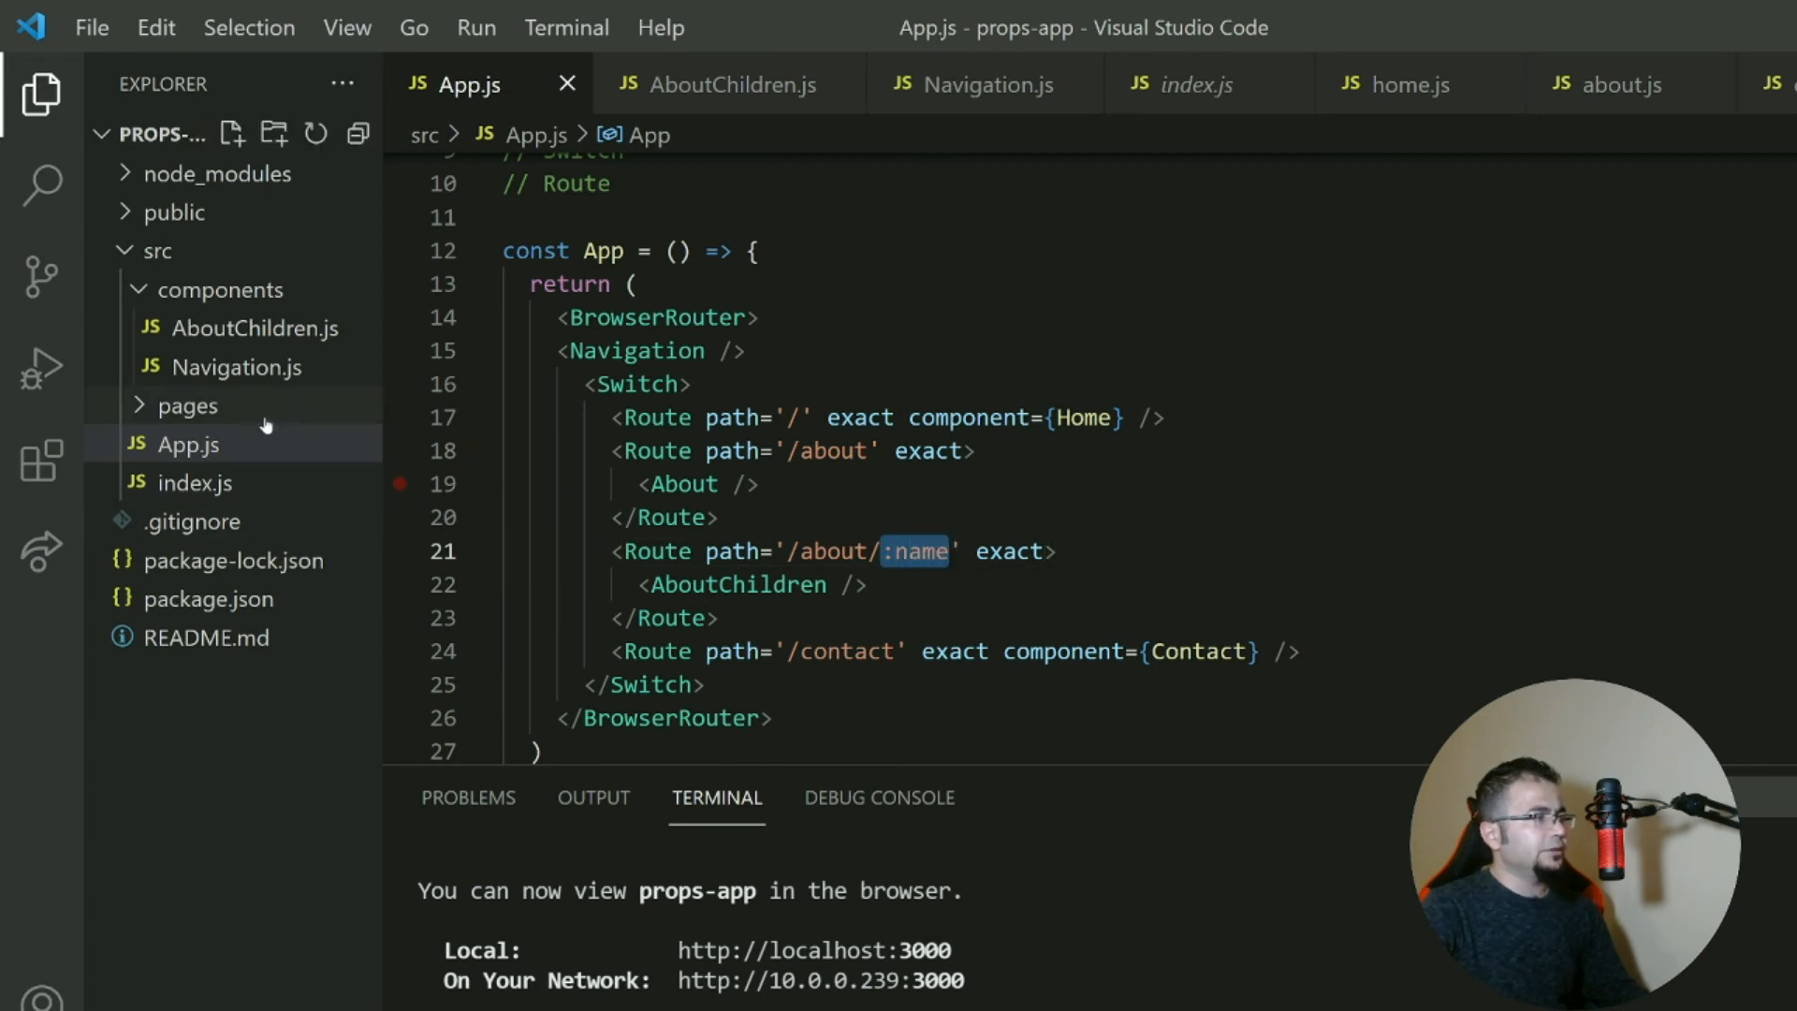
{"action": "mouse_move", "coordinate": [263, 487]}
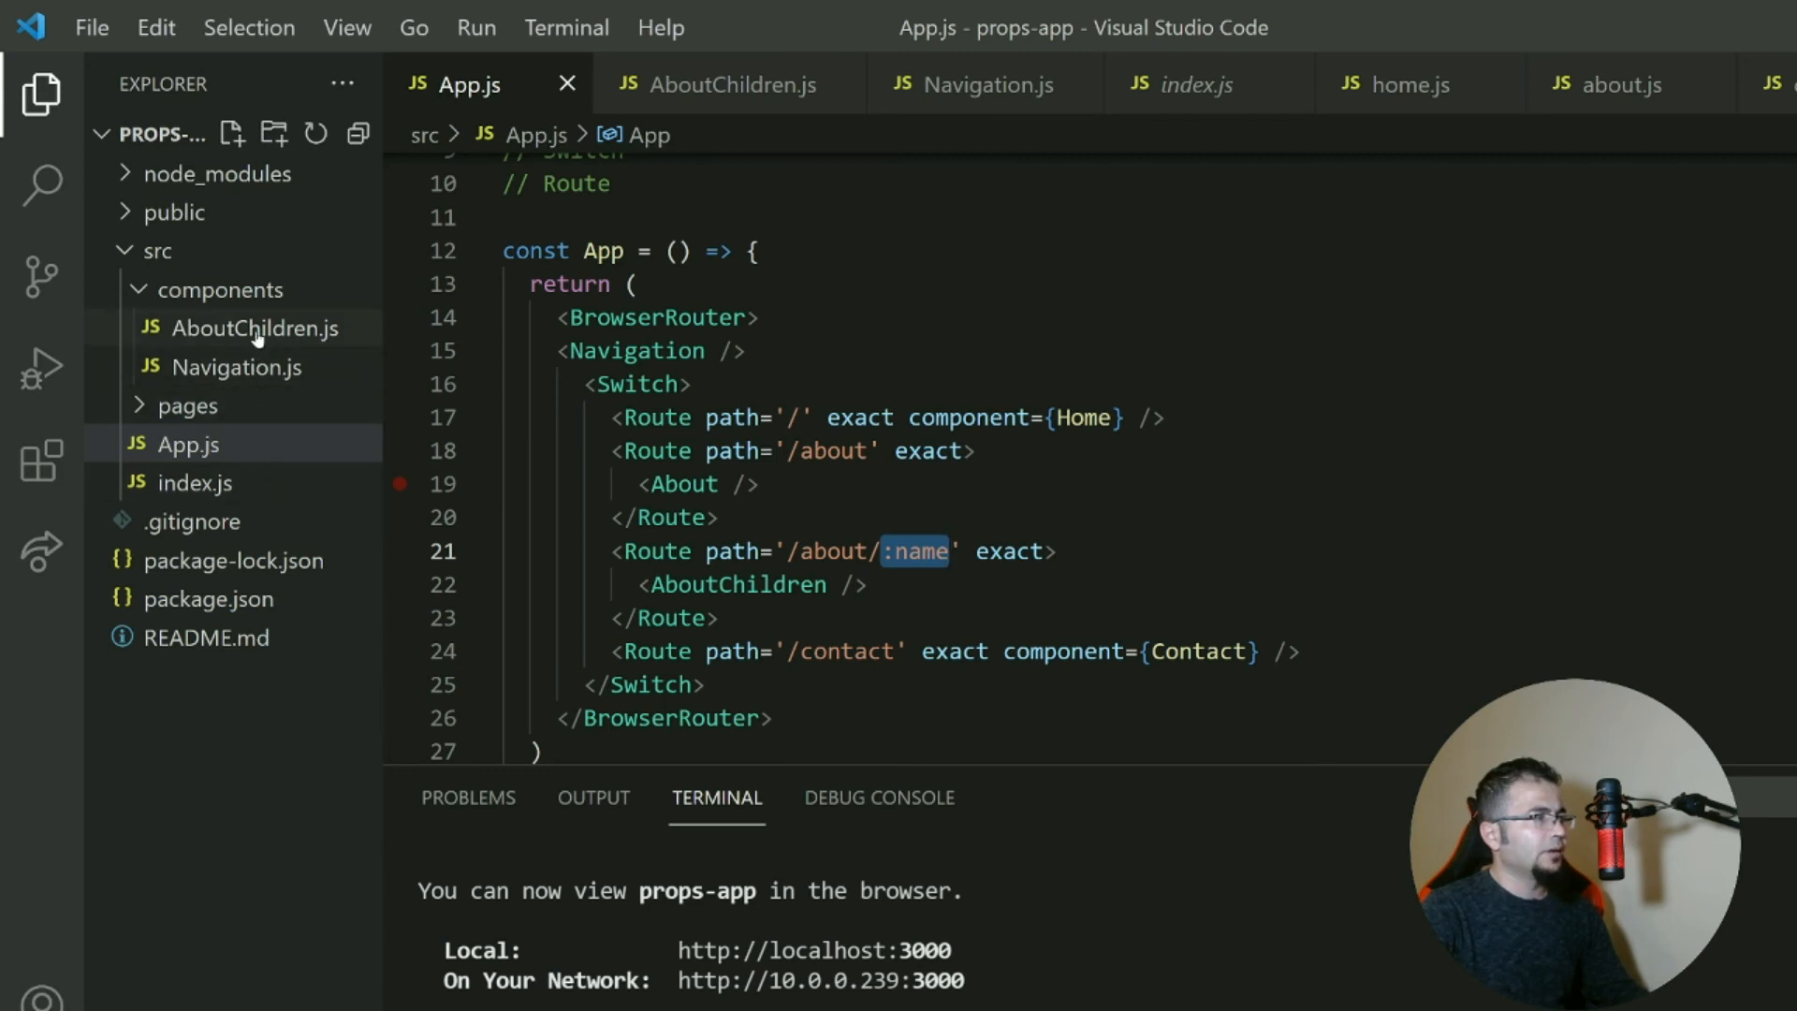
{"action": "left_click", "coordinate": [232, 328]}
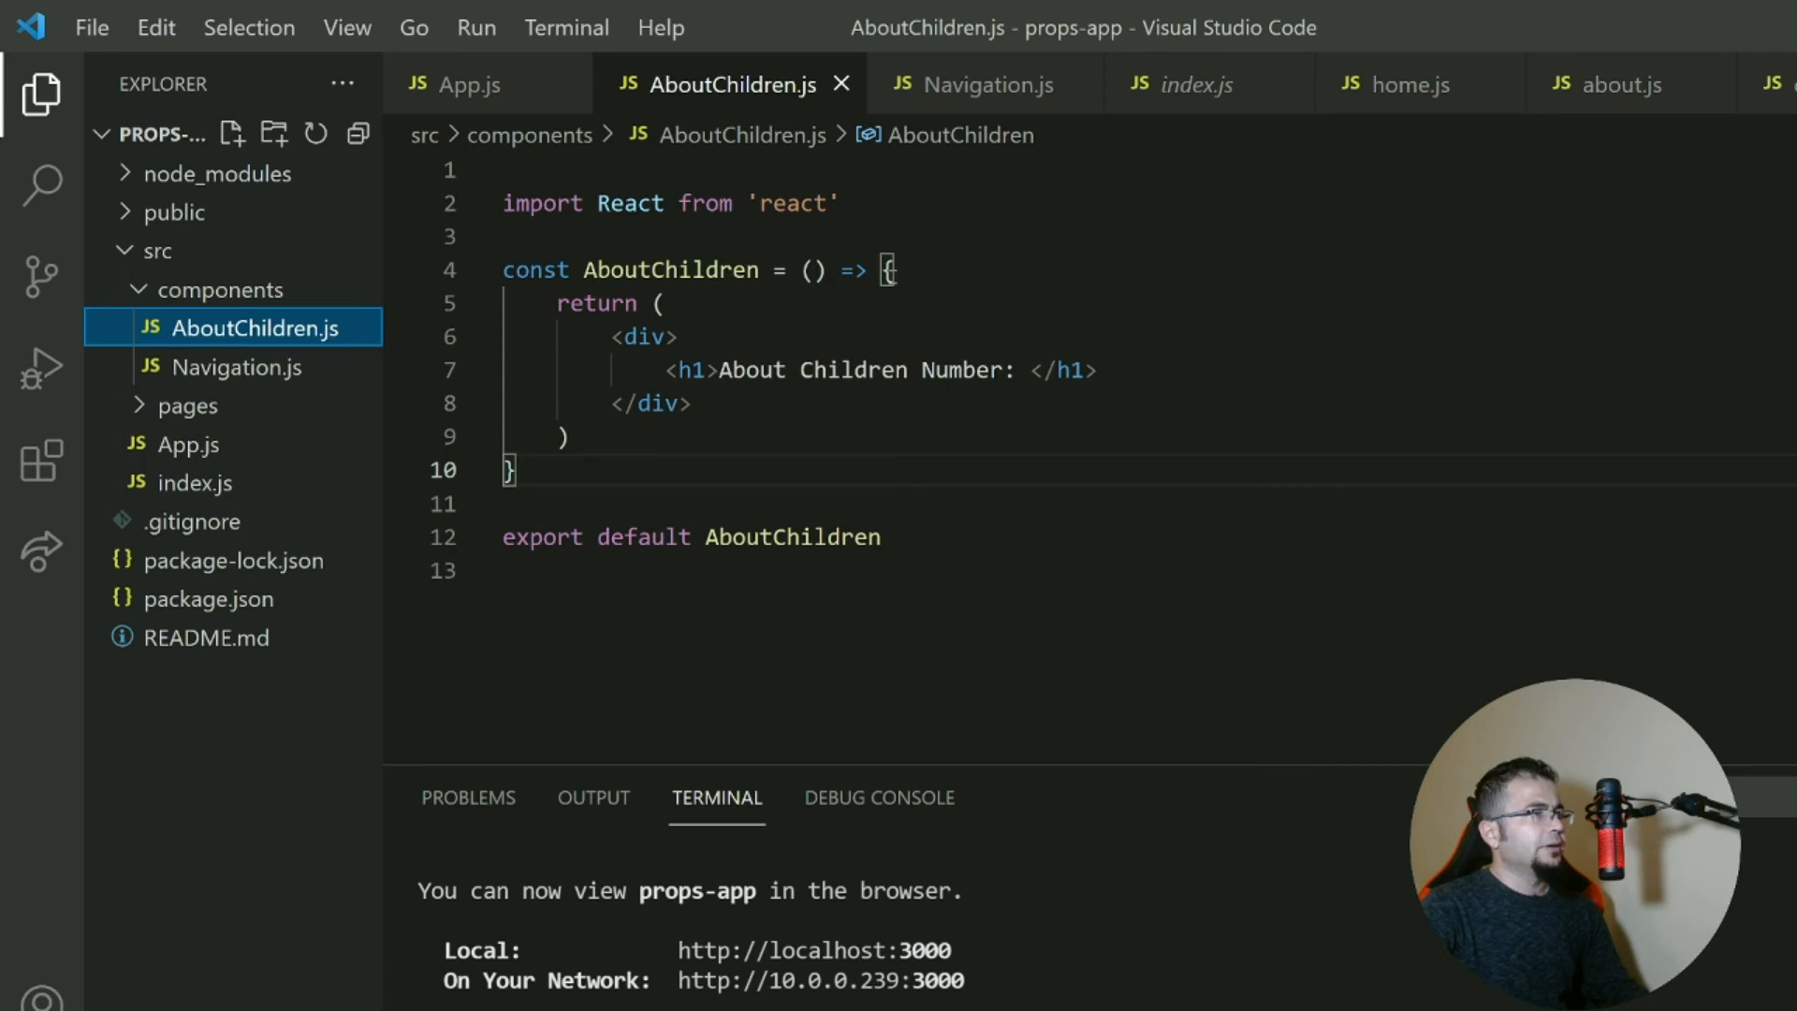
Add const {} = useParams() above the return, auto-importing useParams from react-router.
{"action": "key", "text": "Enter"}
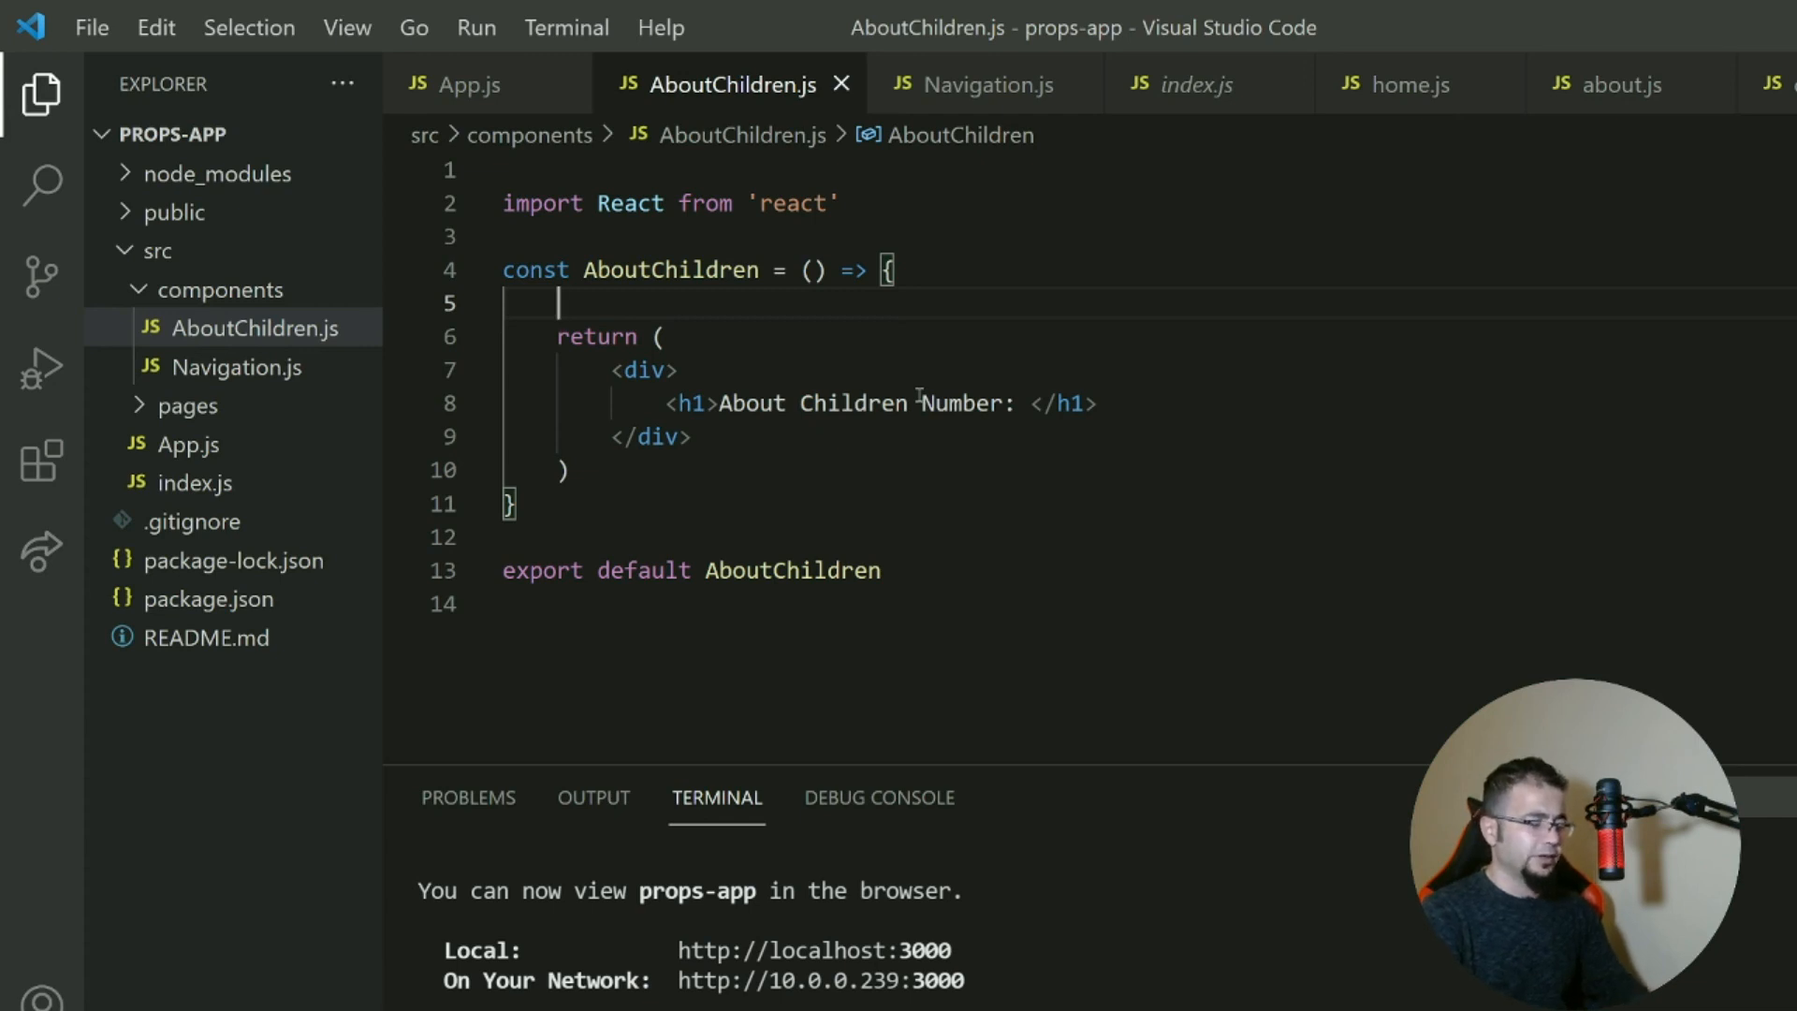
{"action": "type", "text": "const"}
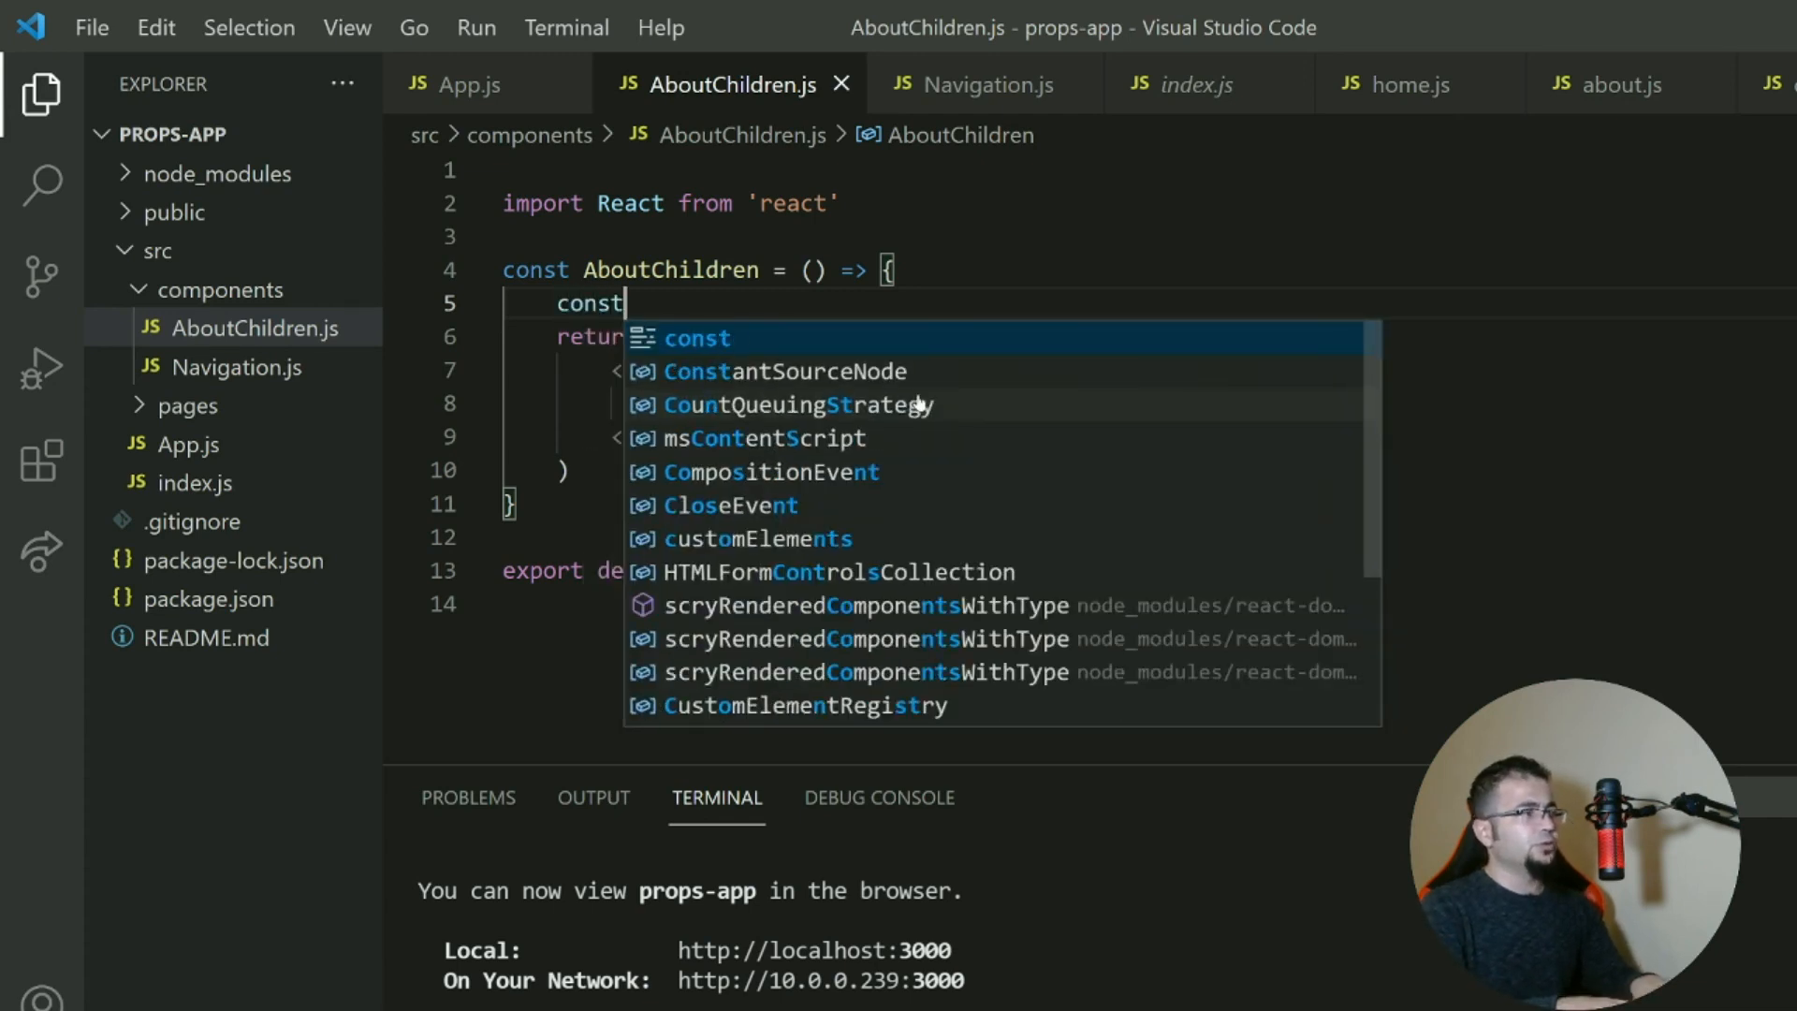
{"action": "type", "text": "{} = u"}
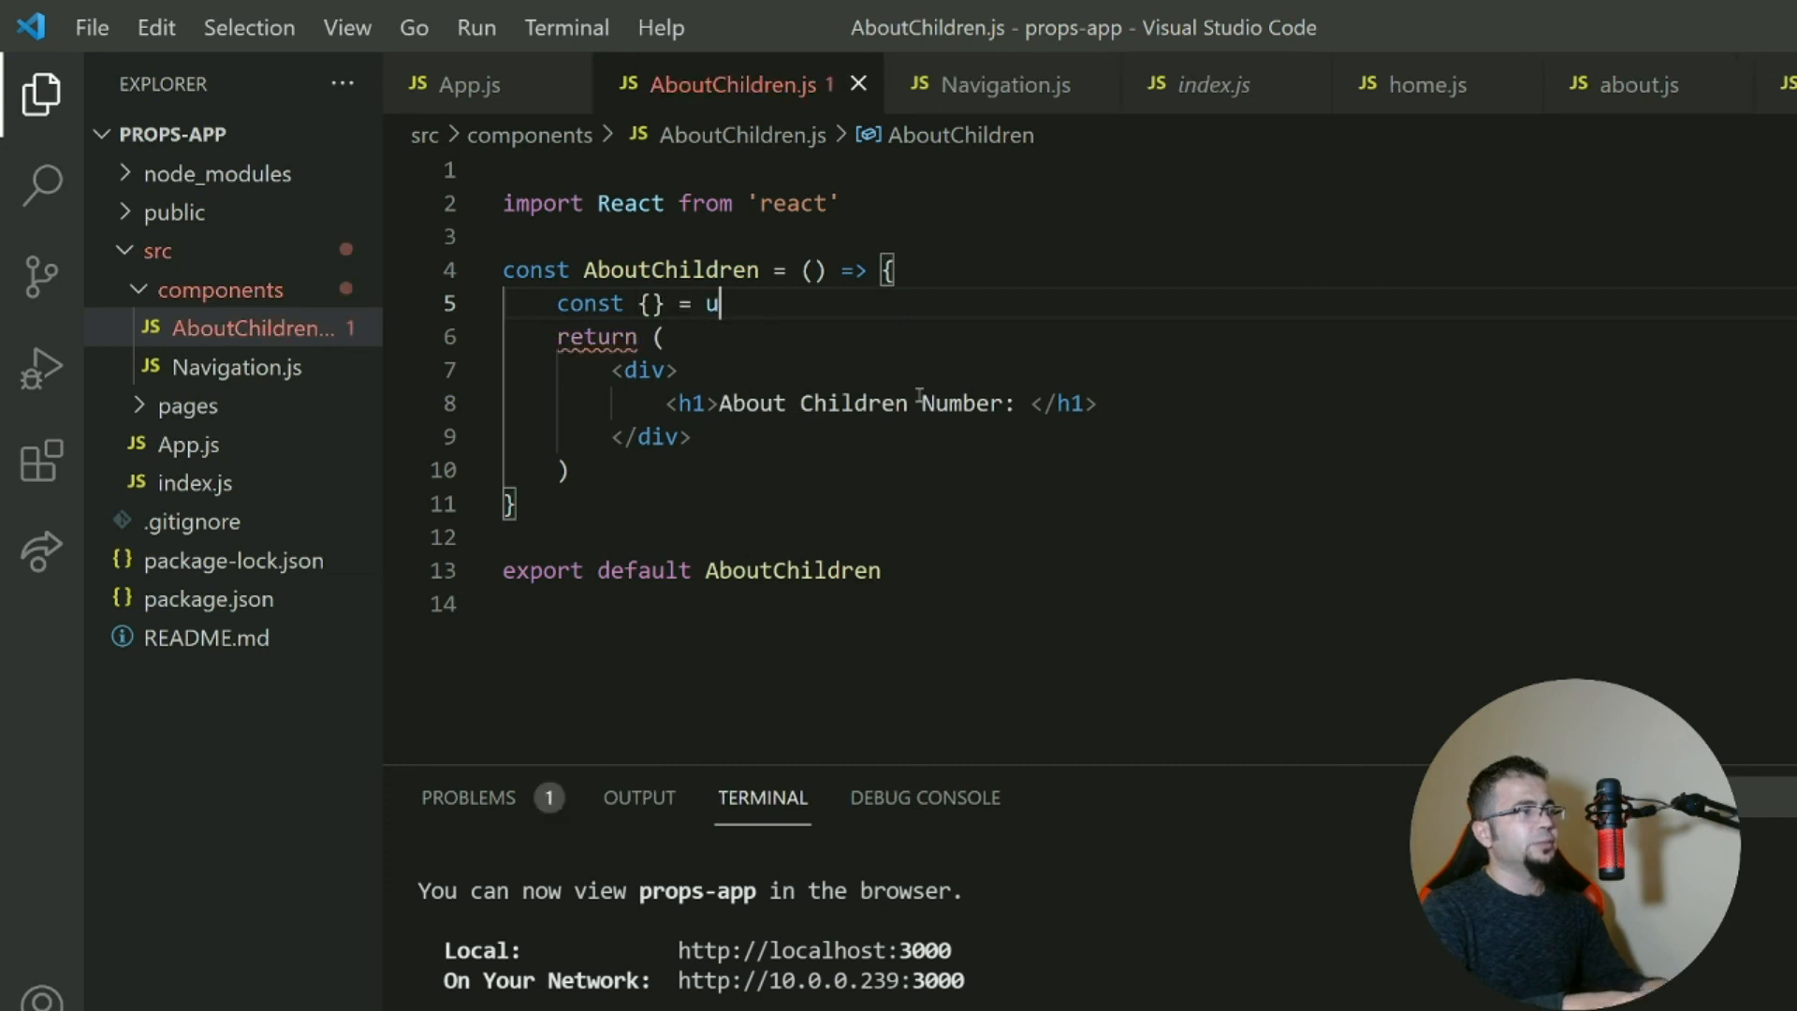
{"action": "type", "text": "seParam"}
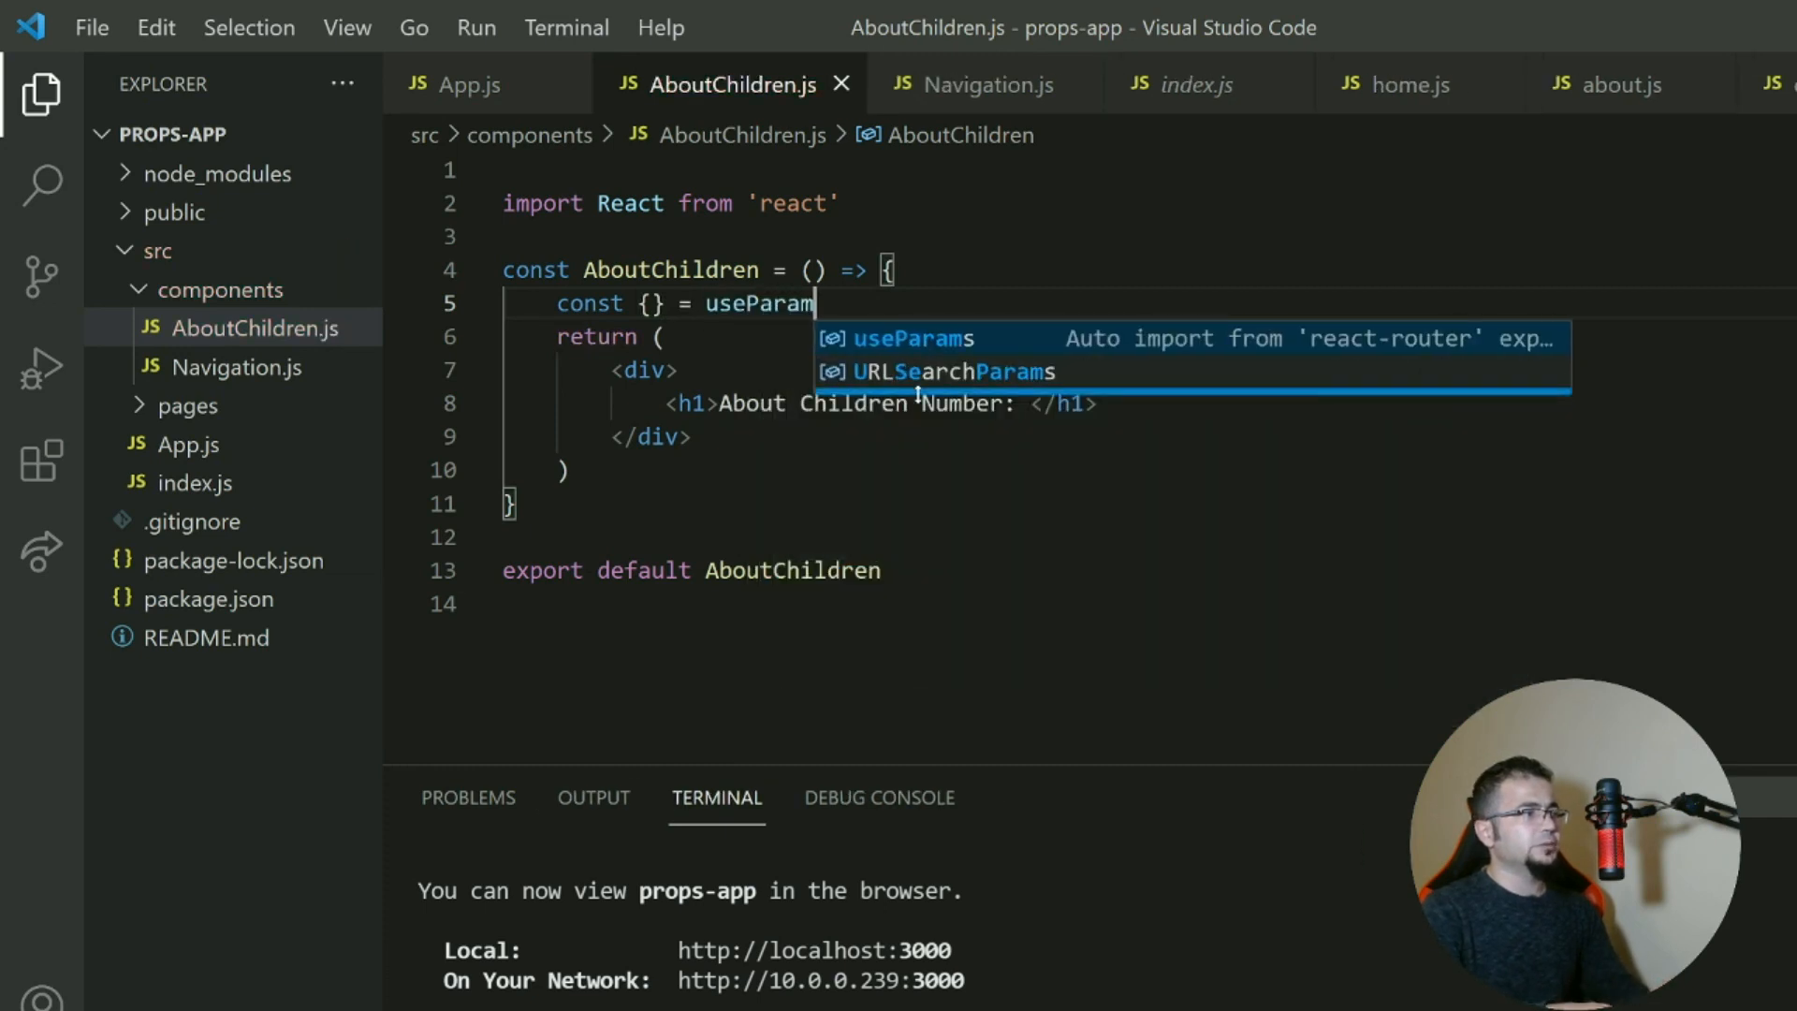
{"action": "left_click", "coordinate": [910, 339]}
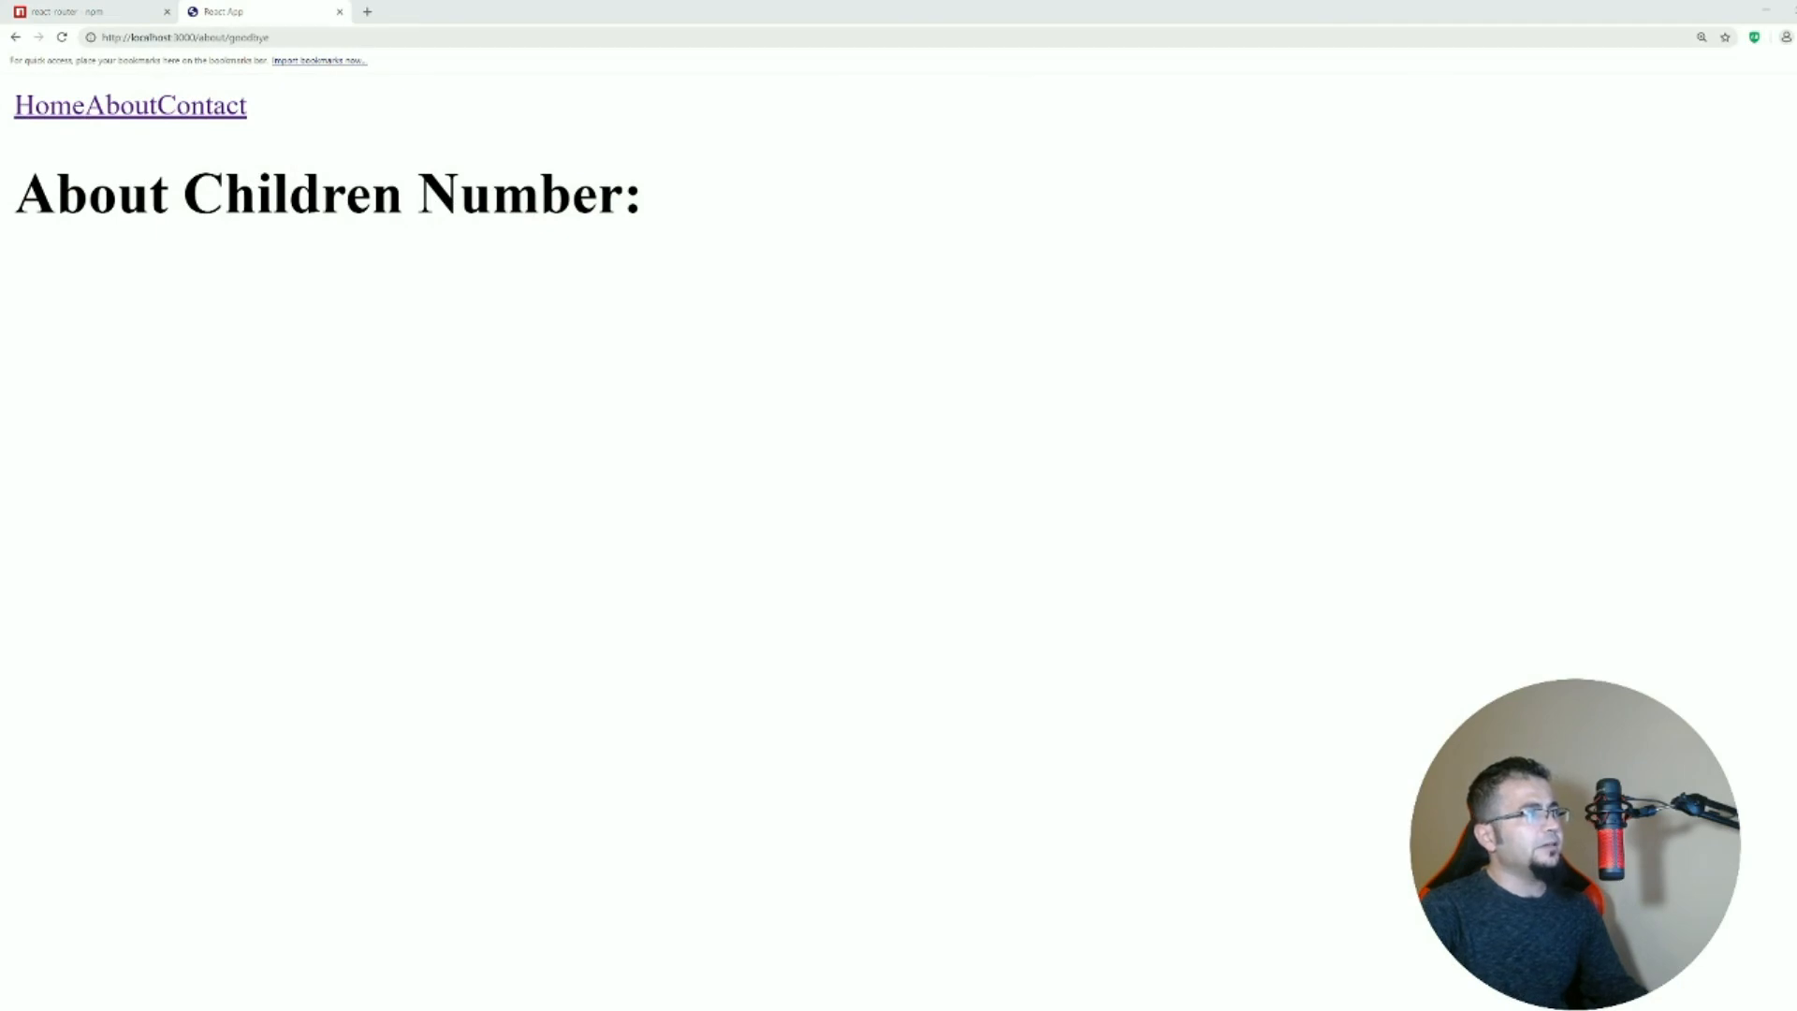
{"action": "double_click", "coordinate": [266, 41]}
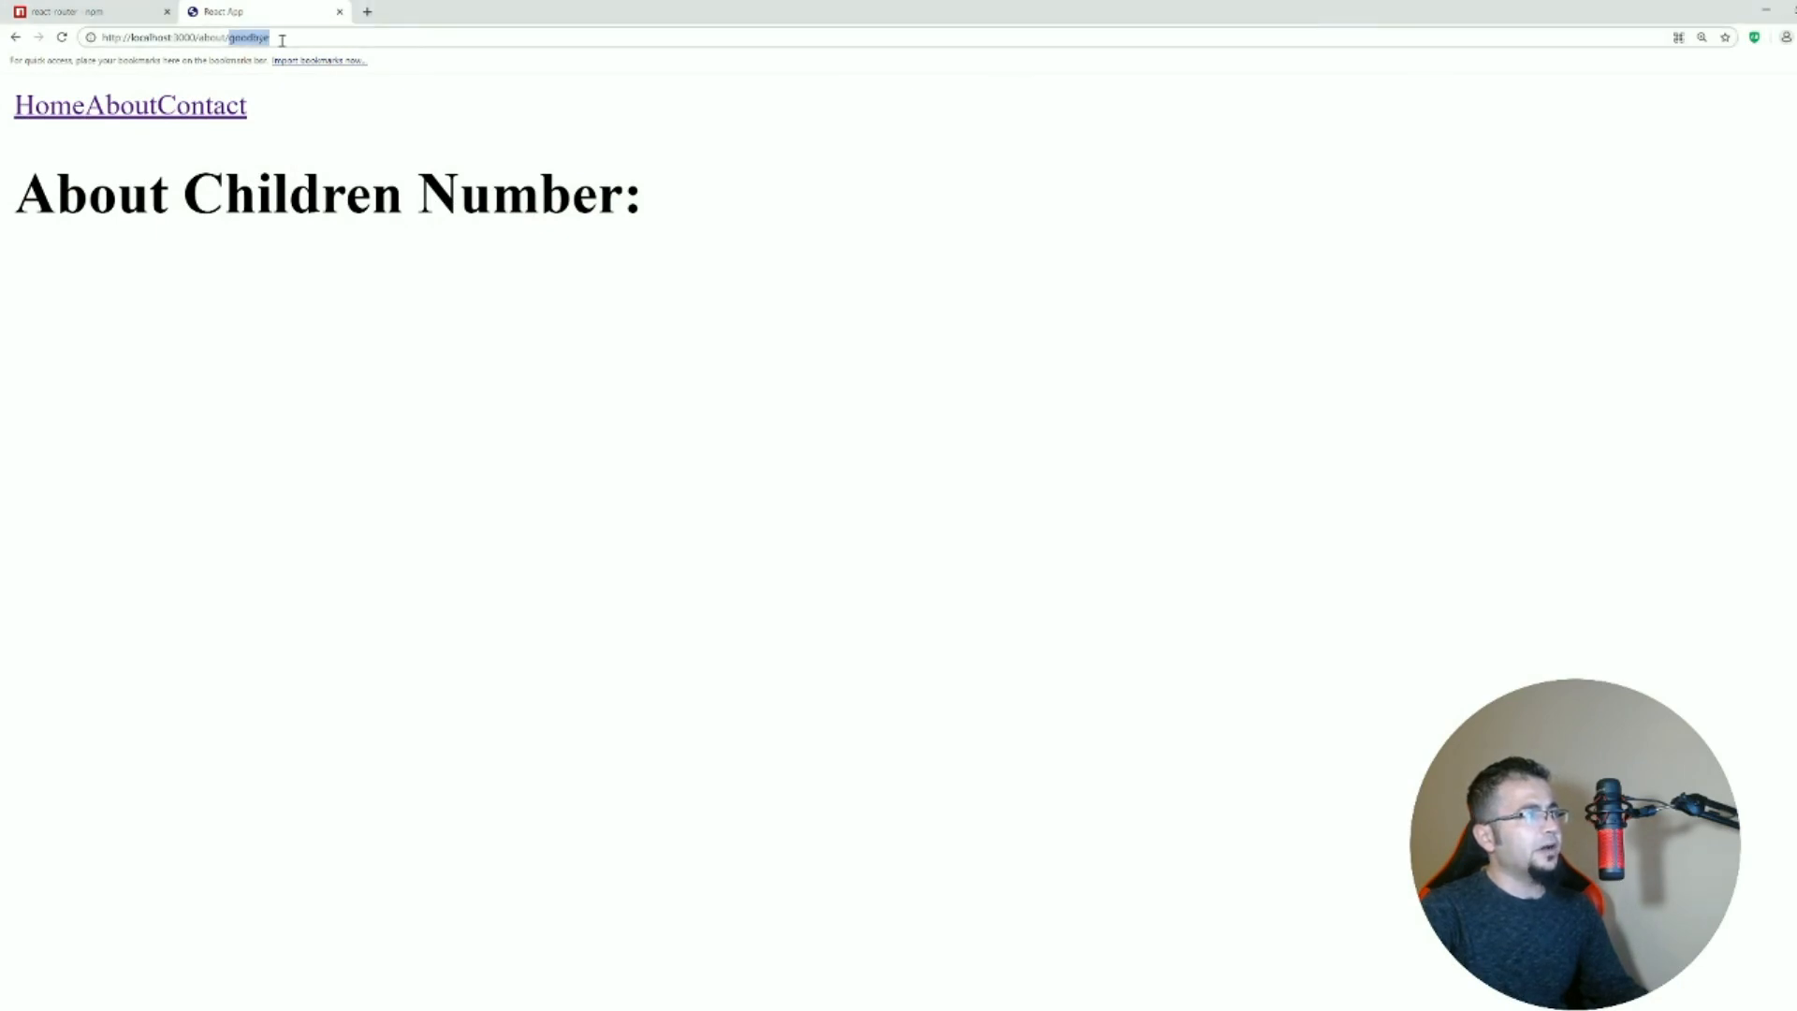
{"action": "left_click", "coordinate": [255, 40]}
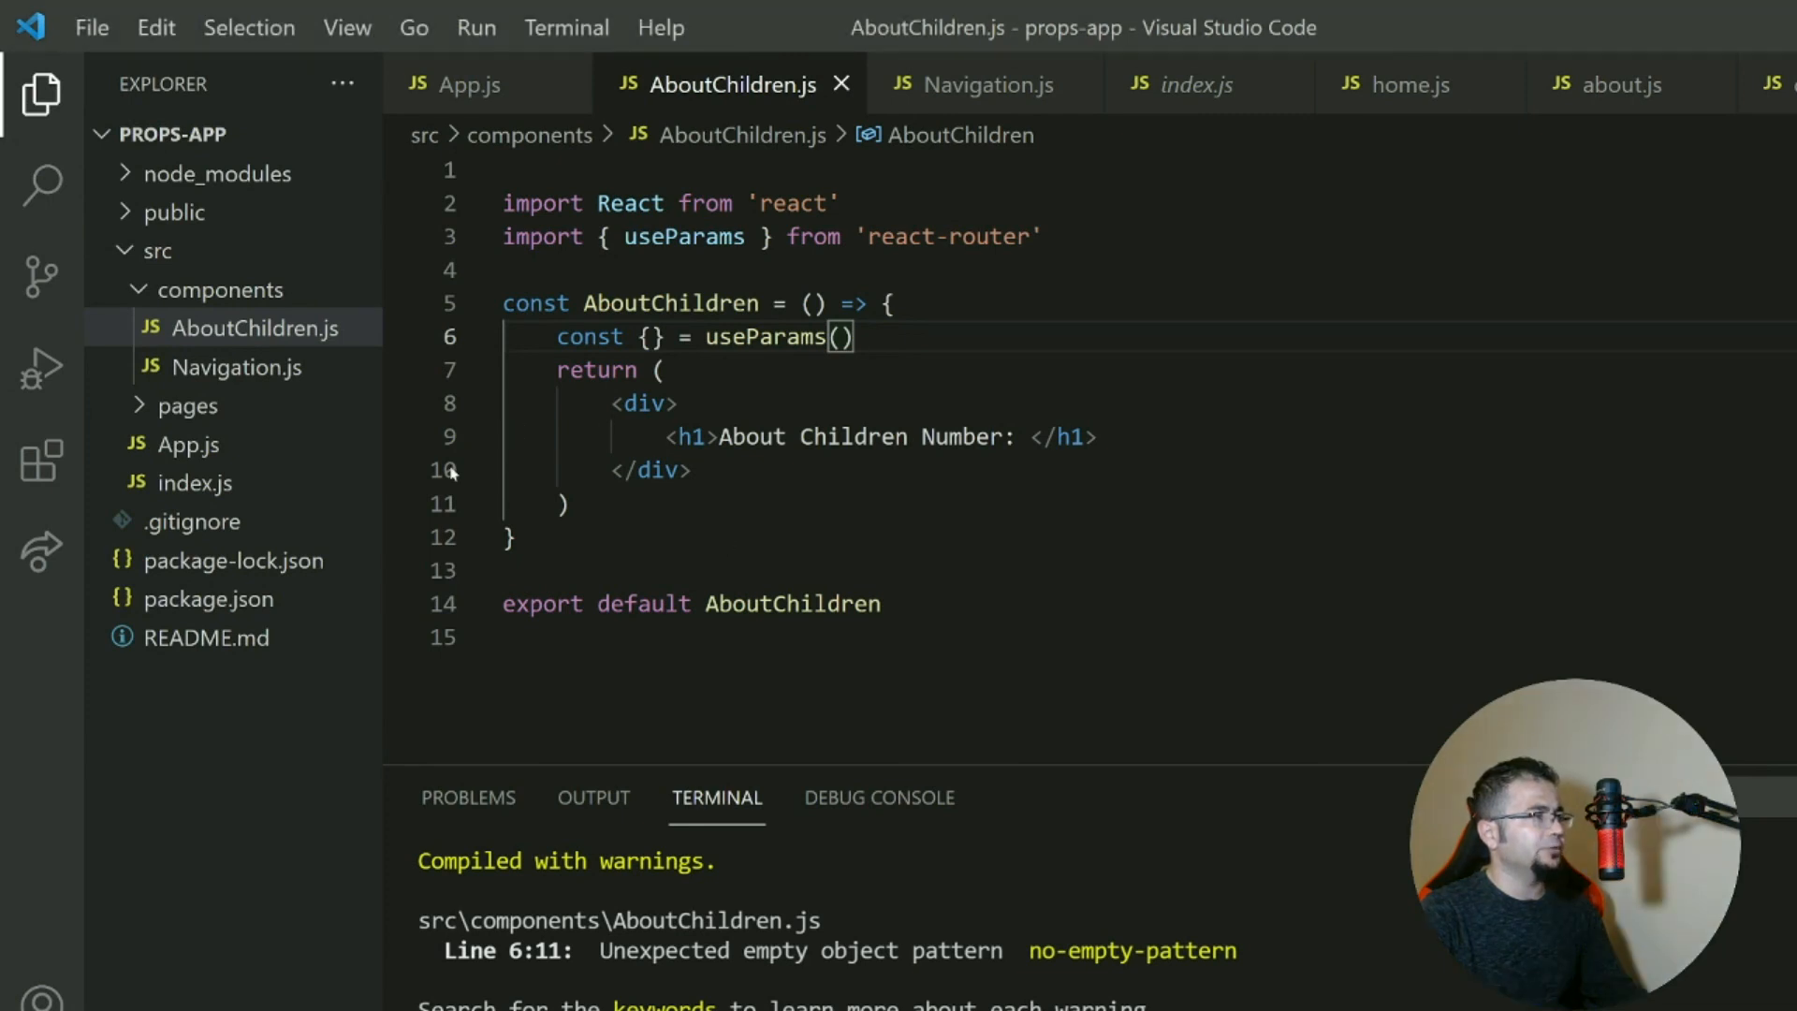
Check the route path in App.js, then destructure name from useParams in AboutChildren.
{"action": "left_click", "coordinate": [470, 84]}
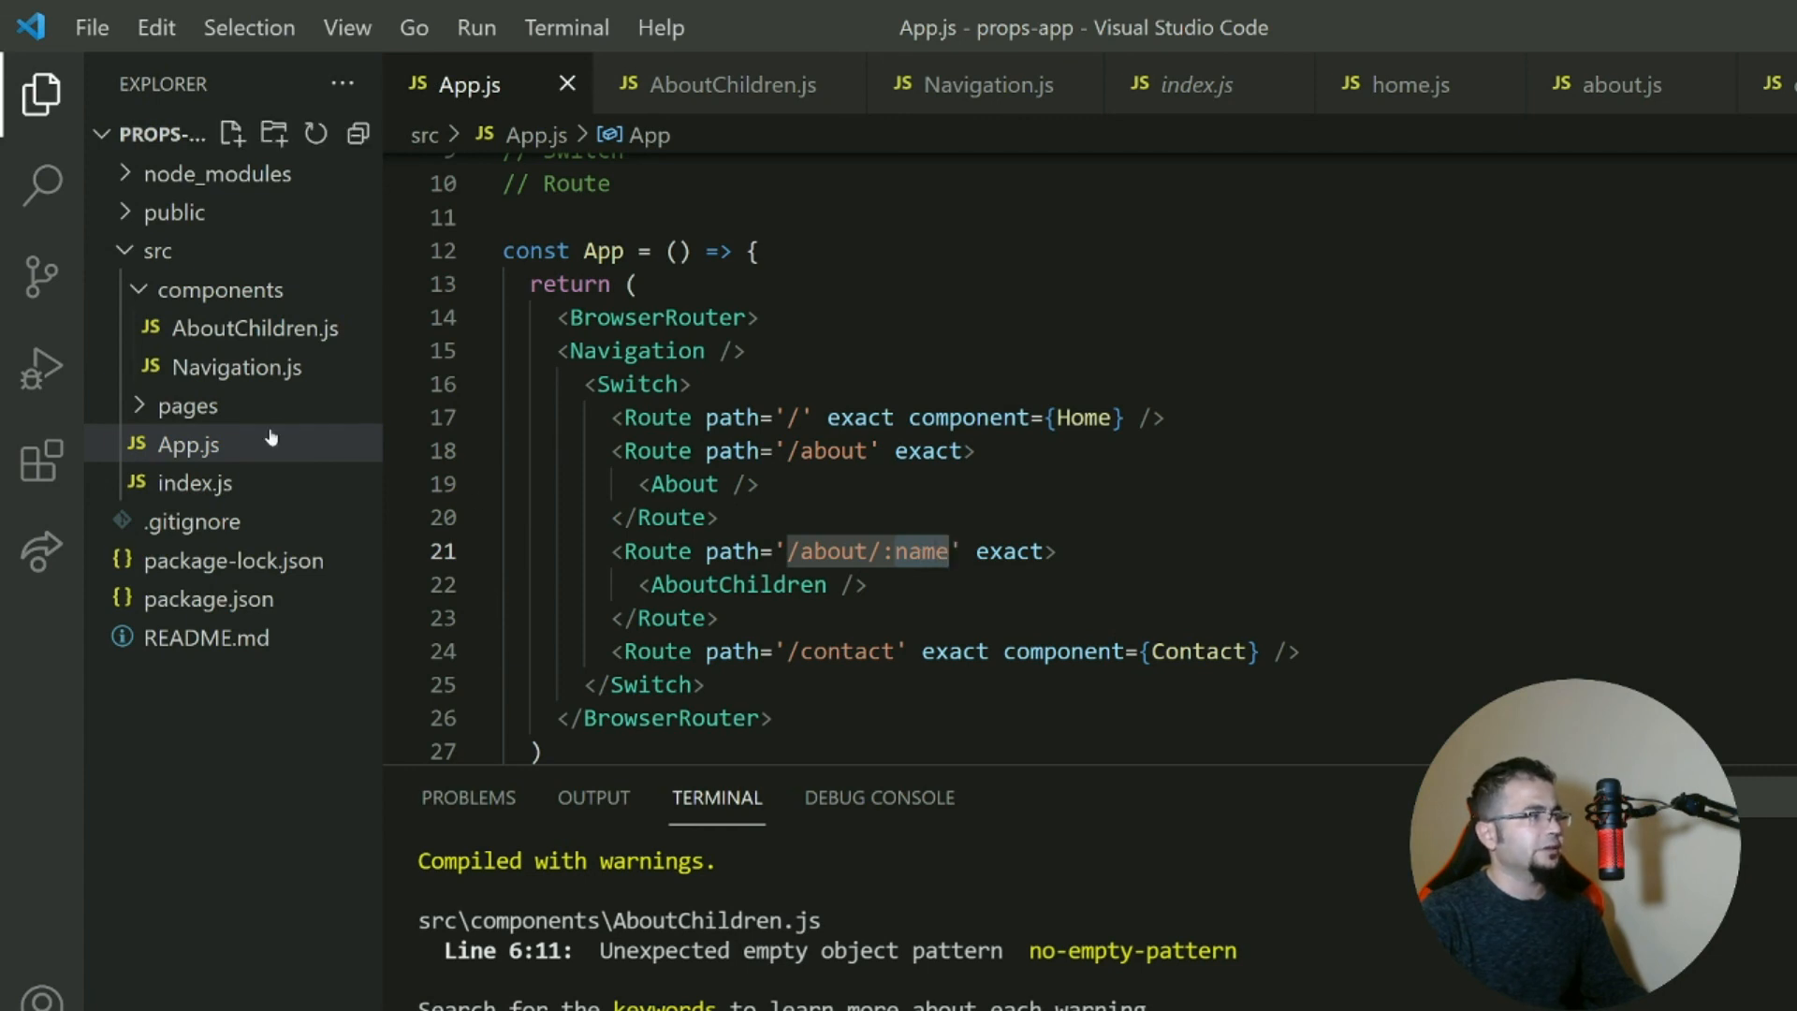
{"action": "left_click", "coordinate": [253, 328]}
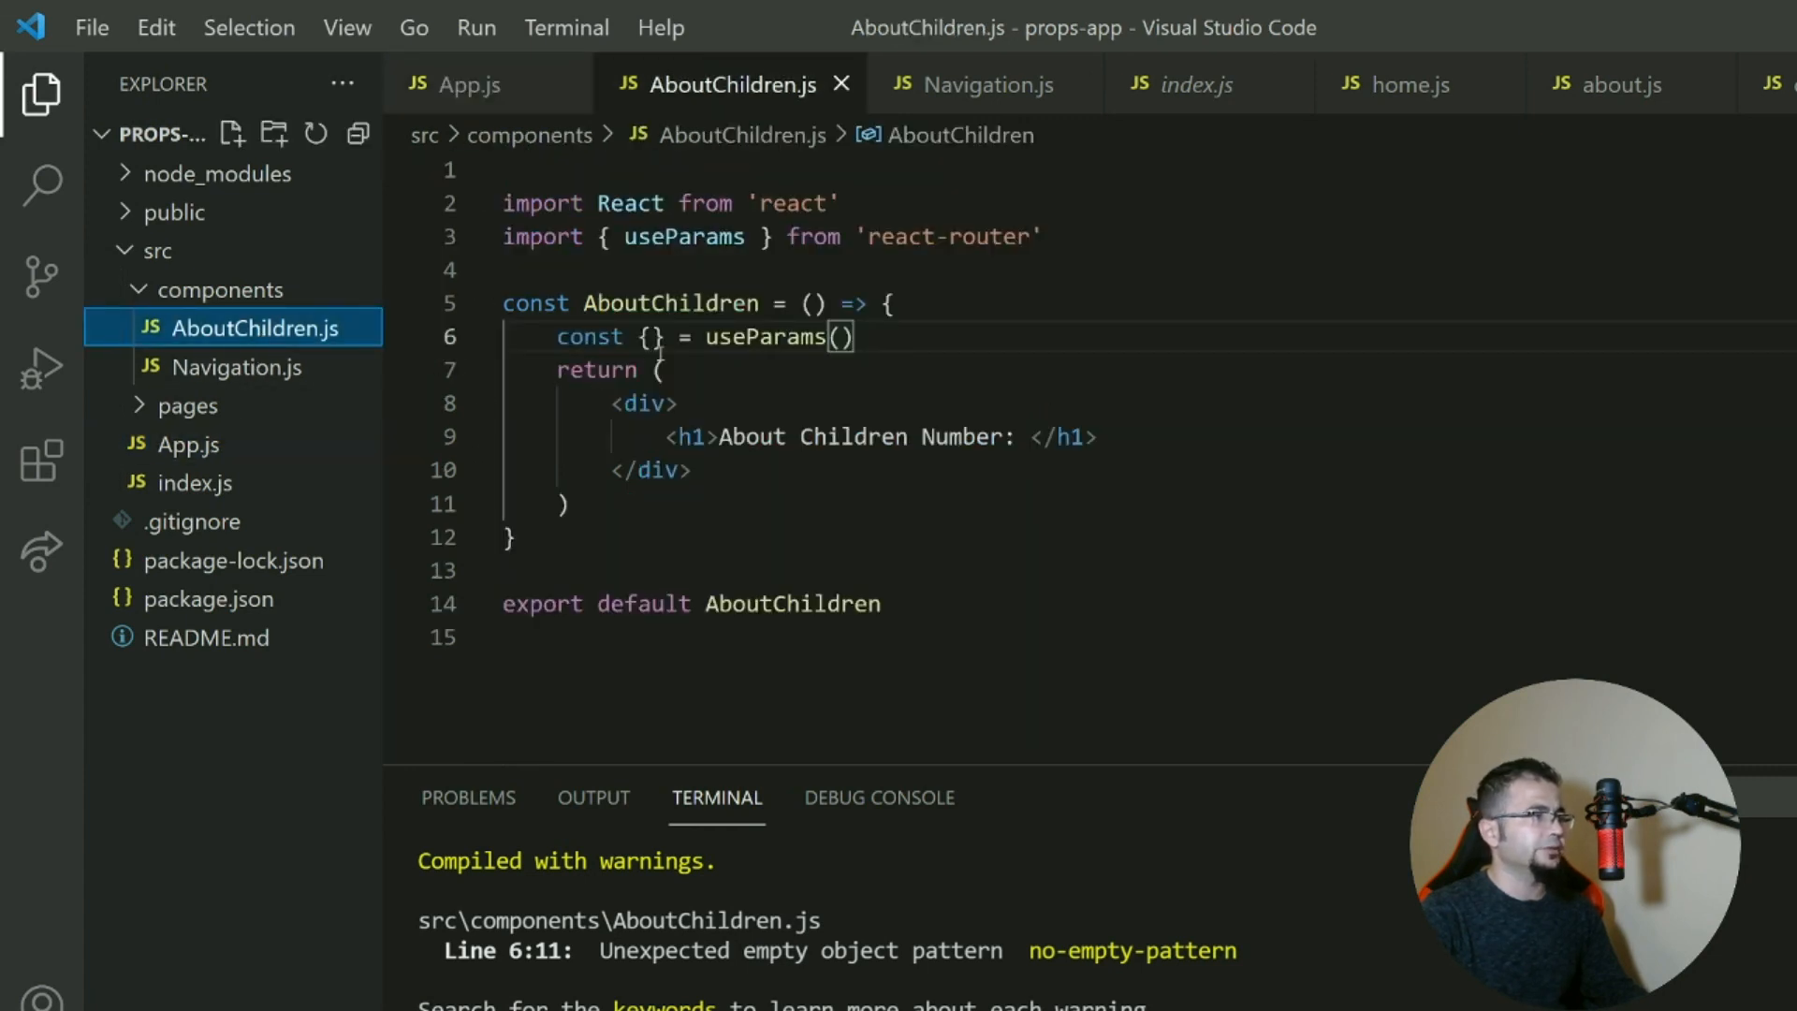
{"action": "type", "text": "n"}
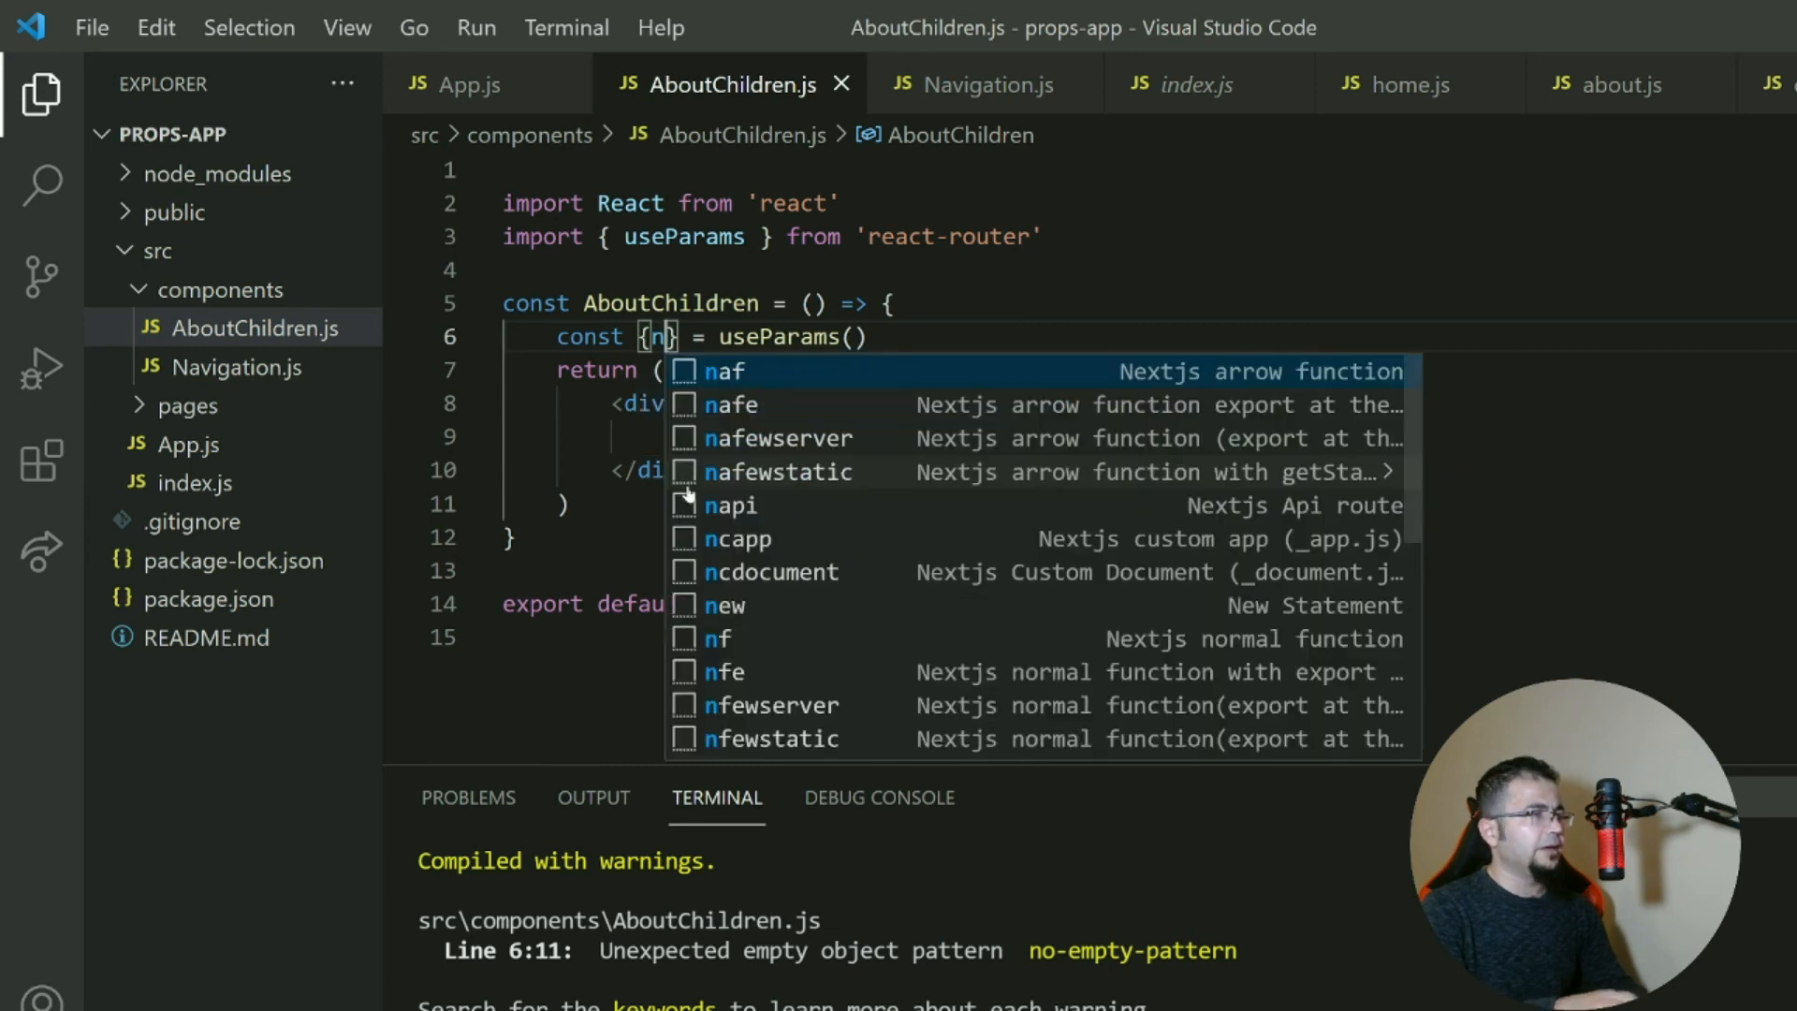
{"action": "type", "text": "ame"}
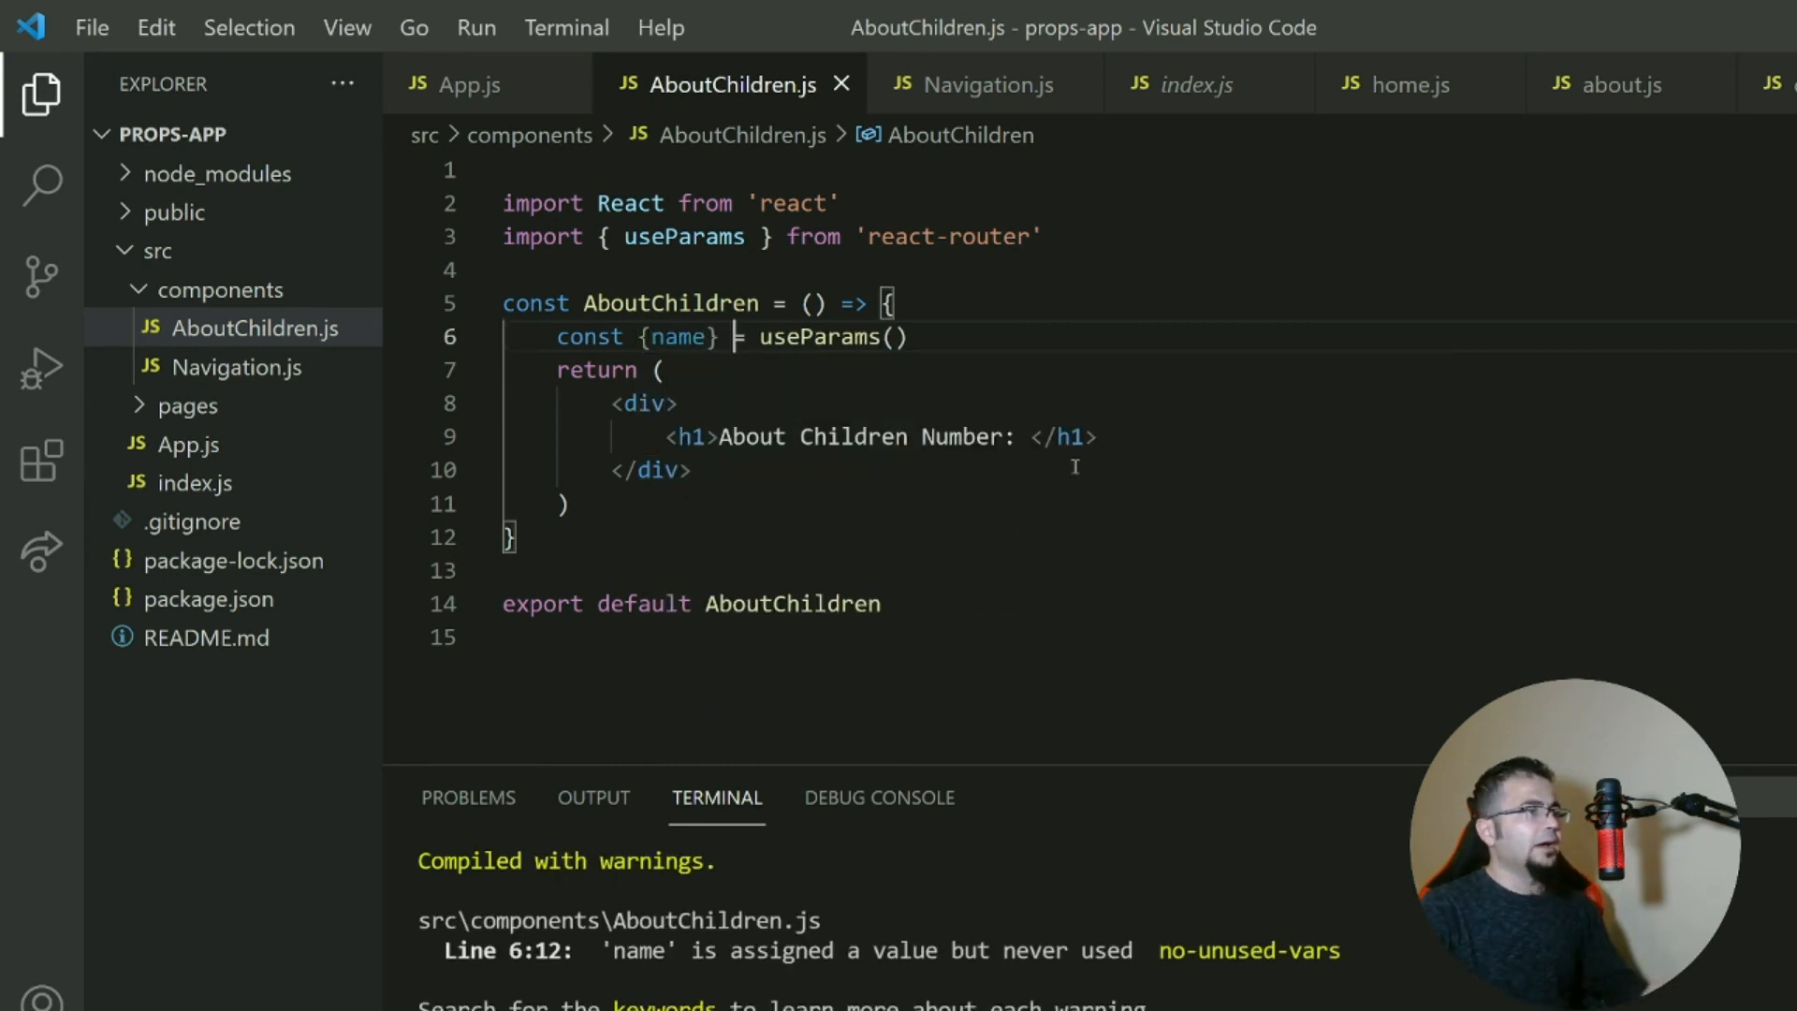
Relabel the heading to 'About Children Name:' and render {name} inside the h1.
{"action": "double_click", "coordinate": [963, 438]}
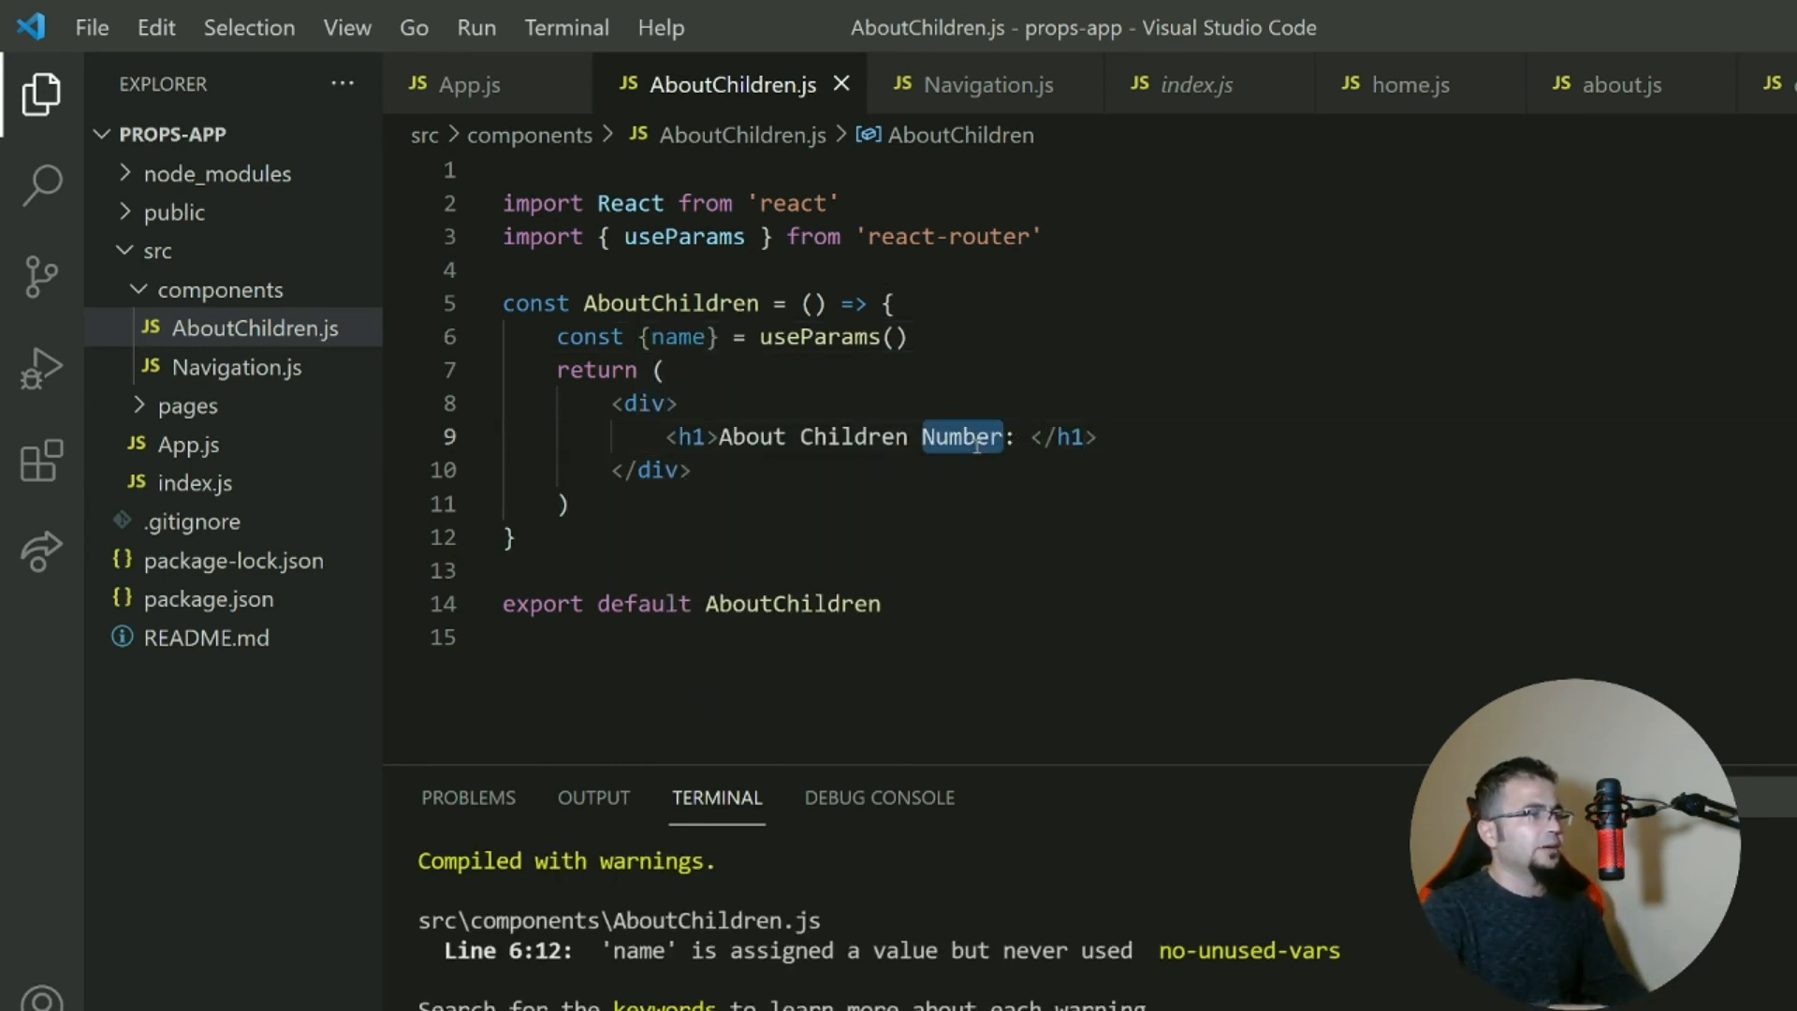
{"action": "type", "text": "Name"}
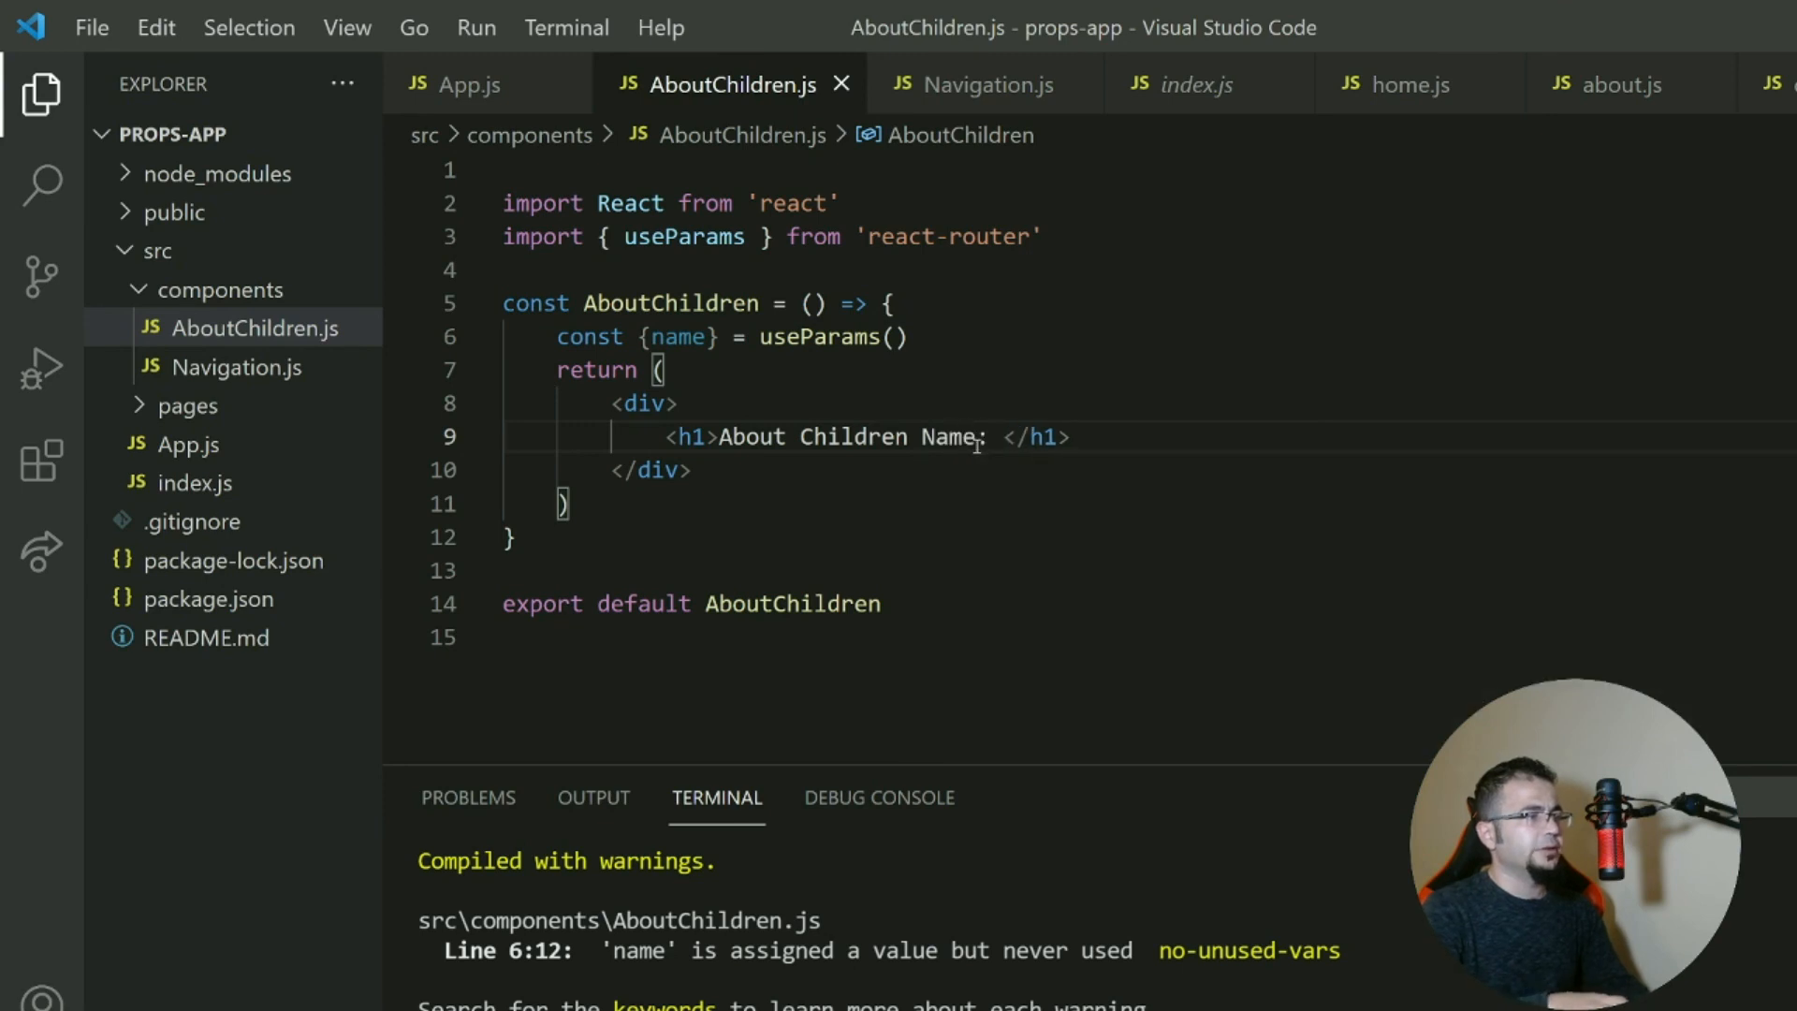
{"action": "type", "text": "{name"}
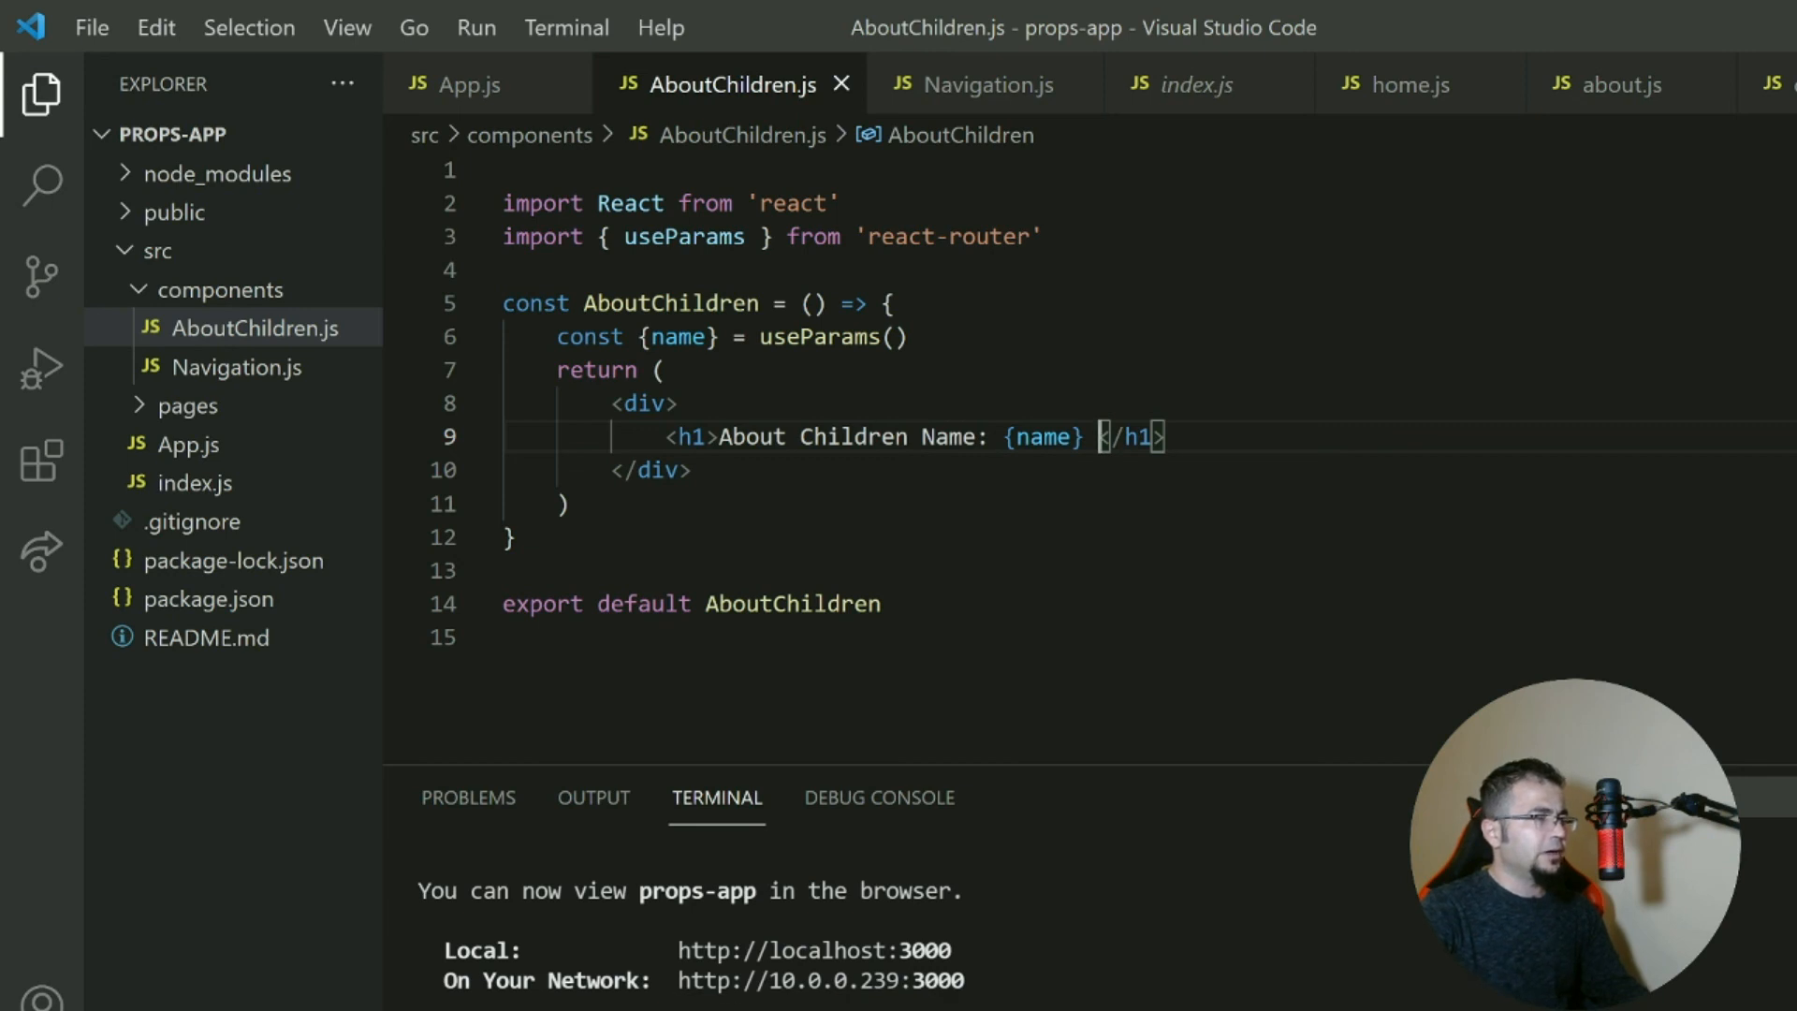
{"action": "double_click", "coordinate": [1044, 436]}
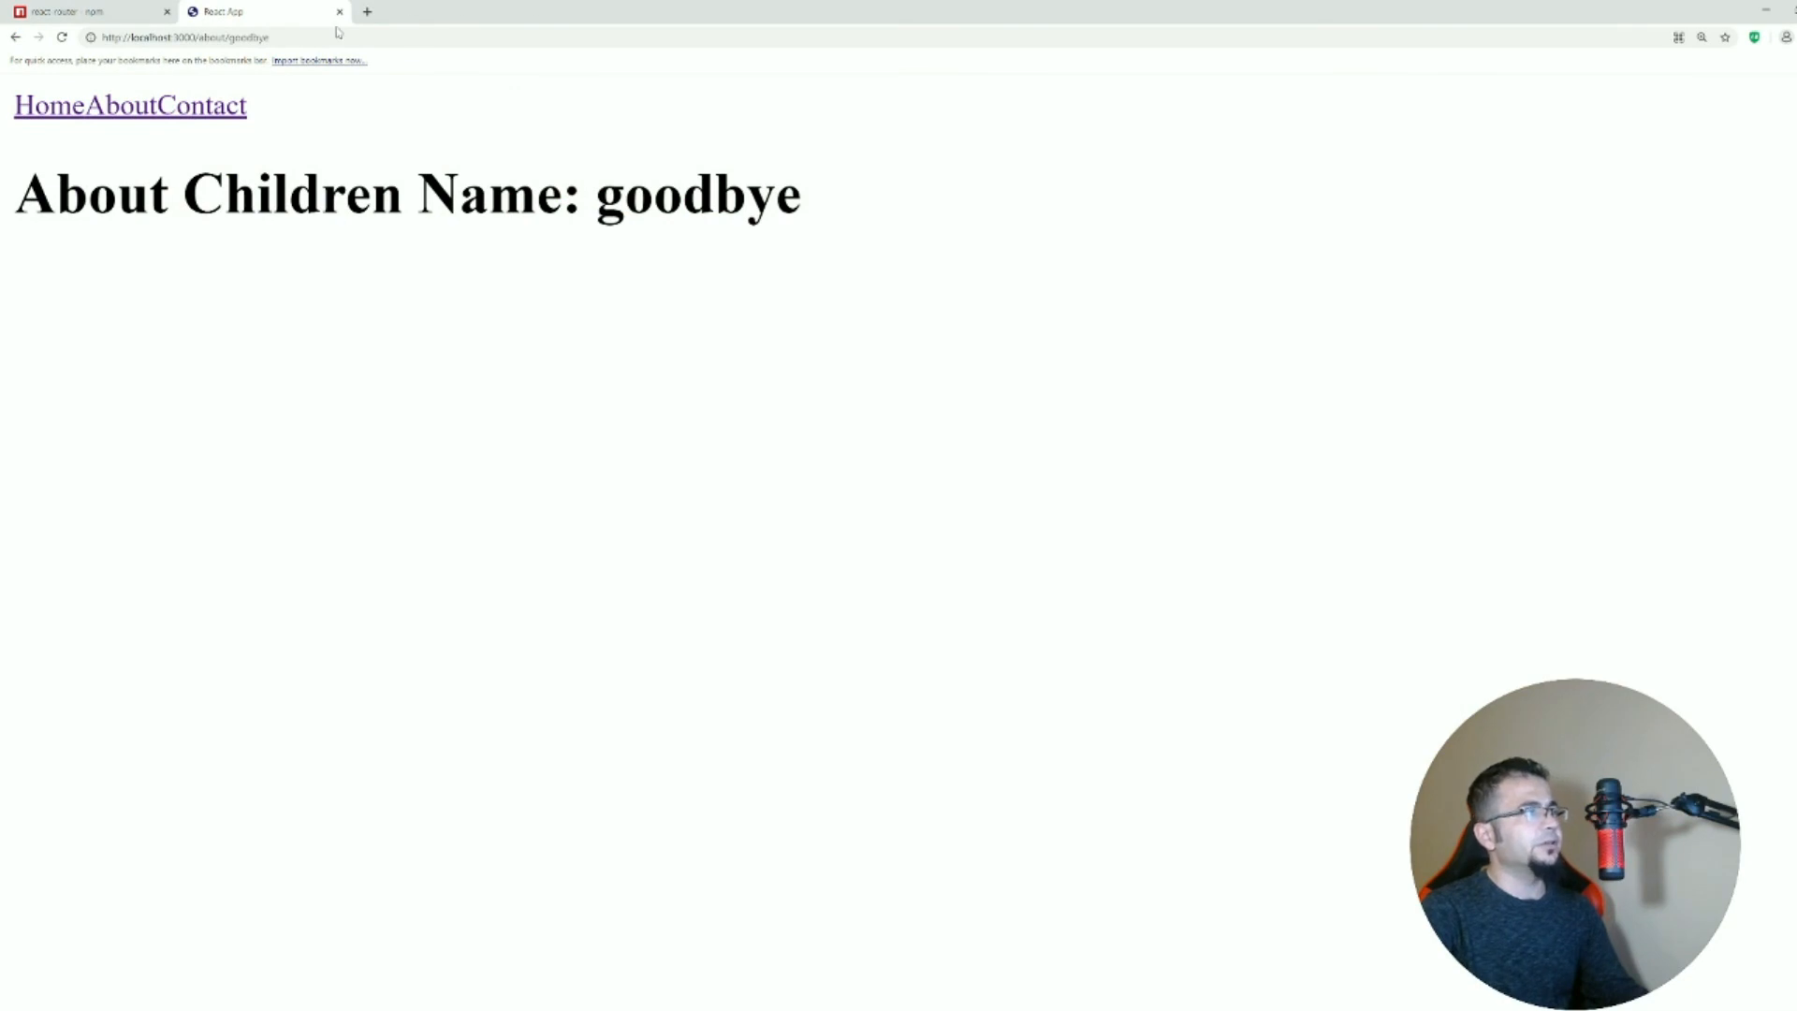
Load localhost:3000/about/hello by replacing goodbye with hello in the address.
{"action": "double_click", "coordinate": [253, 41]}
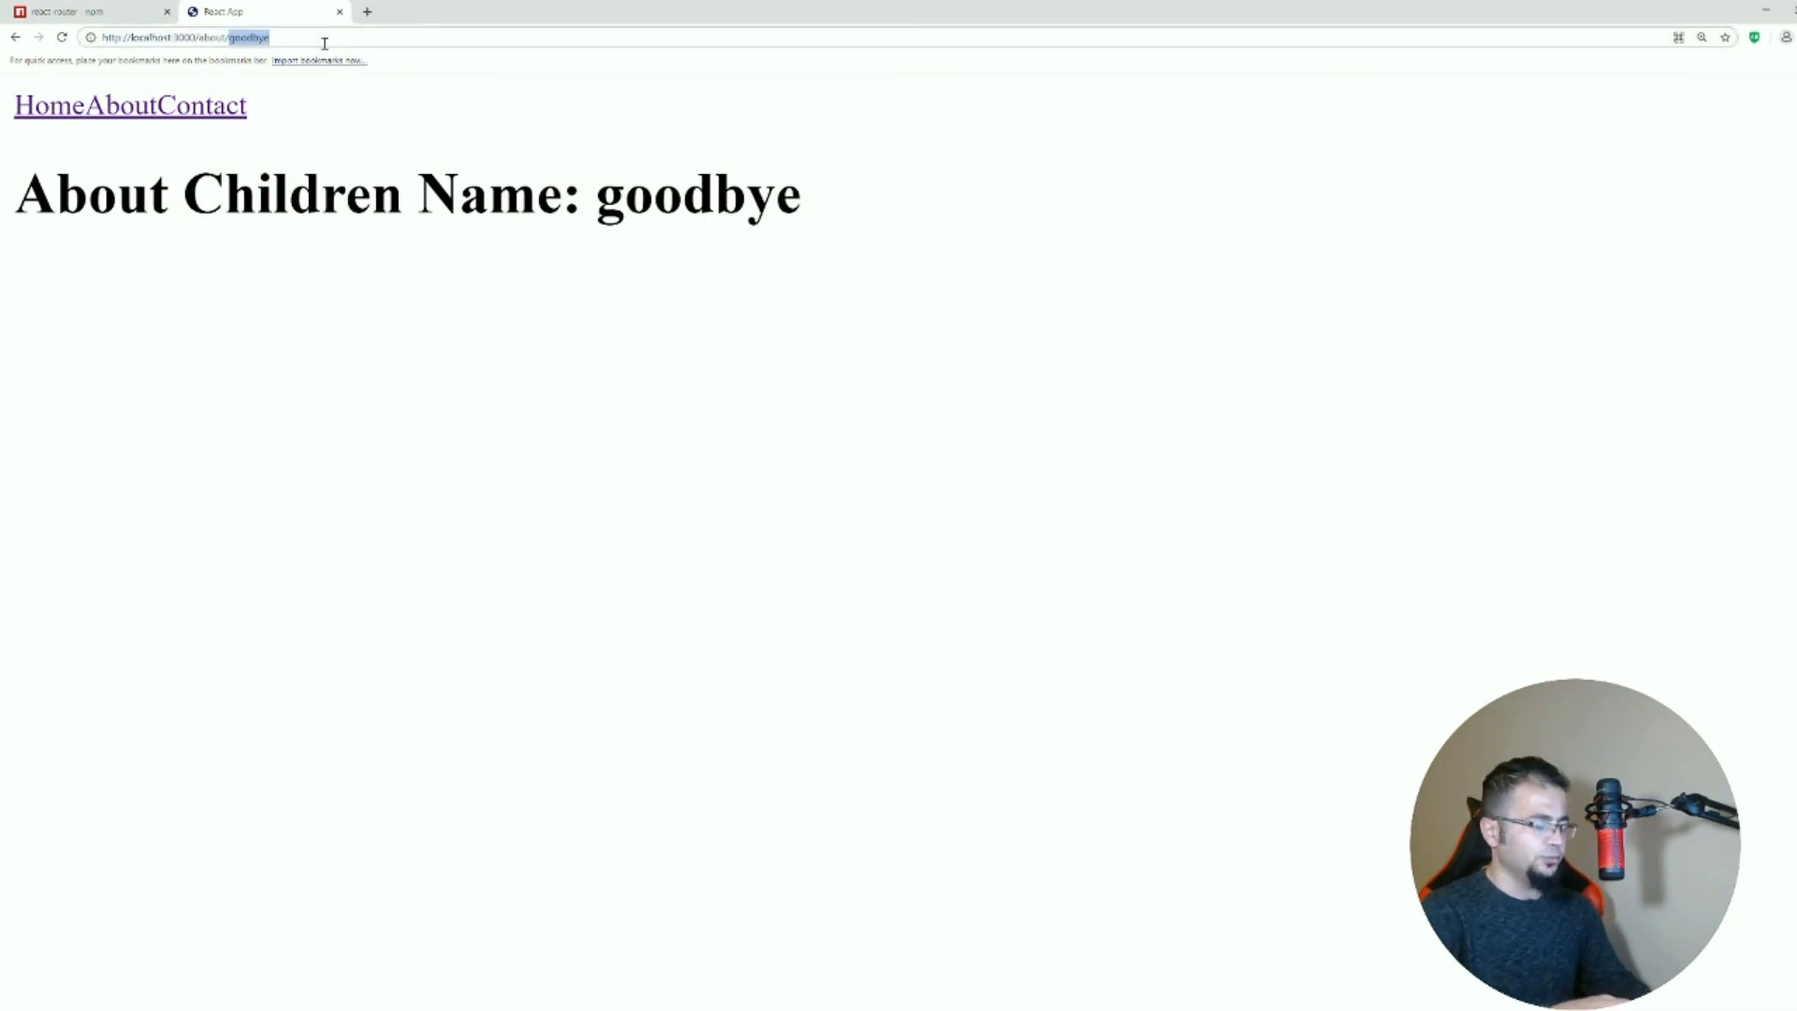
{"action": "type", "text": "hello"}
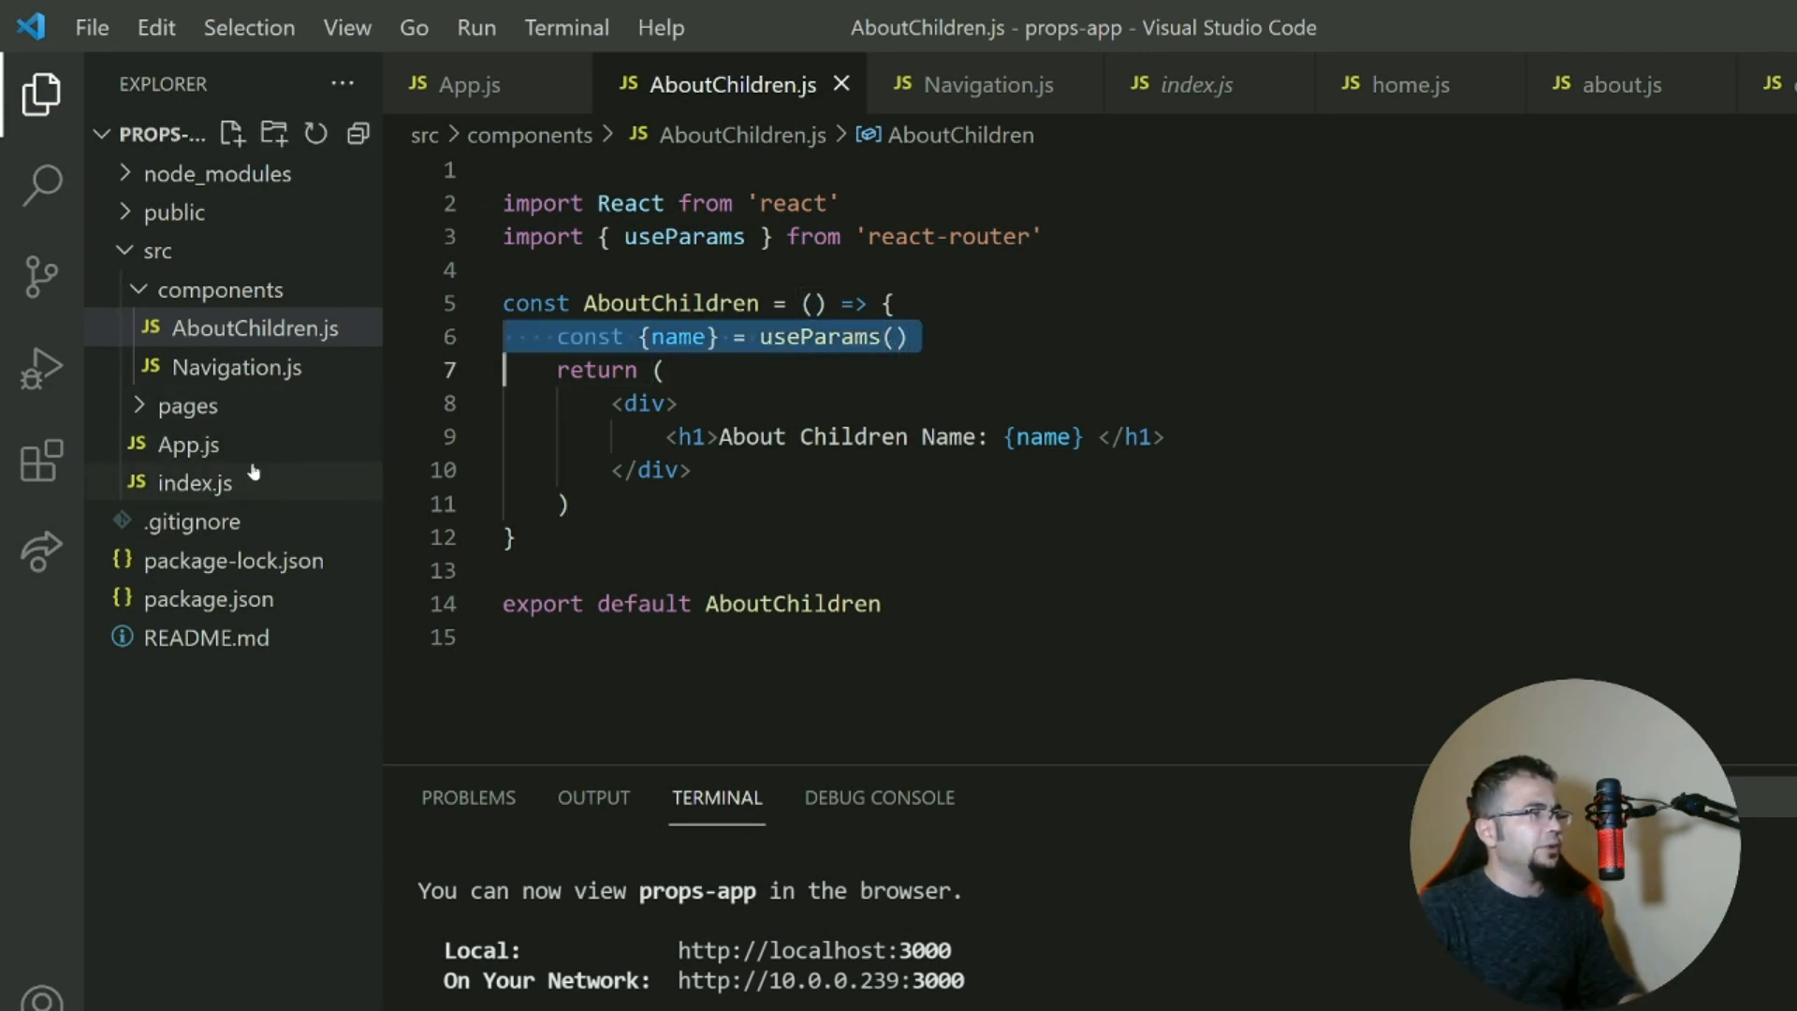
Revisit App.js, expand the pages folder, and add a blank line below the useParams line in AboutChildren.js.
{"action": "left_click", "coordinate": [187, 445]}
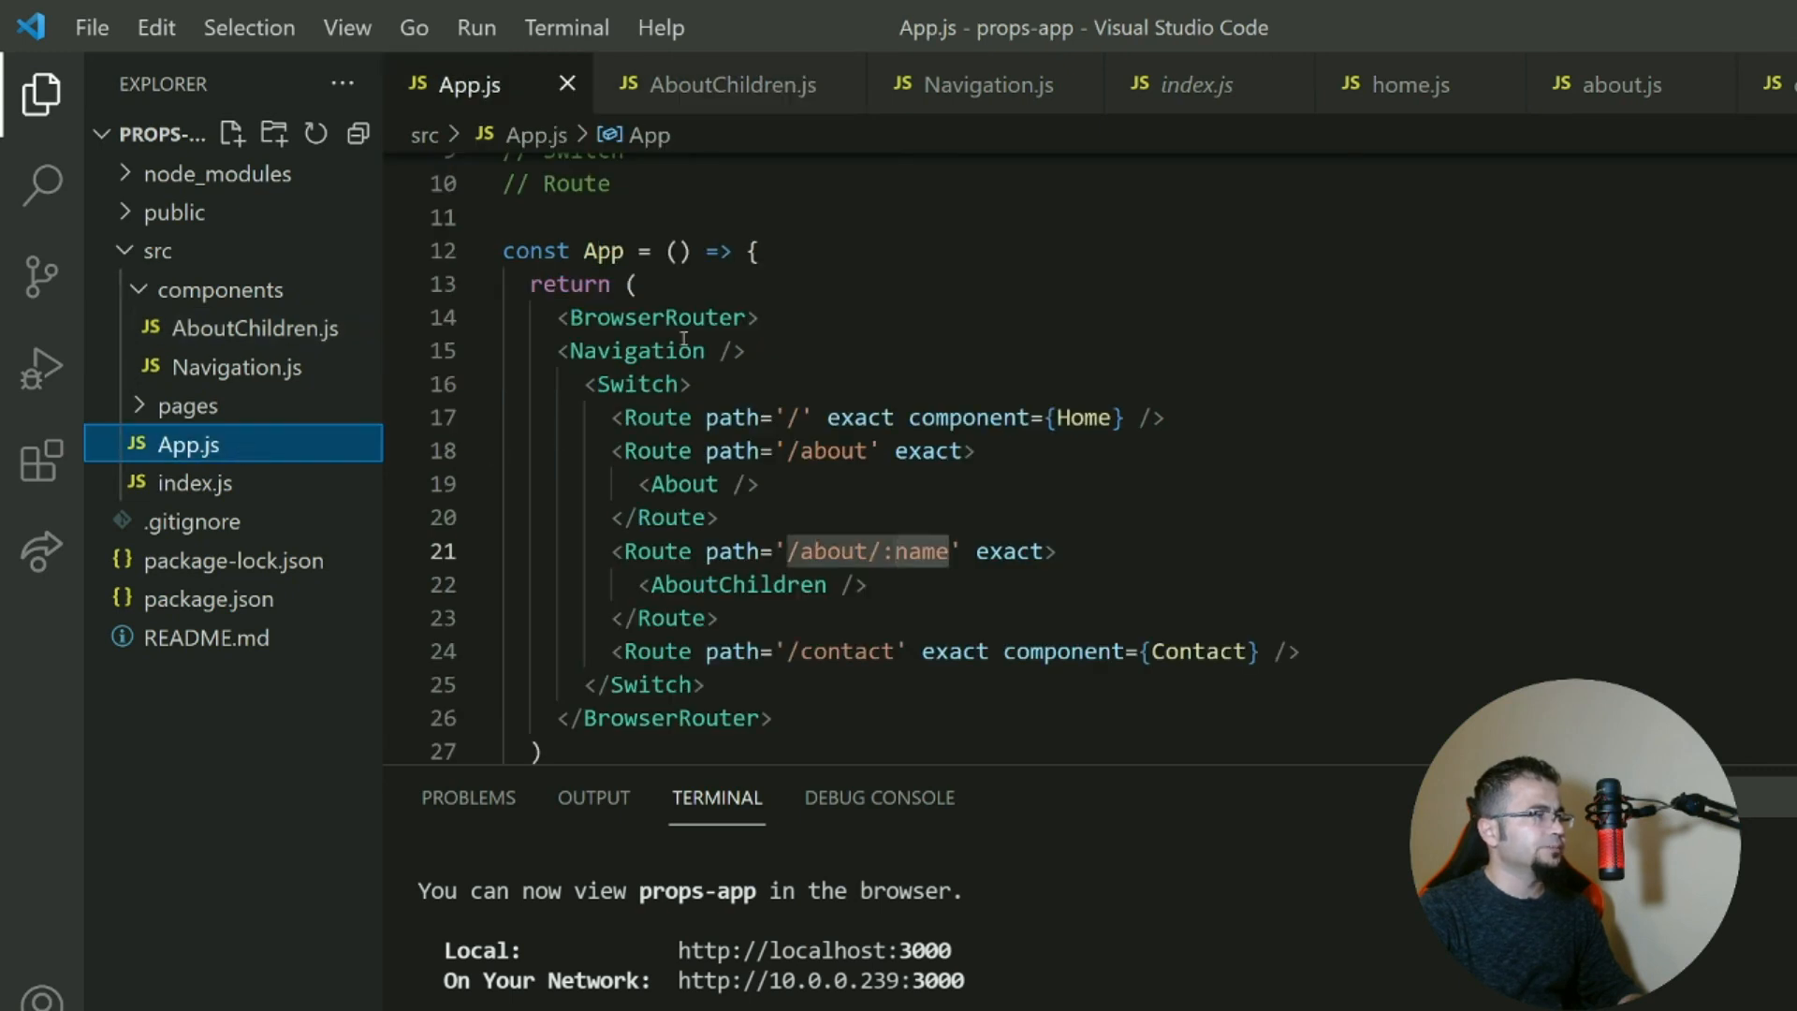
{"action": "mouse_move", "coordinate": [262, 414]}
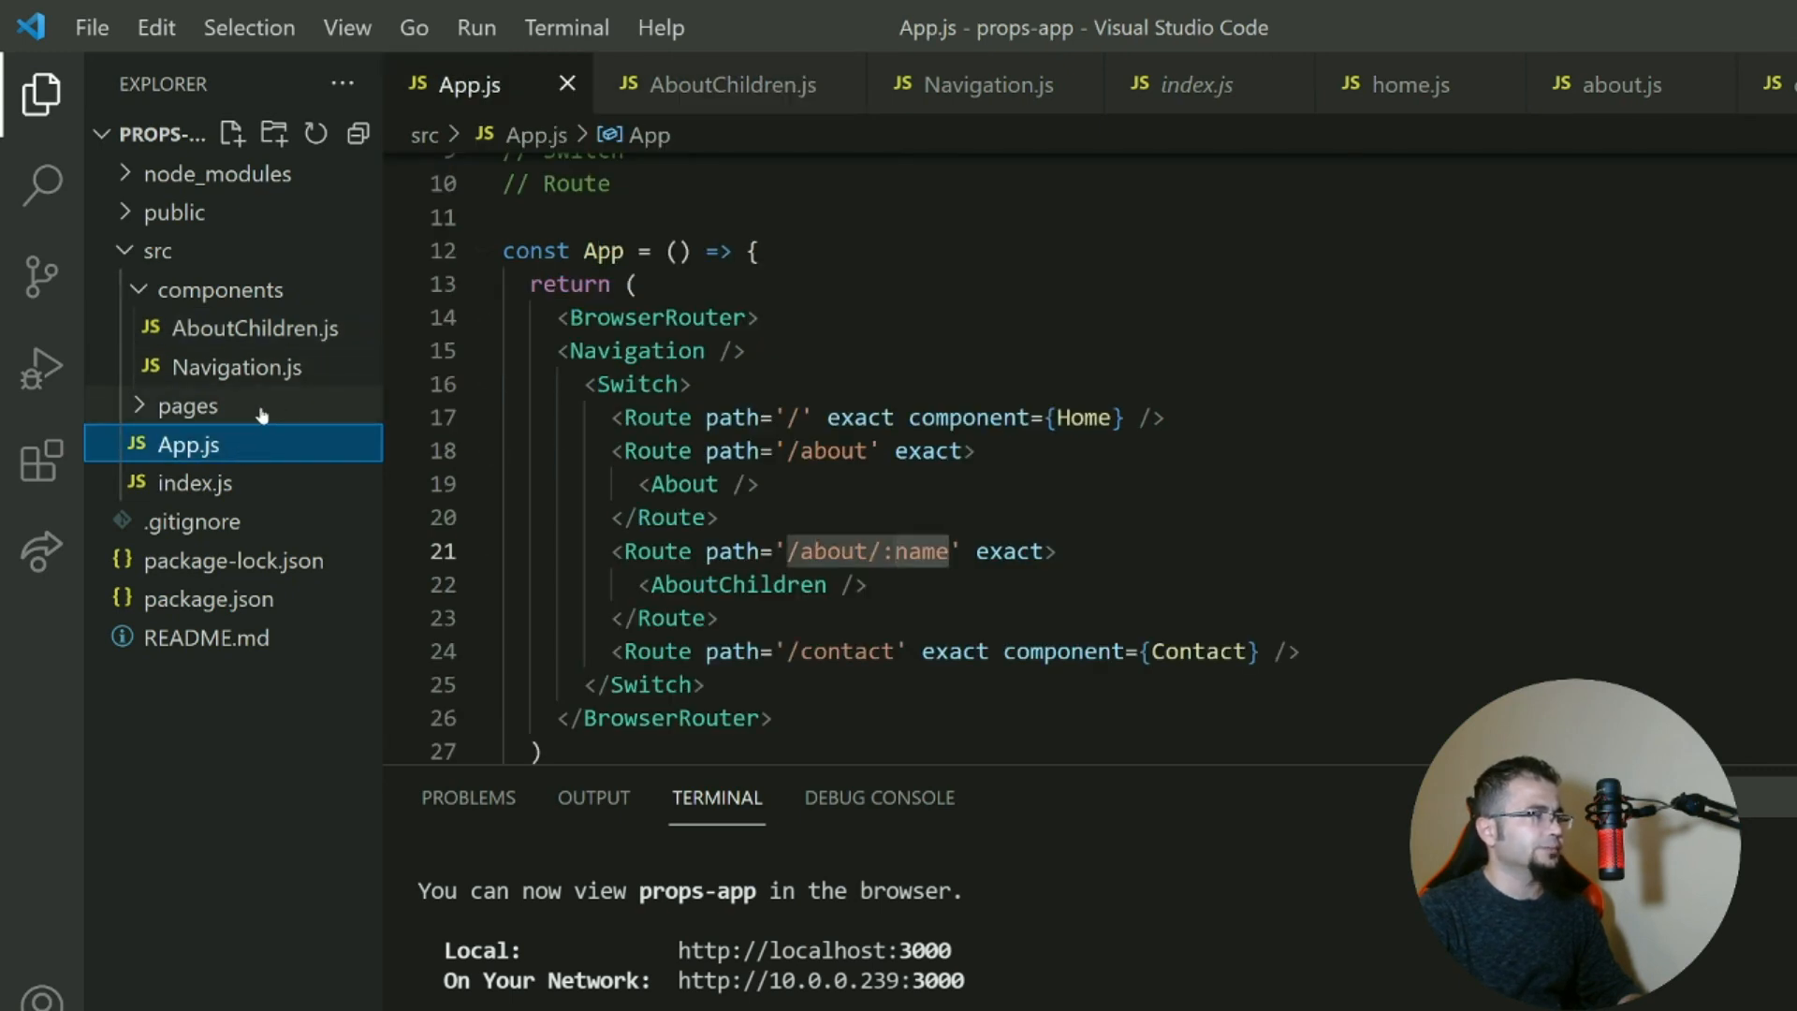
{"action": "left_click", "coordinate": [187, 406]}
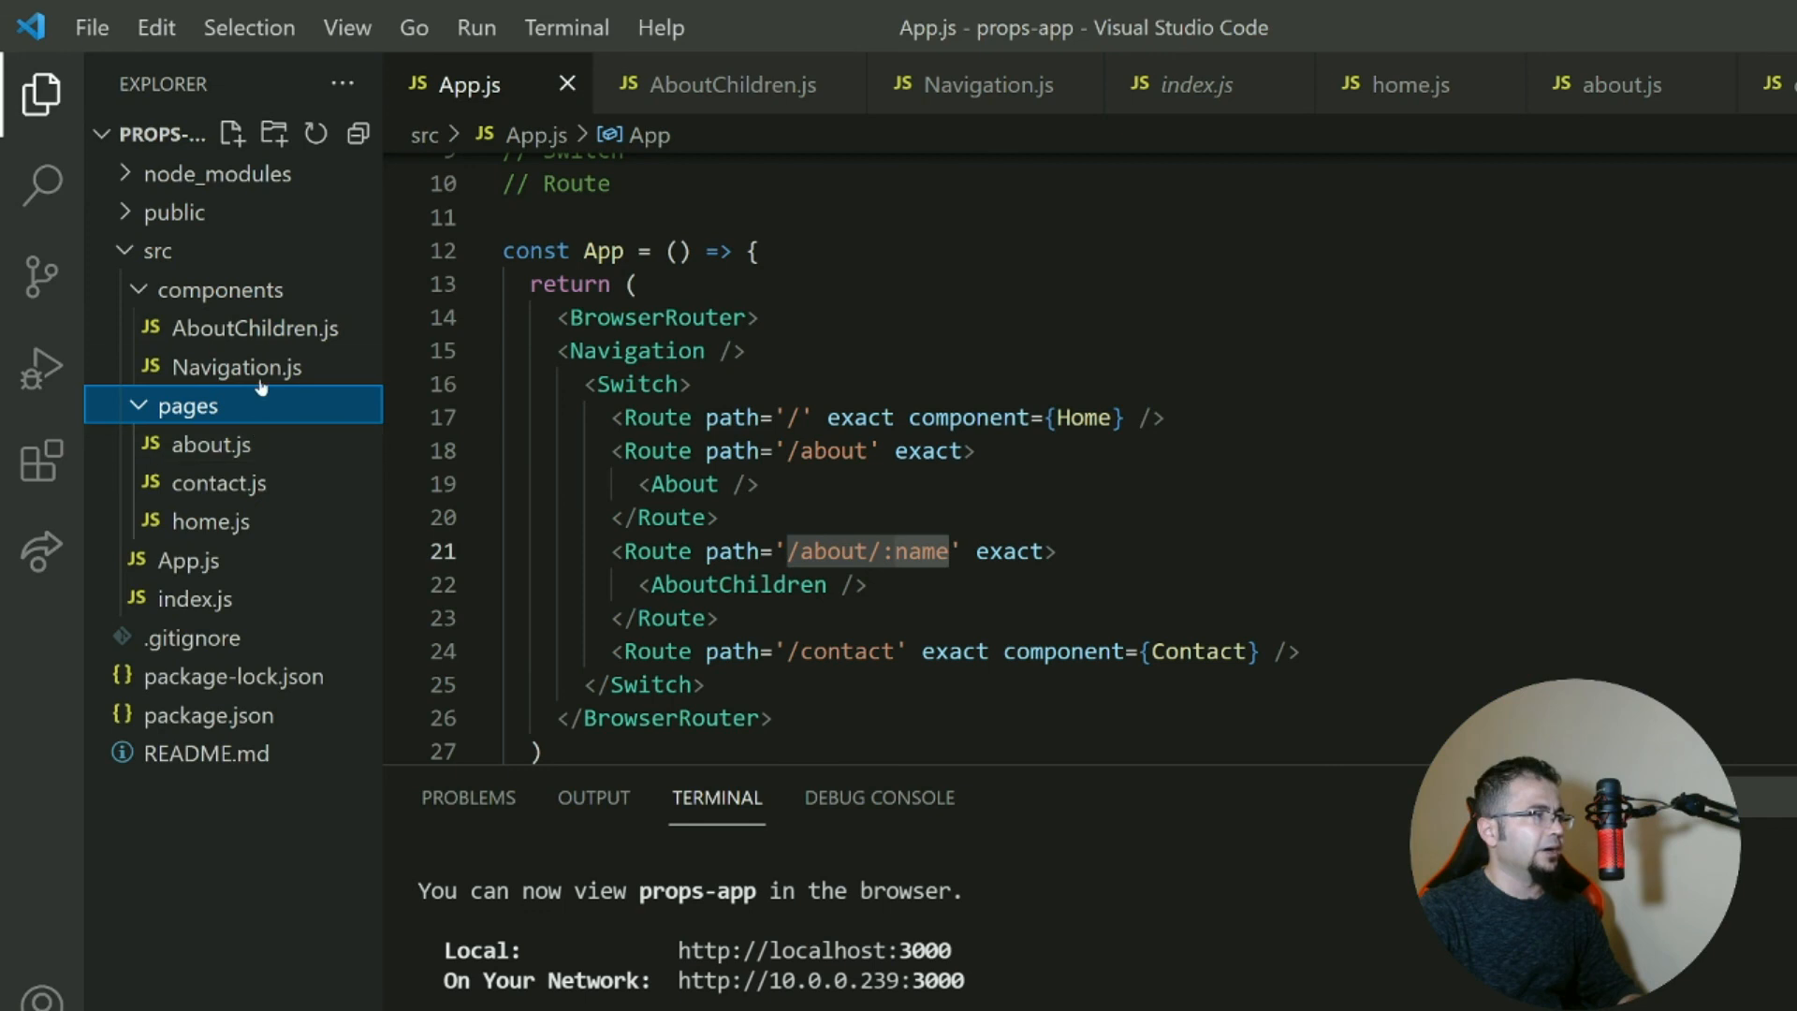
{"action": "left_click", "coordinate": [247, 328]}
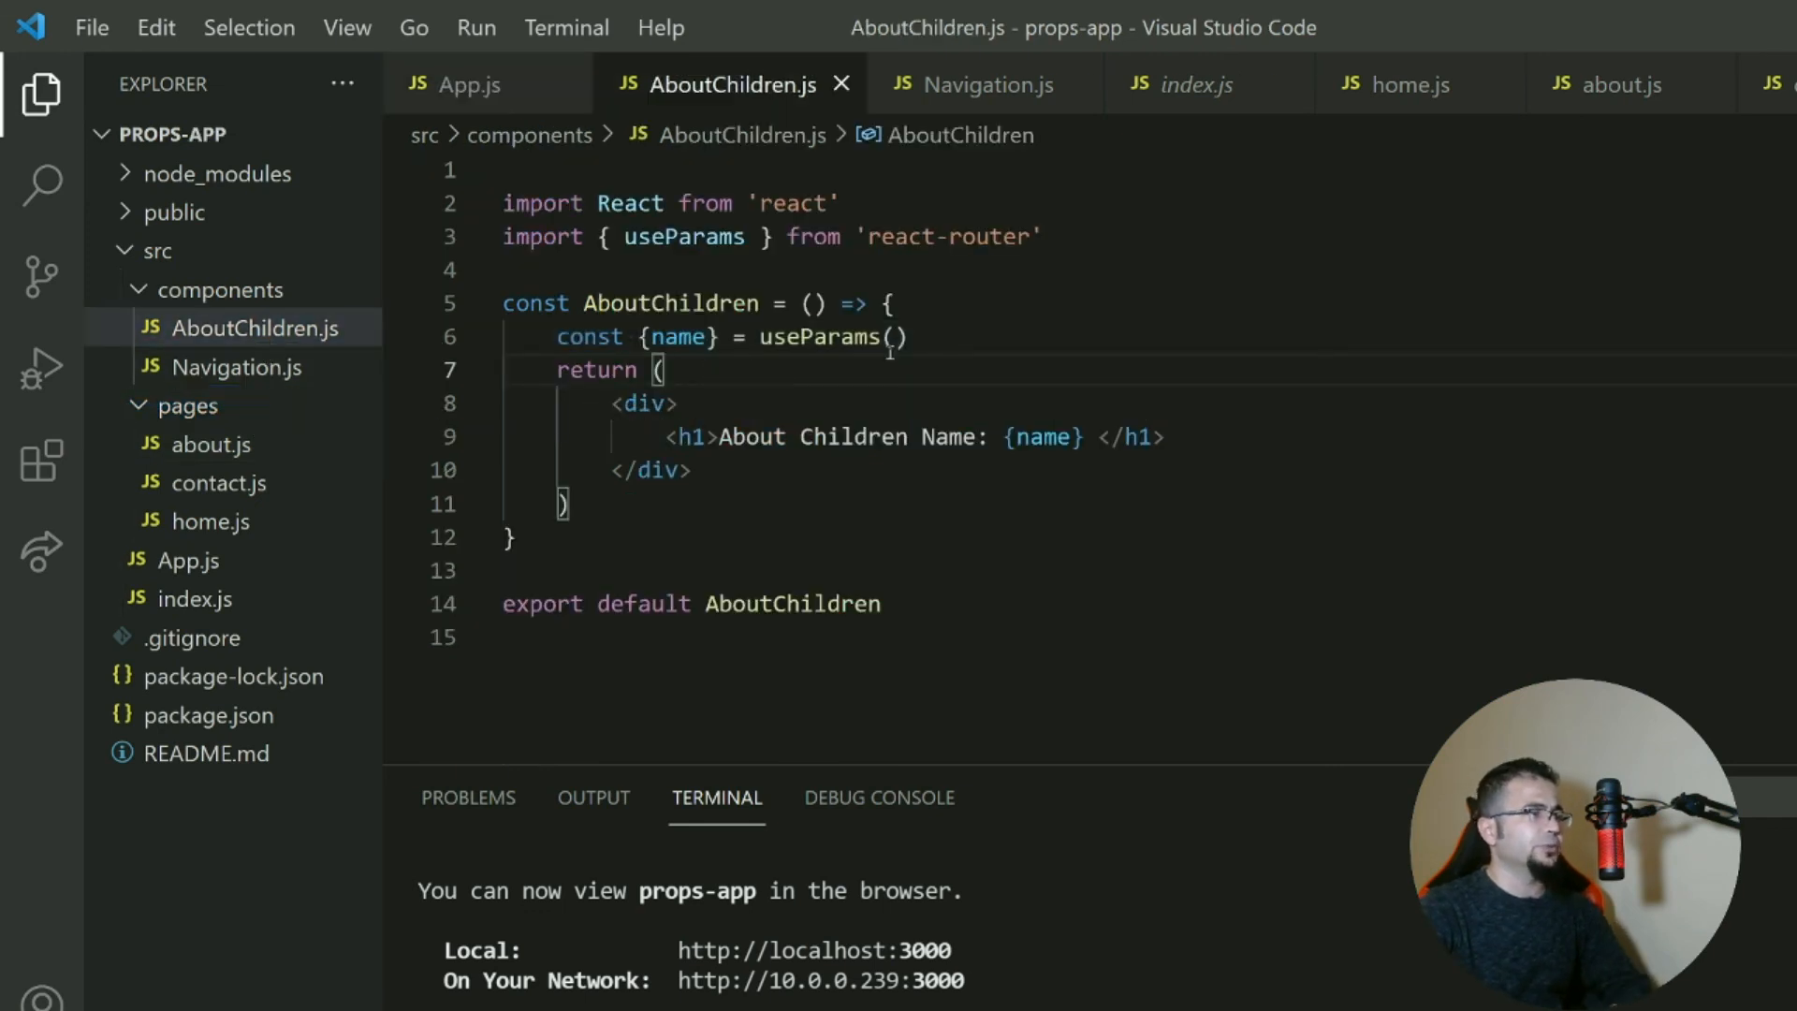
{"action": "key", "text": "Enter"}
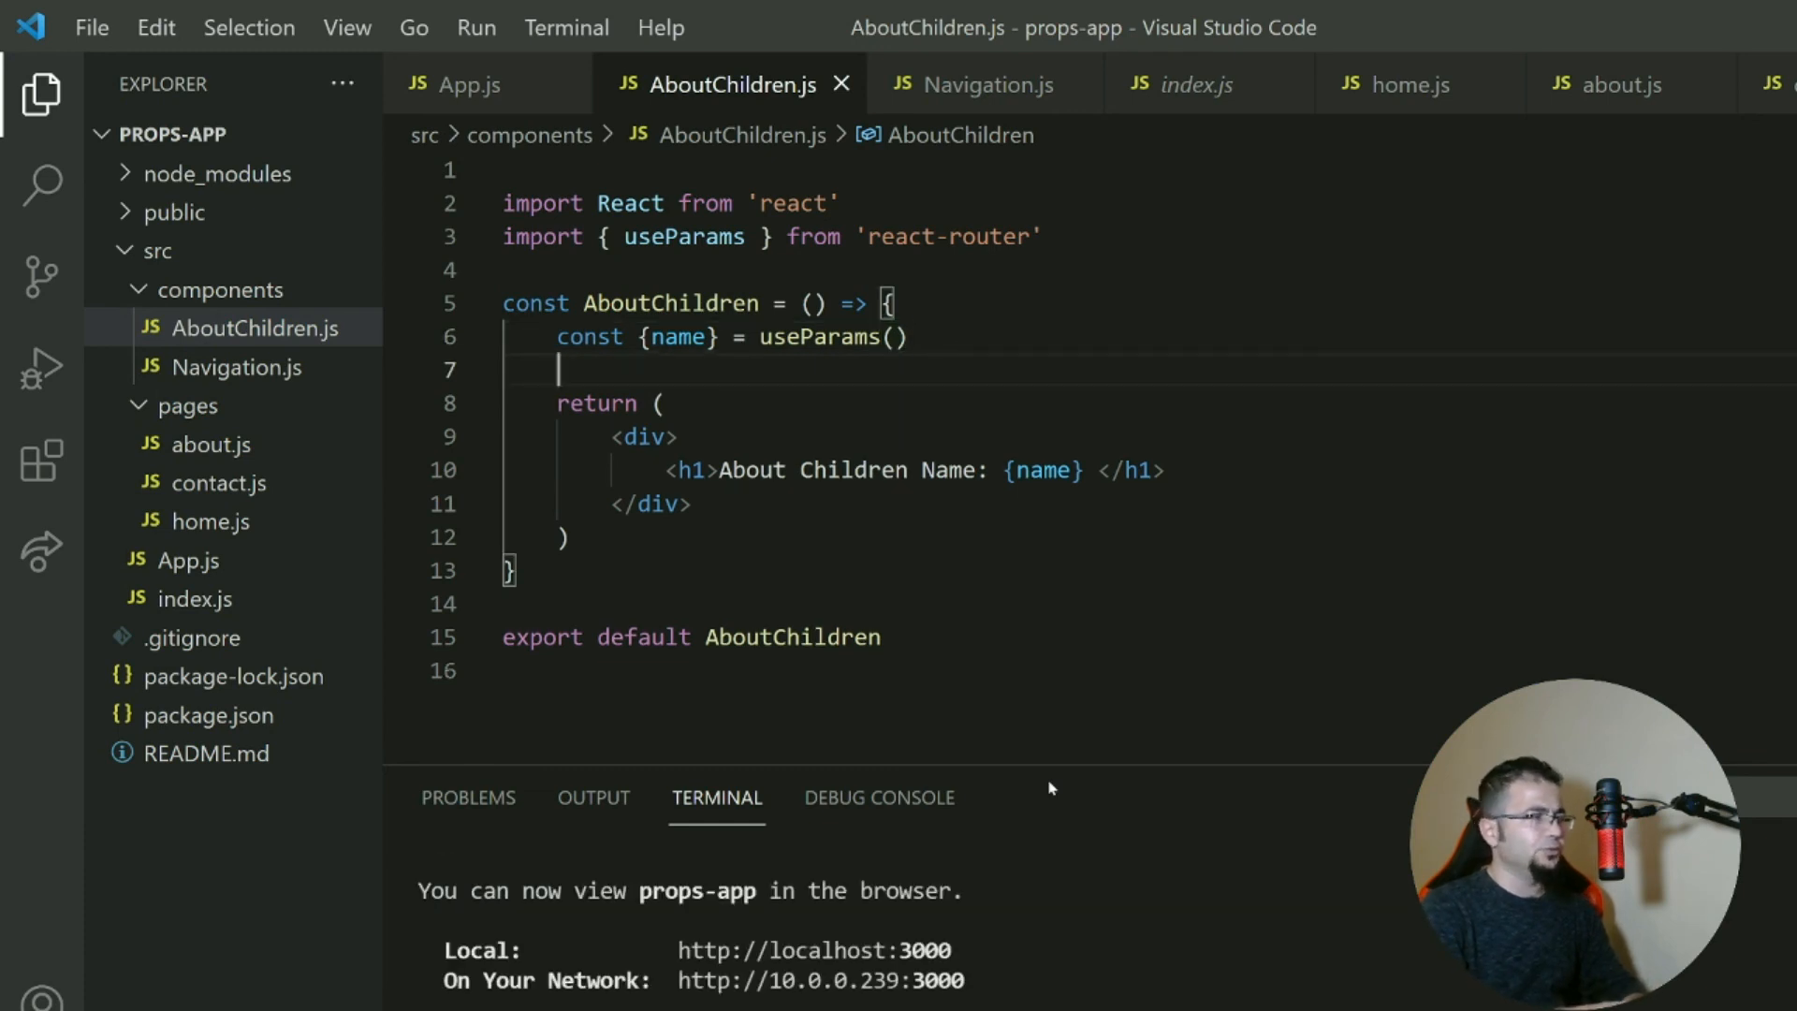
Define const singlePost = posts.find(post => post.name === name).
{"action": "type", "text": "const"}
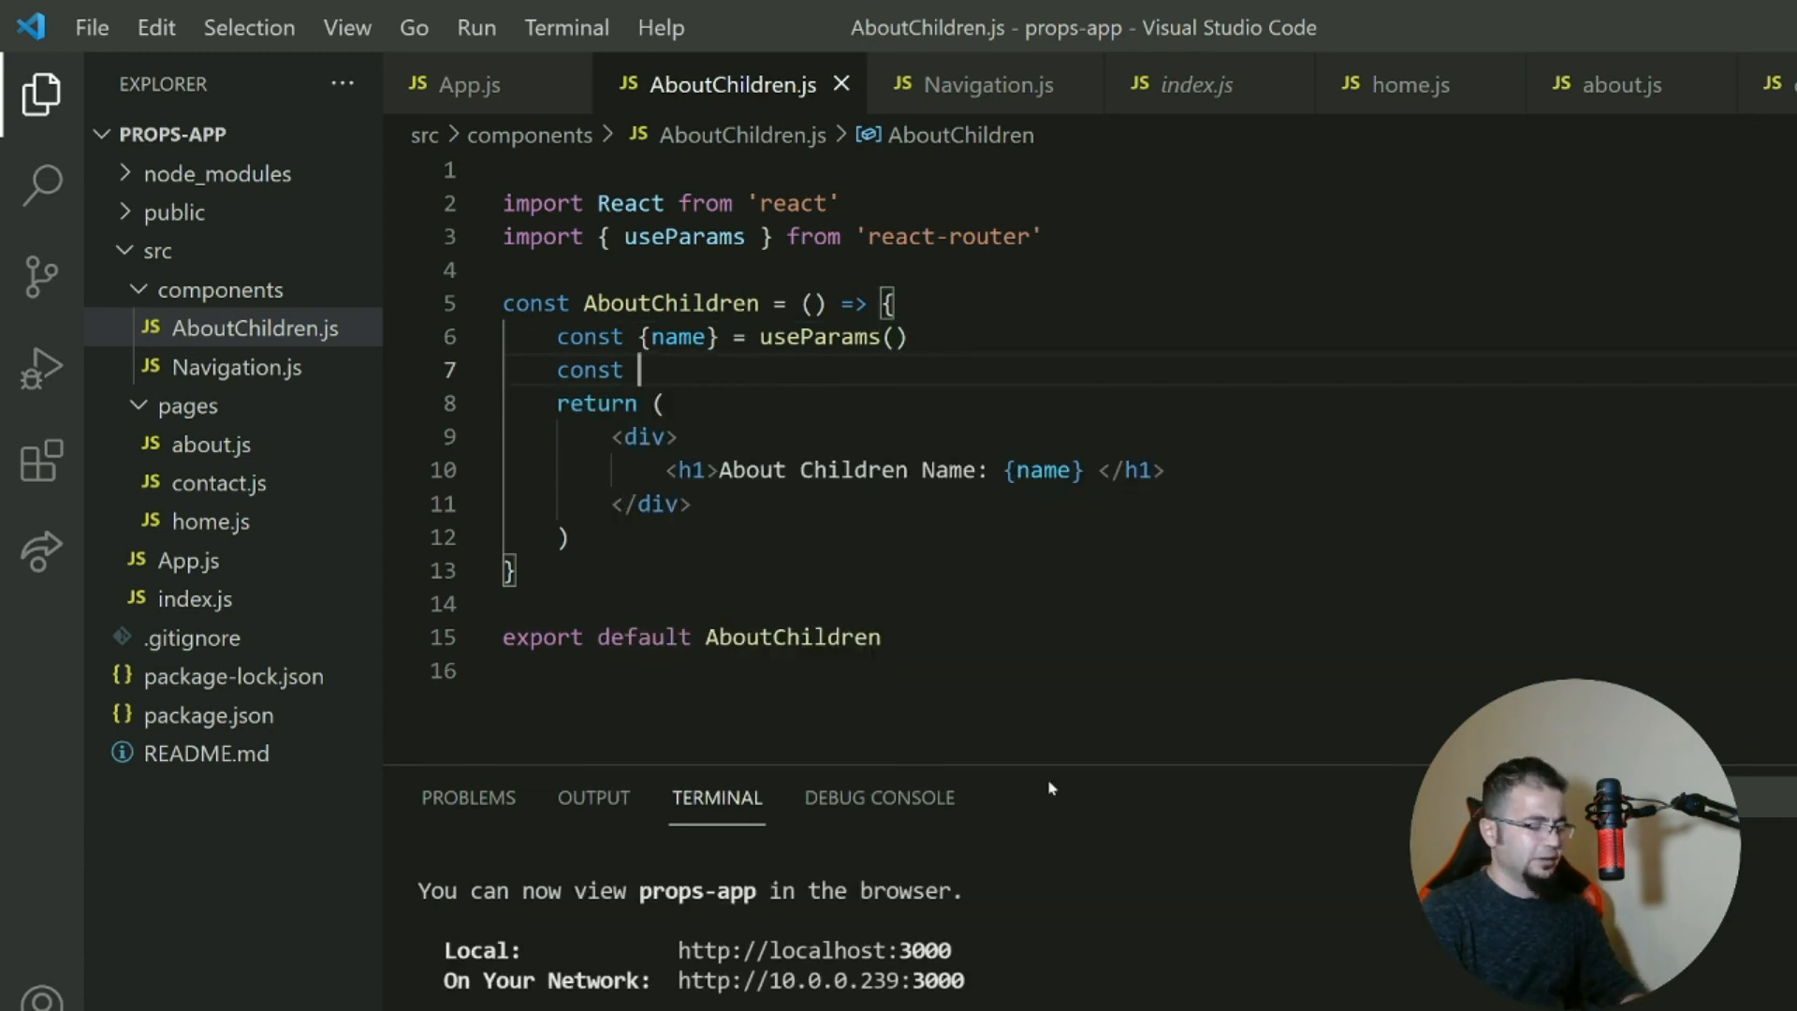
{"action": "type", "text": "singleP"}
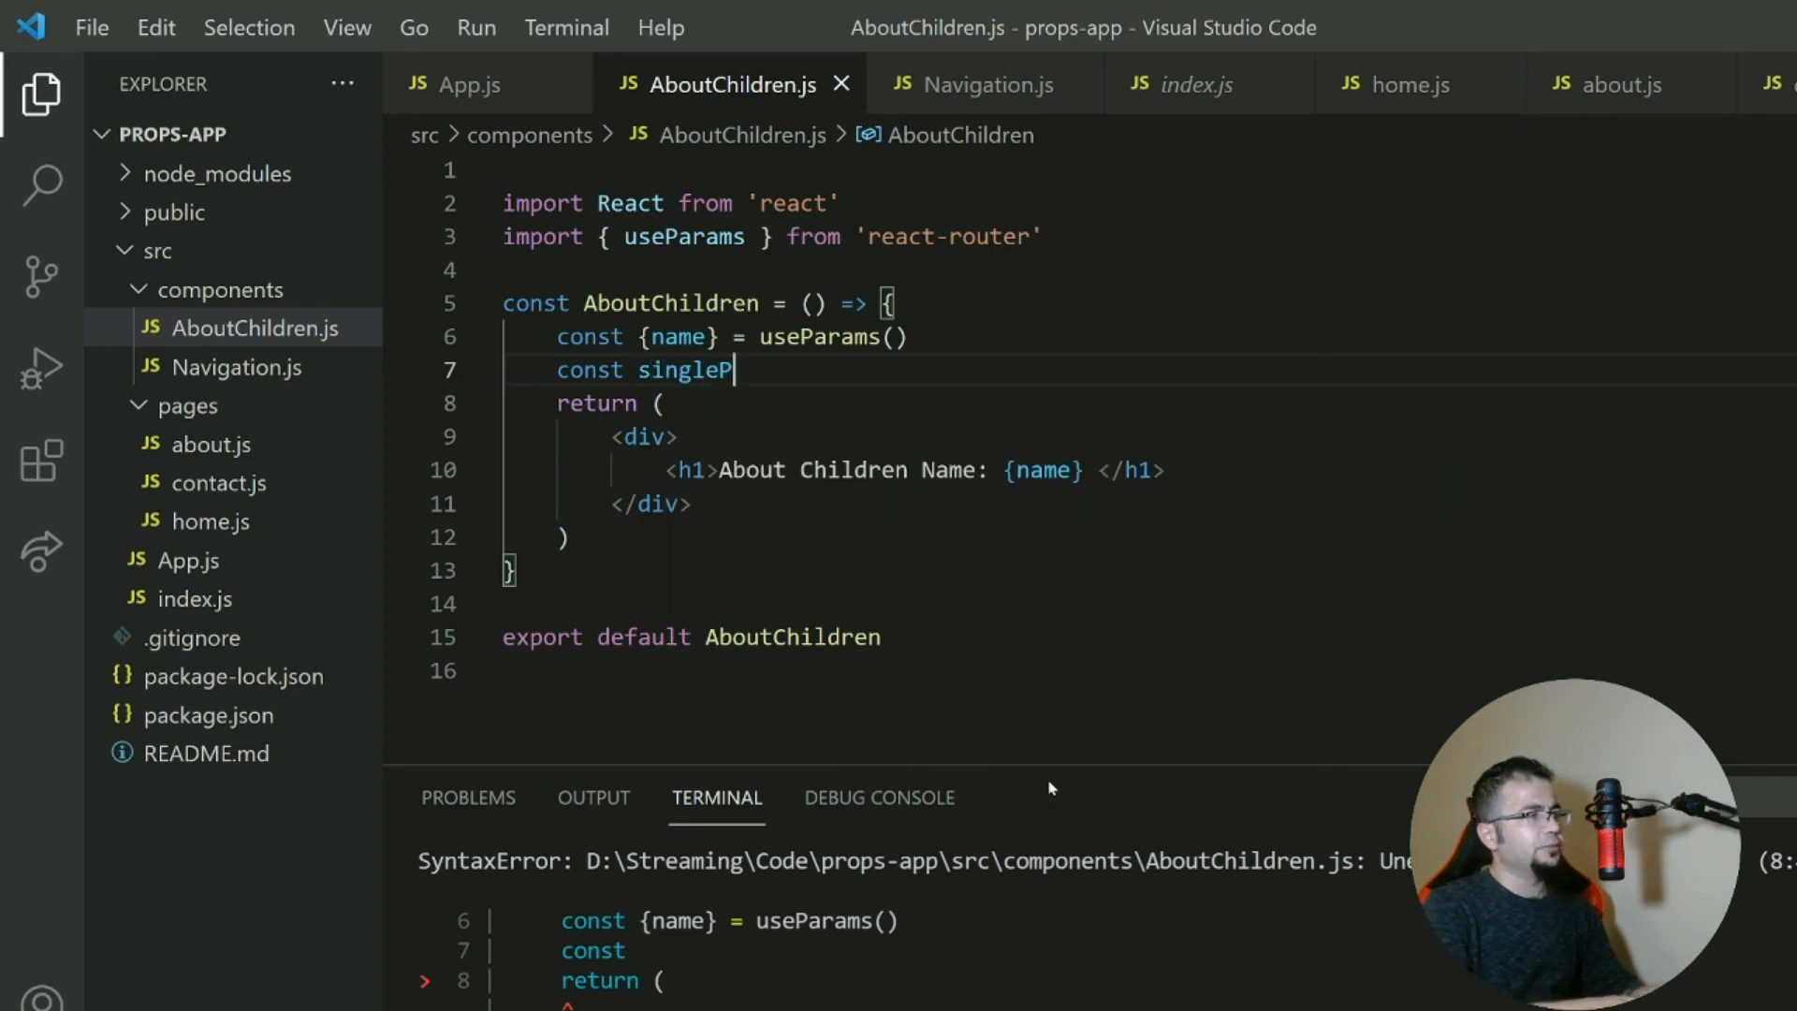
{"action": "type", "text": "ost ="}
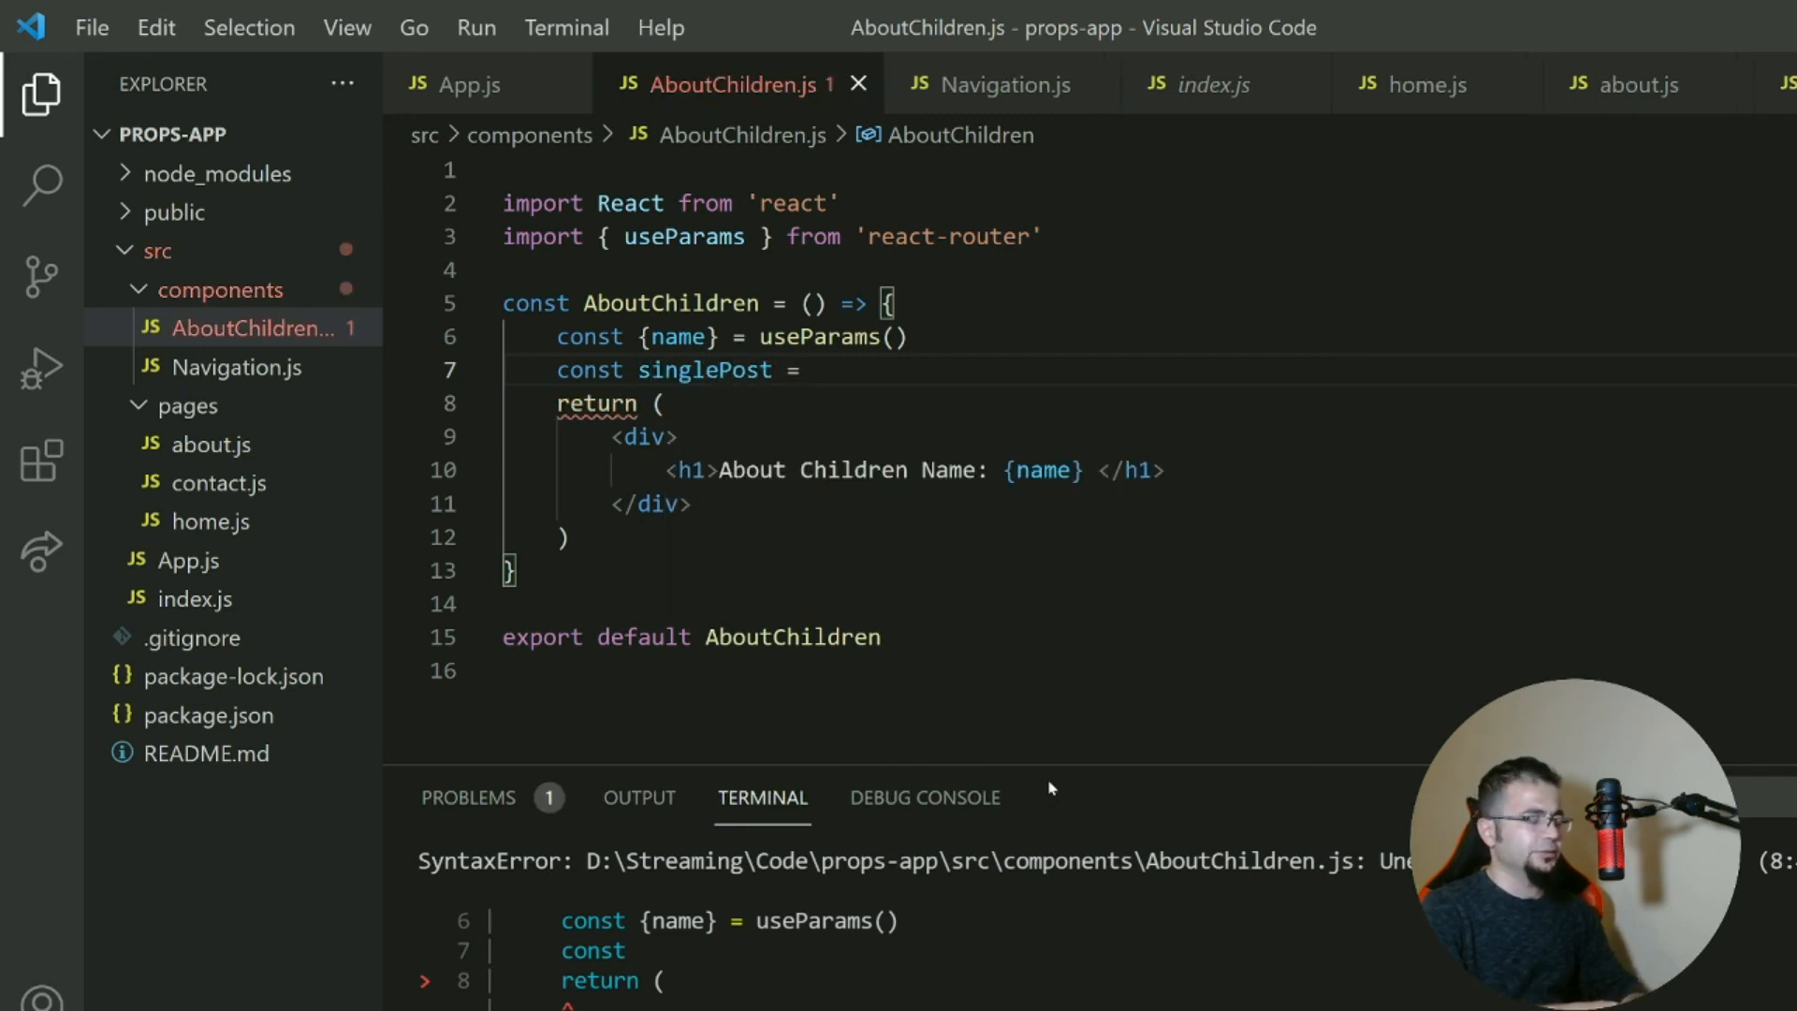
{"action": "type", "text": "posts."}
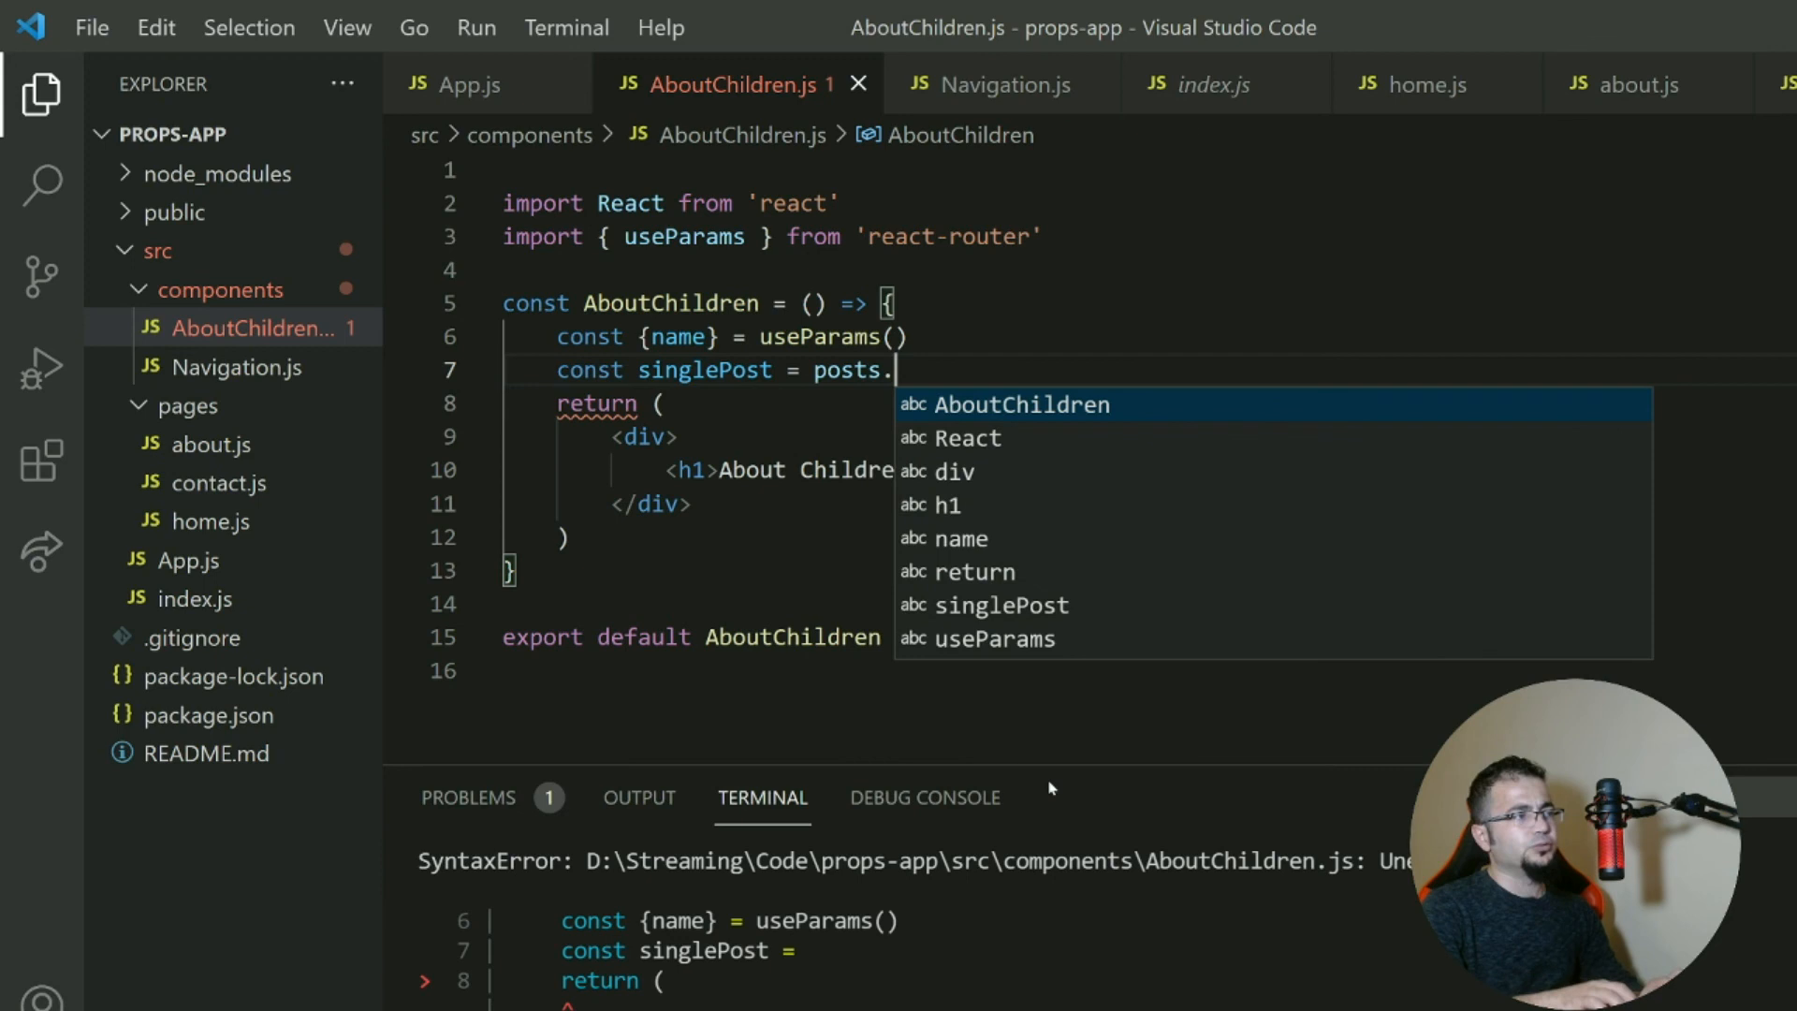
{"action": "type", "text": "find"}
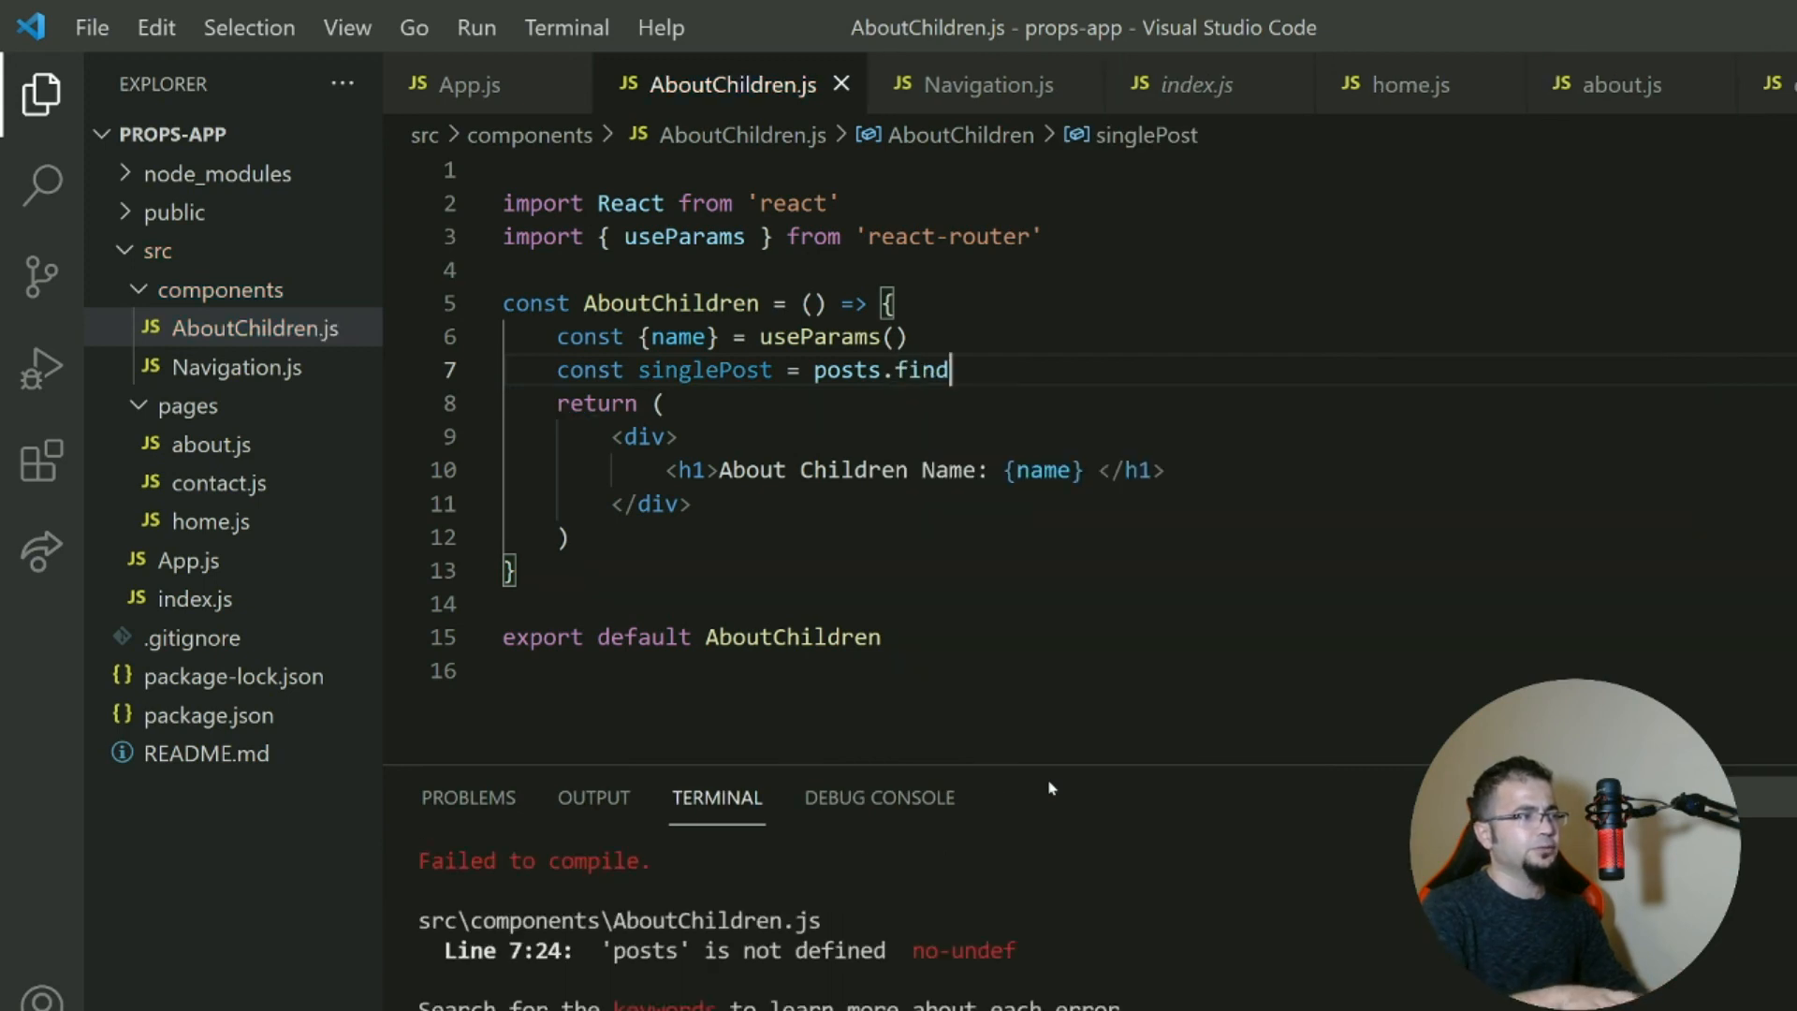
{"action": "type", "text": "()"}
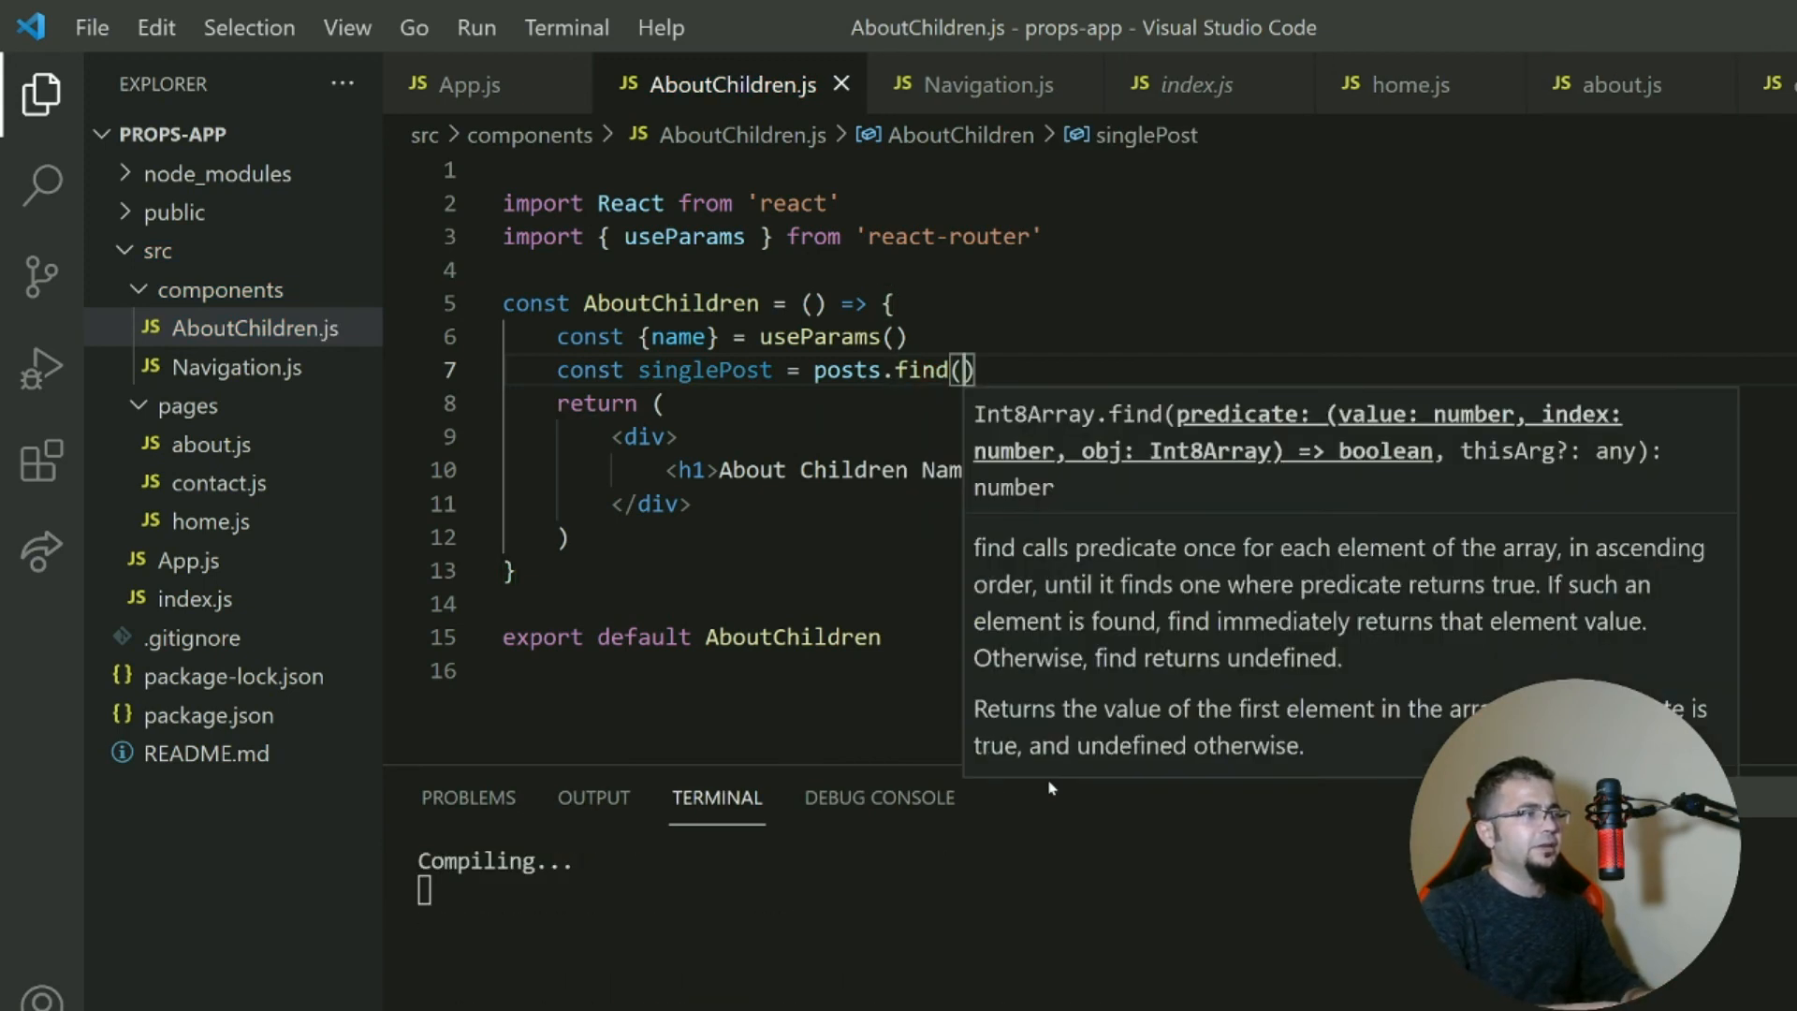
{"action": "type", "text": "post =>"}
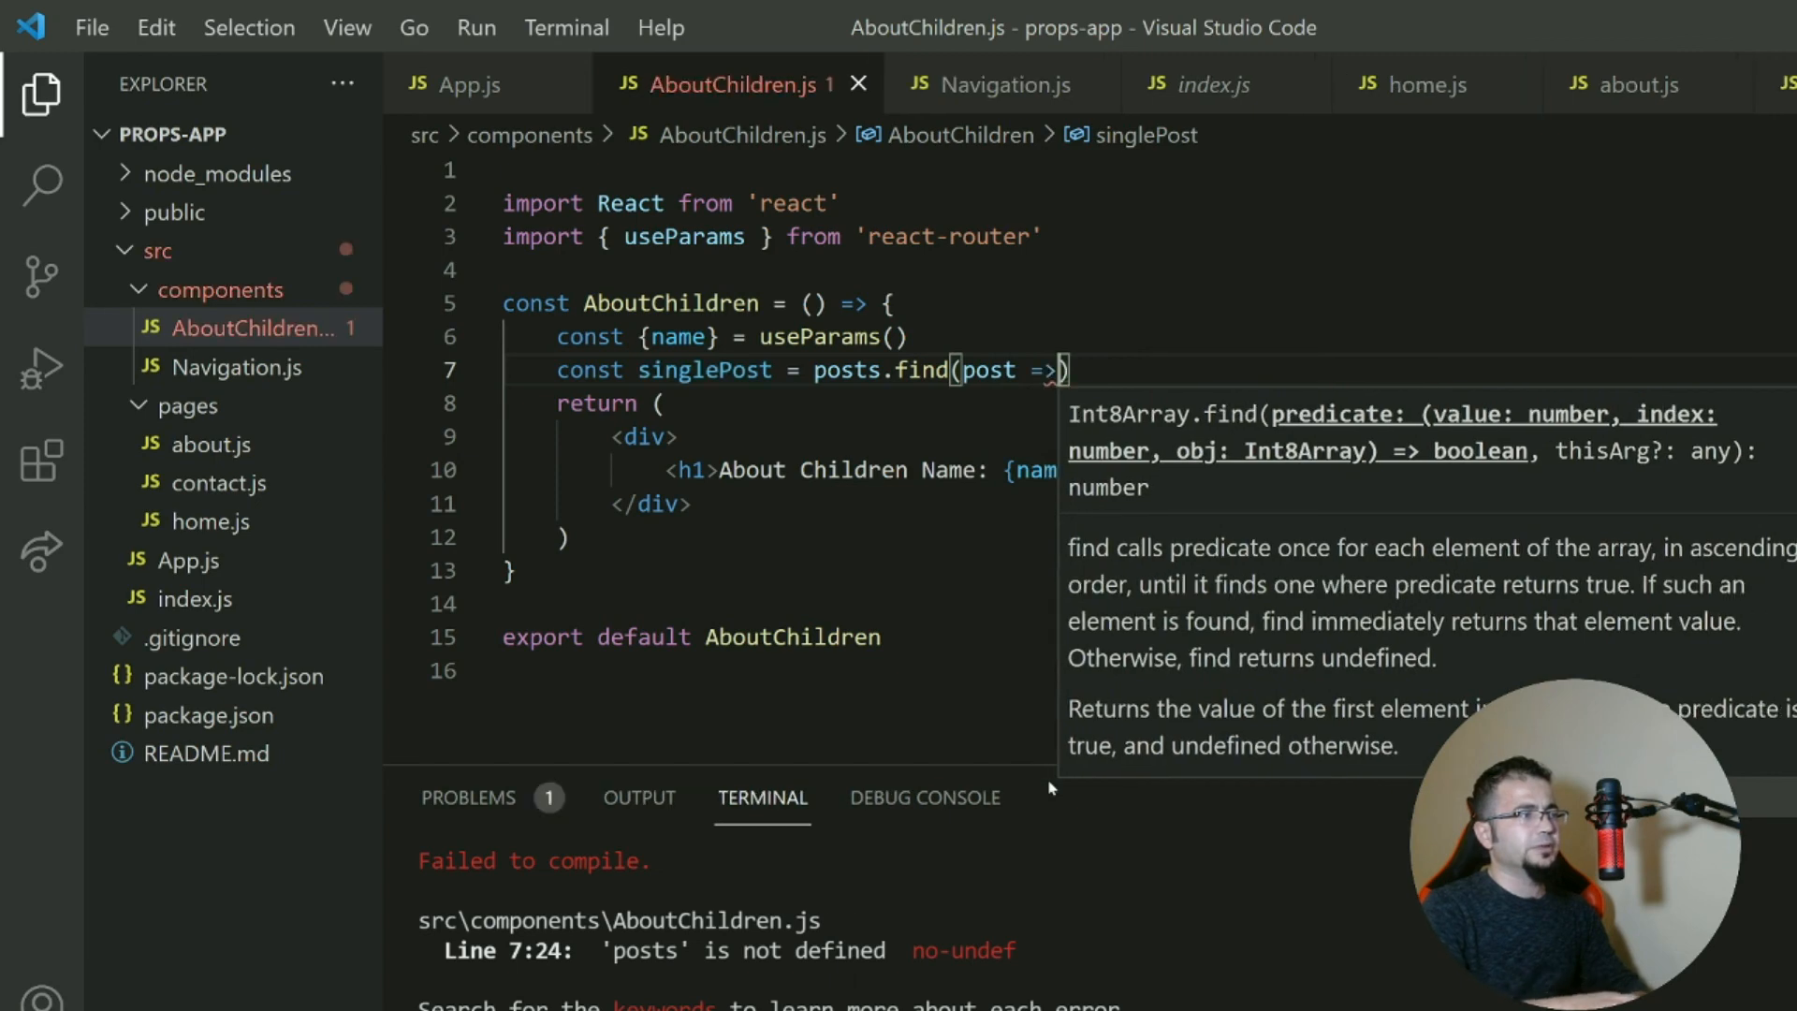
{"action": "type", "text": "post.name"}
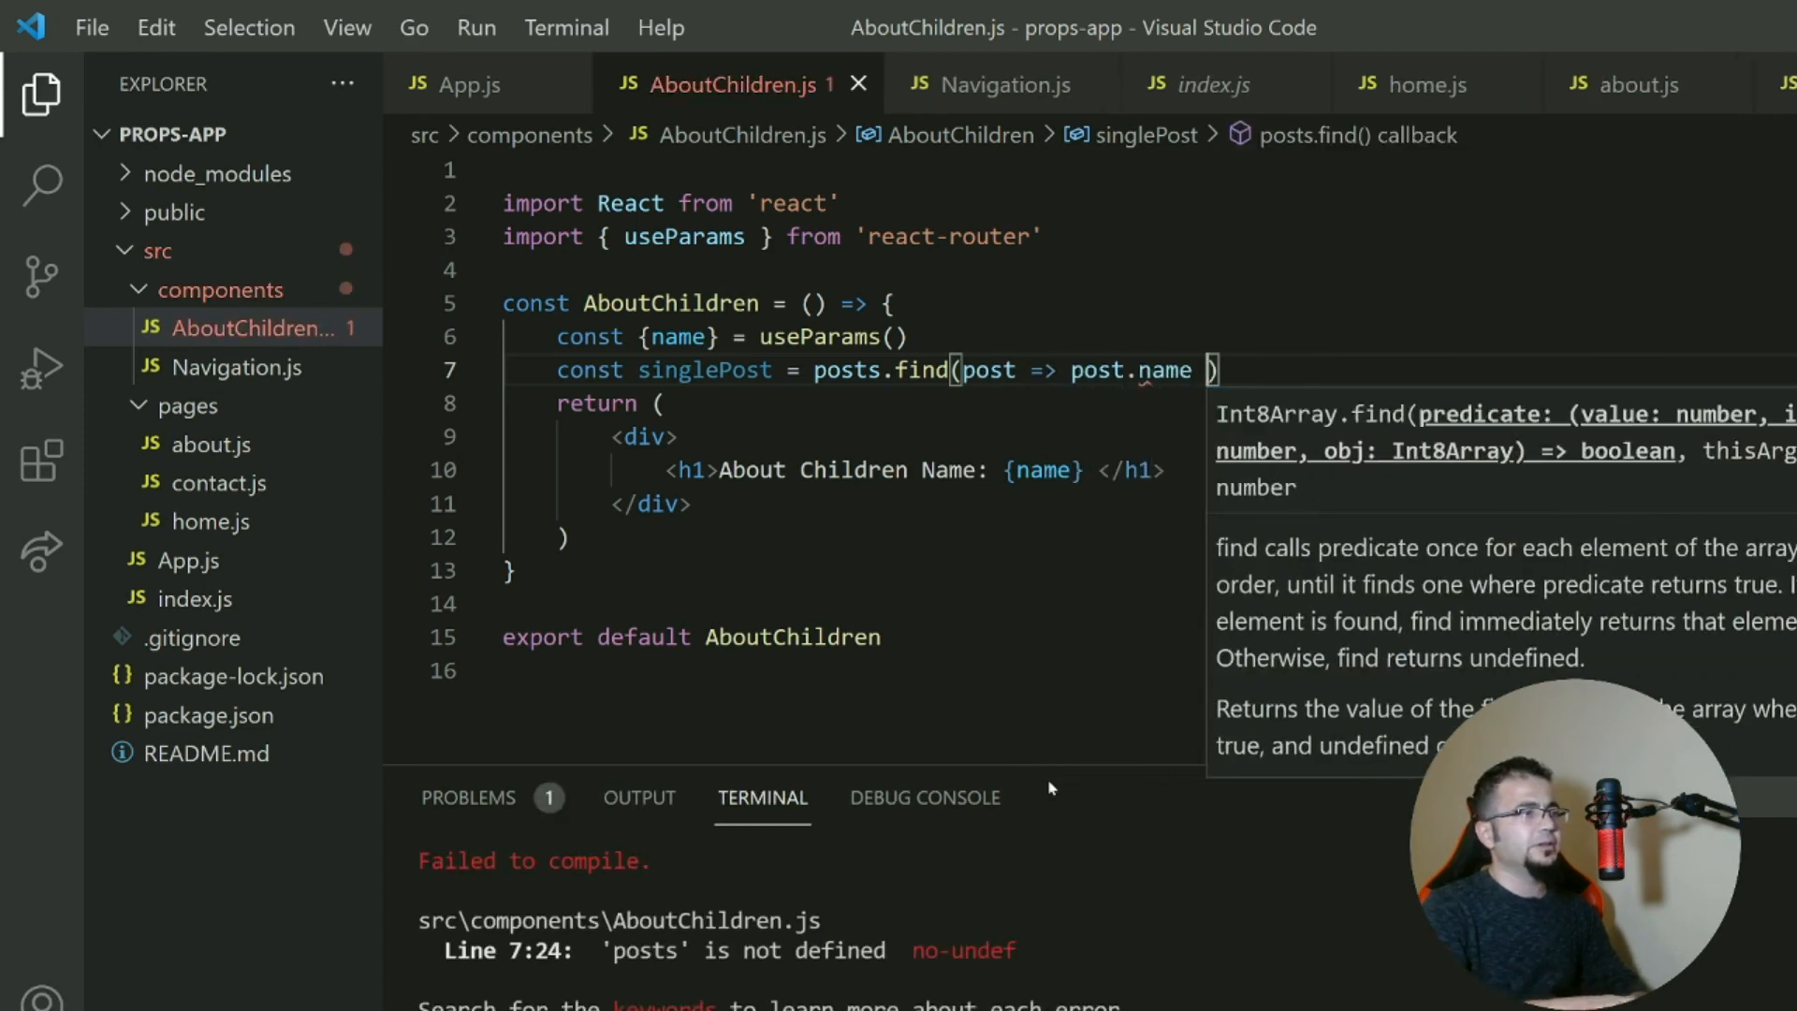
{"action": "type", "text": "=== name"}
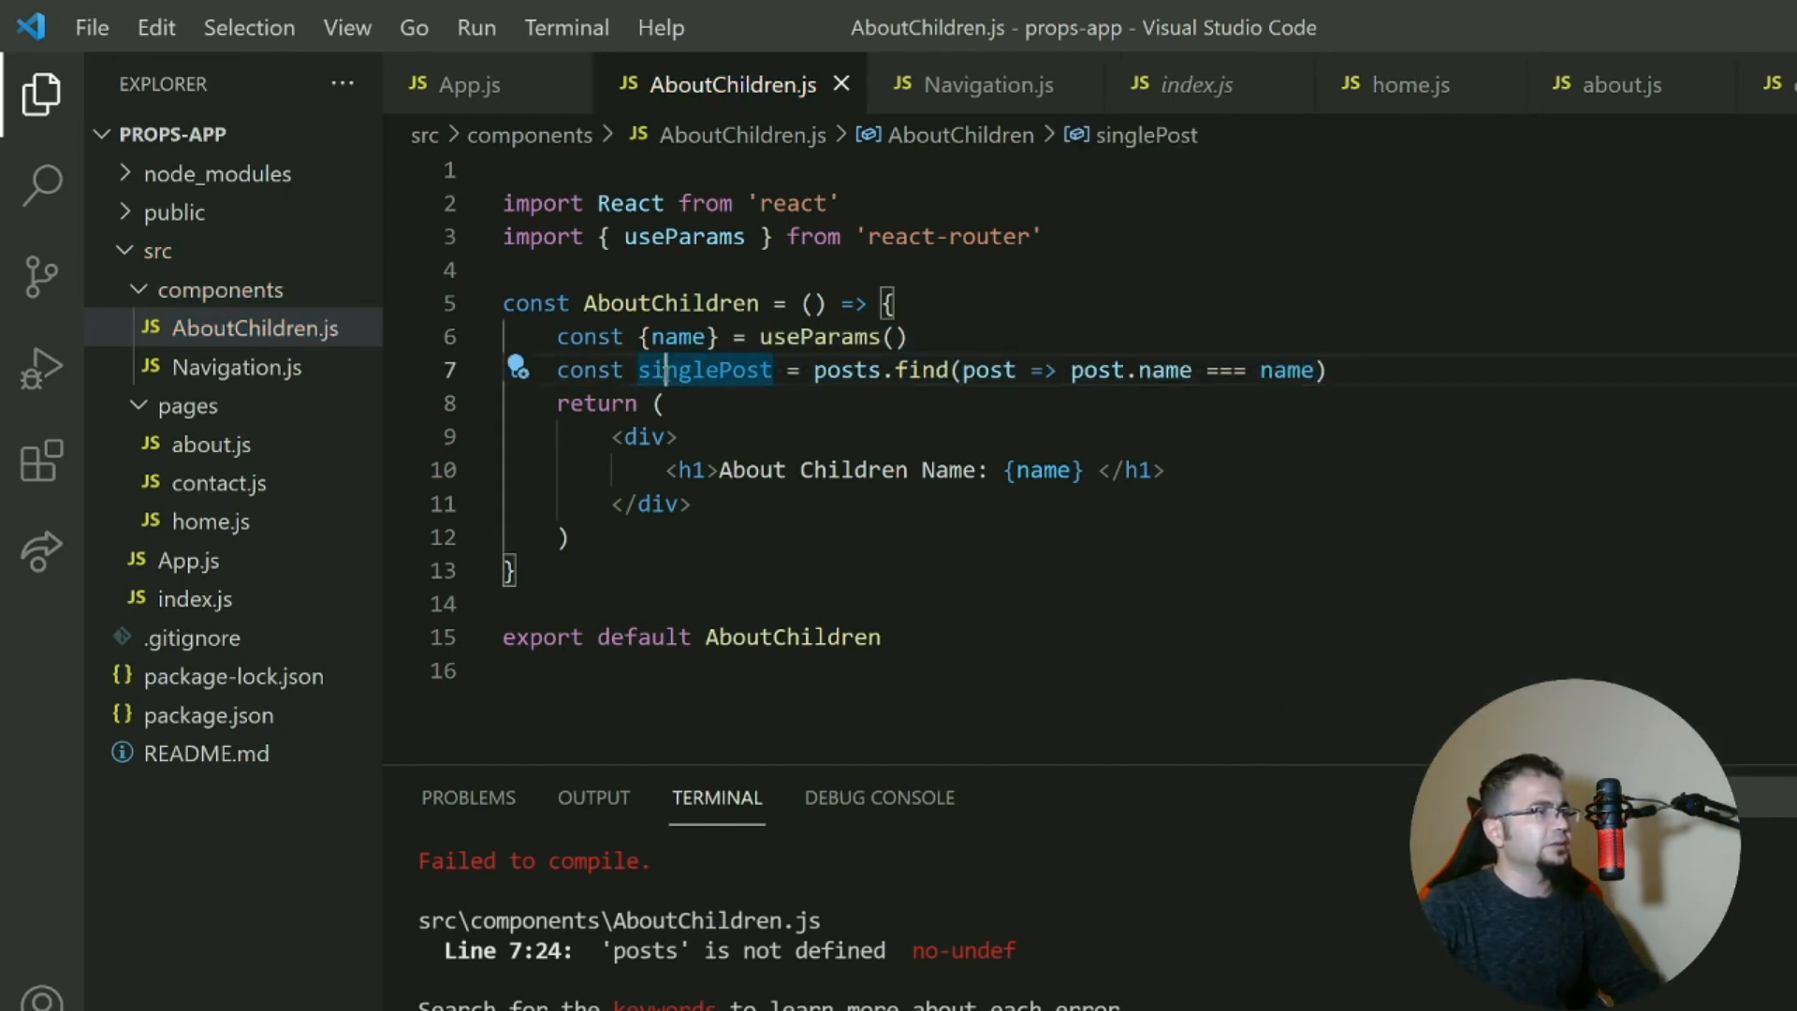
Highlight singlePost, start a 'single.' line below the heading in the JSX and select it.
{"action": "double_click", "coordinate": [844, 369]}
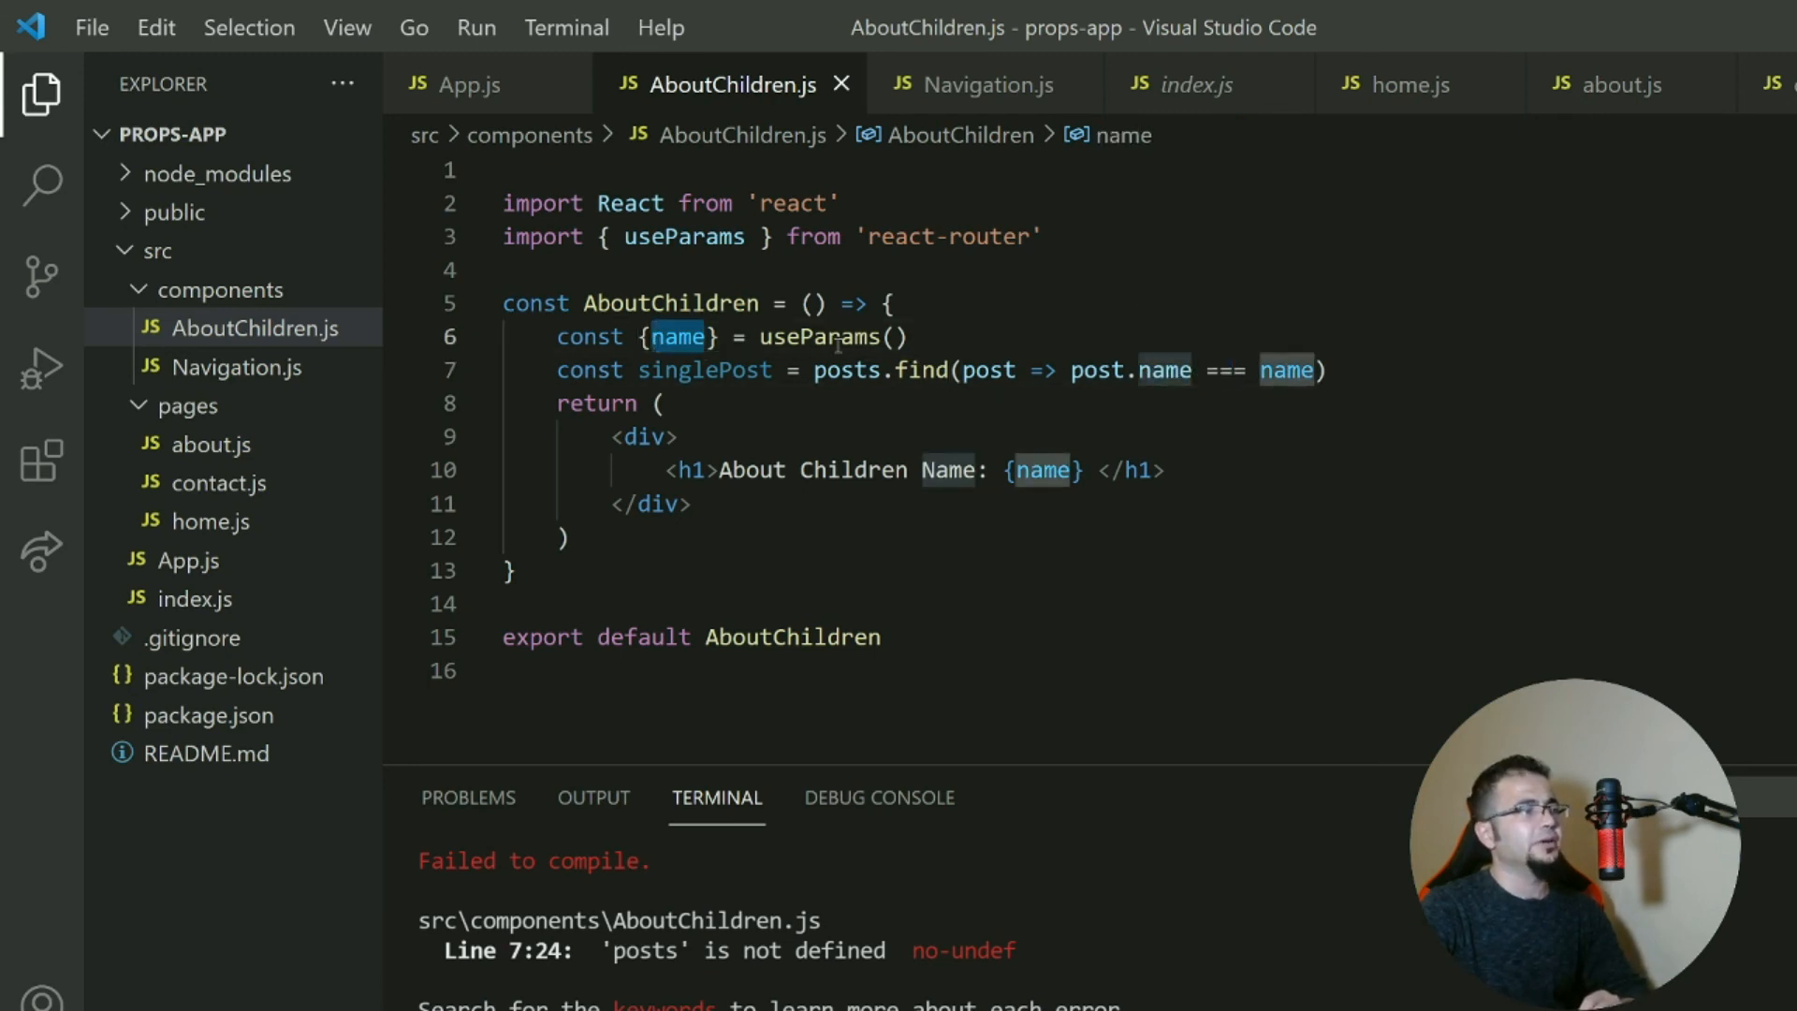
{"action": "mouse_move", "coordinate": [751, 408]}
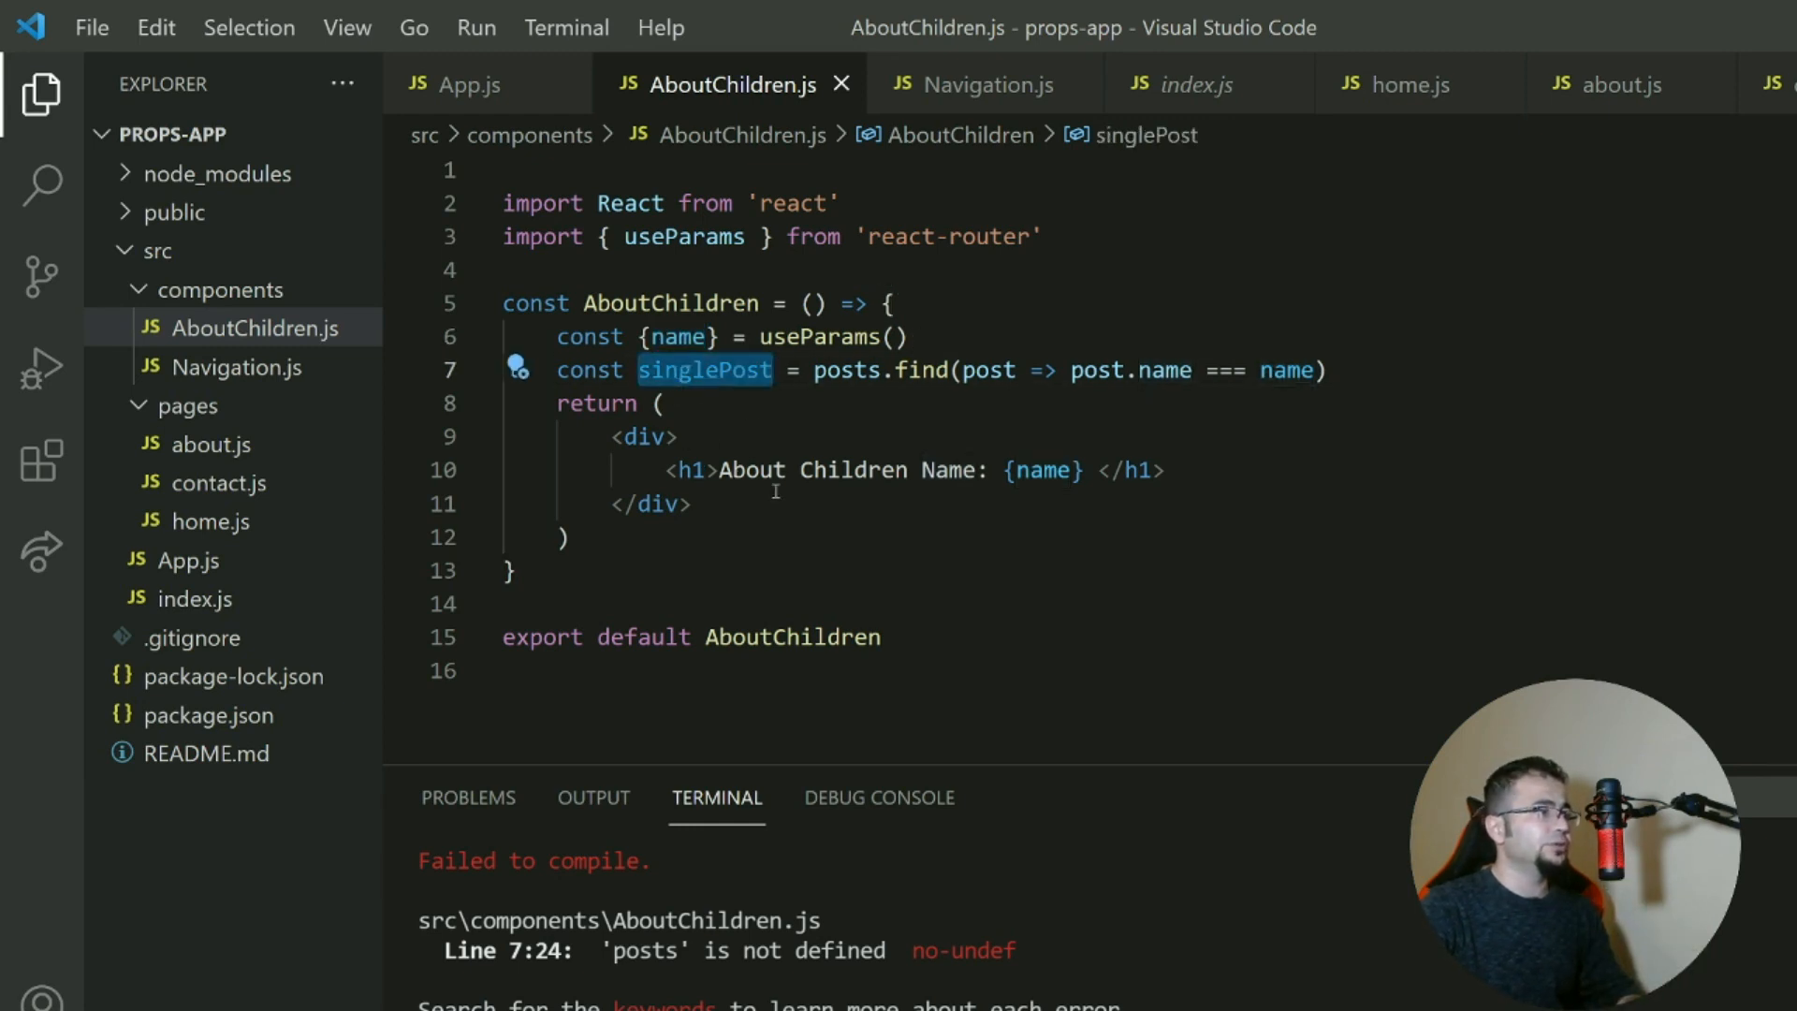
{"action": "key", "text": "Enter"}
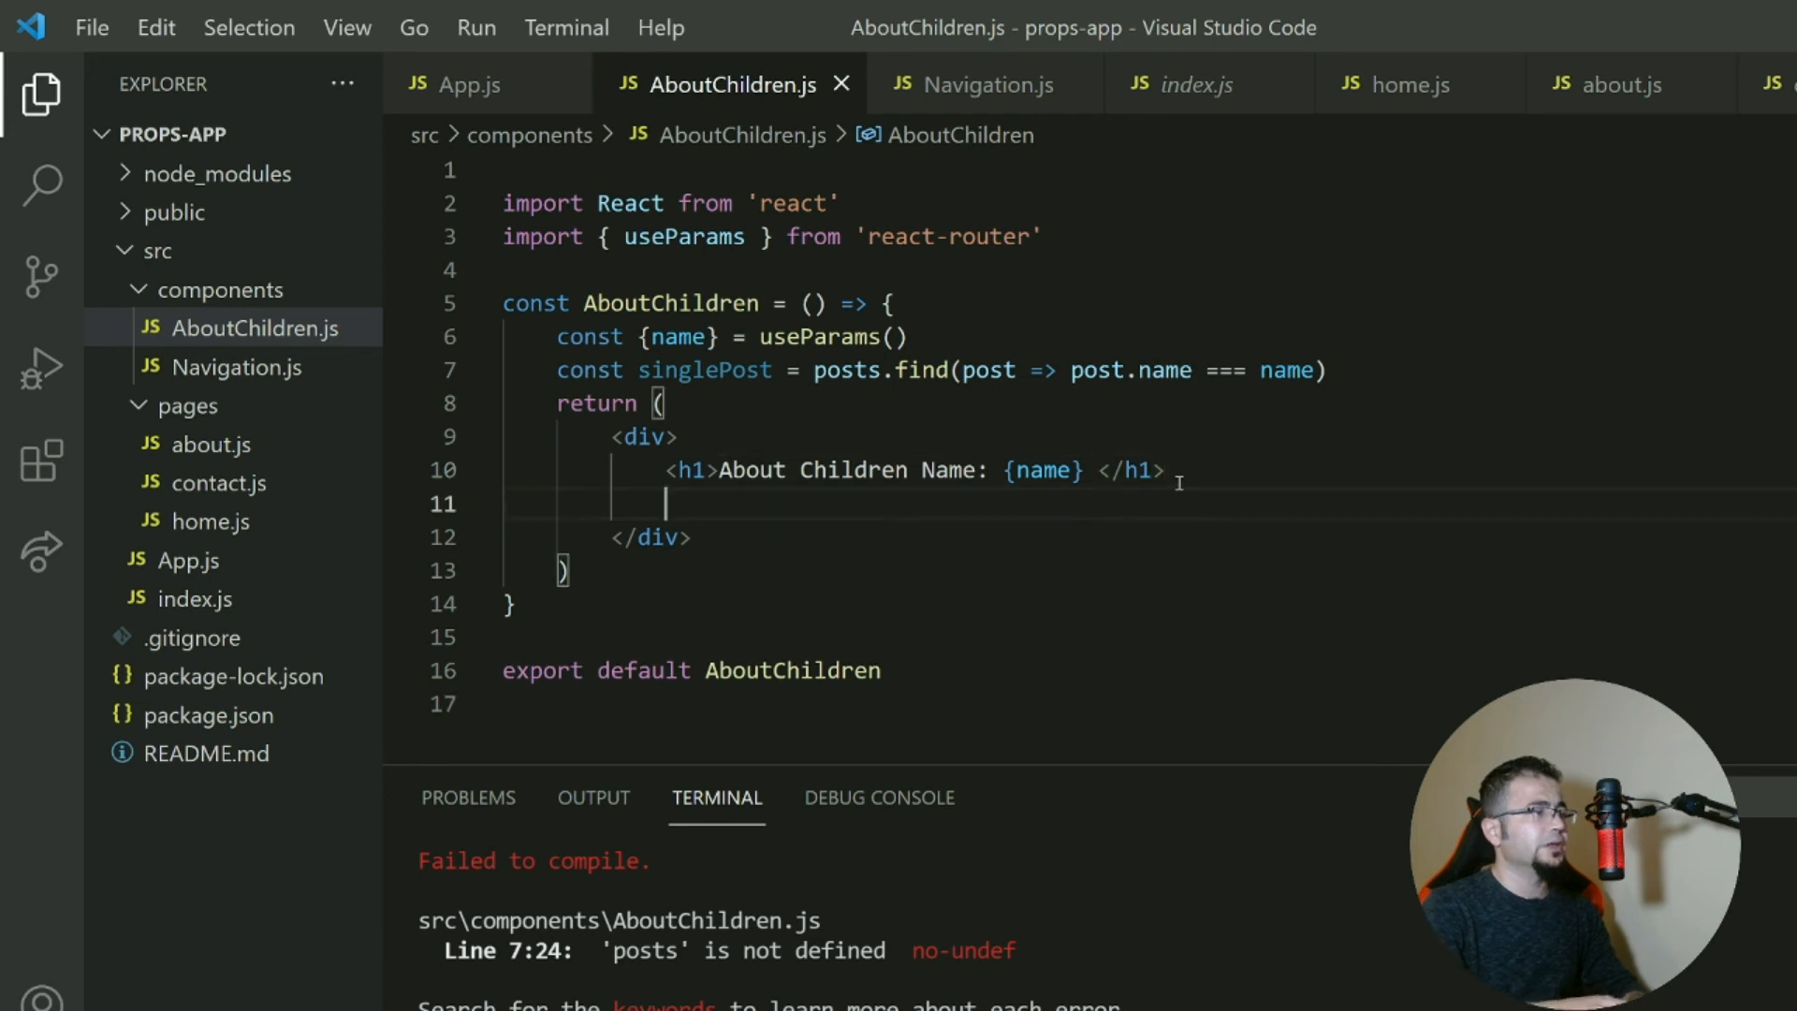
{"action": "type", "text": "single."}
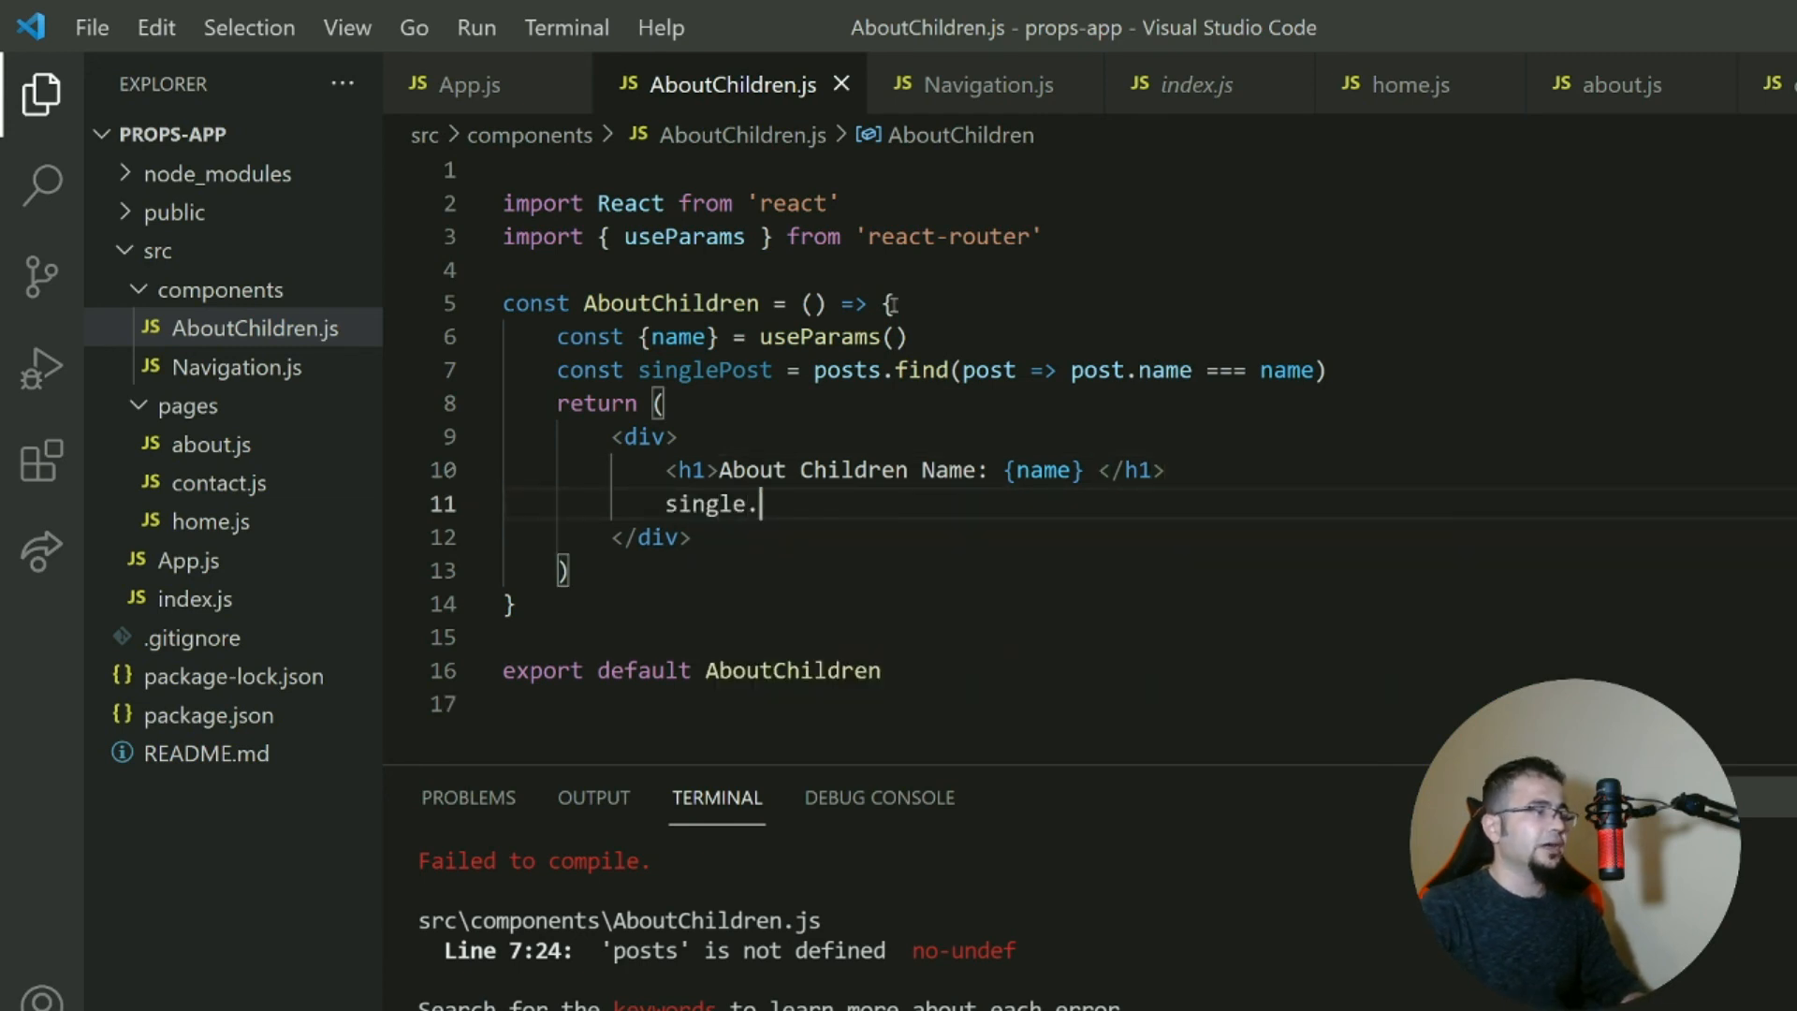
{"action": "left_click_drag", "start_coordinate": [758, 504], "coordinate": [503, 504]}
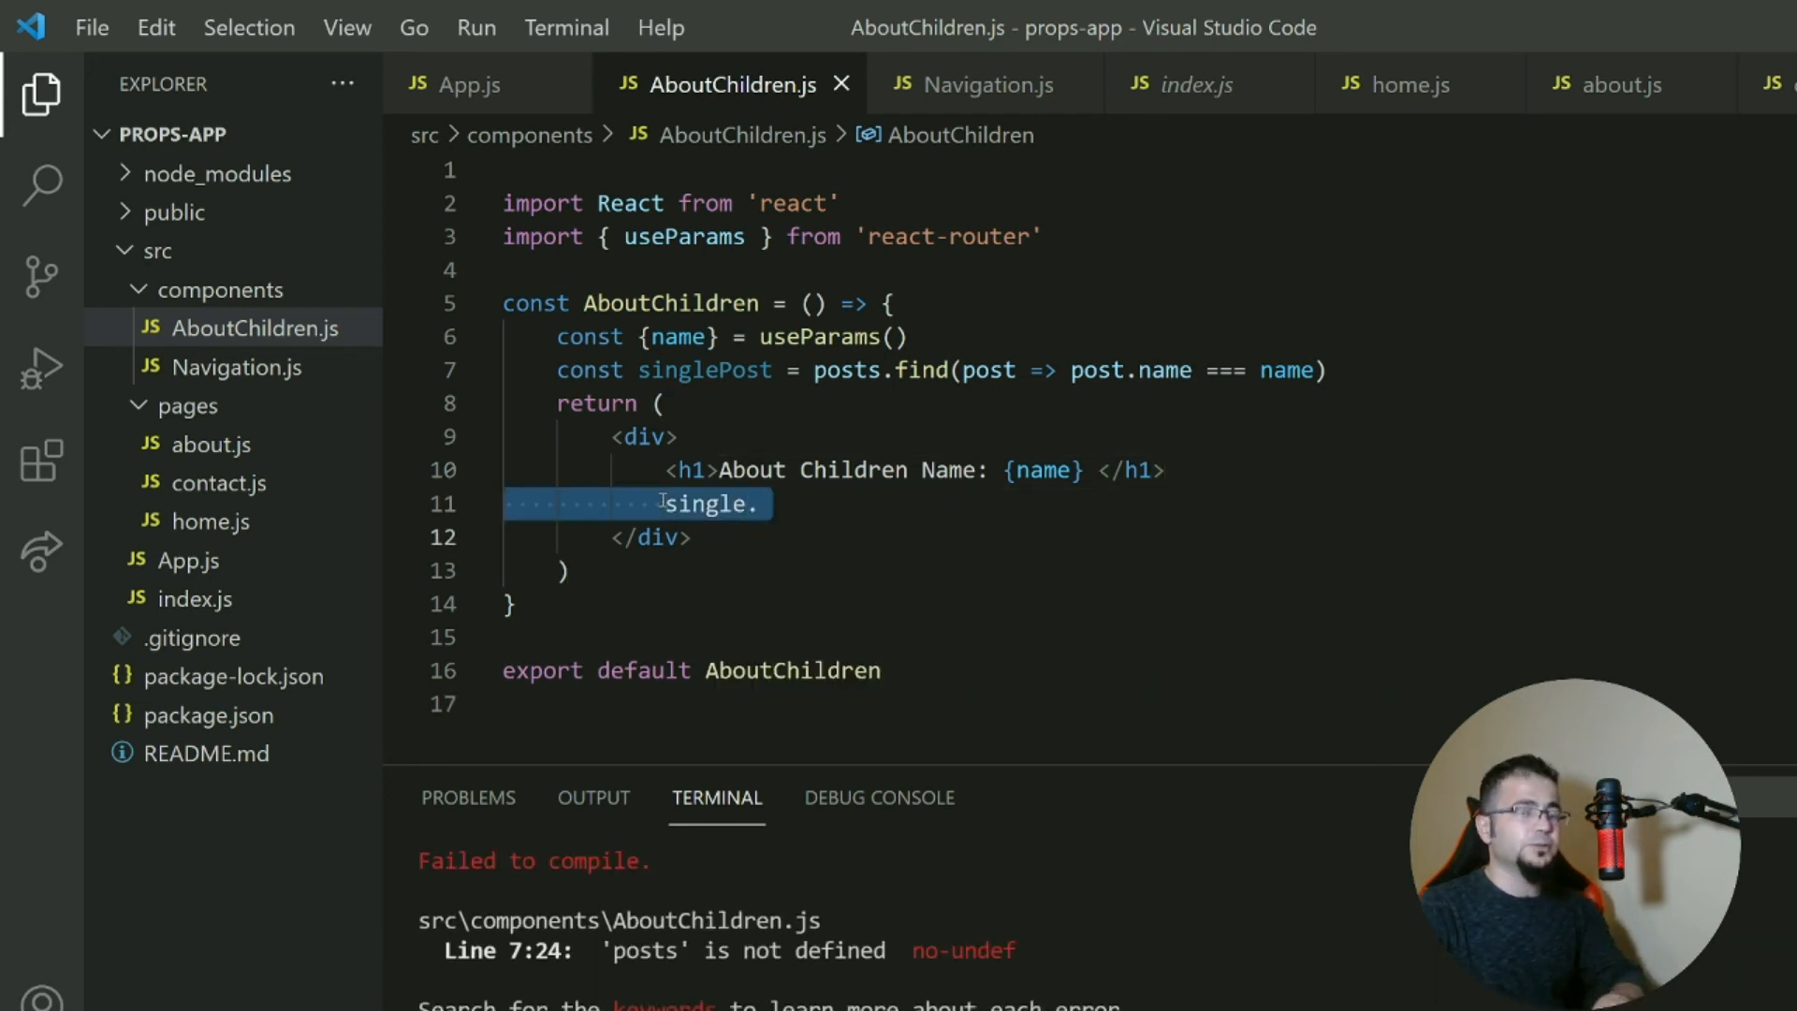